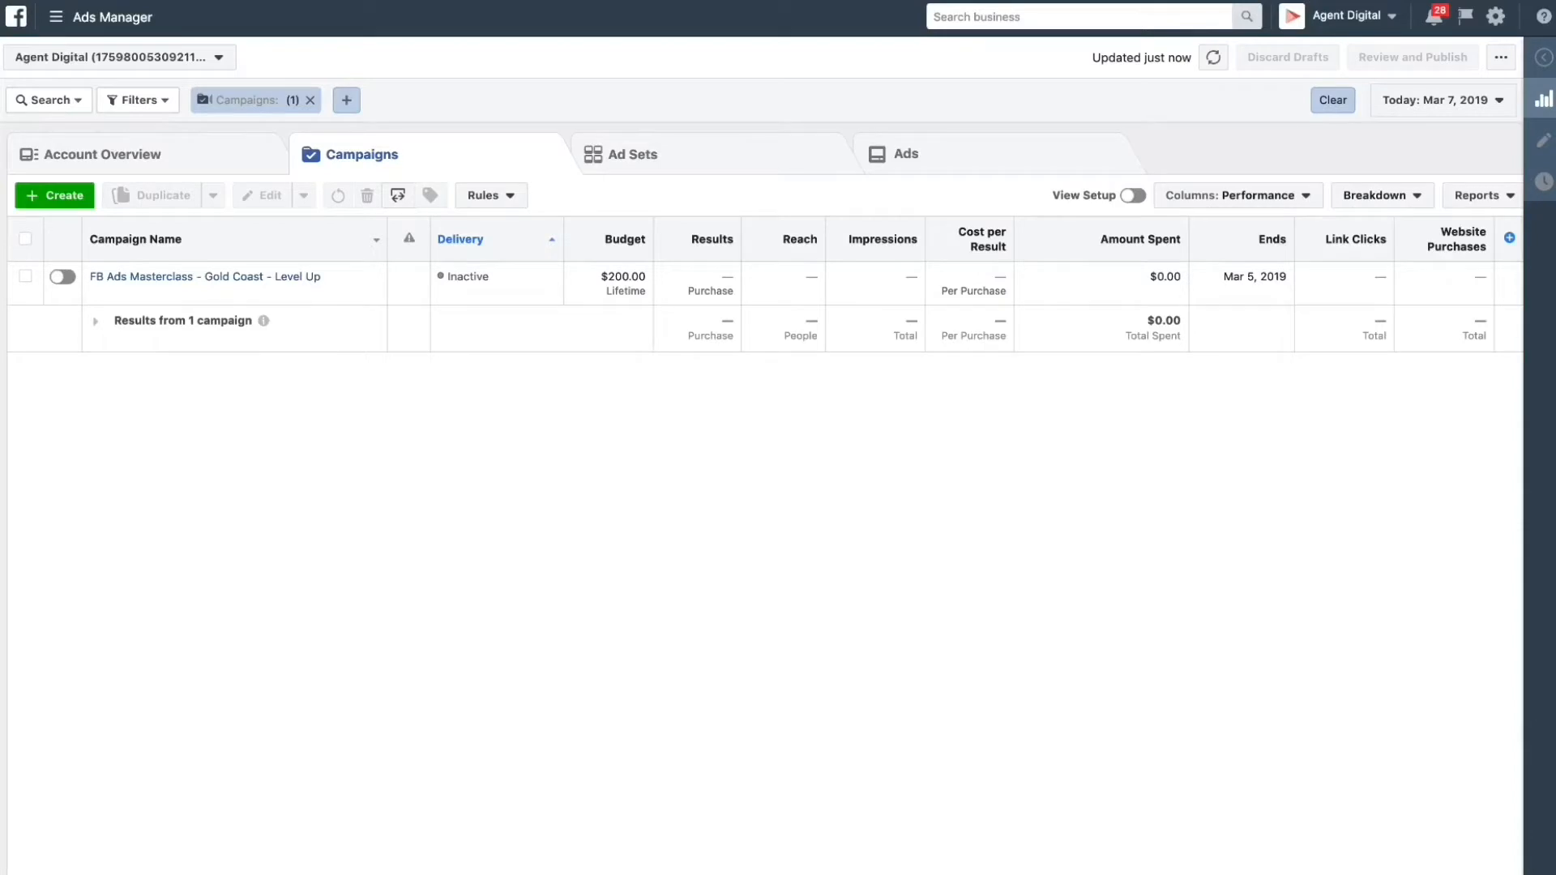
pyautogui.moveTo(664, 415)
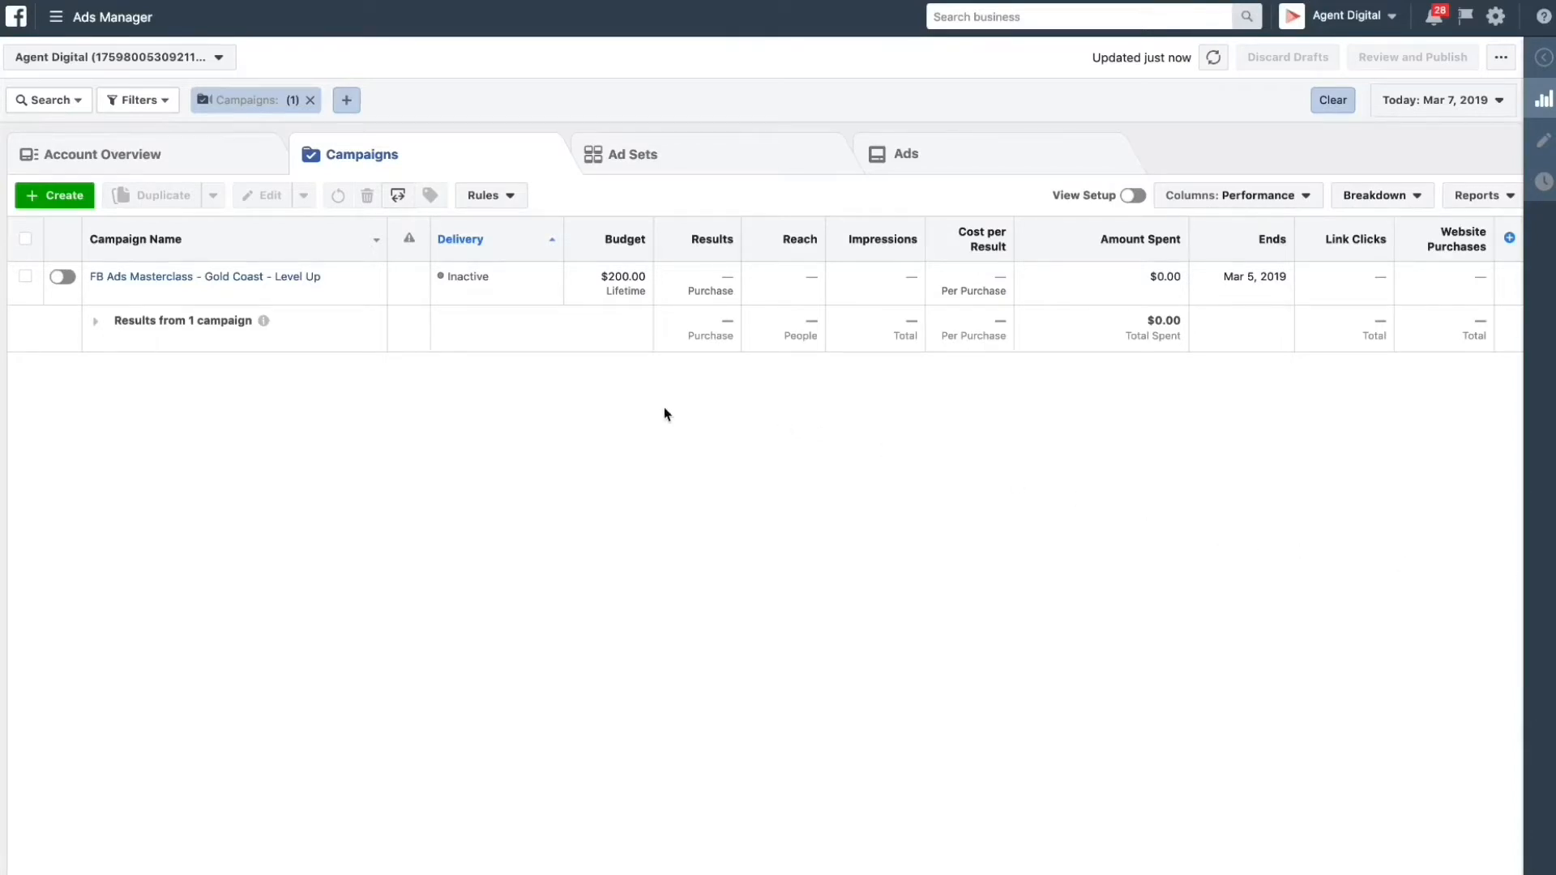
pyautogui.moveTo(444, 159)
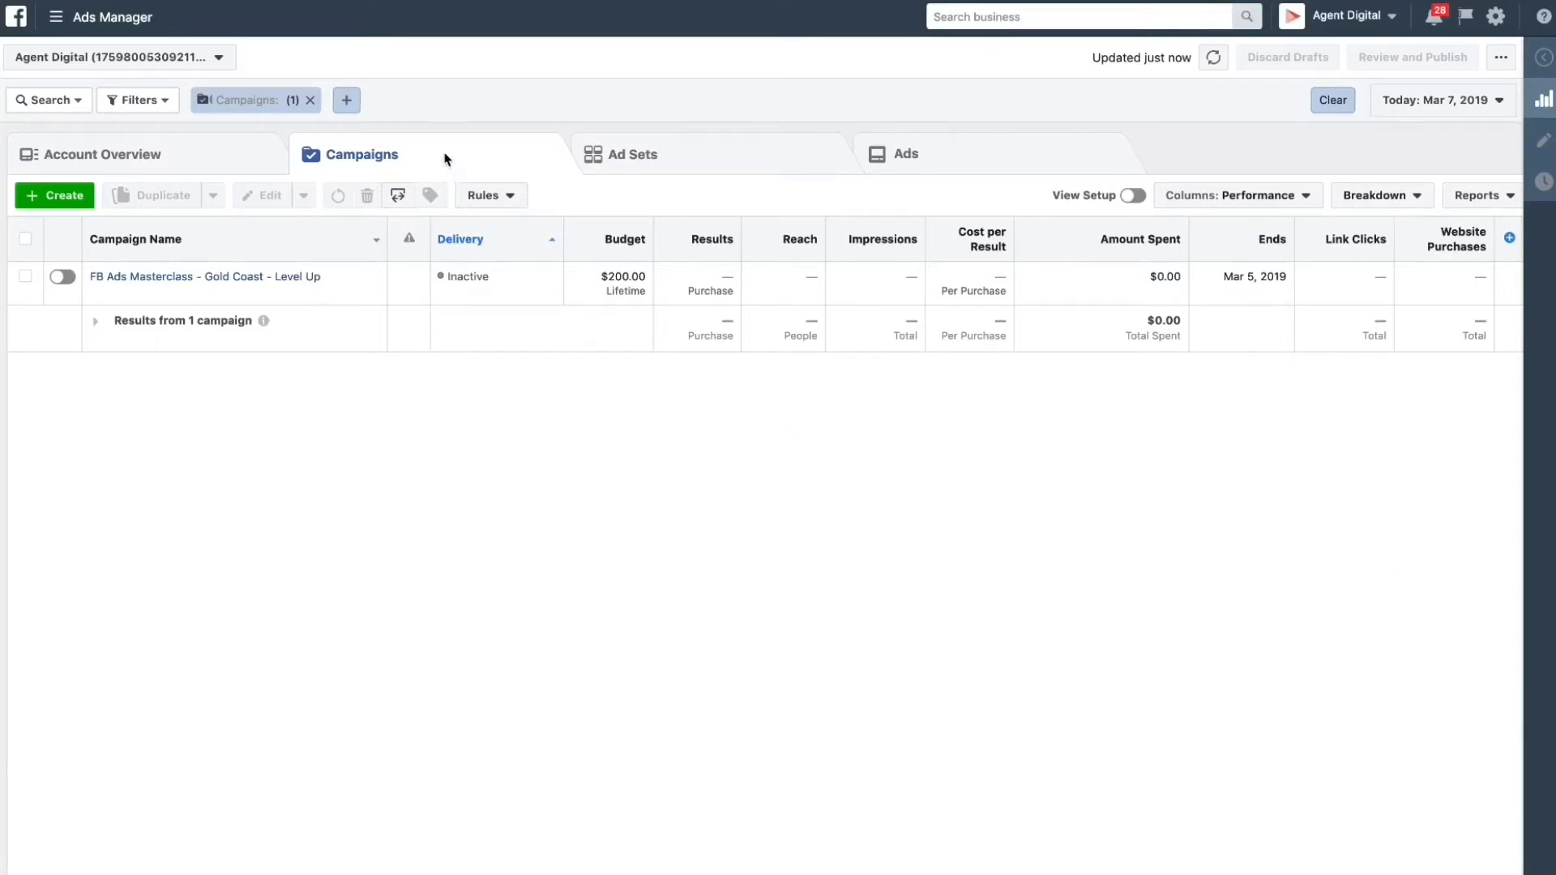
pyautogui.moveTo(718, 159)
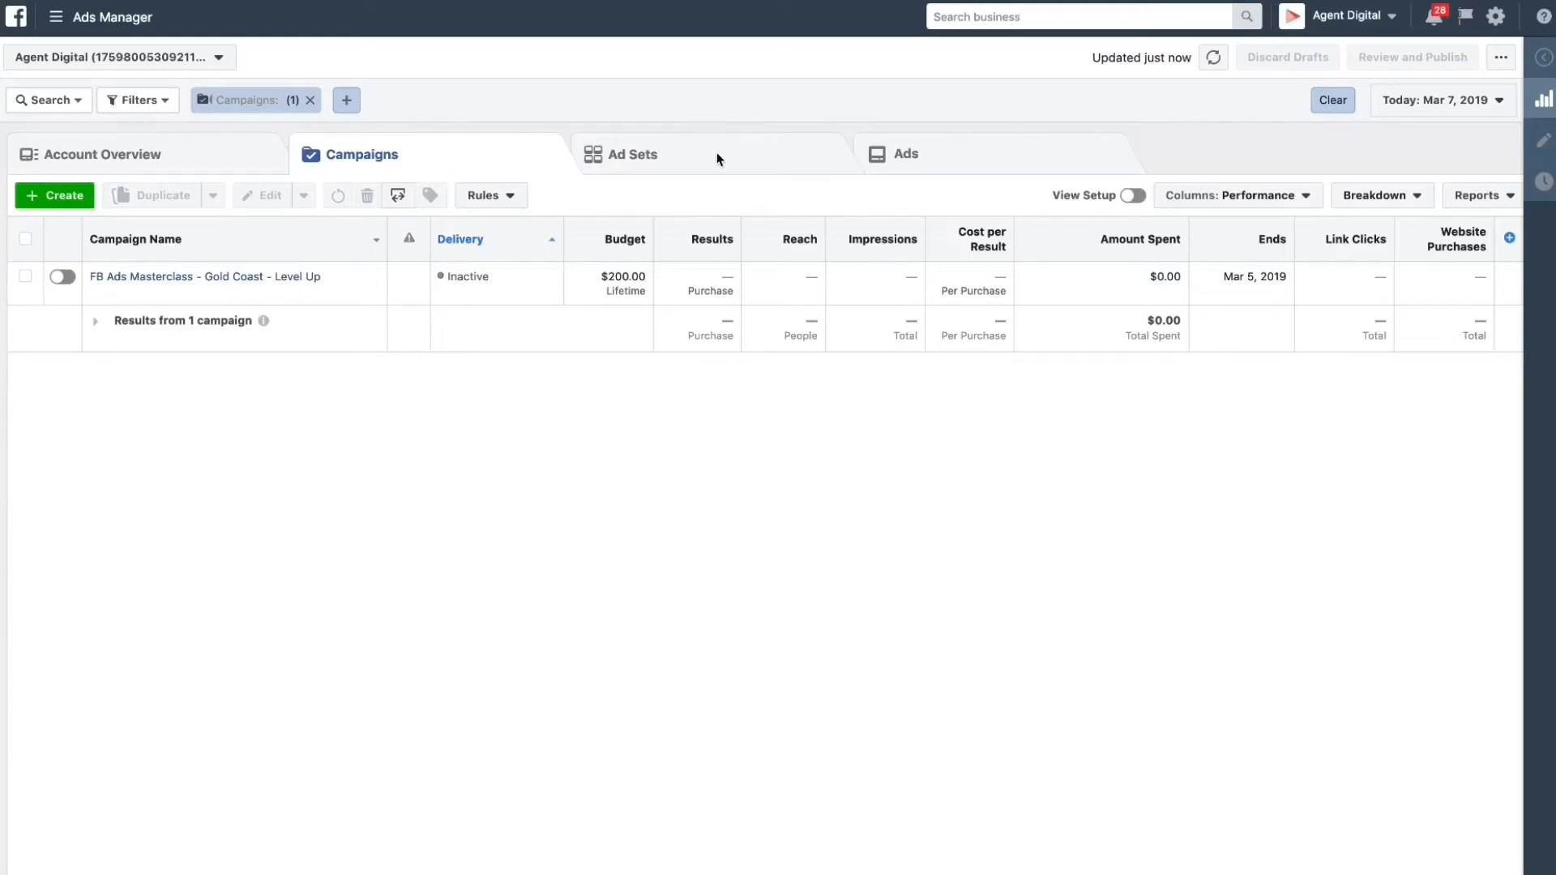
pyautogui.moveTo(976, 159)
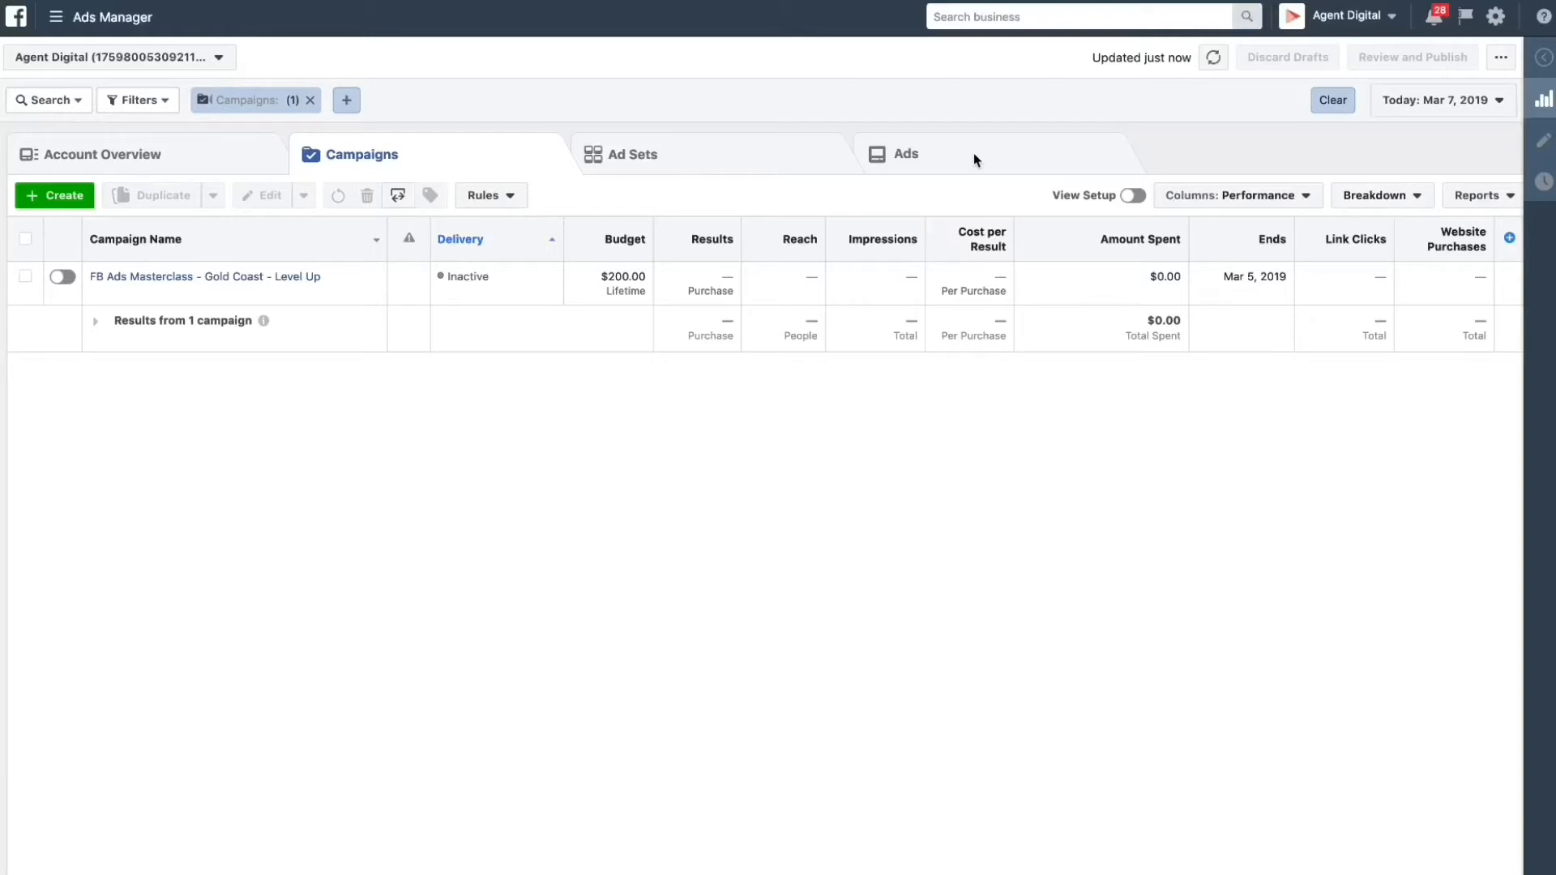
pyautogui.moveTo(114, 206)
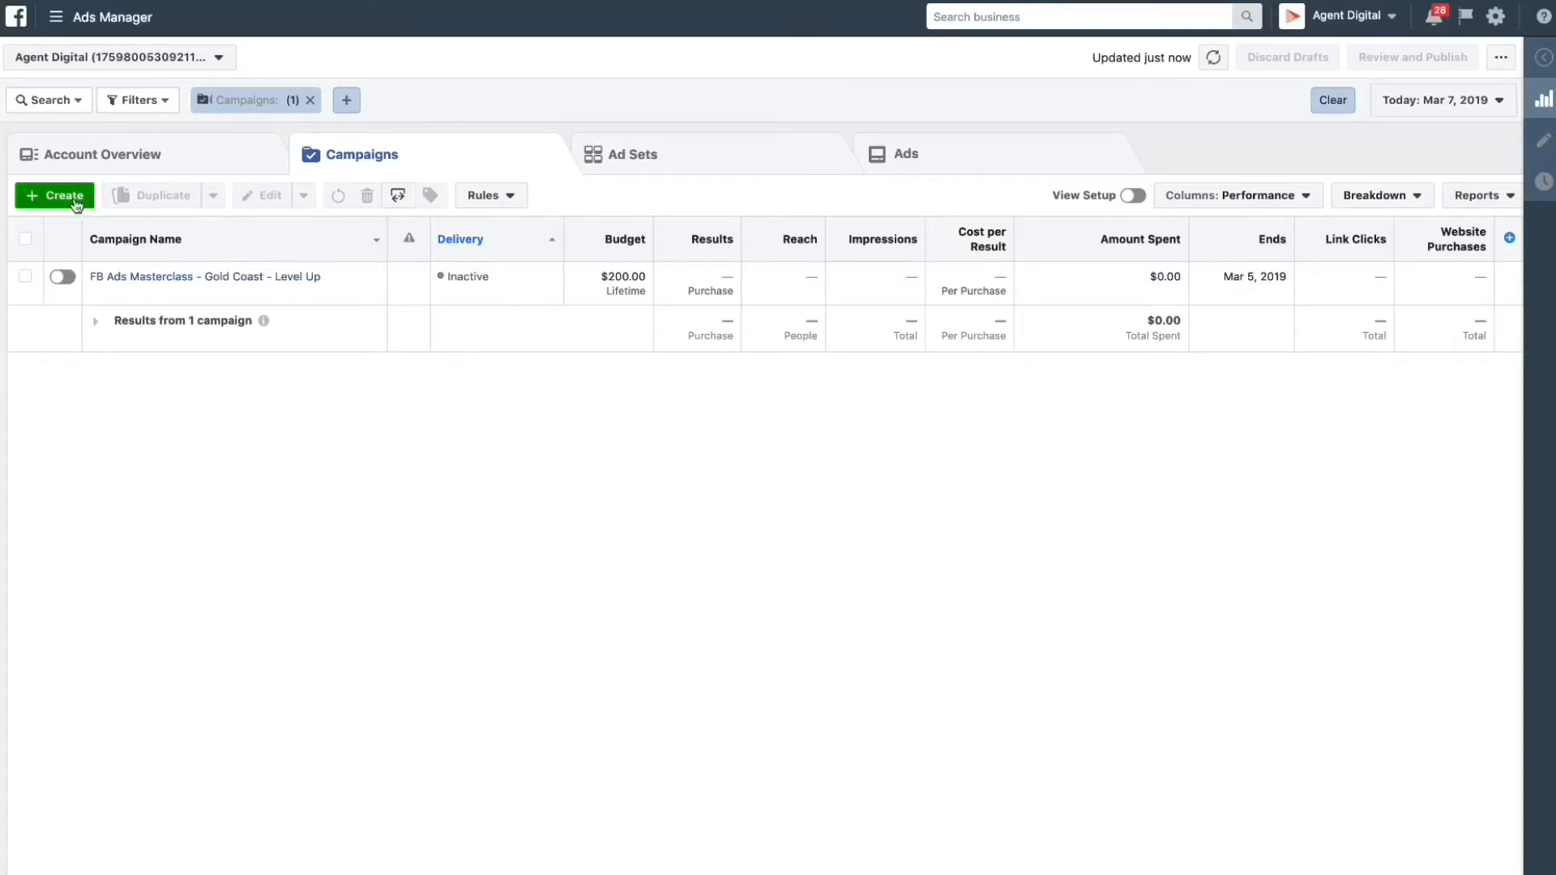
# - Create a campaign 'Prospecting - Engagement' with Post engagement objective and campaign budget optimization on
pyautogui.click(54, 196)
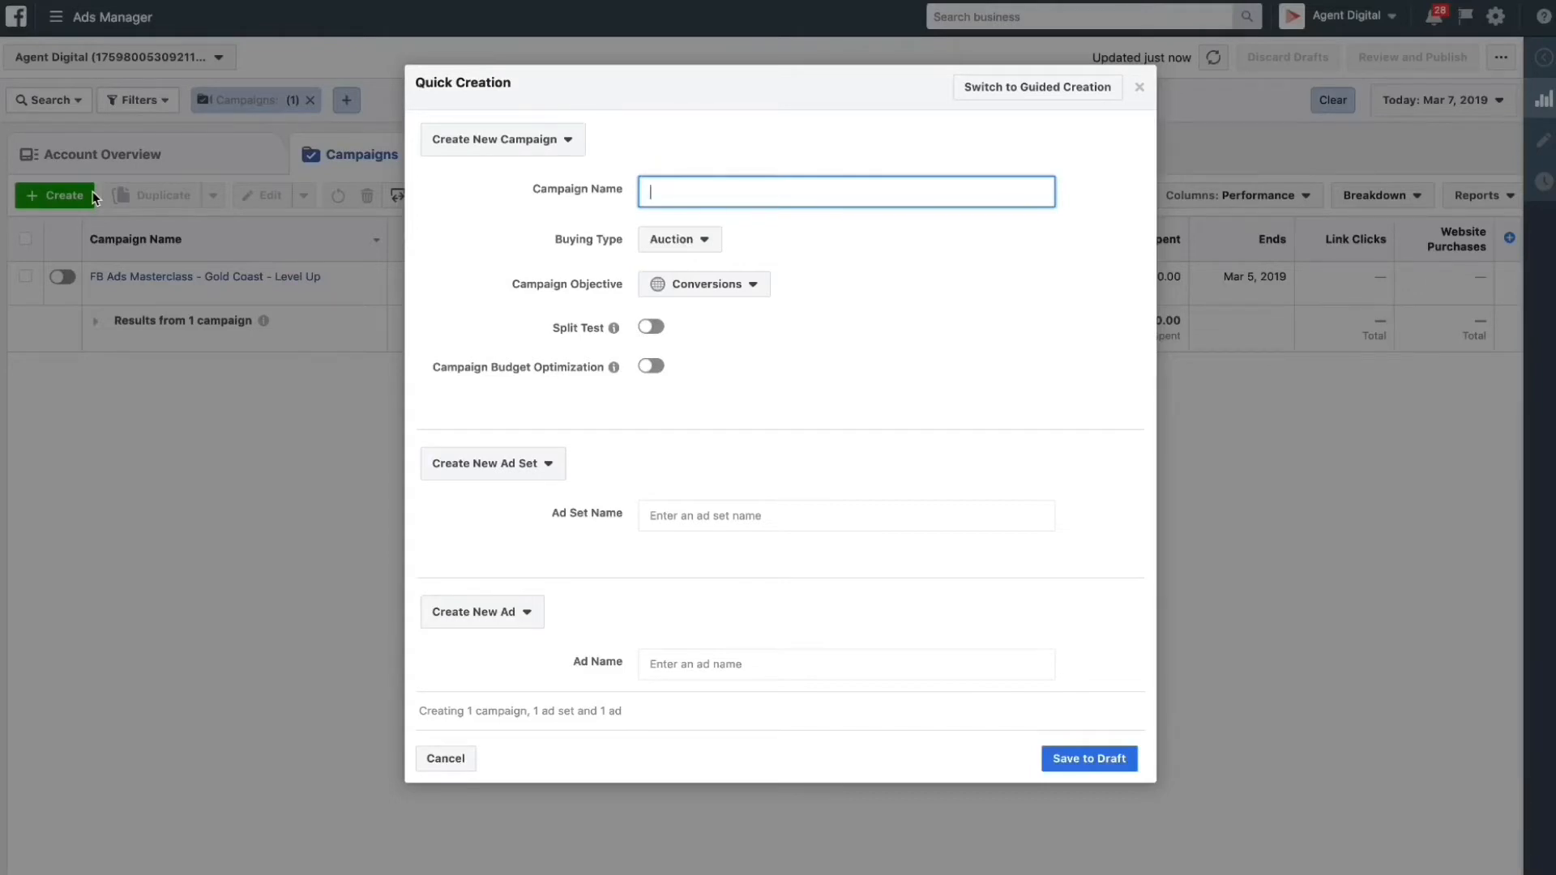
pyautogui.write('Prospecting - E')
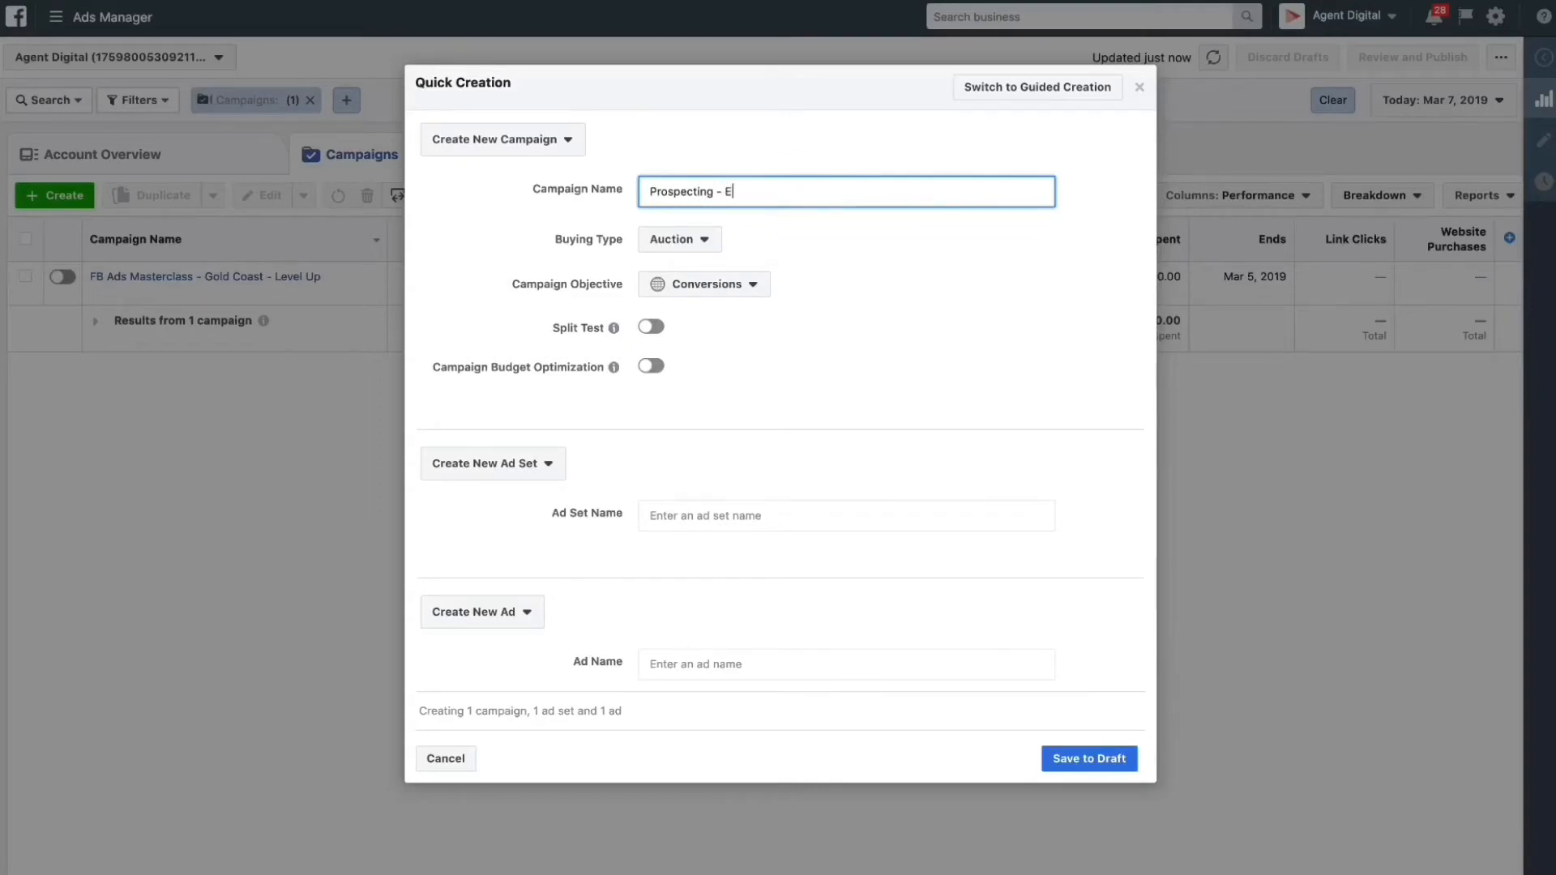
pyautogui.write('ngagement')
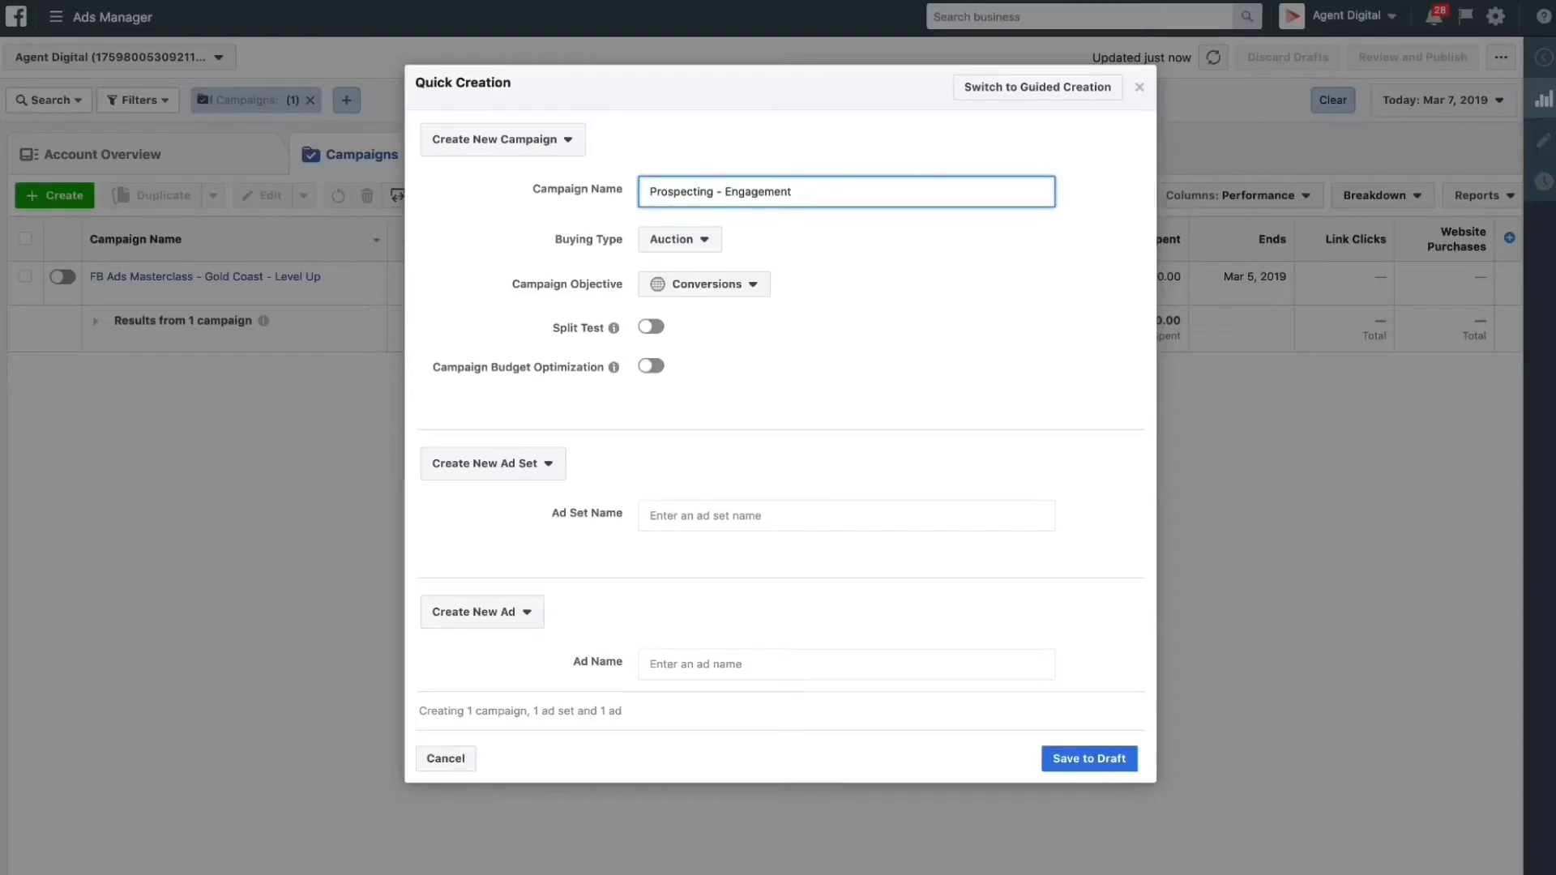
pyautogui.moveTo(76, 245)
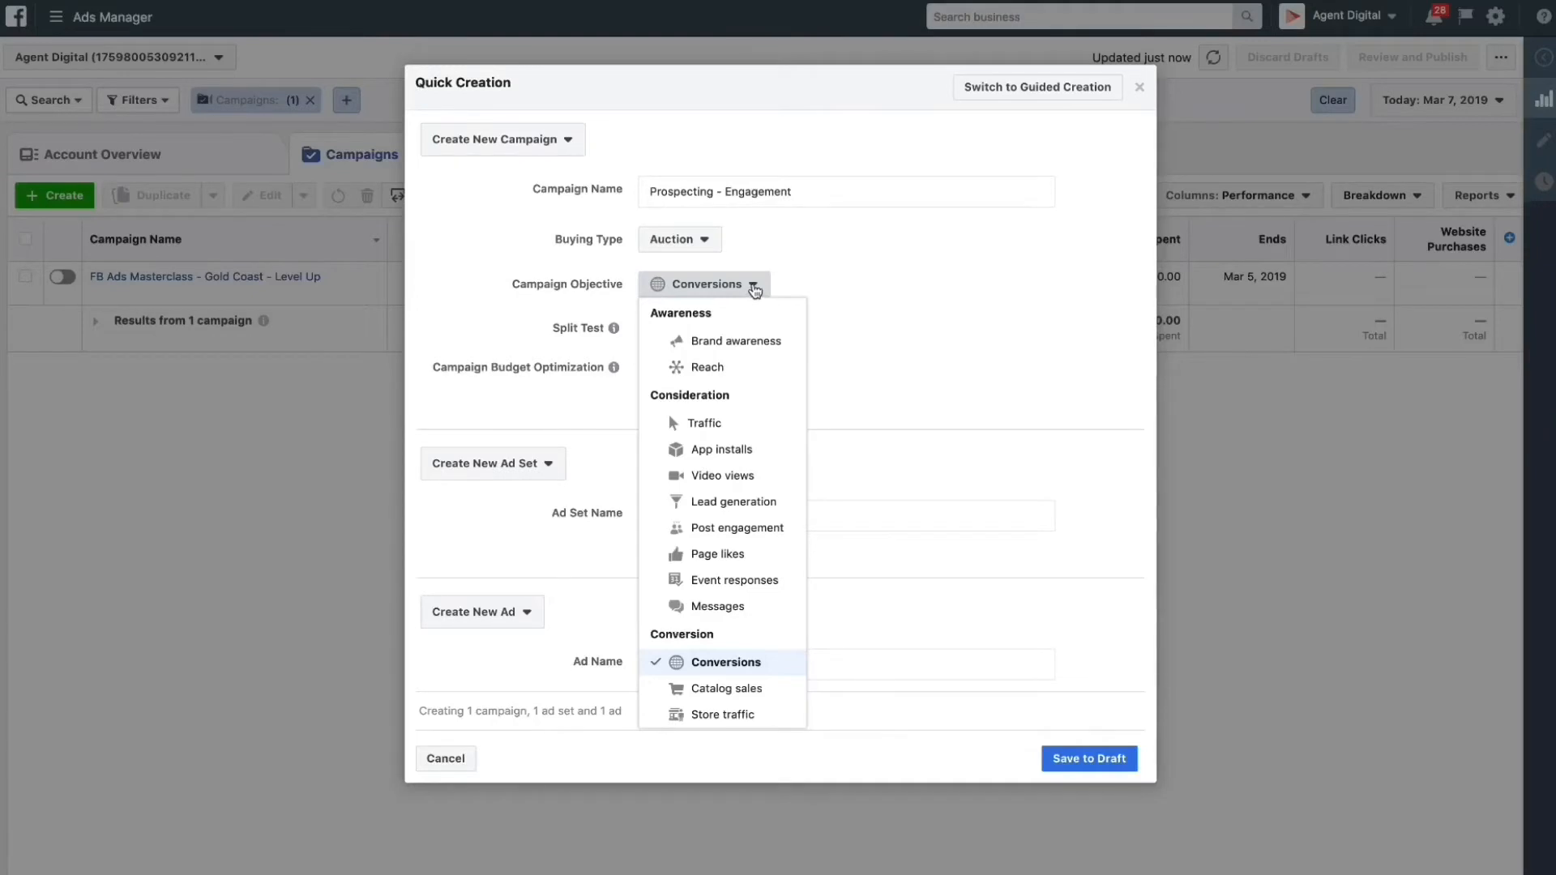
pyautogui.moveTo(731, 526)
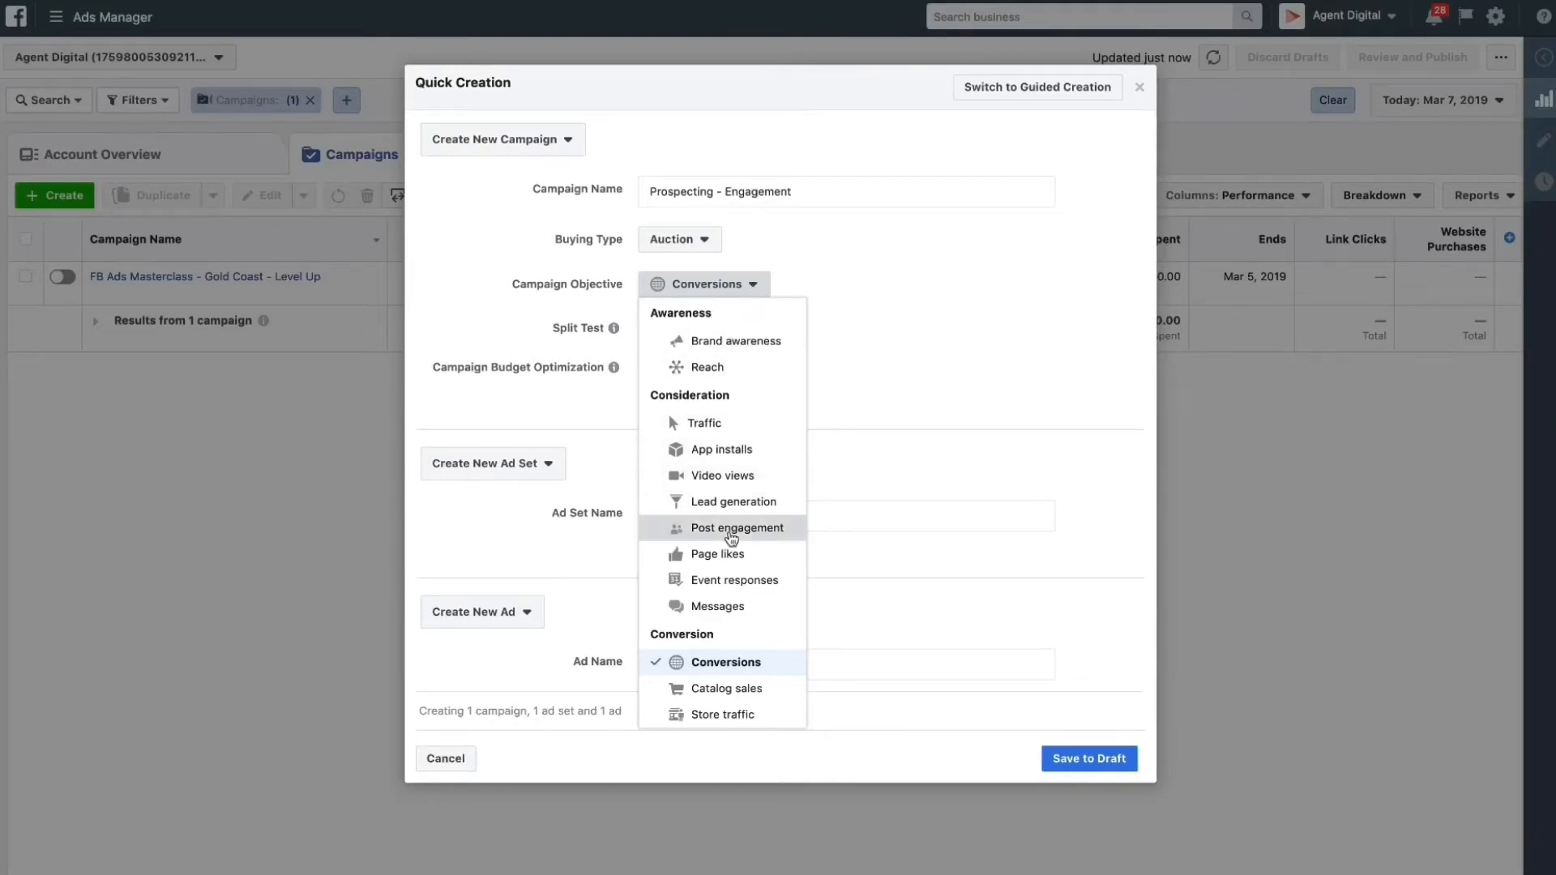
pyautogui.click(738, 527)
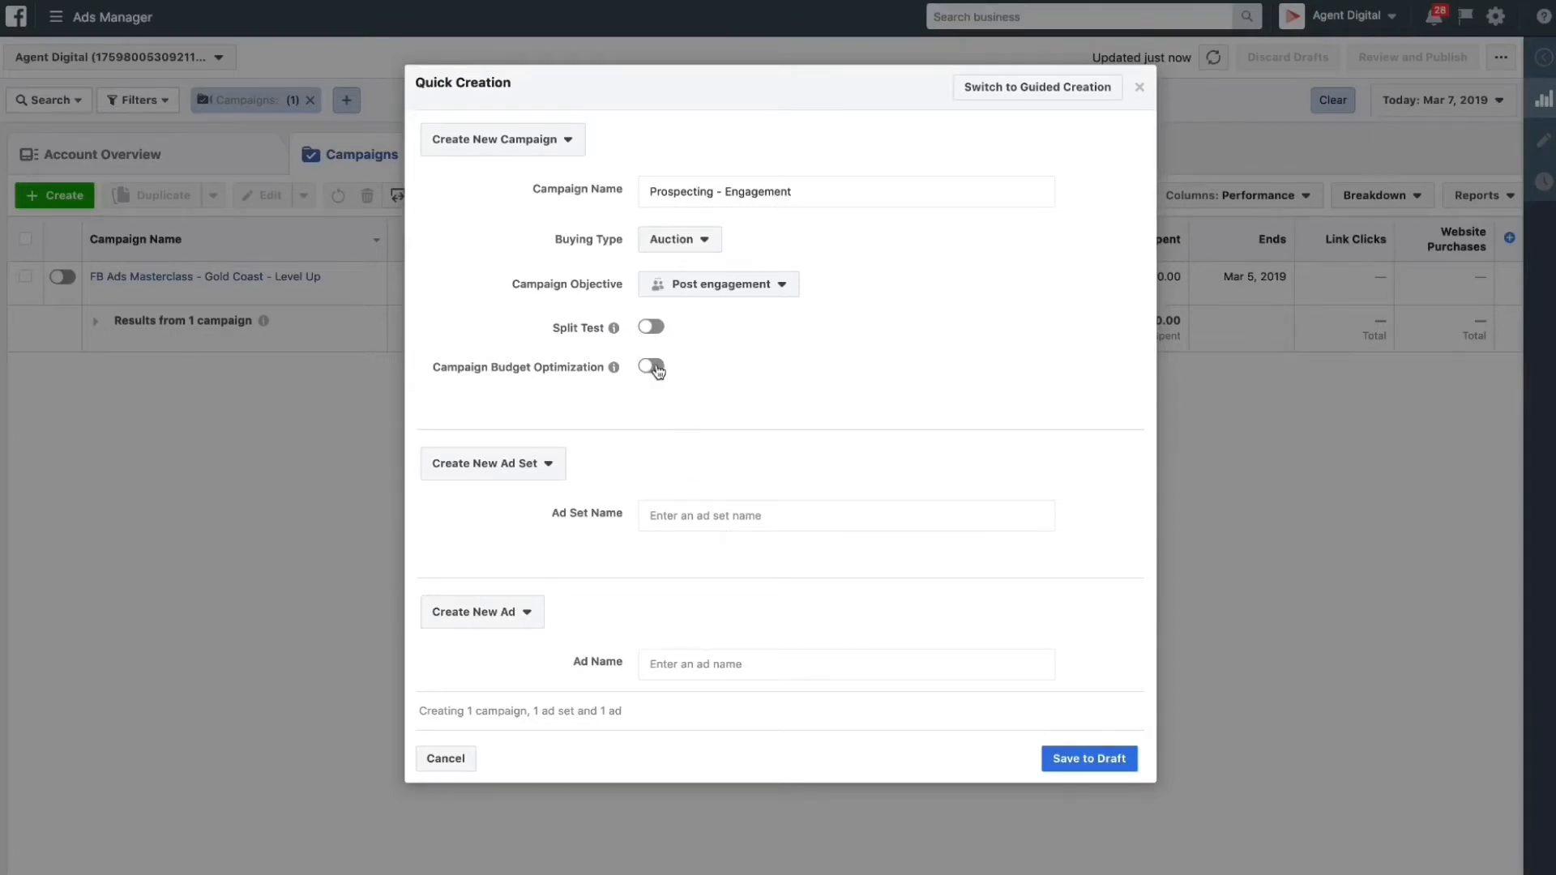
pyautogui.click(650, 365)
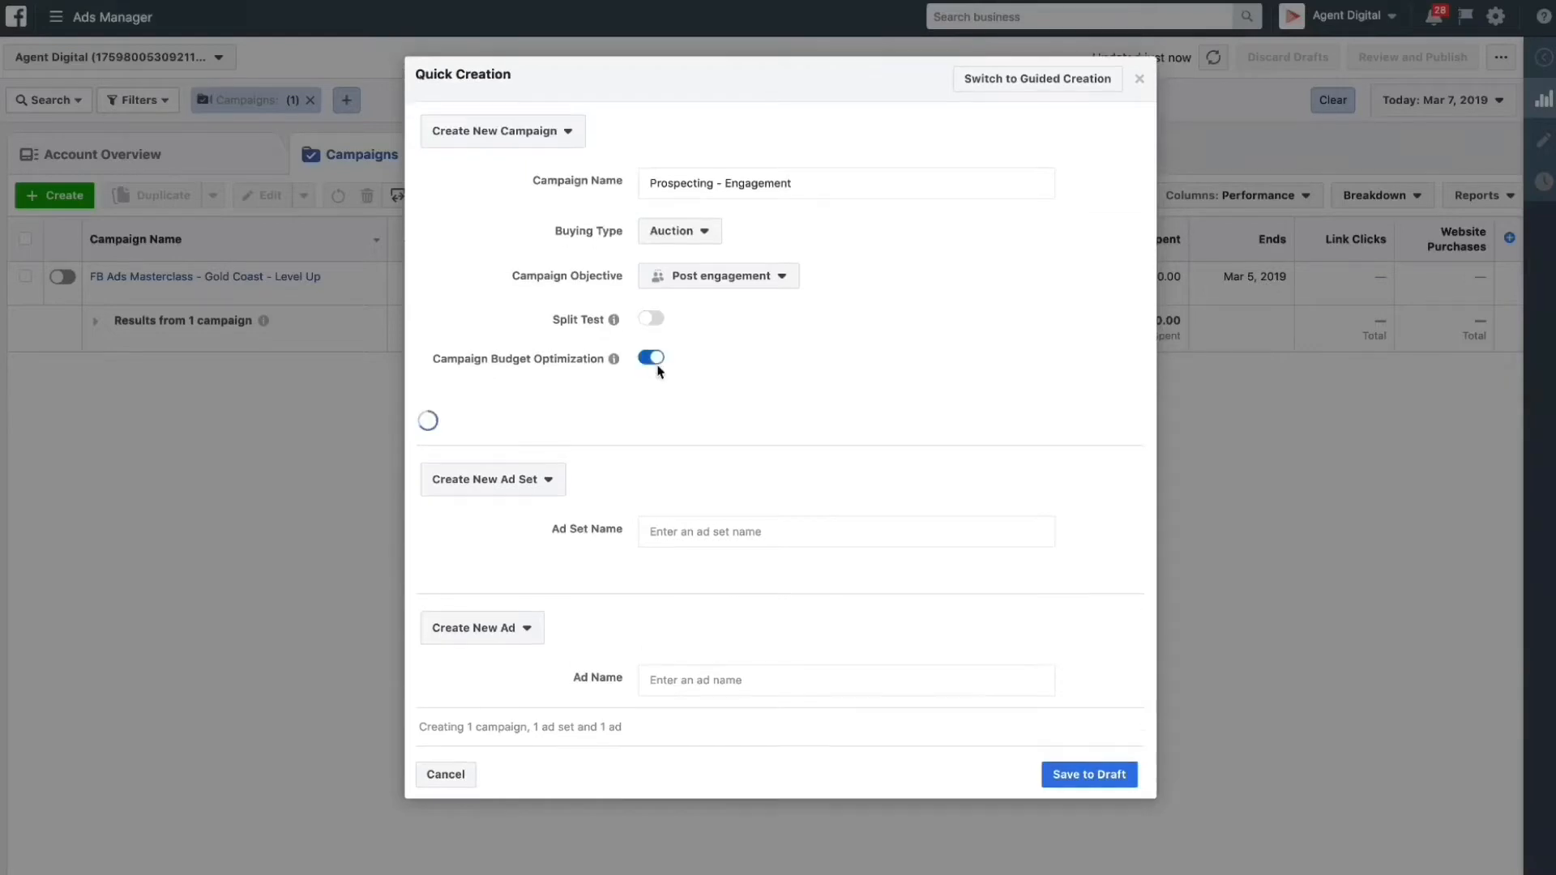
# - Set a $25 daily budget and name the ad set 'Audience by Interest'
pyautogui.click(650, 357)
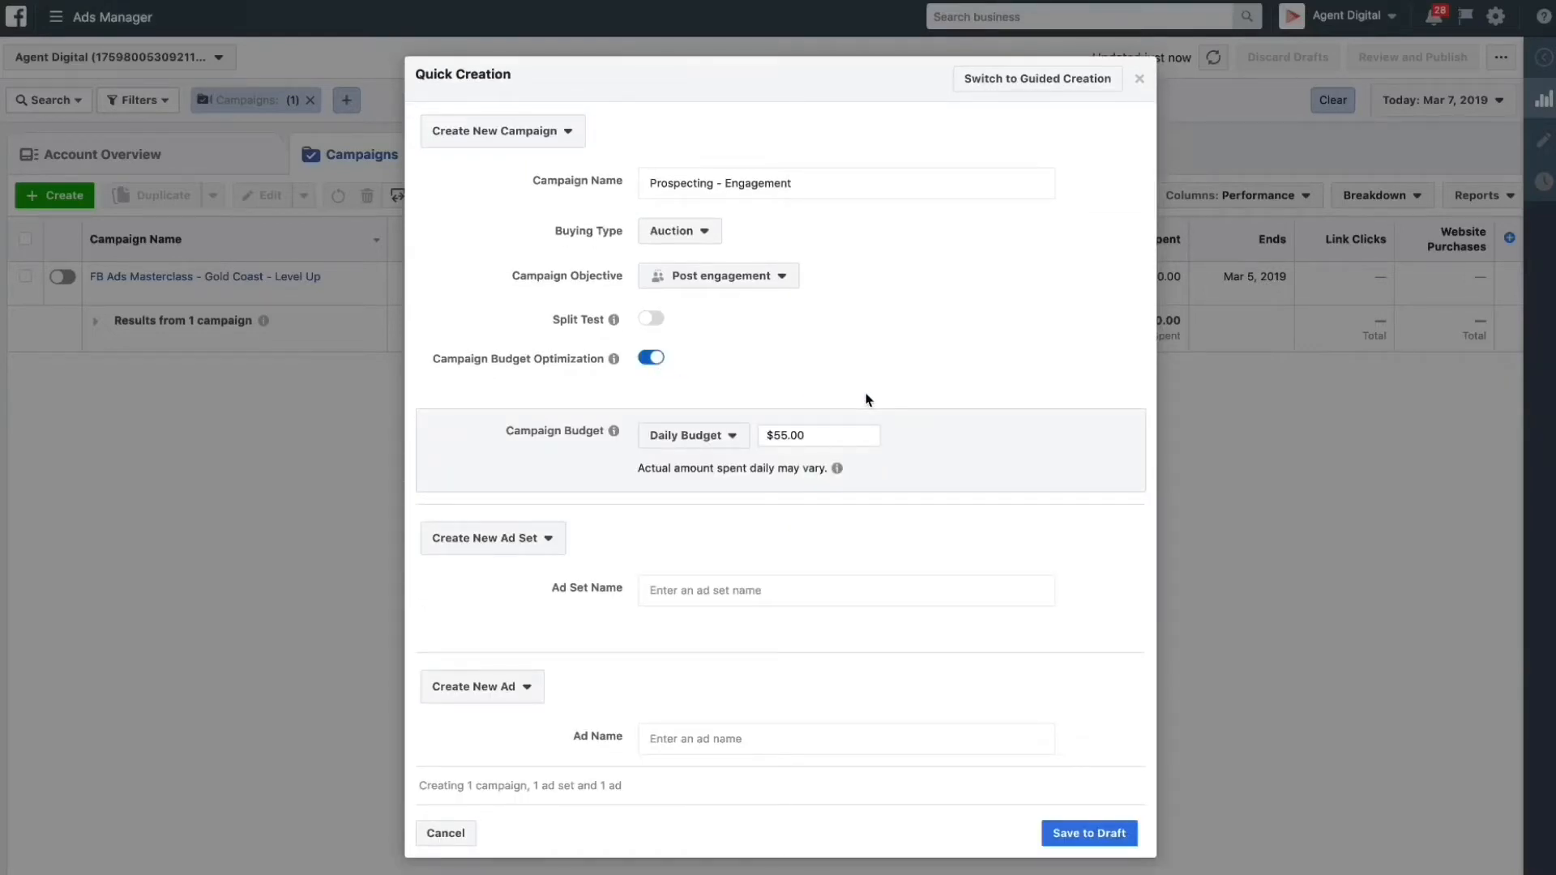
pyautogui.moveTo(843, 426)
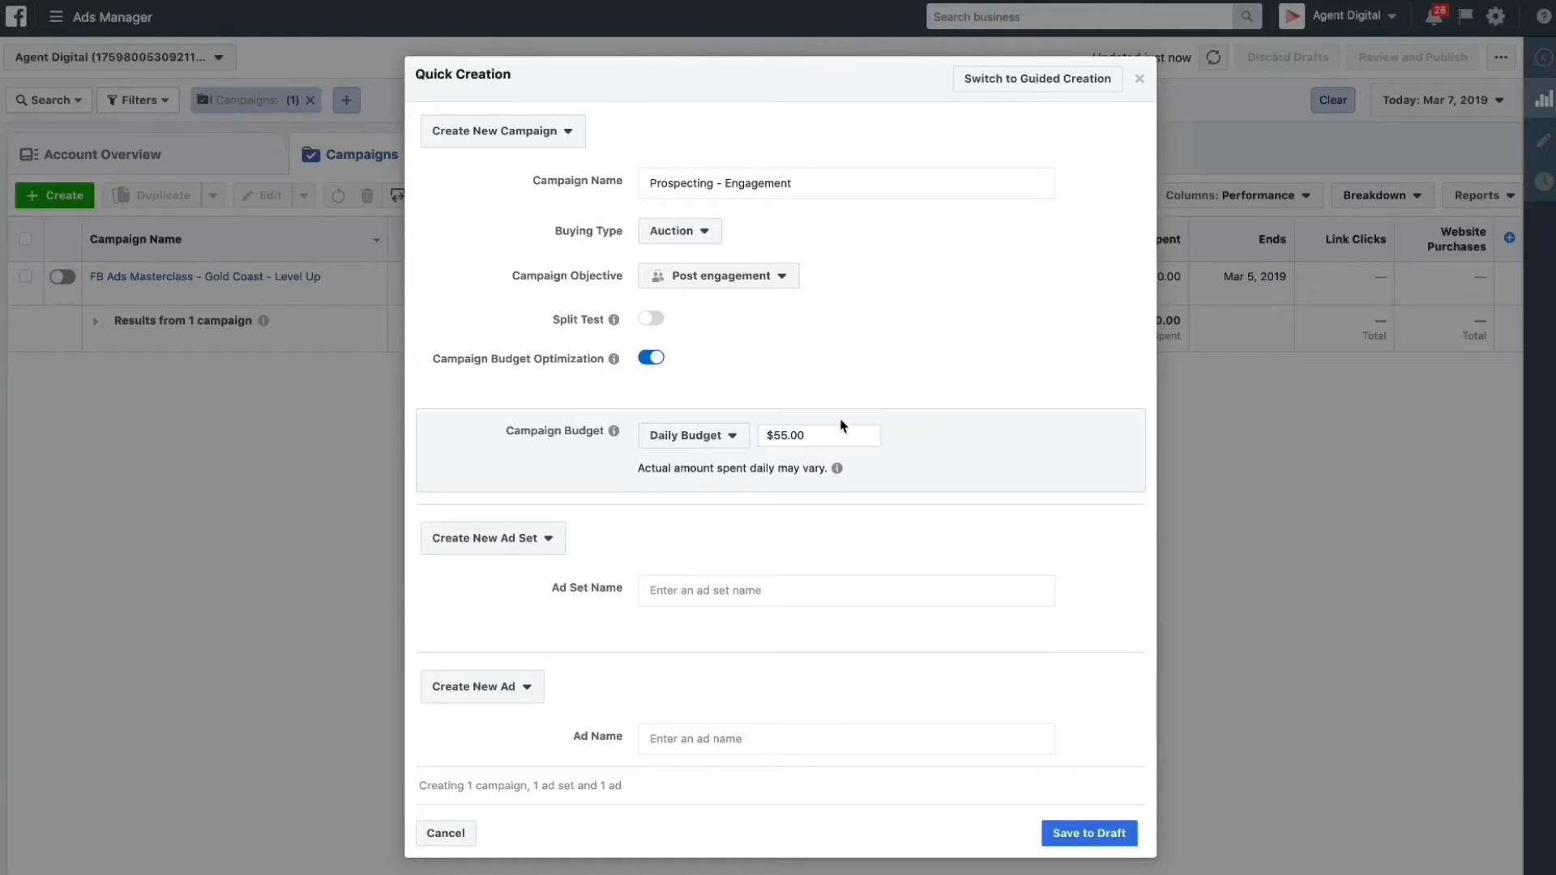
pyautogui.tripleClick(817, 435)
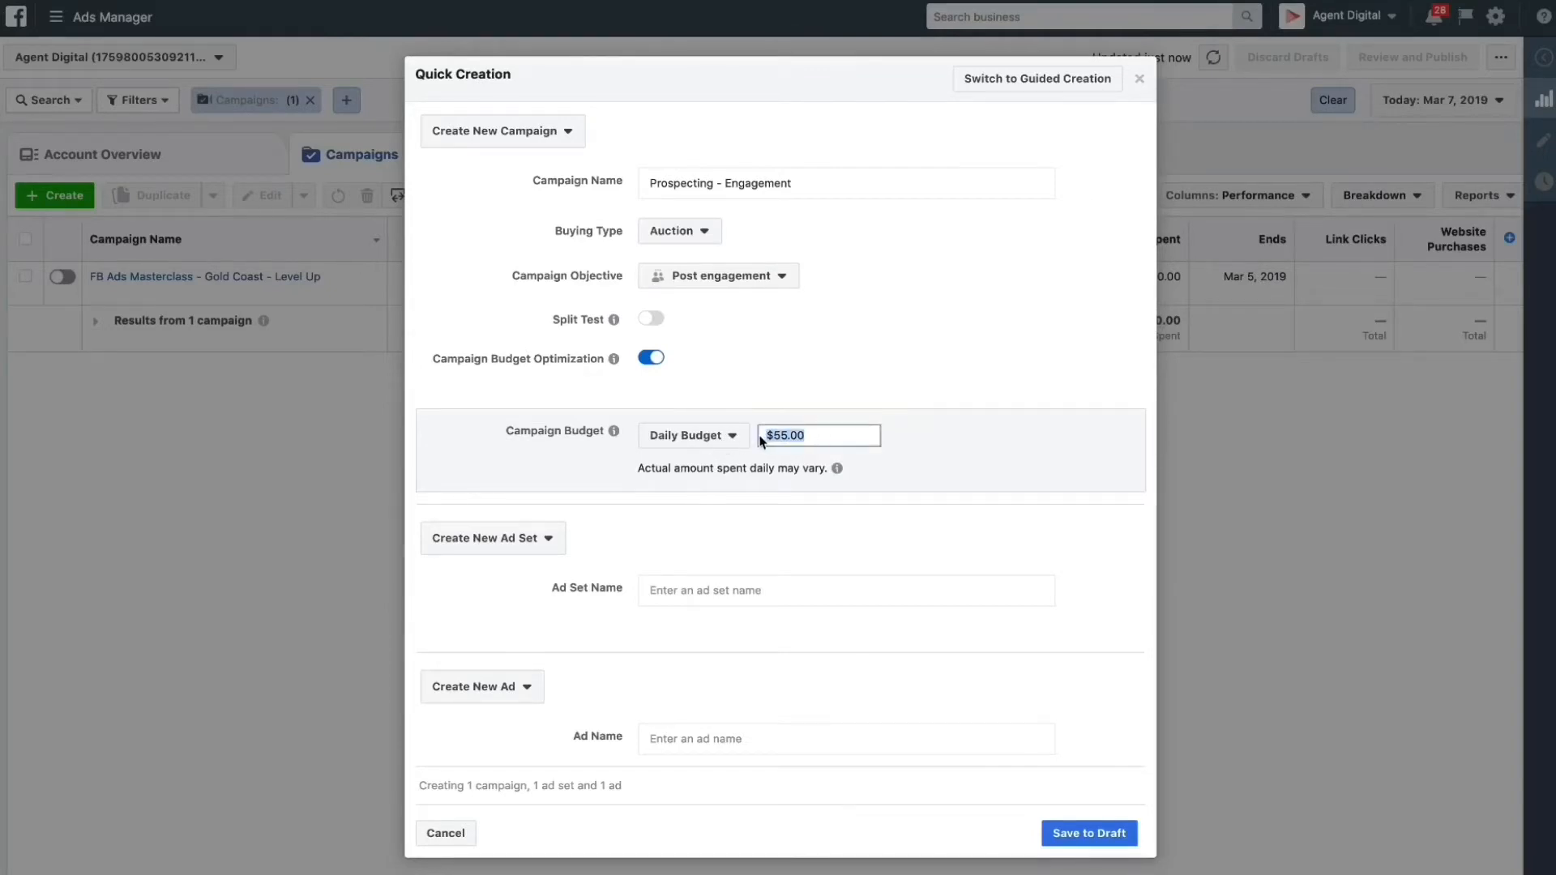
pyautogui.write('25')
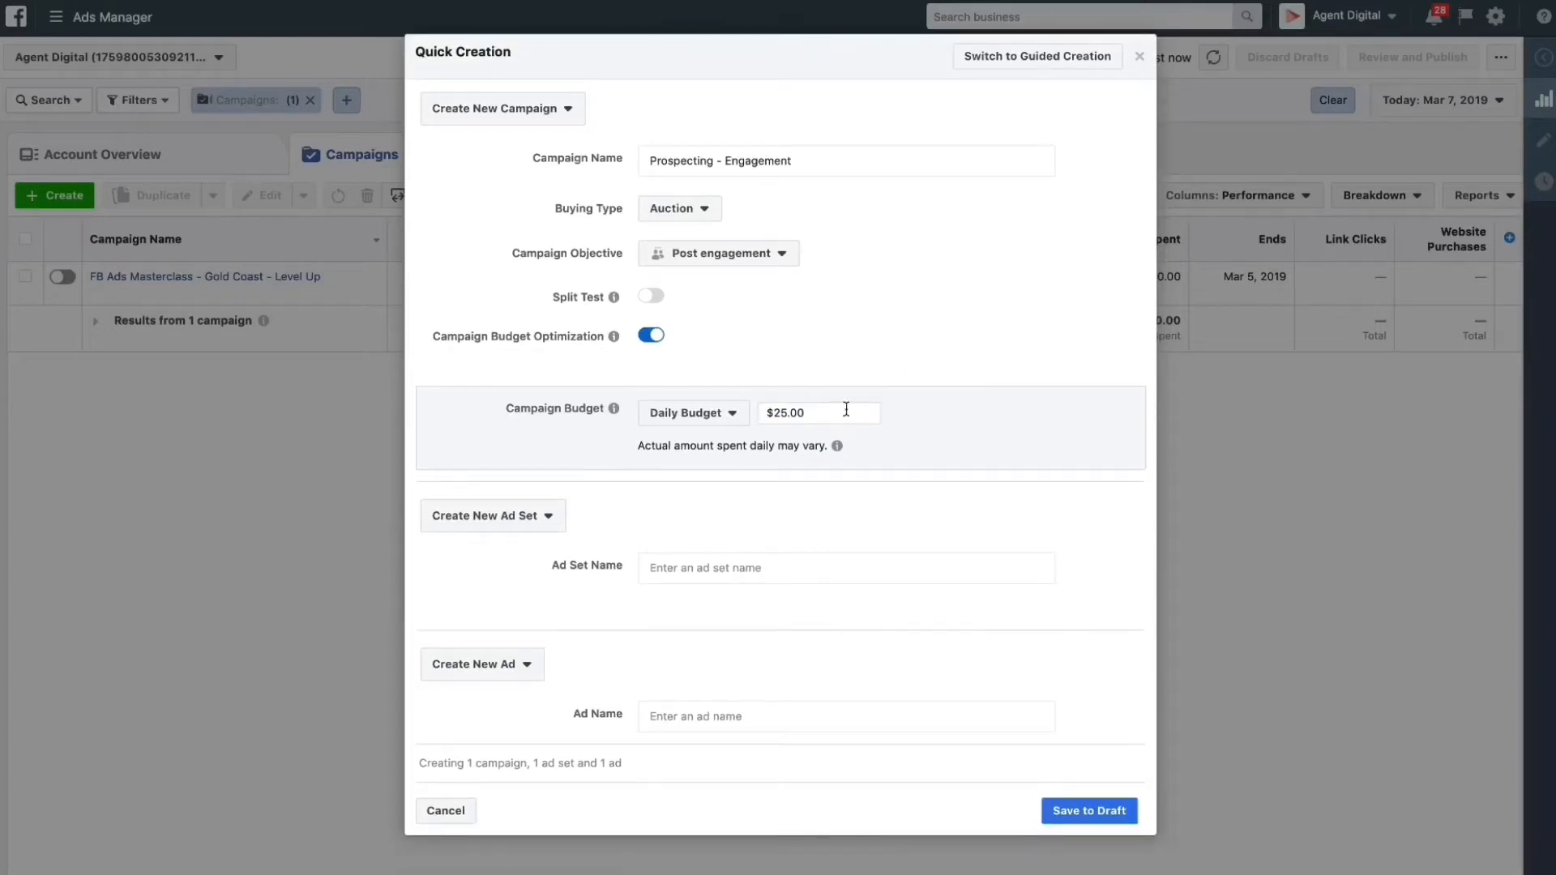
pyautogui.moveTo(729, 568)
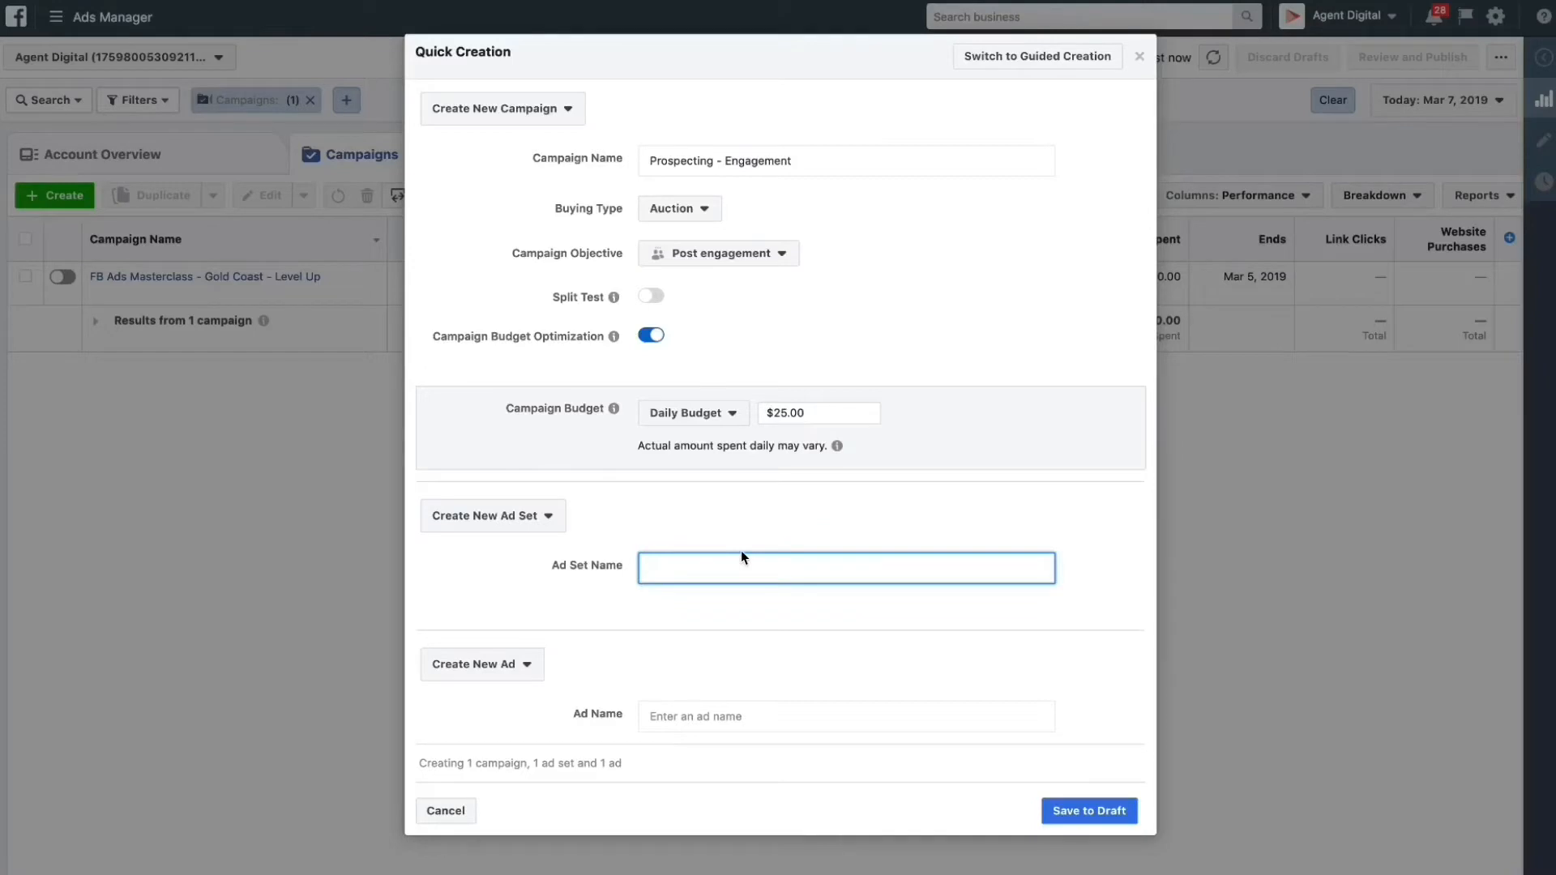
pyautogui.write('Audience')
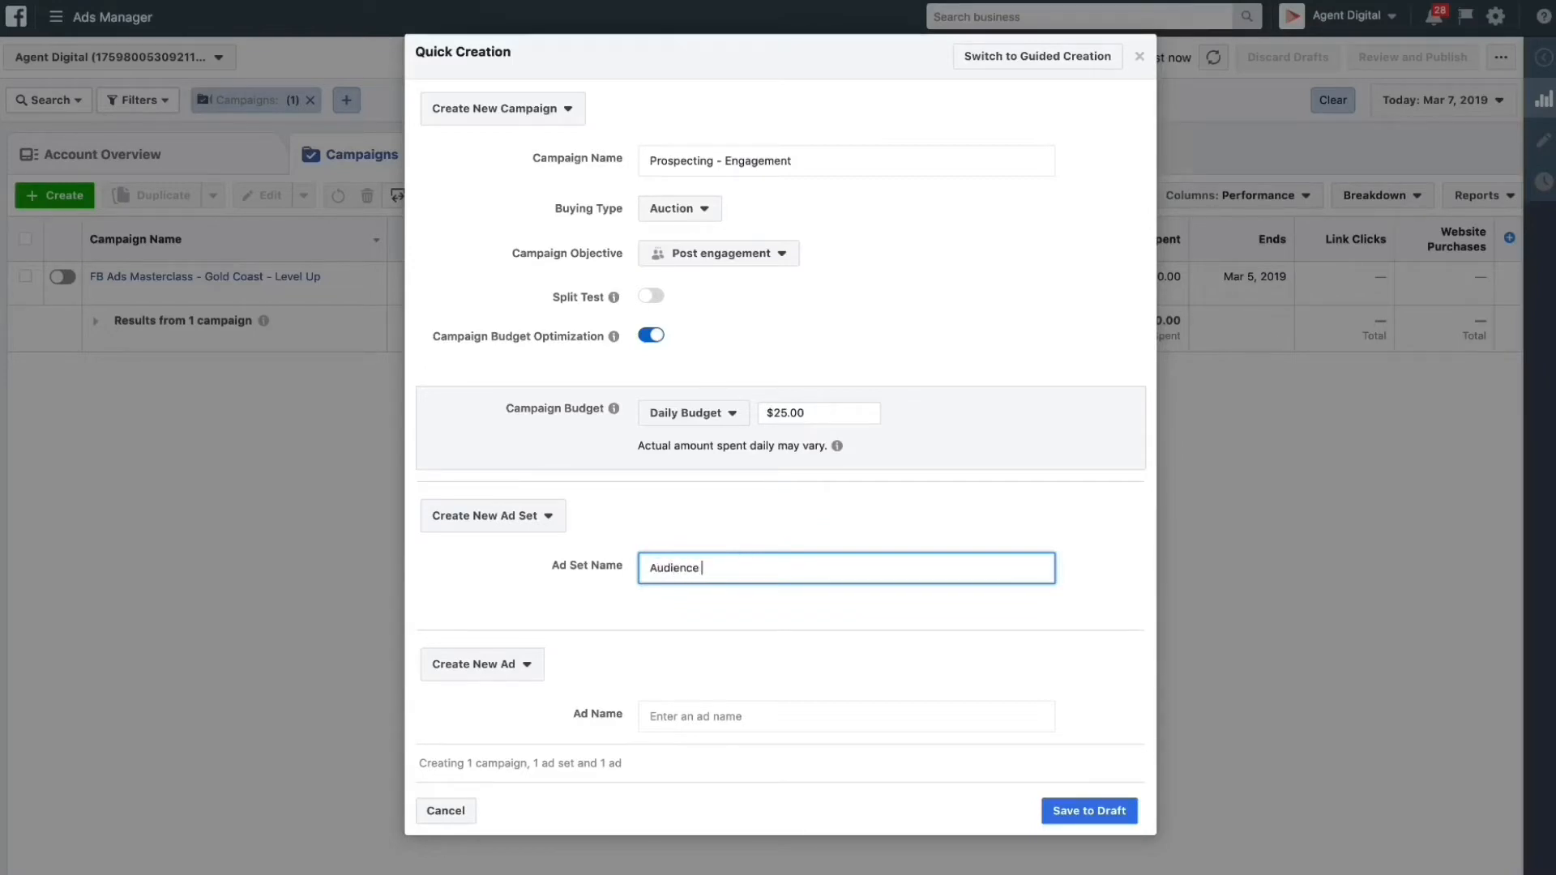
pyautogui.write('by Inter')
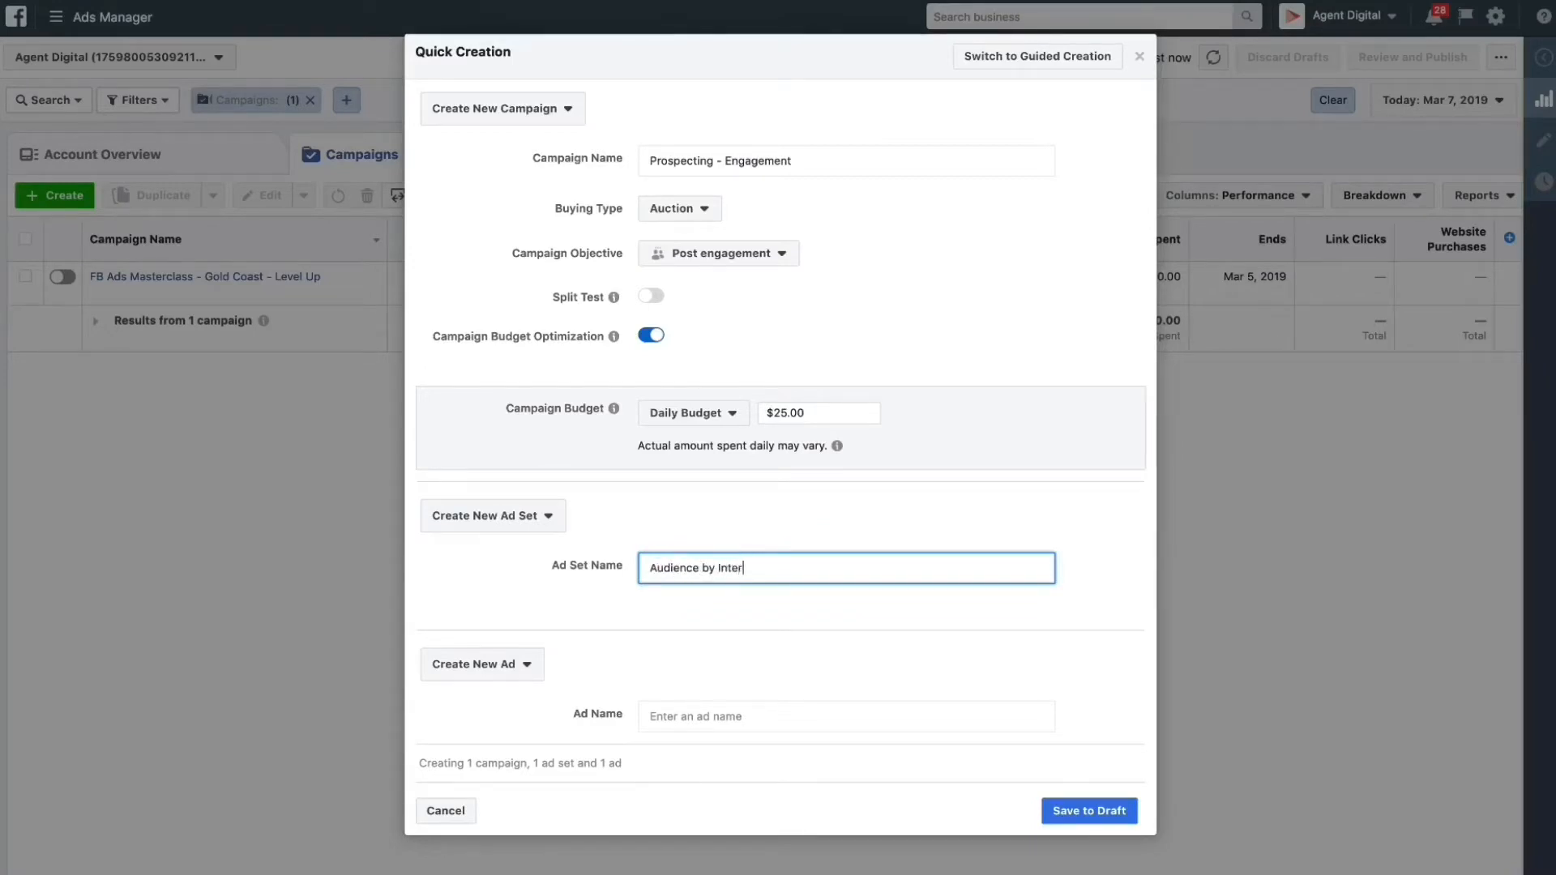
pyautogui.write('est')
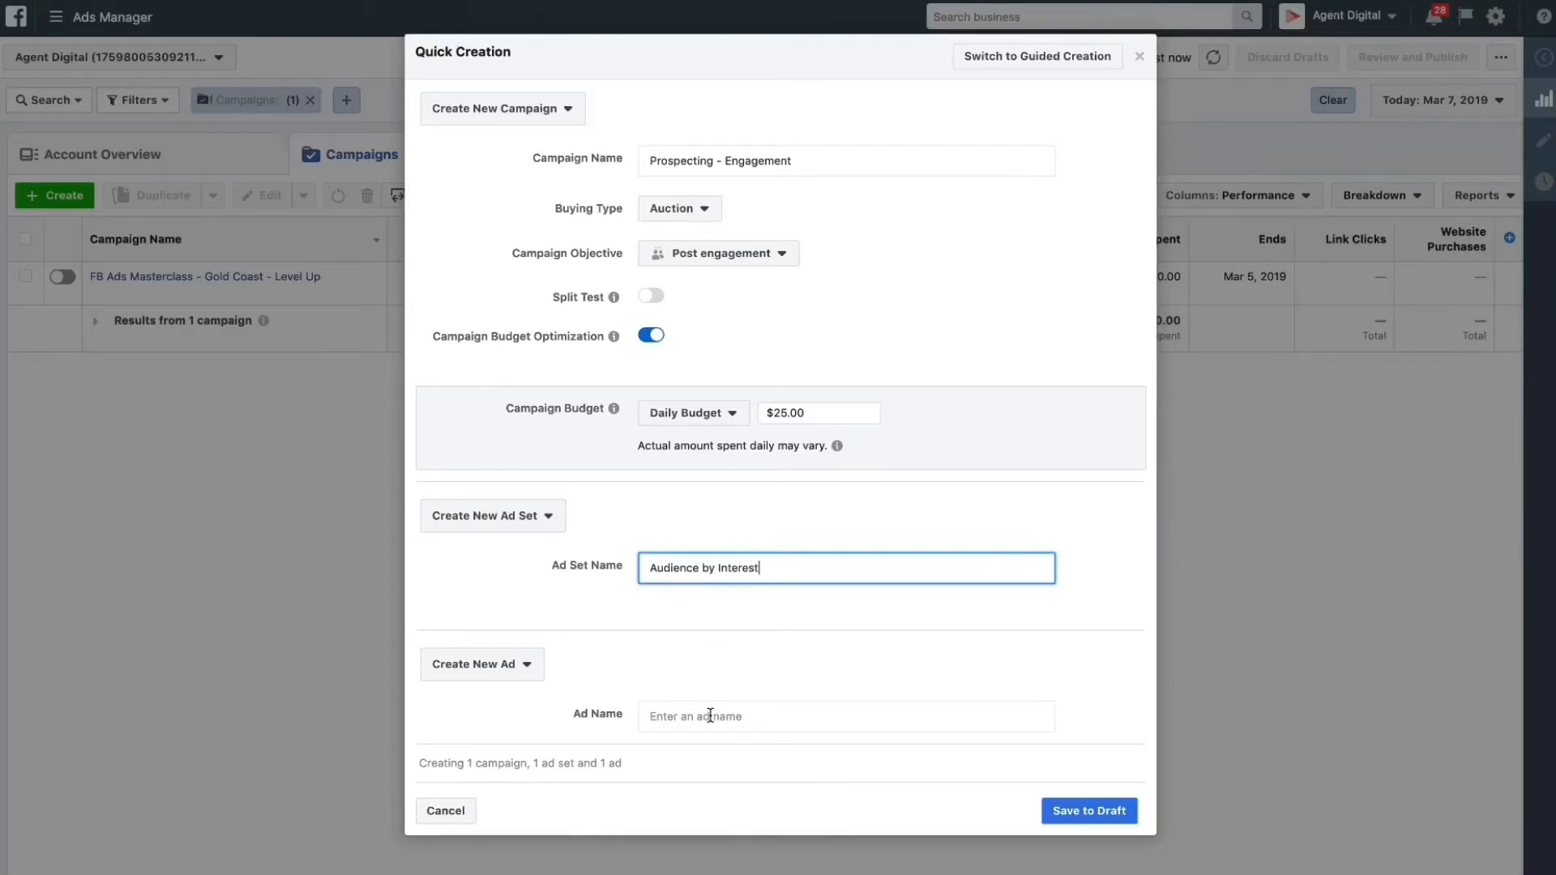
# - Name the ad 'Event Announcement' and save the campaign as a draft
pyautogui.click(845, 715)
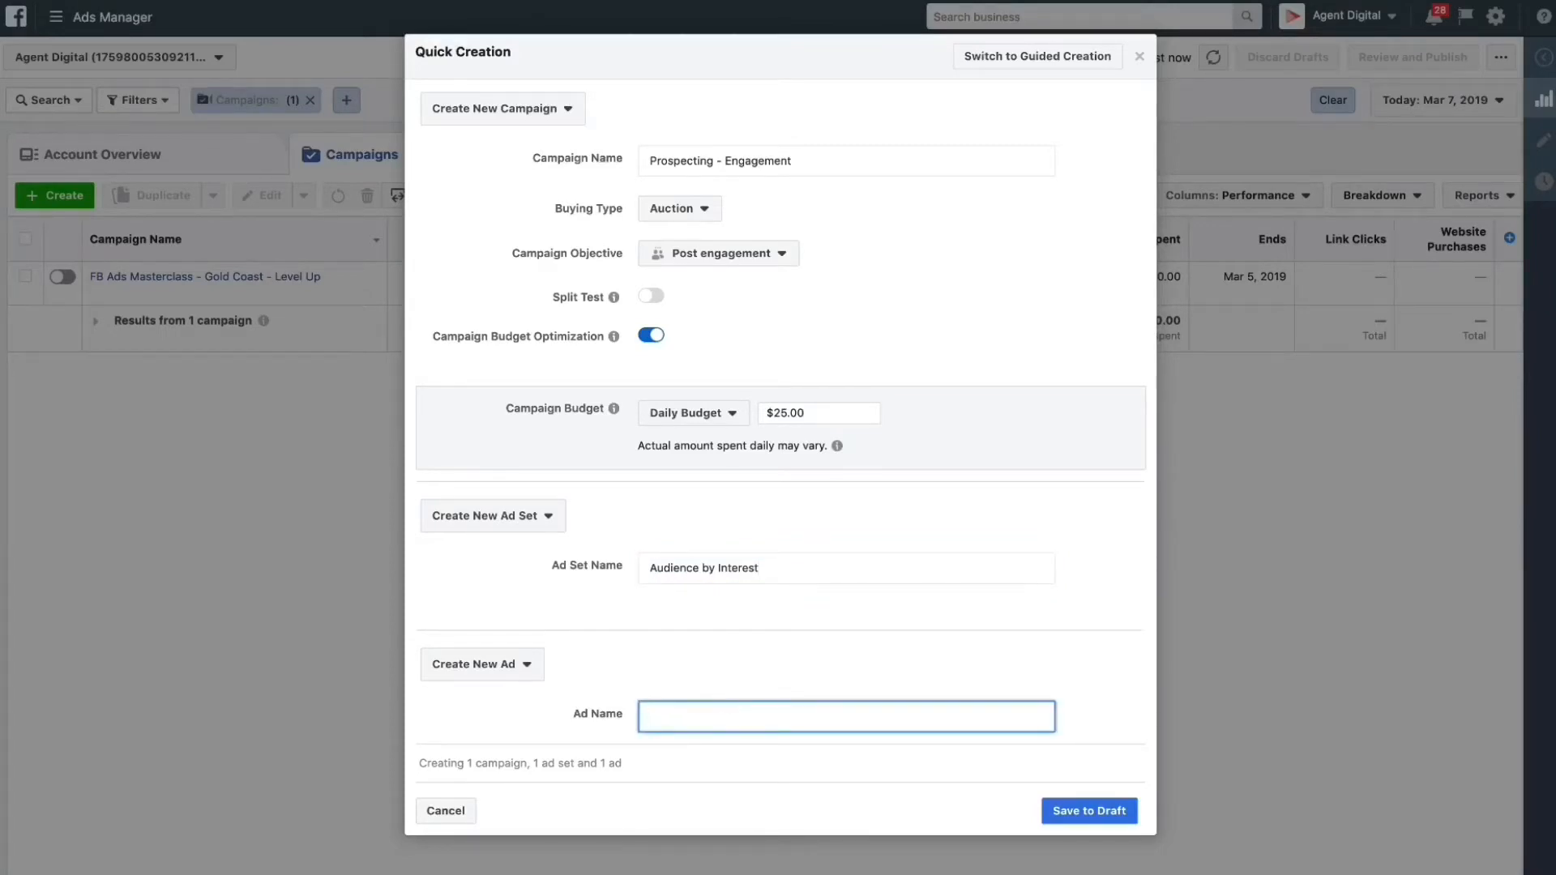
pyautogui.write('Event Announcement')
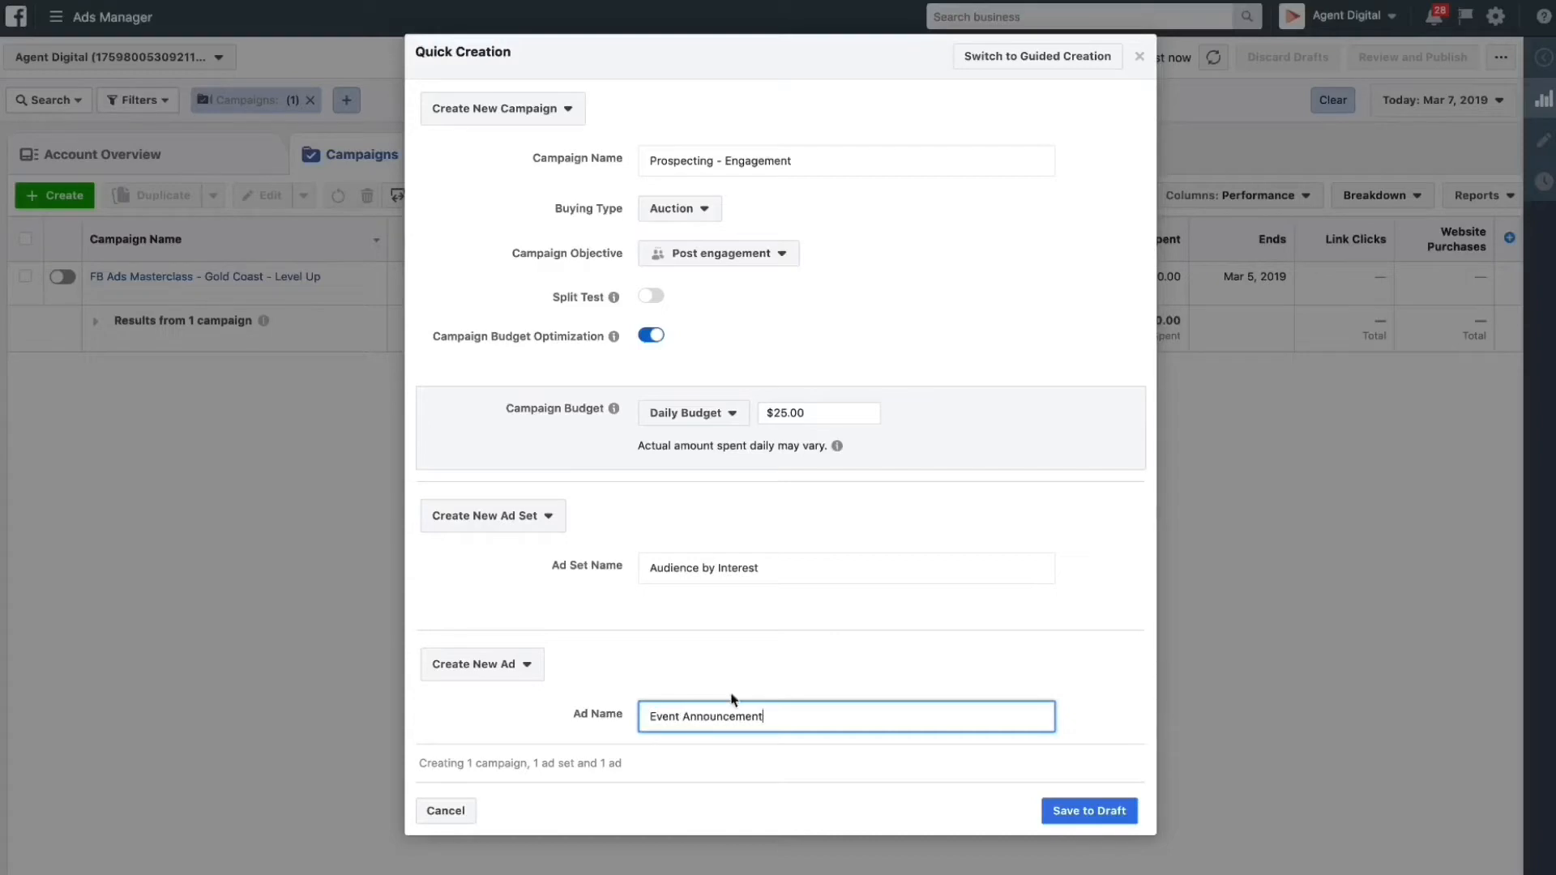
pyautogui.click(1089, 811)
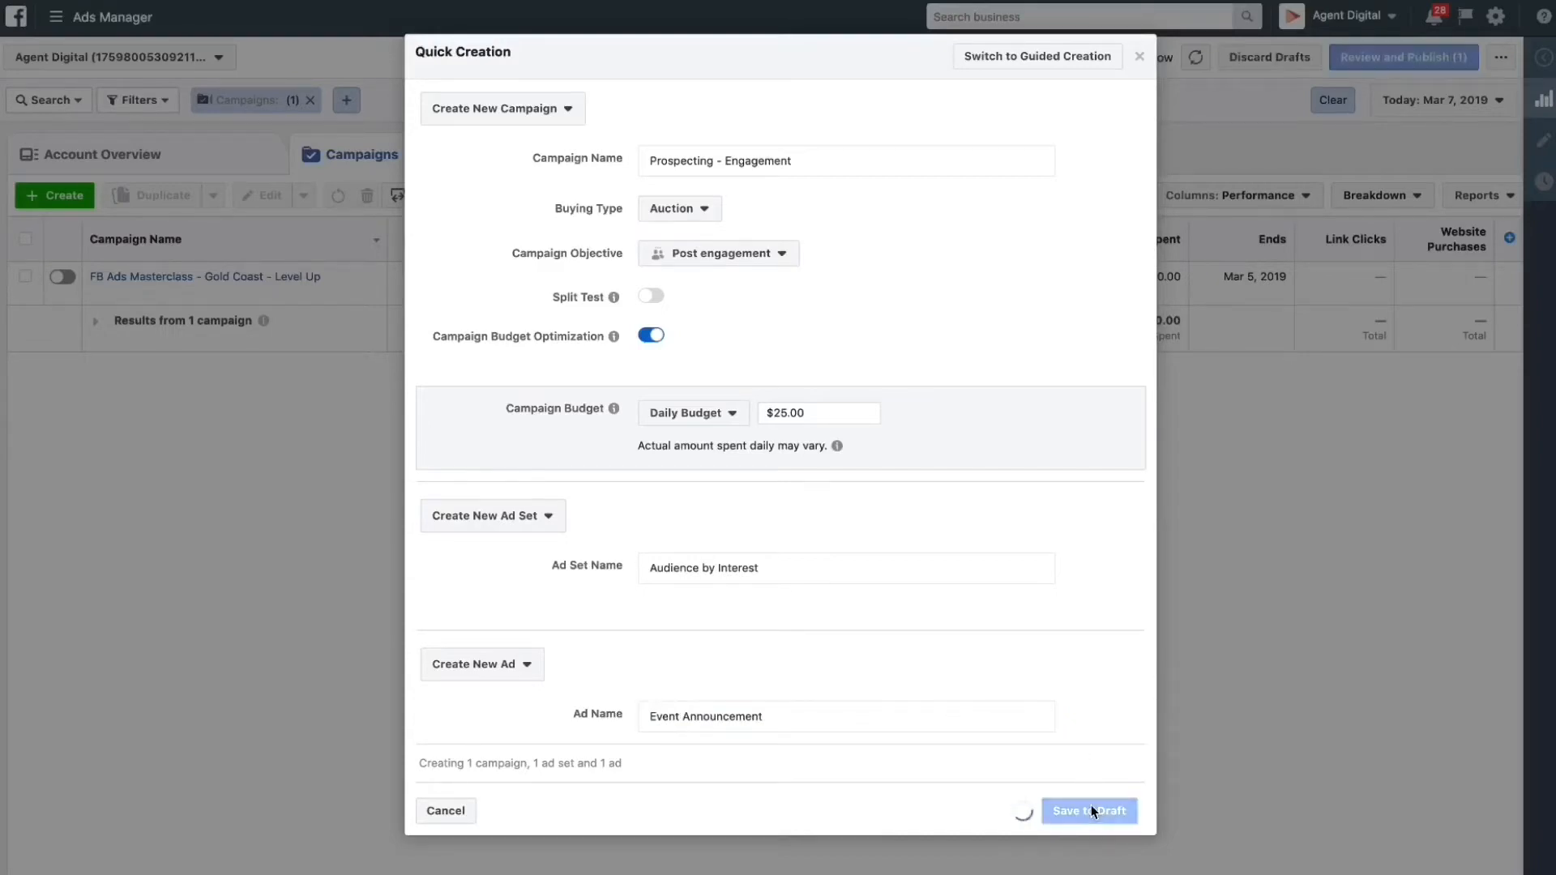
# - Open the 'Audience by Interest' ad set's settings from the campaign tree
pyautogui.click(1088, 811)
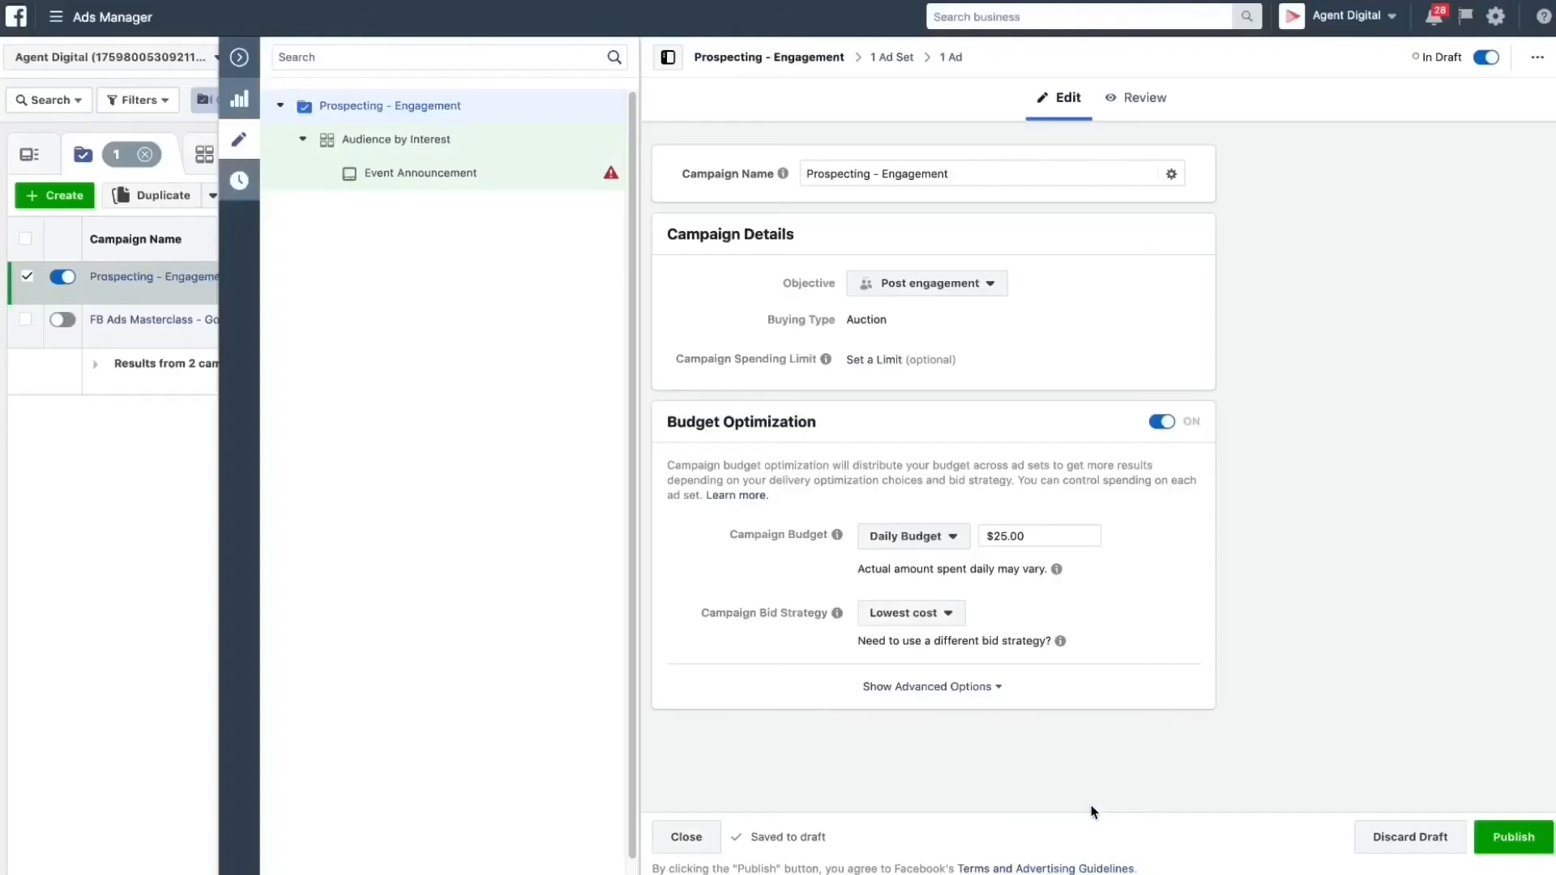
pyautogui.moveTo(444, 107)
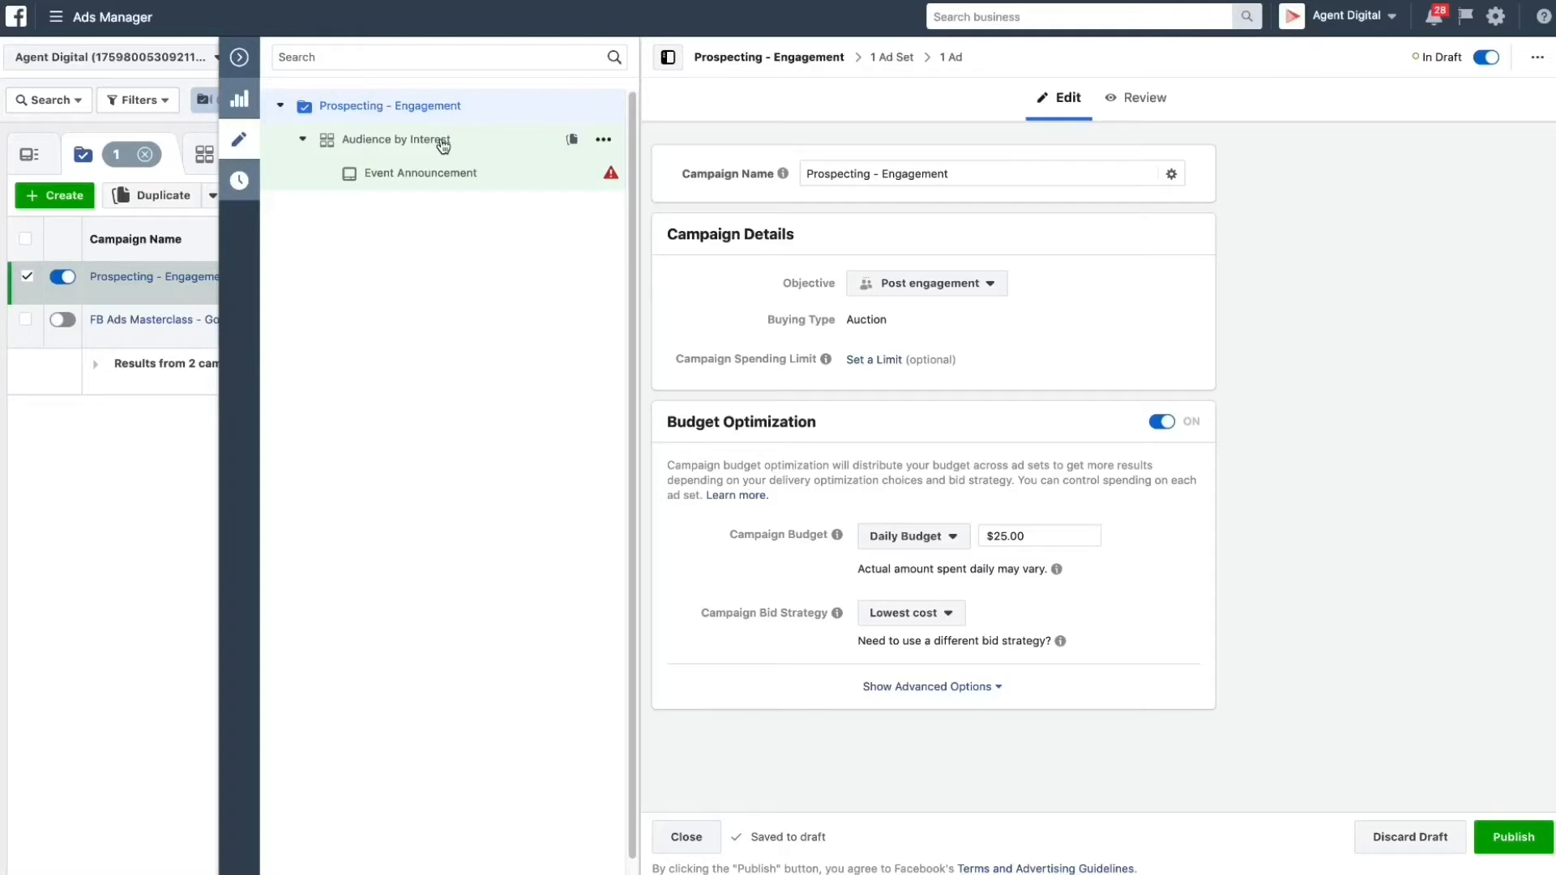
pyautogui.moveTo(454, 117)
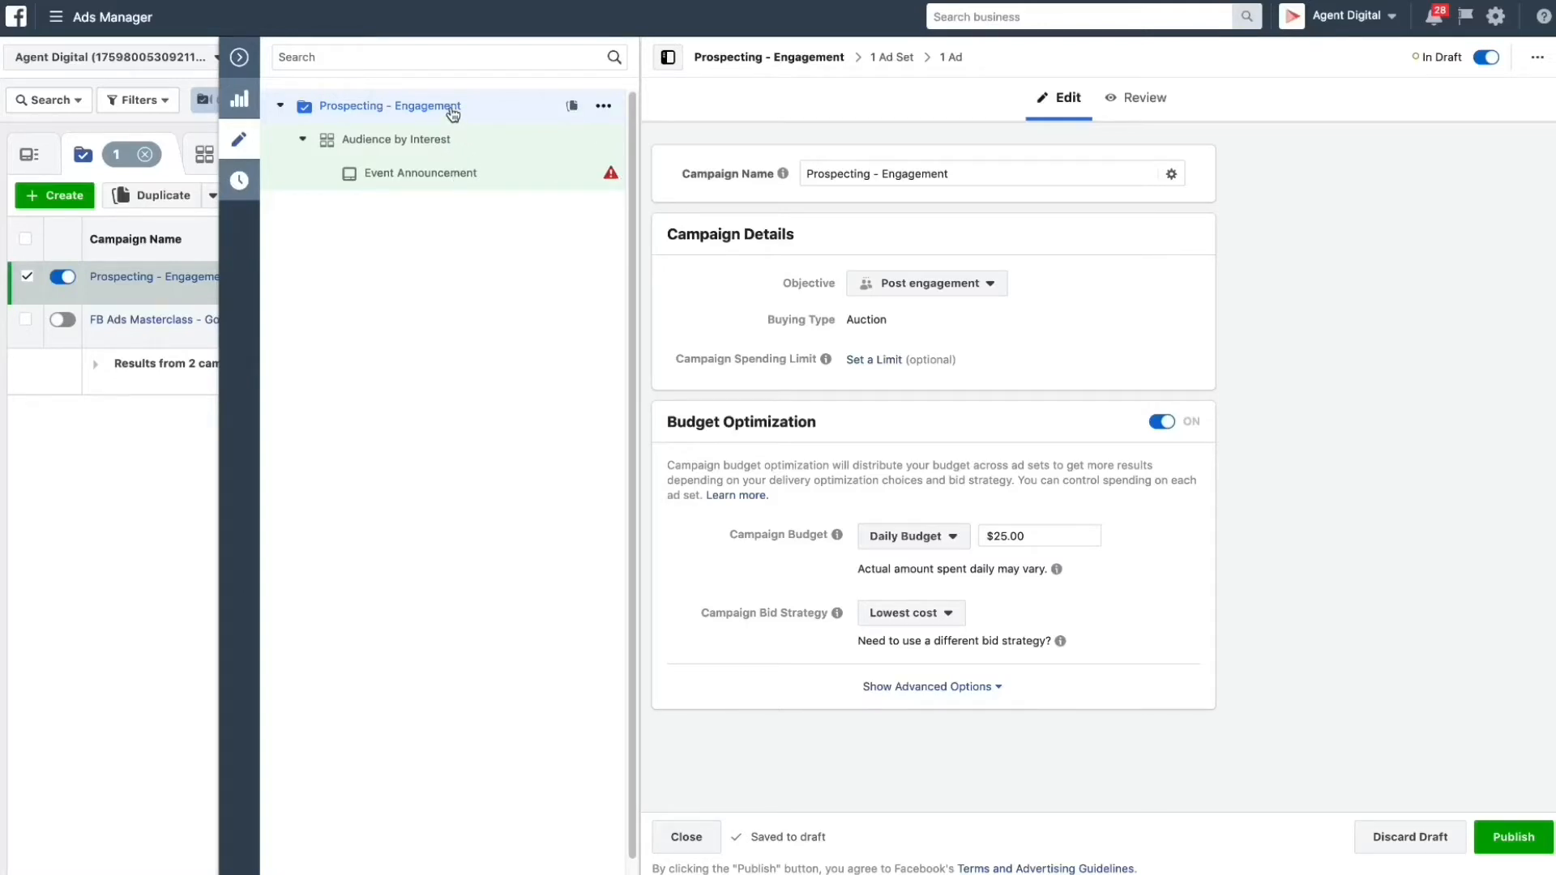
pyautogui.moveTo(444, 145)
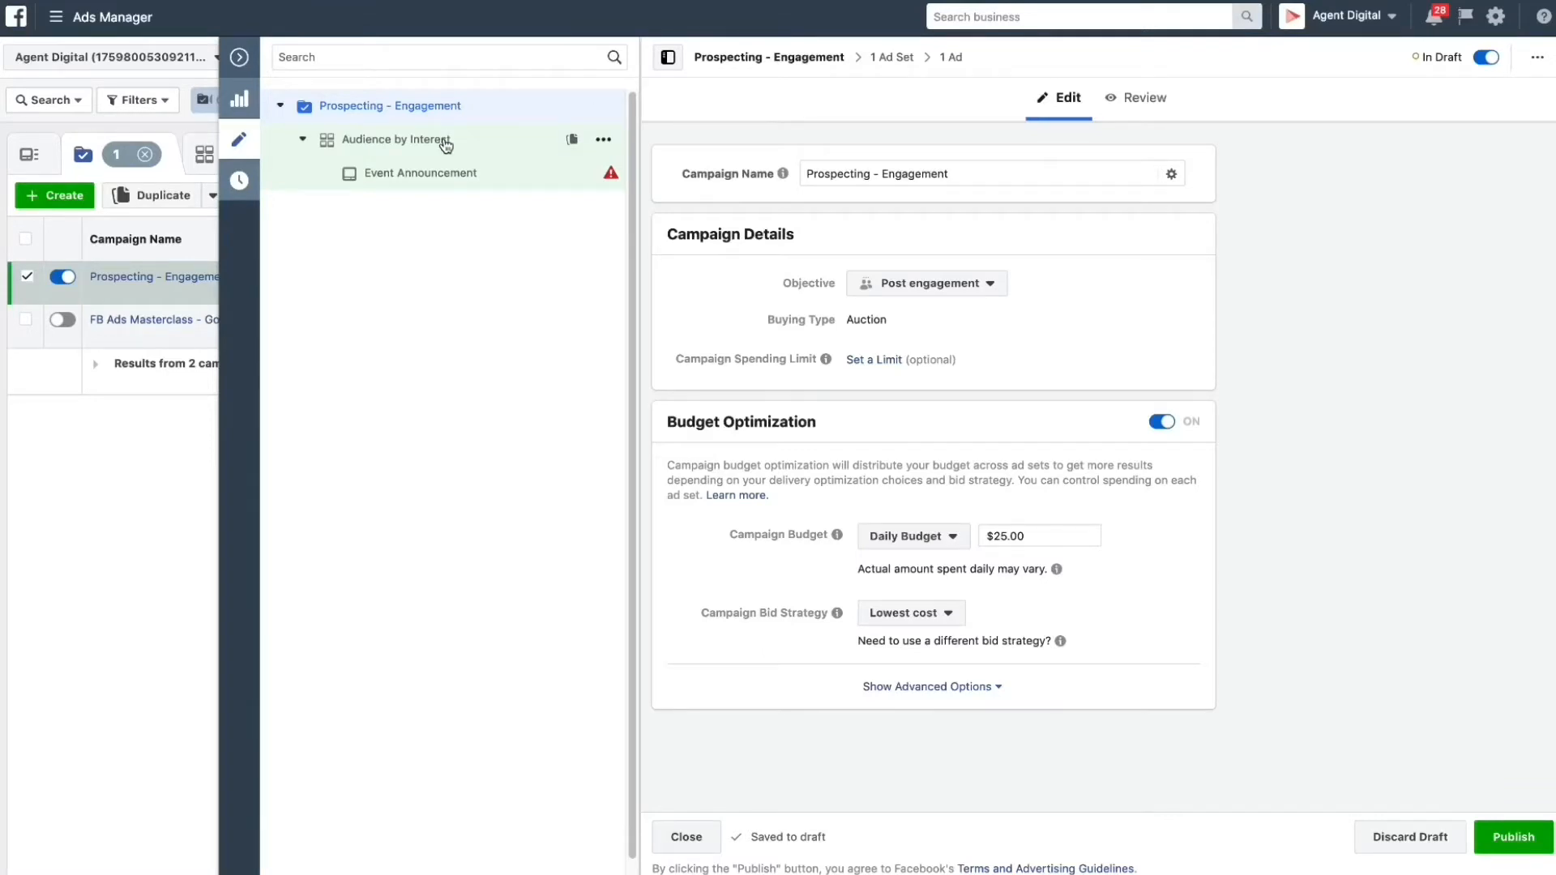
pyautogui.click(396, 140)
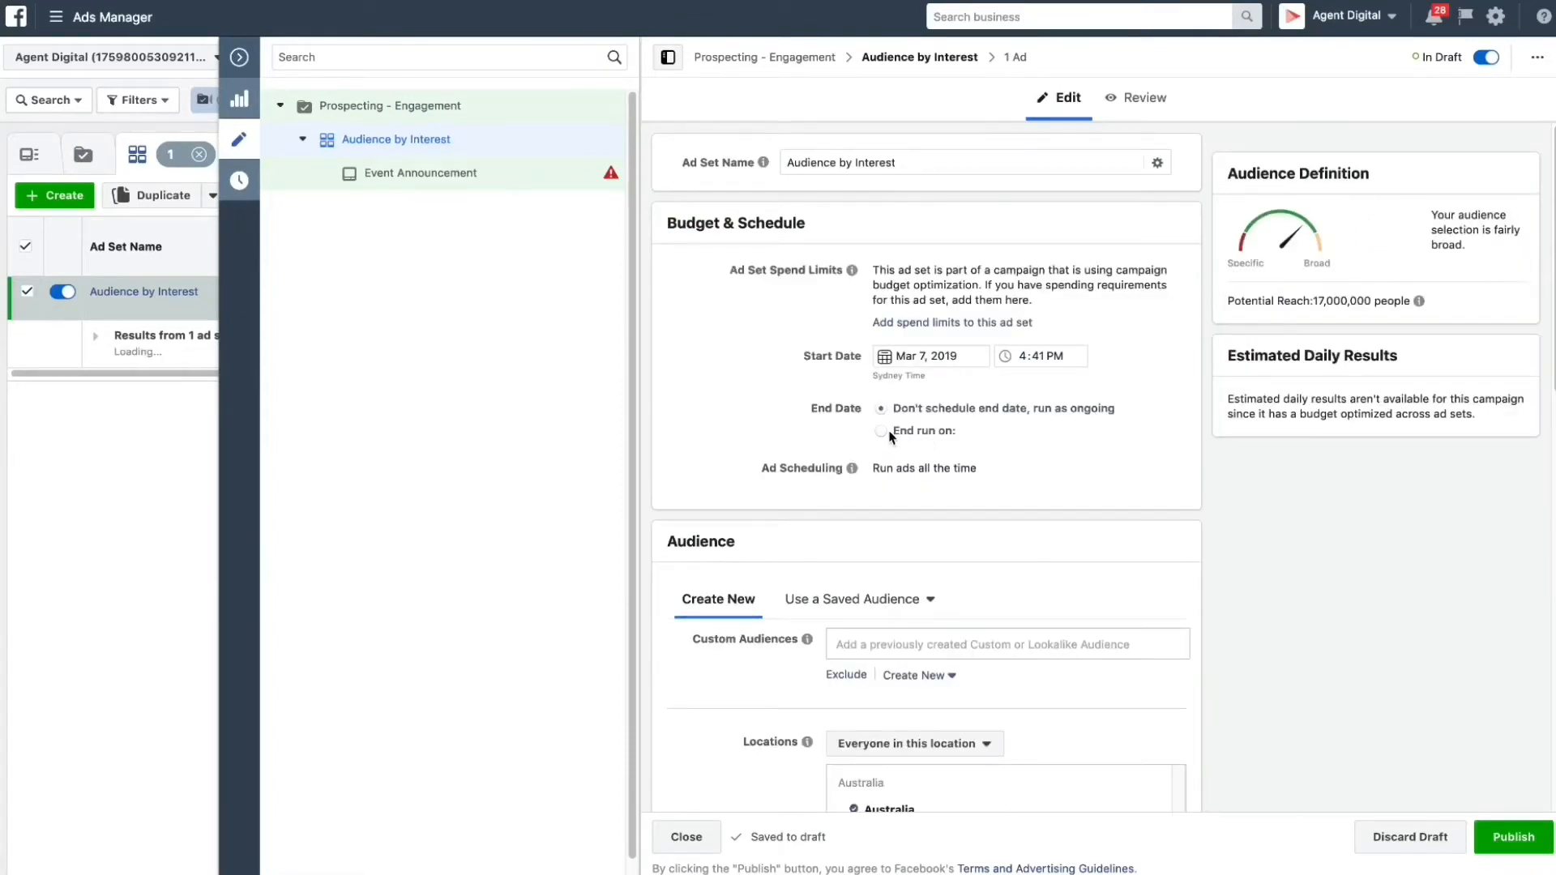
# - Set the ad set to end its run on March 15, 2019
pyautogui.click(880, 432)
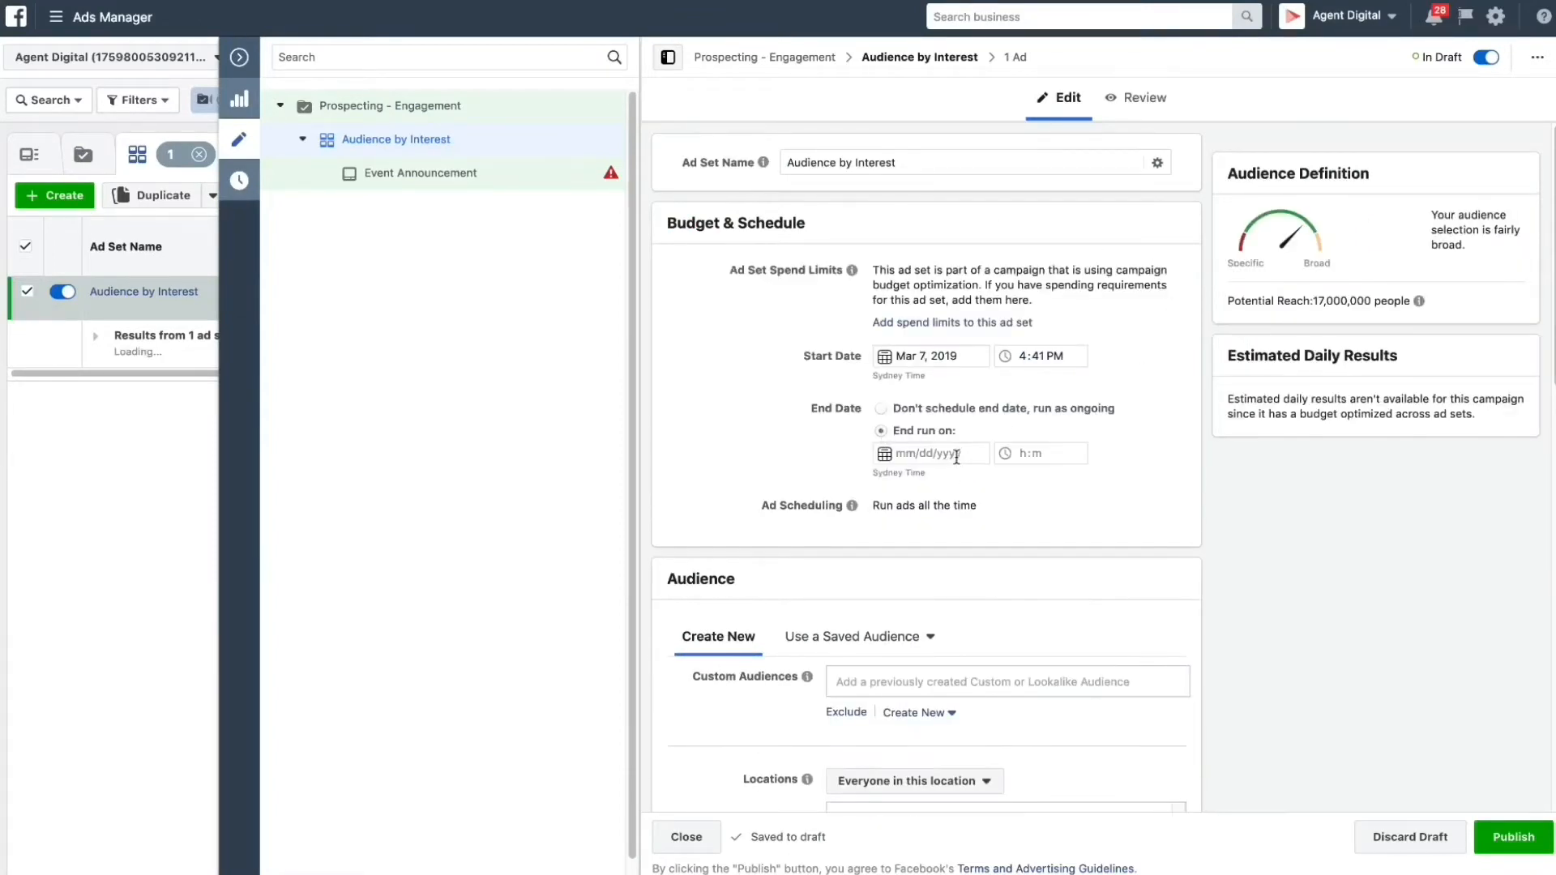
pyautogui.click(934, 453)
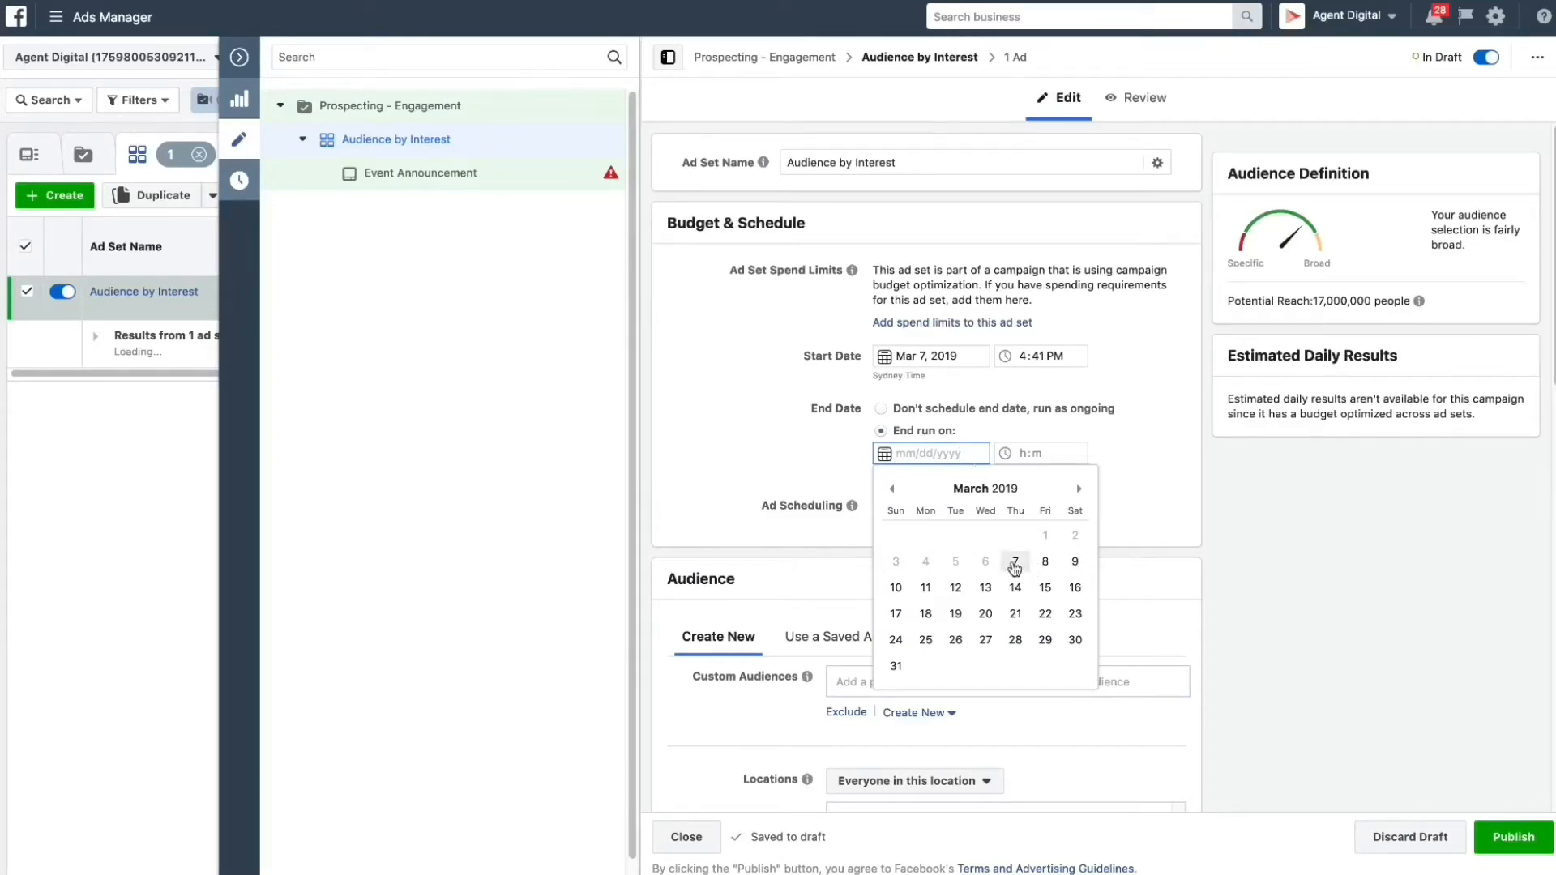
pyautogui.moveTo(1045, 587)
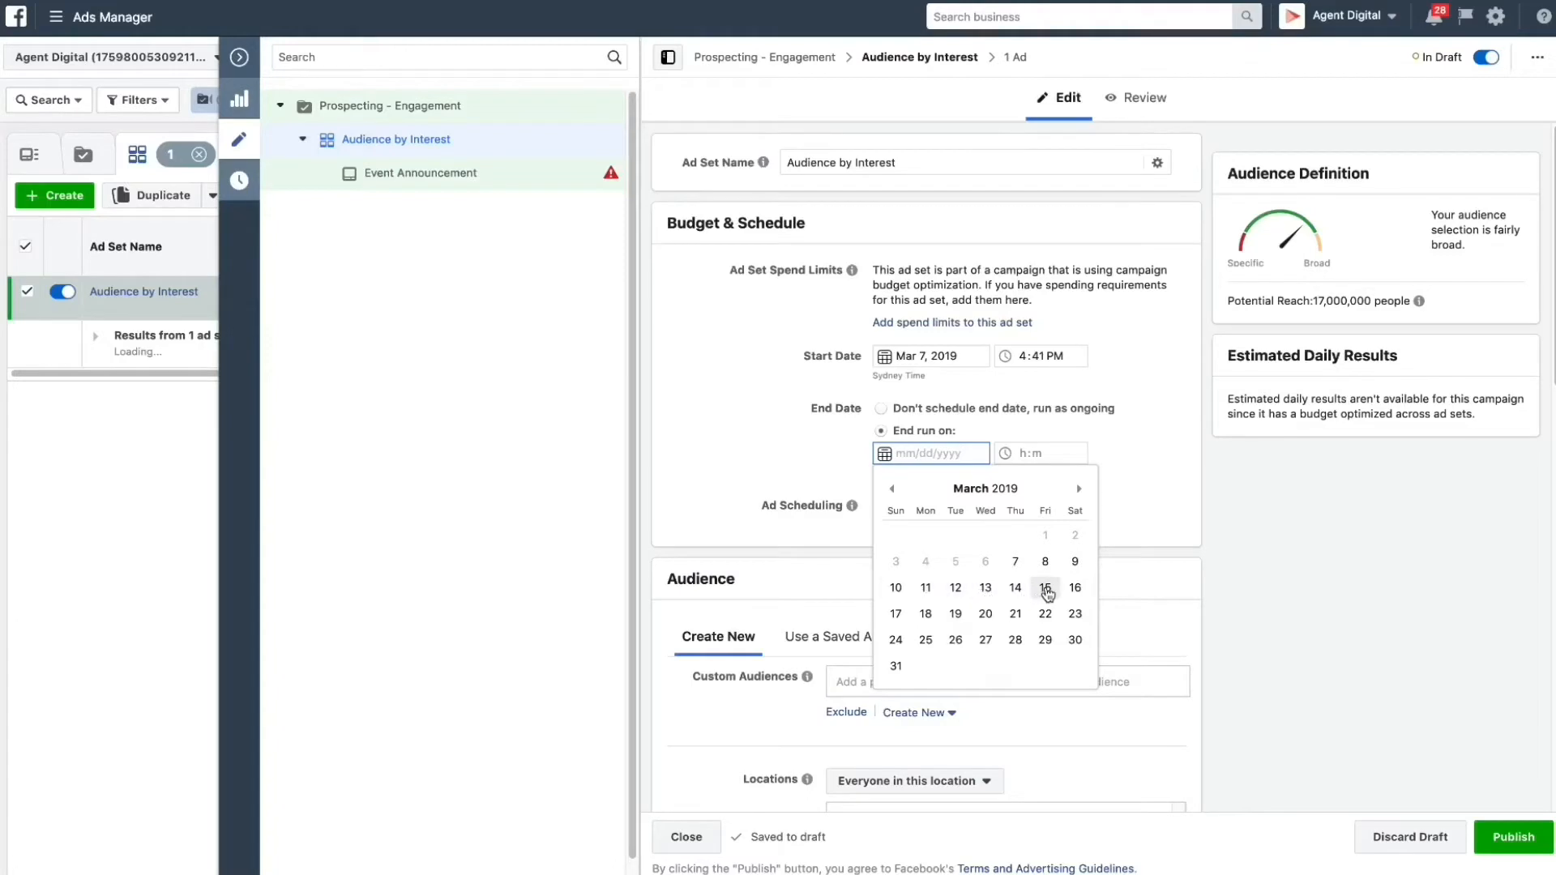
pyautogui.click(1044, 587)
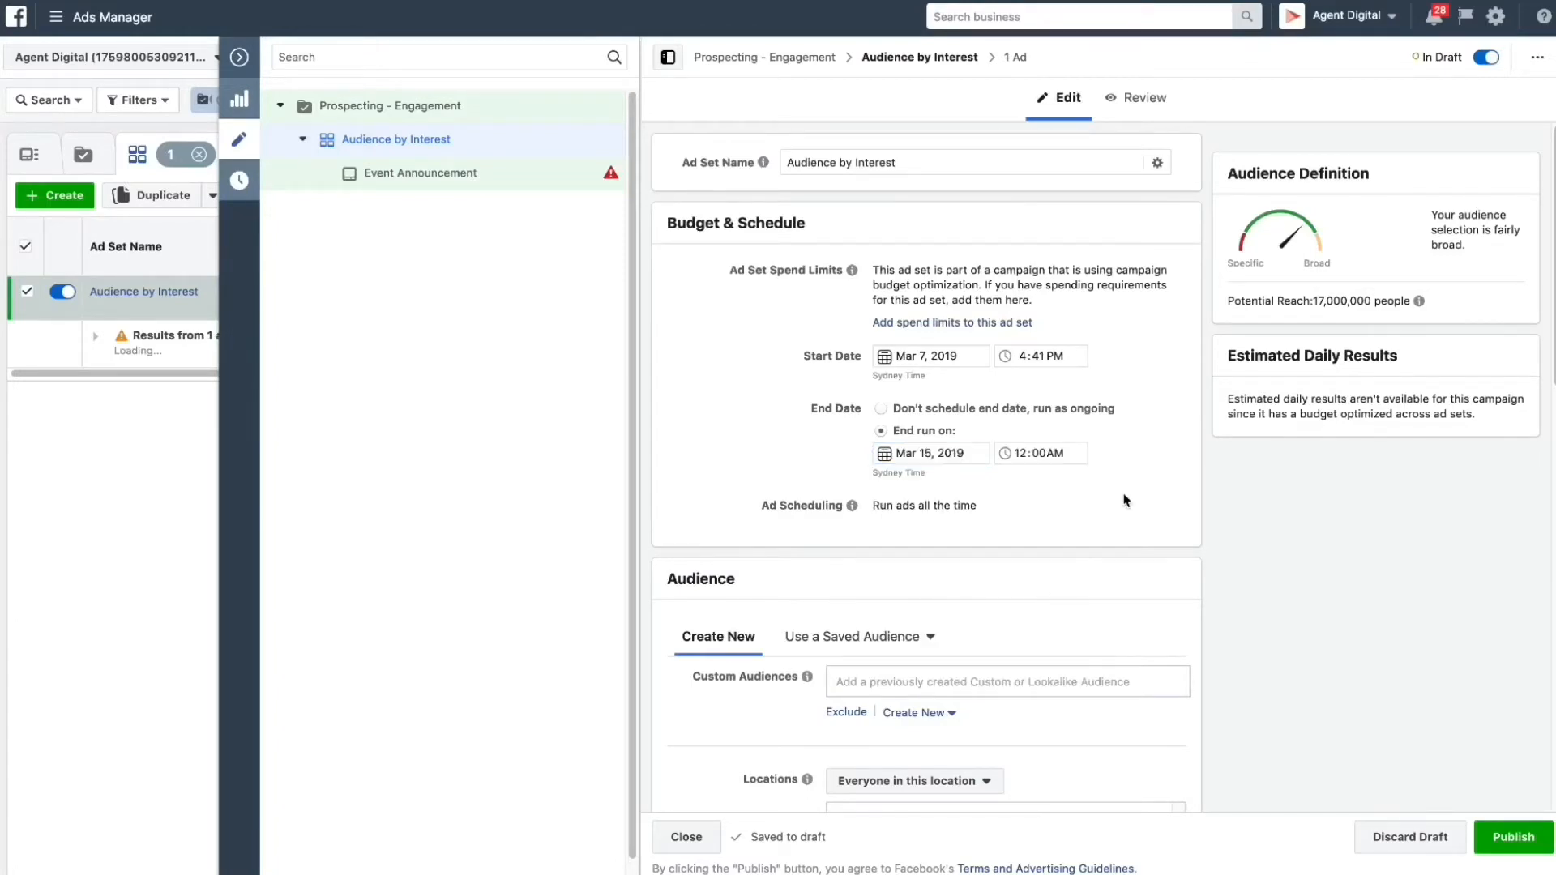
pyautogui.scroll(-3)
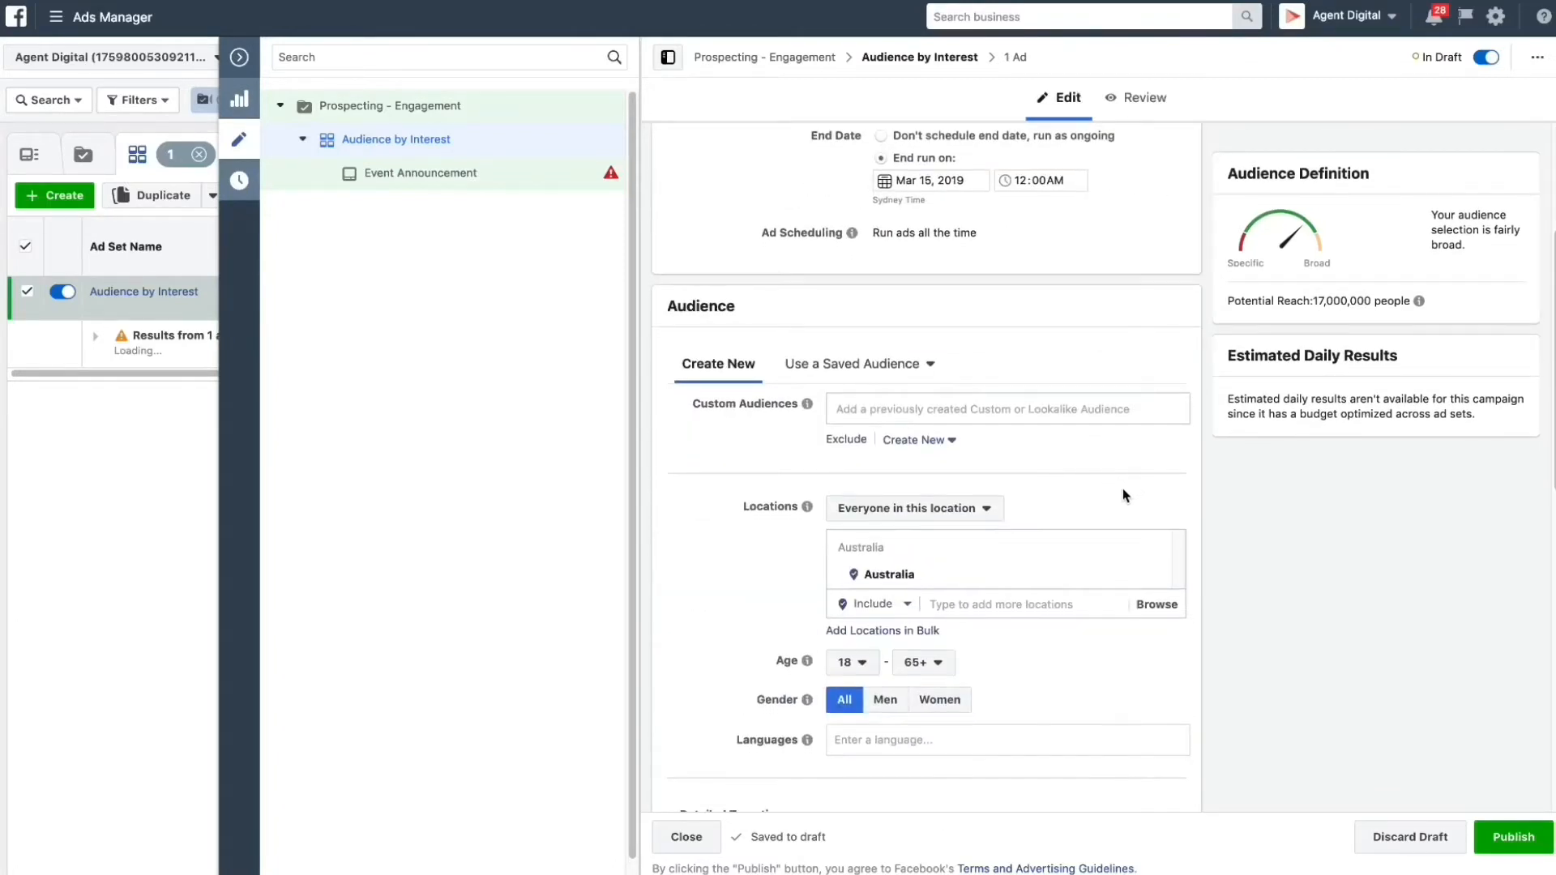
pyautogui.scroll(-3)
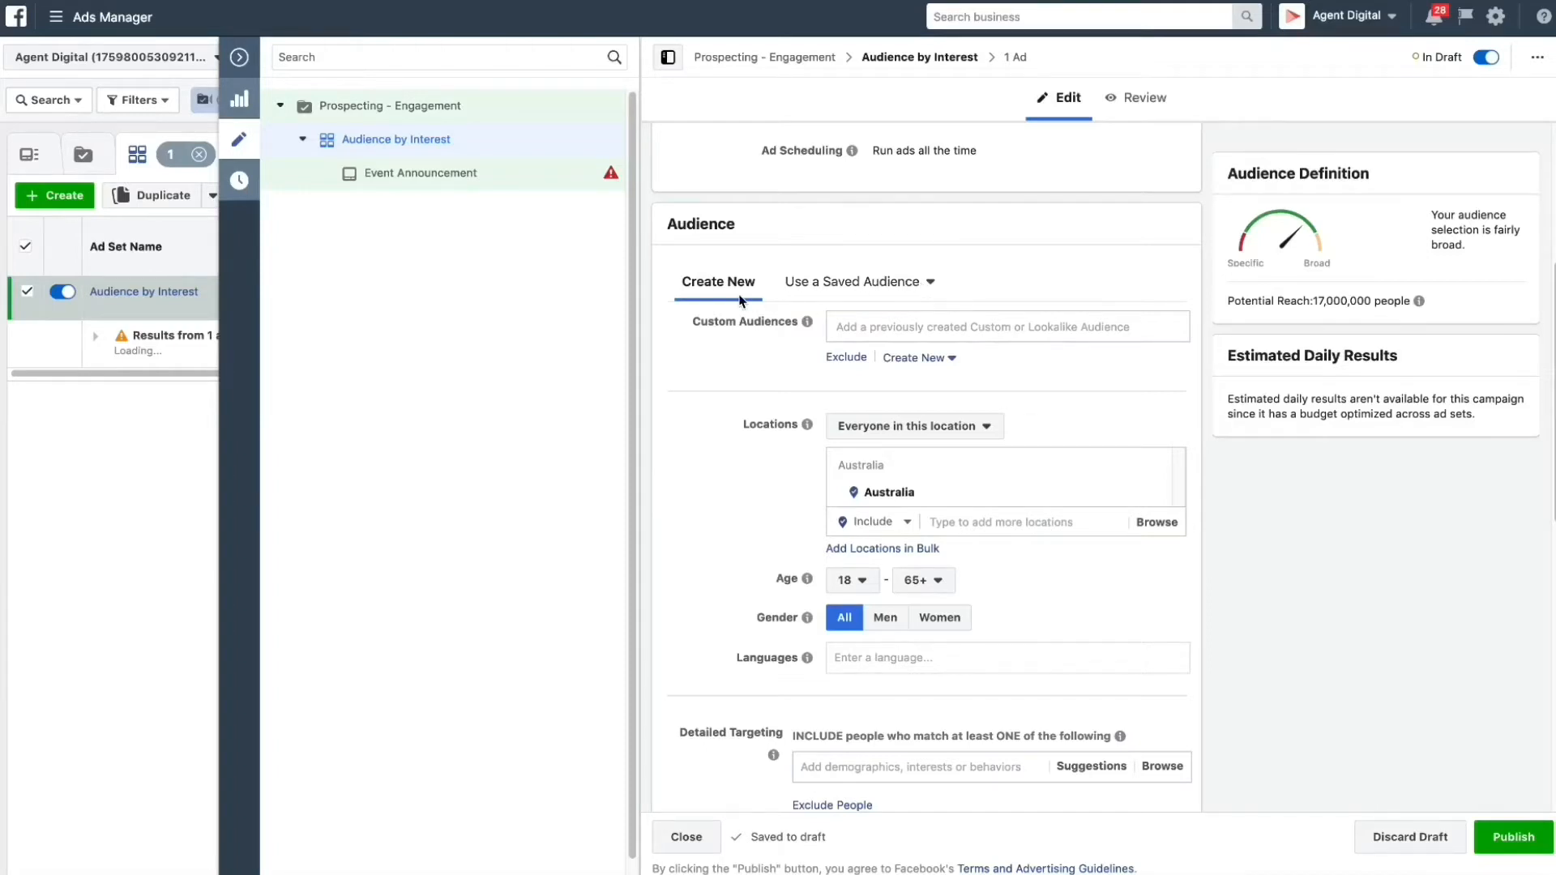
# - Change the audience location from Australia to Gold Coast, Queensland with a 25-mile radius
pyautogui.click(991, 522)
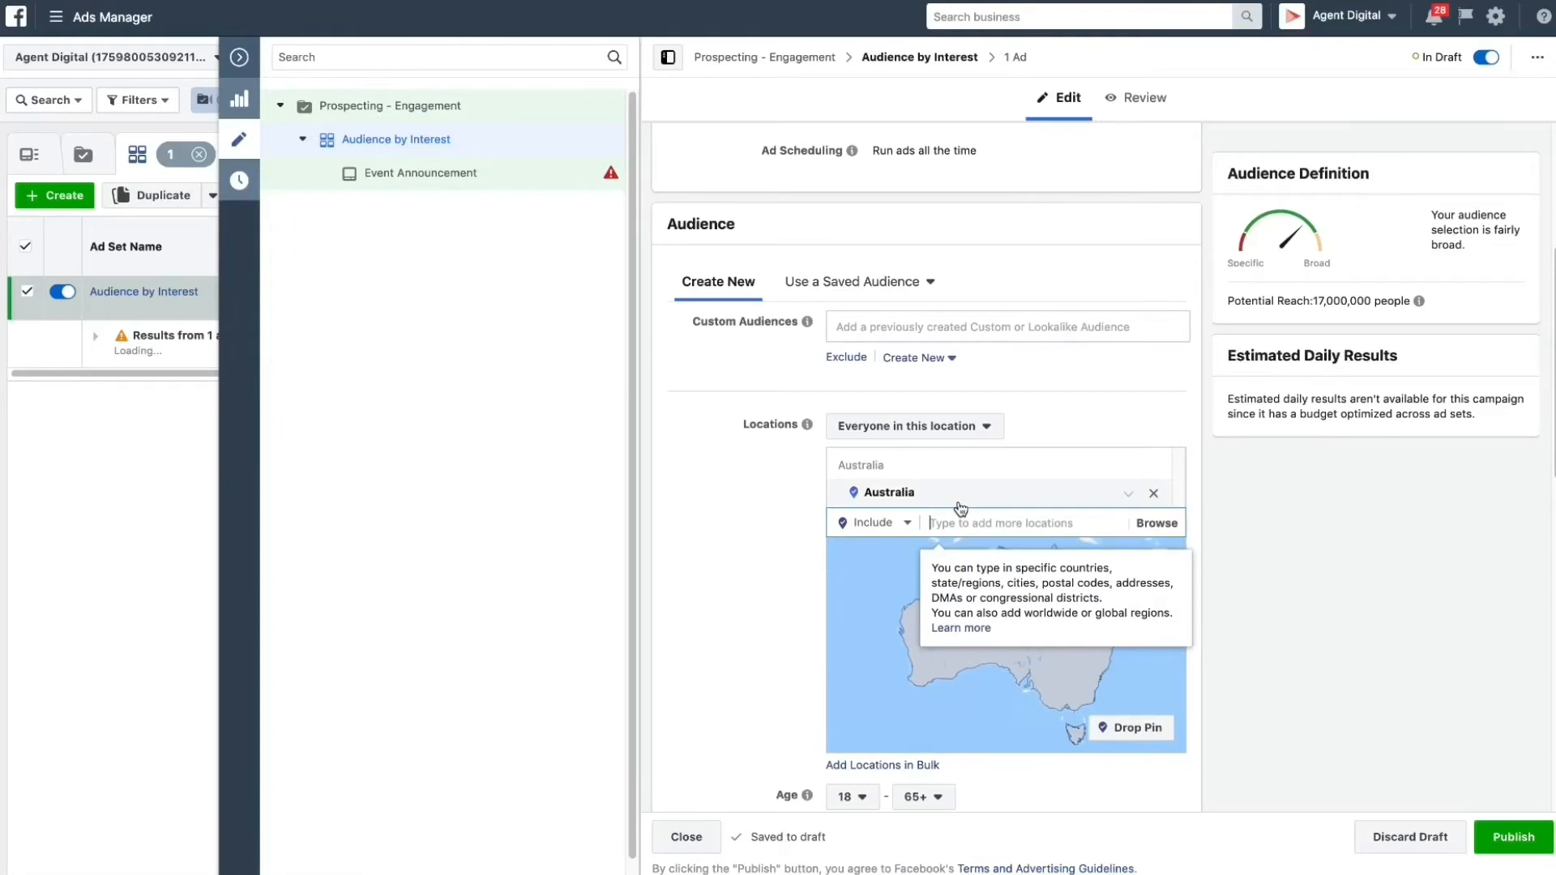
pyautogui.write('Gold Coast')
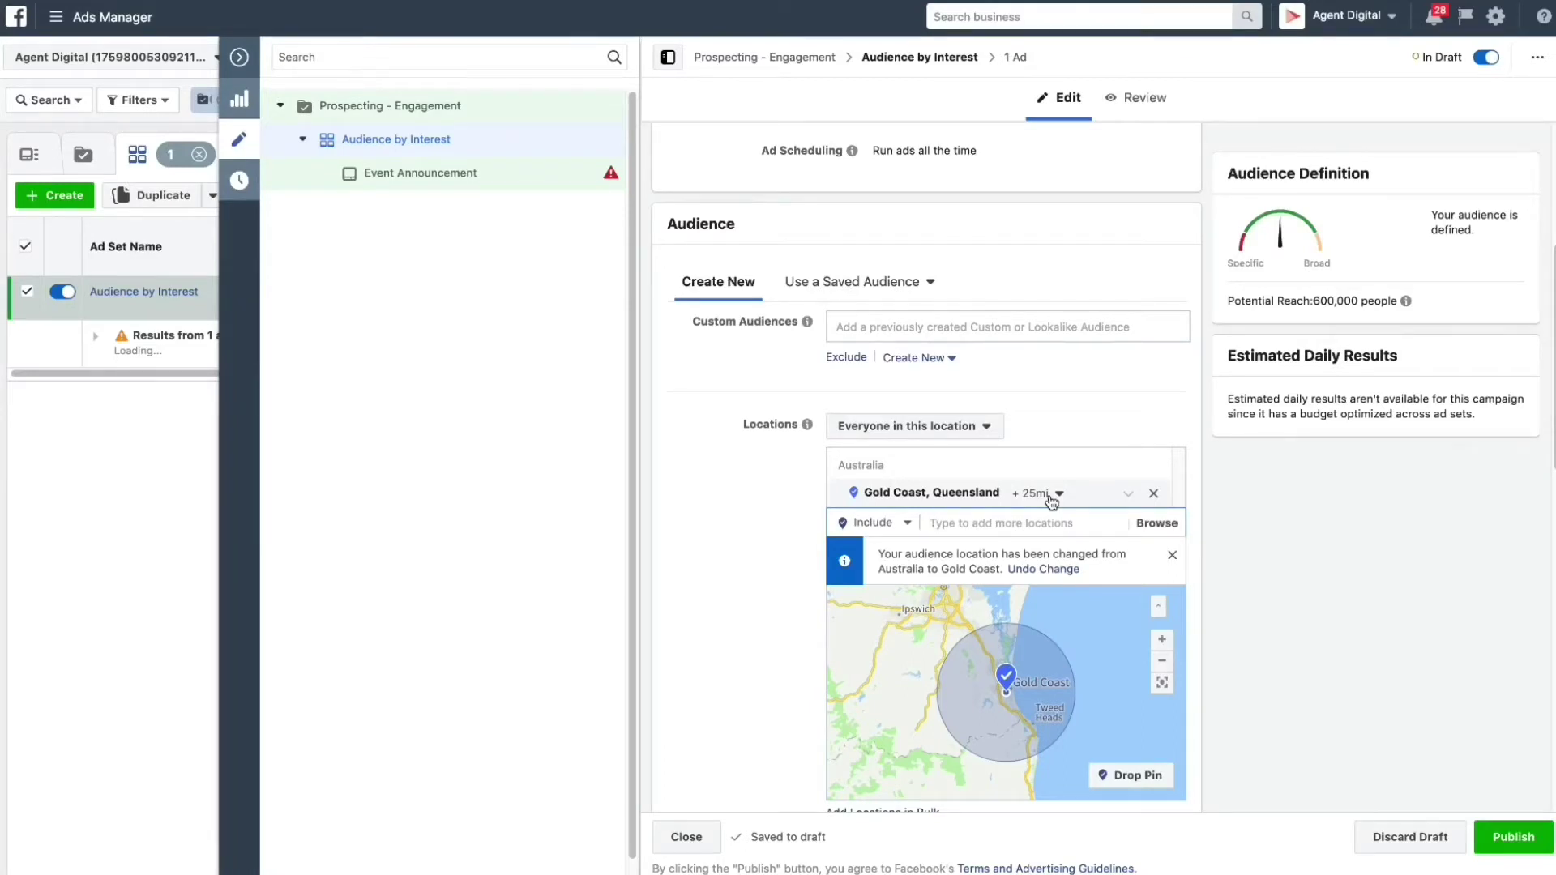
pyautogui.scroll(-3)
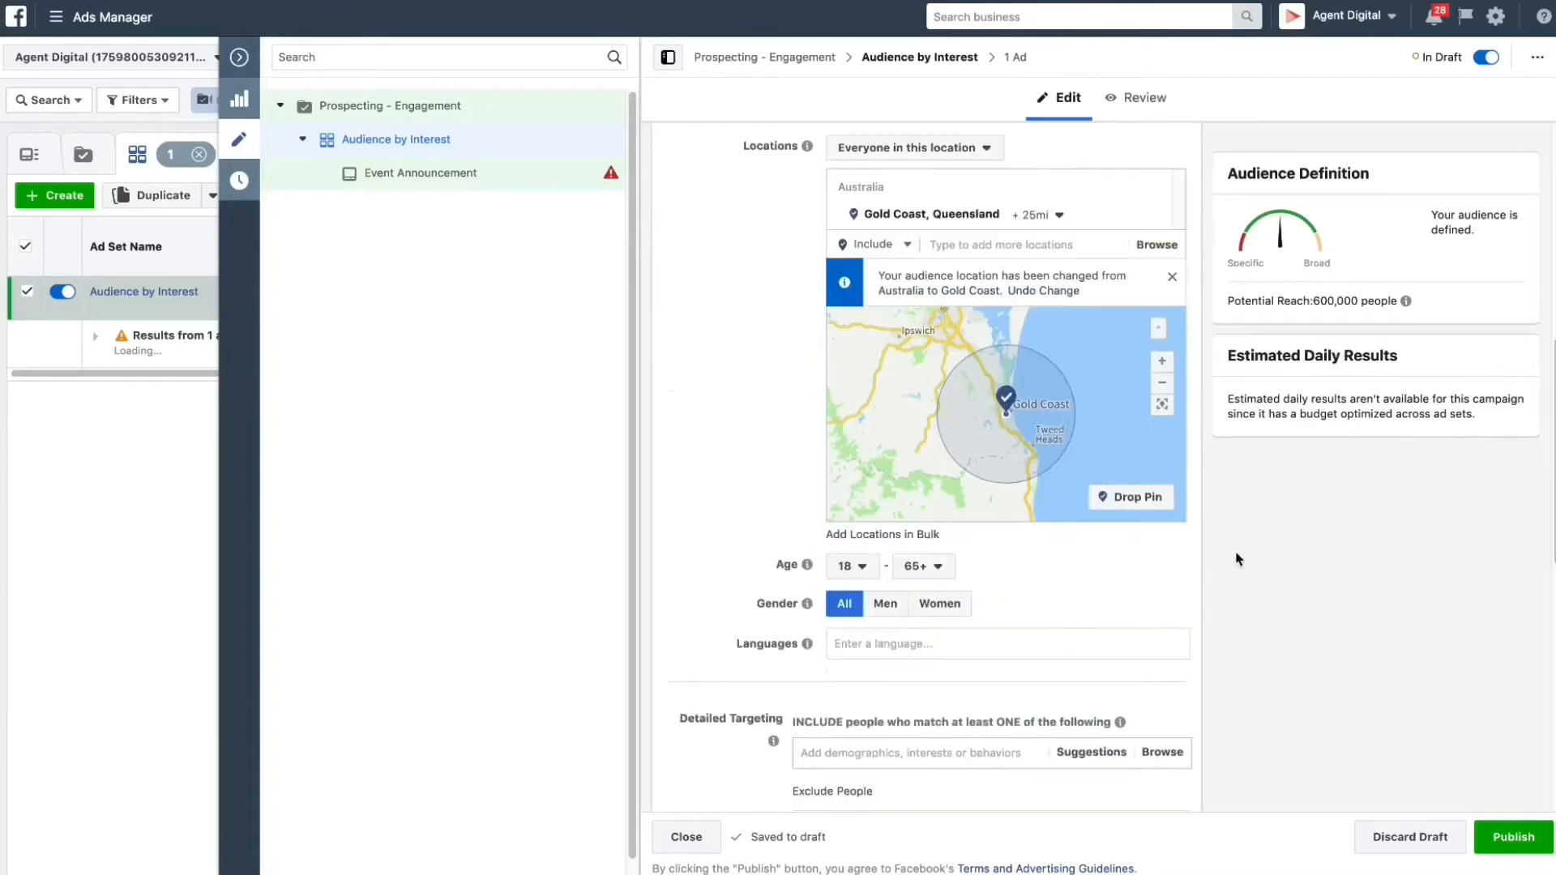
pyautogui.moveTo(1257, 611)
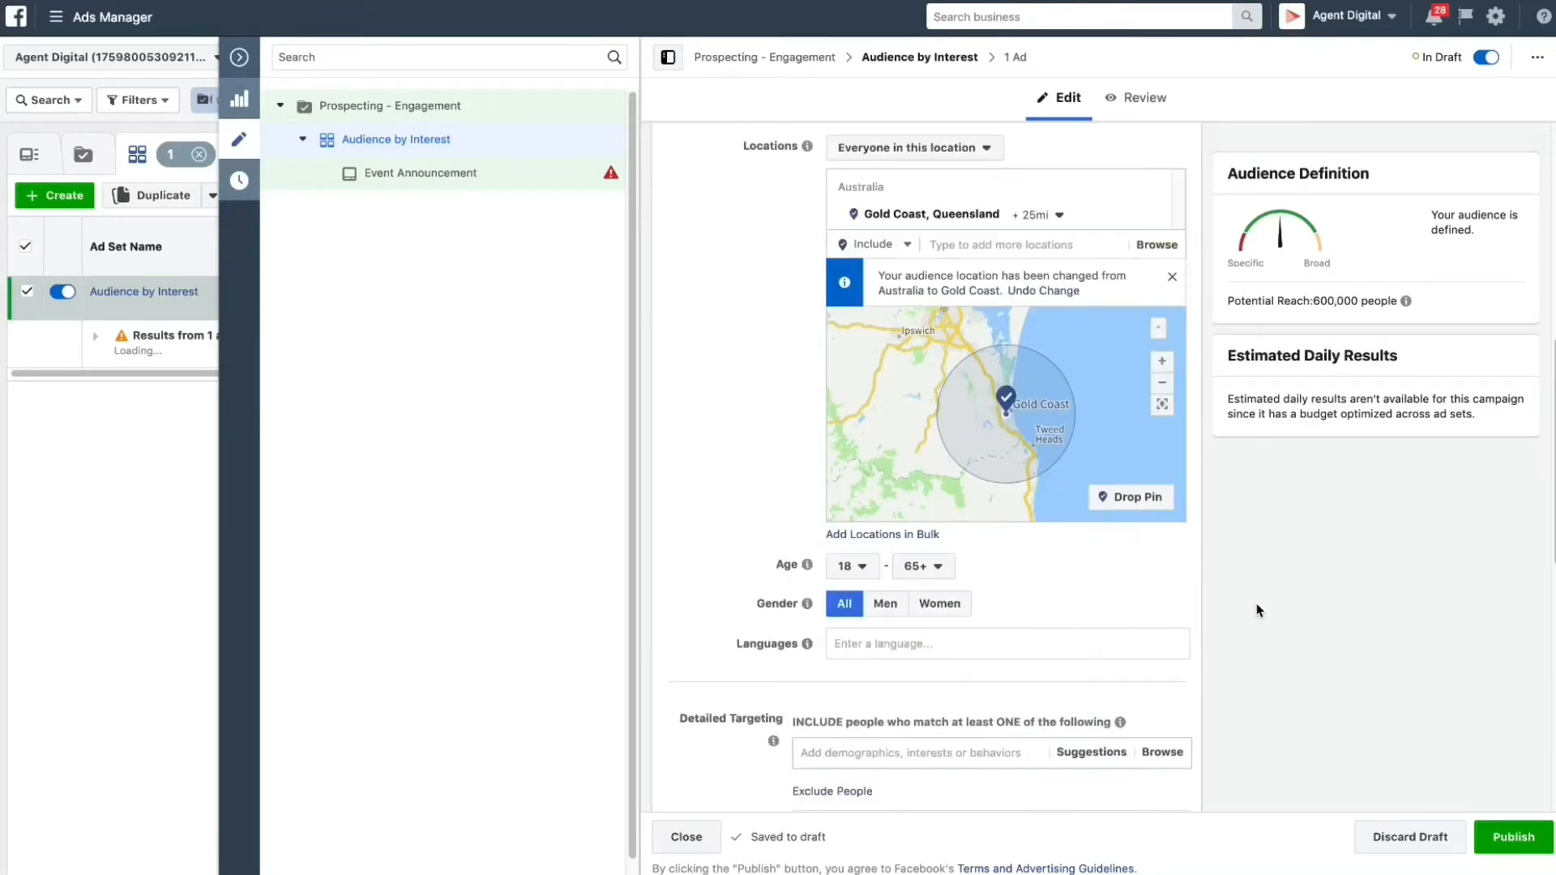
pyautogui.moveTo(1007, 616)
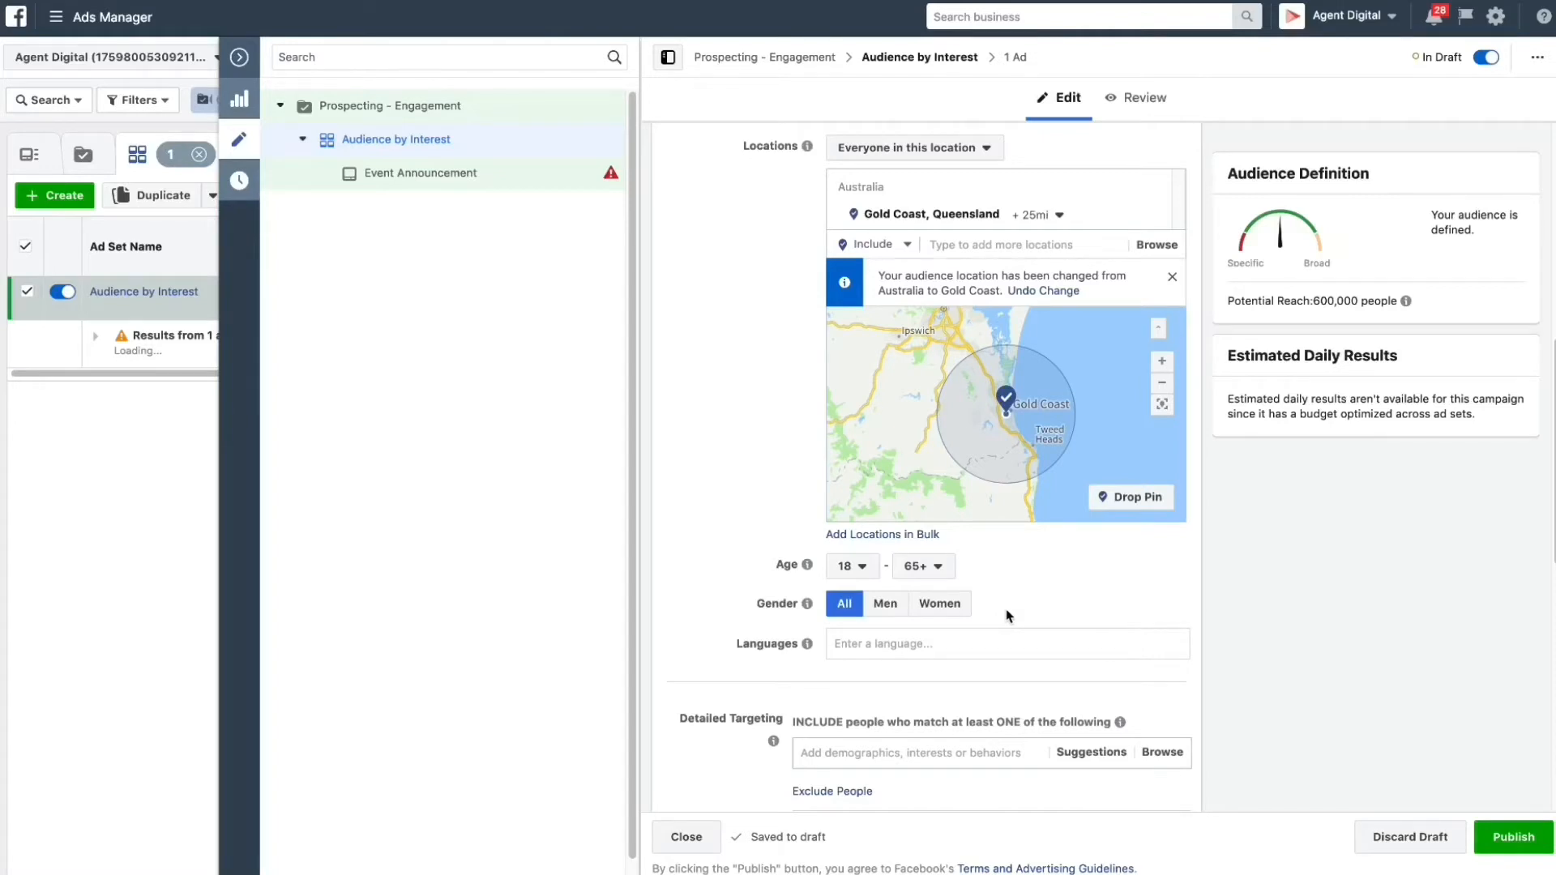
pyautogui.moveTo(850, 566)
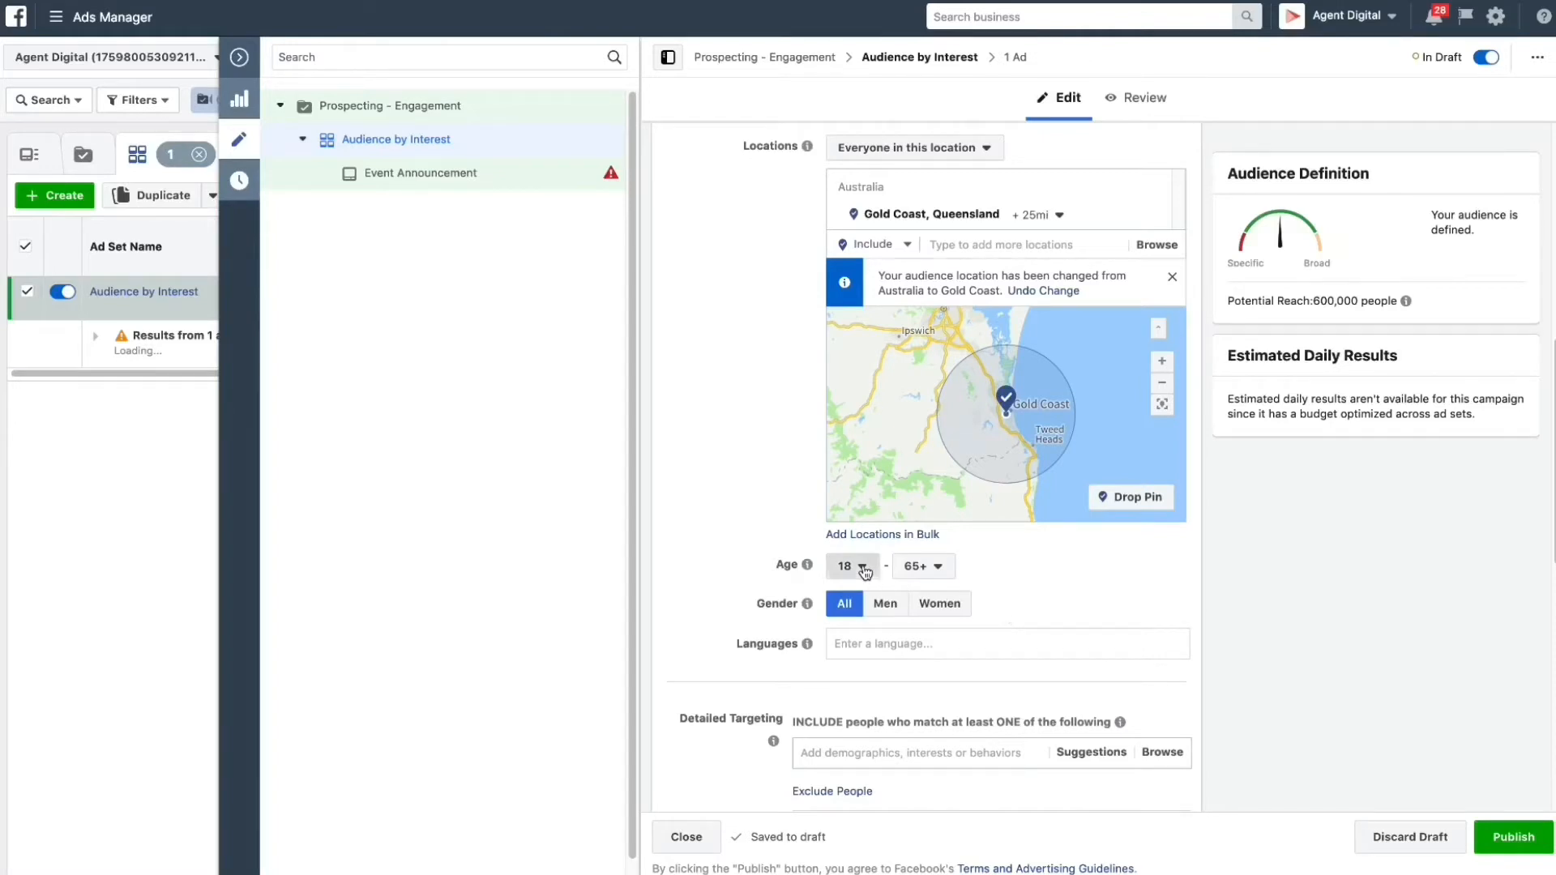
# - Set the audience age range from 30, then start choosing the maximum age of 45
pyautogui.click(848, 566)
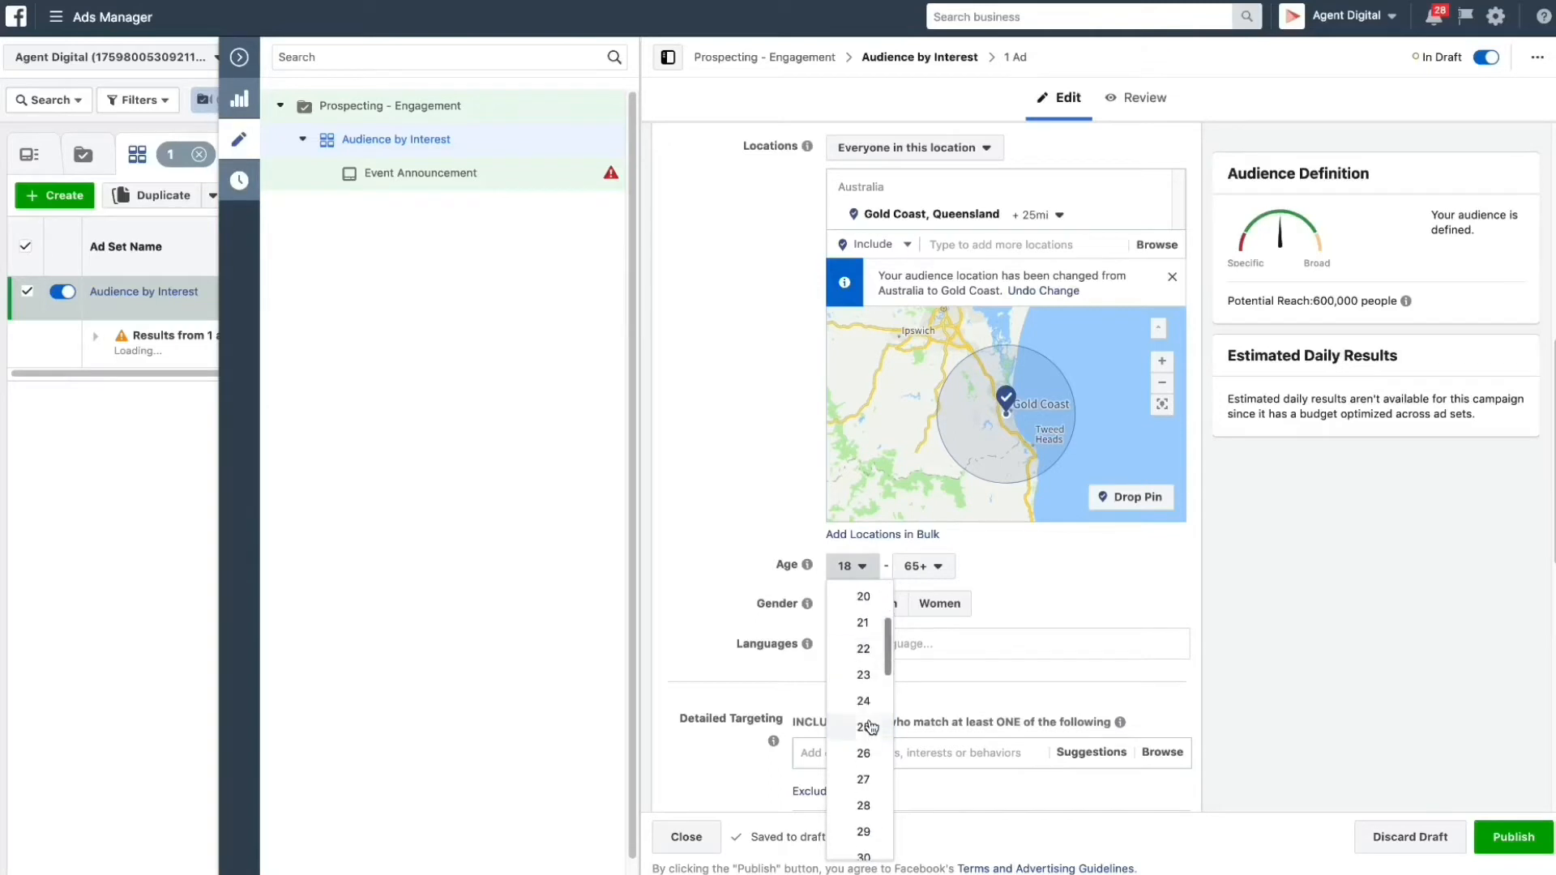
pyautogui.scroll(-3)
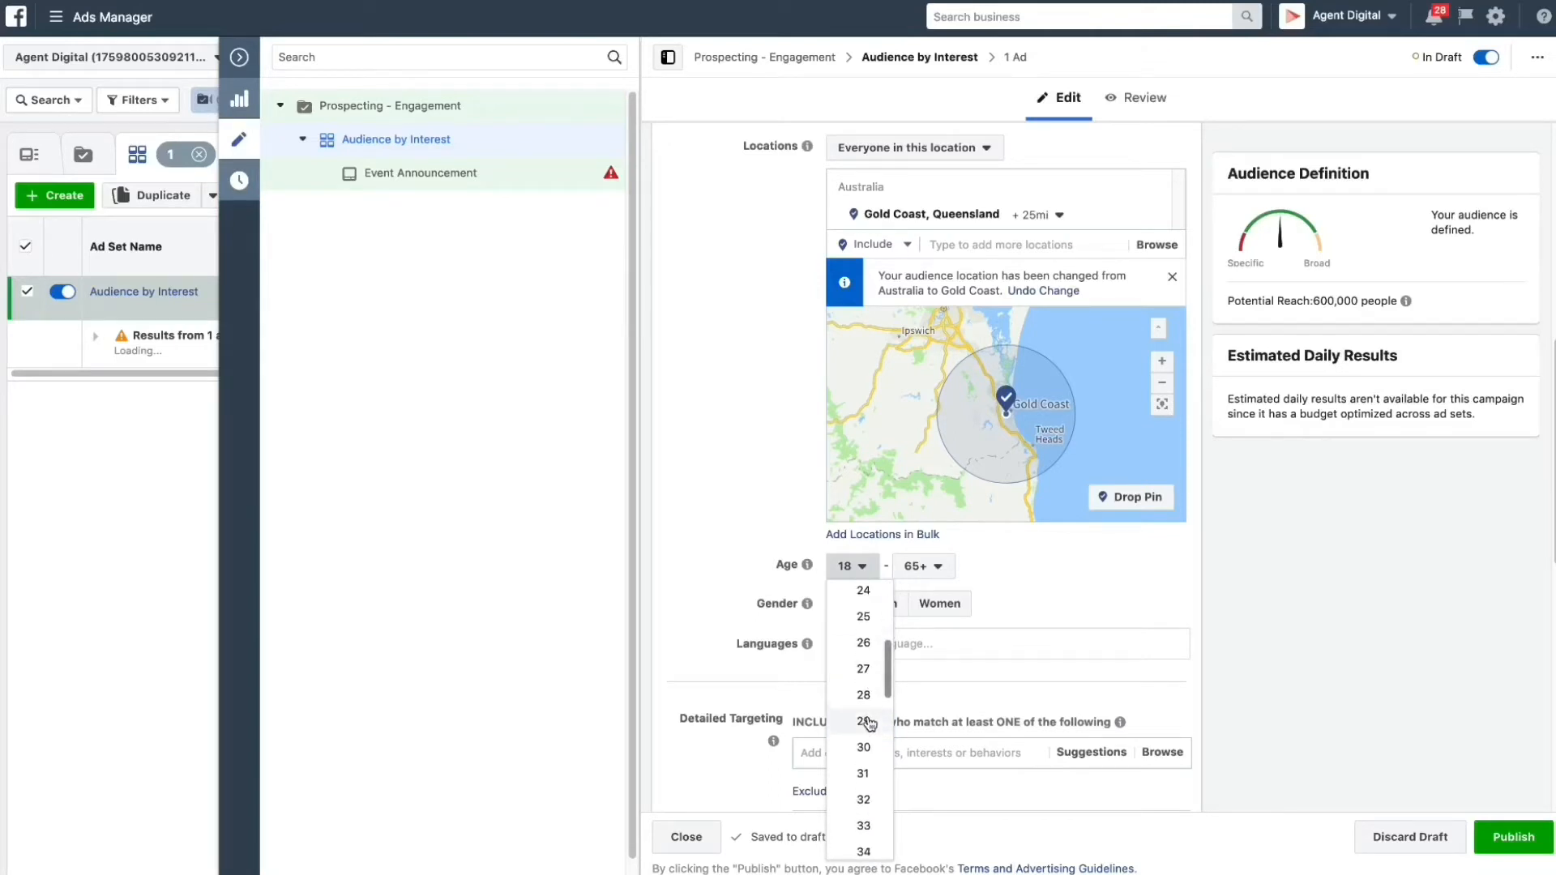
pyautogui.click(862, 745)
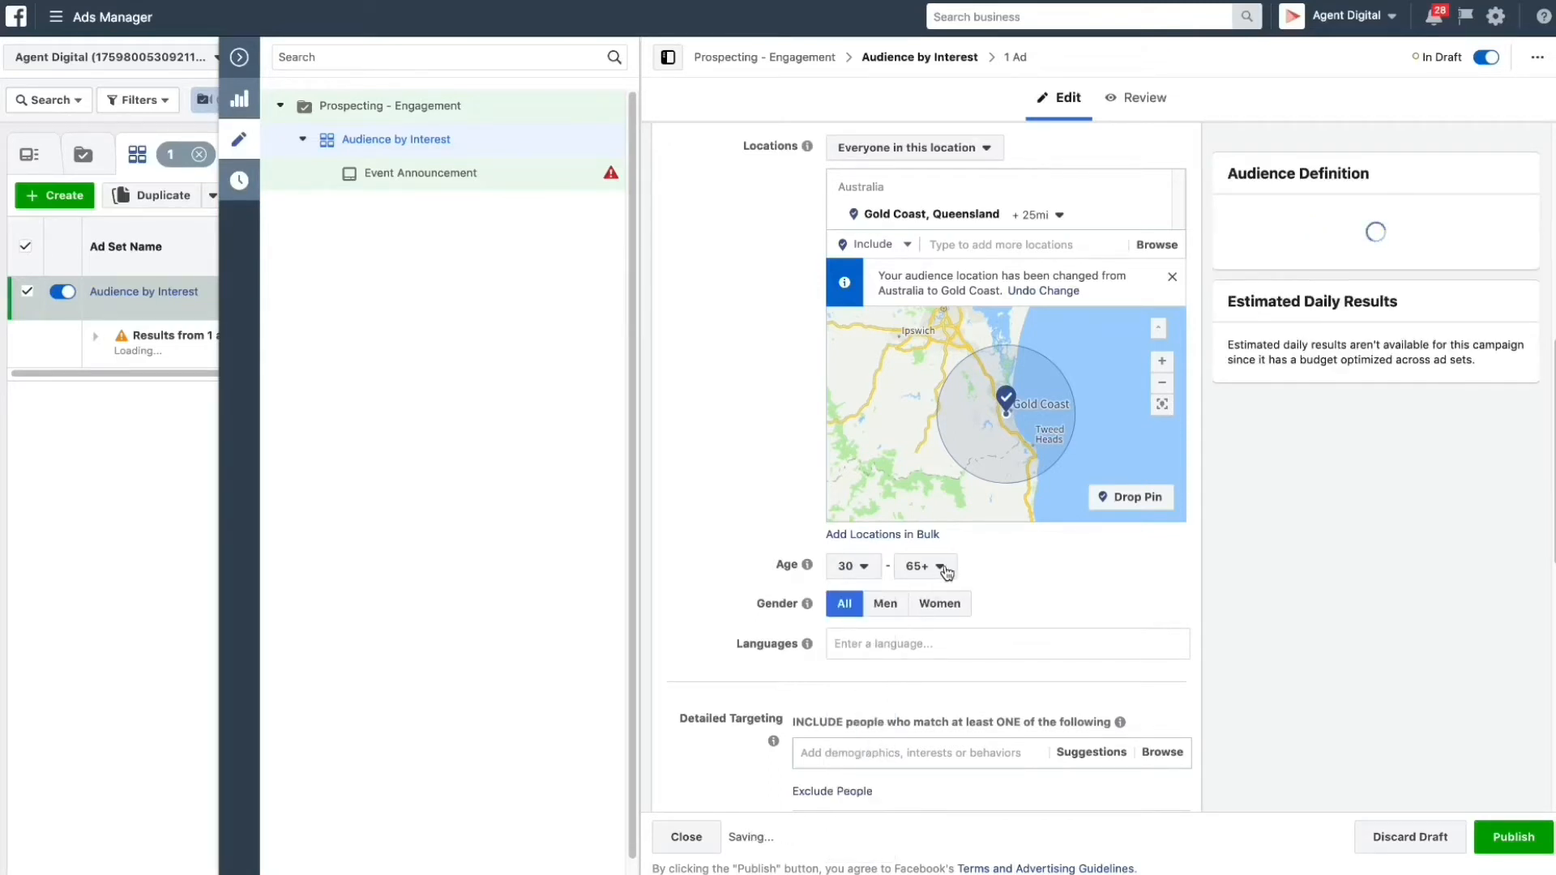
pyautogui.click(923, 566)
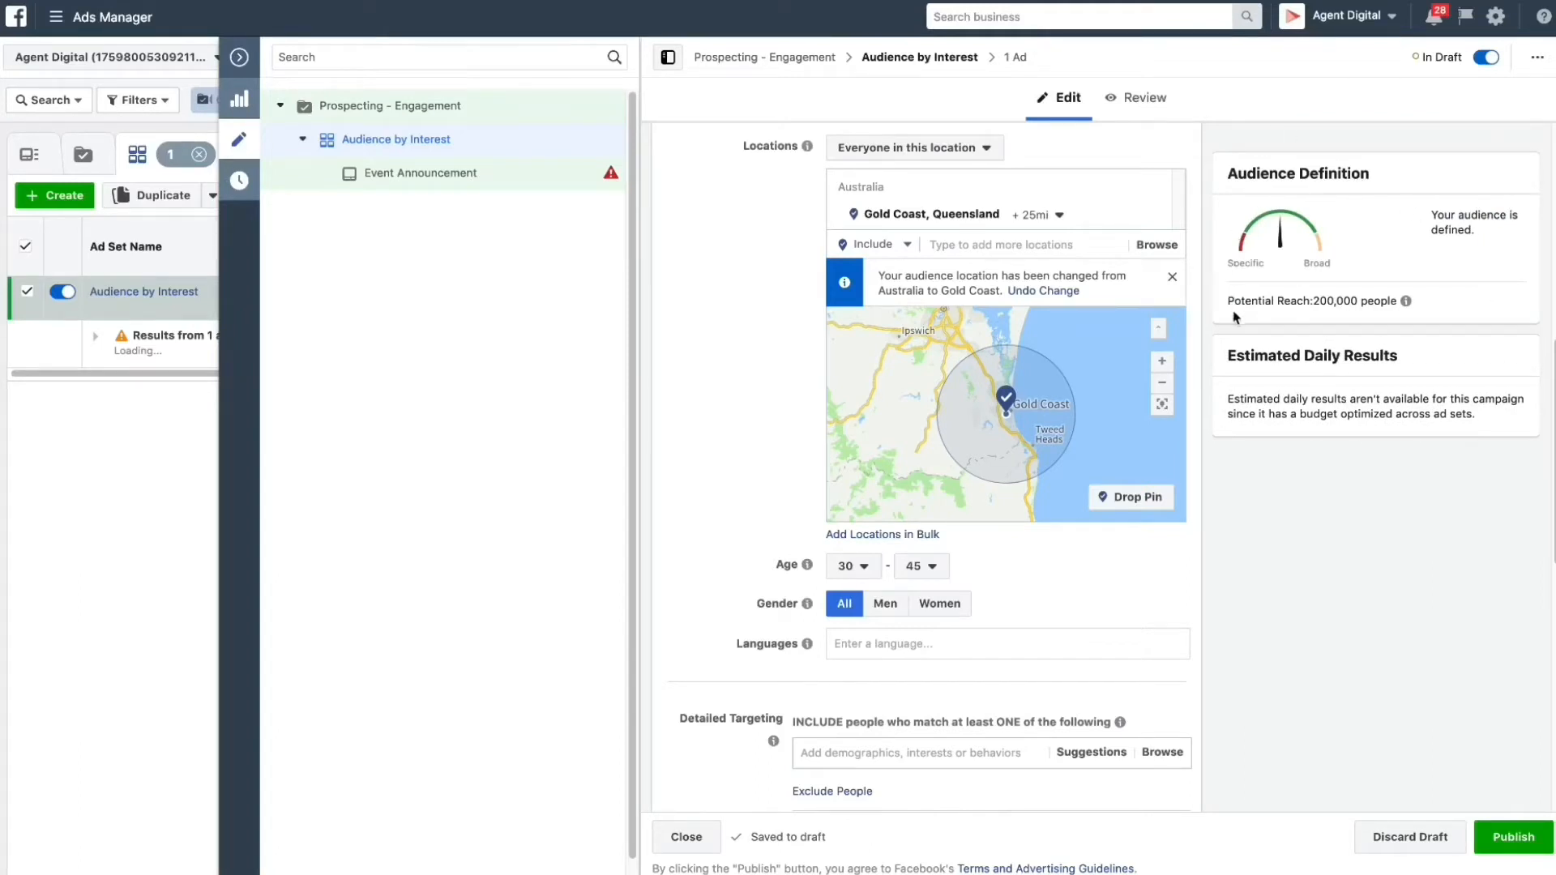
pyautogui.moveTo(1288, 288)
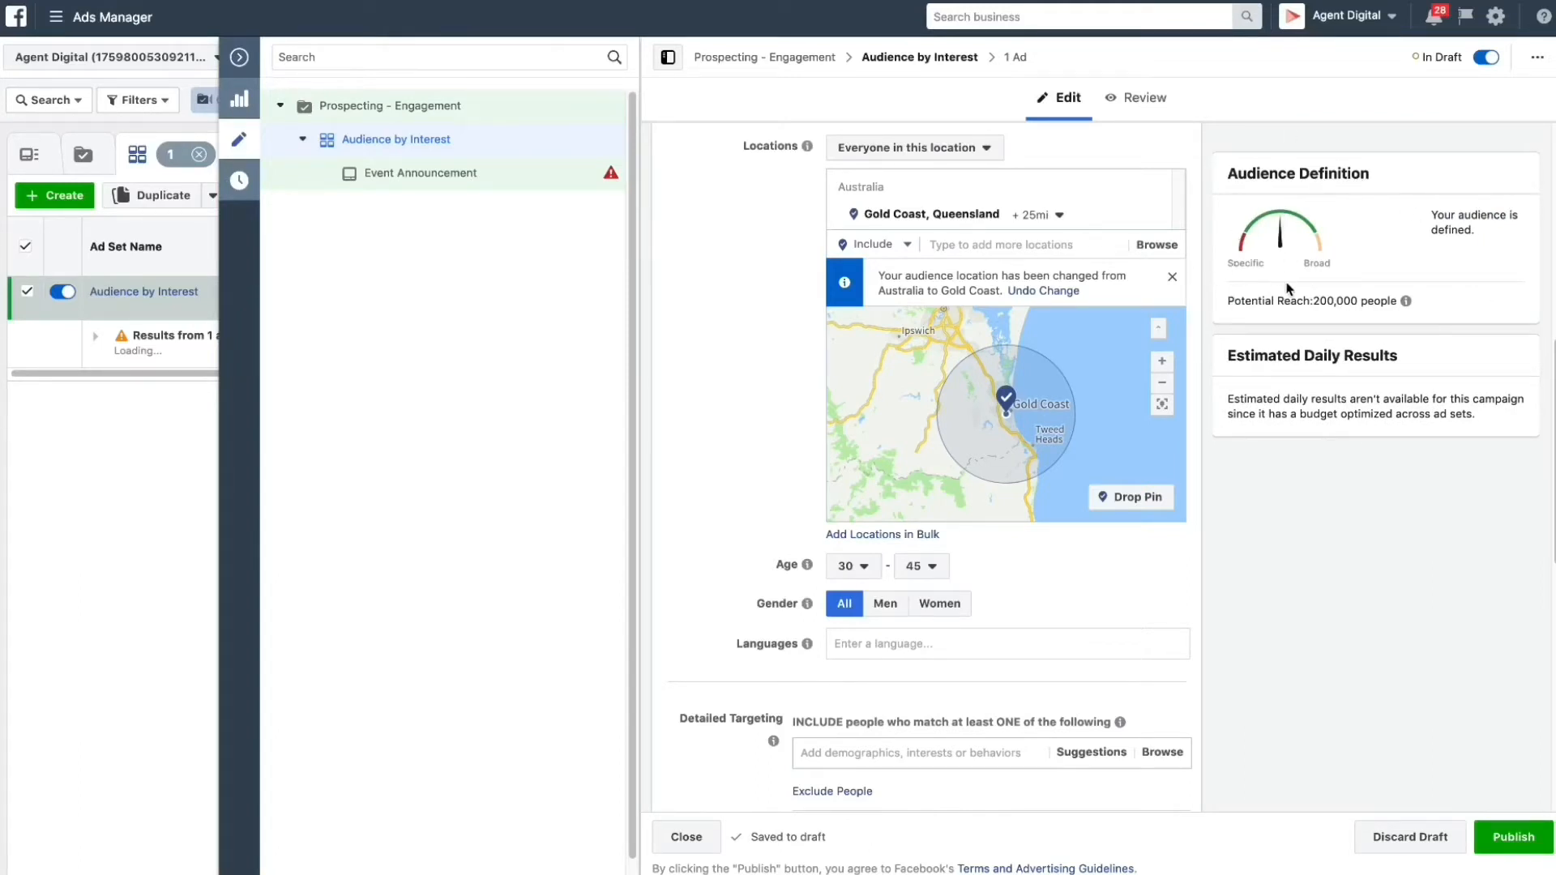
pyautogui.moveTo(1366, 325)
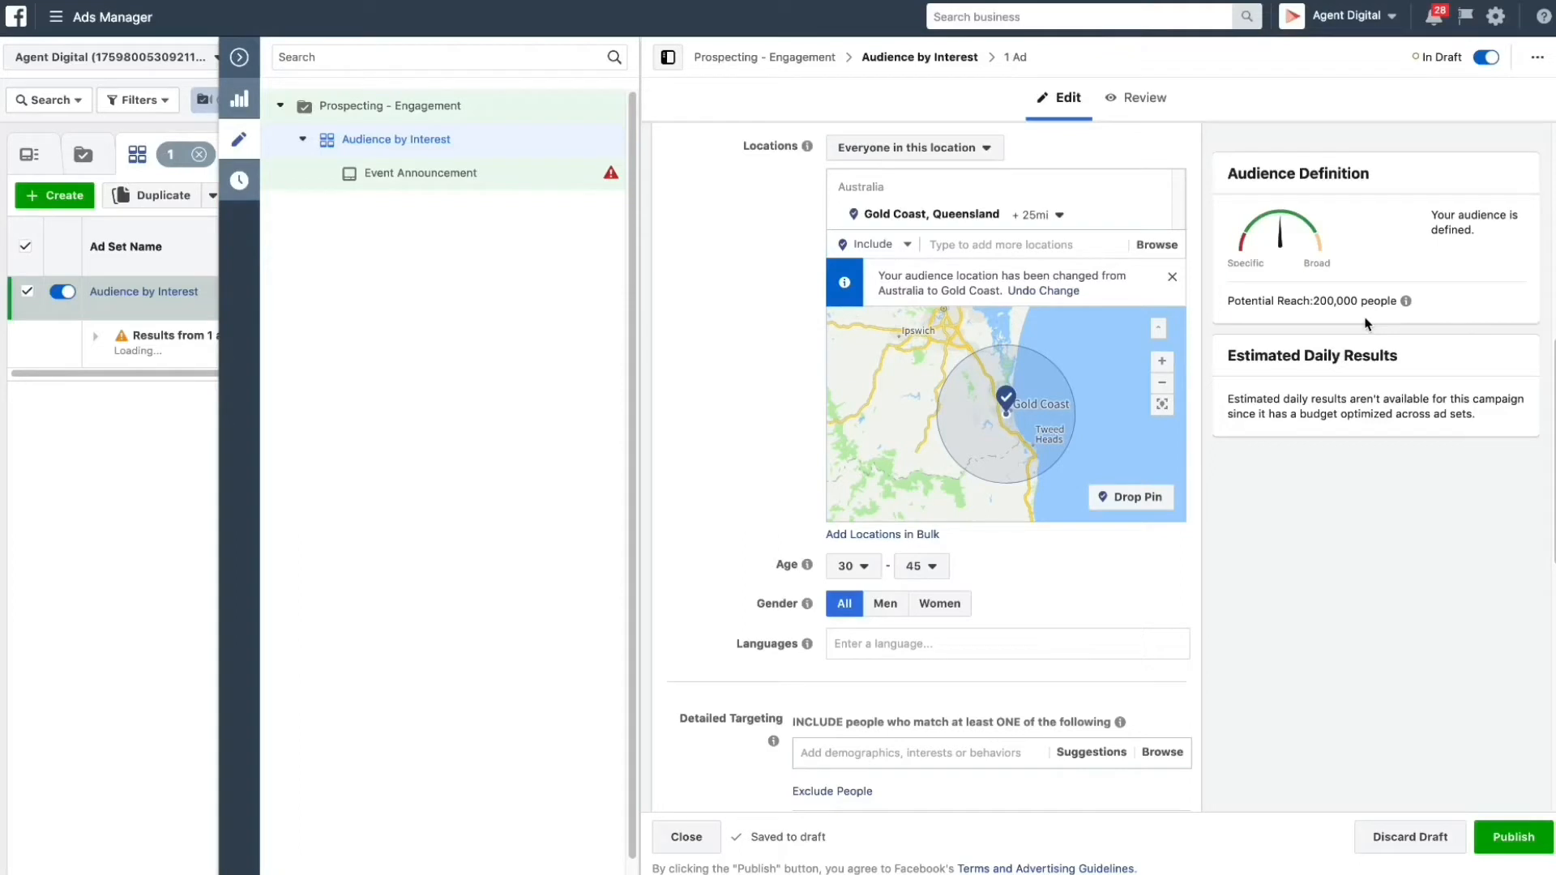
pyautogui.moveTo(1003, 331)
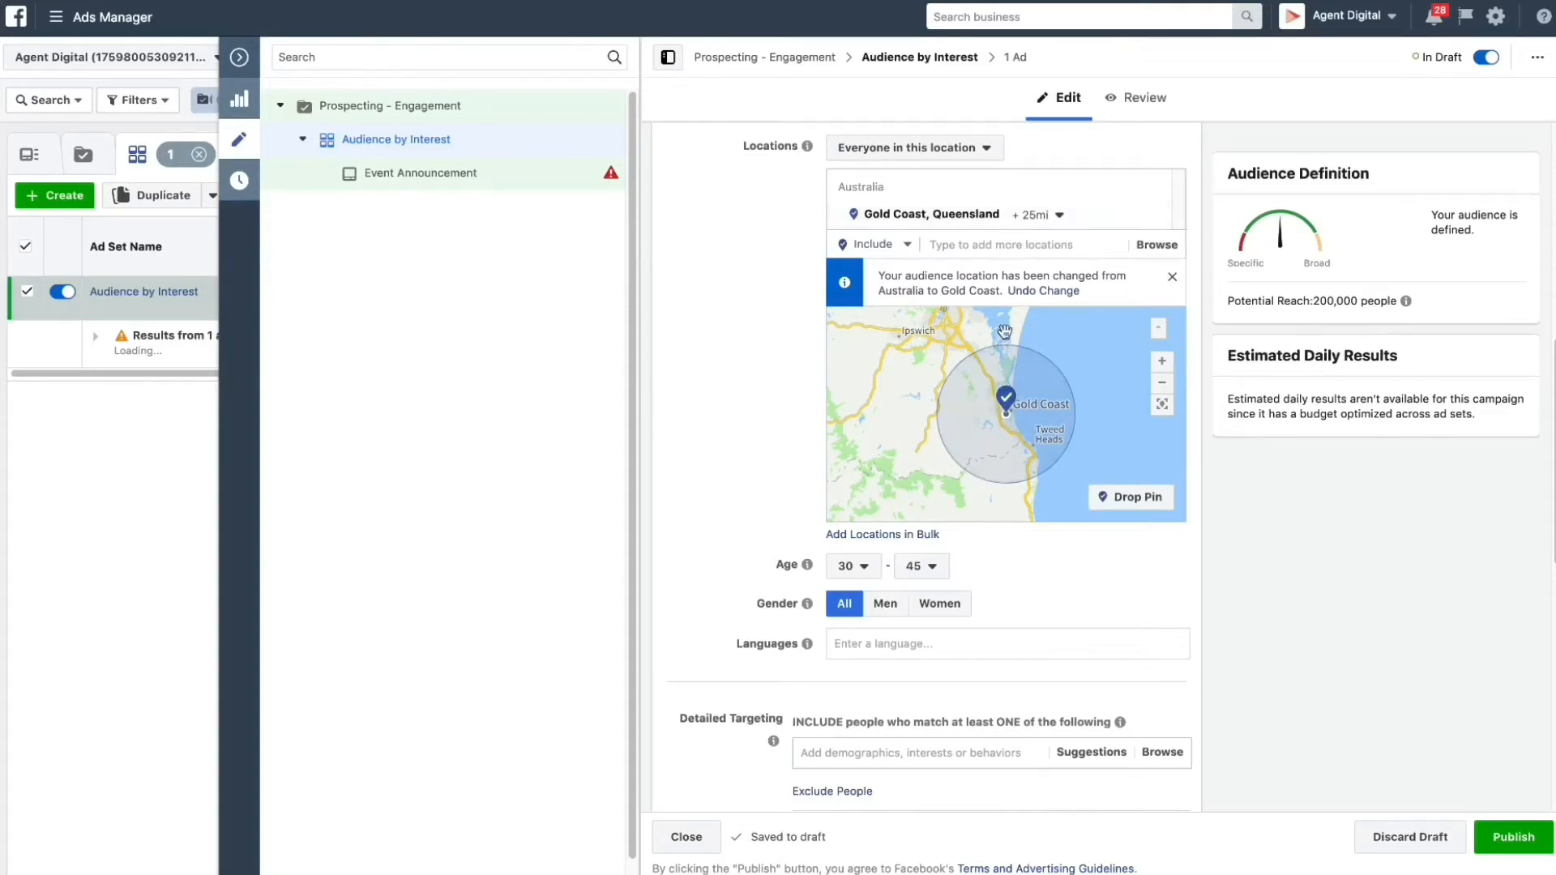
pyautogui.moveTo(953, 579)
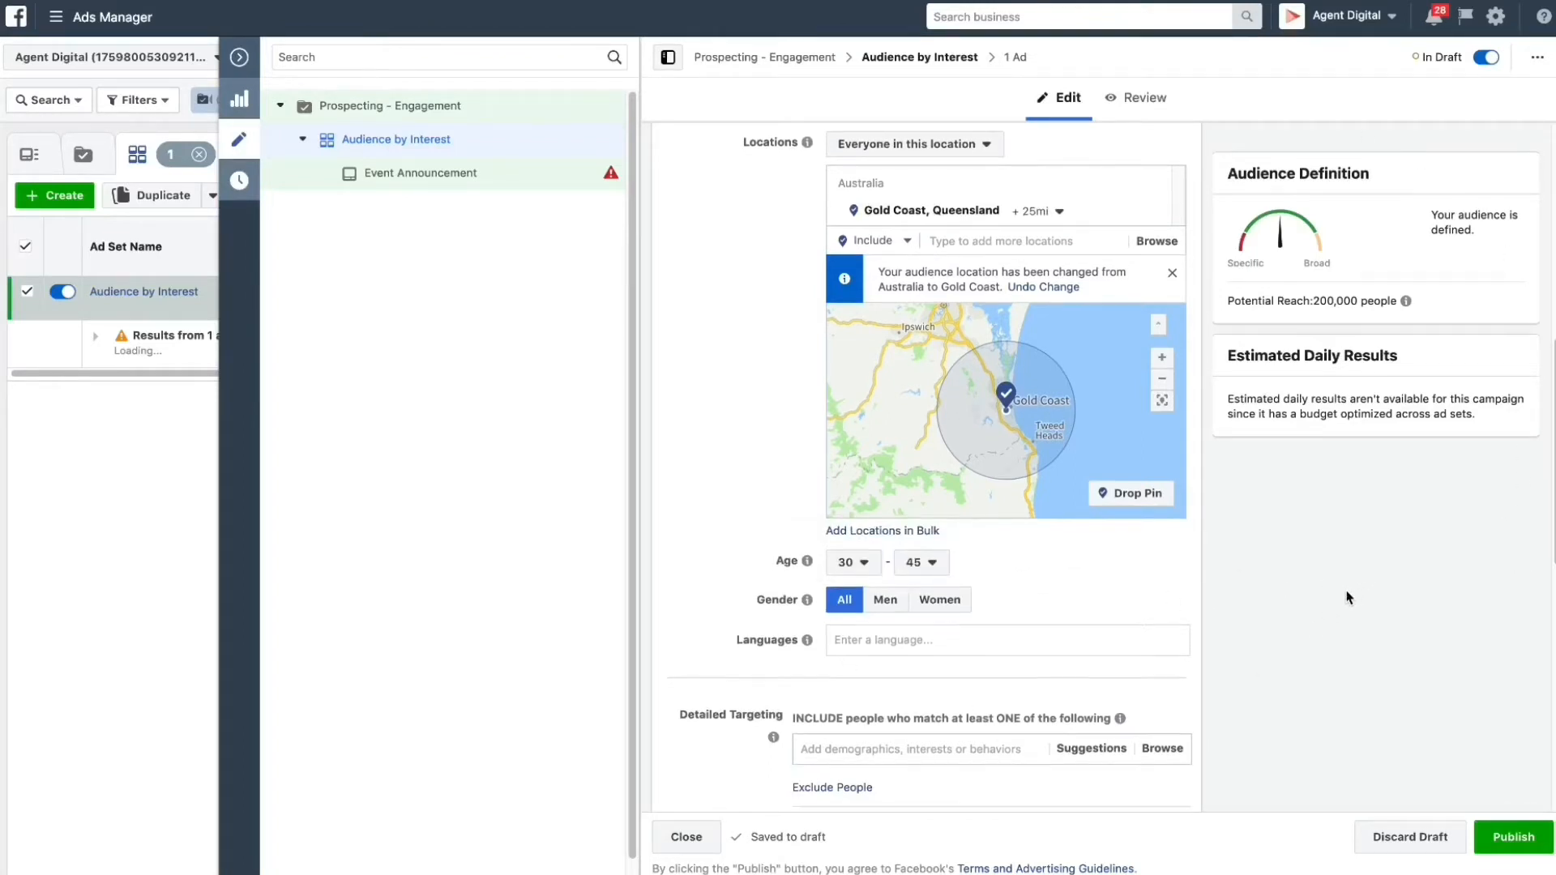
pyautogui.scroll(-3)
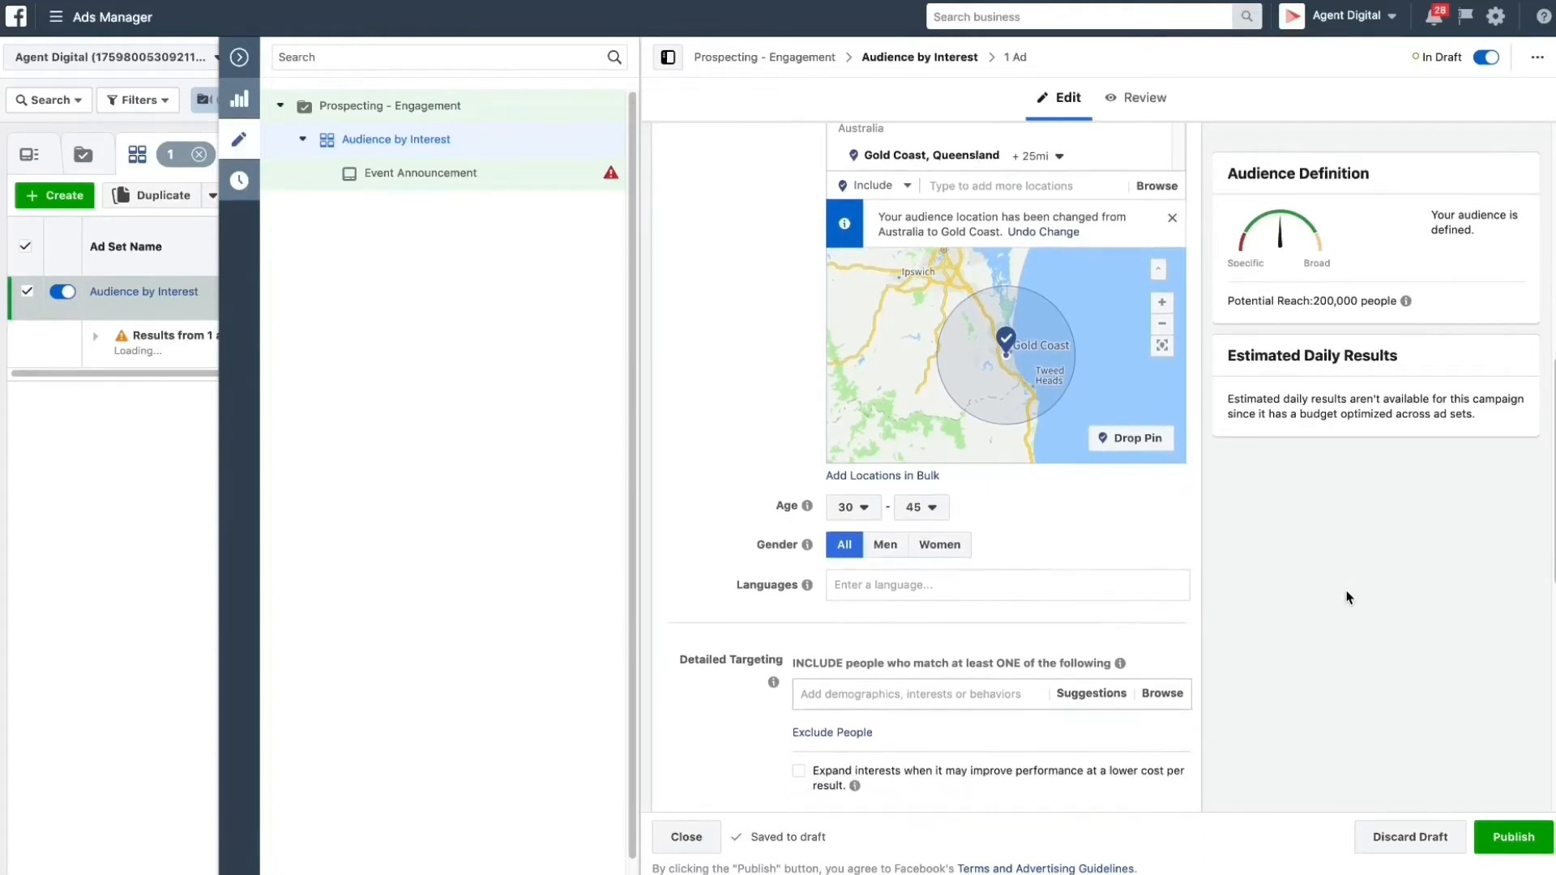
pyautogui.scroll(-3)
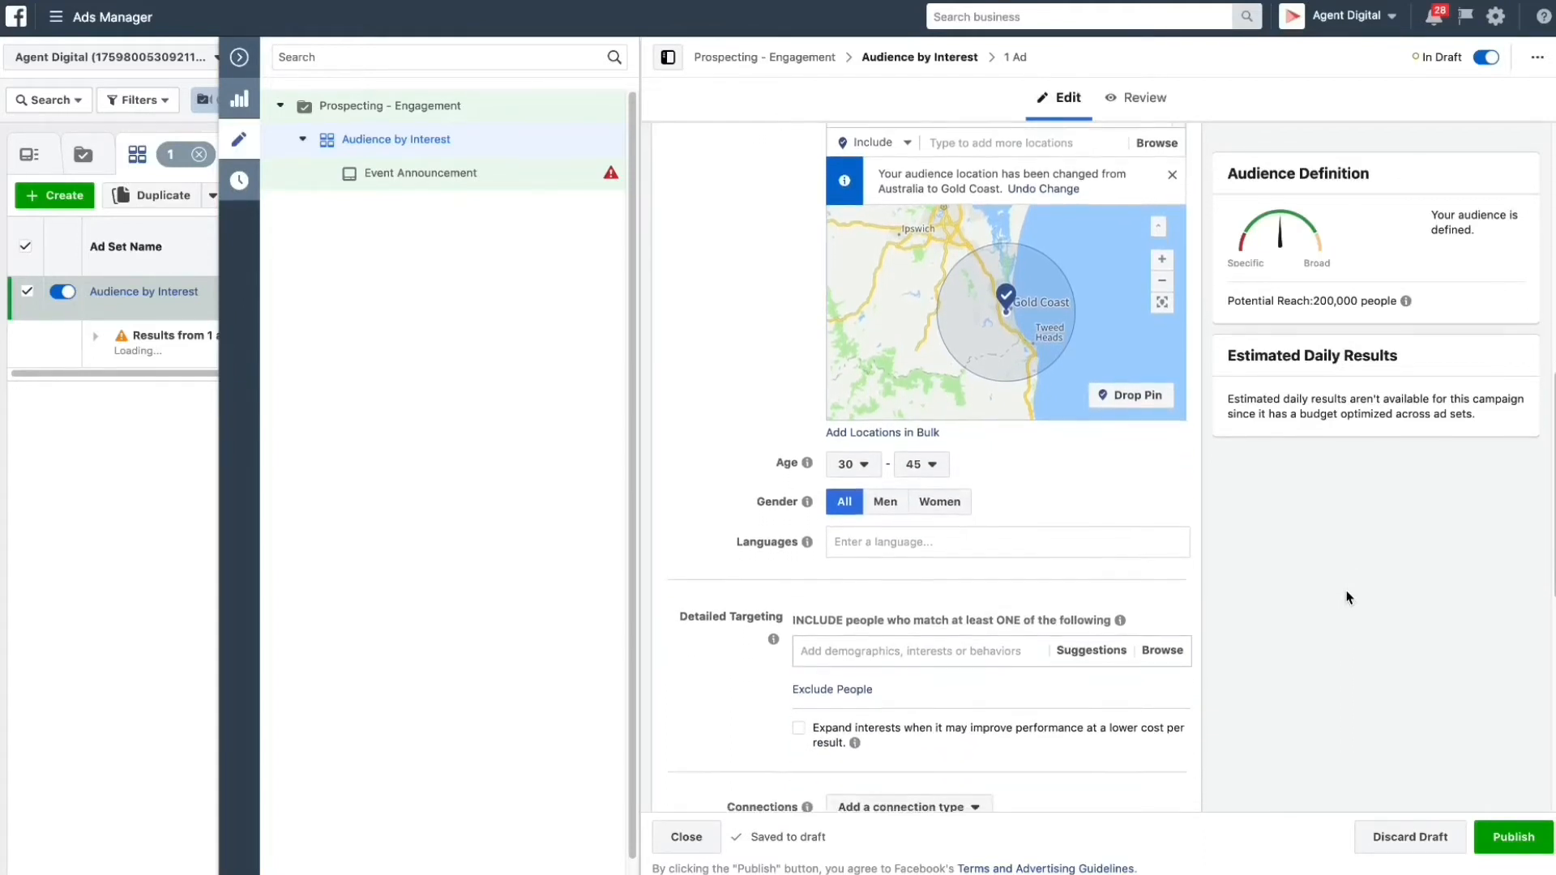
pyautogui.scroll(-3)
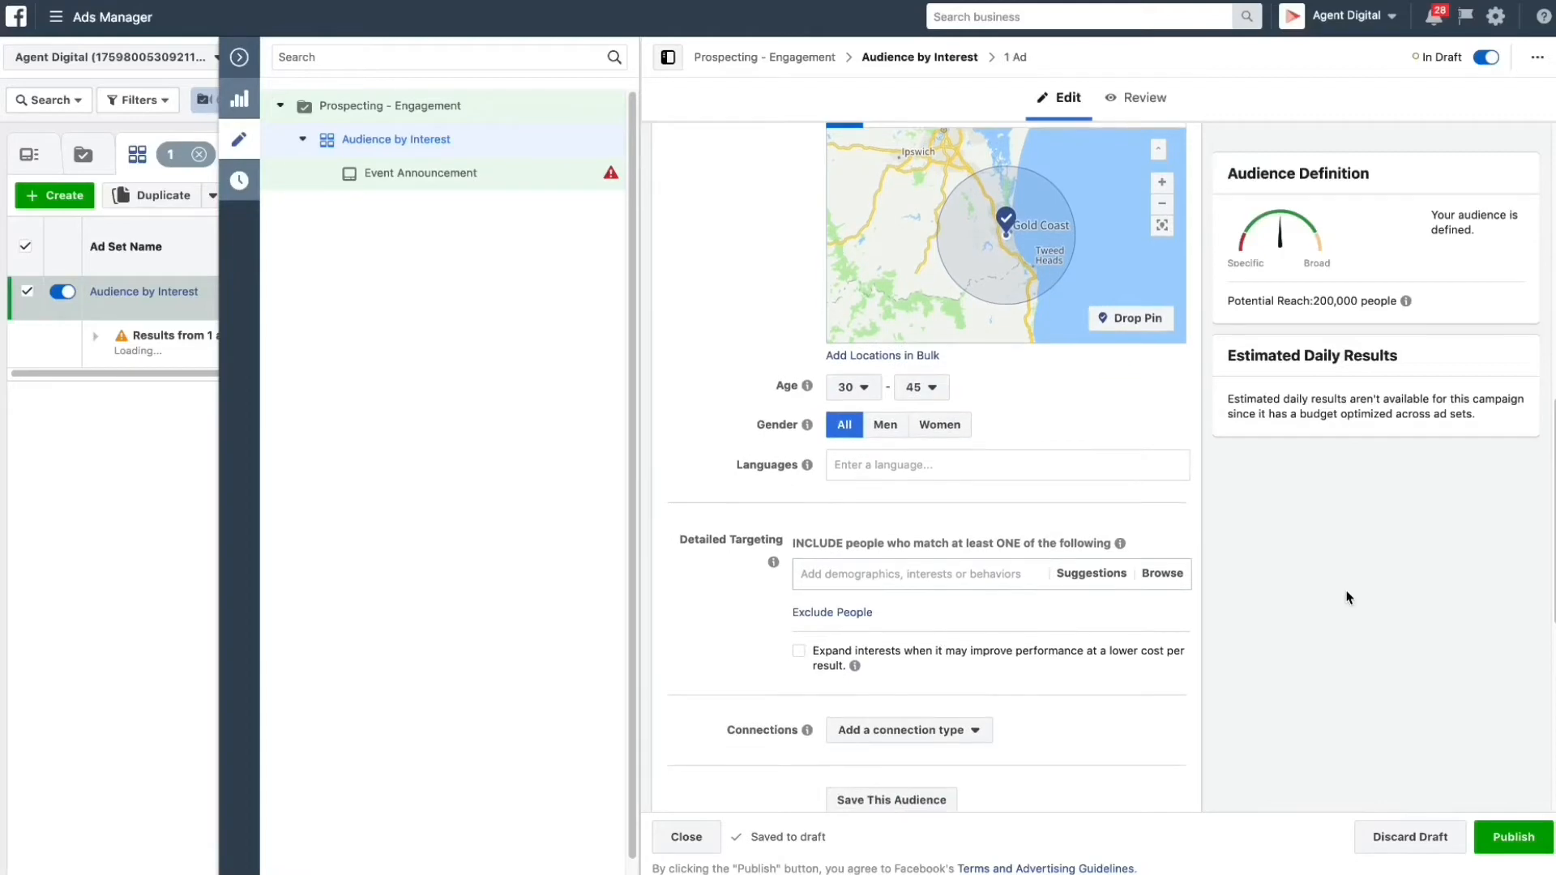
pyautogui.scroll(-3)
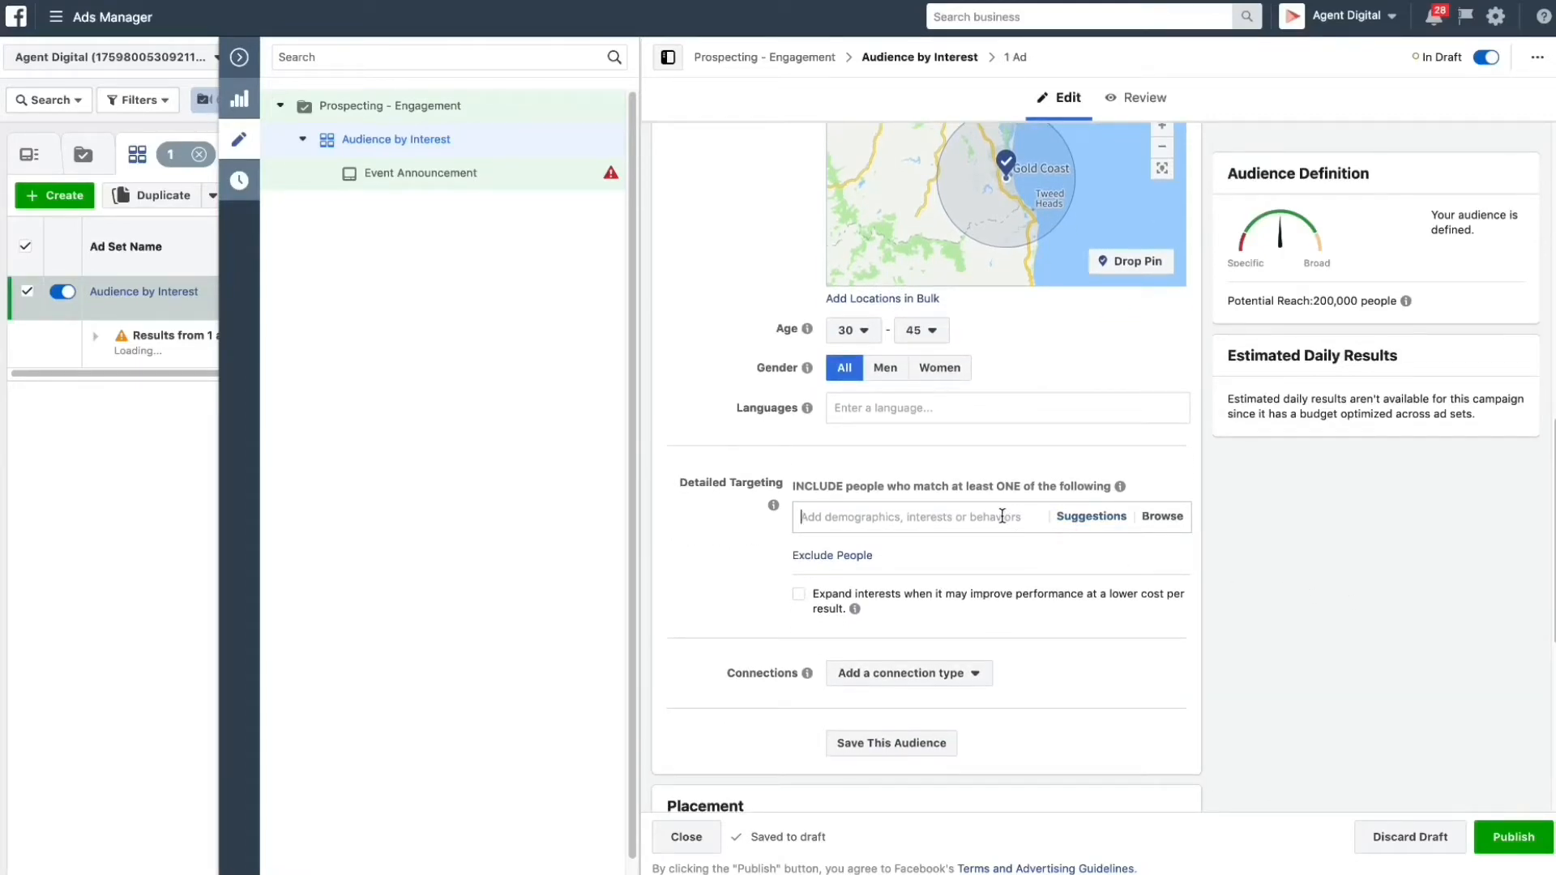
# - Add Entrepreneurship and Business Owner interests to detailed targeting via suggestions
pyautogui.write('Ent')
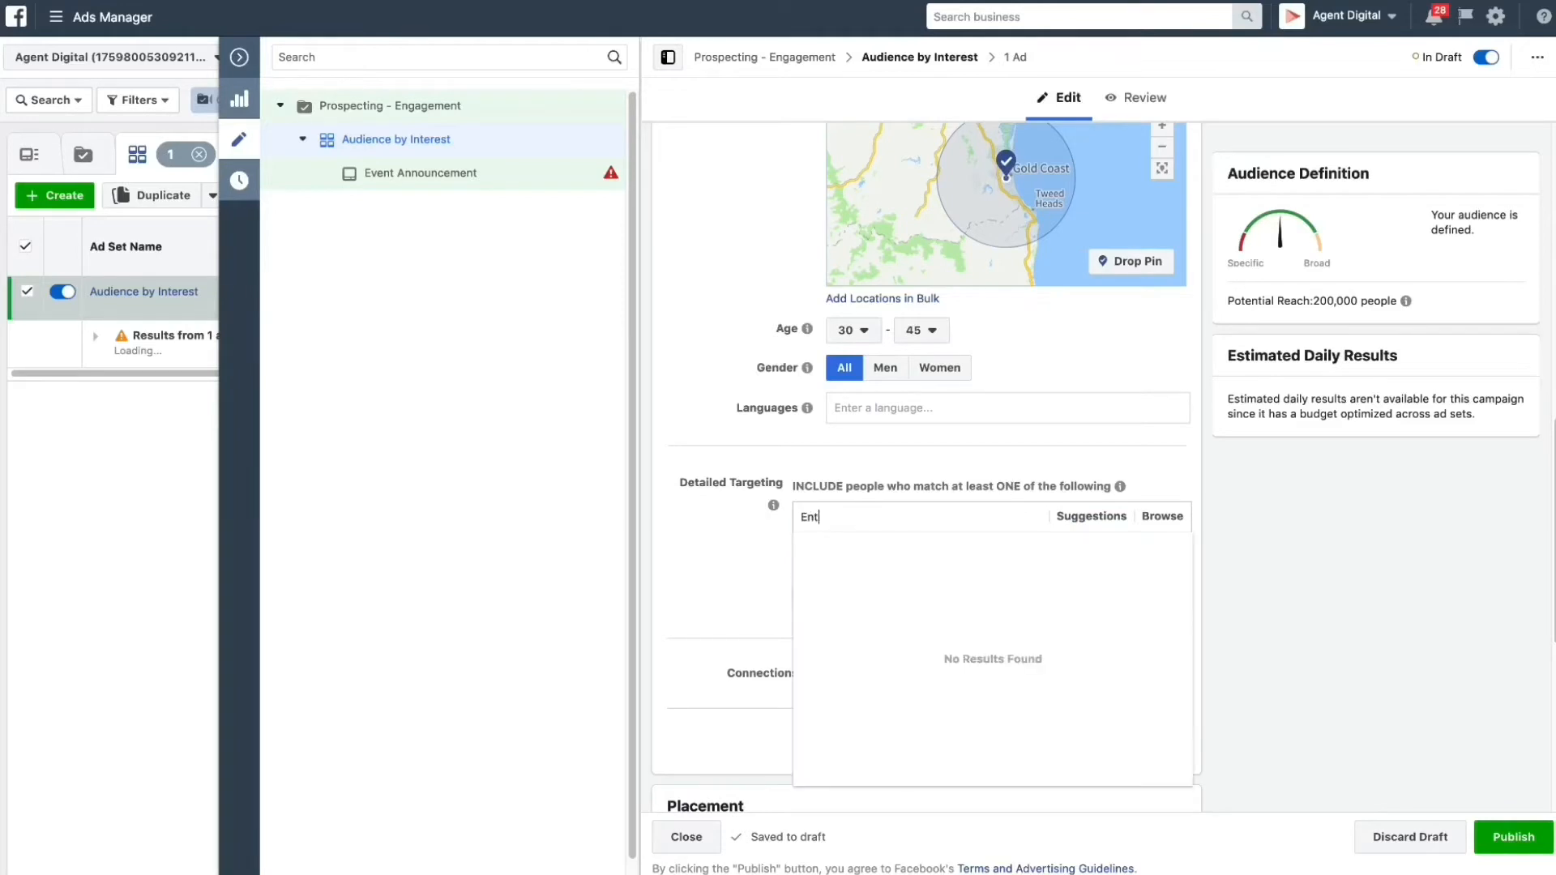
pyautogui.click(868, 550)
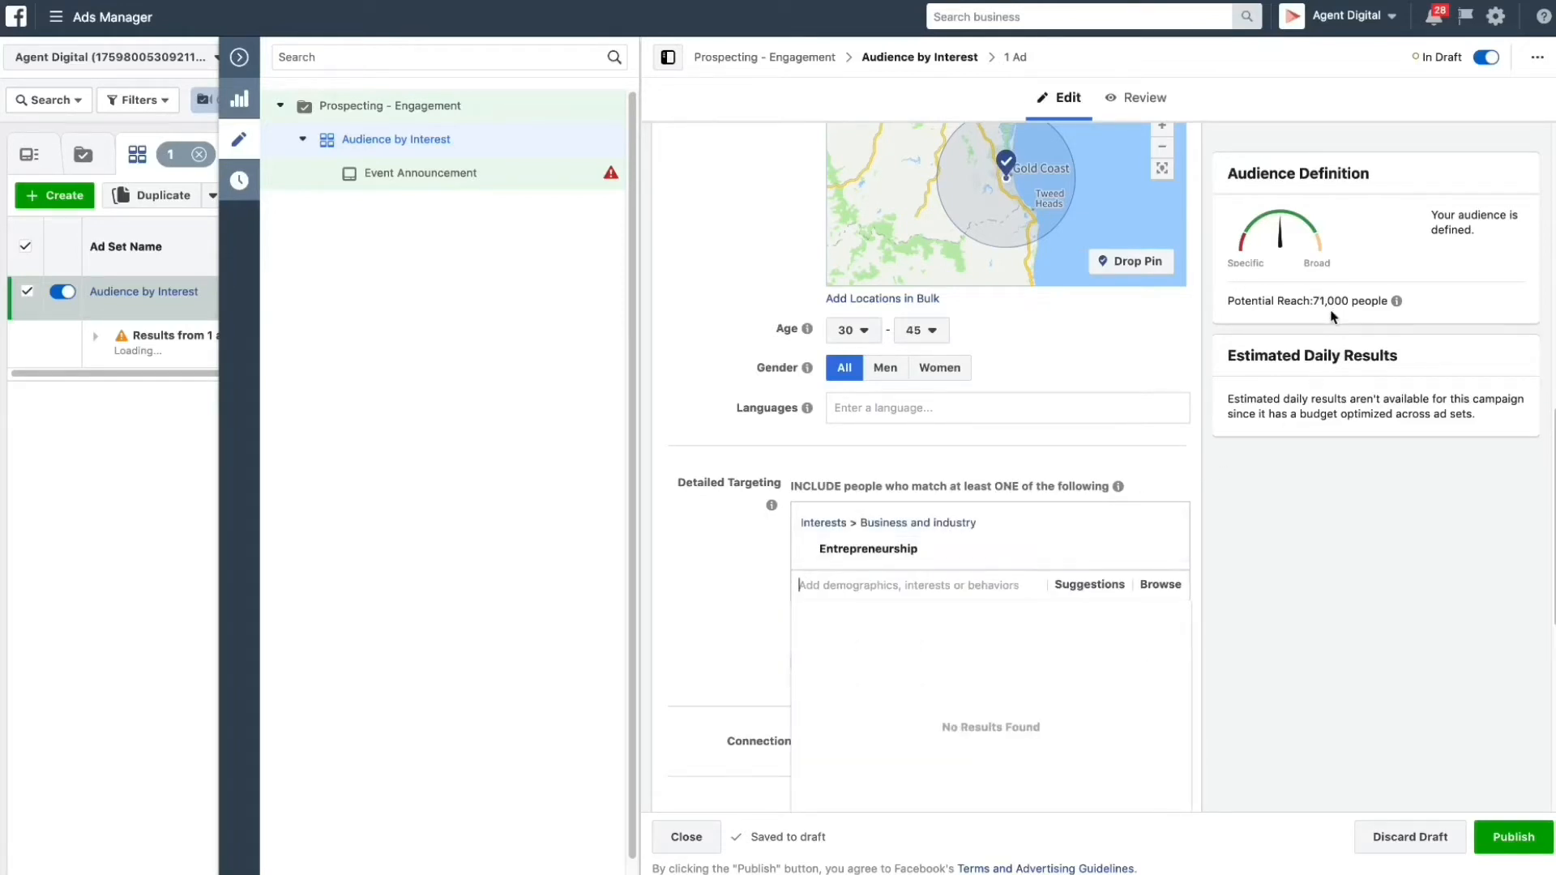
pyautogui.moveTo(1303, 335)
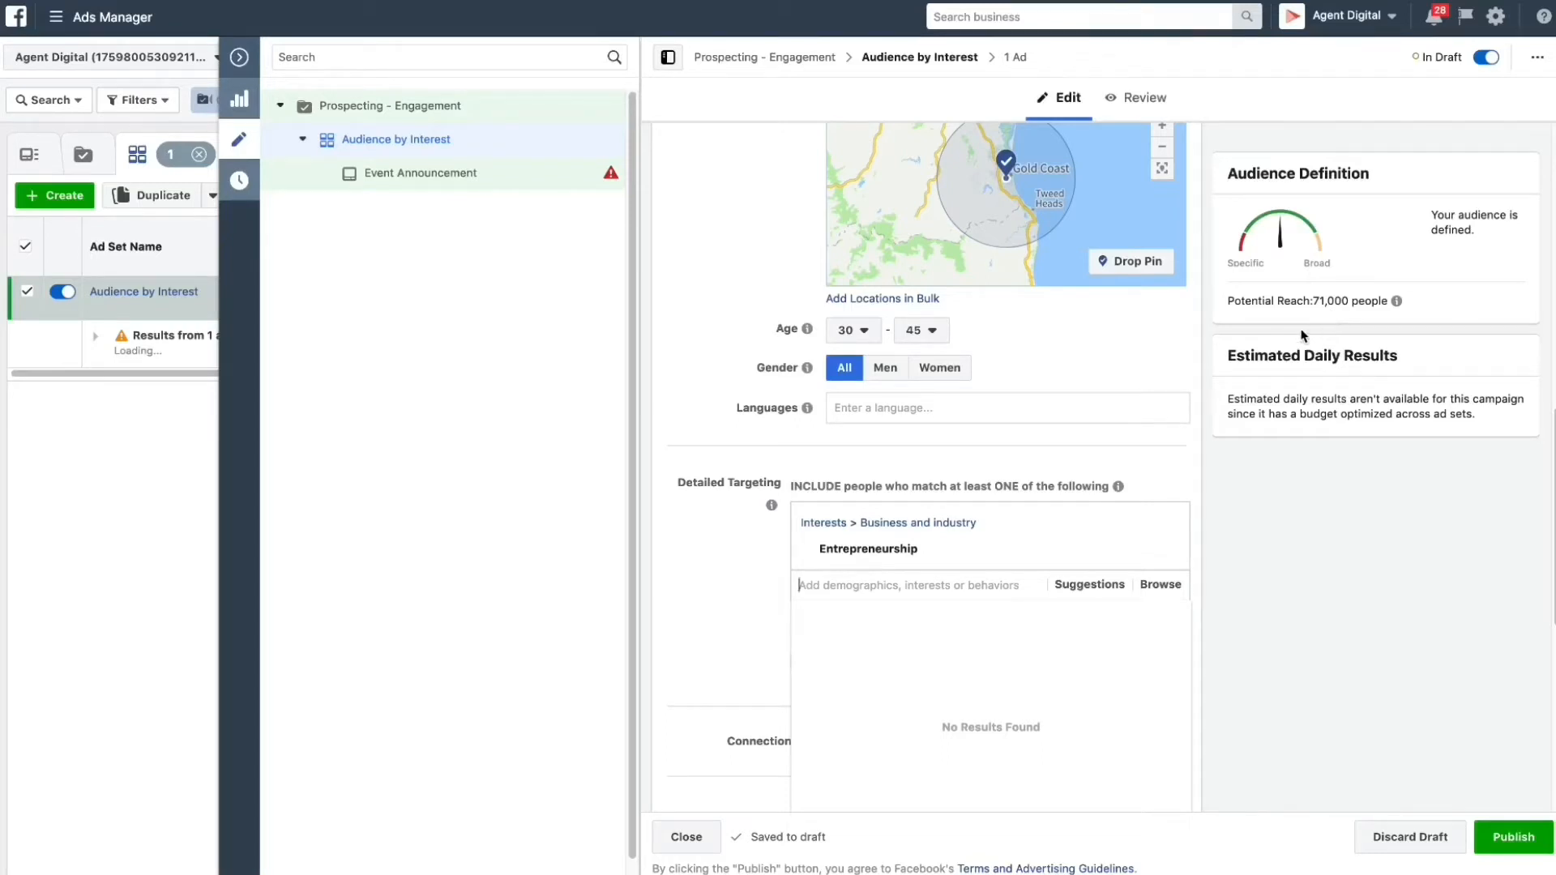
pyautogui.moveTo(1089, 586)
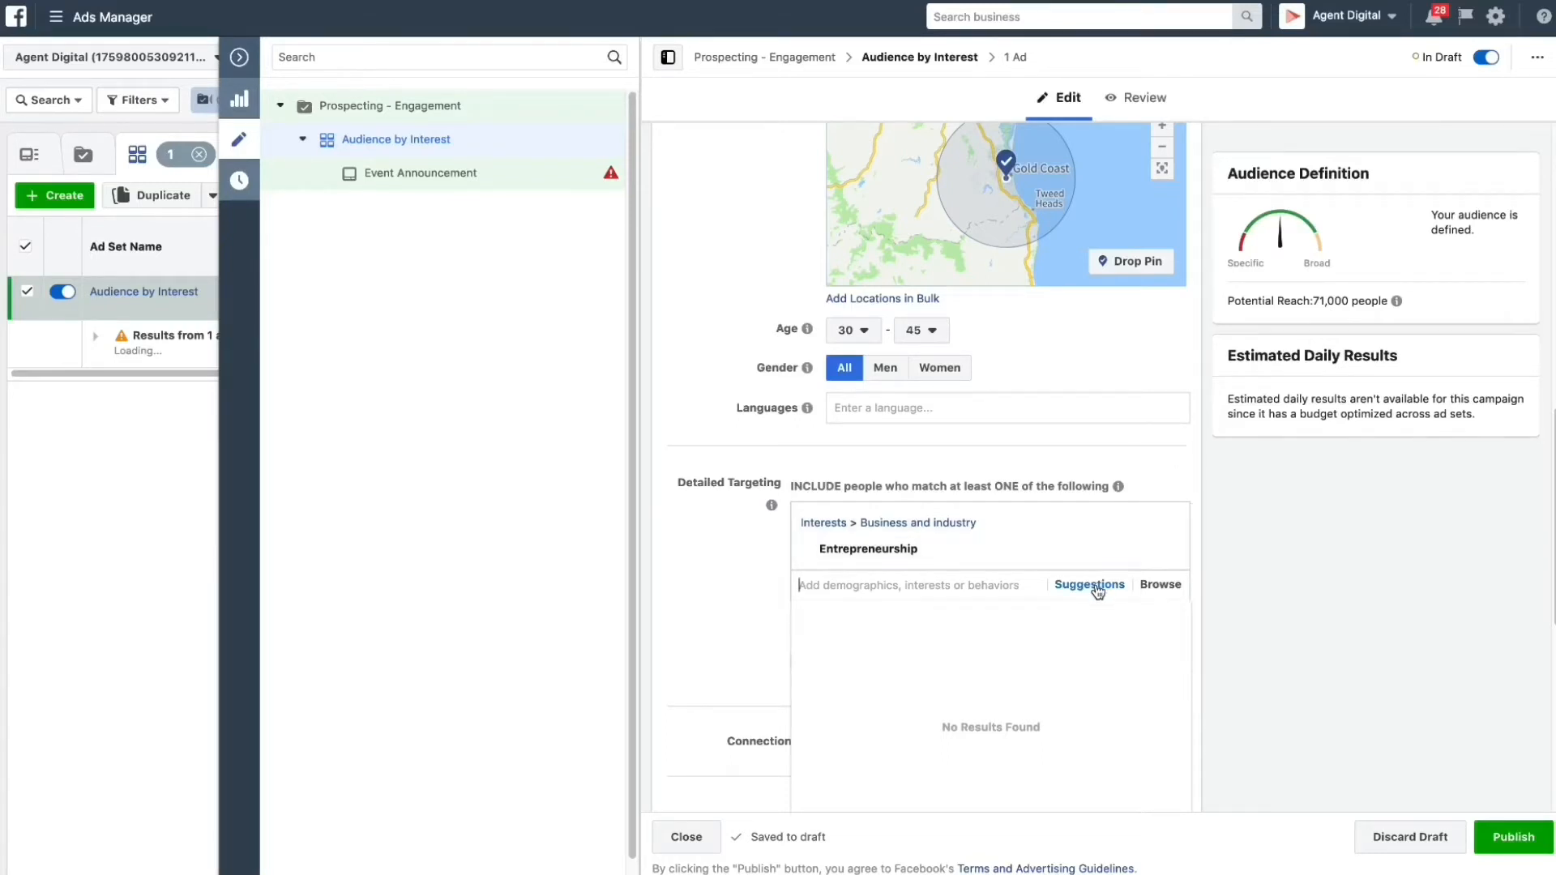
pyautogui.click(1089, 585)
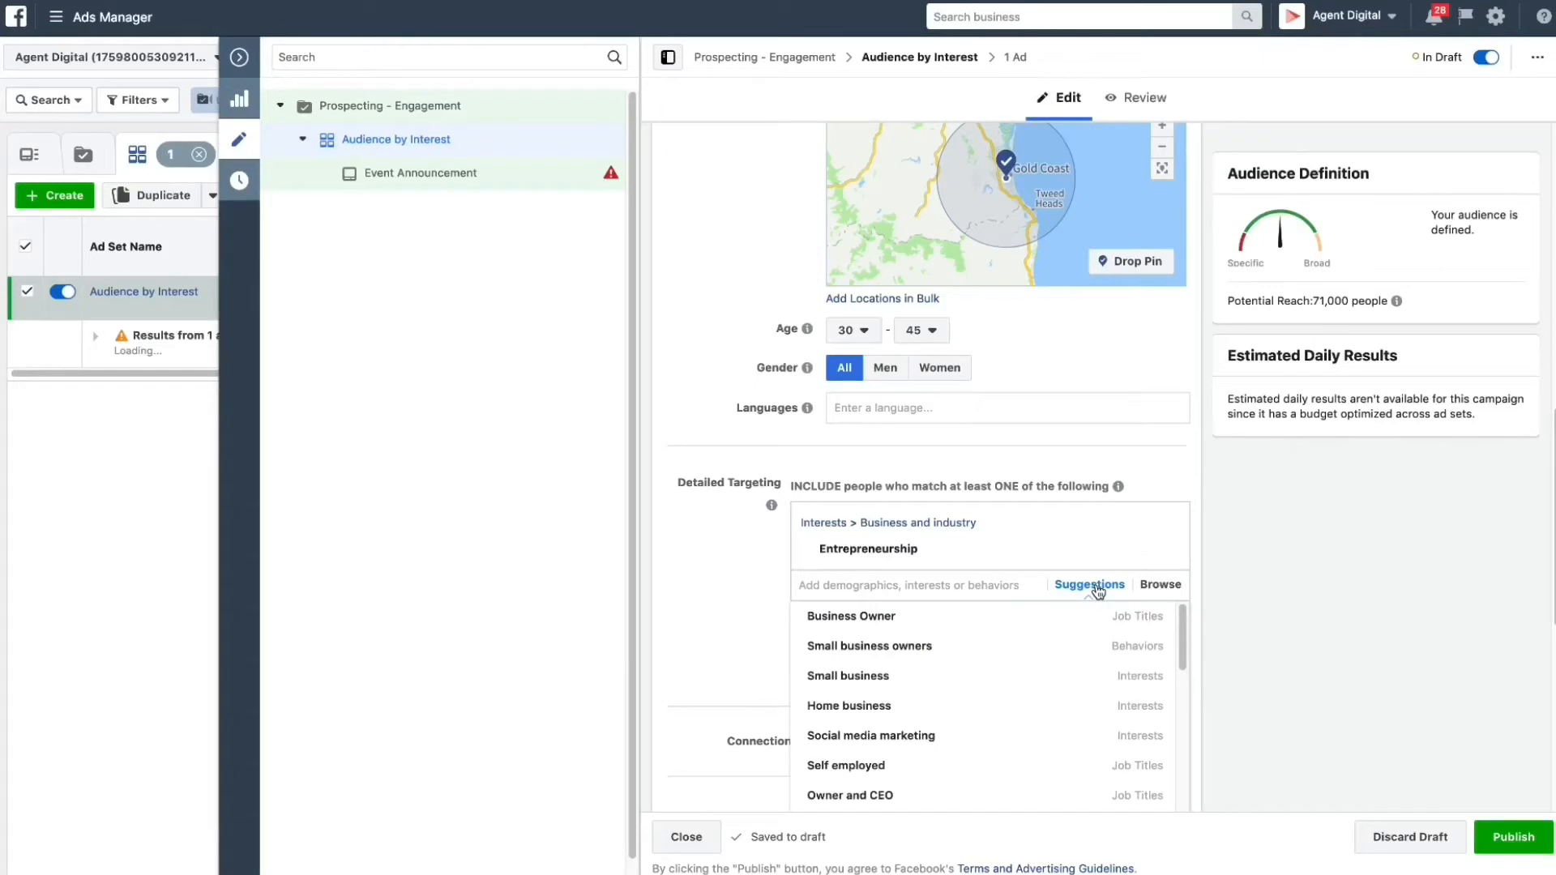
pyautogui.moveTo(1090, 594)
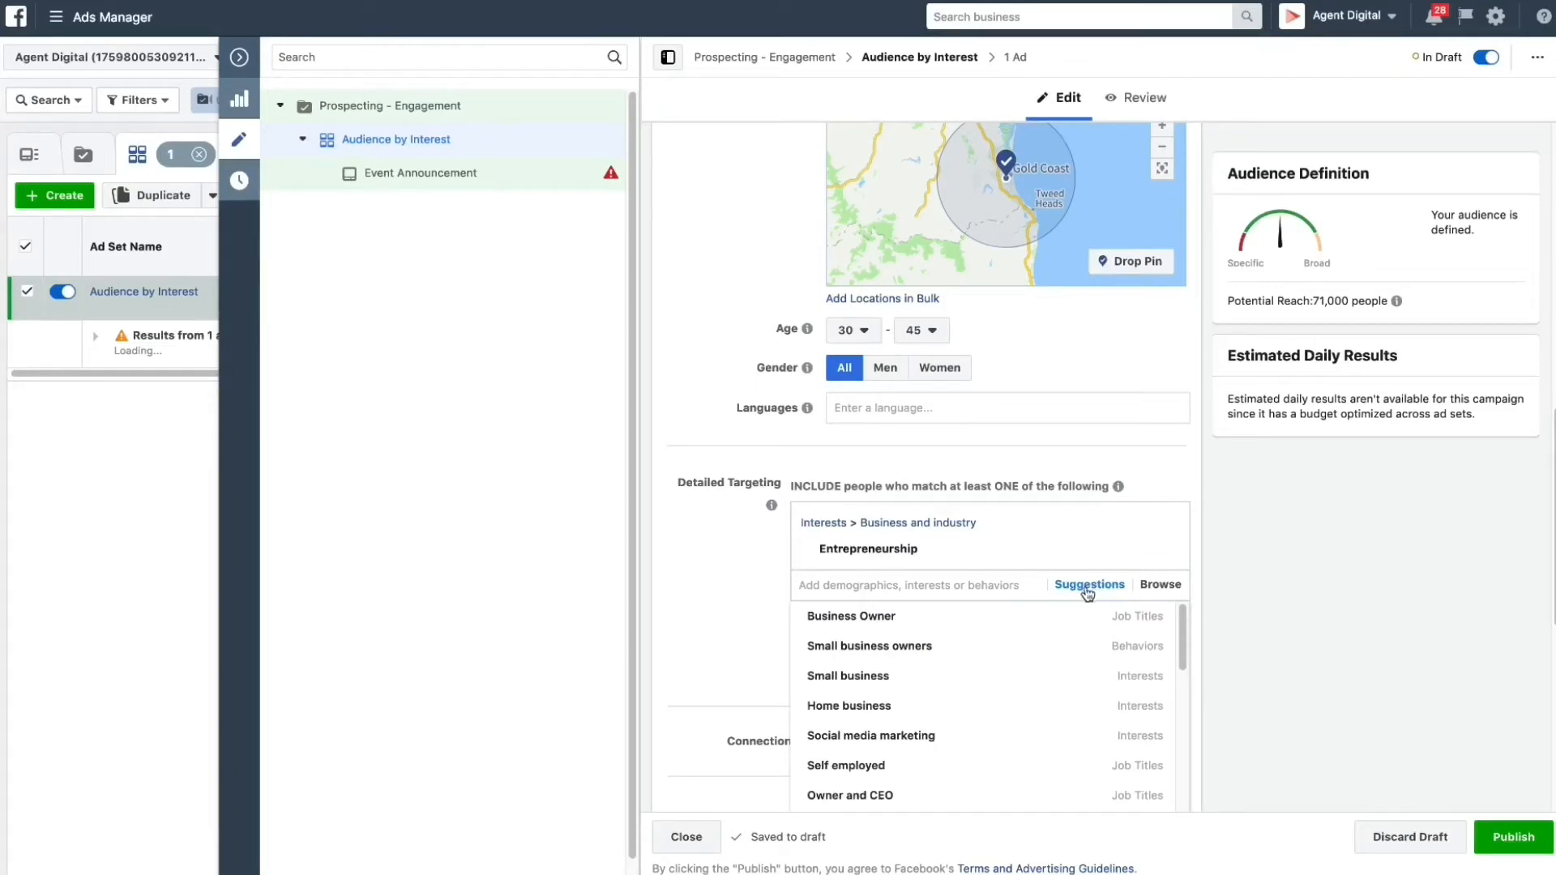
pyautogui.moveTo(1075, 620)
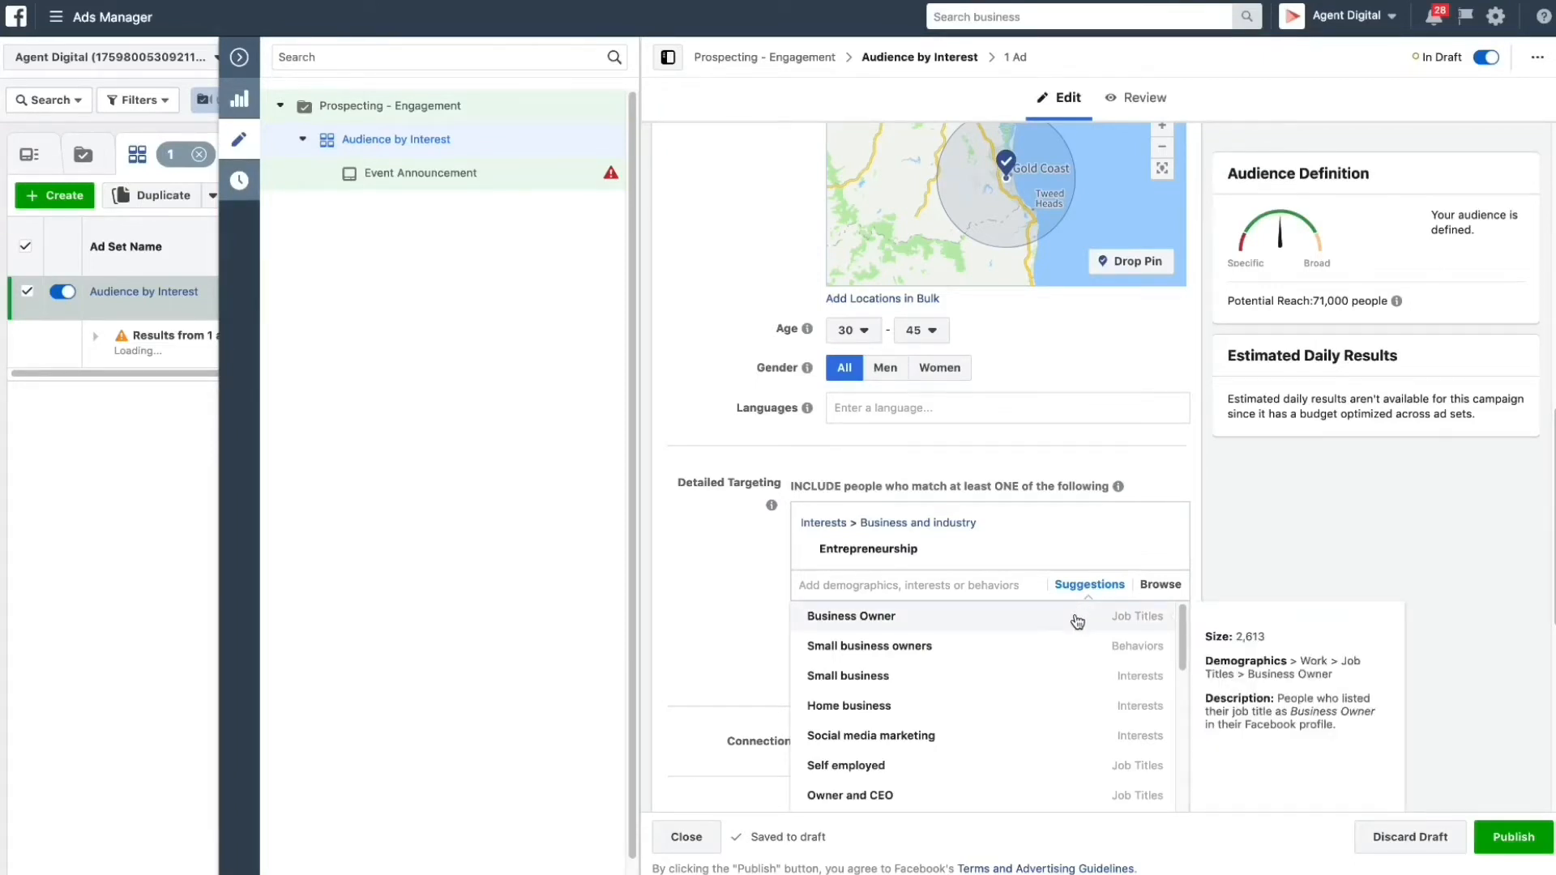
pyautogui.click(851, 616)
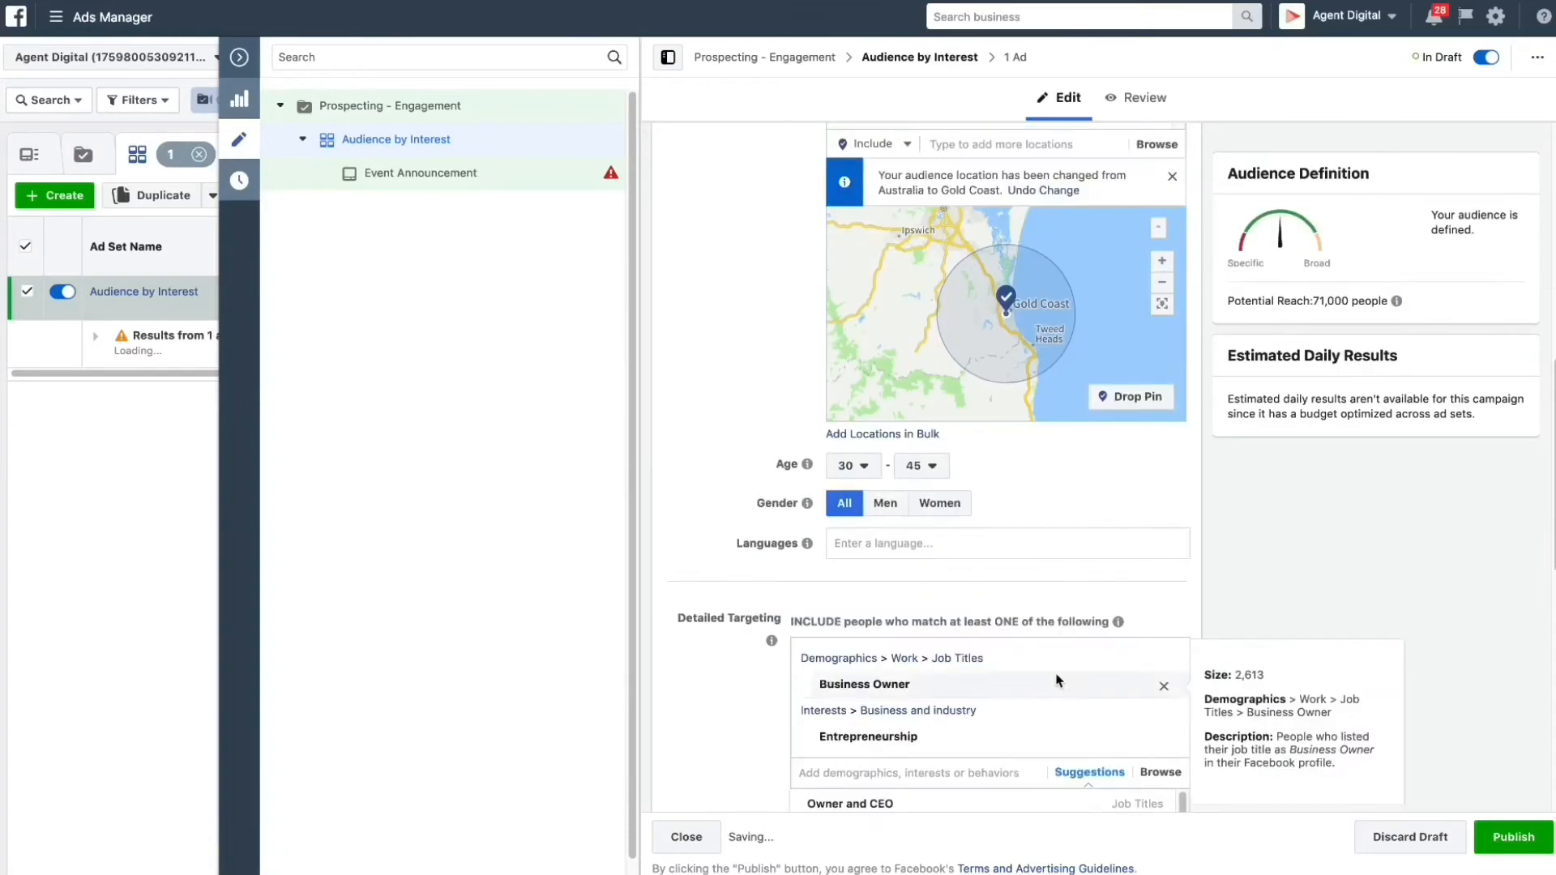
# - Add Small business, Home business and Self employed to detailed targeting
pyautogui.scroll(-3)
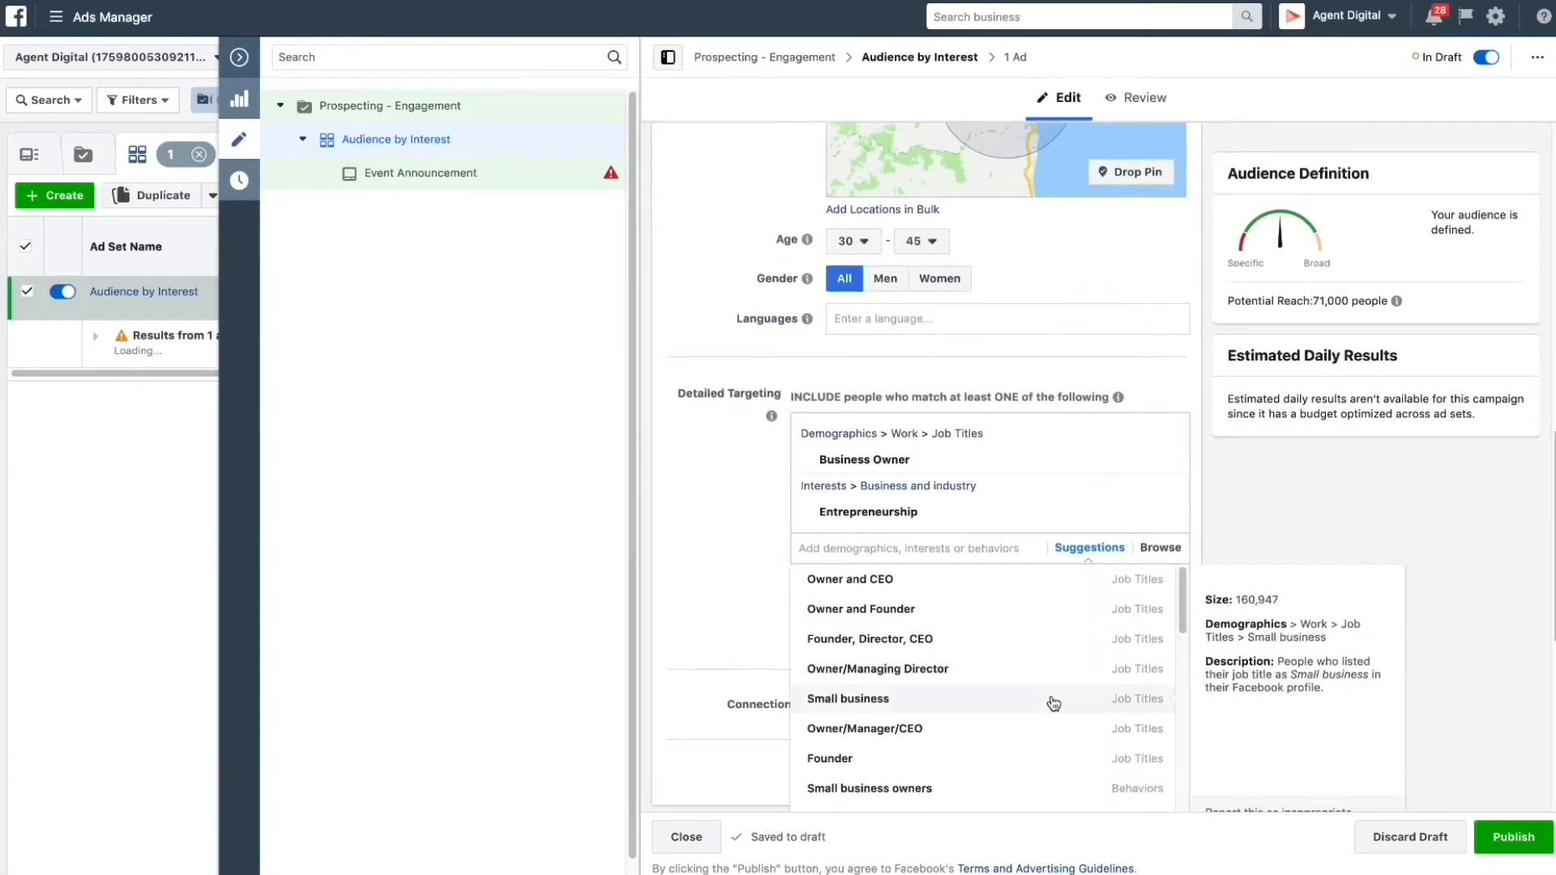
pyautogui.click(848, 698)
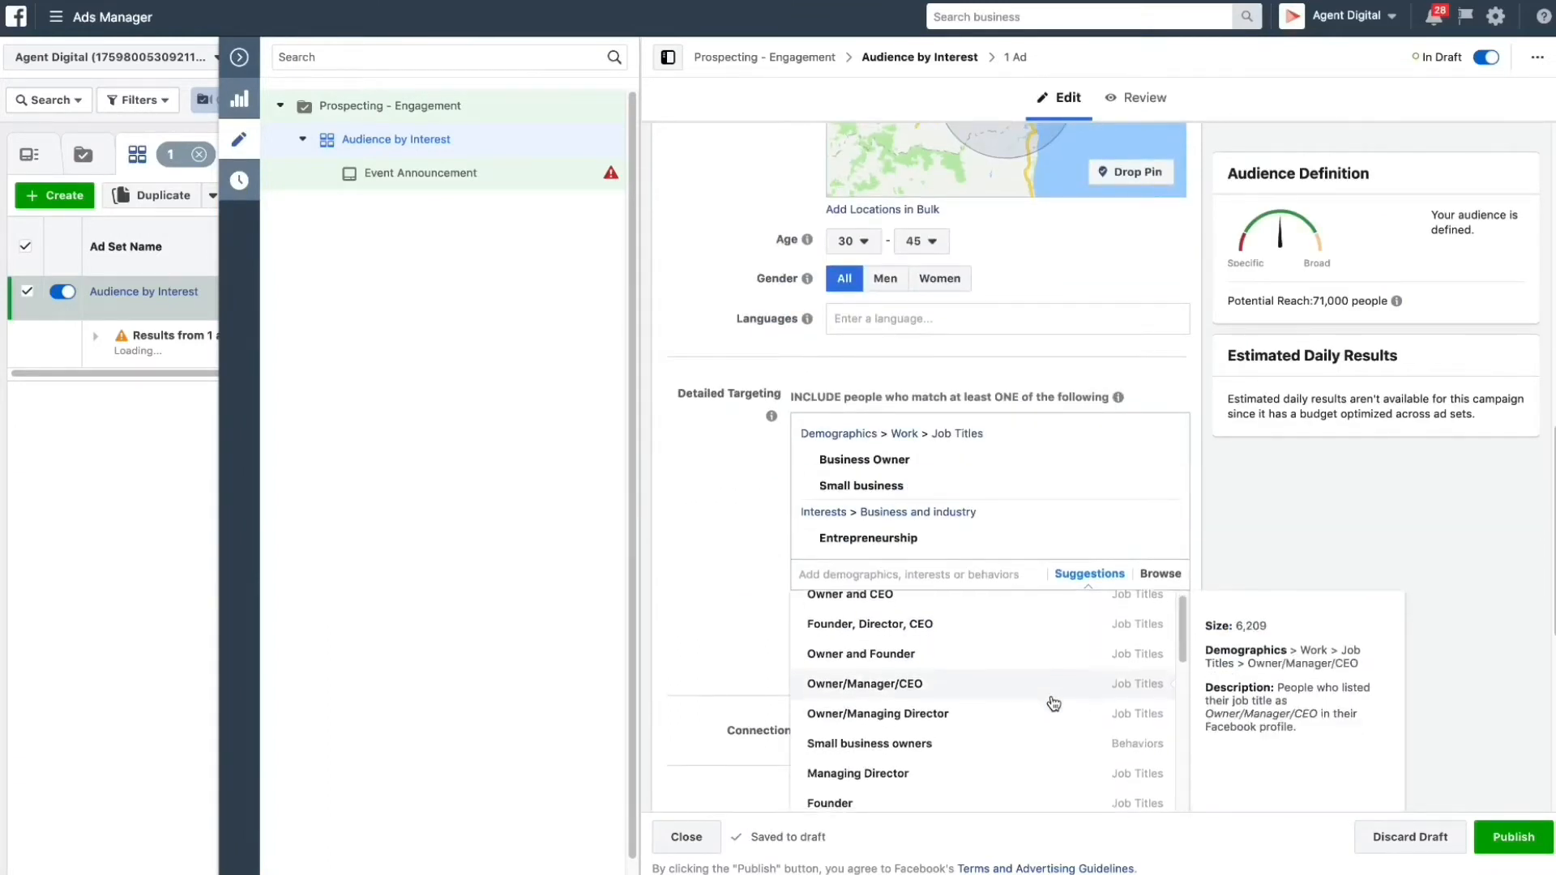
pyautogui.scroll(-3)
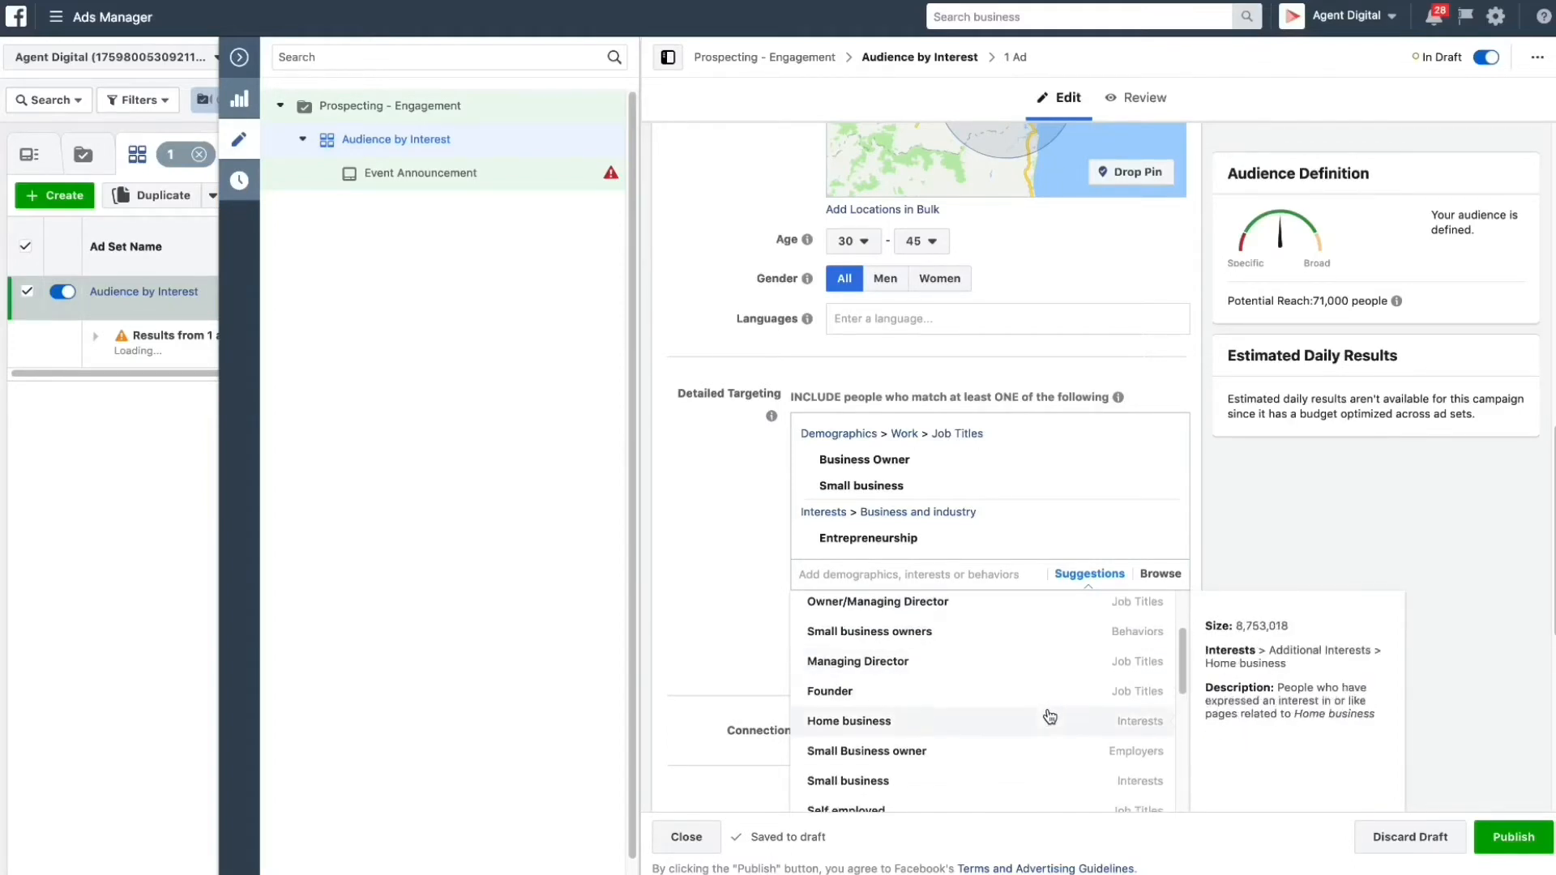
pyautogui.click(848, 721)
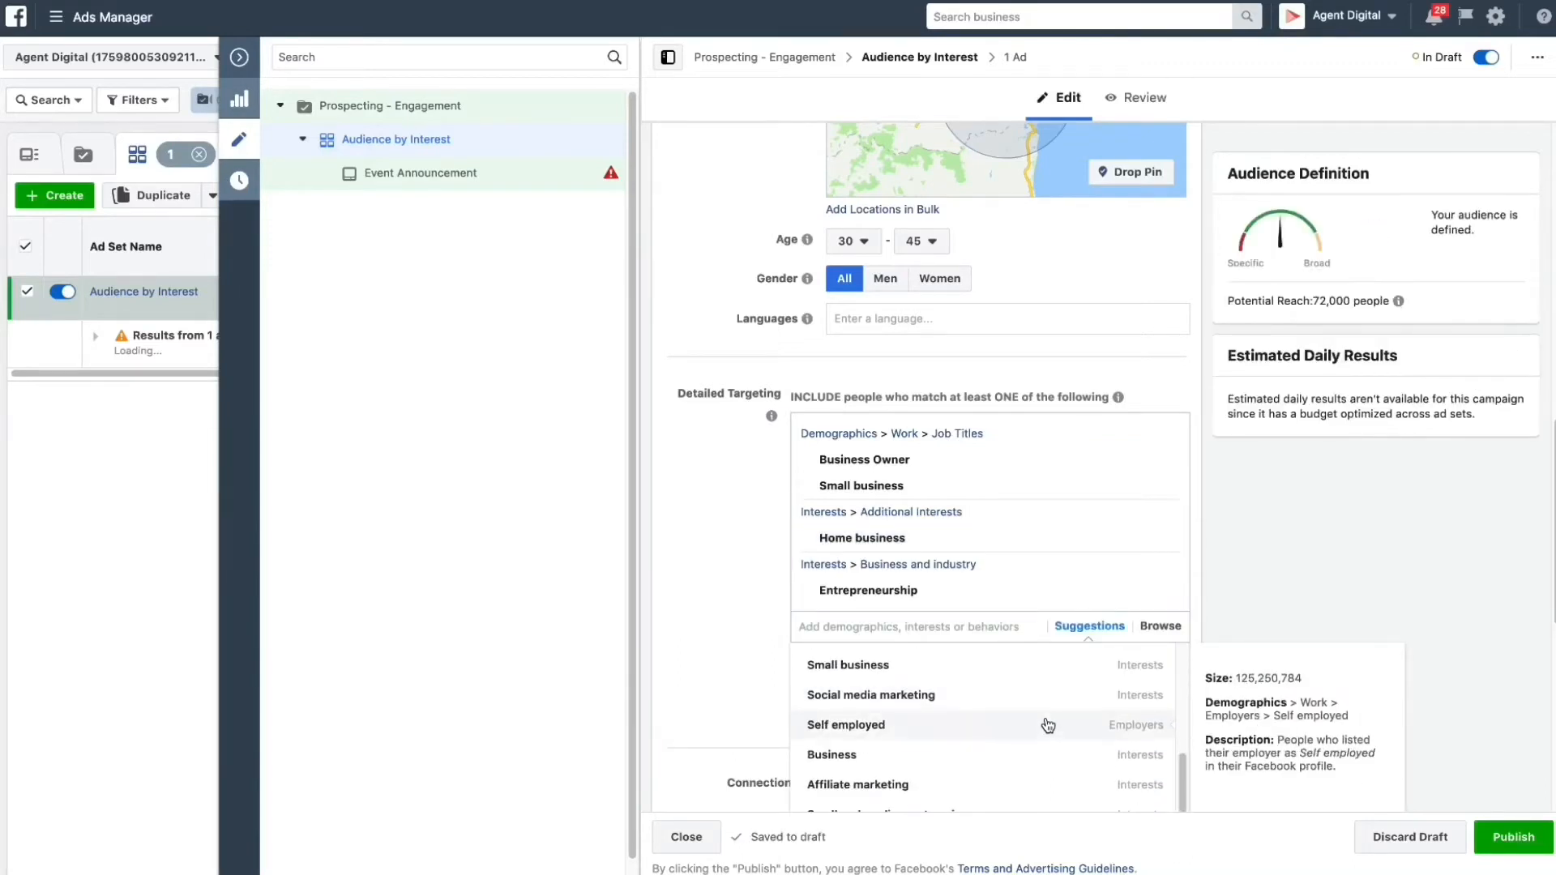
pyautogui.click(844, 724)
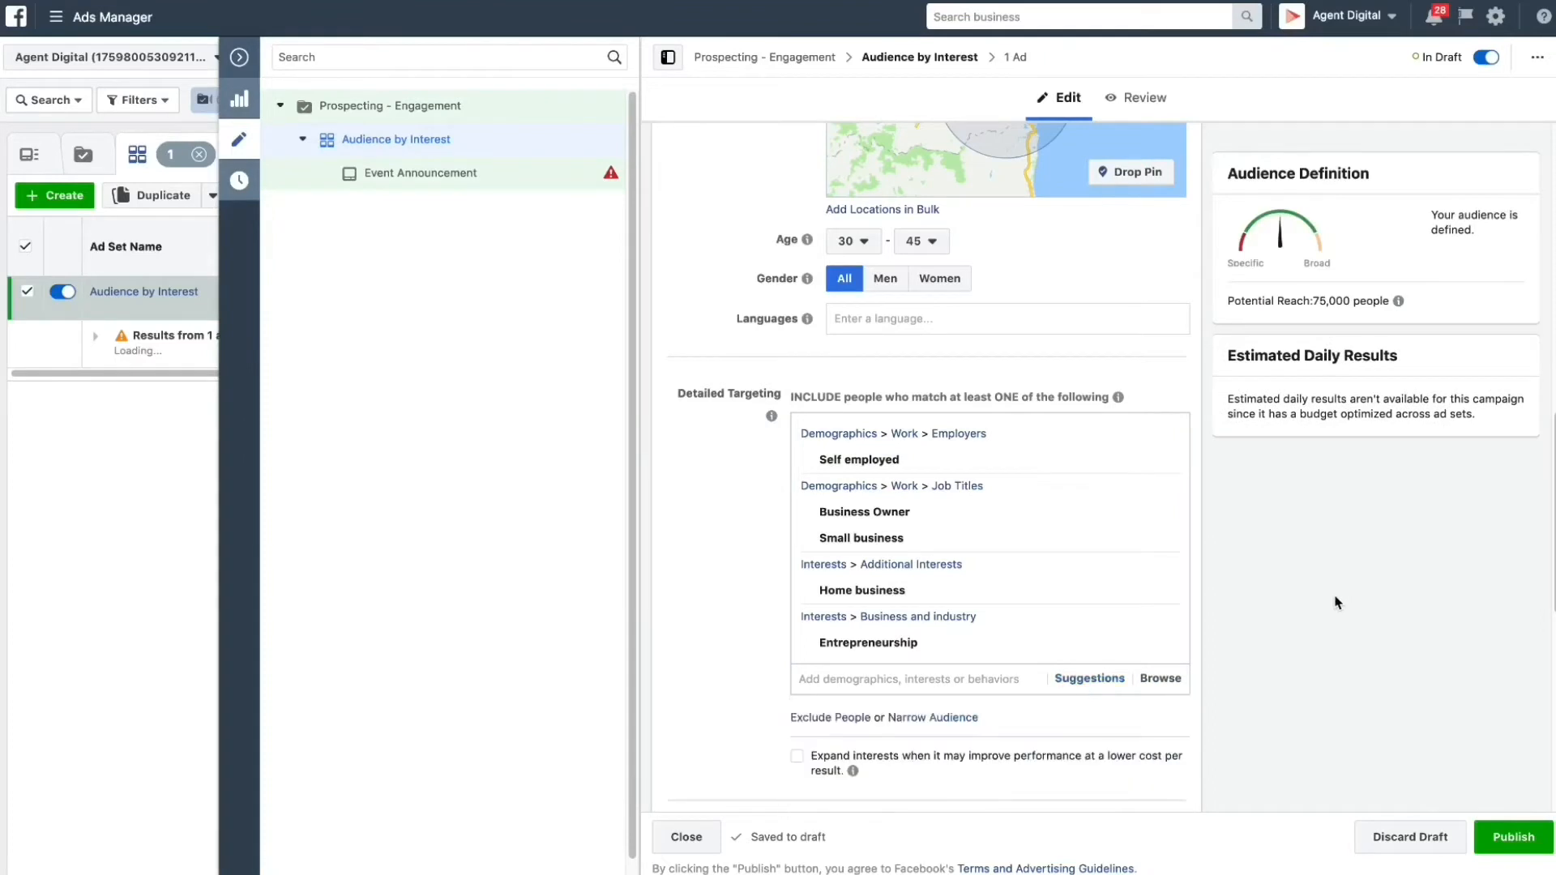
pyautogui.moveTo(1089, 679)
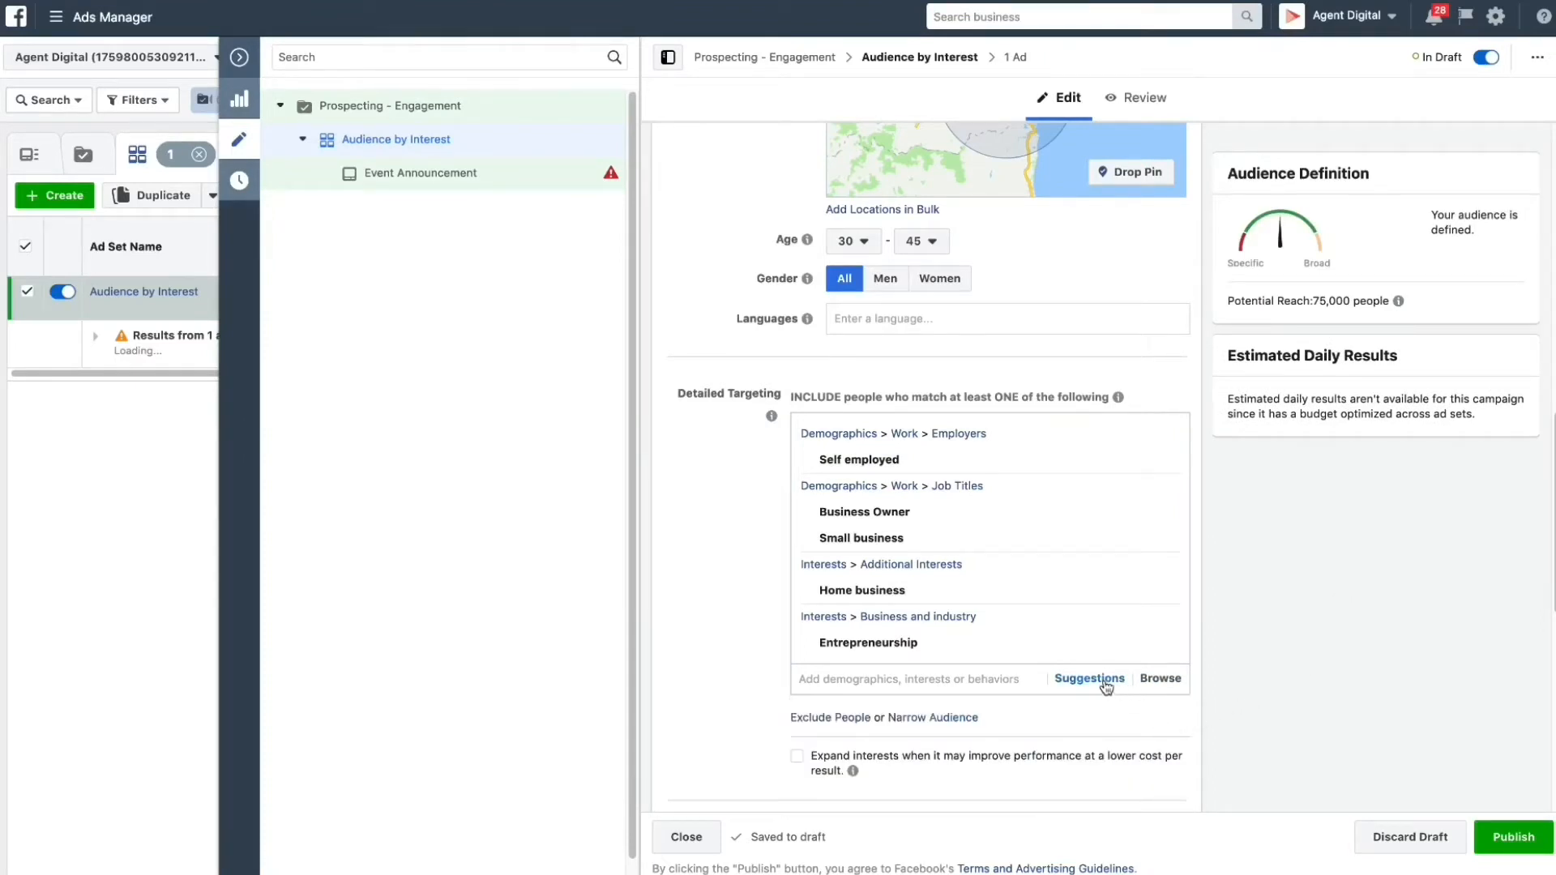
pyautogui.moveTo(1060, 684)
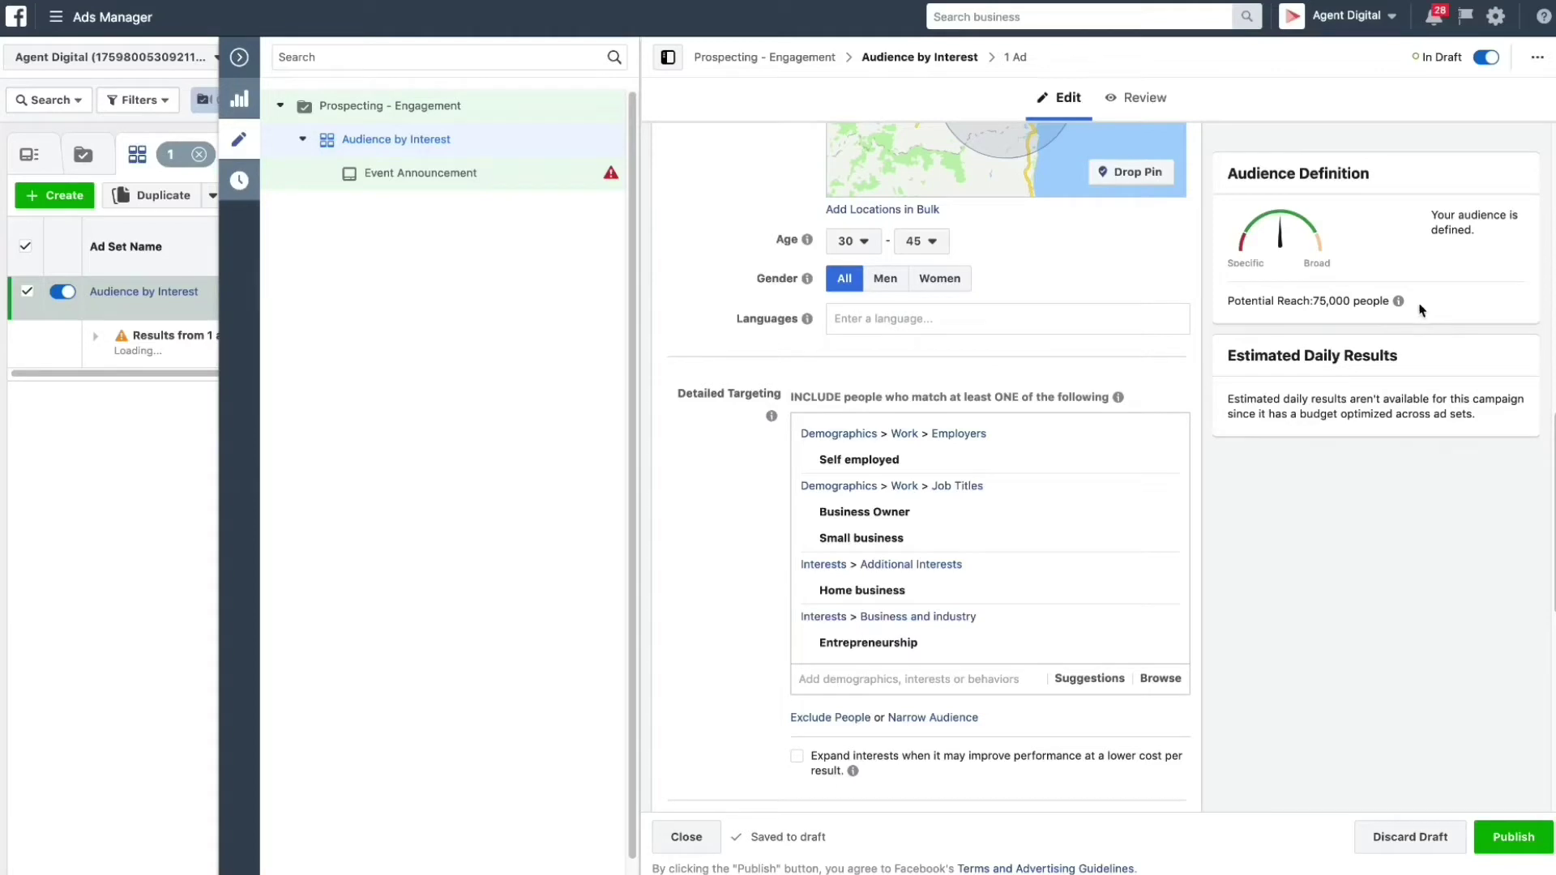
pyautogui.moveTo(1244, 246)
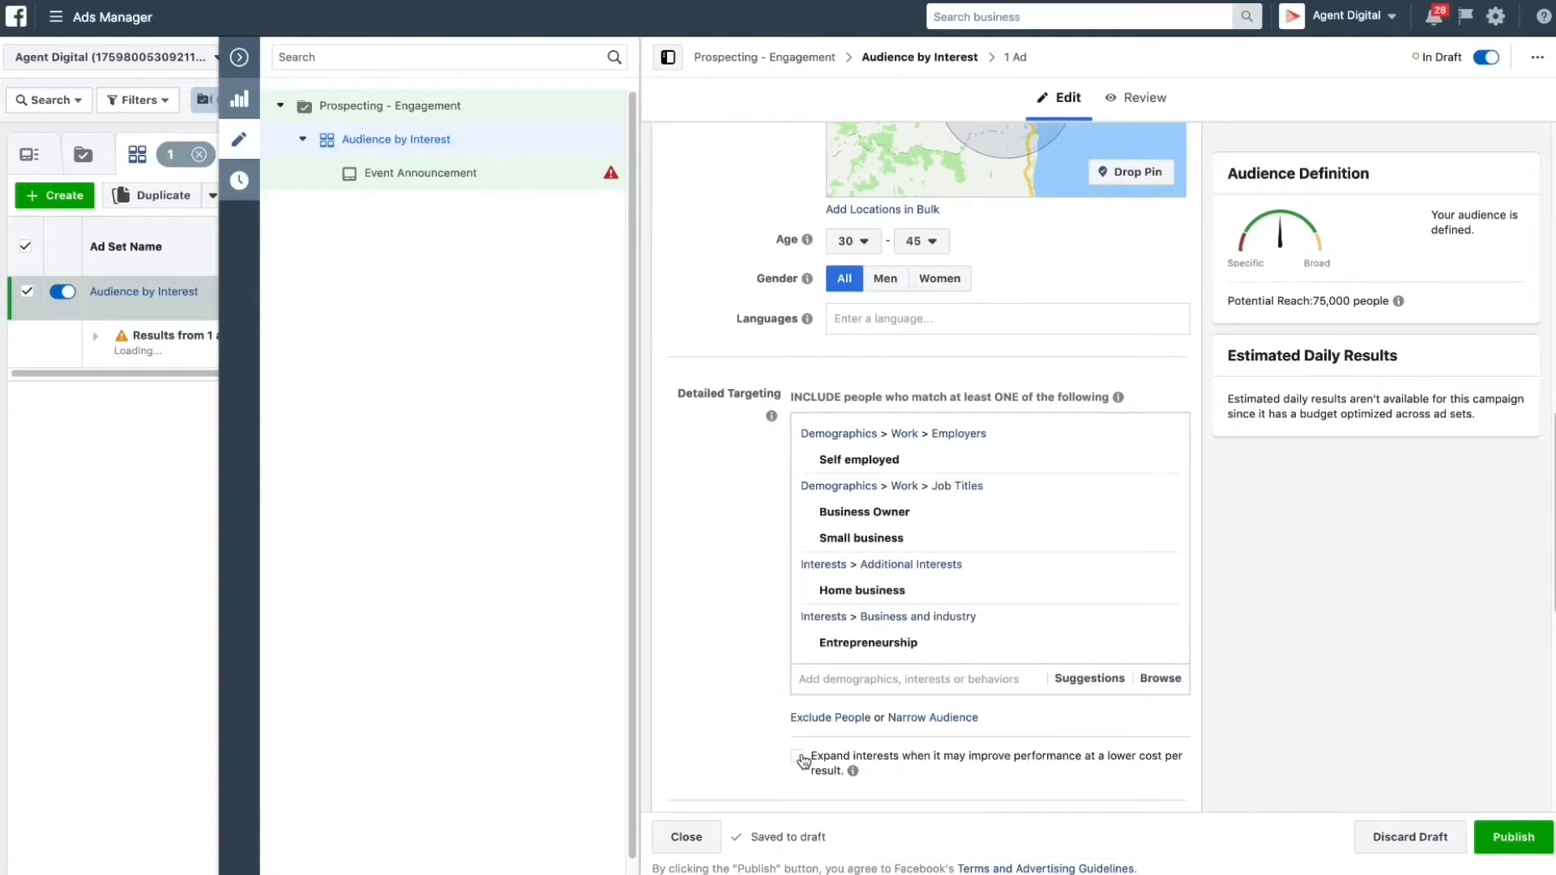
pyautogui.click(799, 760)
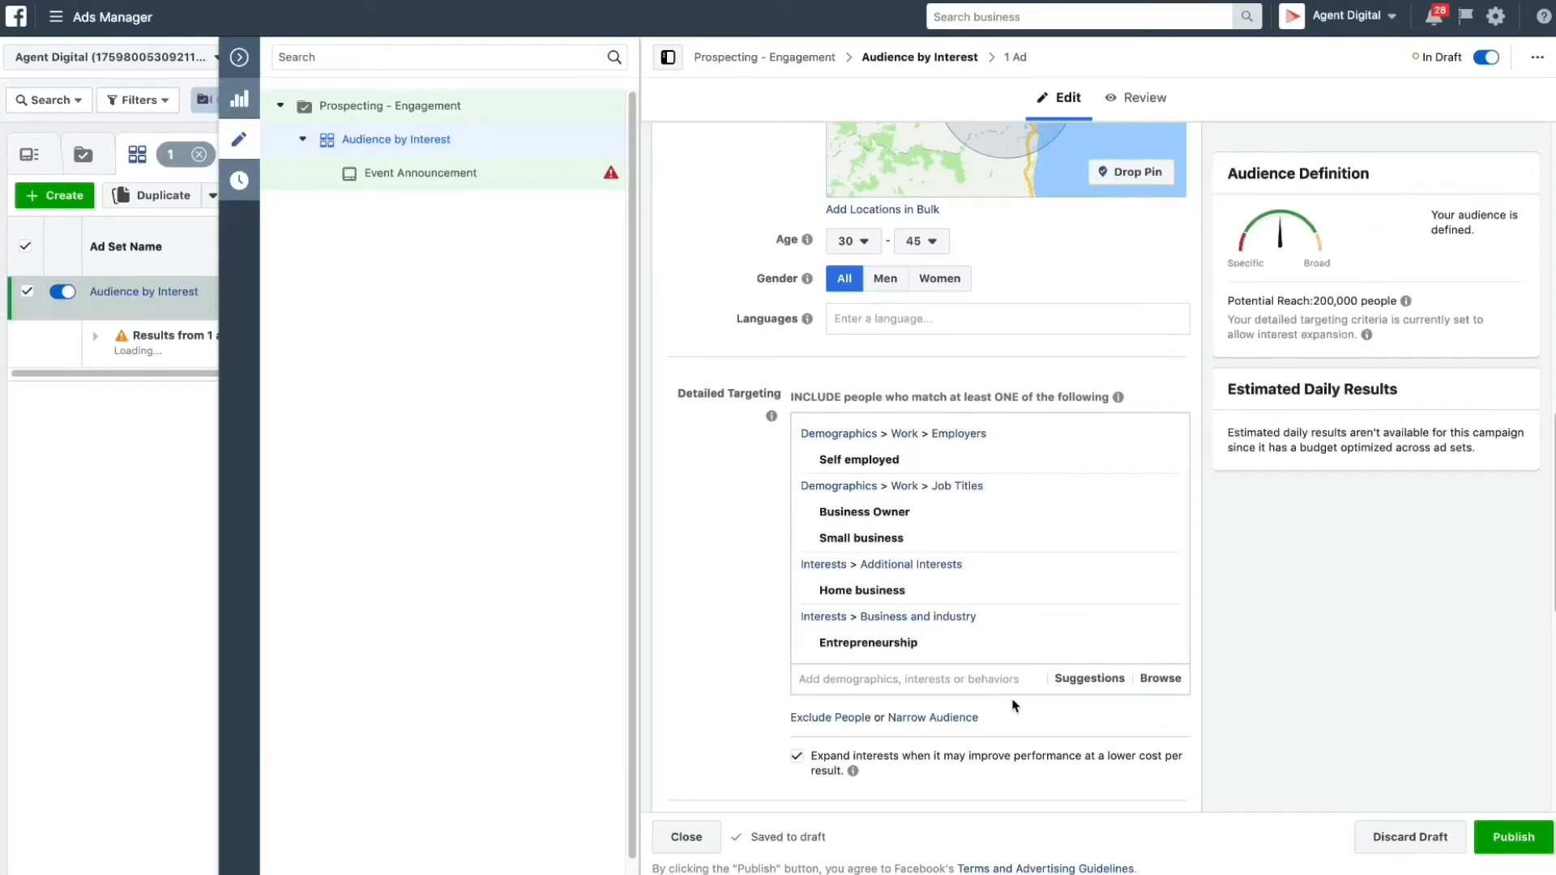
pyautogui.moveTo(984, 724)
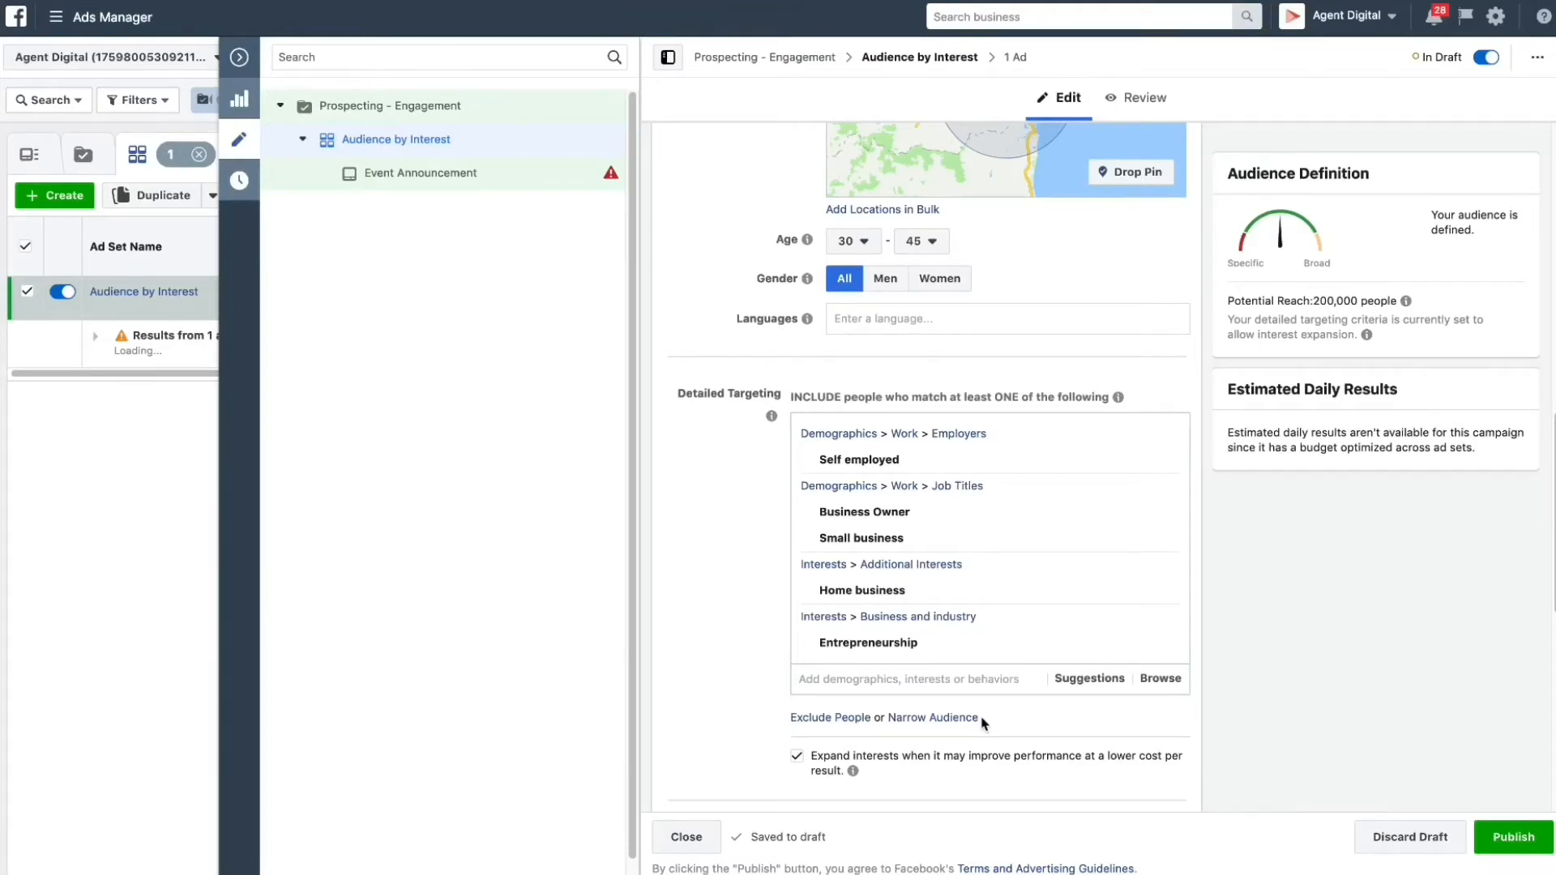
pyautogui.click(798, 756)
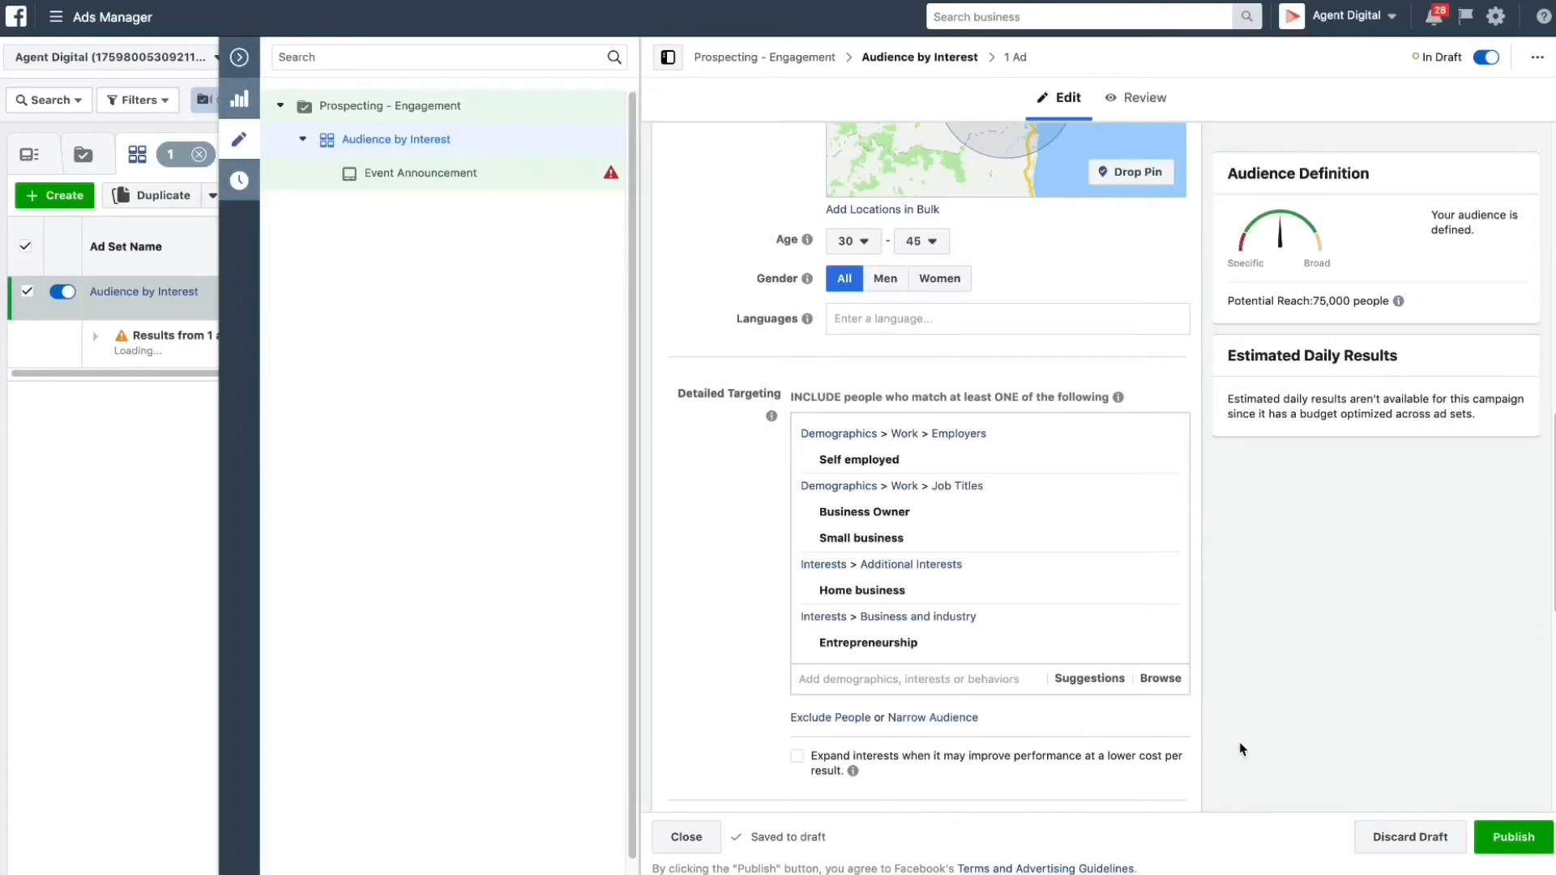
pyautogui.scroll(-3)
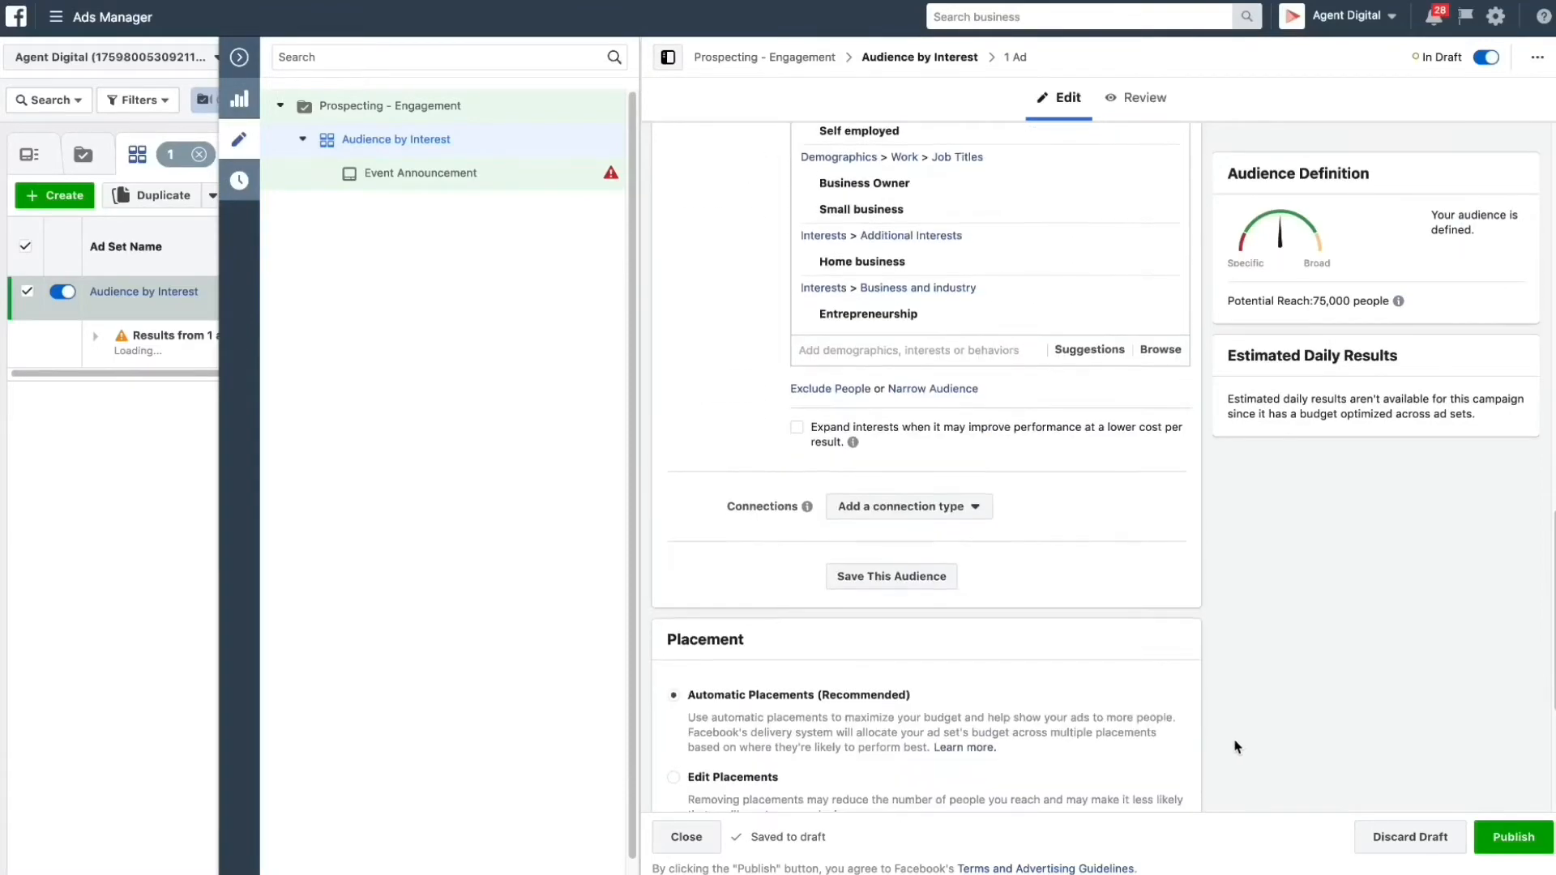
pyautogui.scroll(-3)
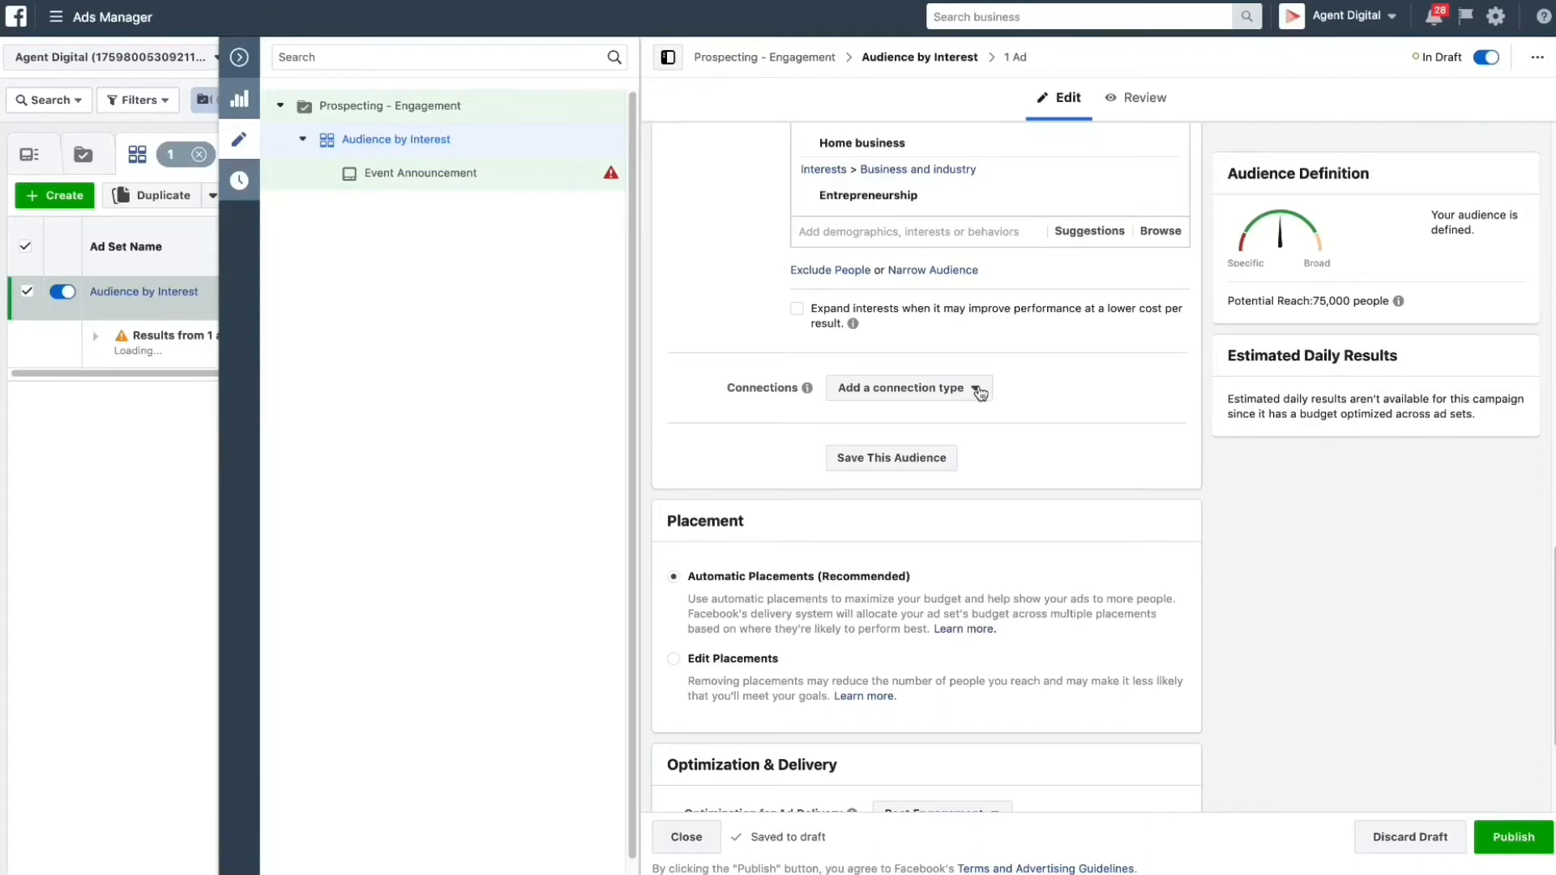
pyautogui.click(906, 387)
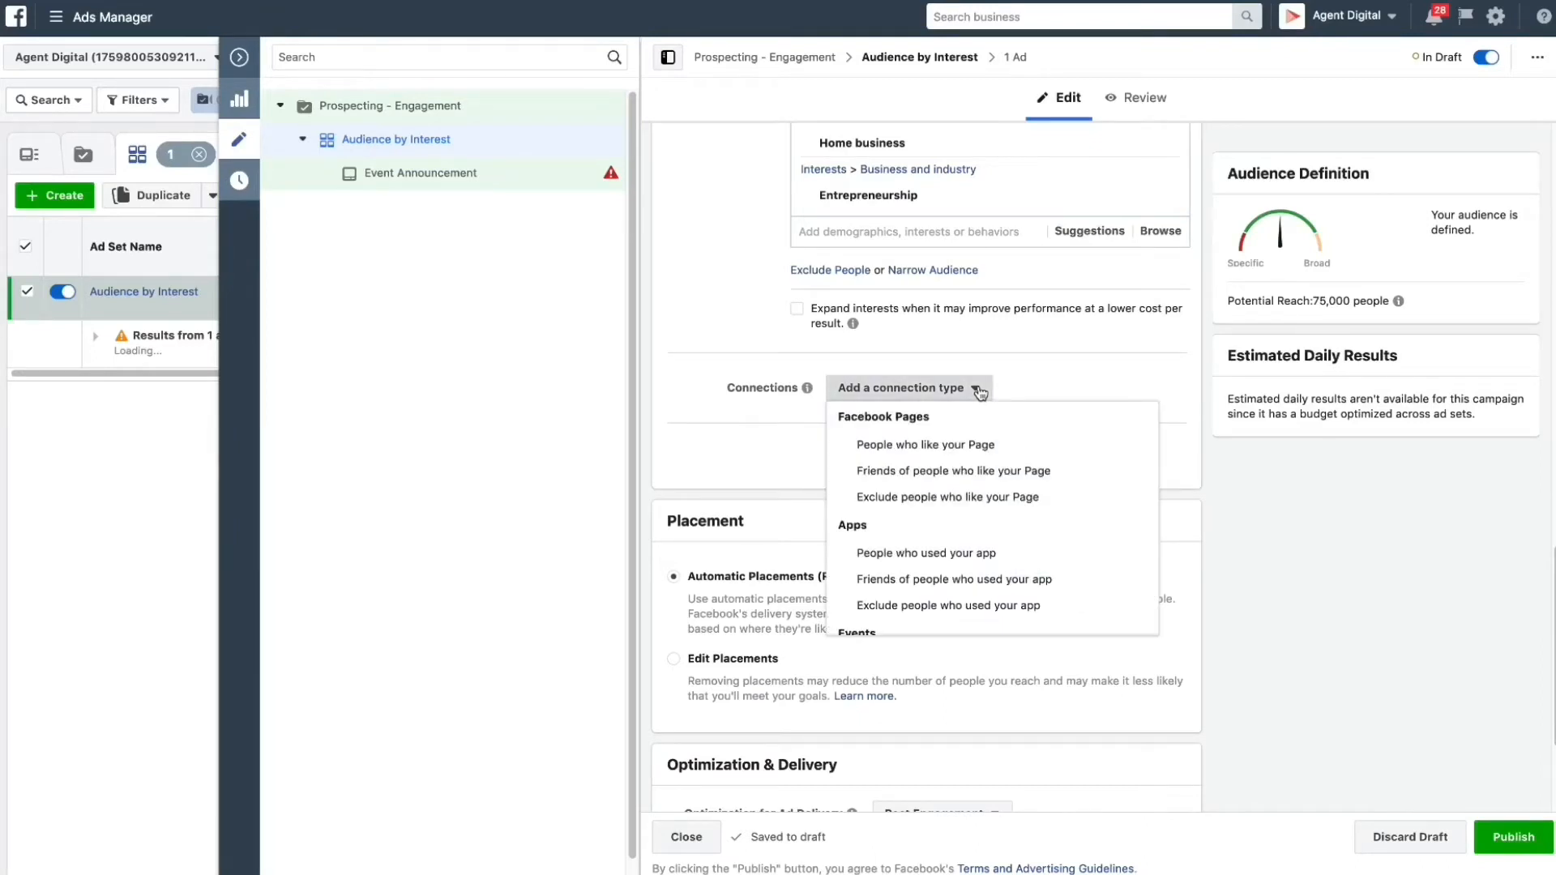
pyautogui.scroll(-3)
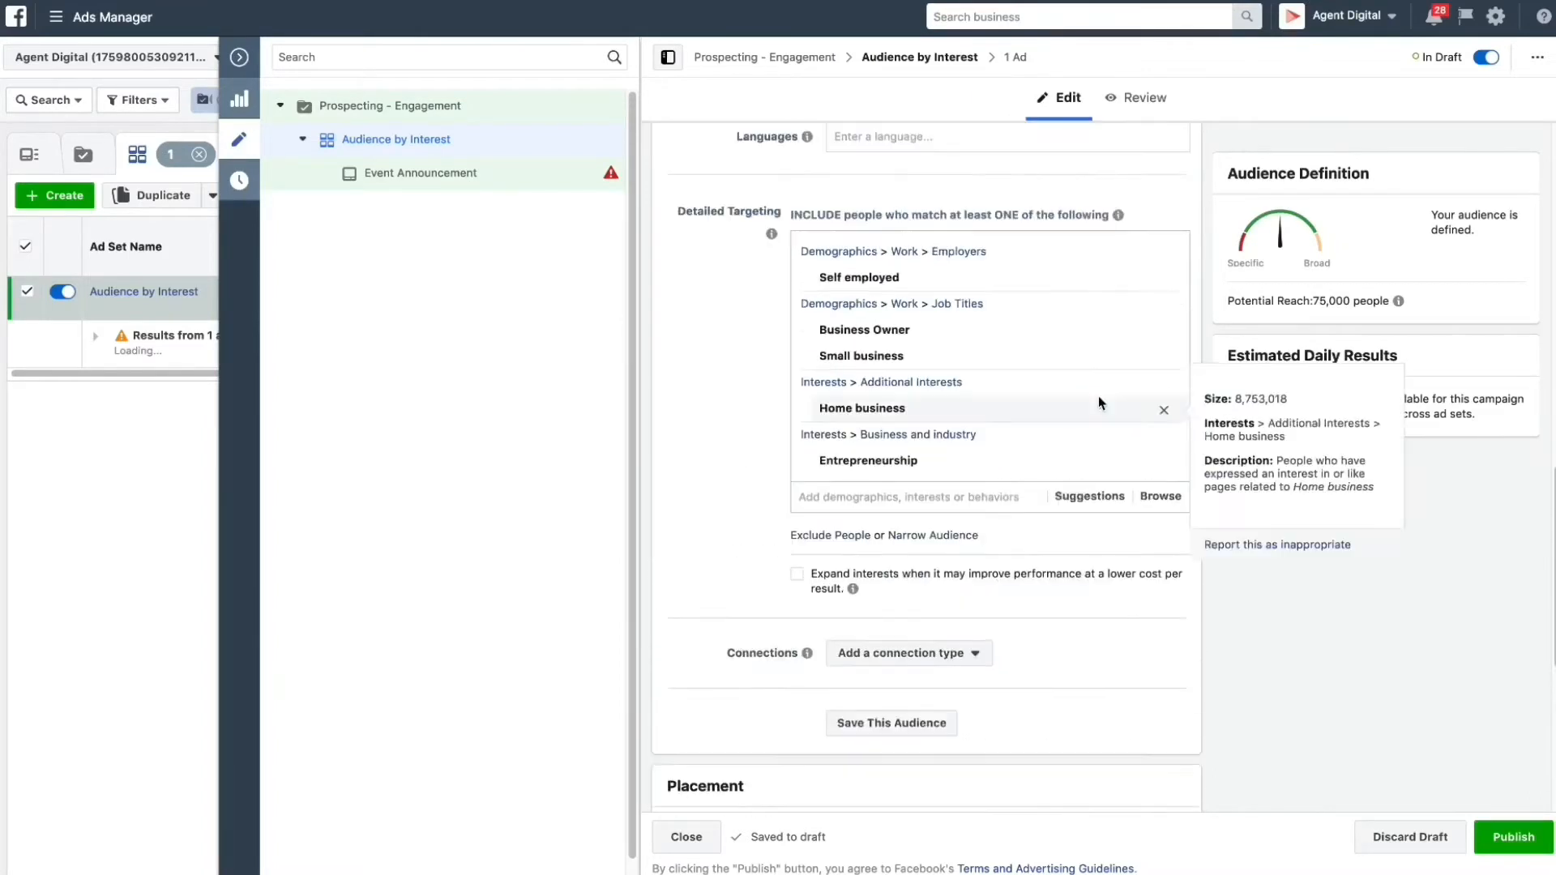
pyautogui.scroll(3)
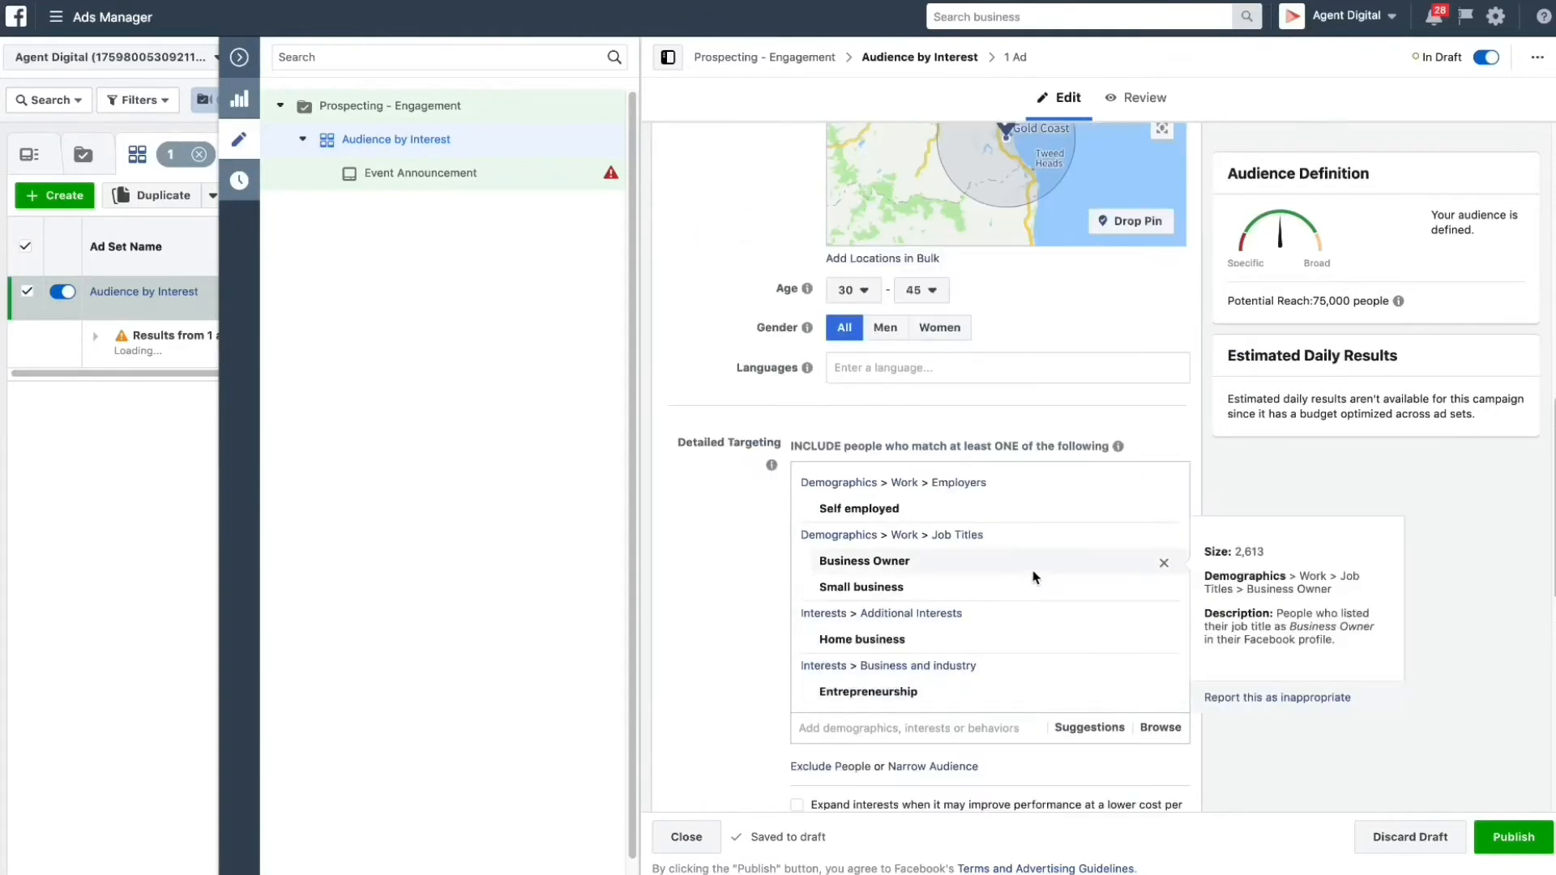
pyautogui.moveTo(1089, 421)
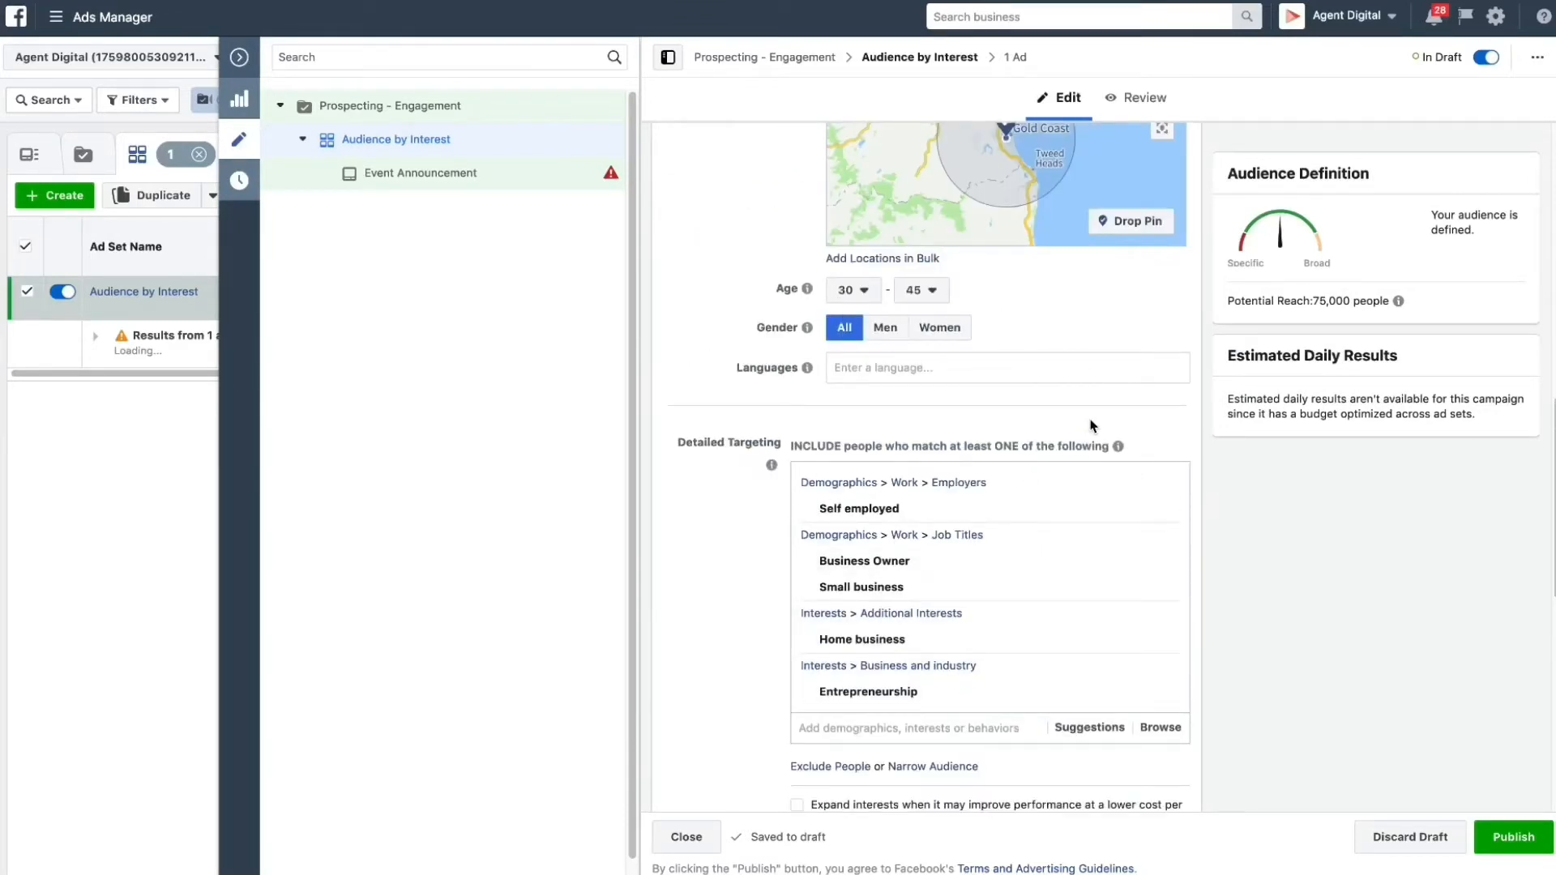
pyautogui.scroll(-3)
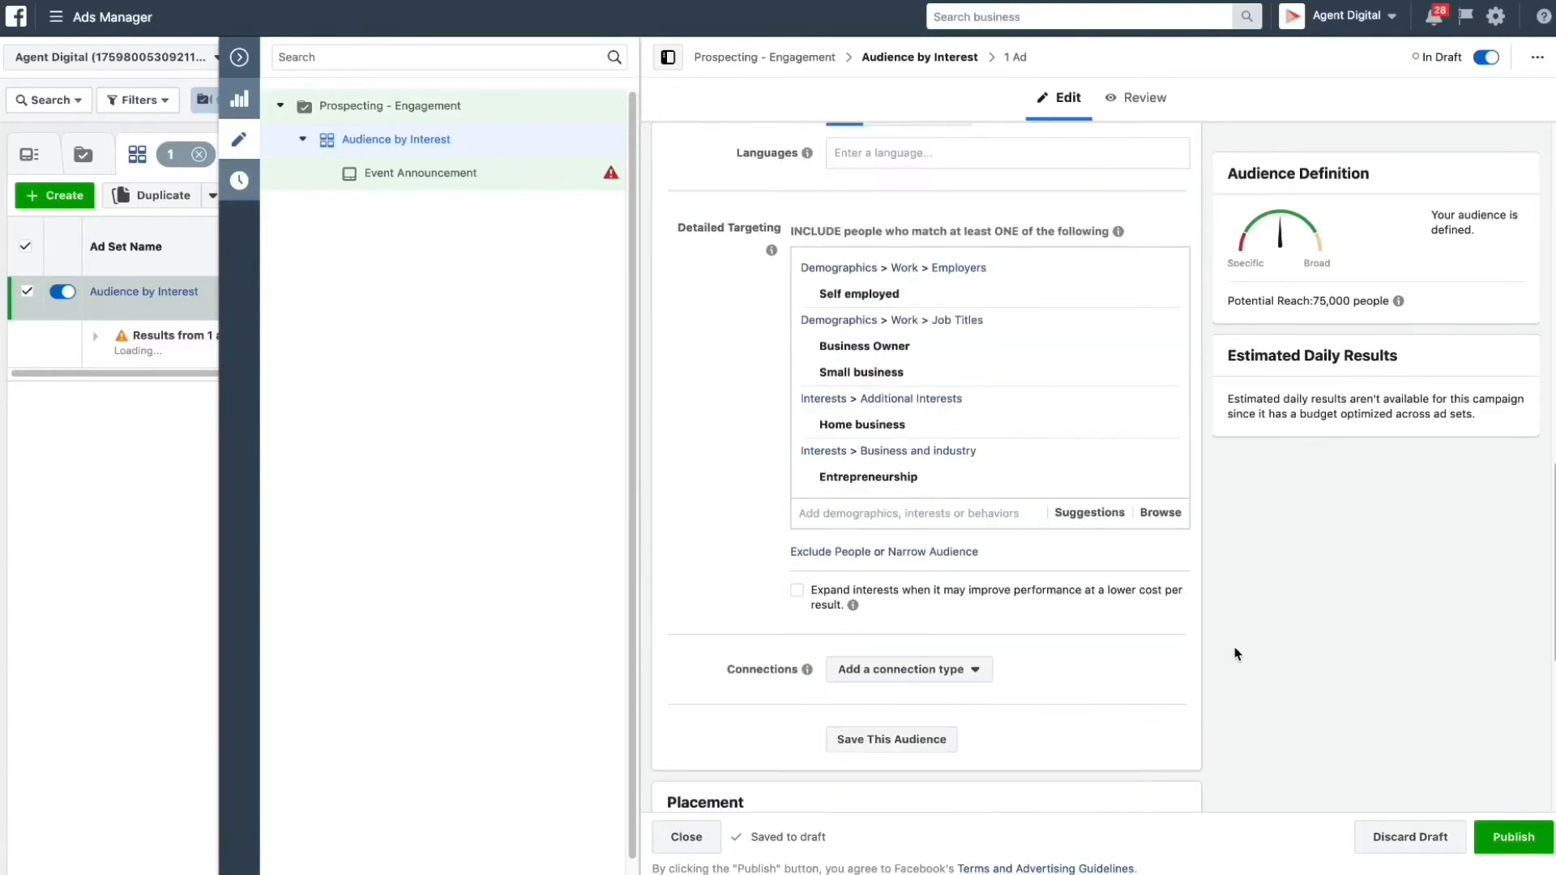
pyautogui.scroll(-3)
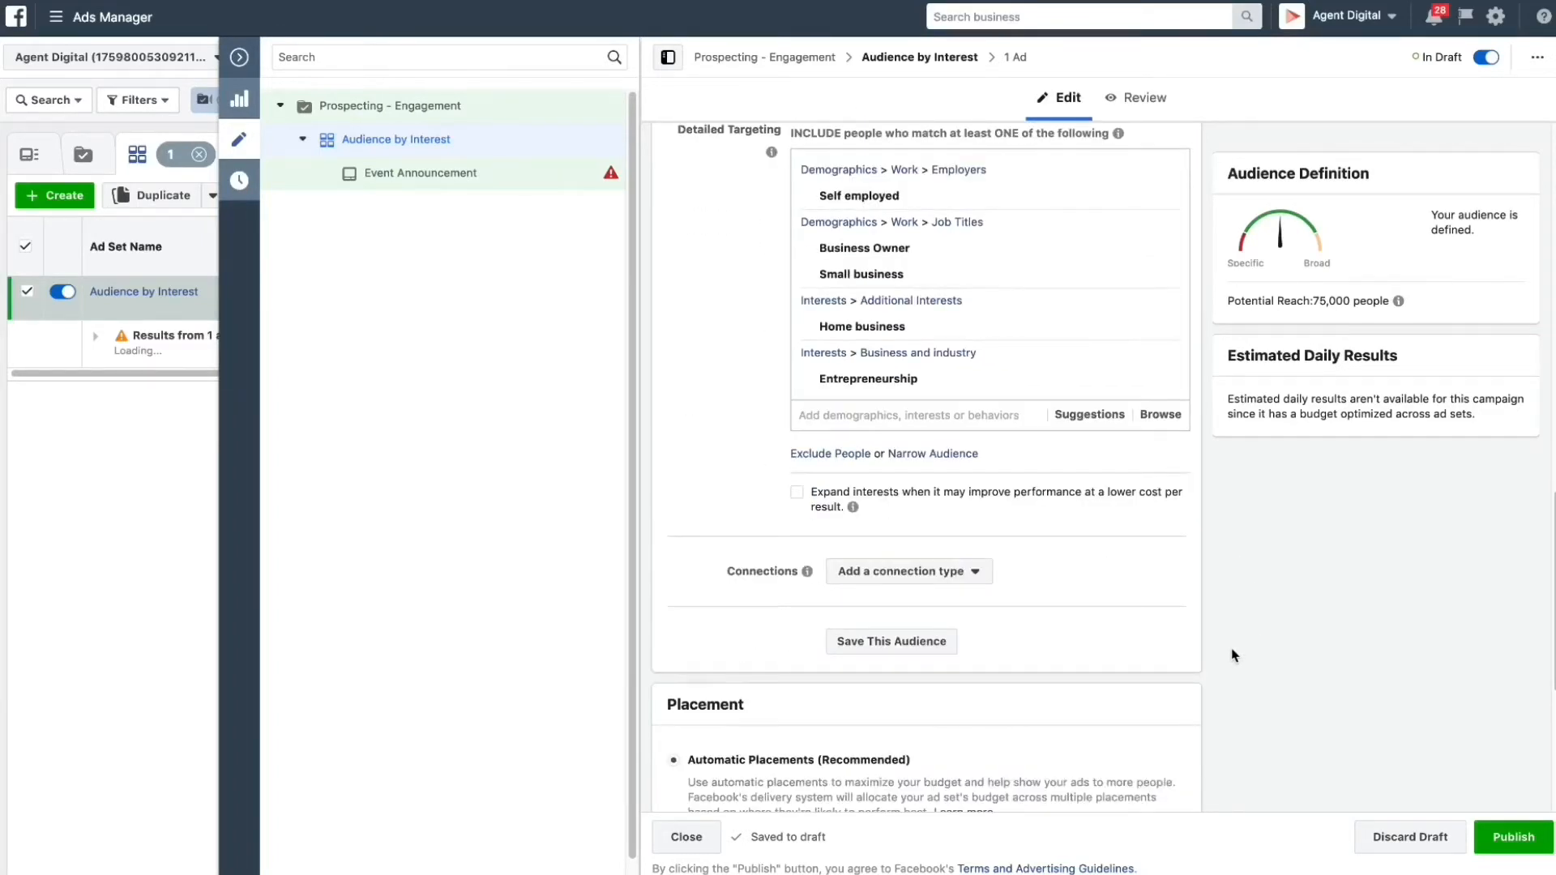
pyautogui.moveTo(978, 580)
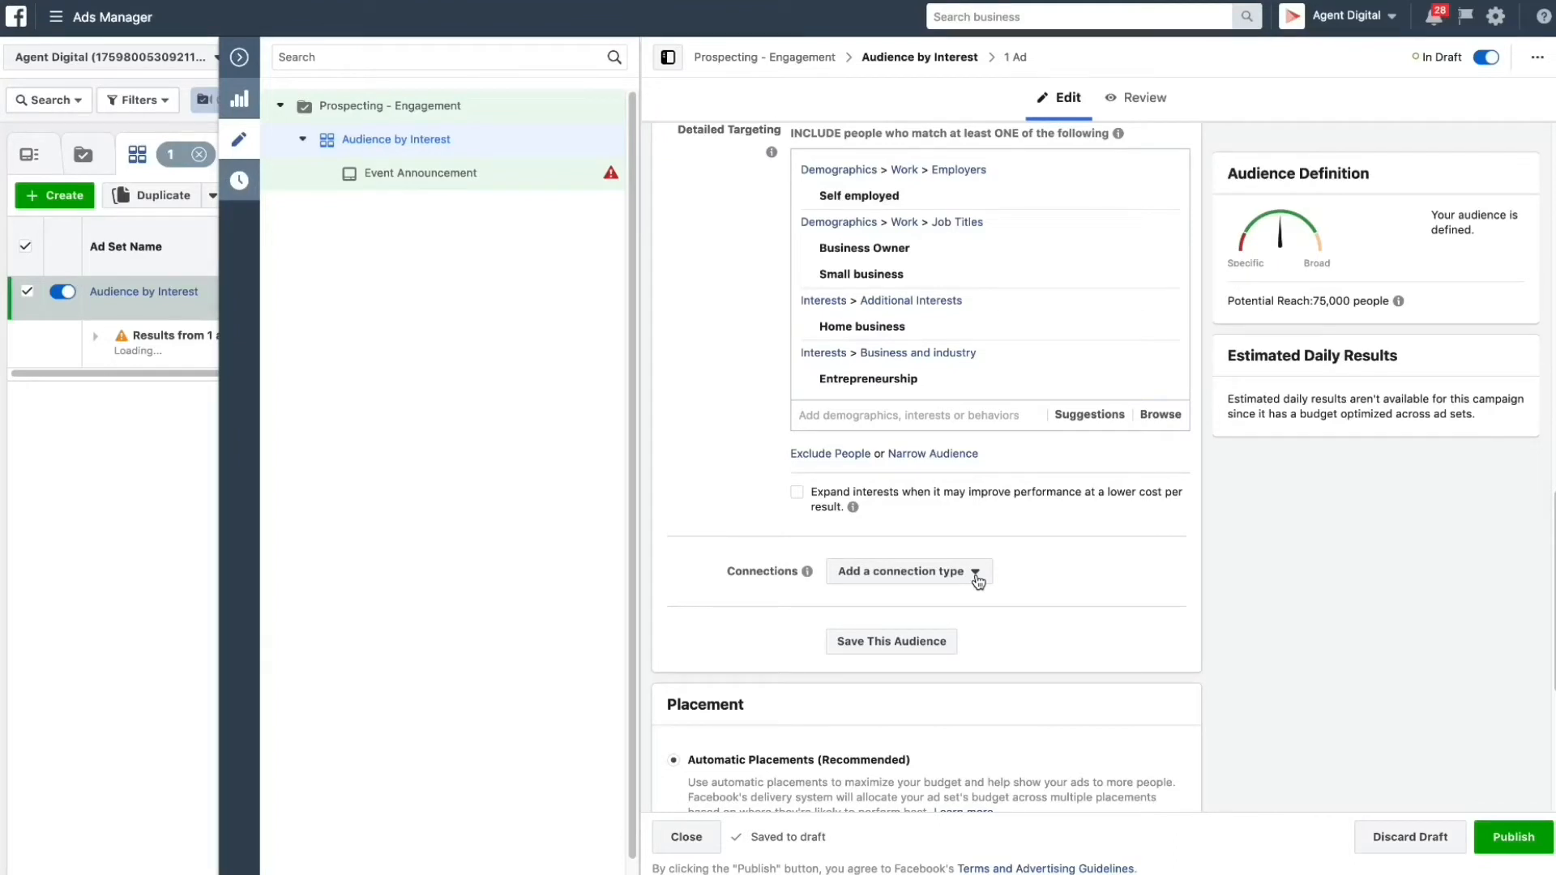
pyautogui.moveTo(1134, 645)
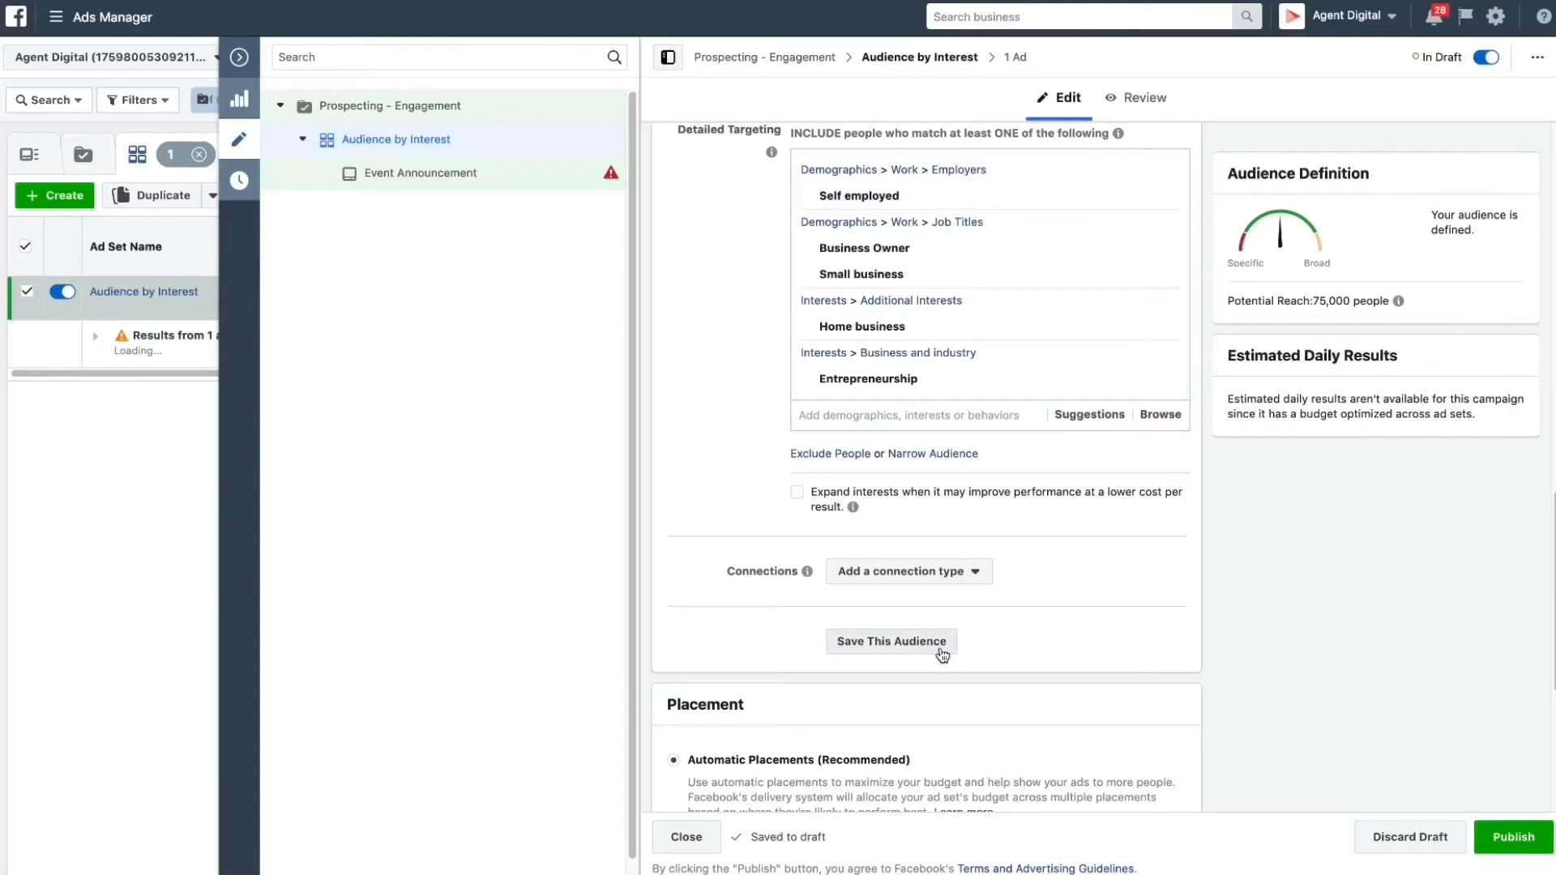
pyautogui.moveTo(1194, 625)
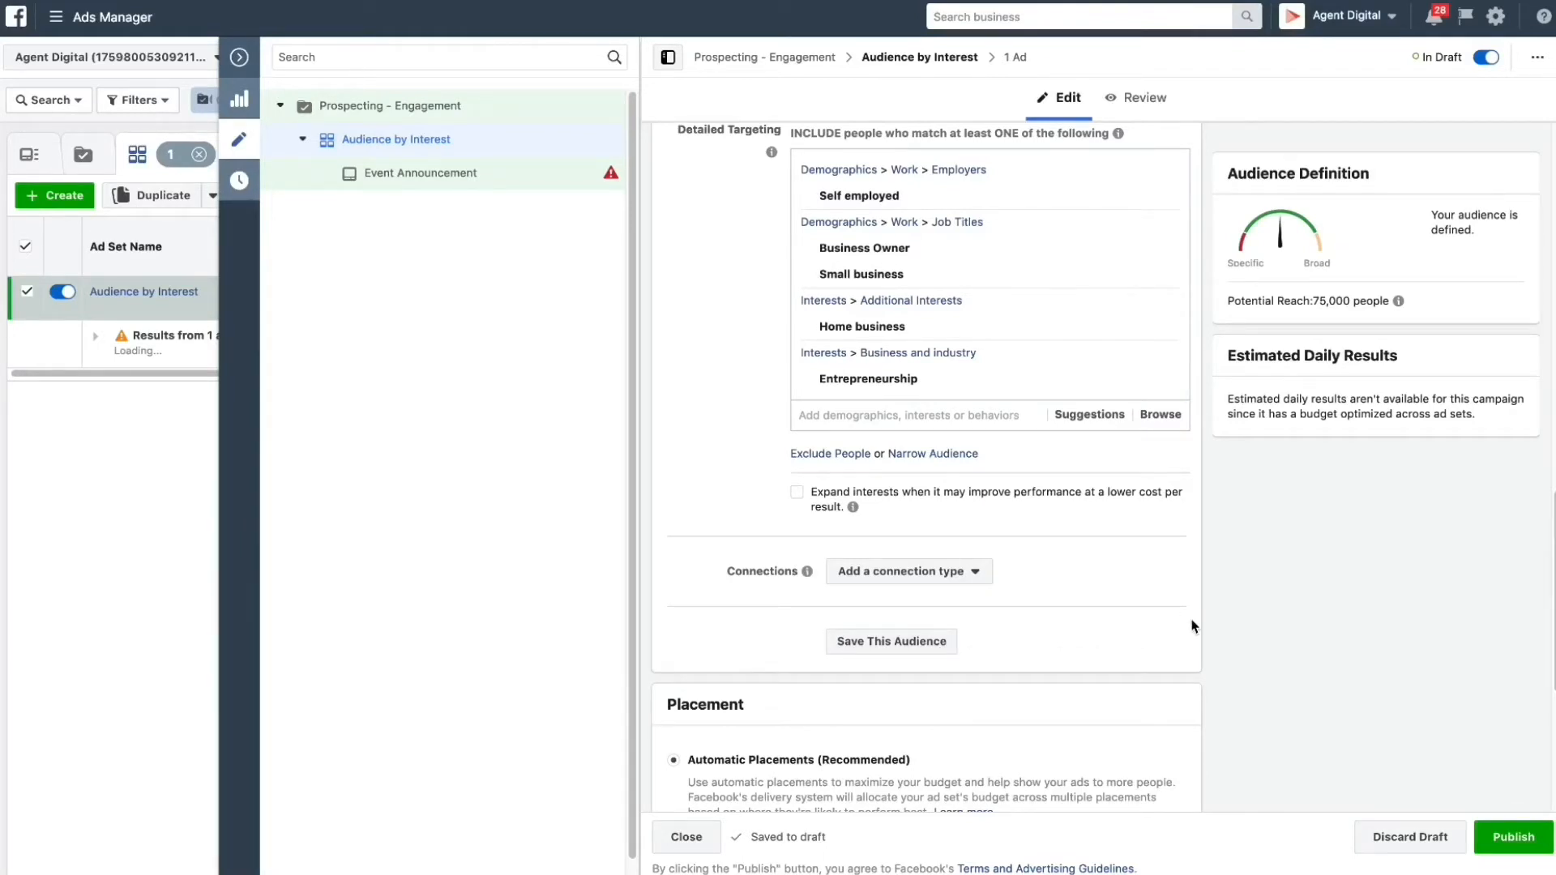
pyautogui.moveTo(1164, 626)
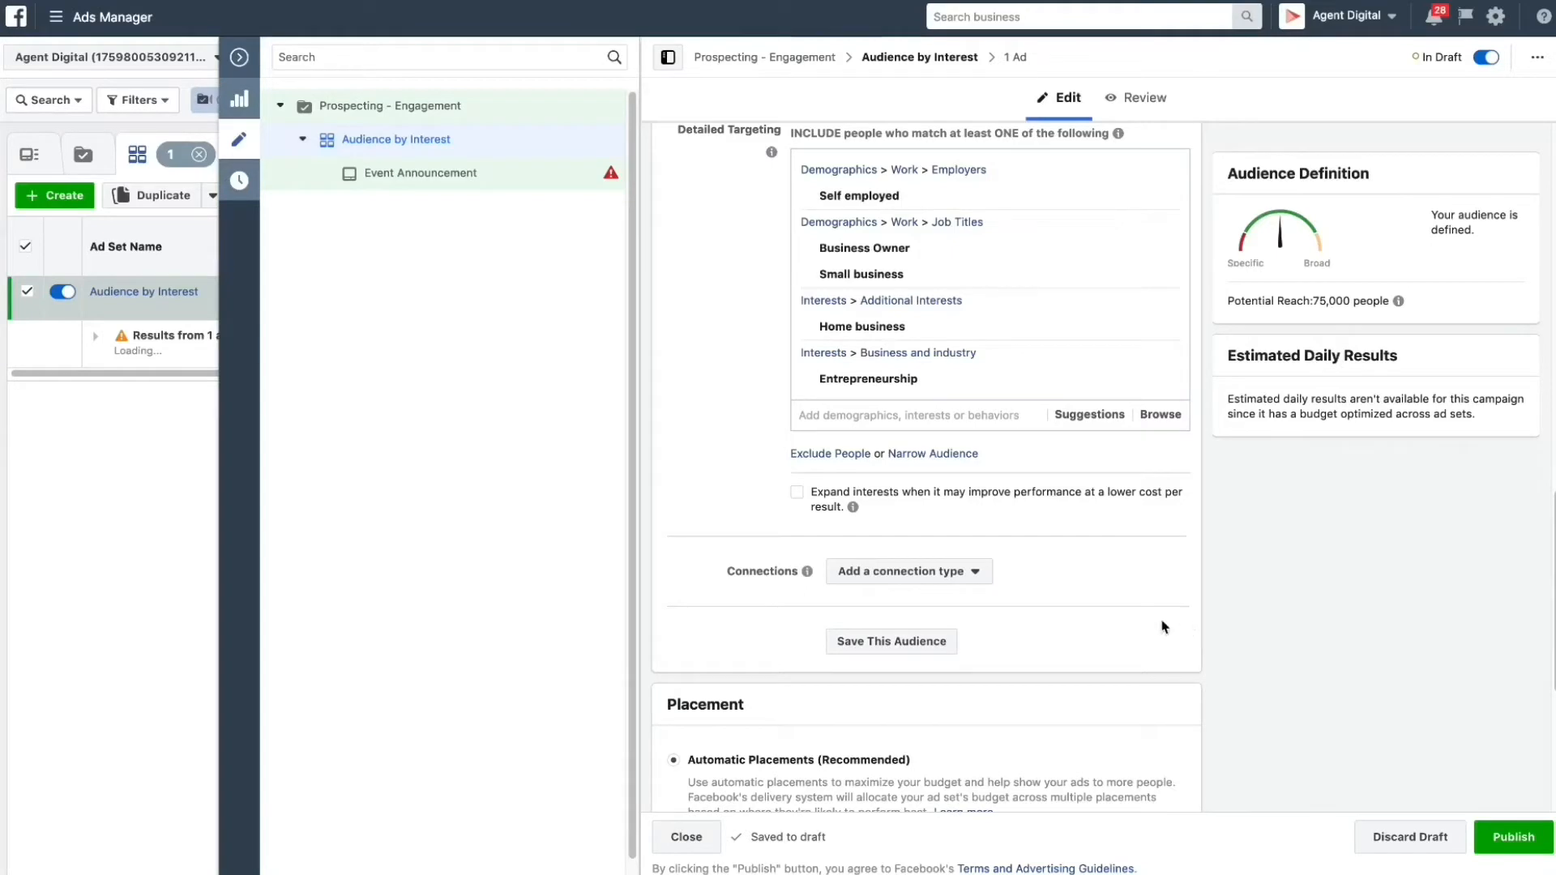
pyautogui.scroll(-3)
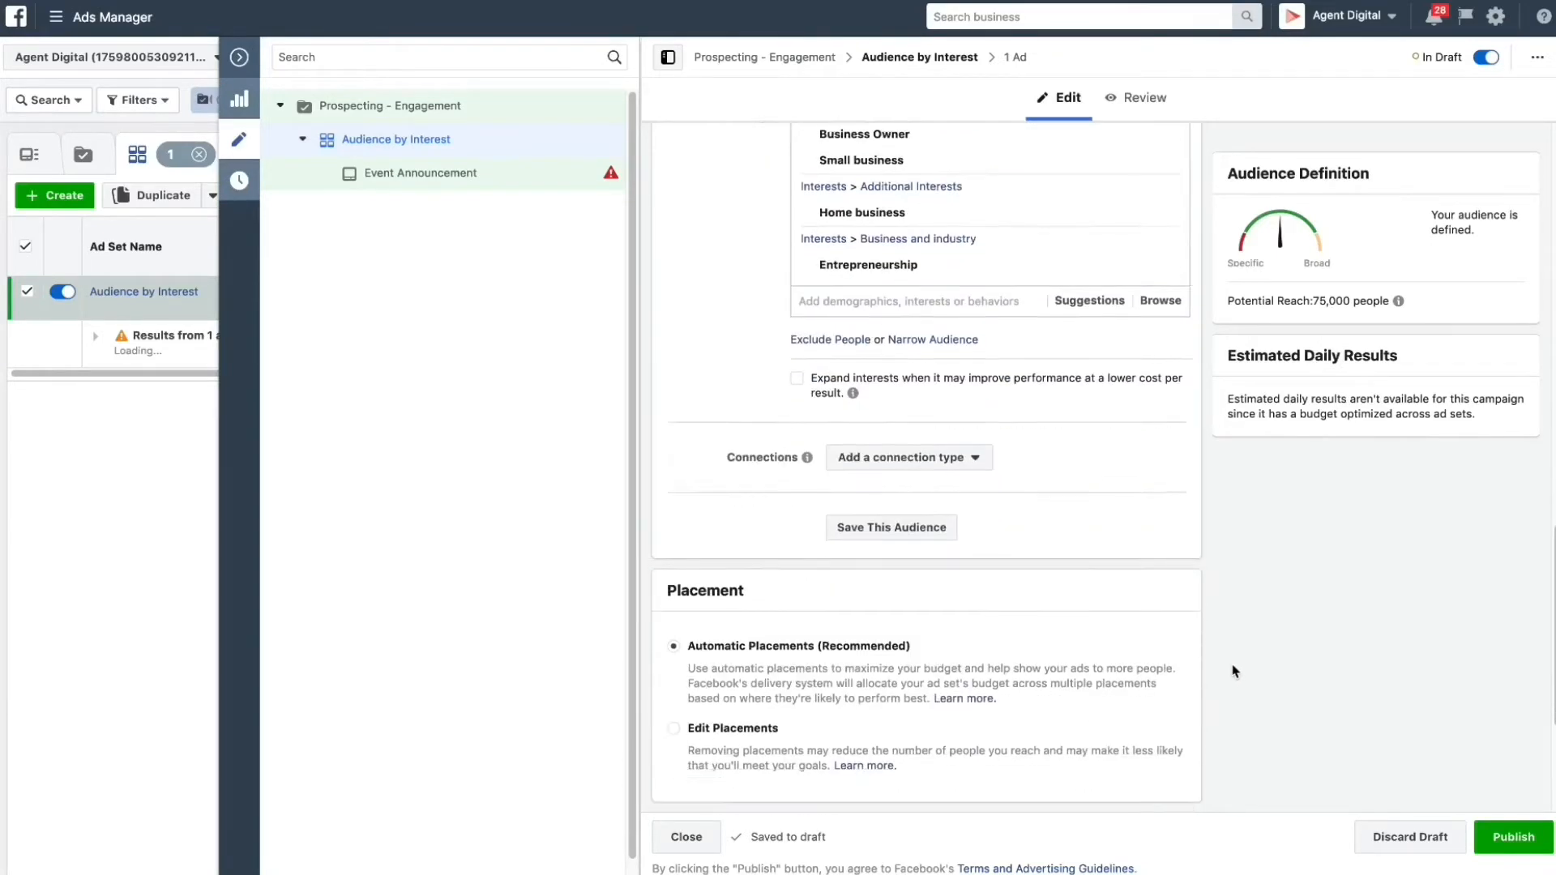
pyautogui.scroll(-3)
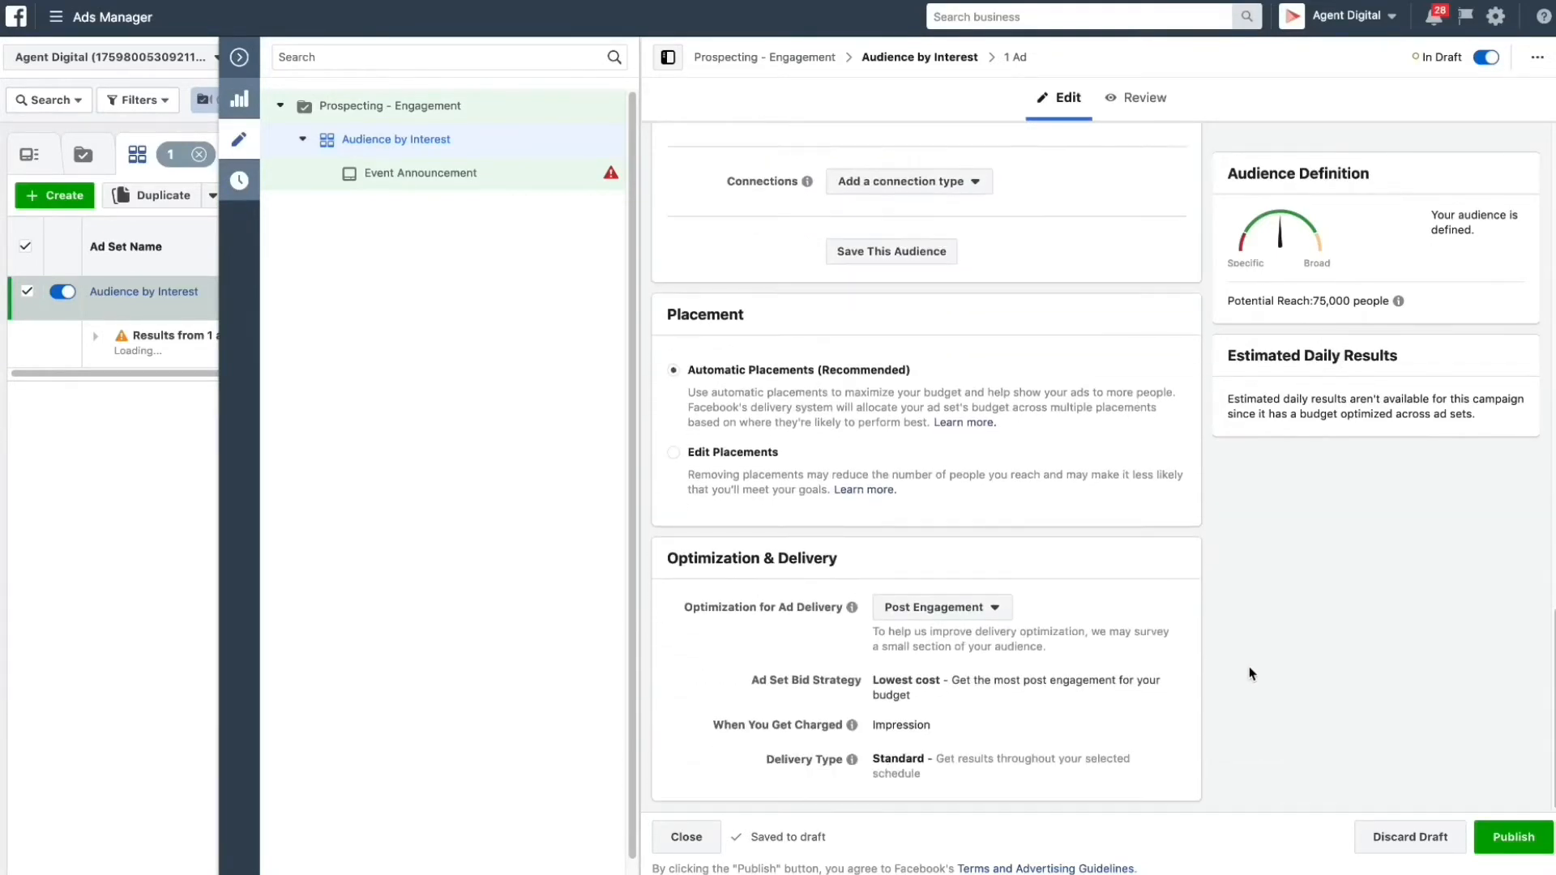
pyautogui.moveTo(860, 416)
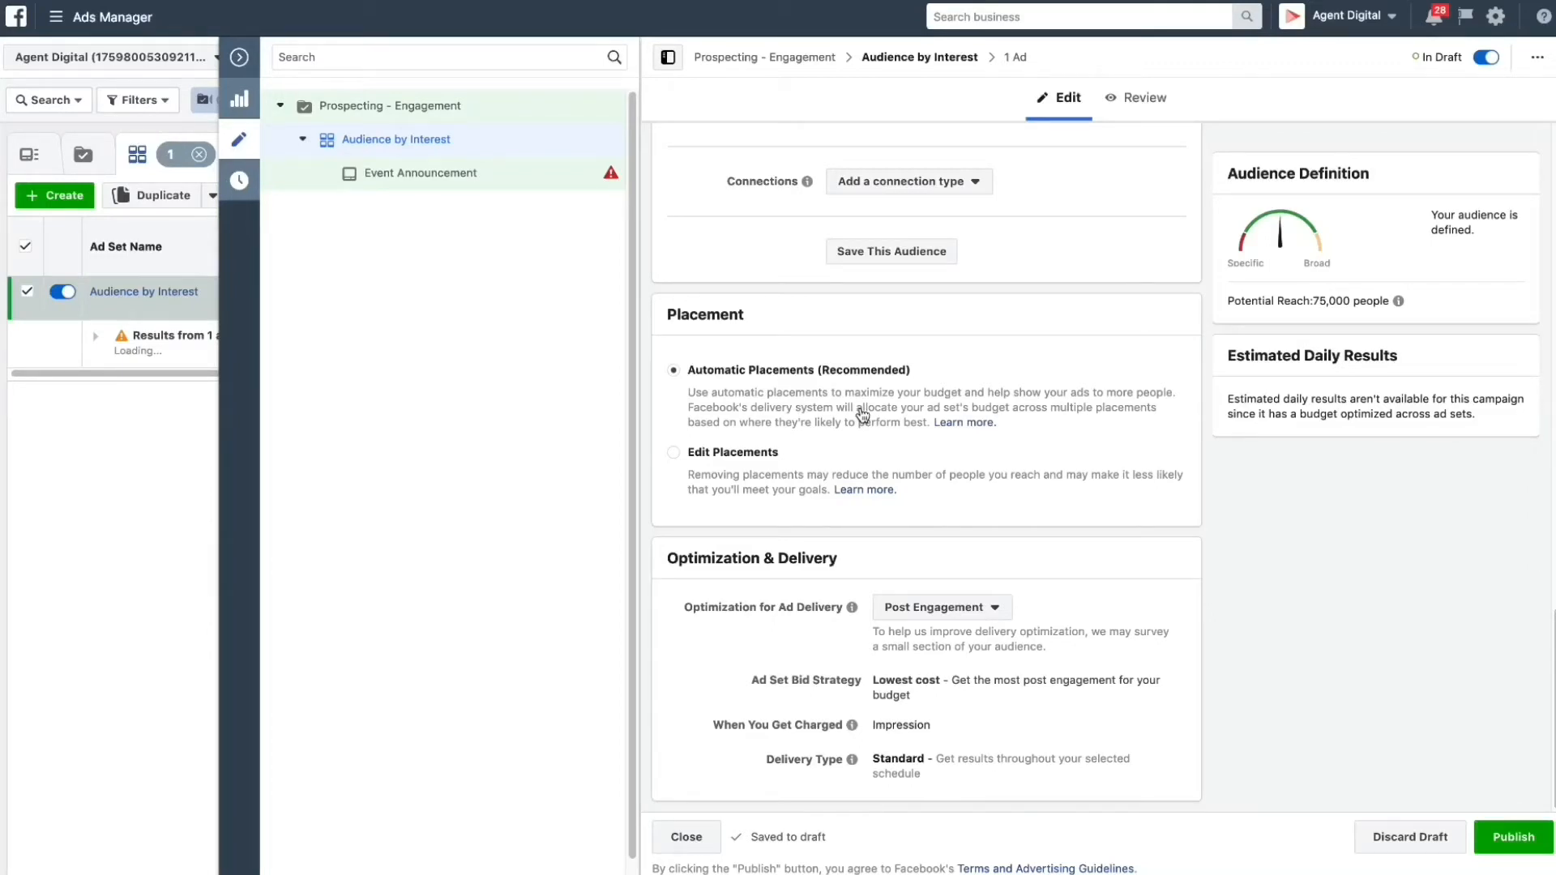
pyautogui.moveTo(1037, 483)
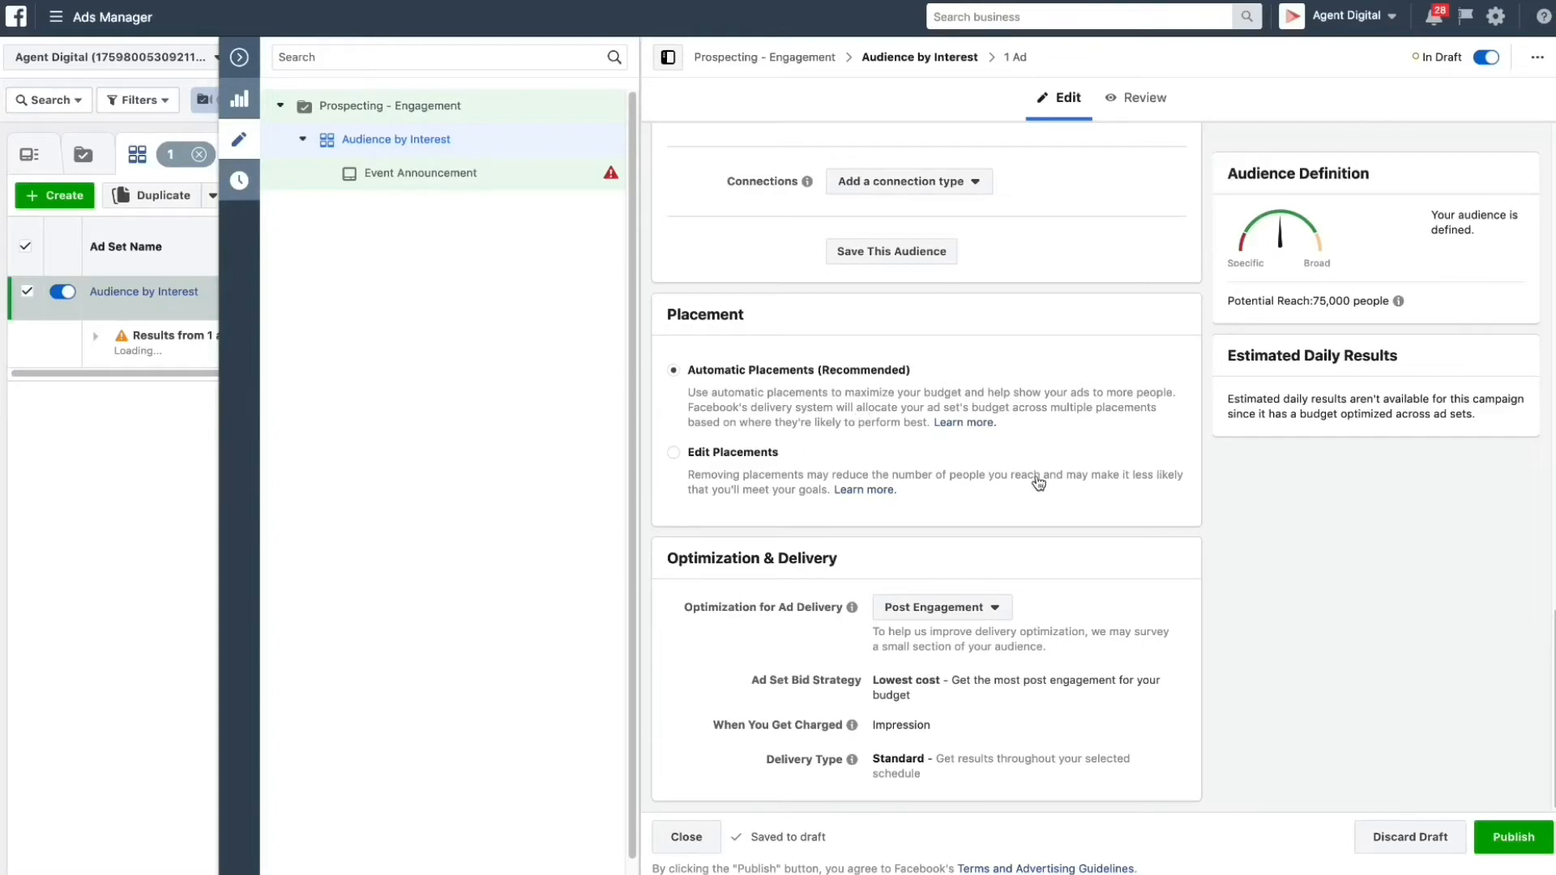
pyautogui.moveTo(1277, 590)
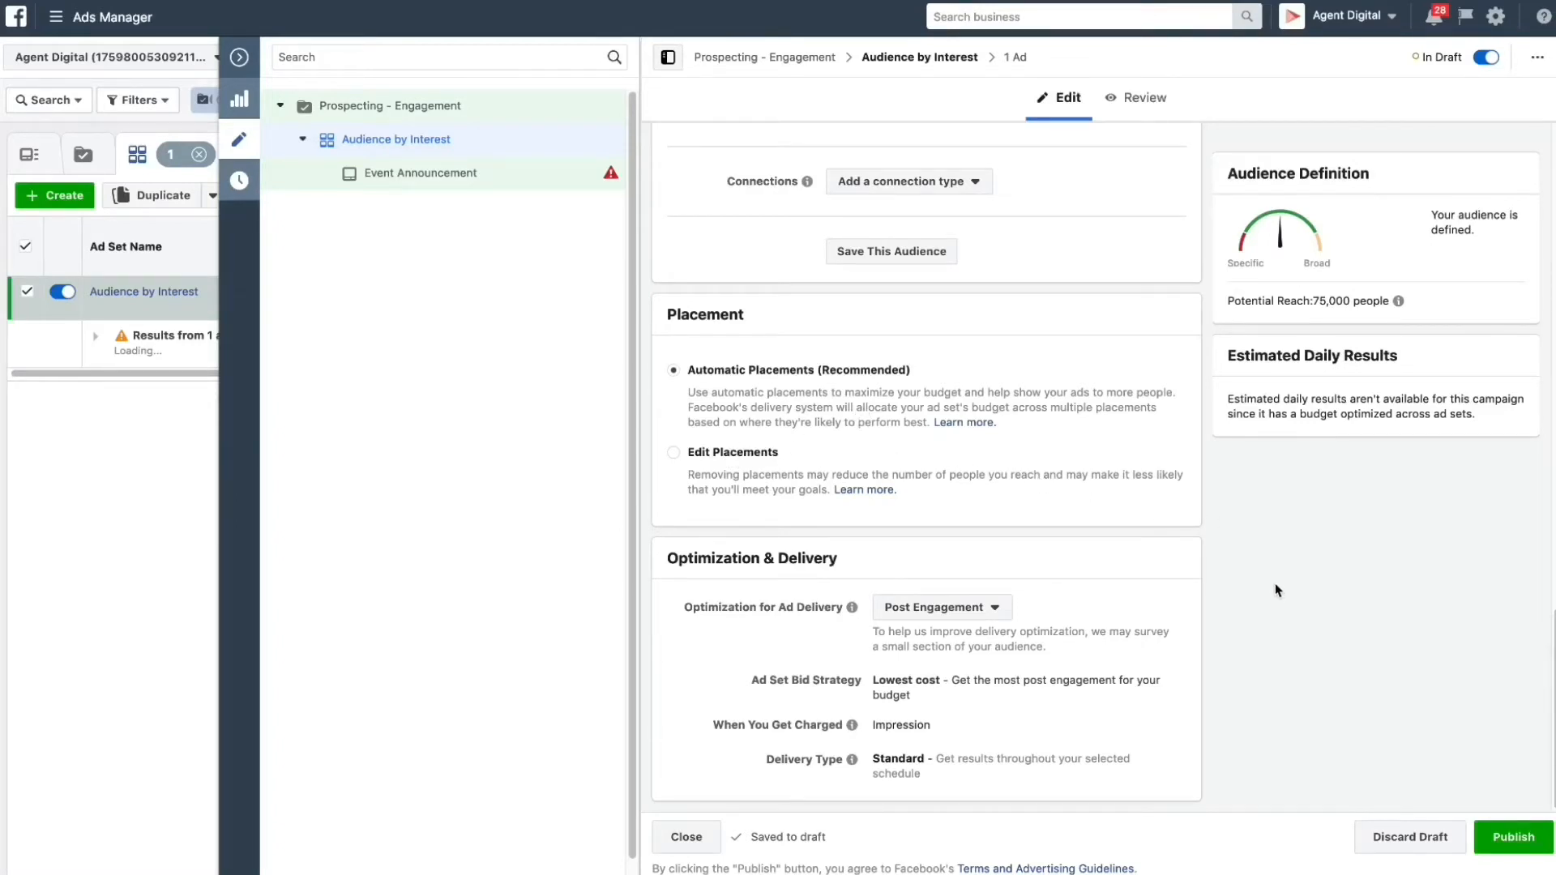
pyautogui.moveTo(1268, 602)
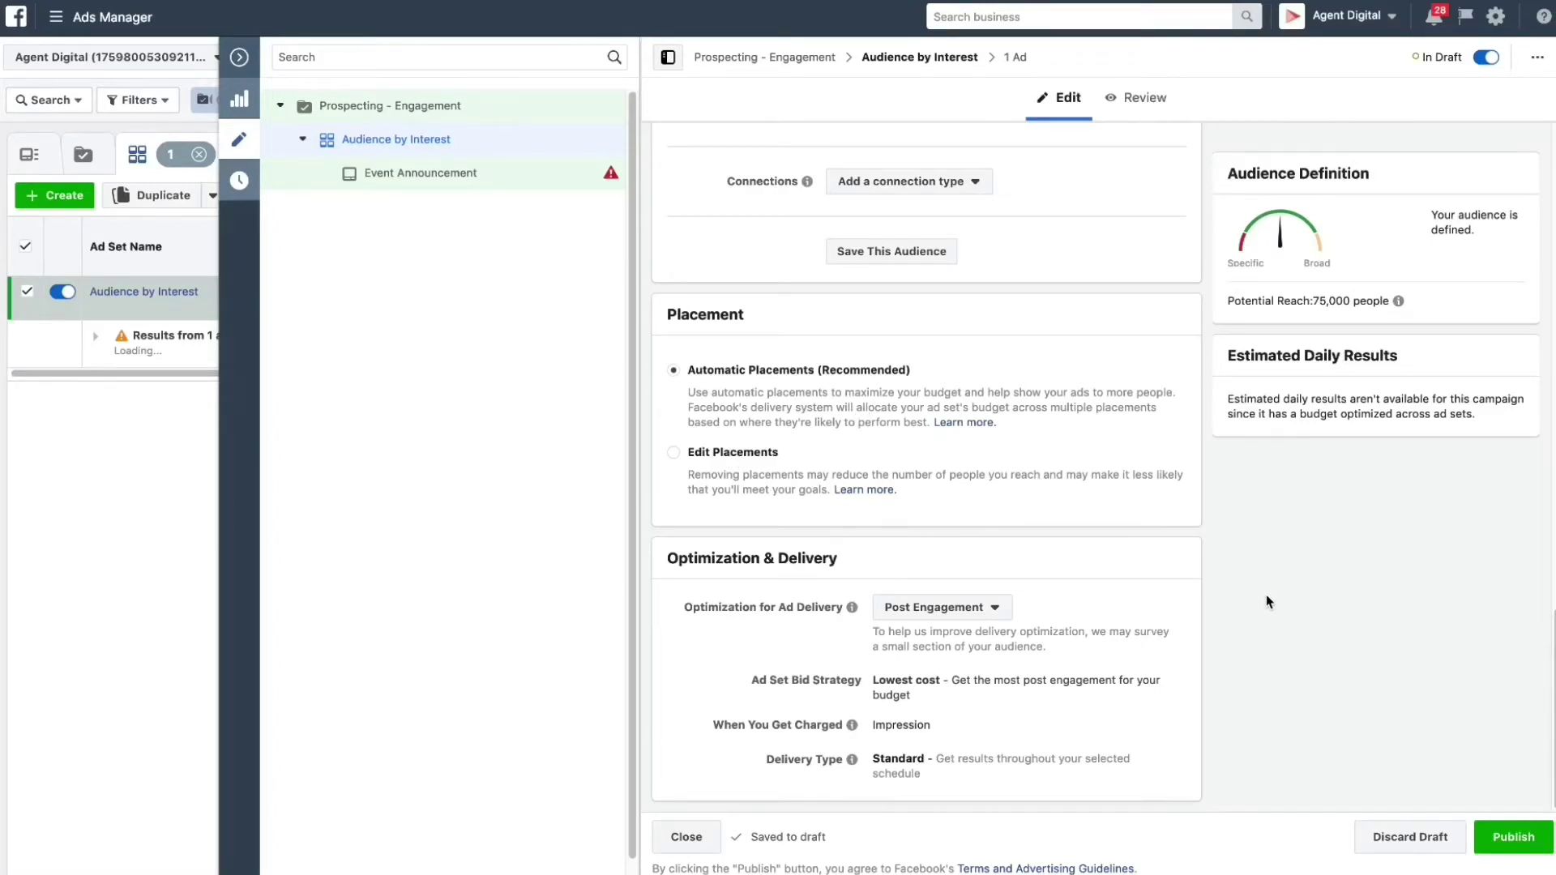
pyautogui.moveTo(1240, 661)
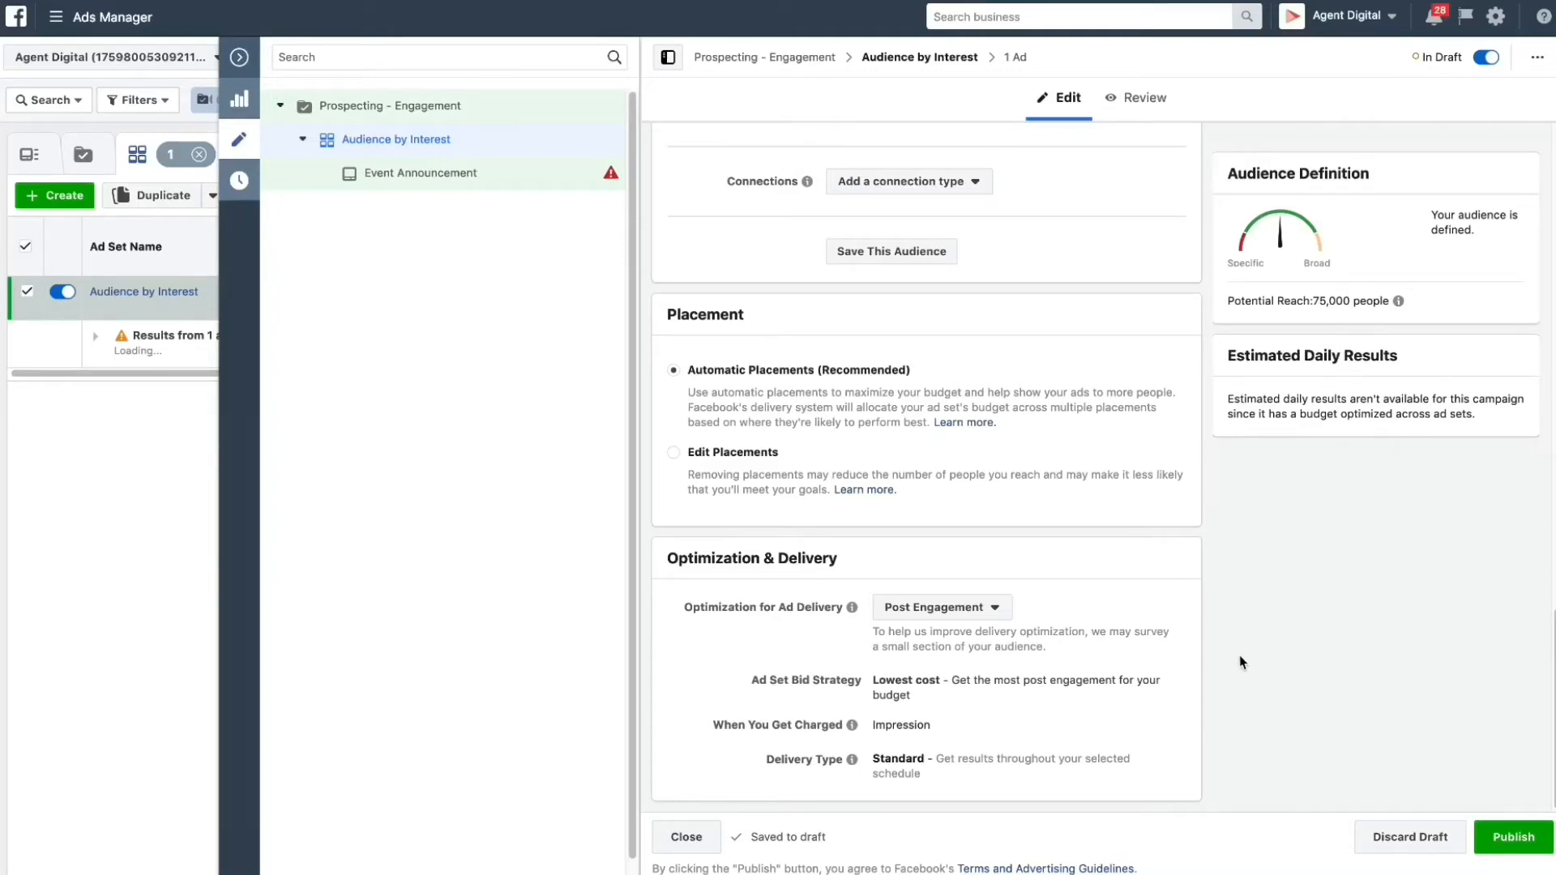
pyautogui.moveTo(721, 538)
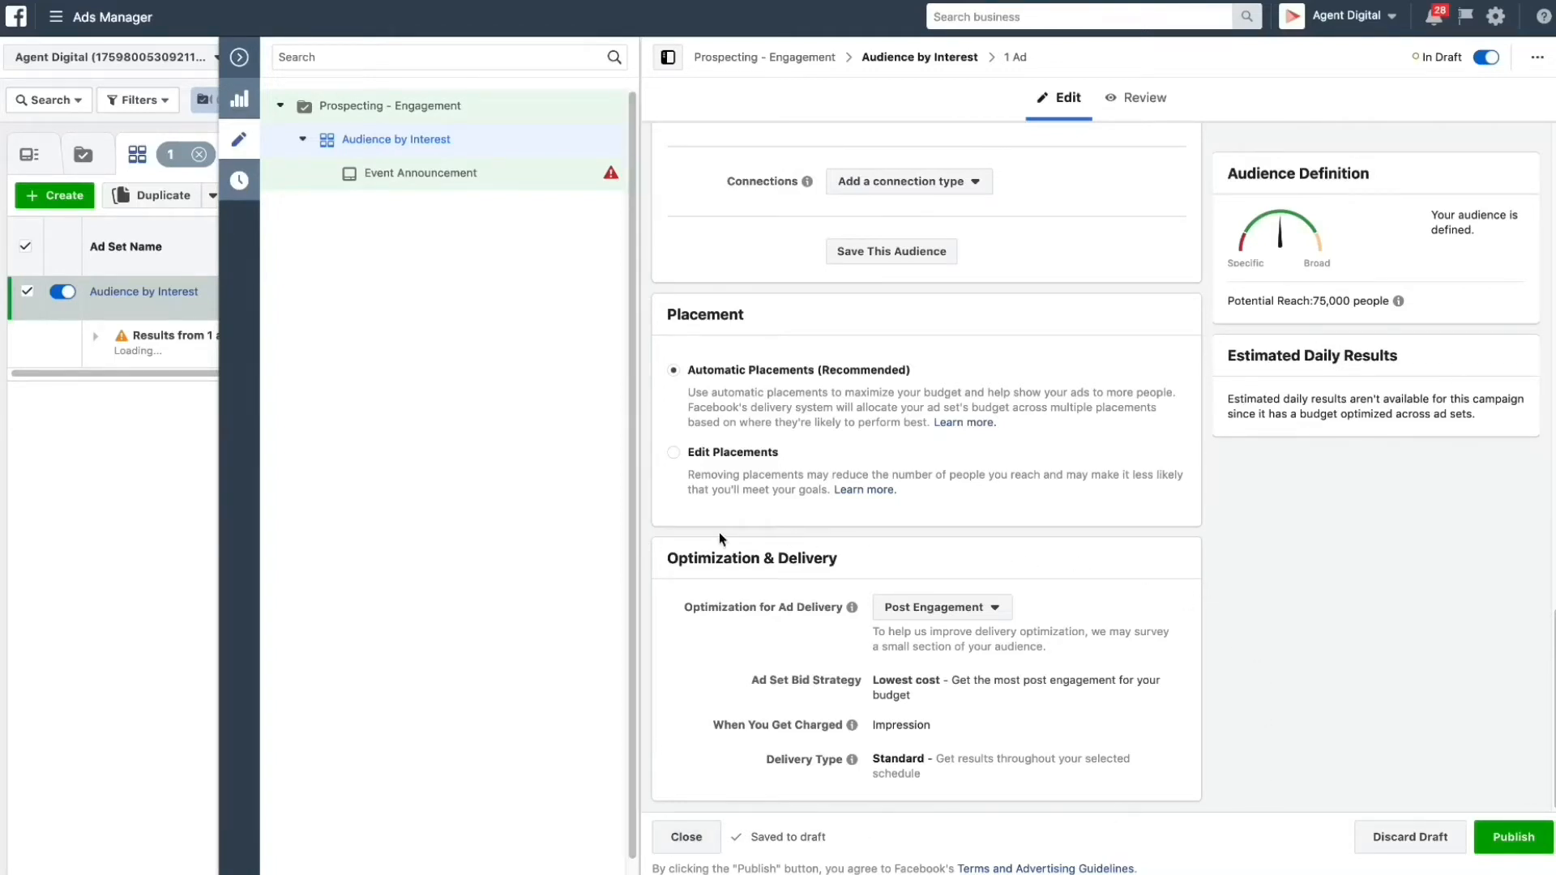
pyautogui.moveTo(1152, 801)
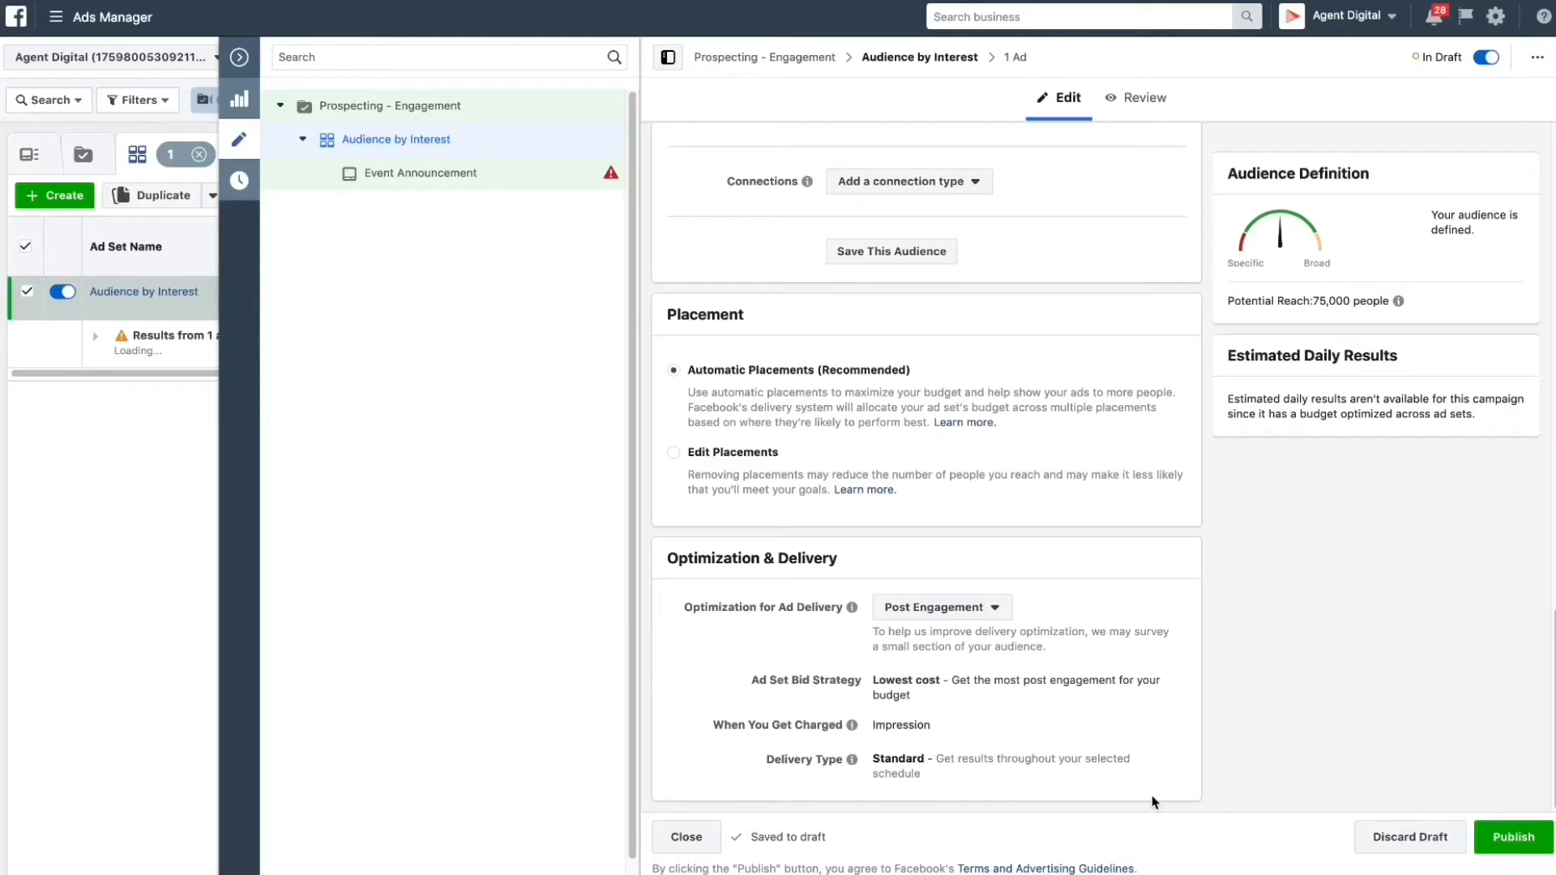
pyautogui.moveTo(1115, 749)
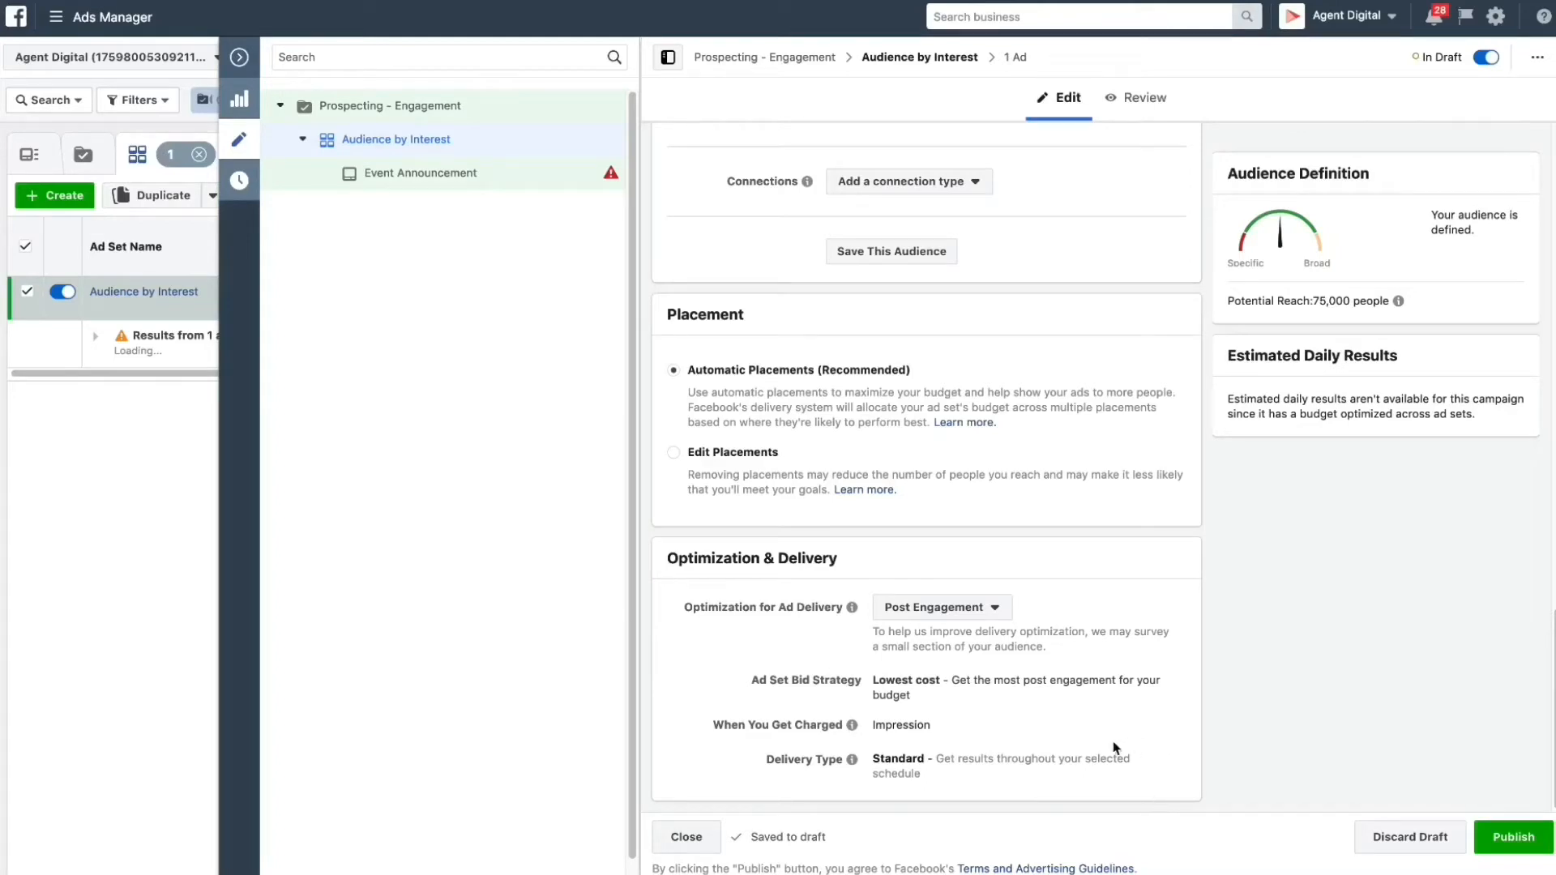
pyautogui.moveTo(1274, 736)
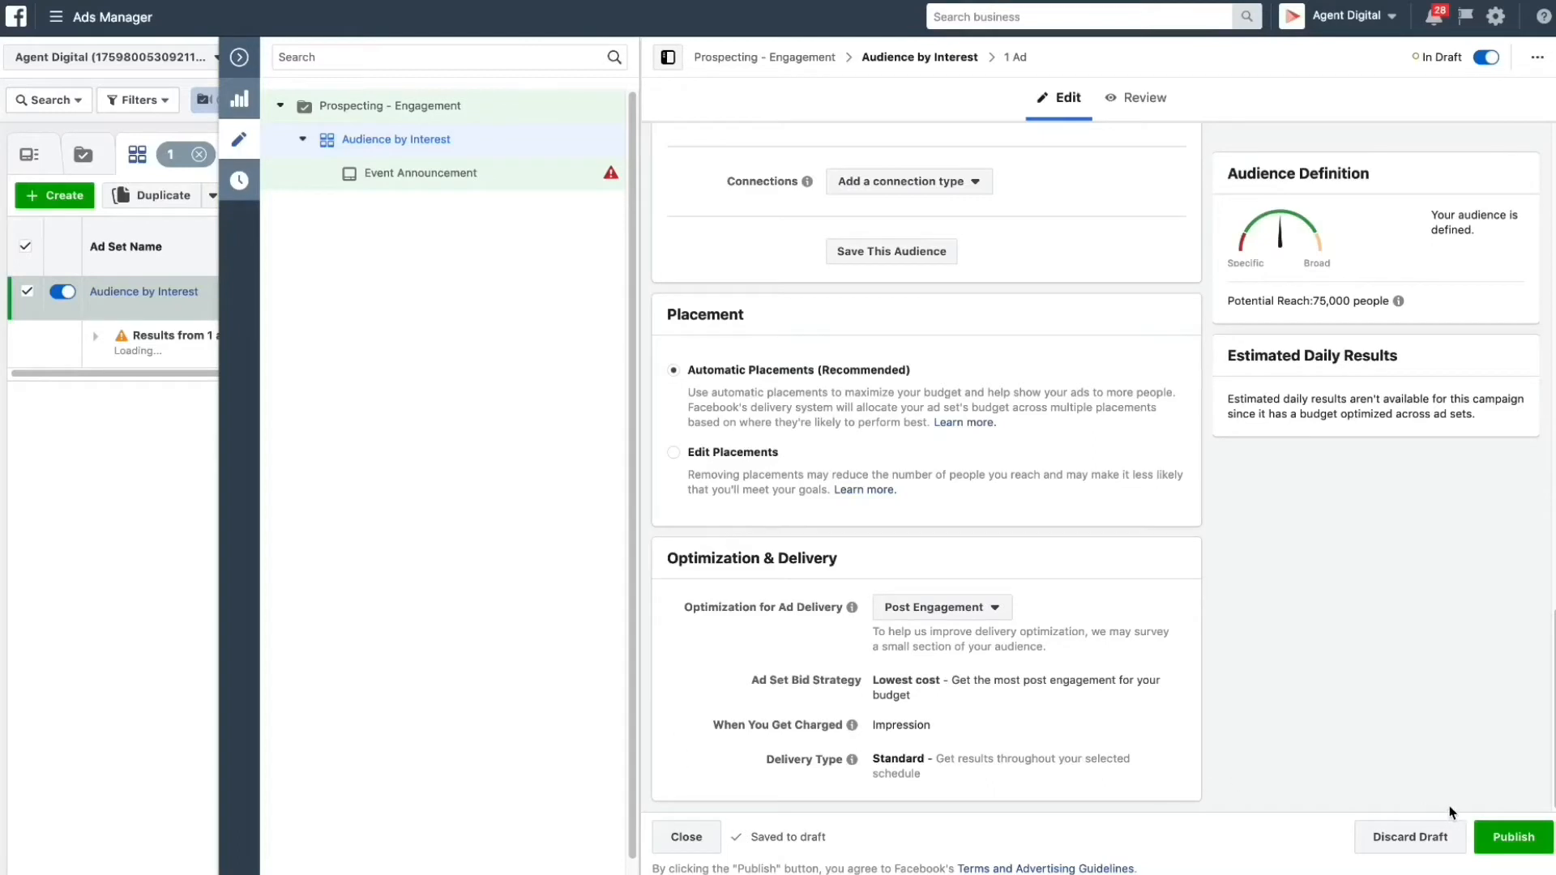
pyautogui.moveTo(494, 161)
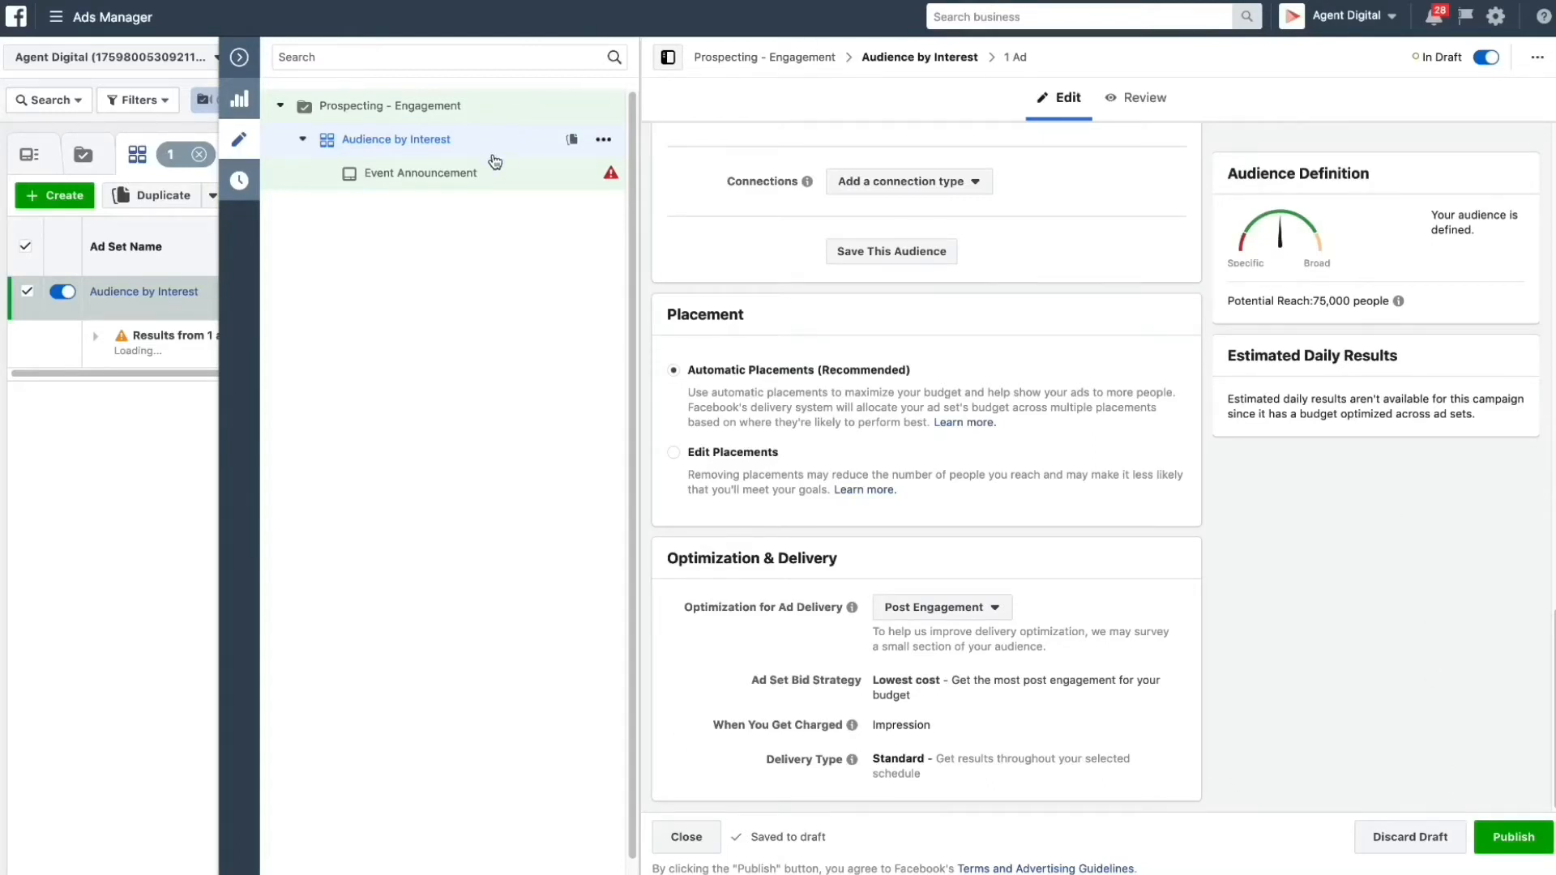
pyautogui.moveTo(482, 180)
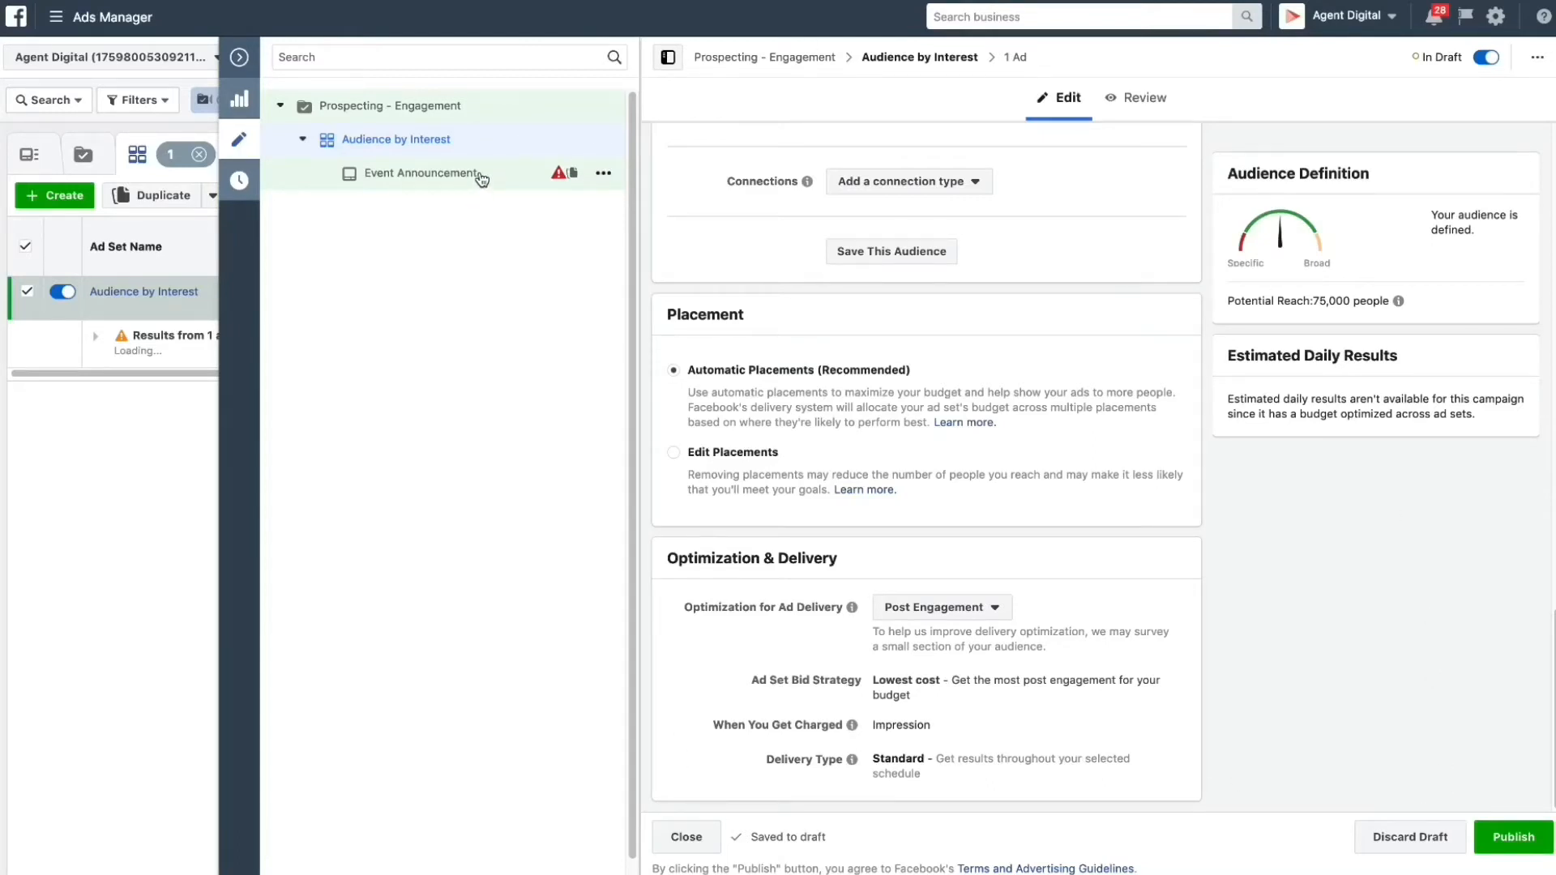
# - Switch the Event Announcement ad to a different Instagram account and choose Create Ad
pyautogui.click(421, 173)
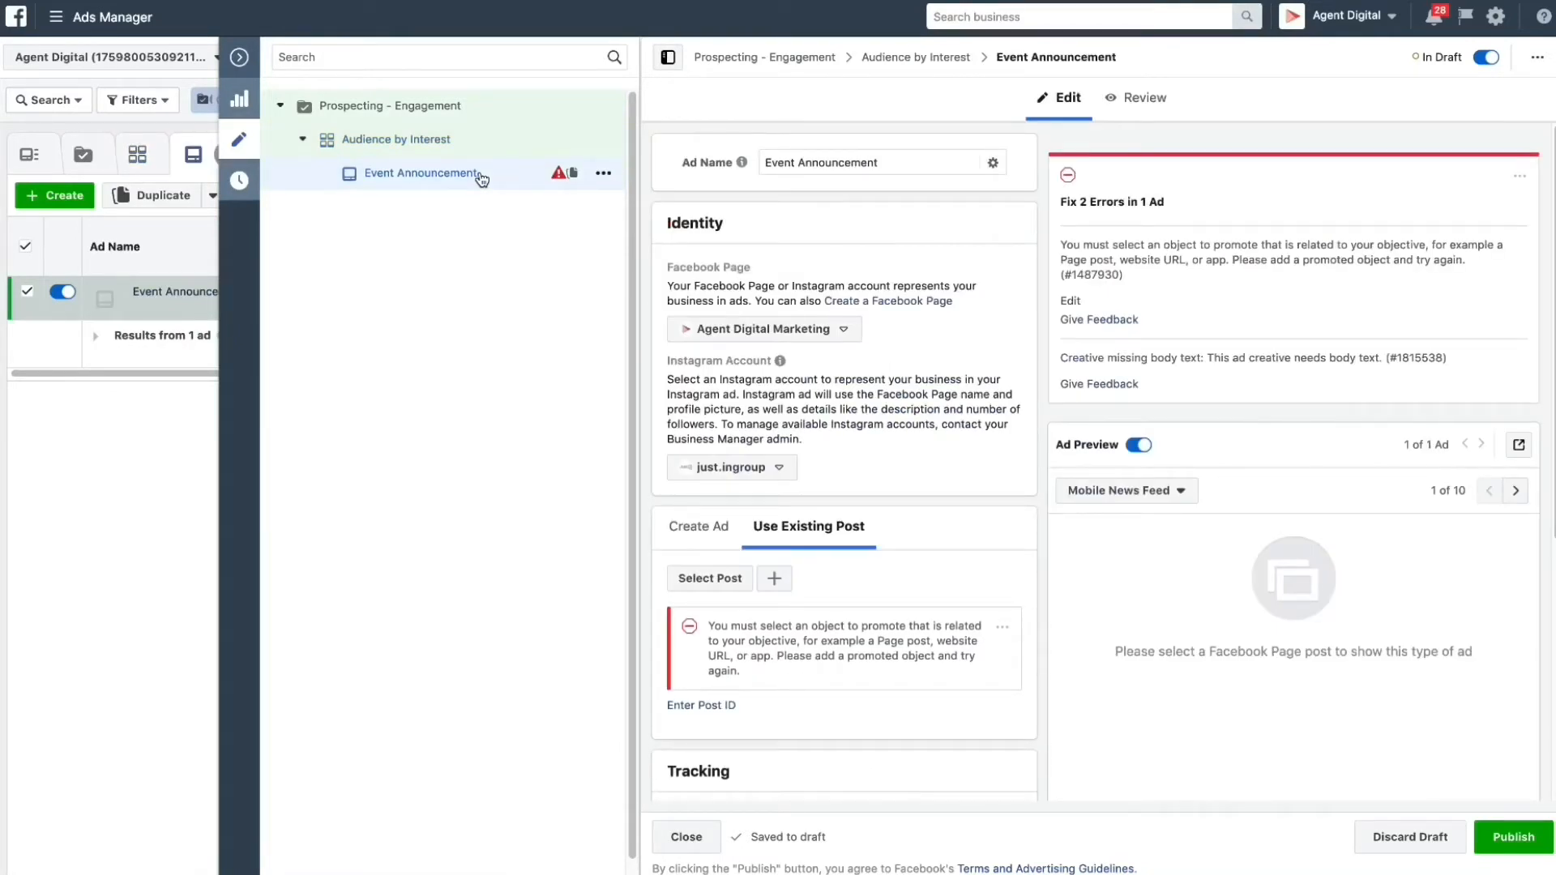
pyautogui.click(732, 466)
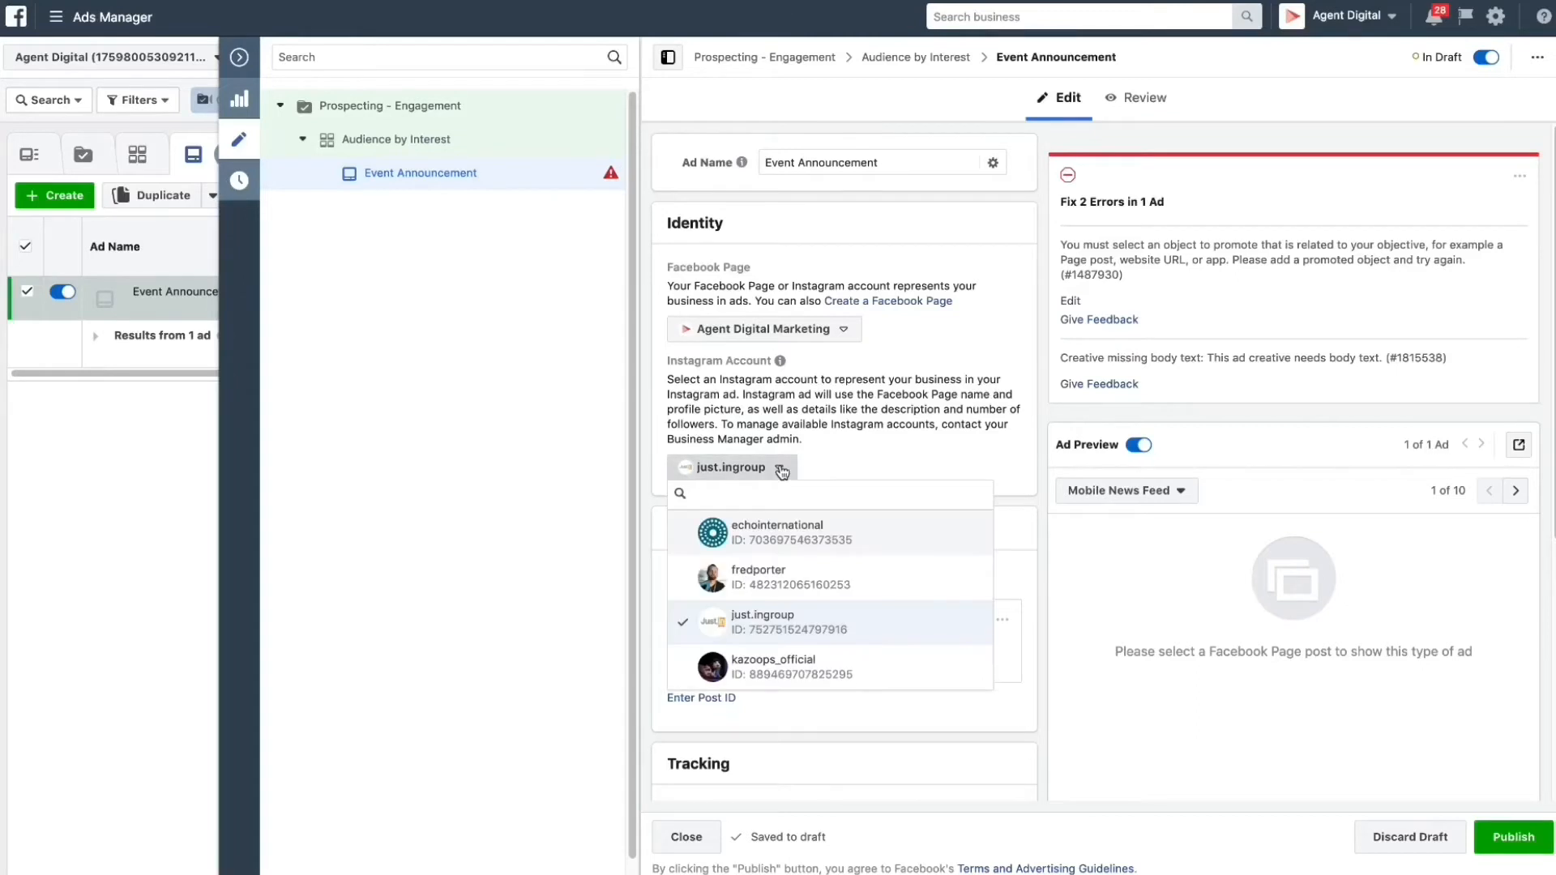
pyautogui.click(756, 577)
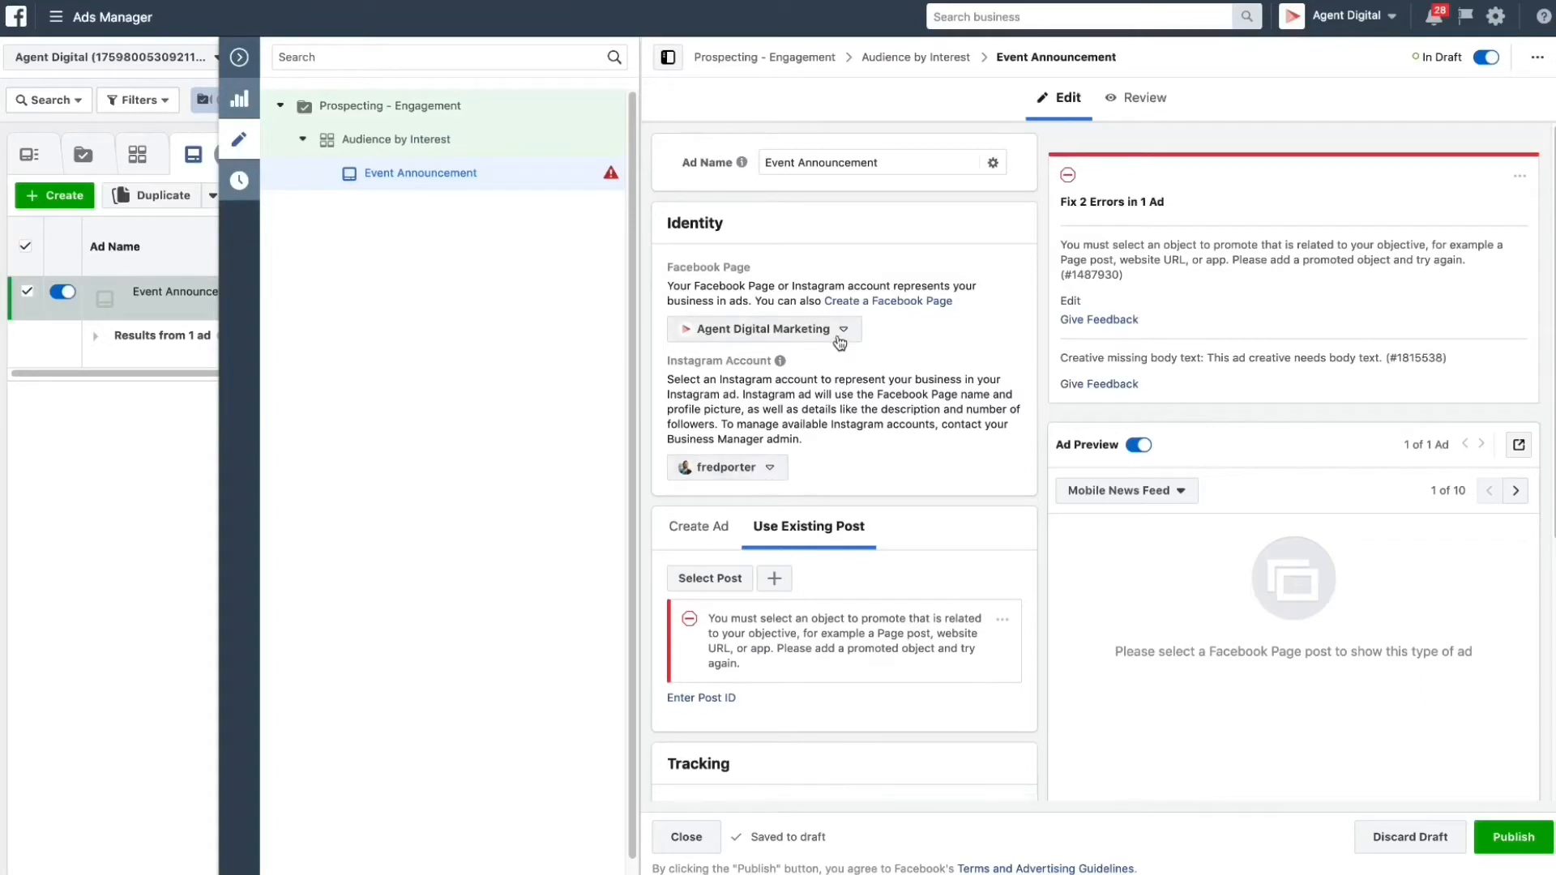
pyautogui.moveTo(788, 335)
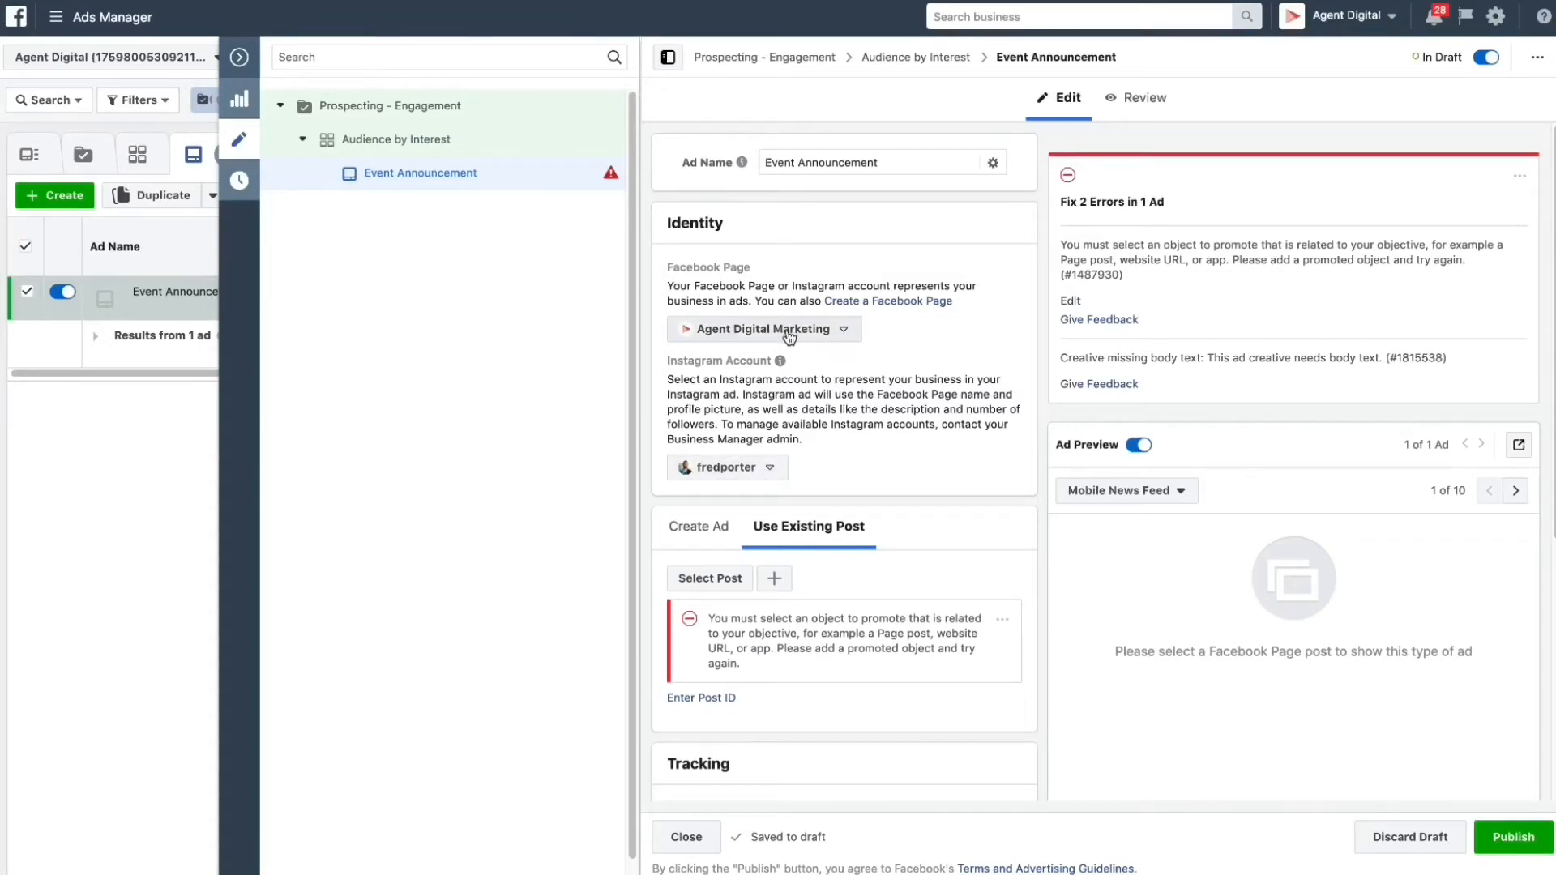
pyautogui.moveTo(987, 454)
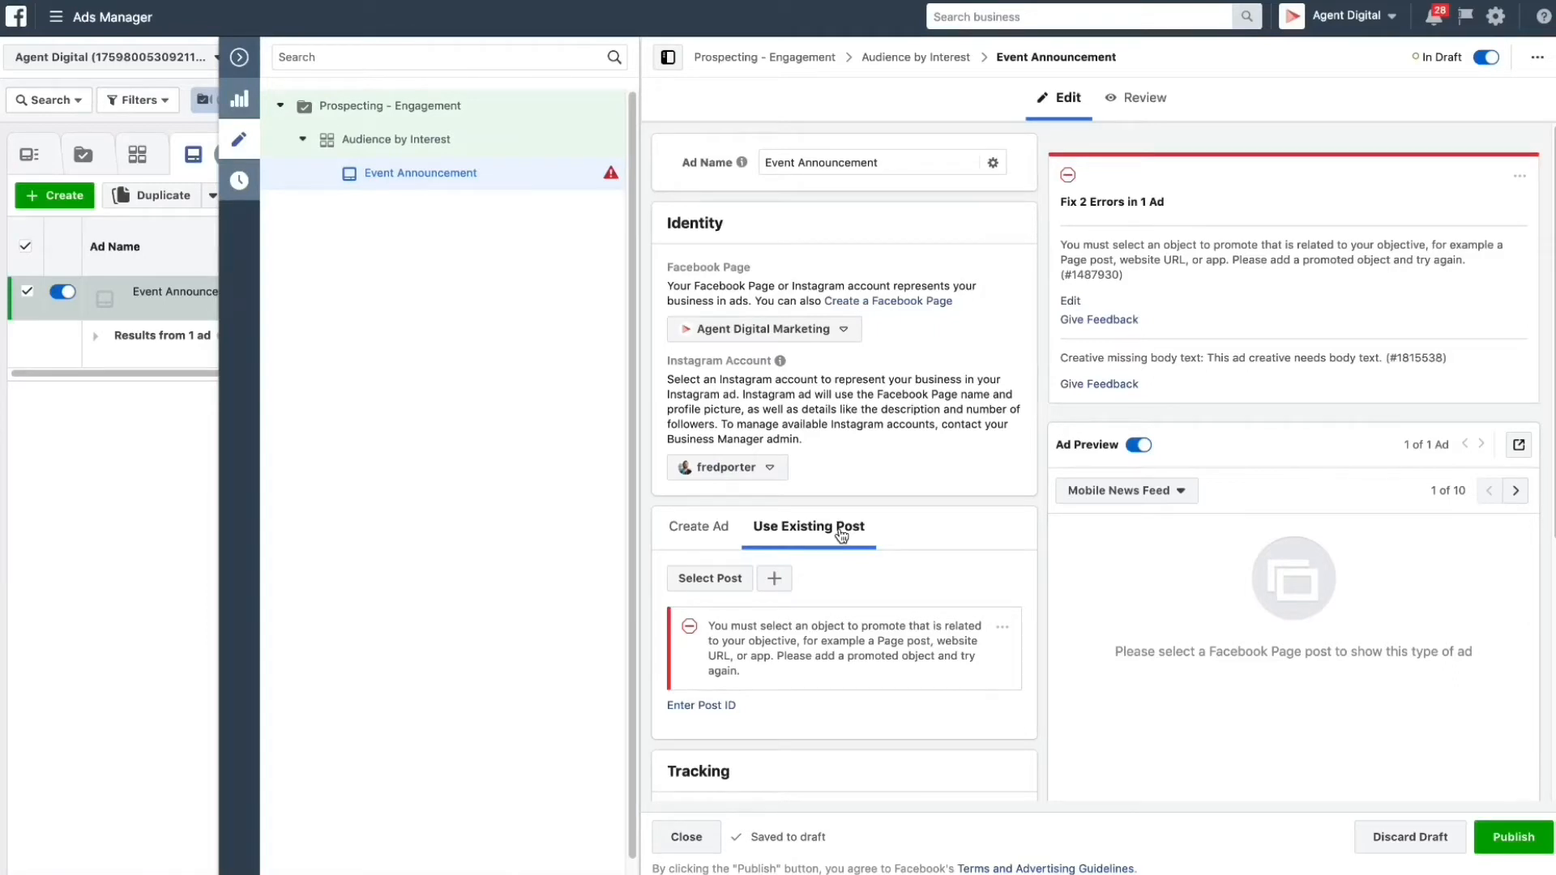
pyautogui.click(697, 525)
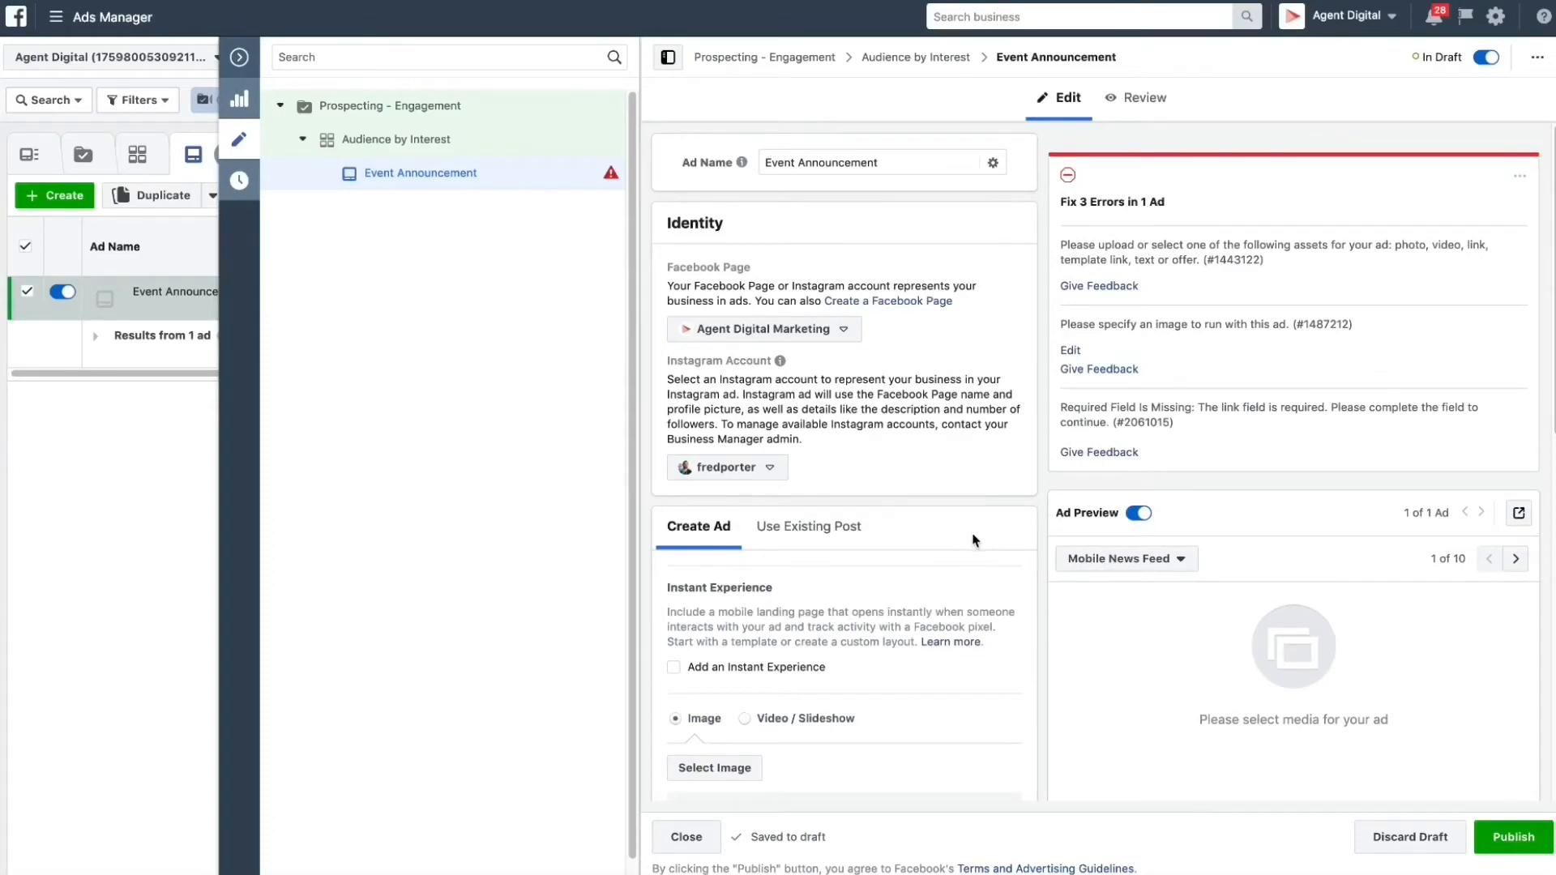
# - Use LevelUpFacebookBanner.jpg as the ad image and preview it in Desktop News Feed
pyautogui.scroll(-3)
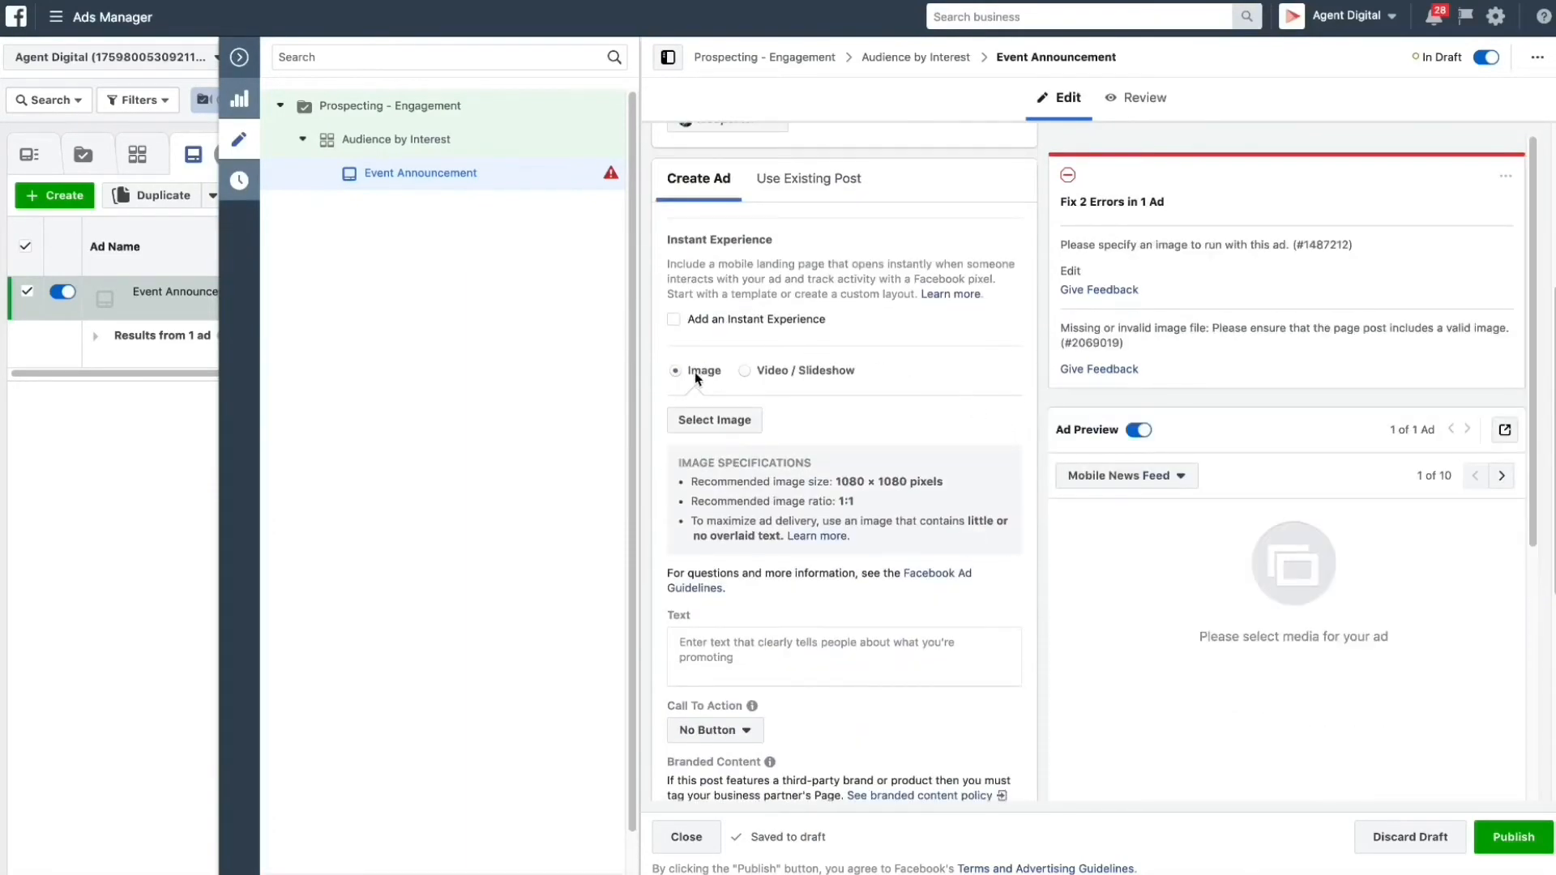
pyautogui.moveTo(713, 420)
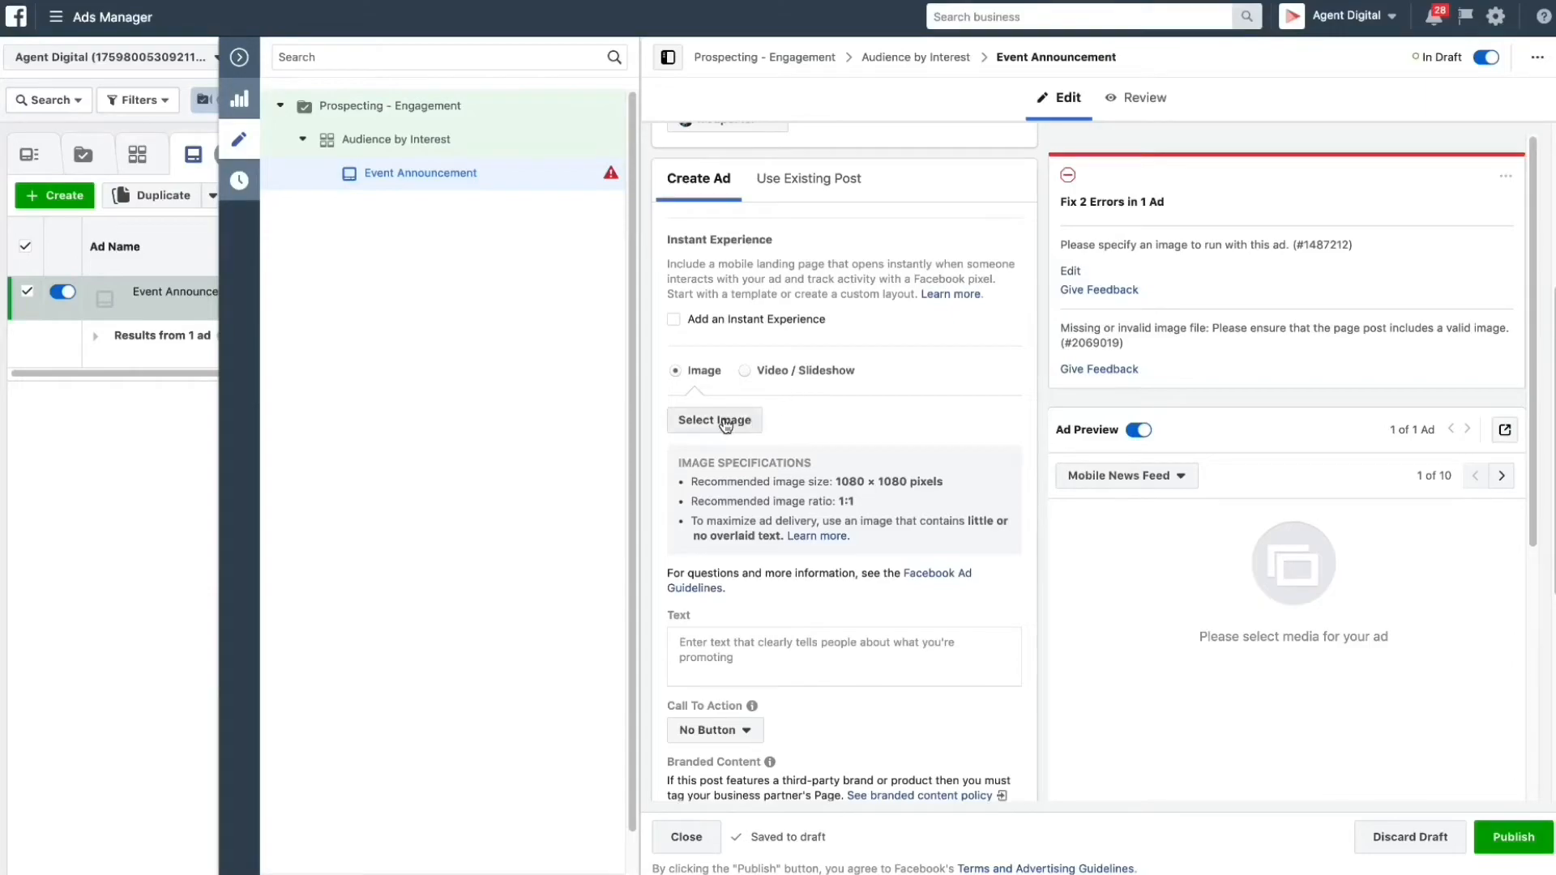
pyautogui.click(714, 420)
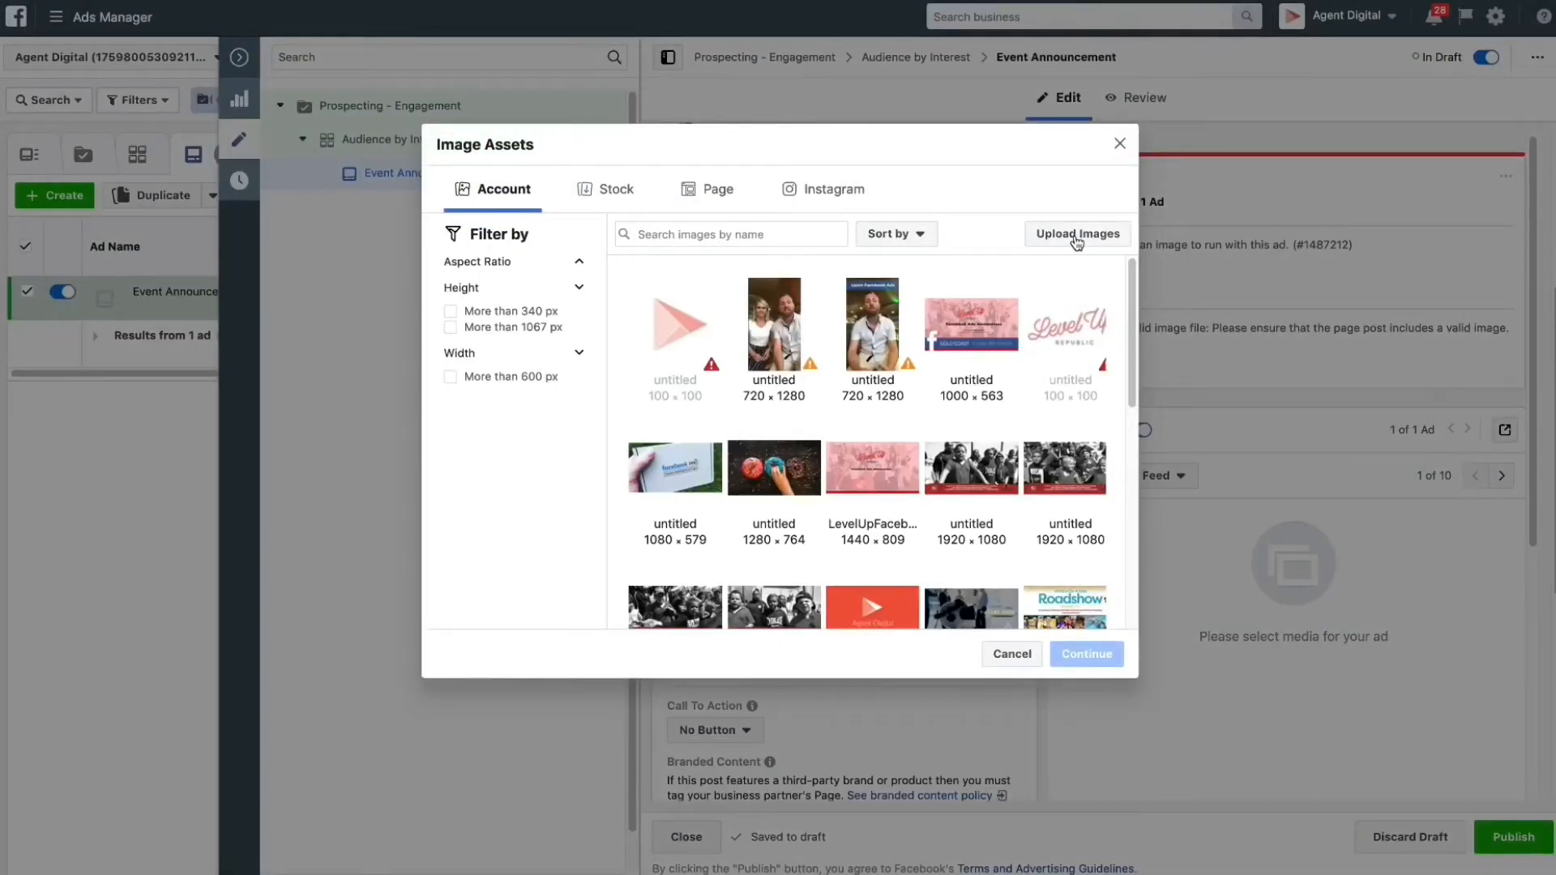
pyautogui.click(872, 467)
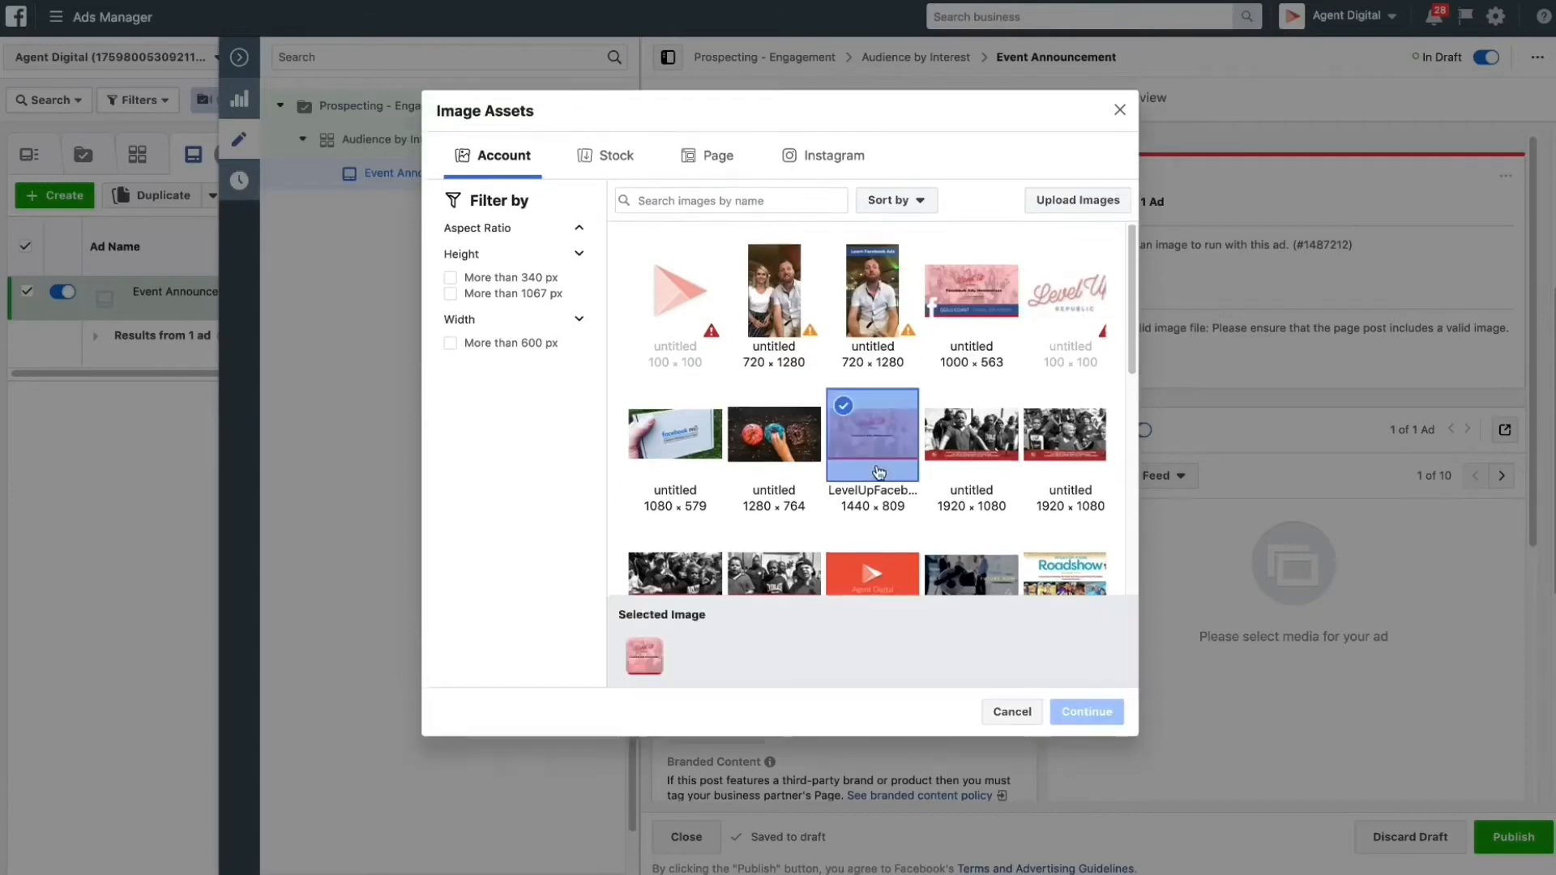
pyautogui.moveTo(1086, 712)
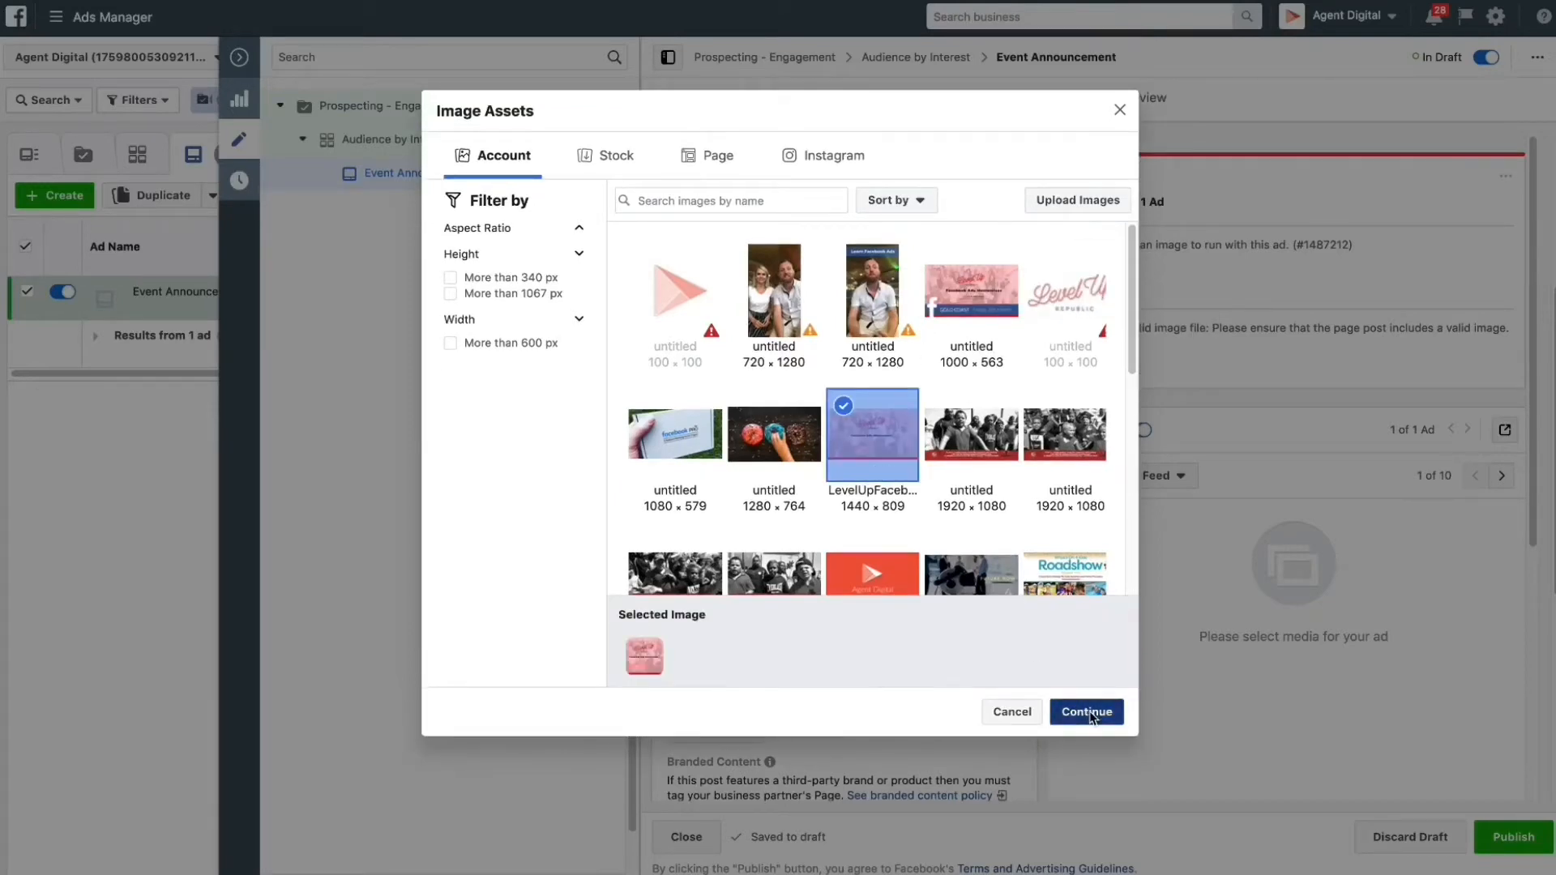
pyautogui.click(1086, 712)
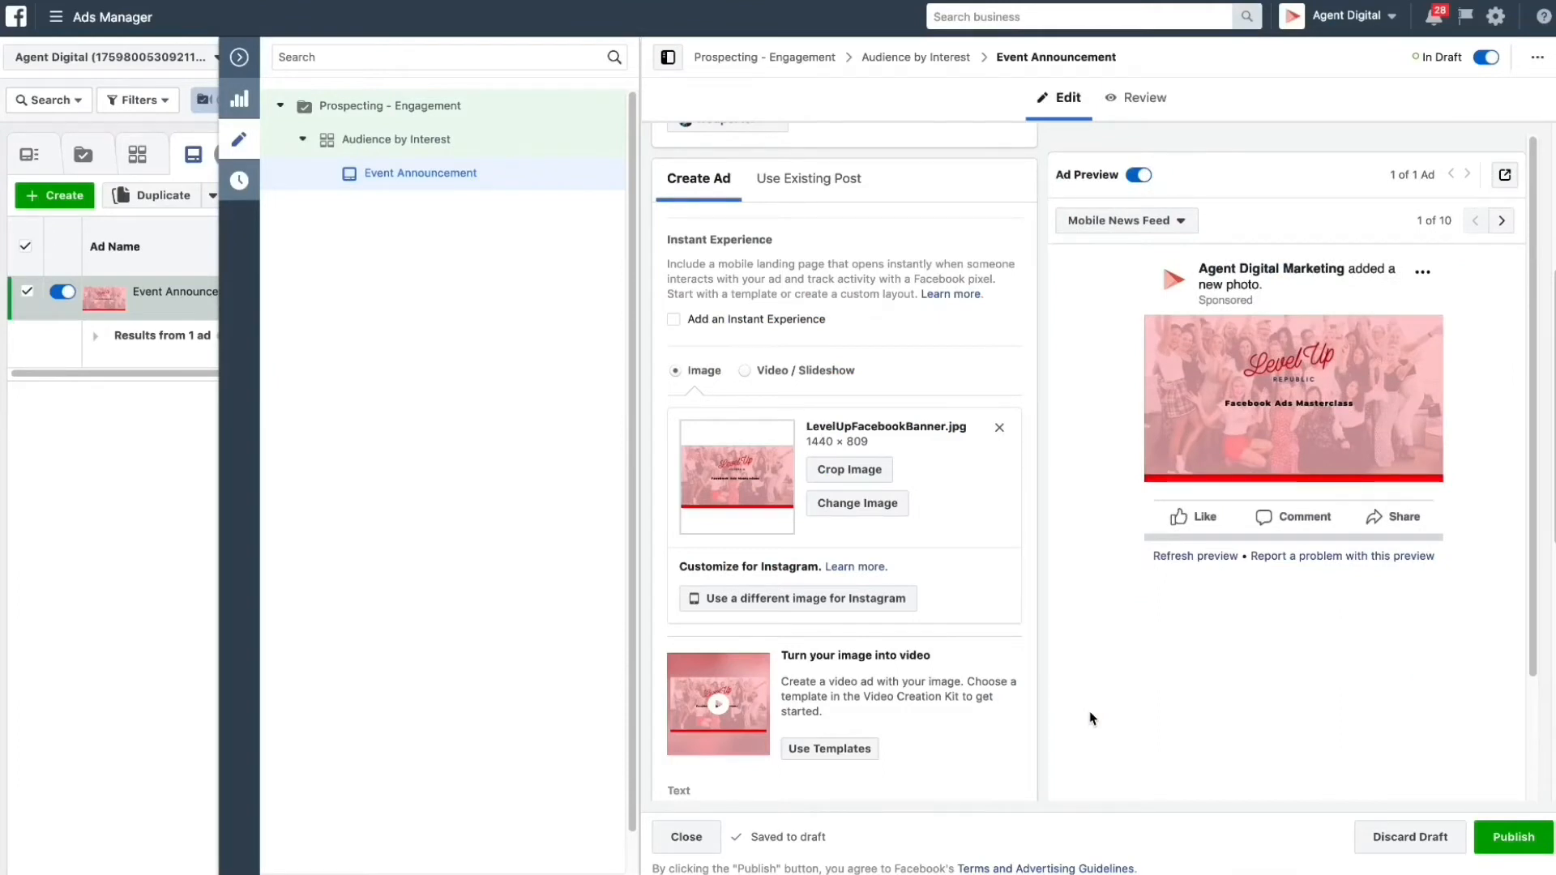
pyautogui.moveTo(1424, 481)
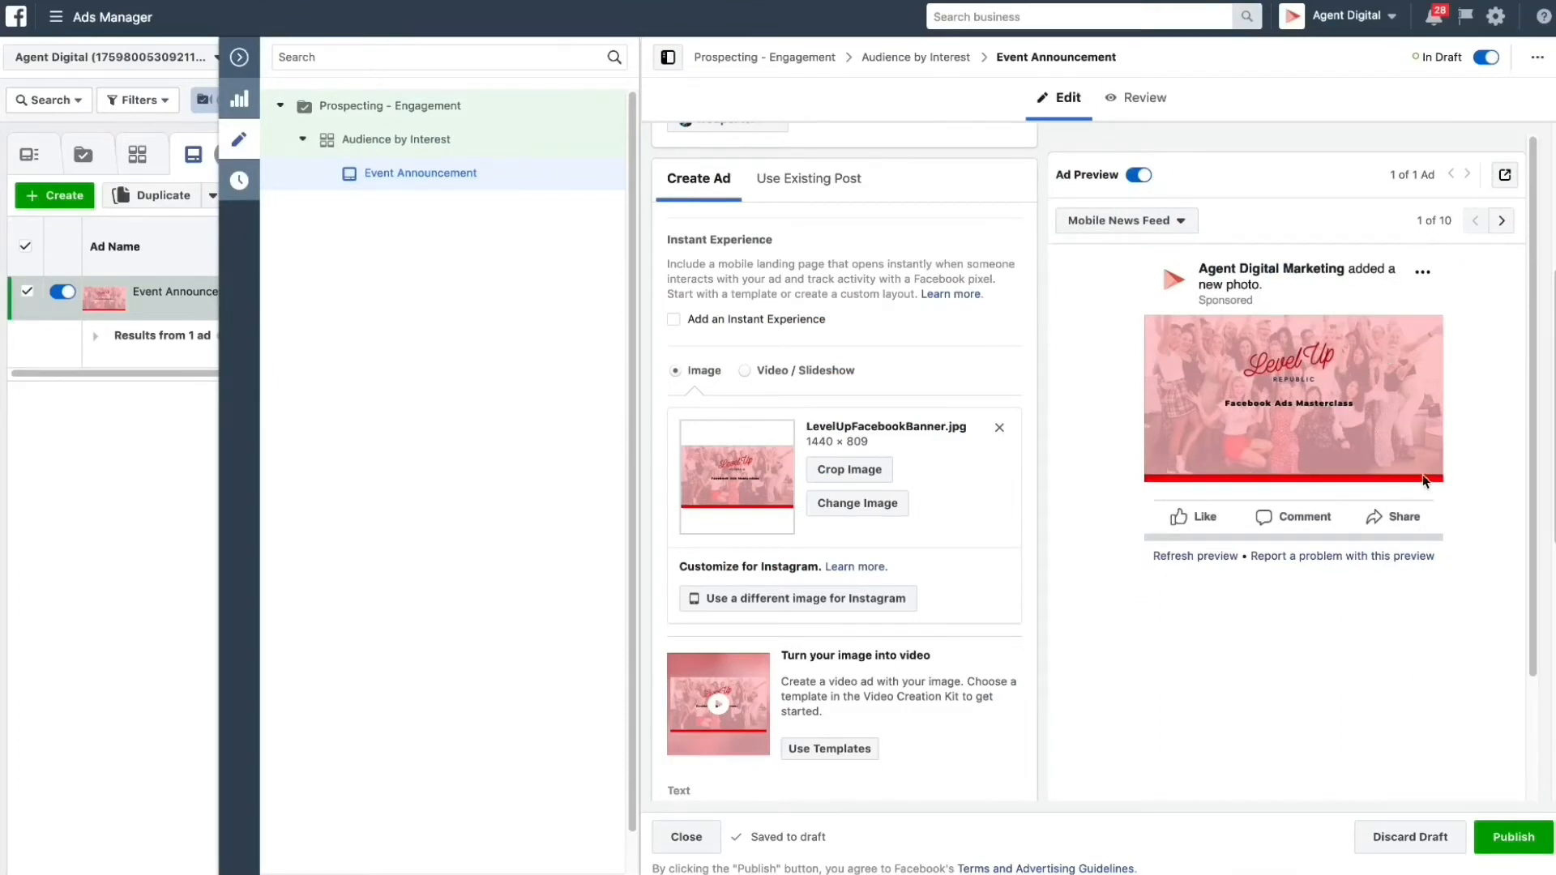
pyautogui.moveTo(1388, 356)
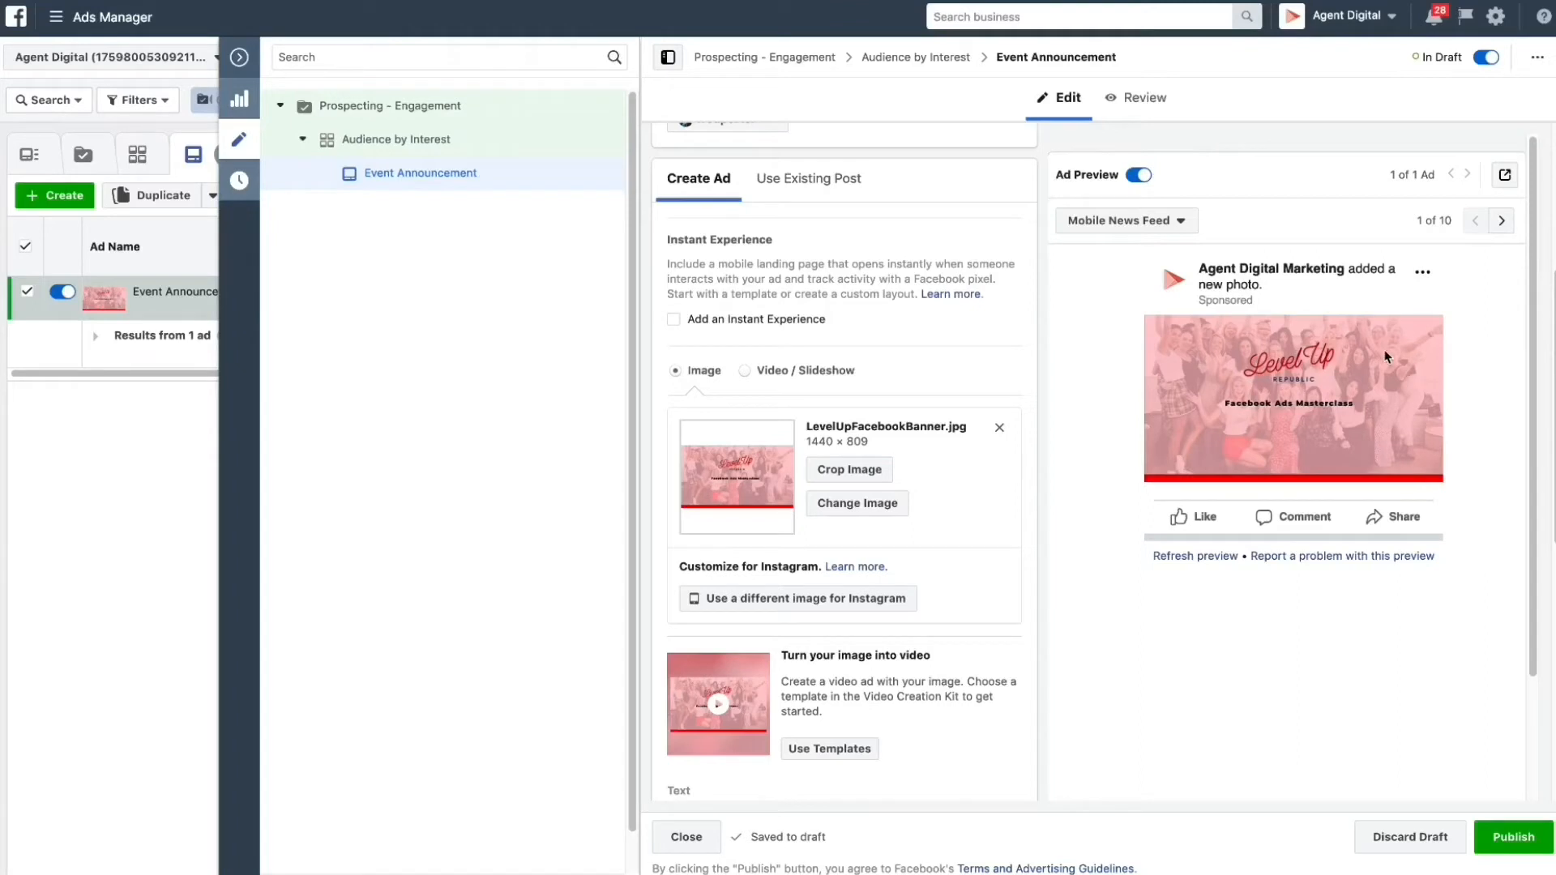
pyautogui.moveTo(1086, 185)
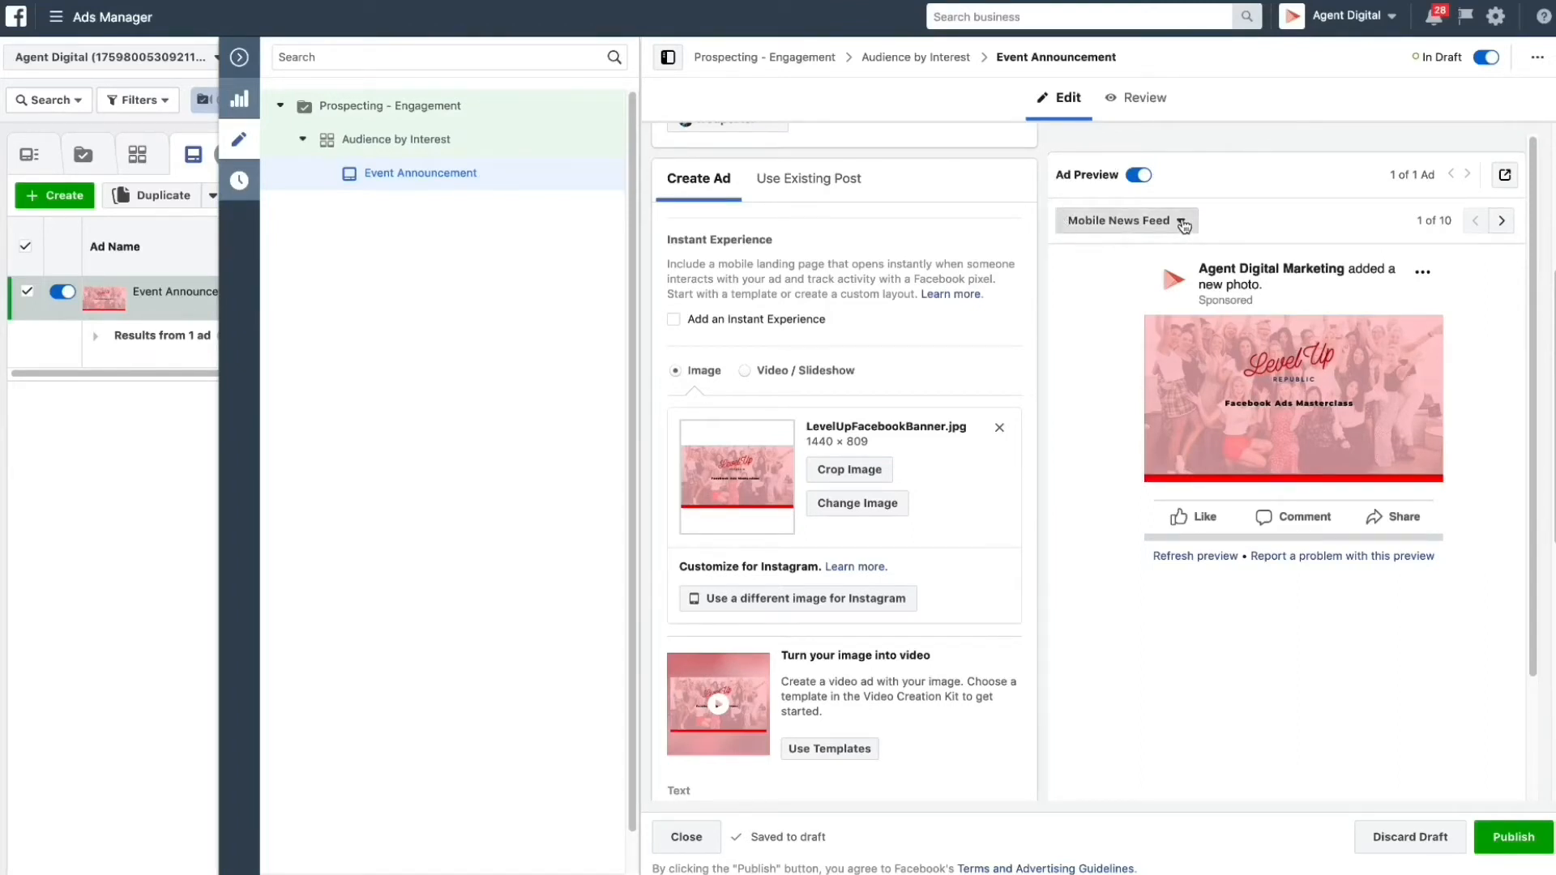
pyautogui.click(1501, 221)
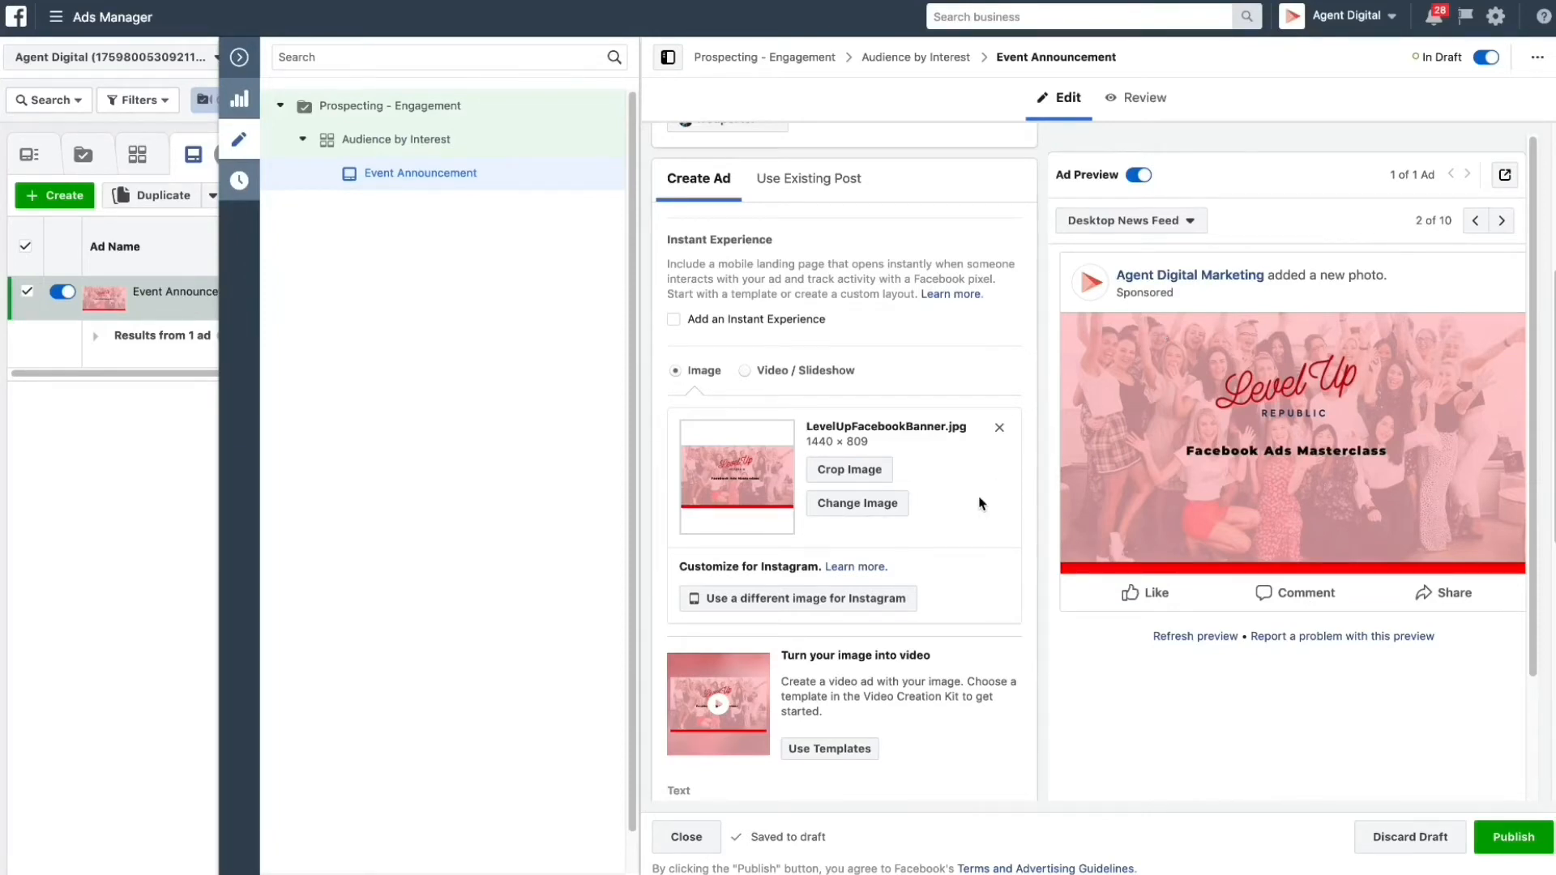
pyautogui.scroll(-3)
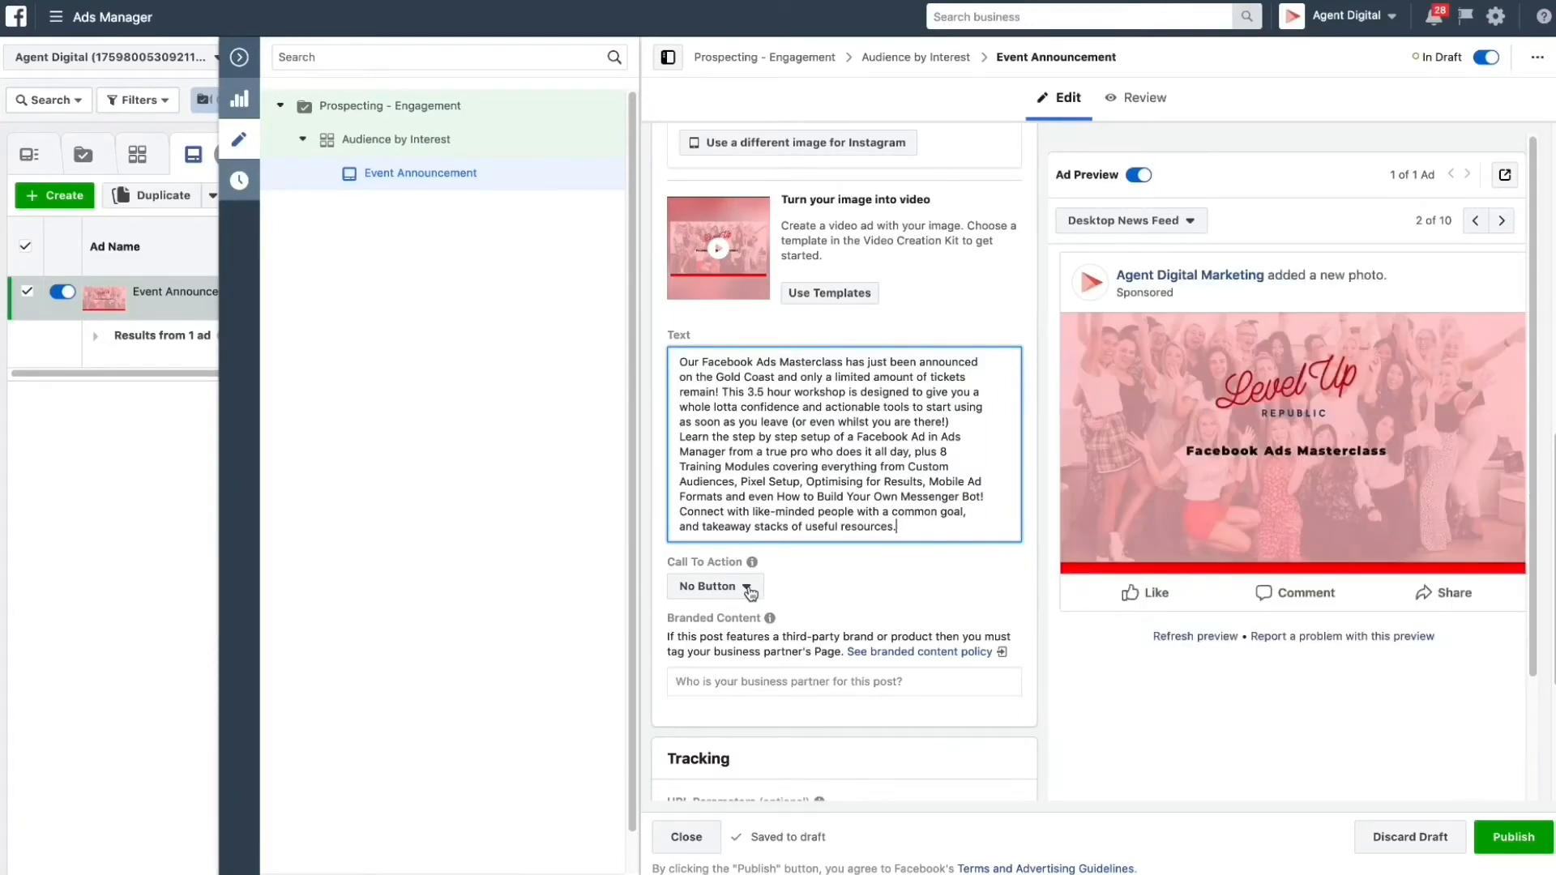
pyautogui.click(713, 585)
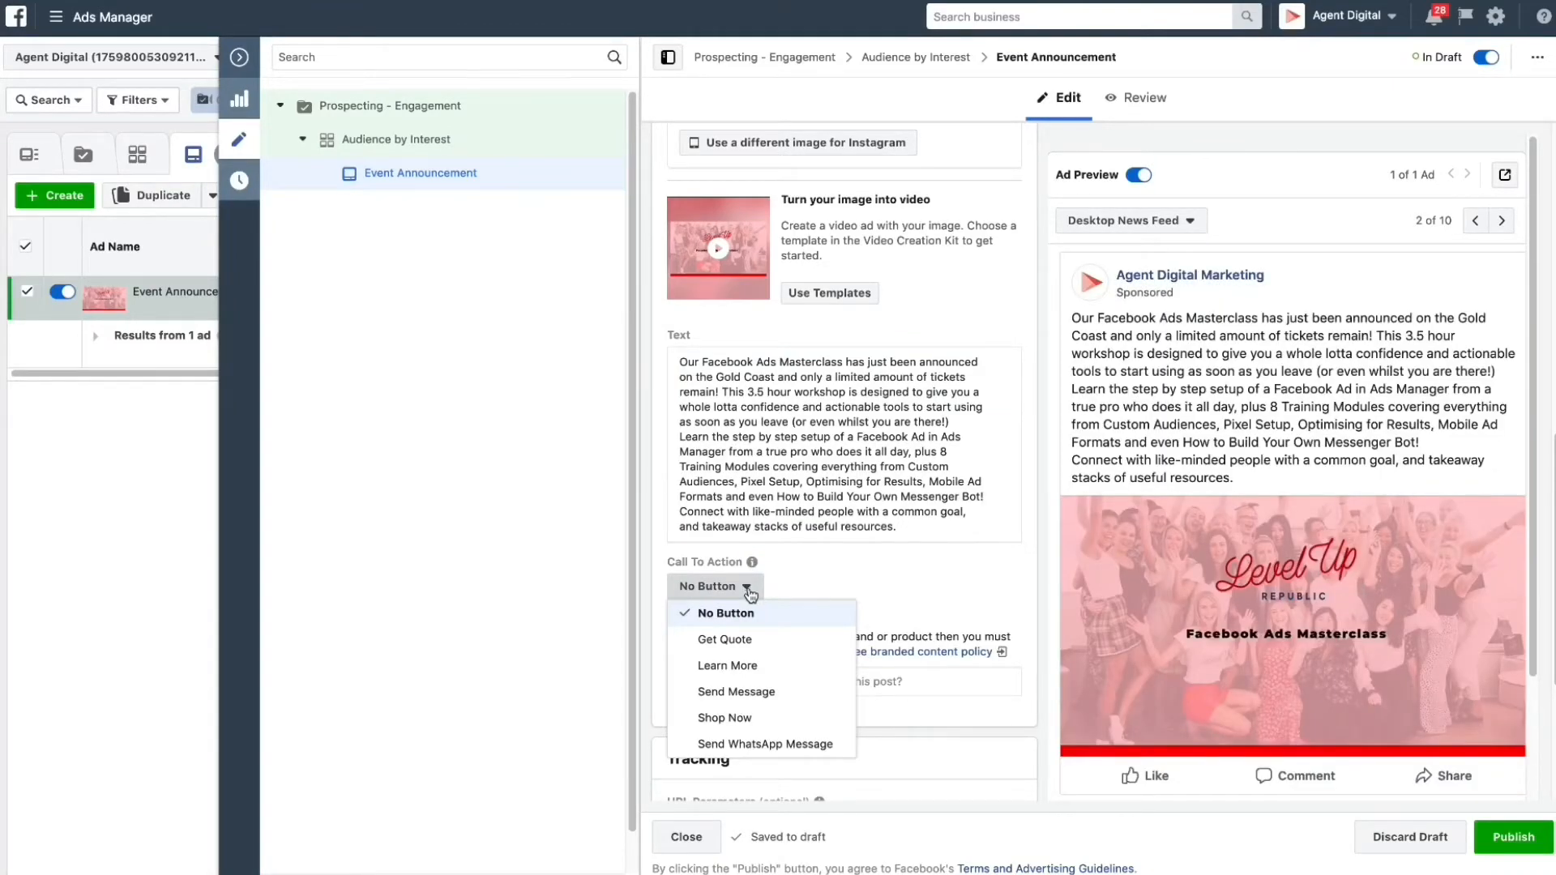
pyautogui.moveTo(726, 667)
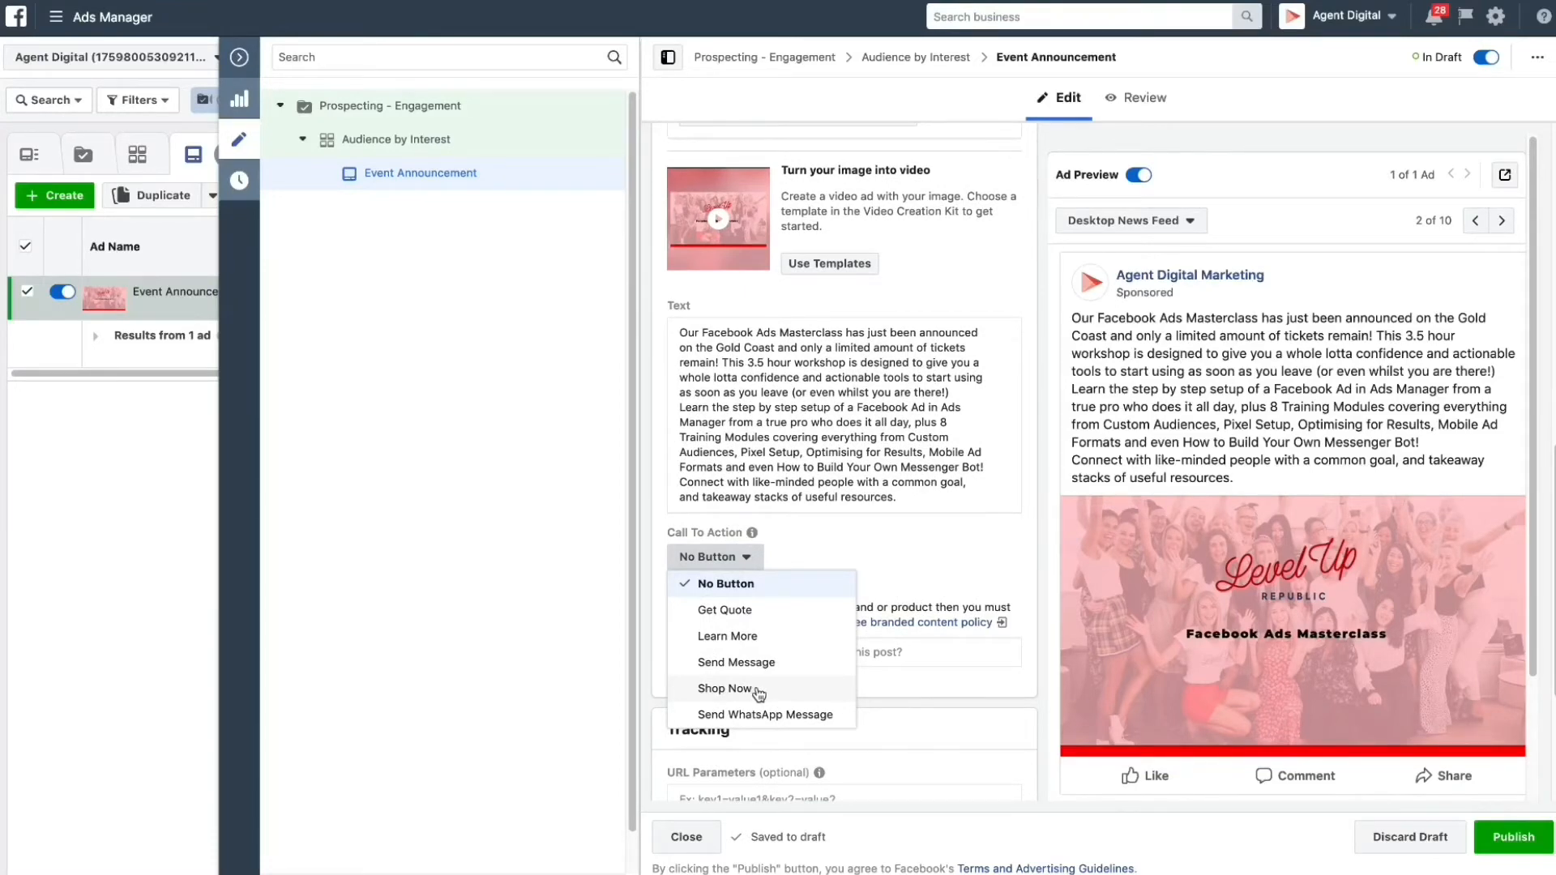
pyautogui.moveTo(736, 661)
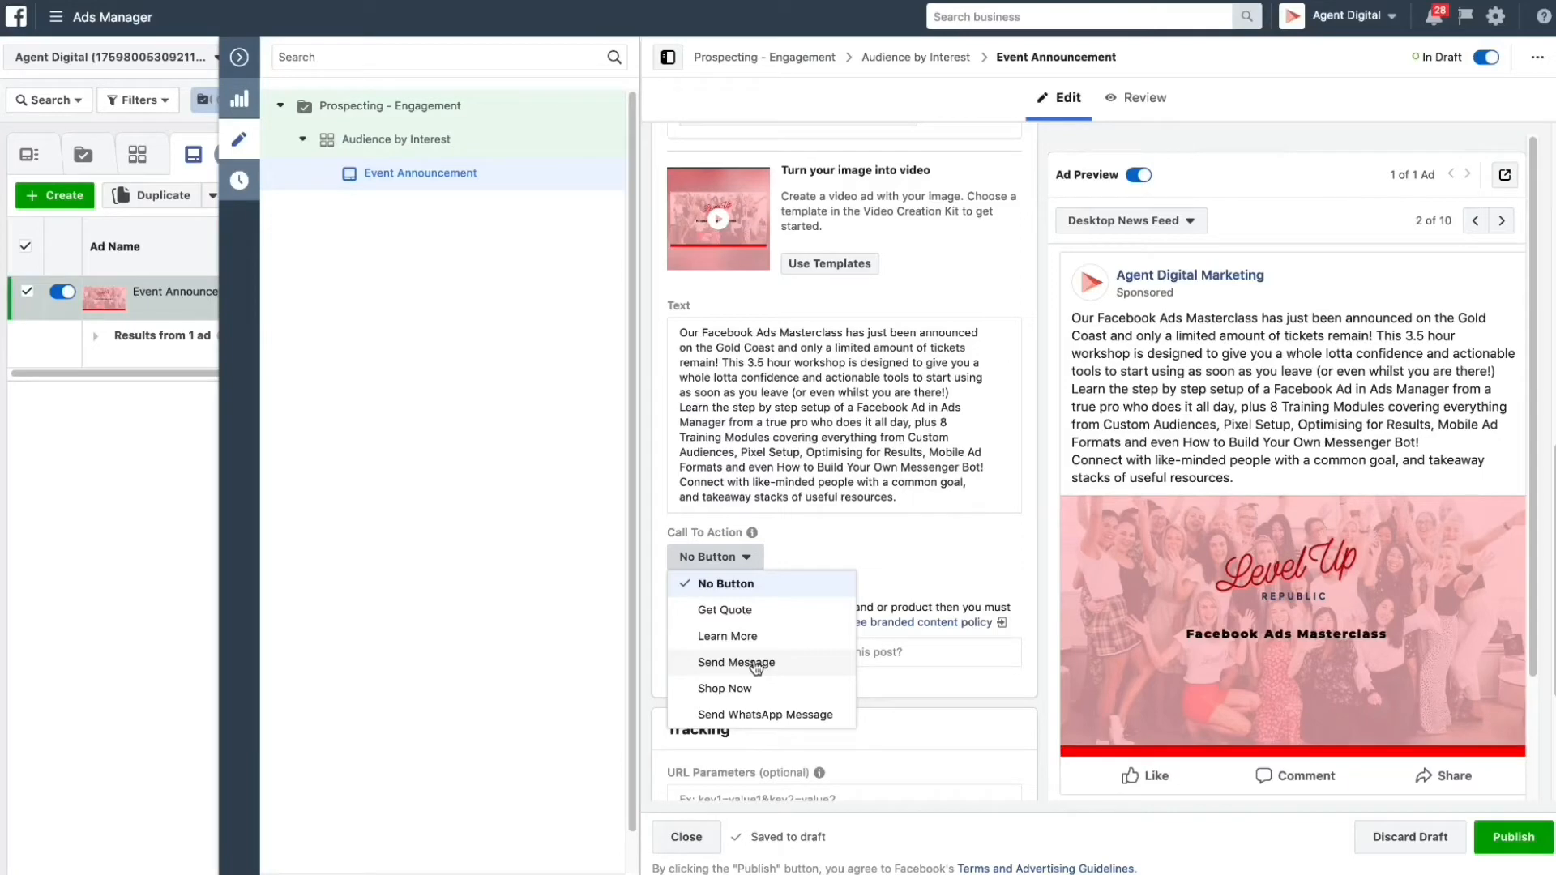
pyautogui.click(726, 635)
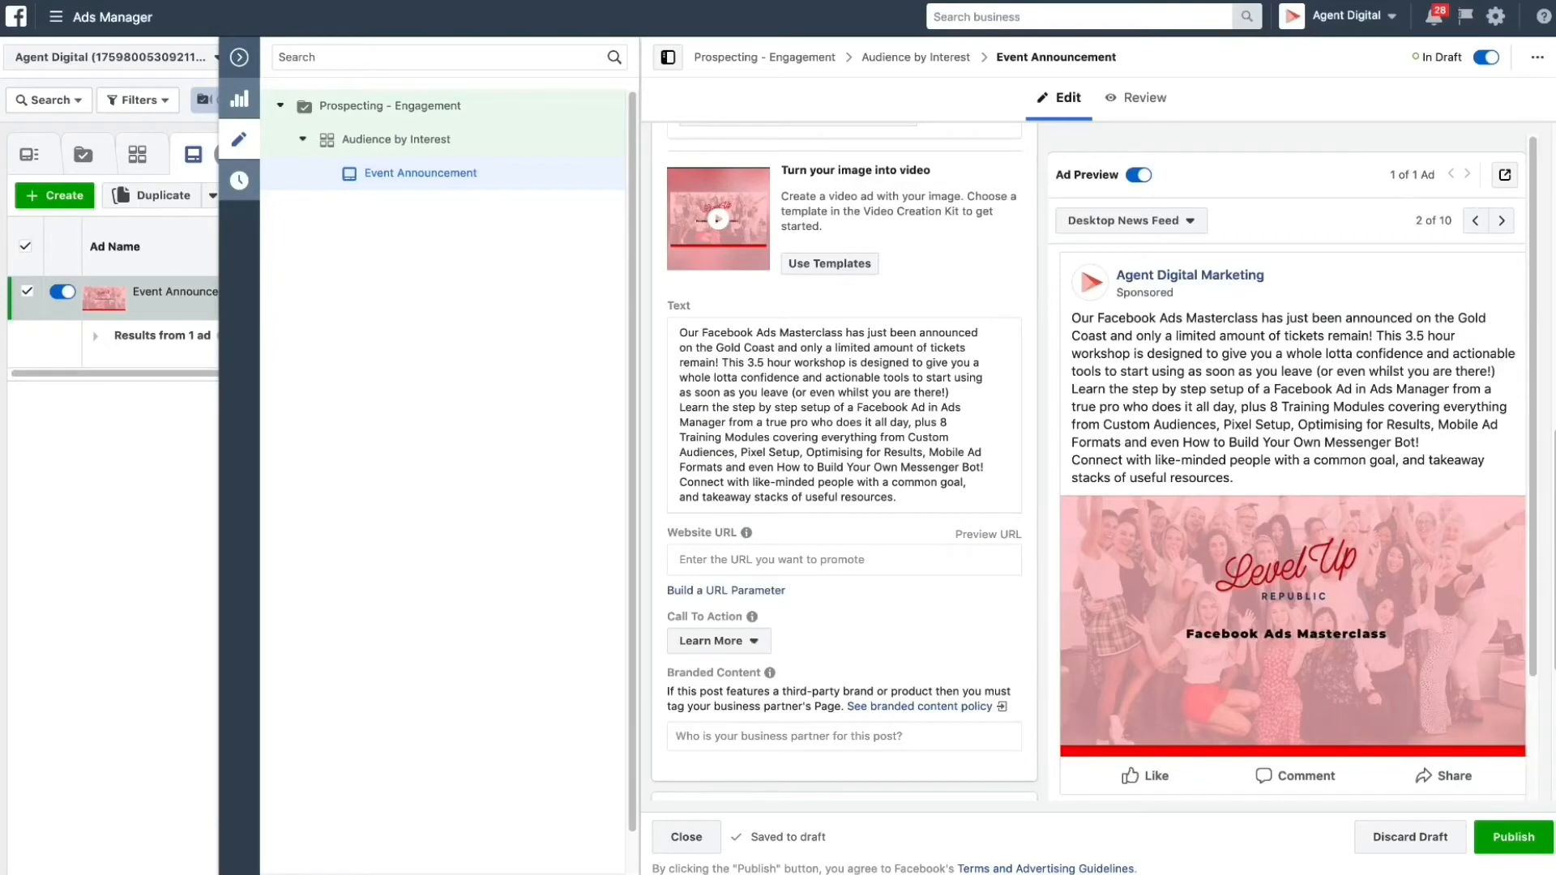
pyautogui.write('https://leveluprepublic.com.au/')
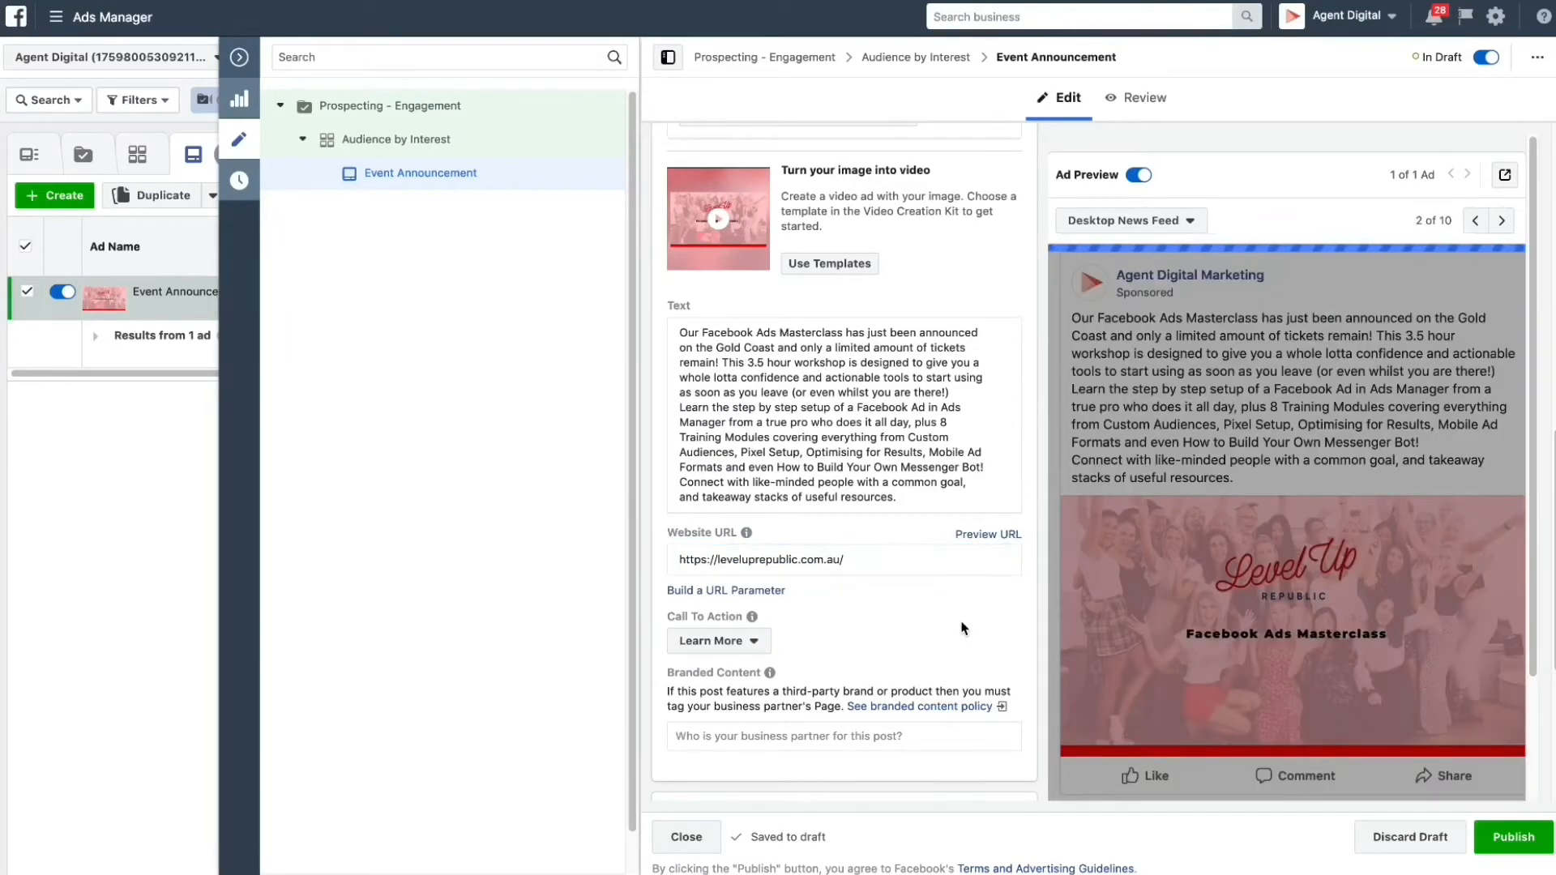
# - Switch on Facebook Pixel conversion tracking for the Event Announcement ad with Agent Digital Pixel
pyautogui.scroll(-3)
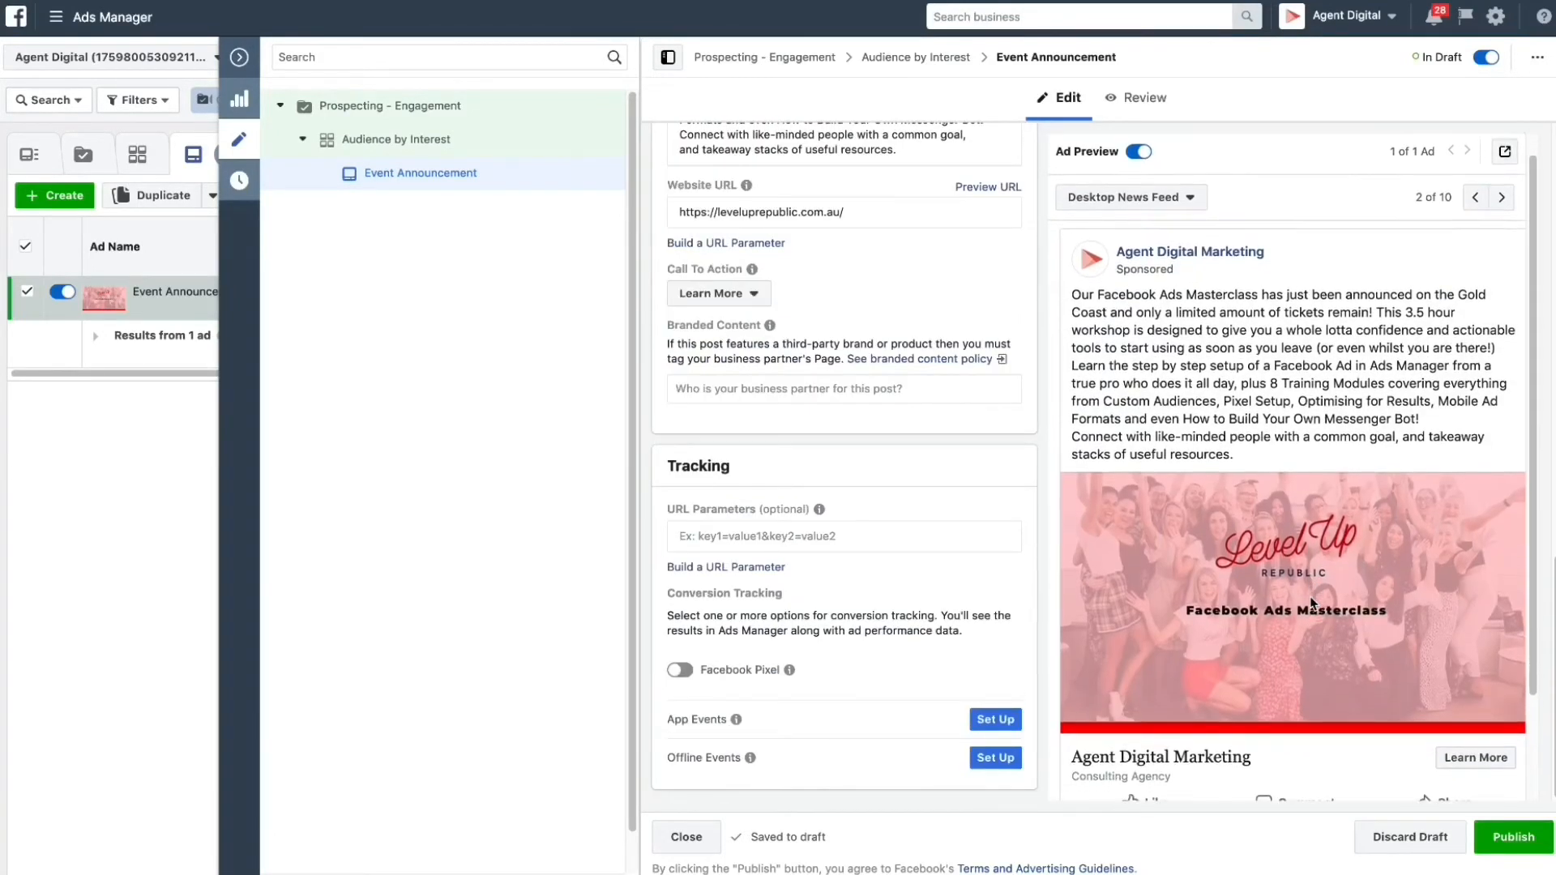
pyautogui.scroll(3)
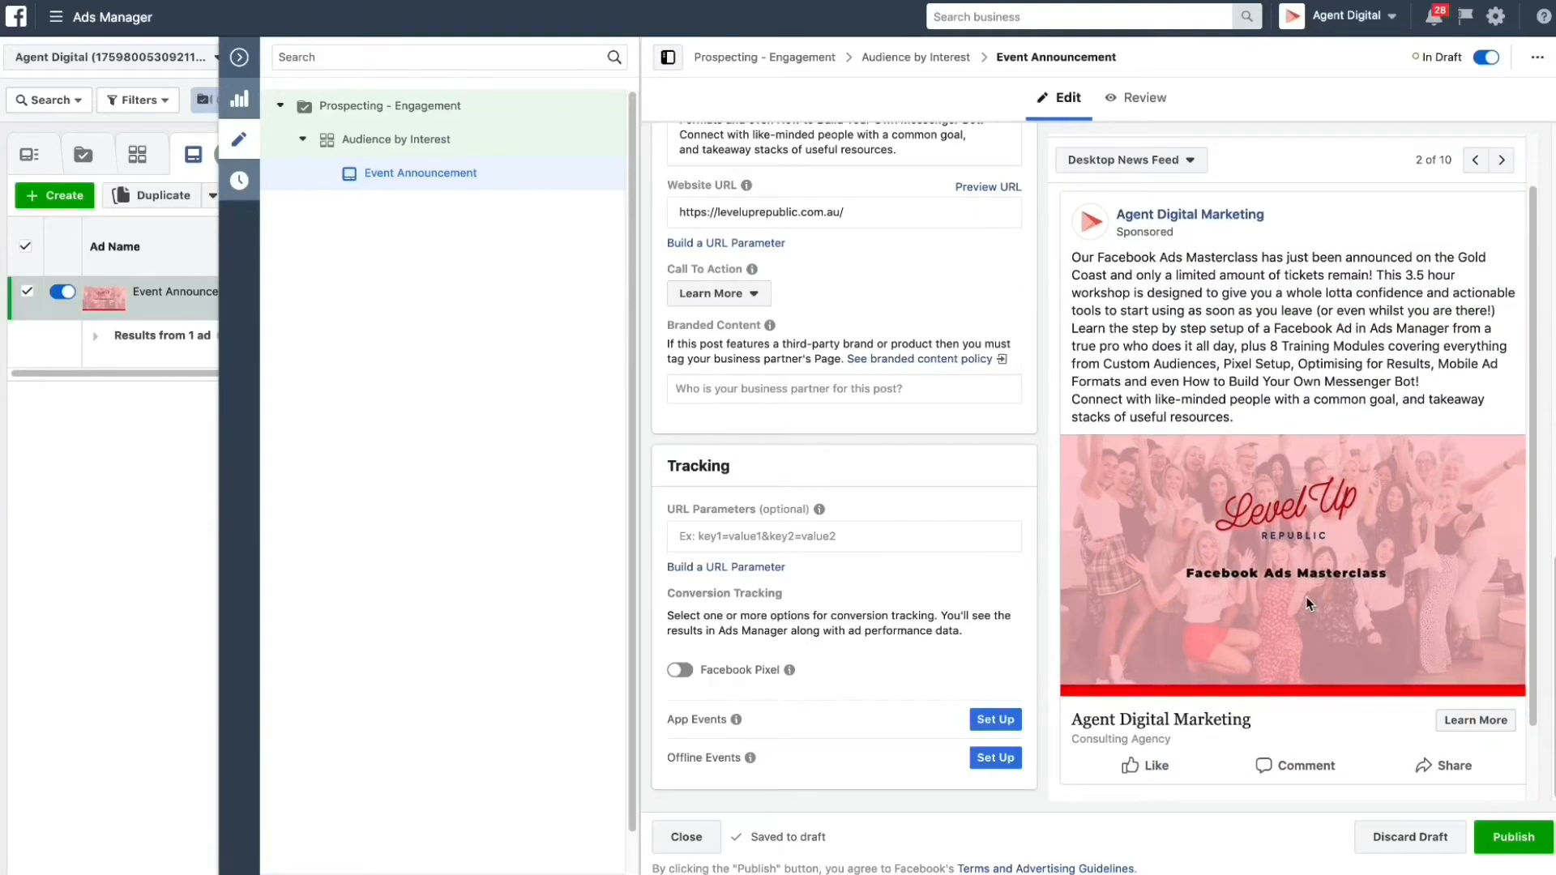
pyautogui.moveTo(1274, 691)
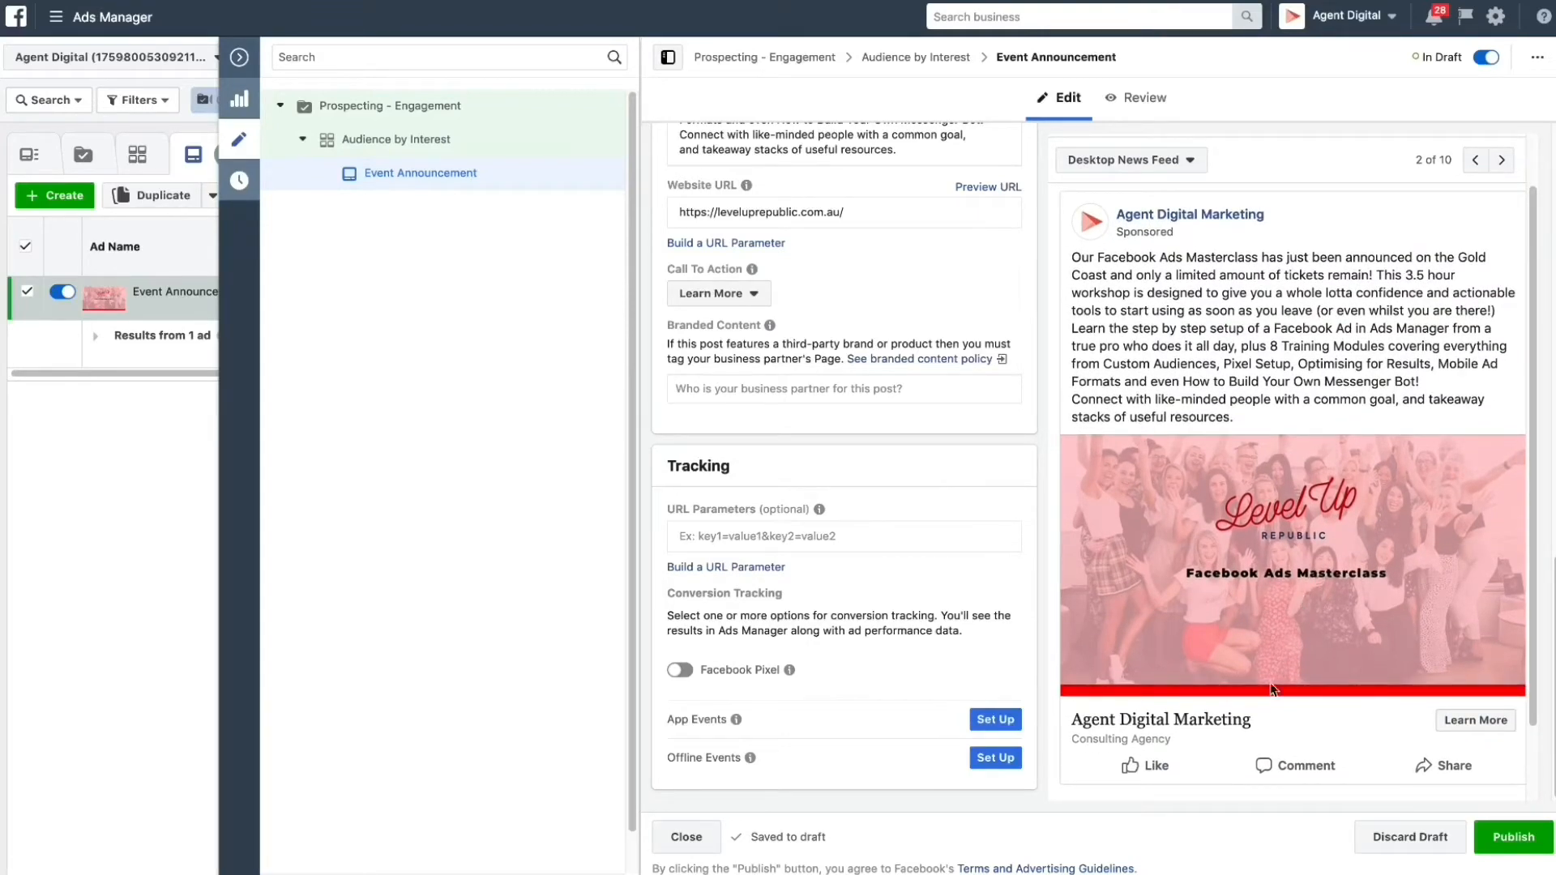
pyautogui.moveTo(1126, 729)
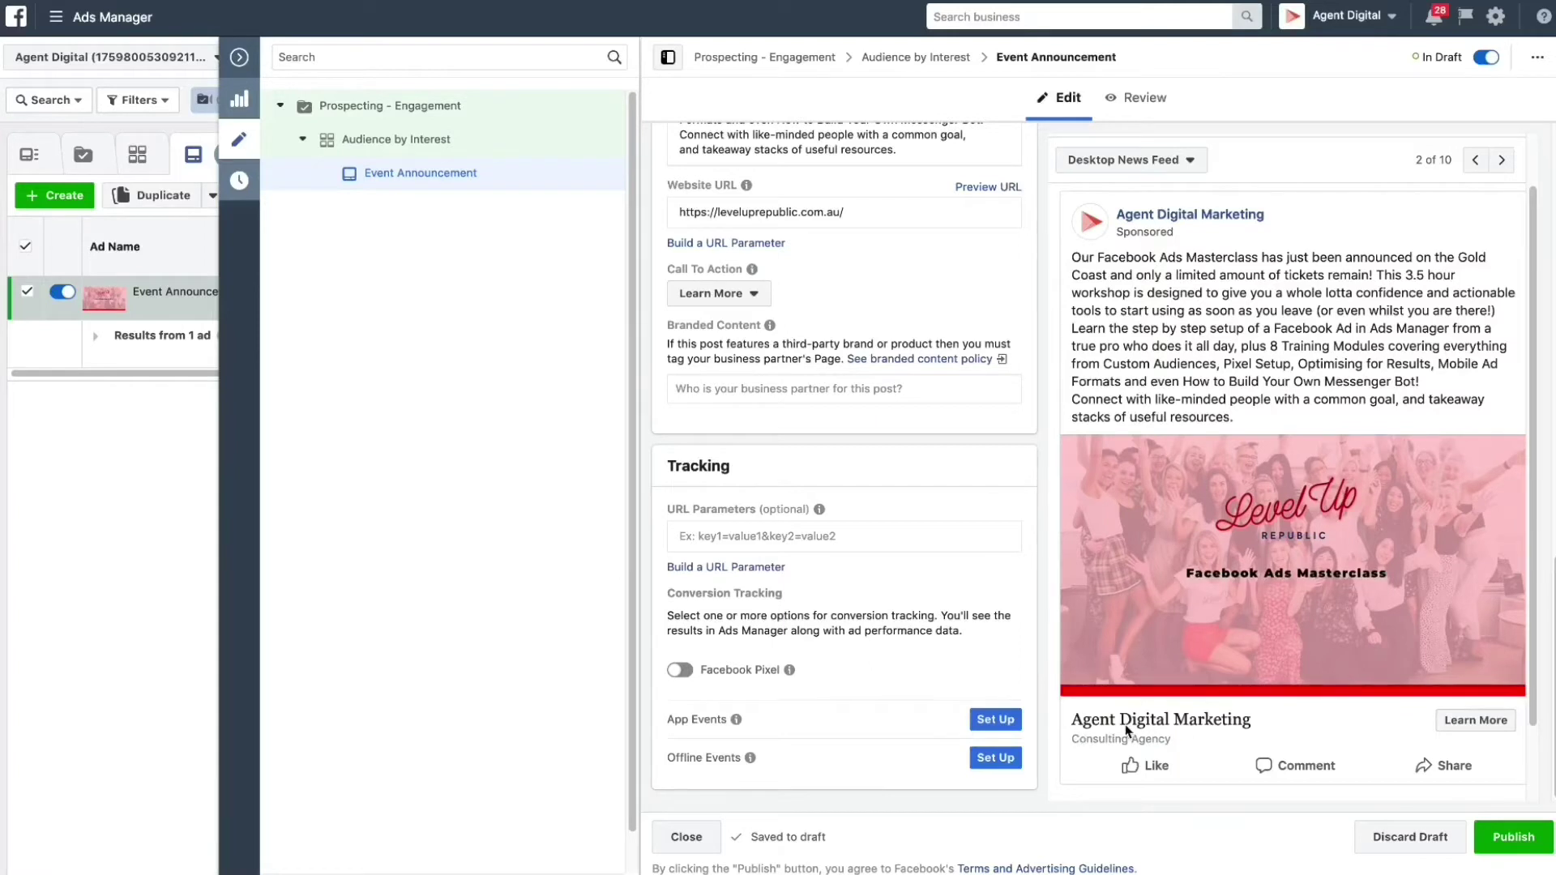
pyautogui.moveTo(1096, 750)
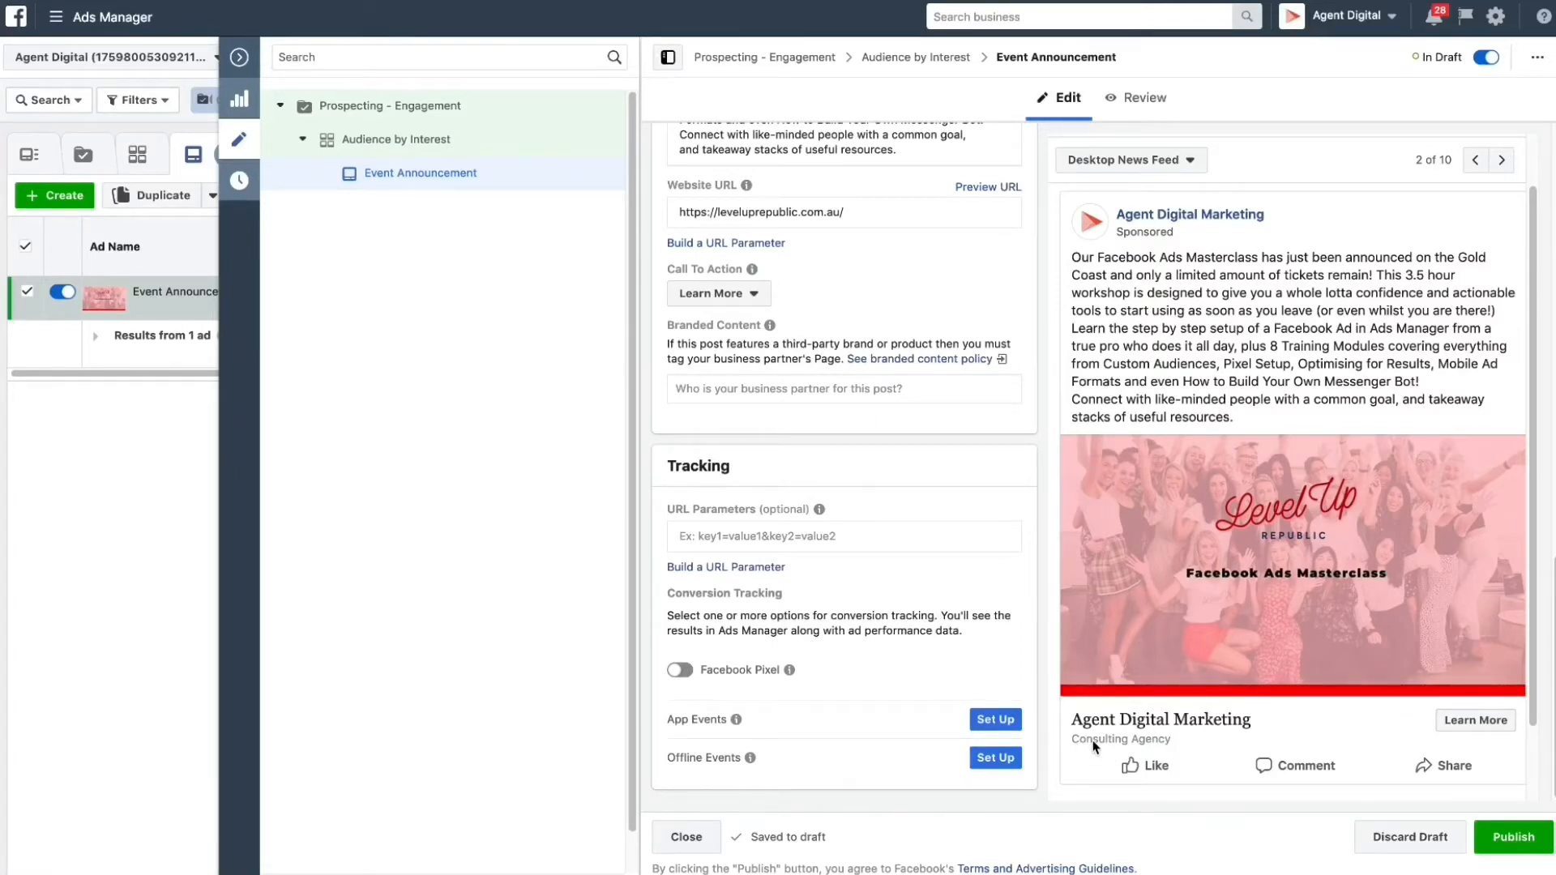
pyautogui.moveTo(1201, 747)
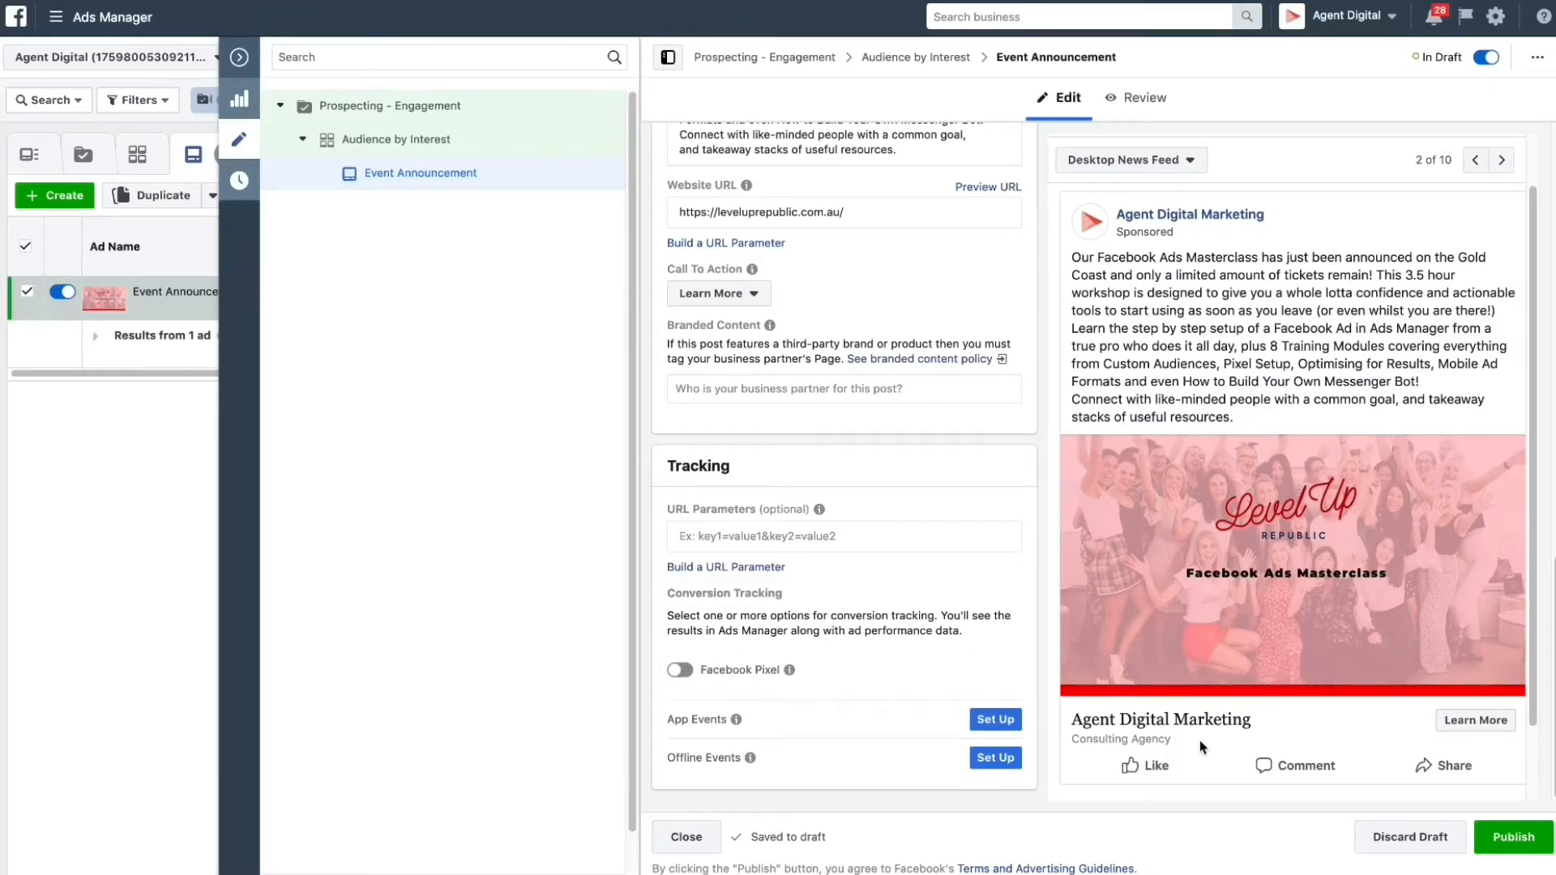
pyautogui.moveTo(1232, 757)
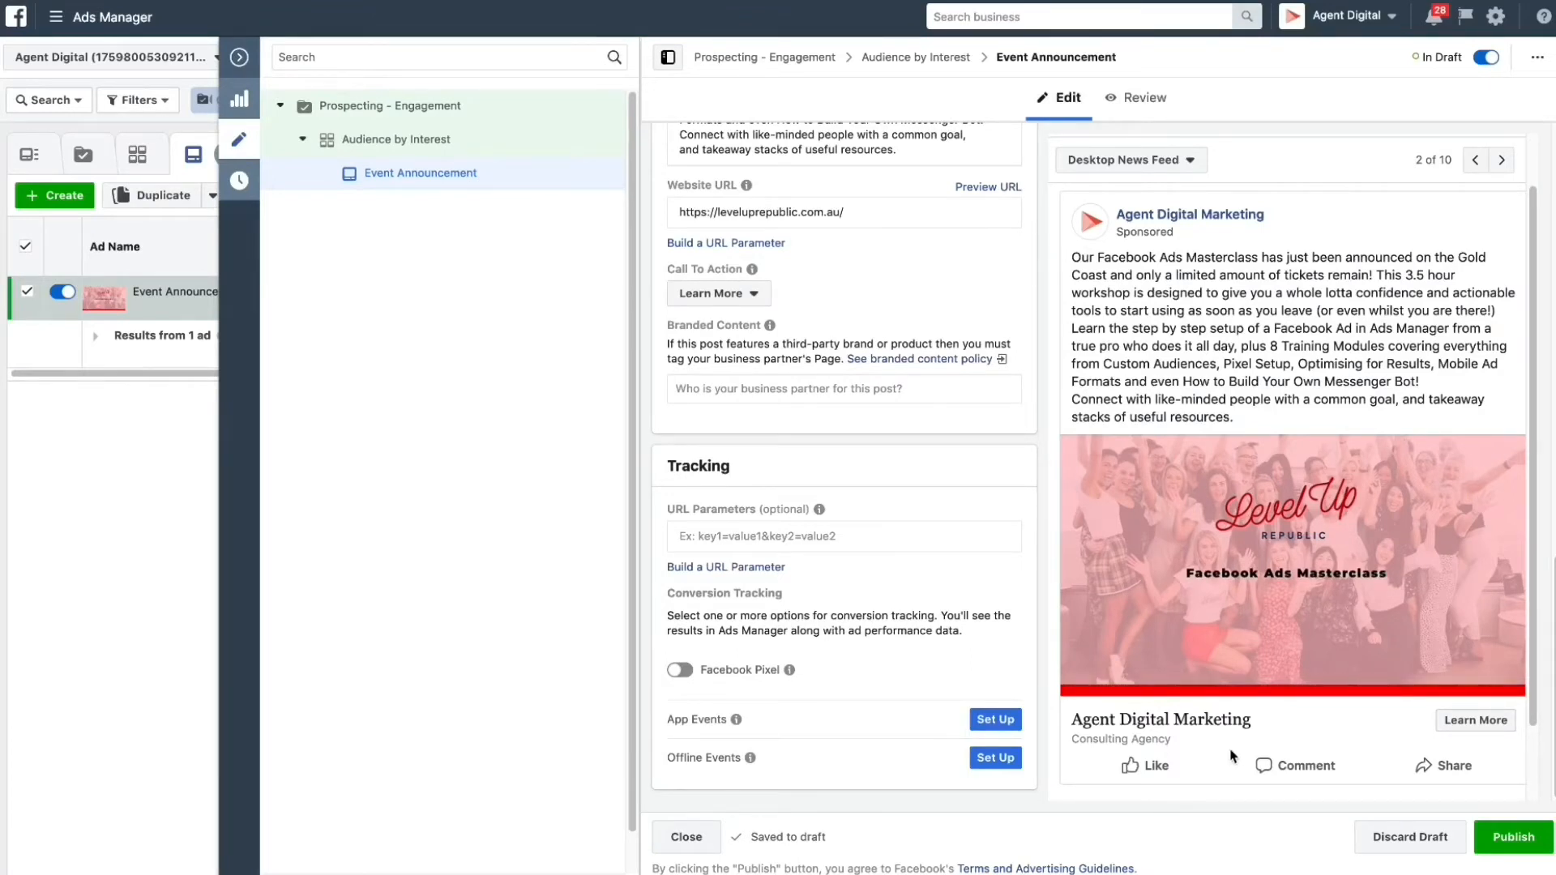
pyautogui.moveTo(1174, 697)
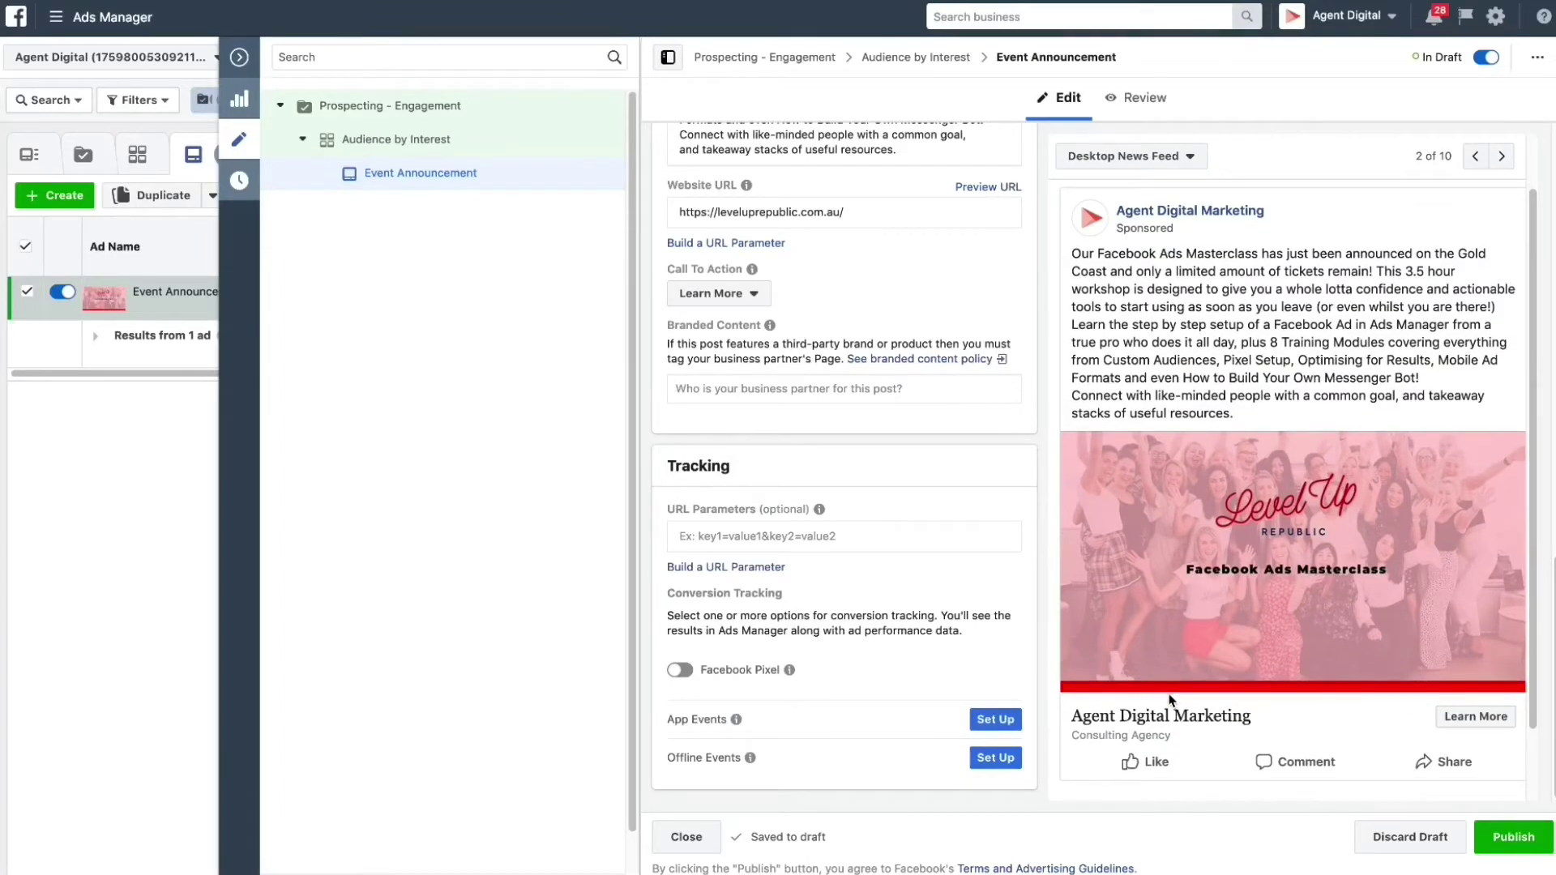
pyautogui.moveTo(1031, 678)
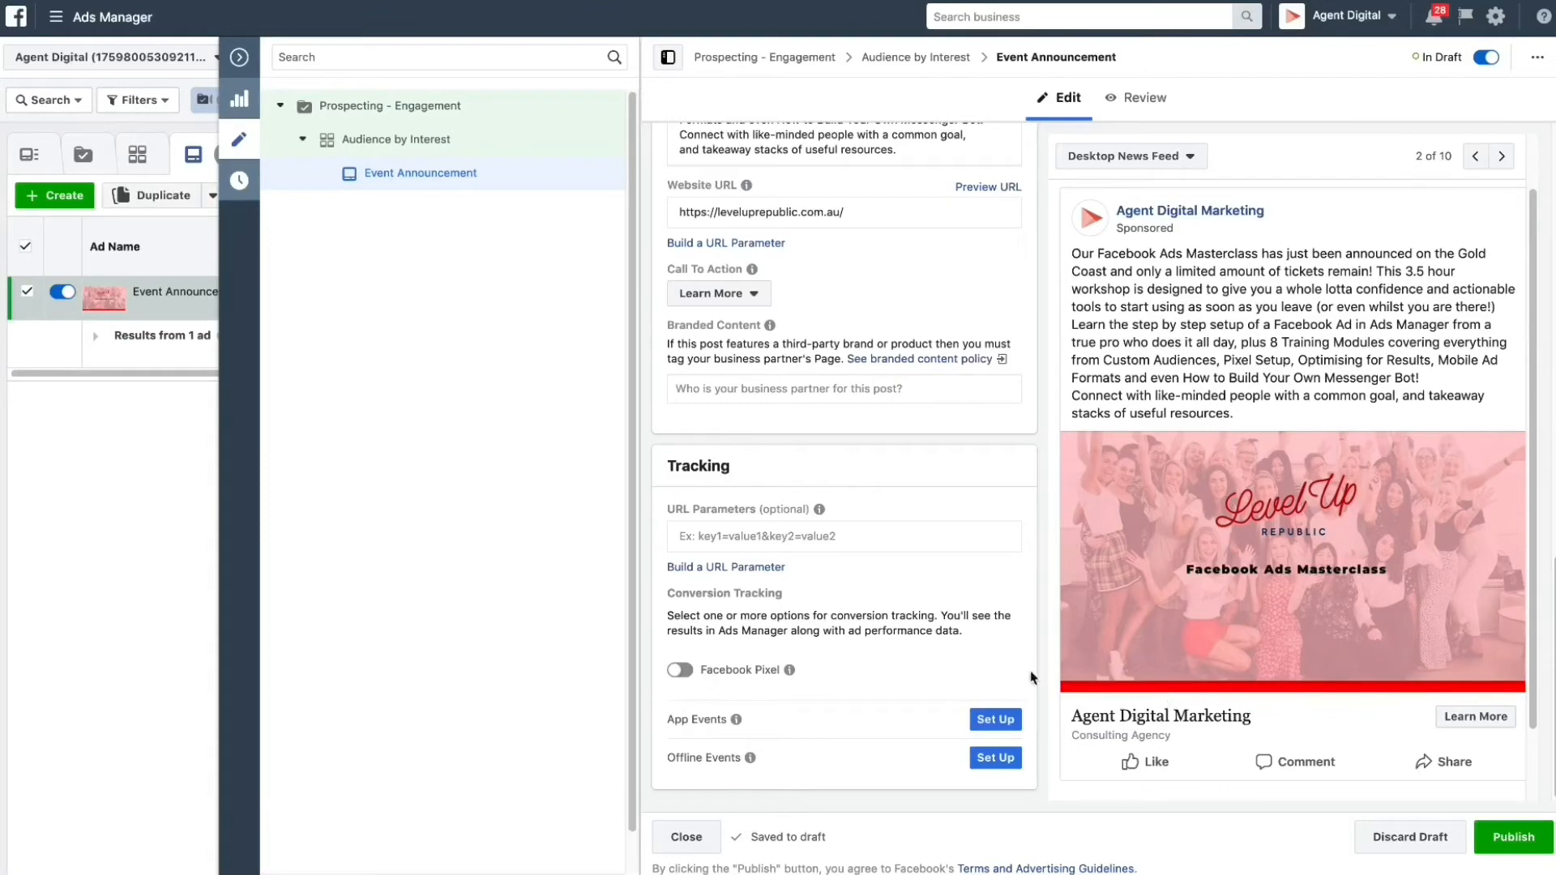
pyautogui.click(679, 669)
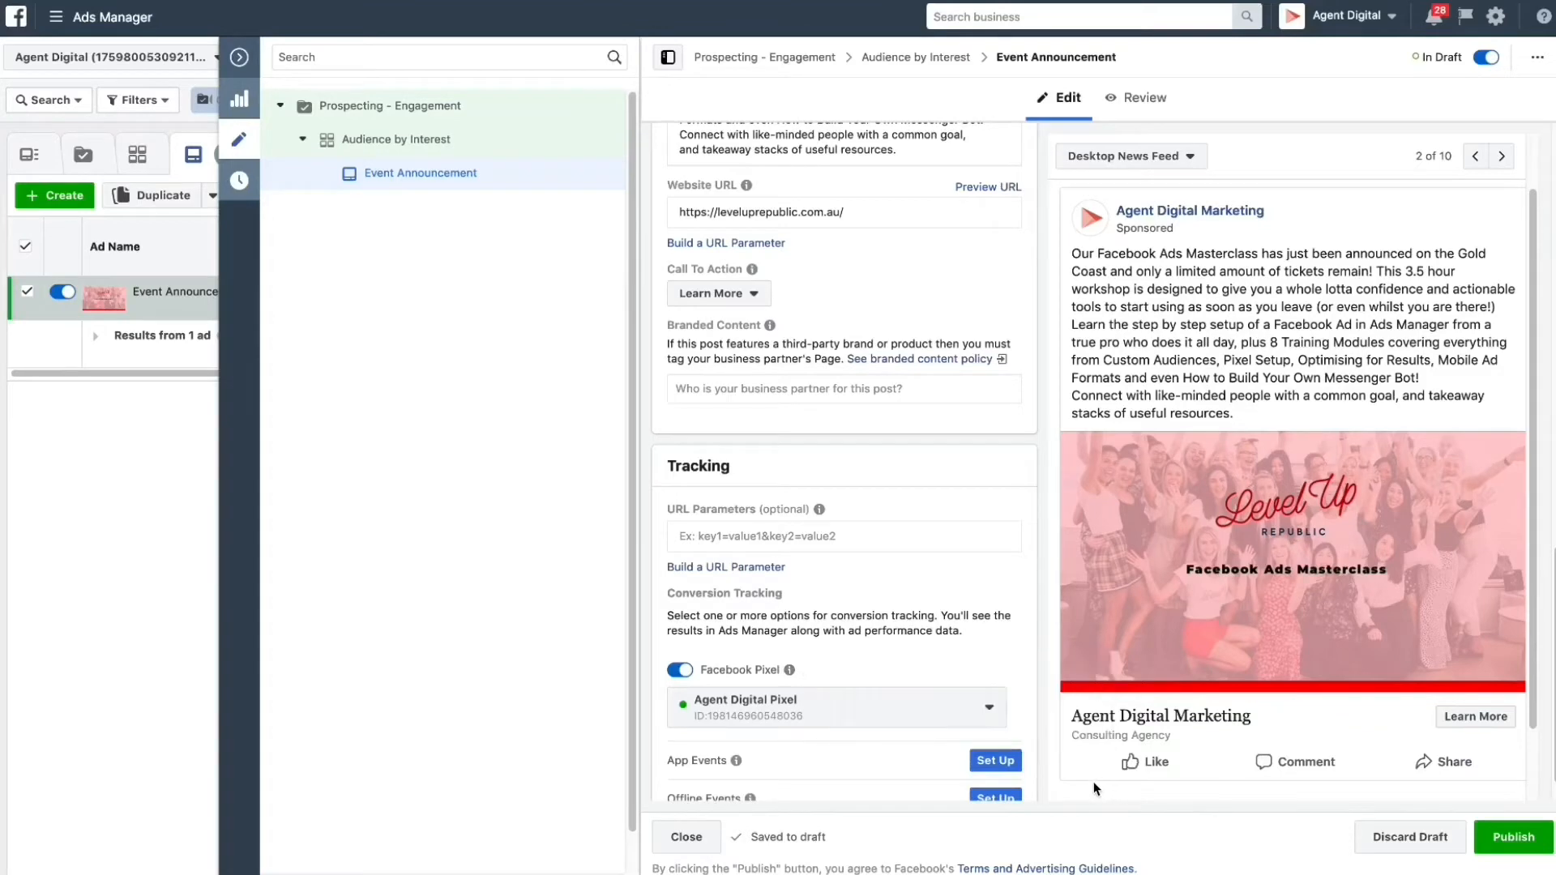
pyautogui.scroll(-3)
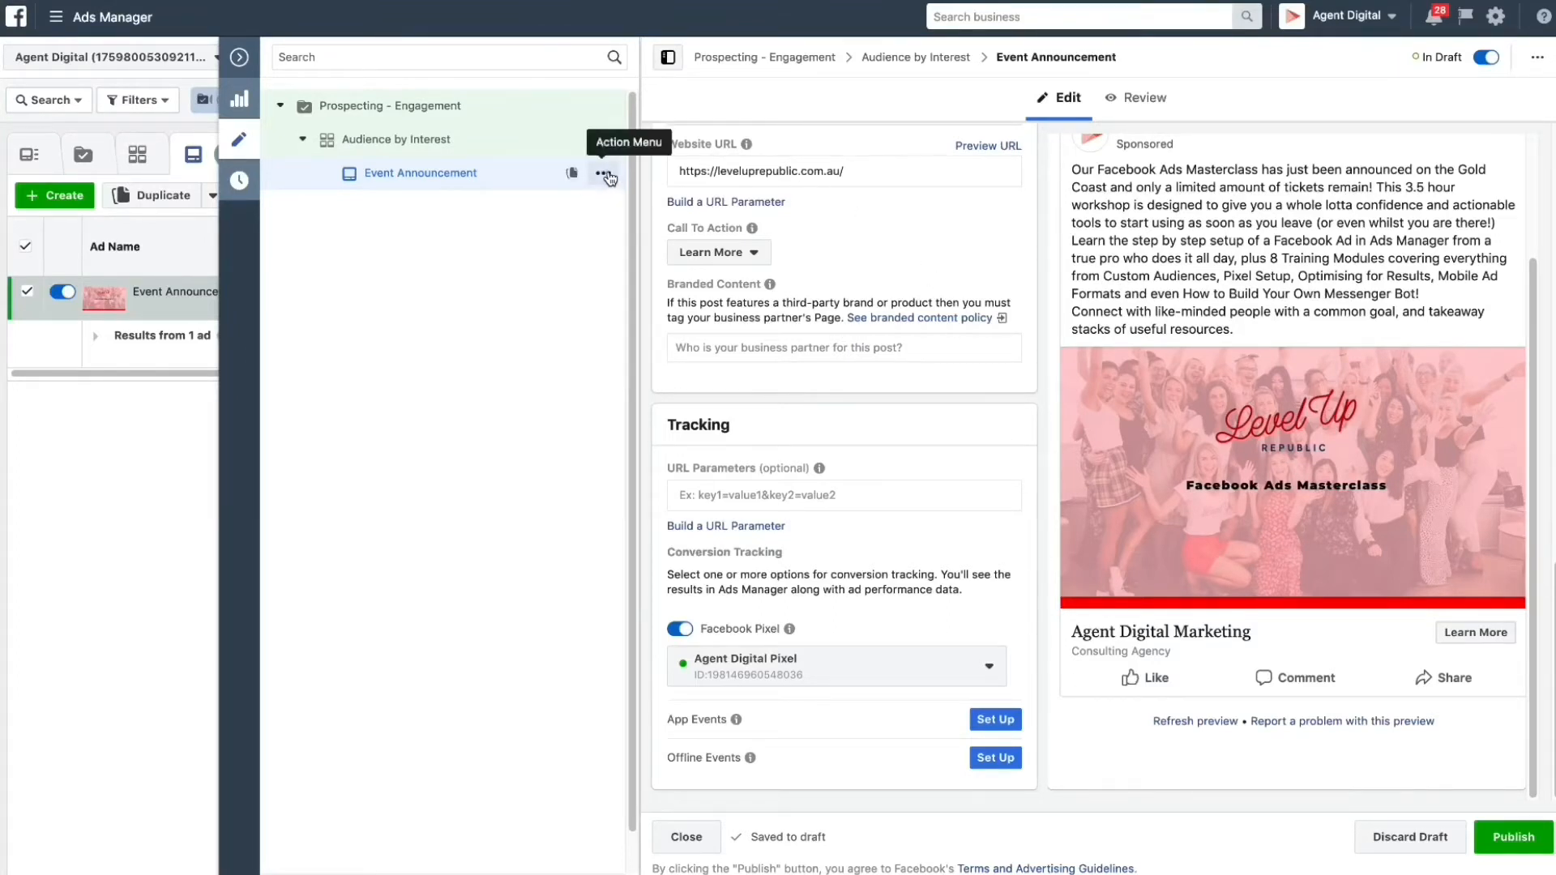
# - Duplicate the Event Announcement ad with 2 copies via its action menu
pyautogui.click(606, 178)
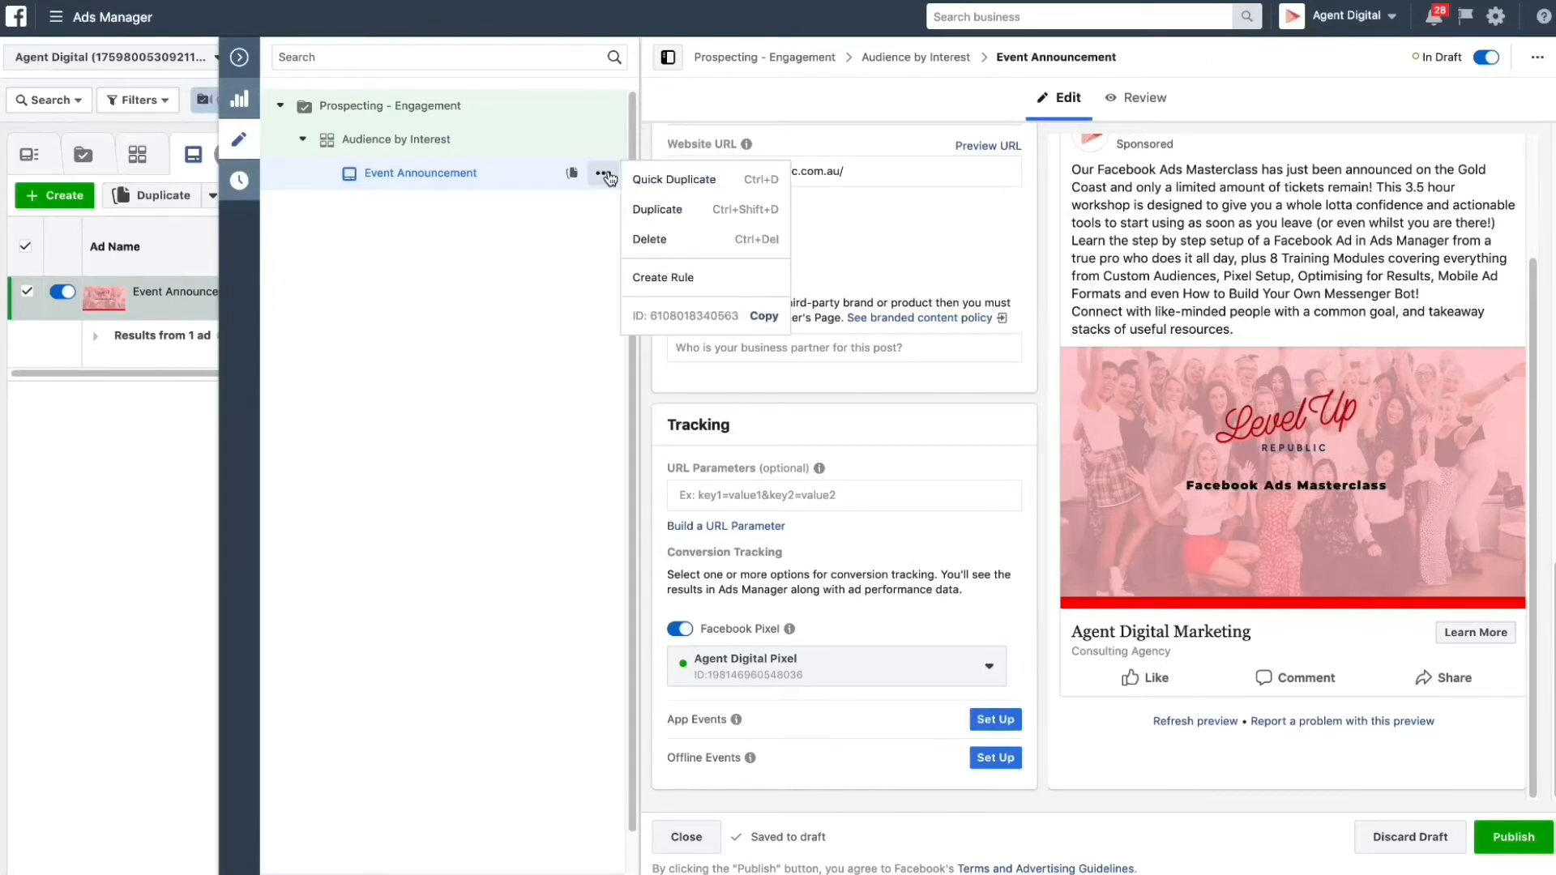
pyautogui.moveTo(658, 214)
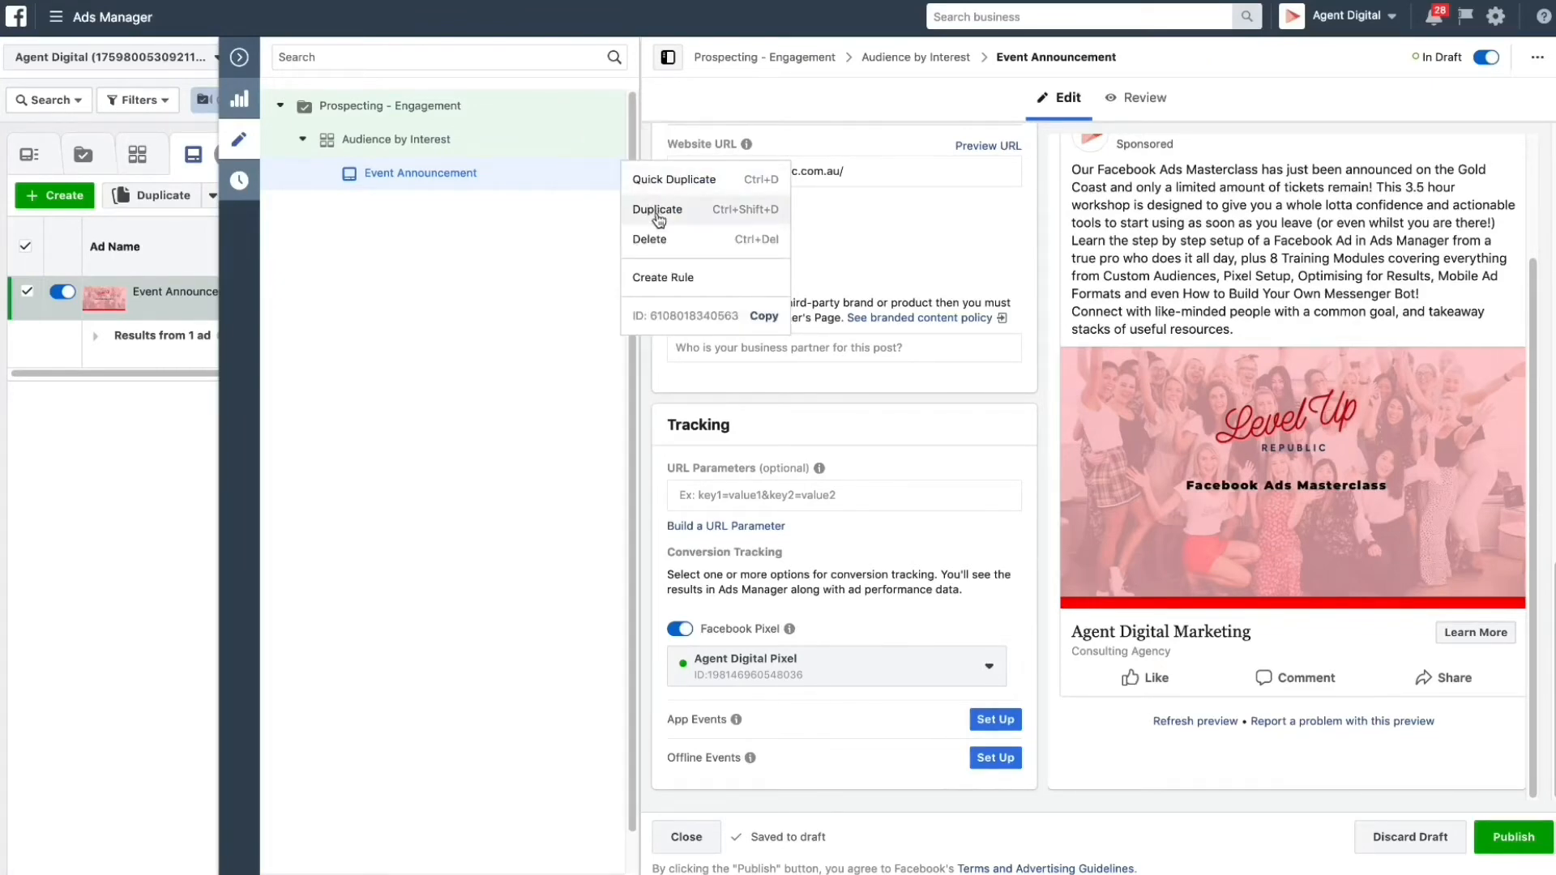
pyautogui.click(658, 209)
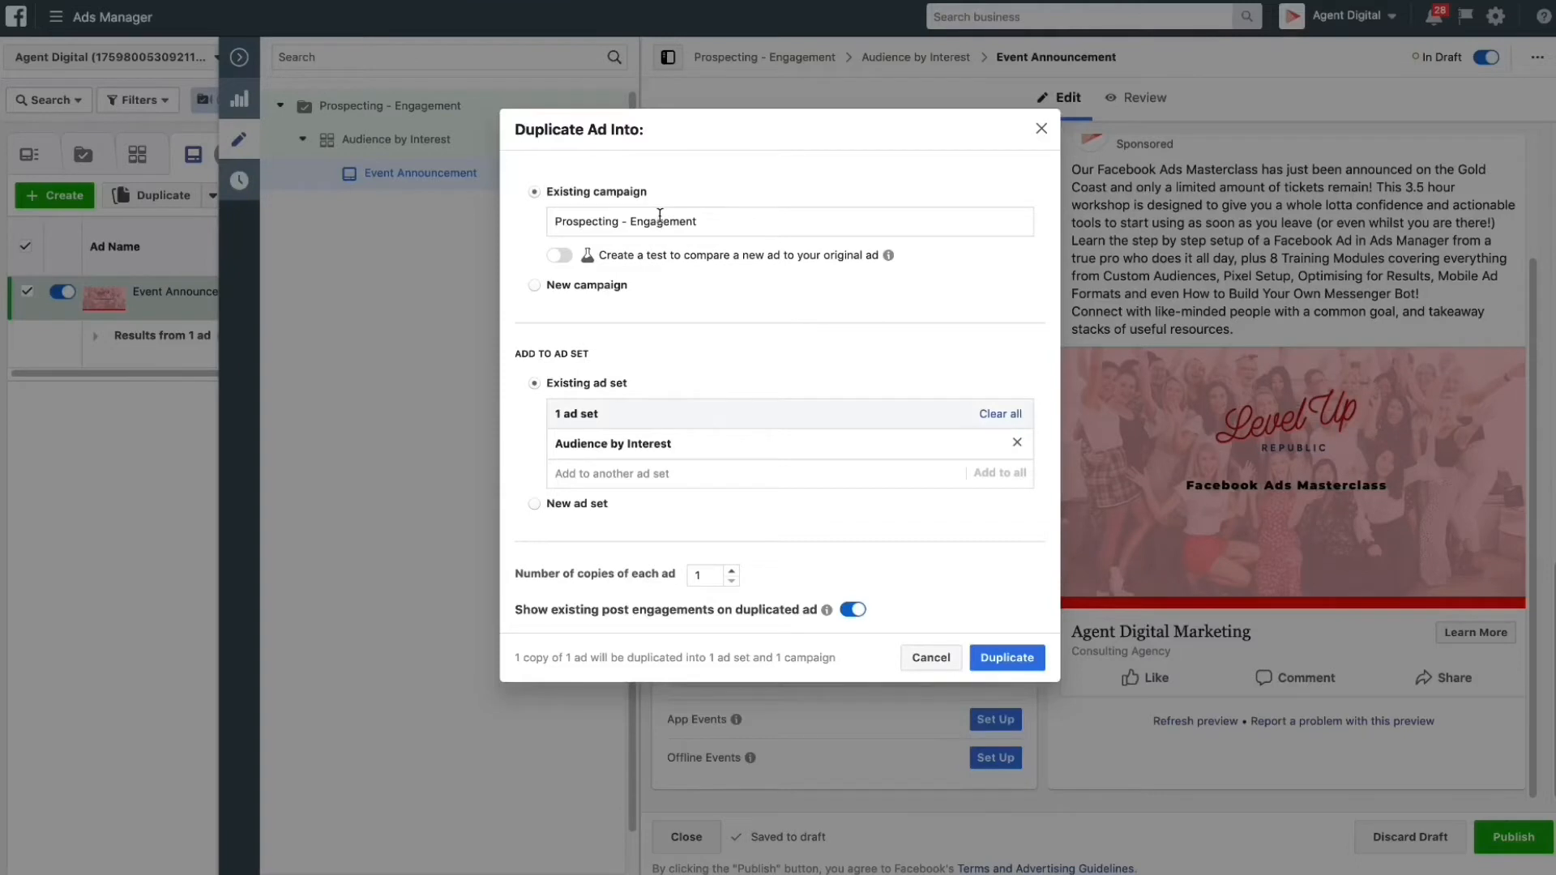
pyautogui.click(731, 569)
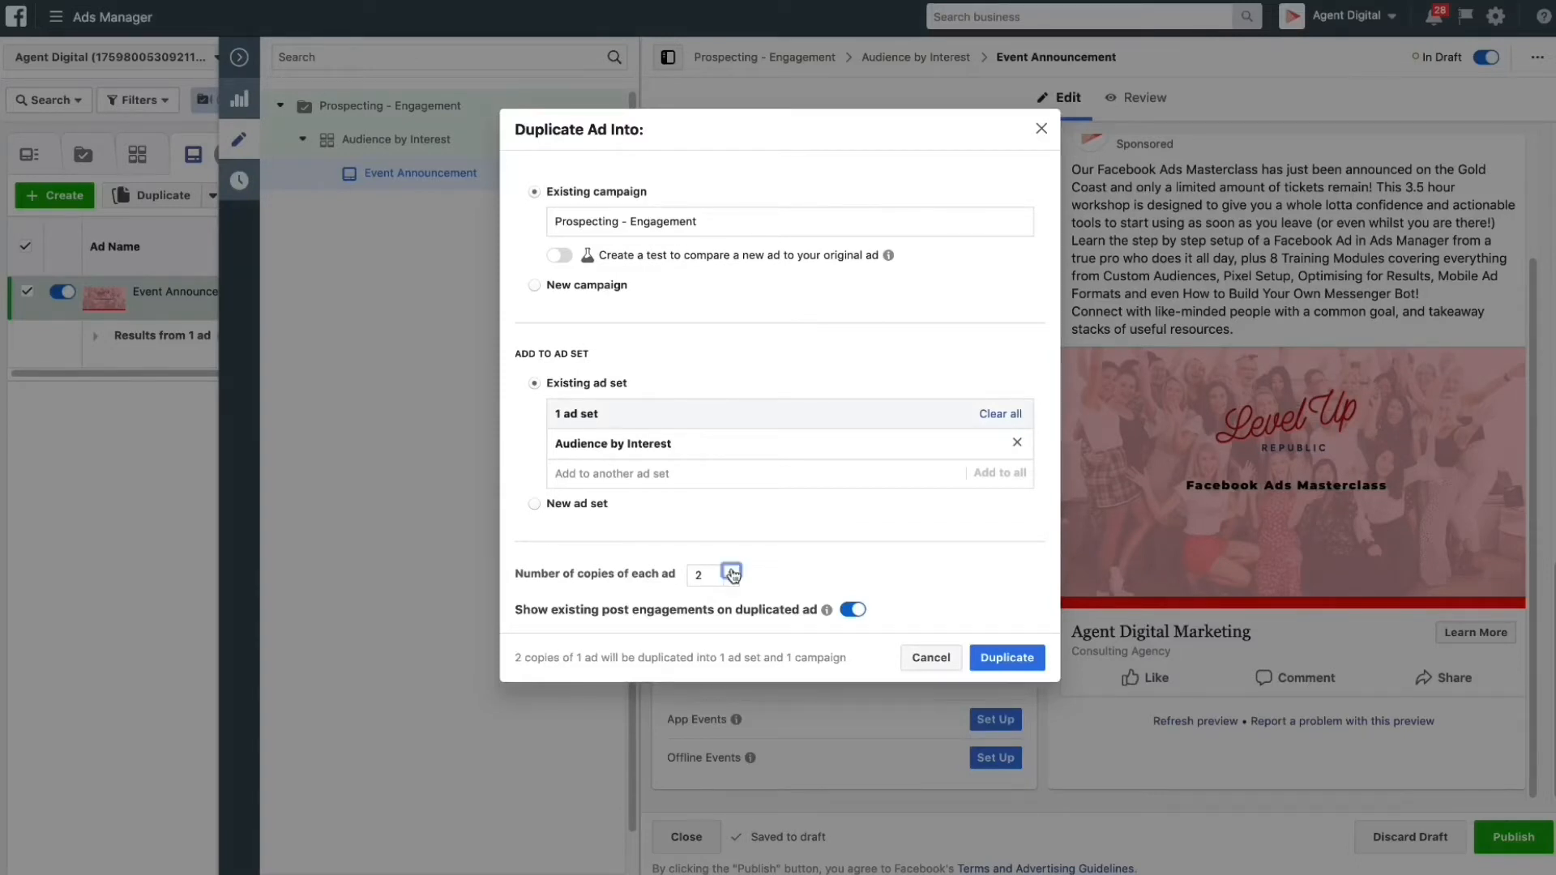
pyautogui.moveTo(1005, 656)
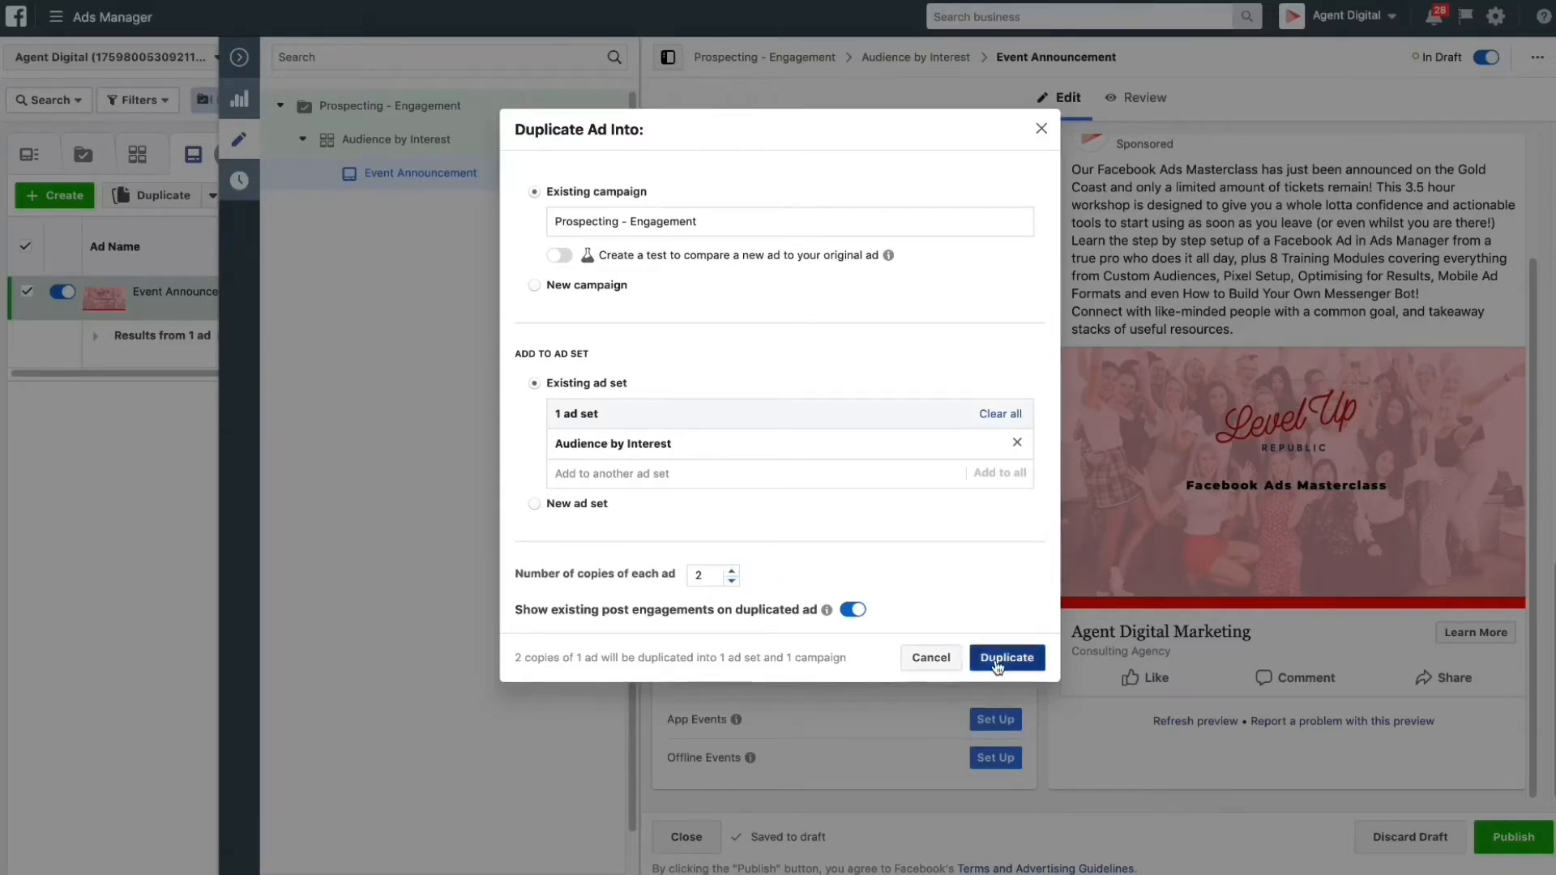
pyautogui.click(1005, 658)
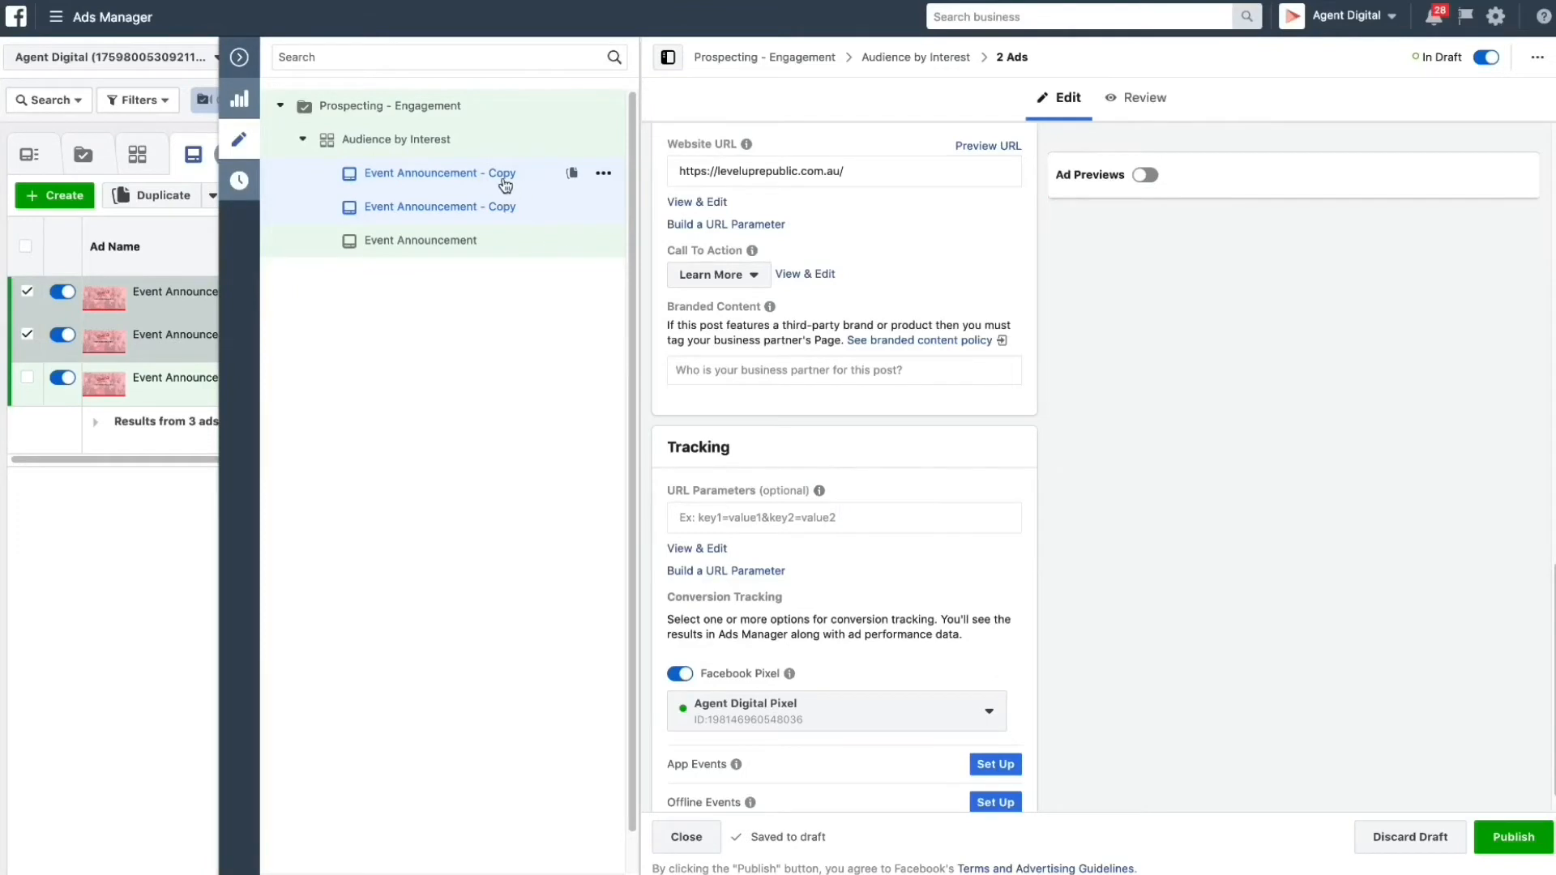
# - Rename the first Event Announcement copy to 'Blog Promotion'
pyautogui.click(1137, 176)
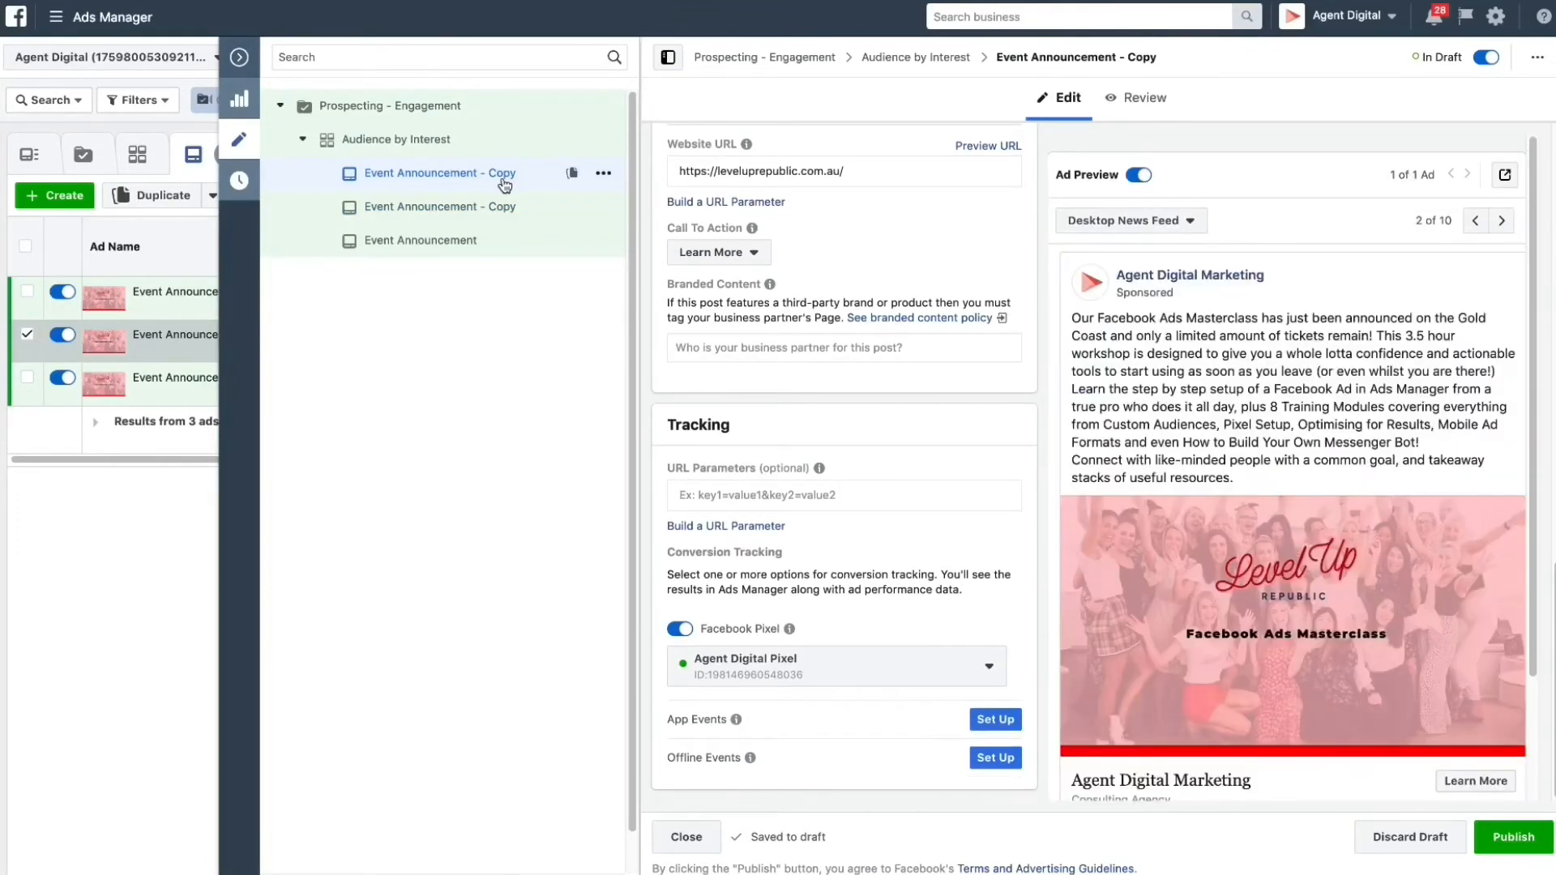
pyautogui.scroll(3)
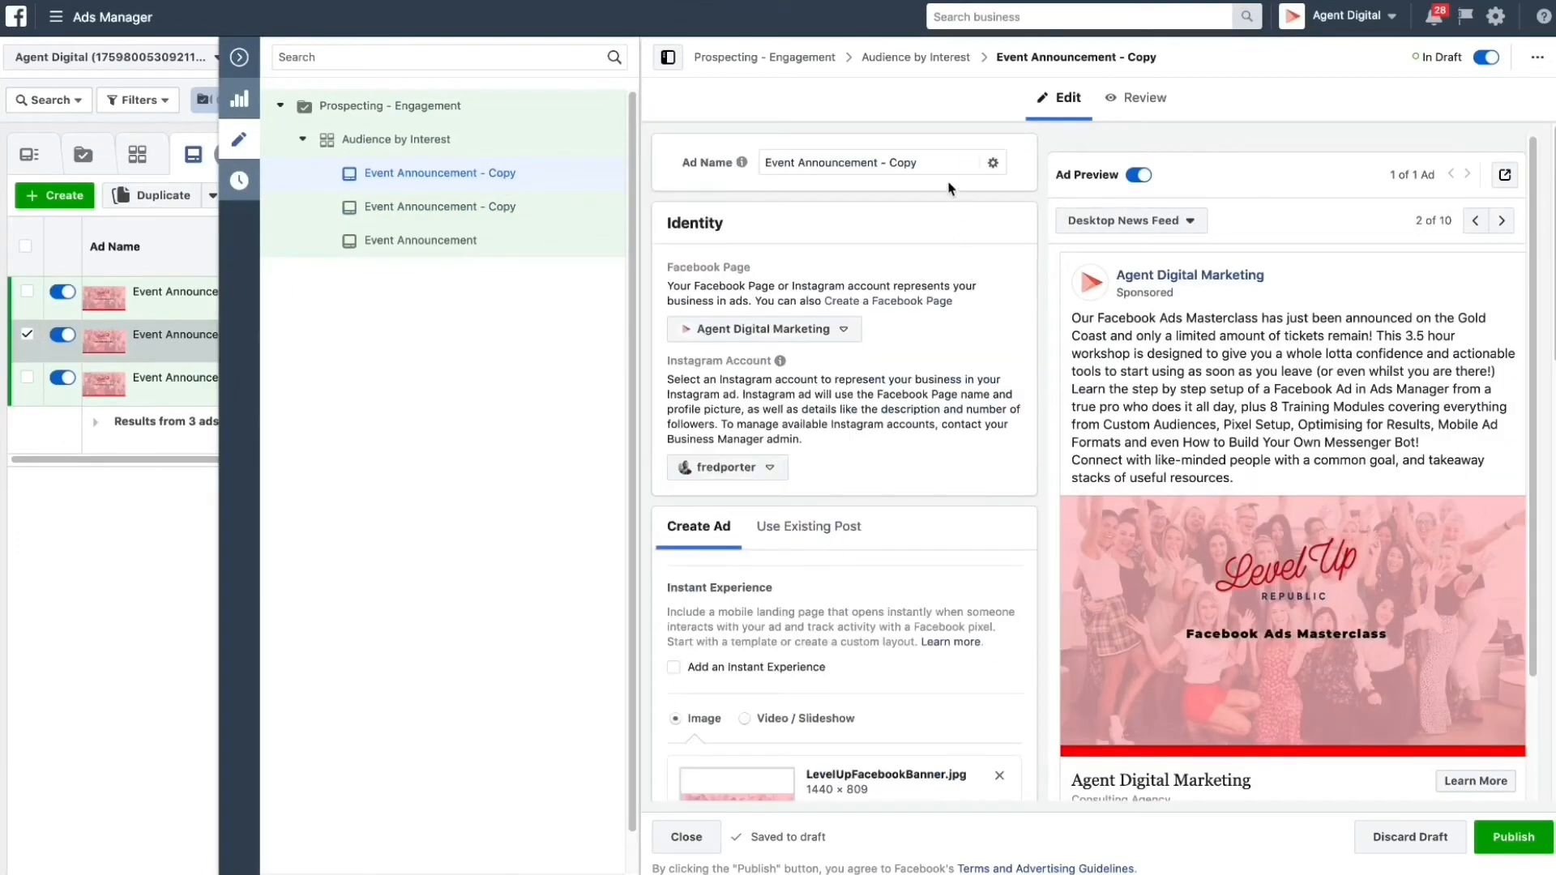
pyautogui.tripleClick(877, 162)
pyautogui.write('Blo')
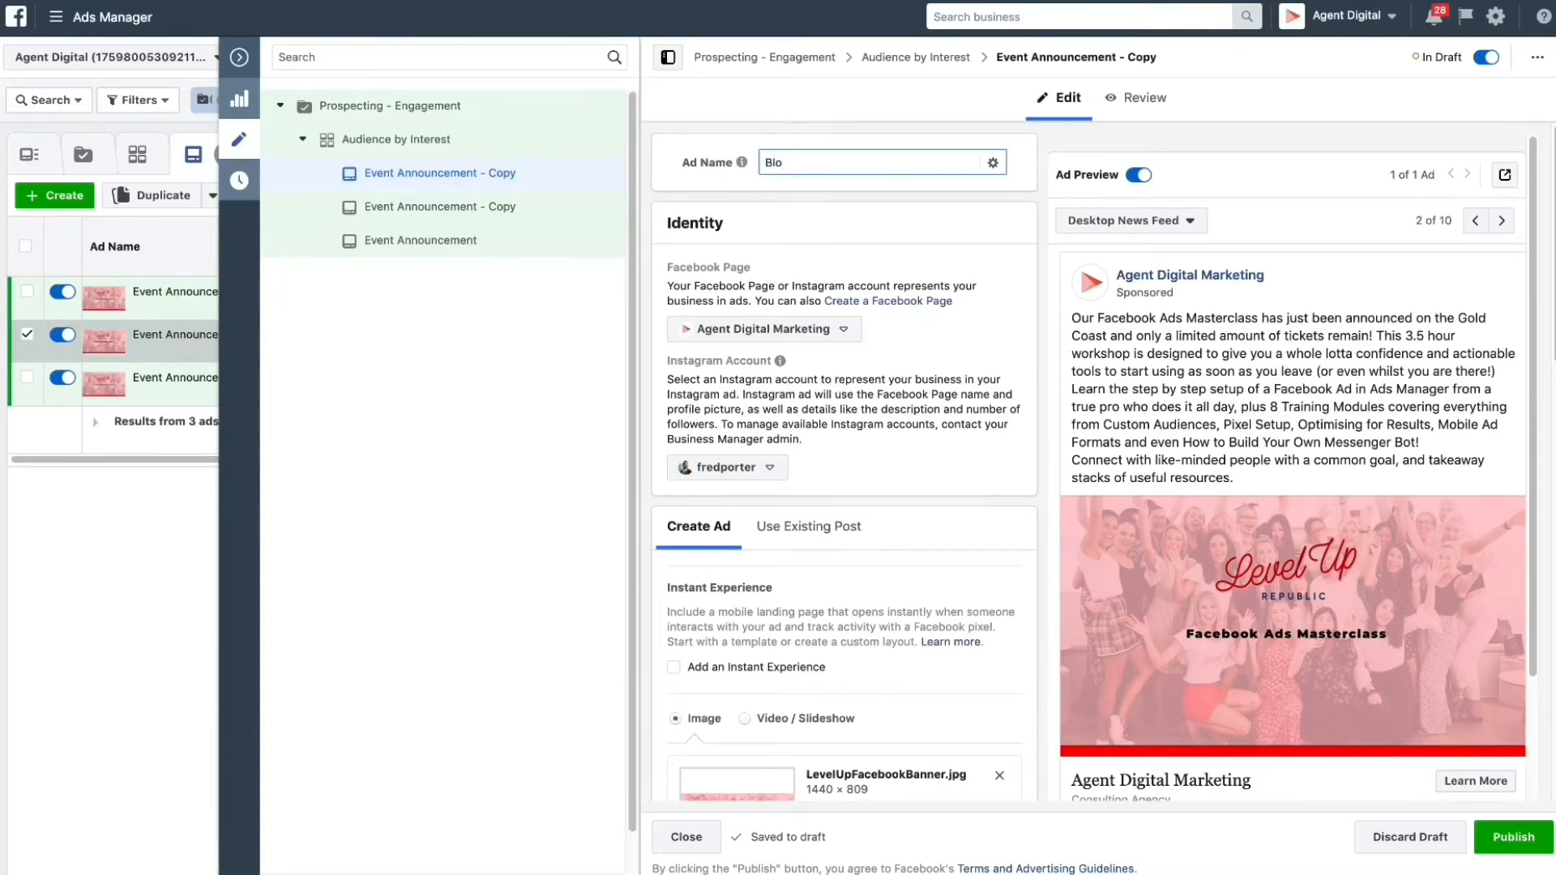
pyautogui.write('g')
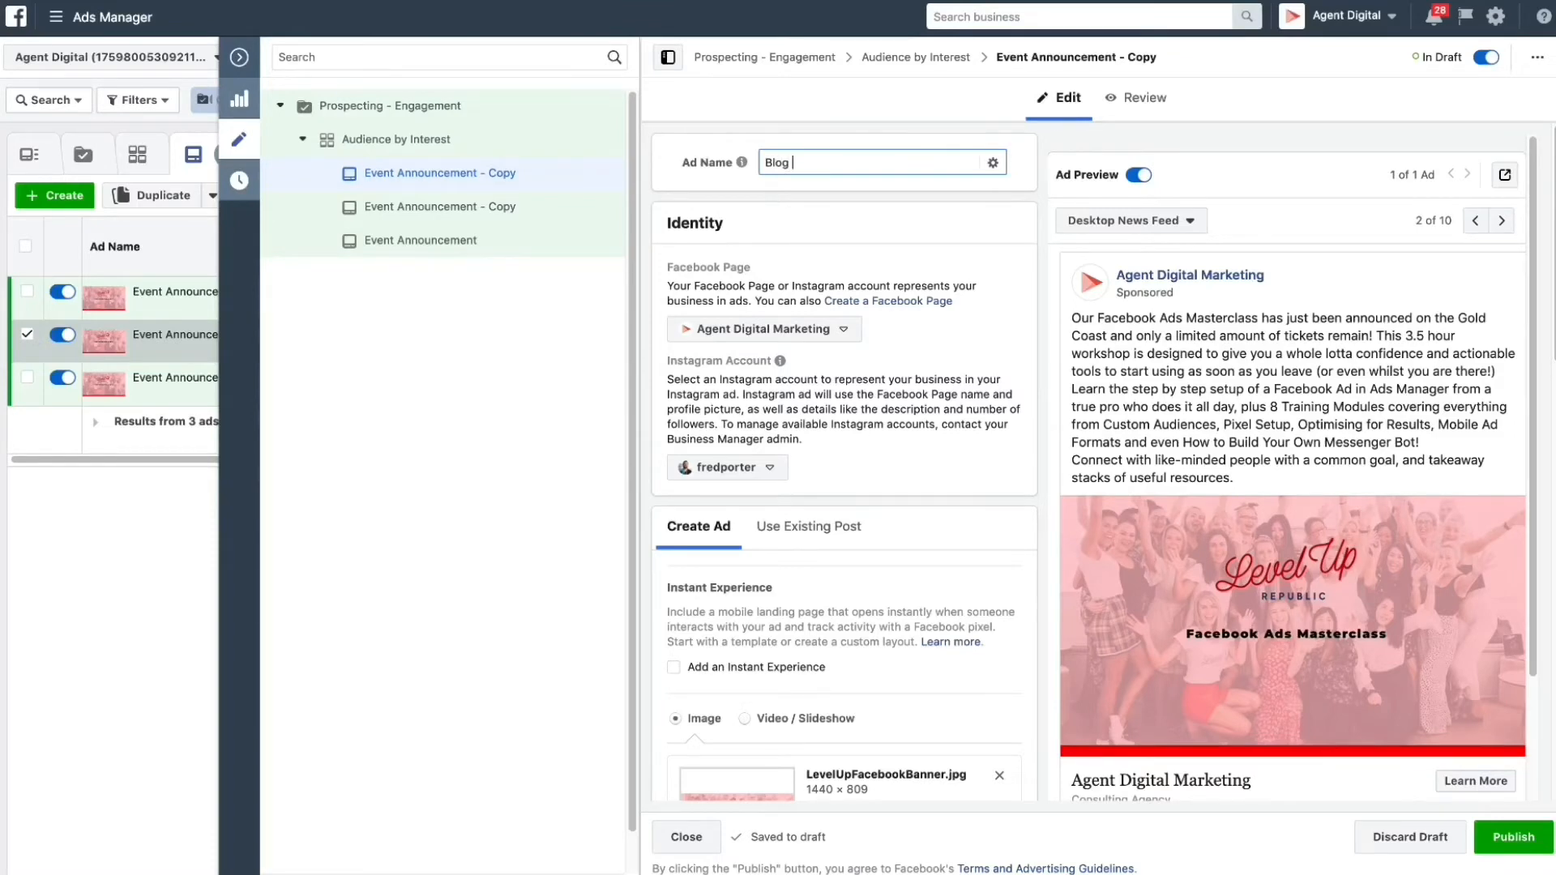
pyautogui.write('Promo')
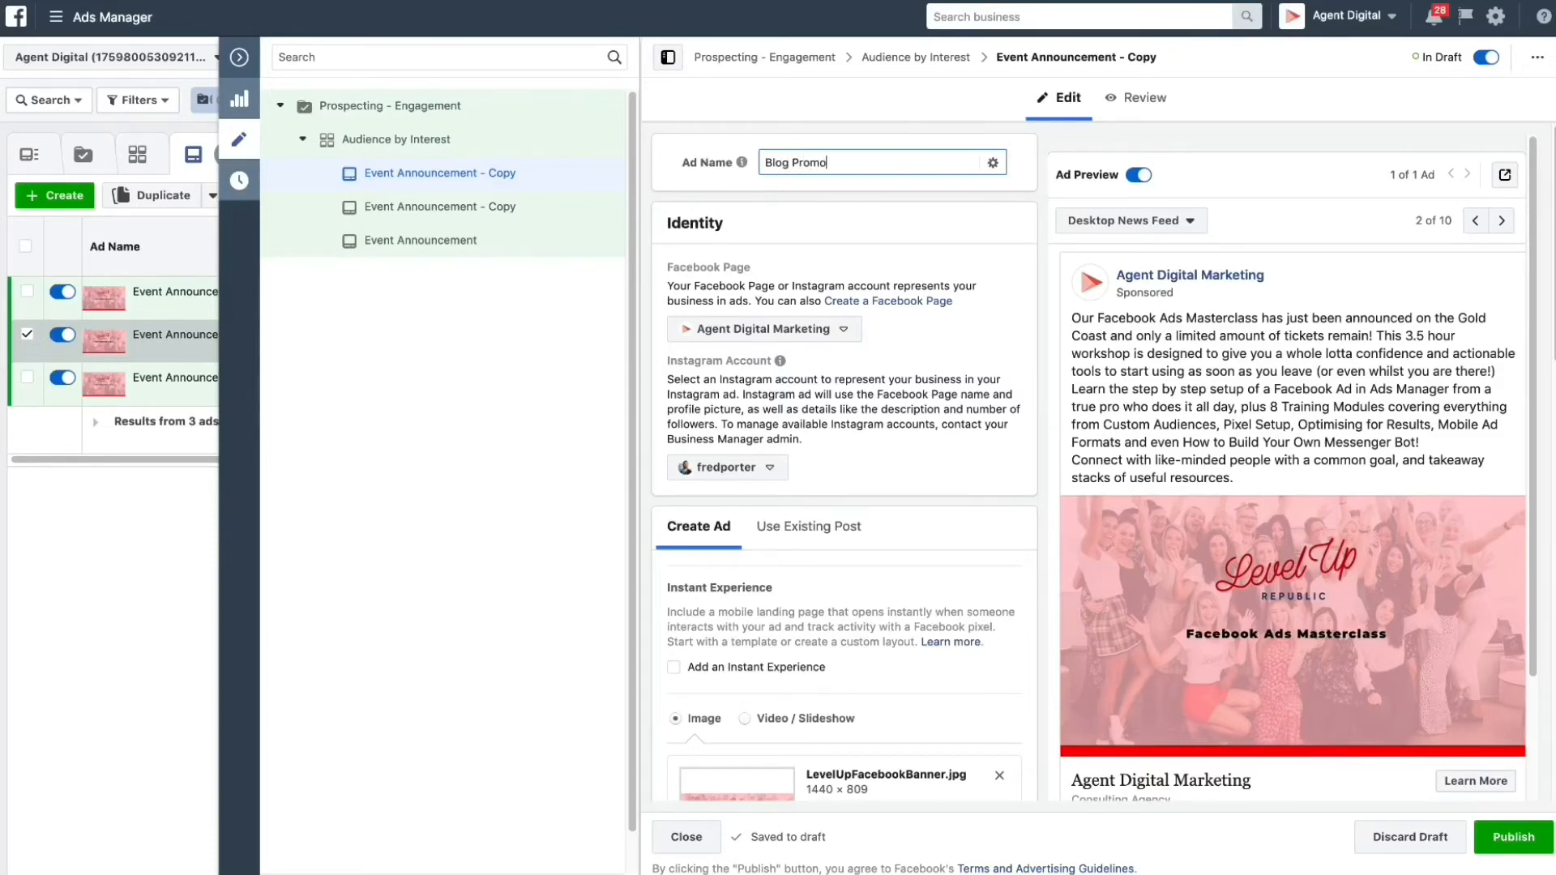
pyautogui.write('tion')
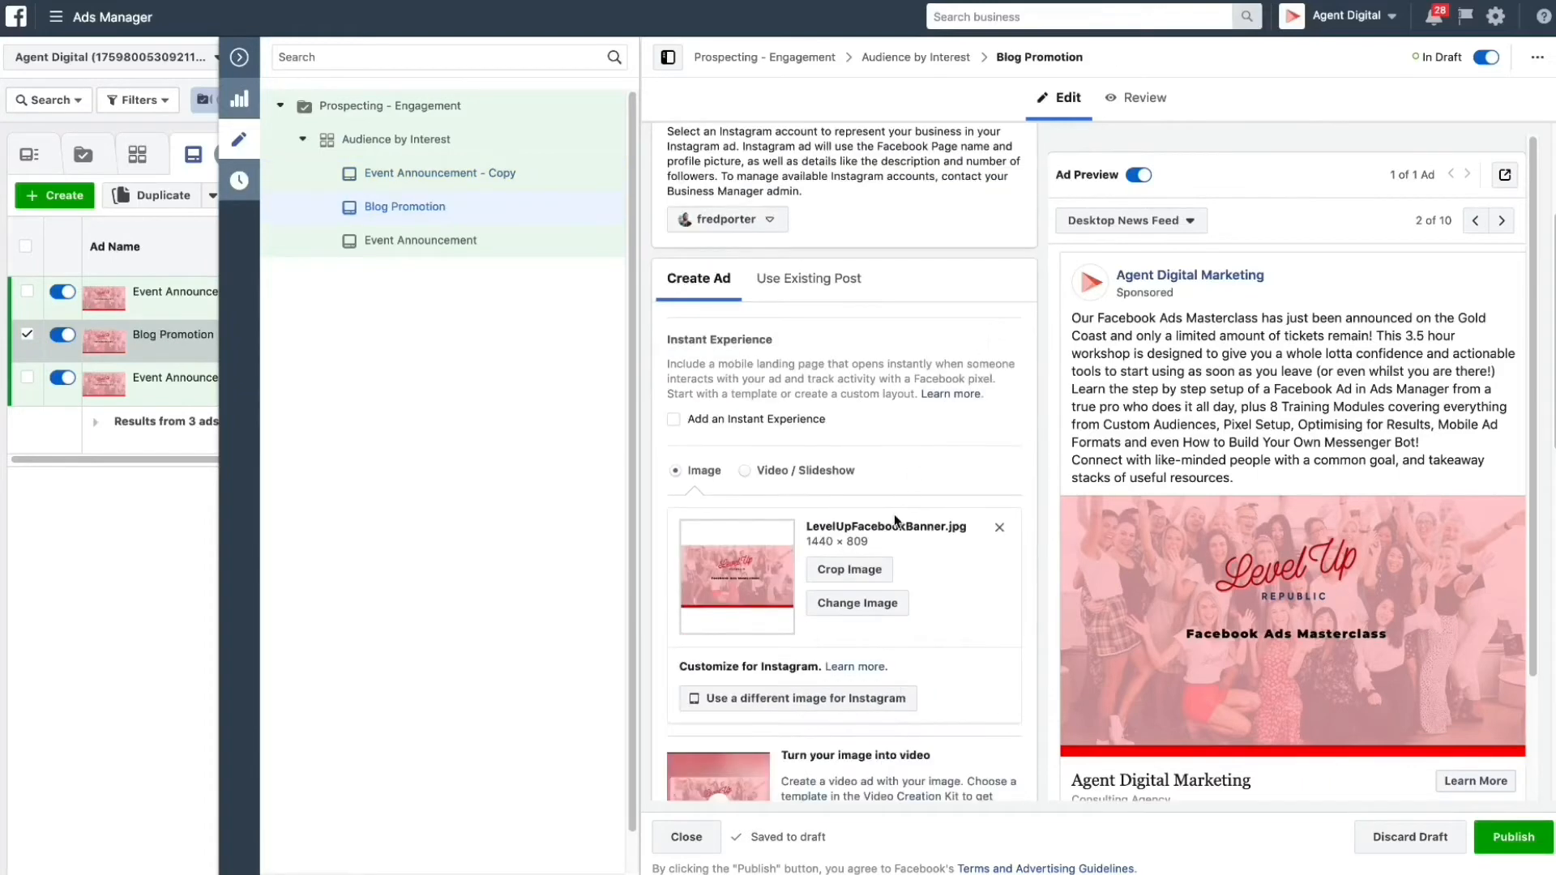
# - Swap the Blog Promotion ad image for the facebook PRO box photo
pyautogui.click(856, 603)
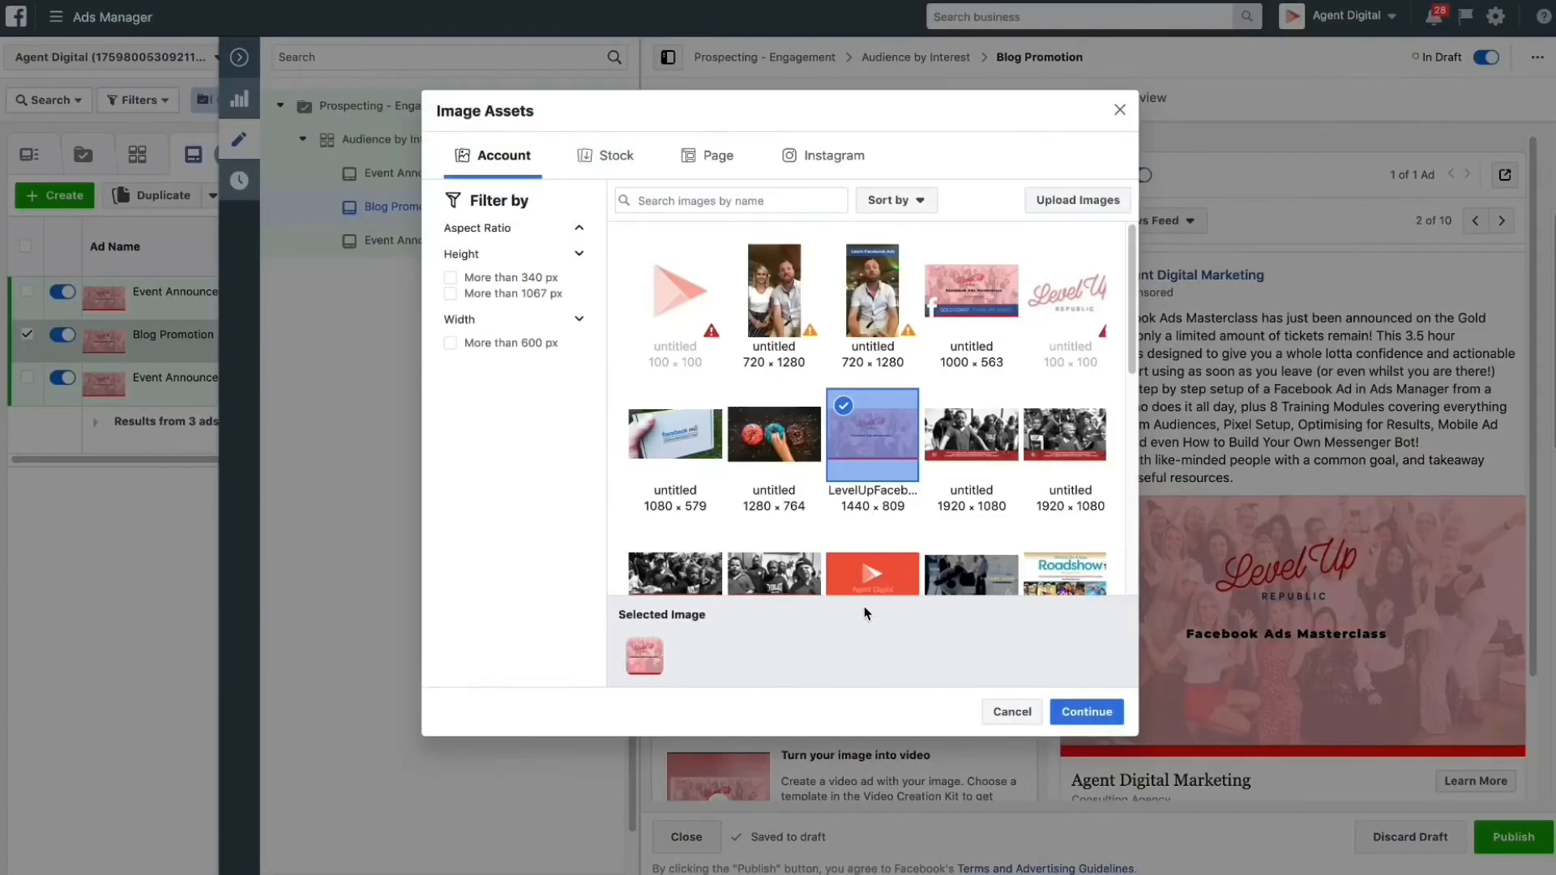
pyautogui.click(673, 435)
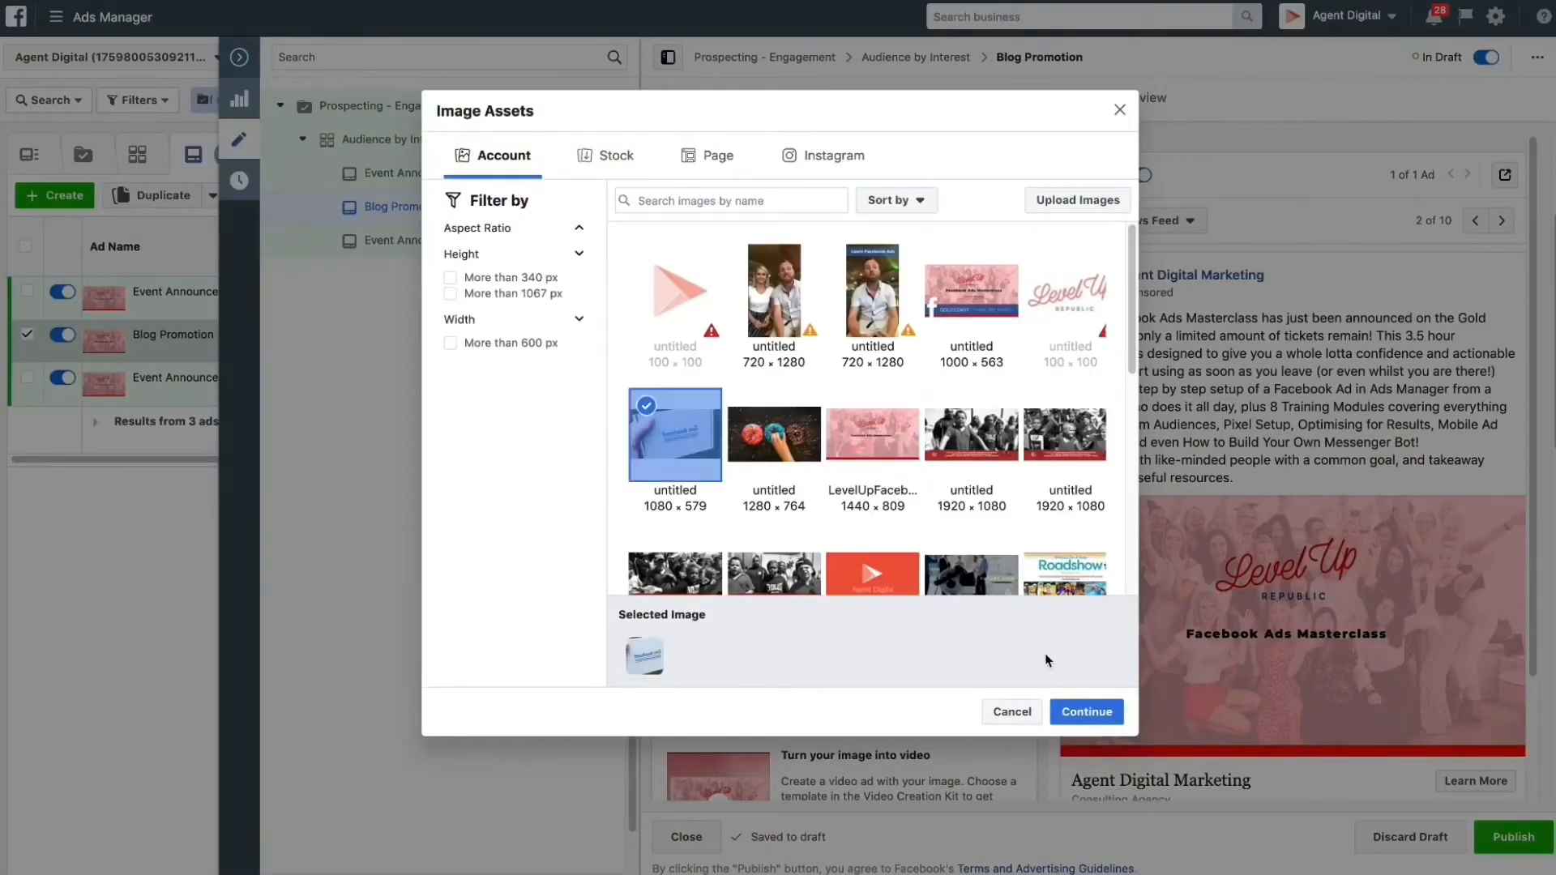
pyautogui.click(1086, 711)
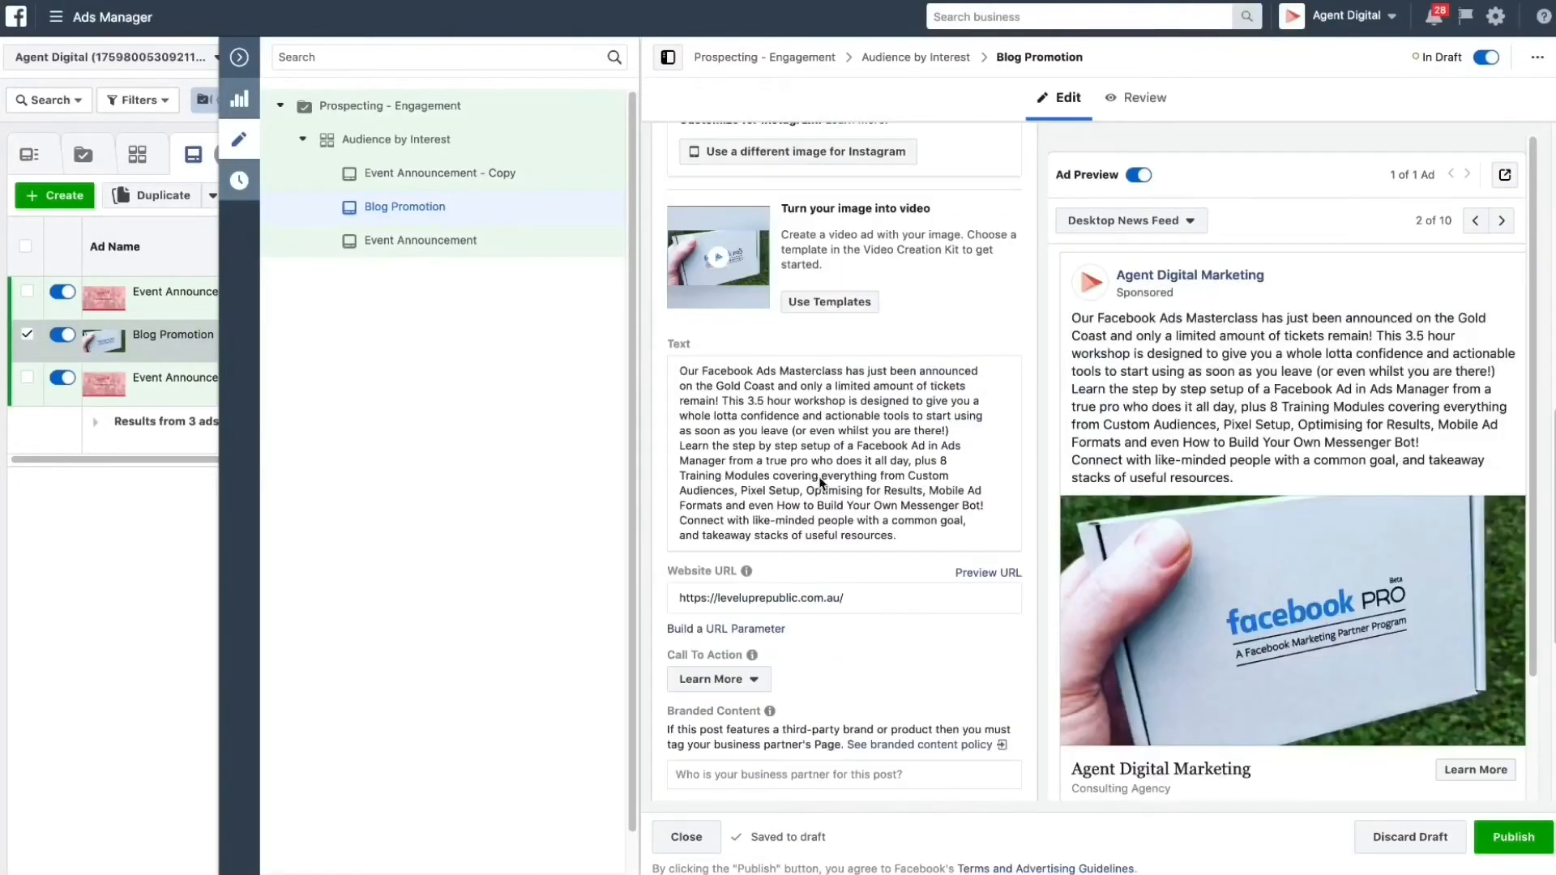
# - Replace the body text with the blog-article copy and set the fredporter.com article URL
pyautogui.tripleClick(833, 452)
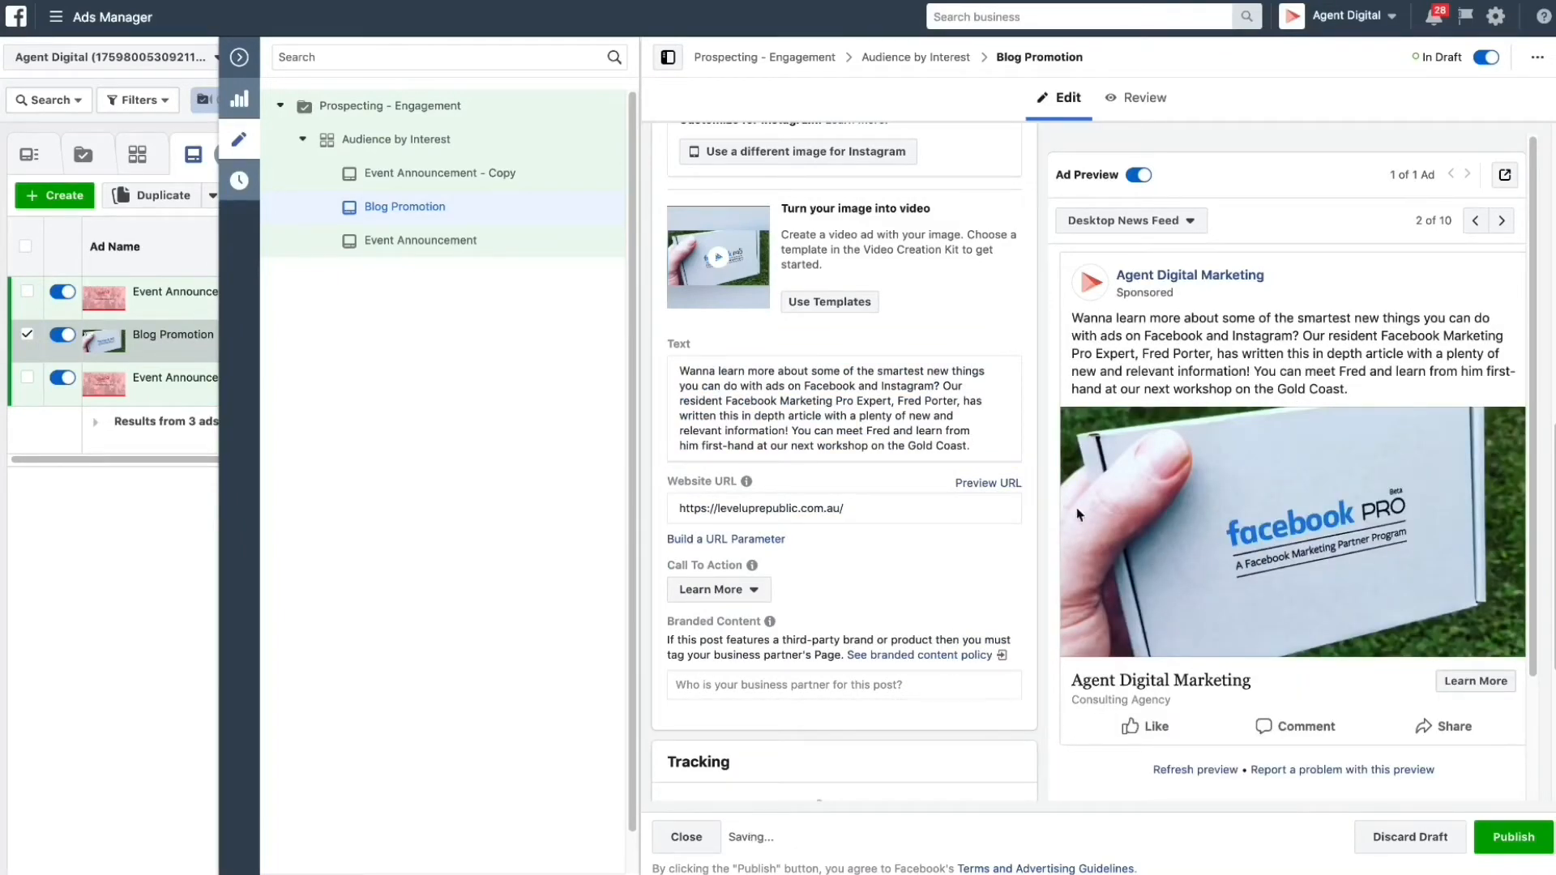
pyautogui.click(842, 507)
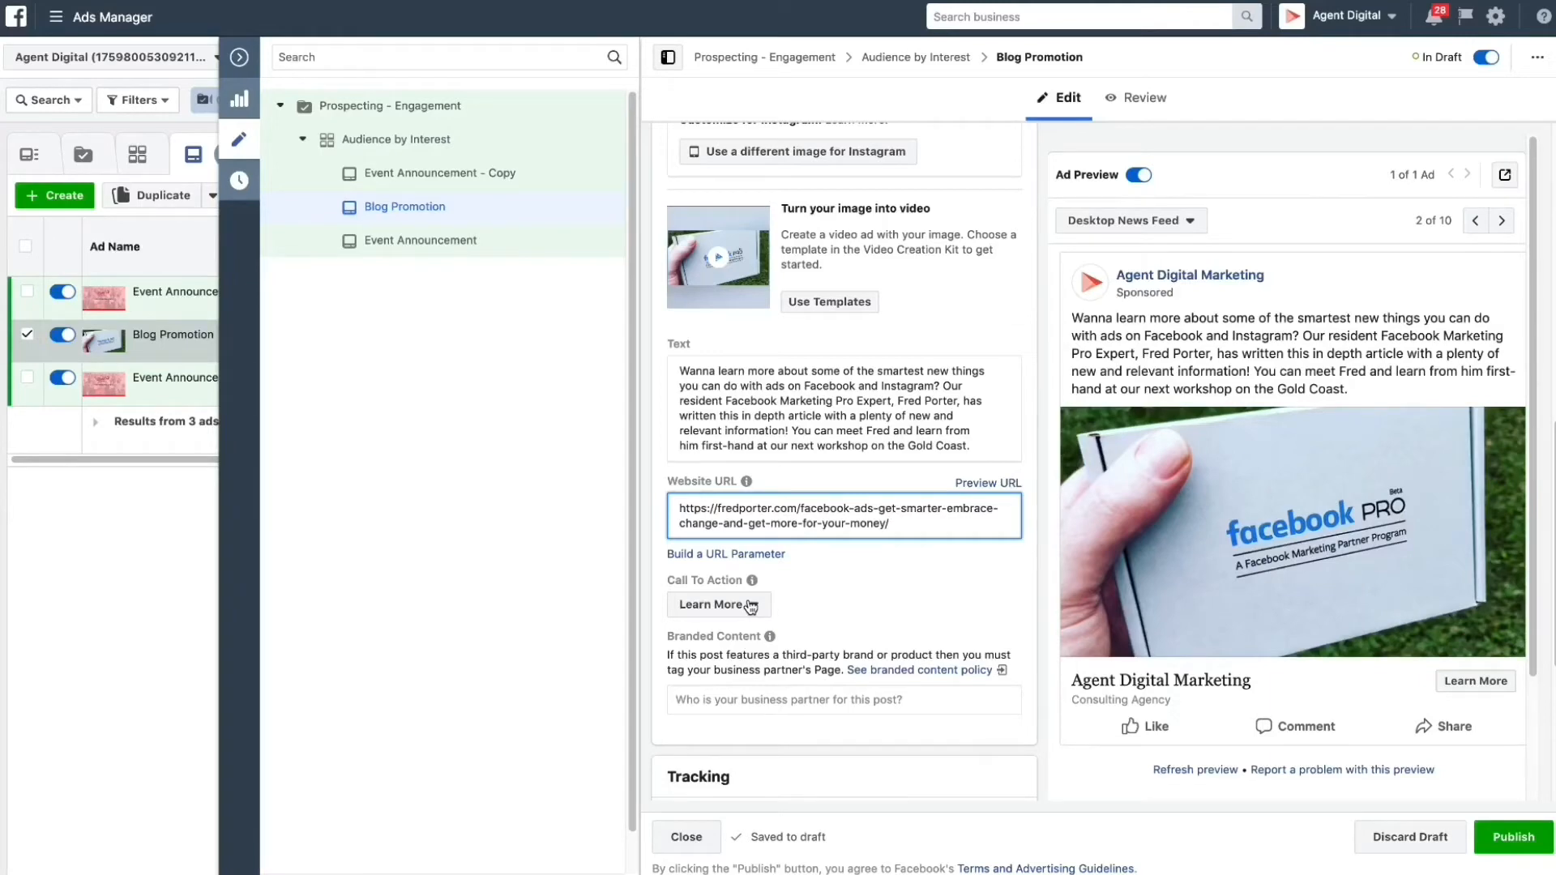
pyautogui.moveTo(912, 615)
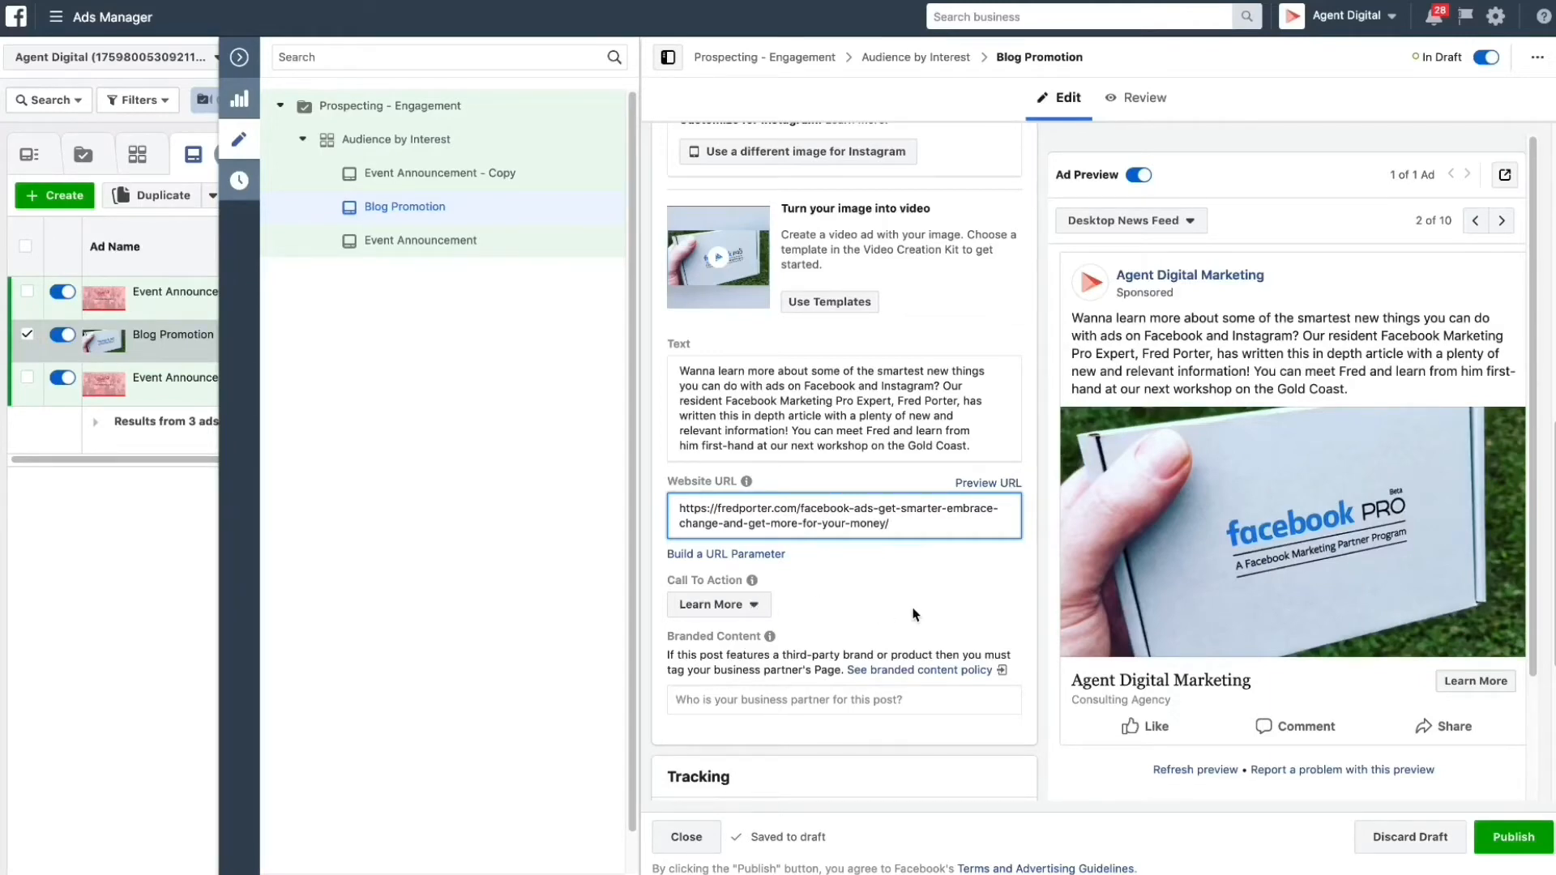
pyautogui.scroll(-3)
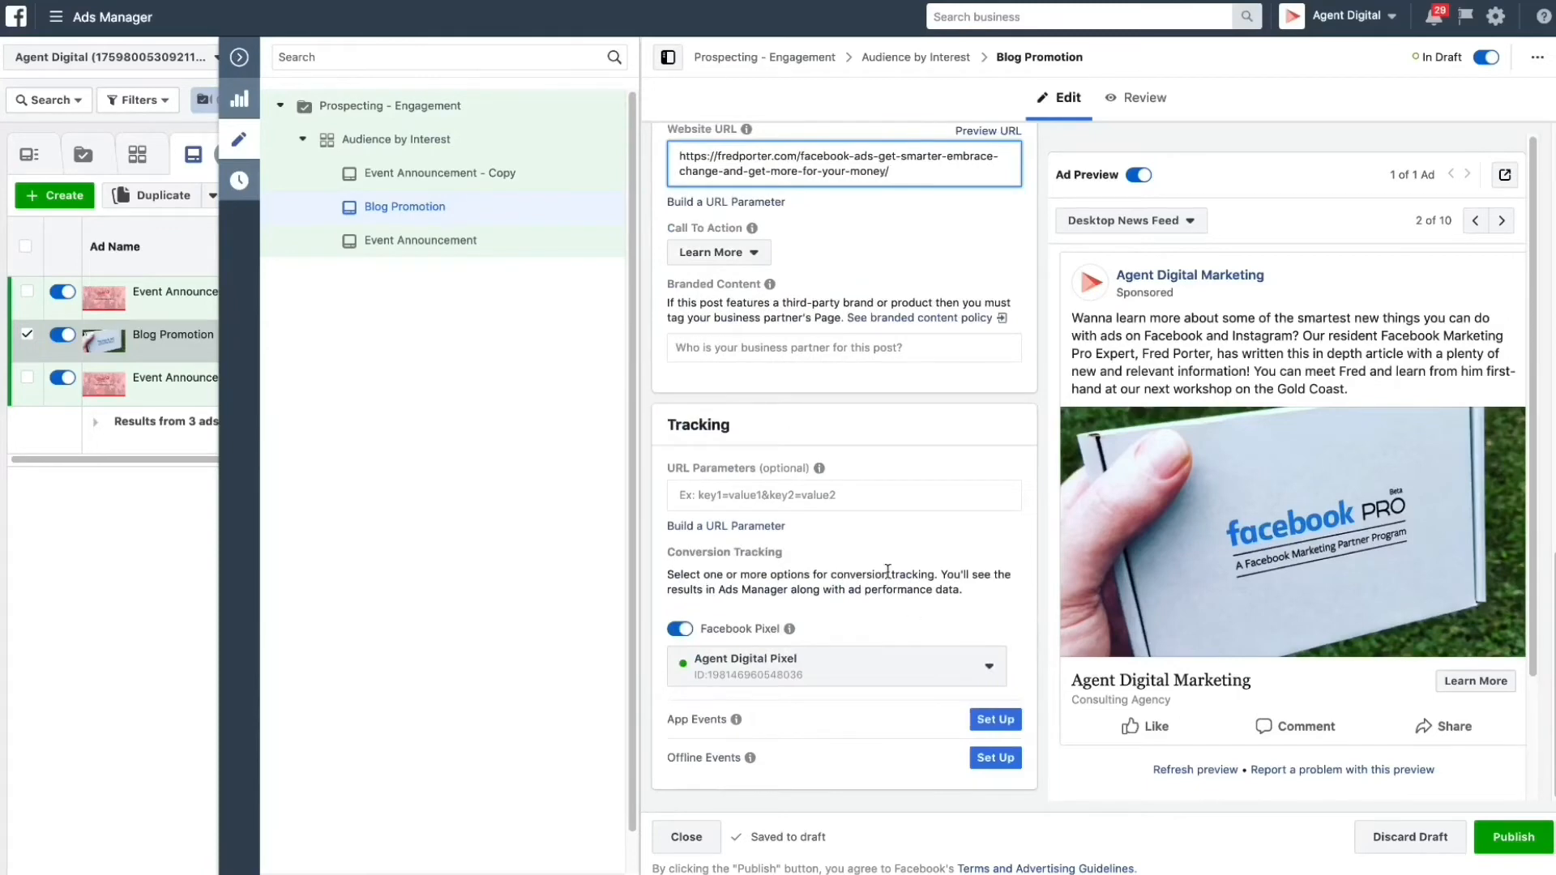
pyautogui.click(434, 173)
pyautogui.write('Event V')
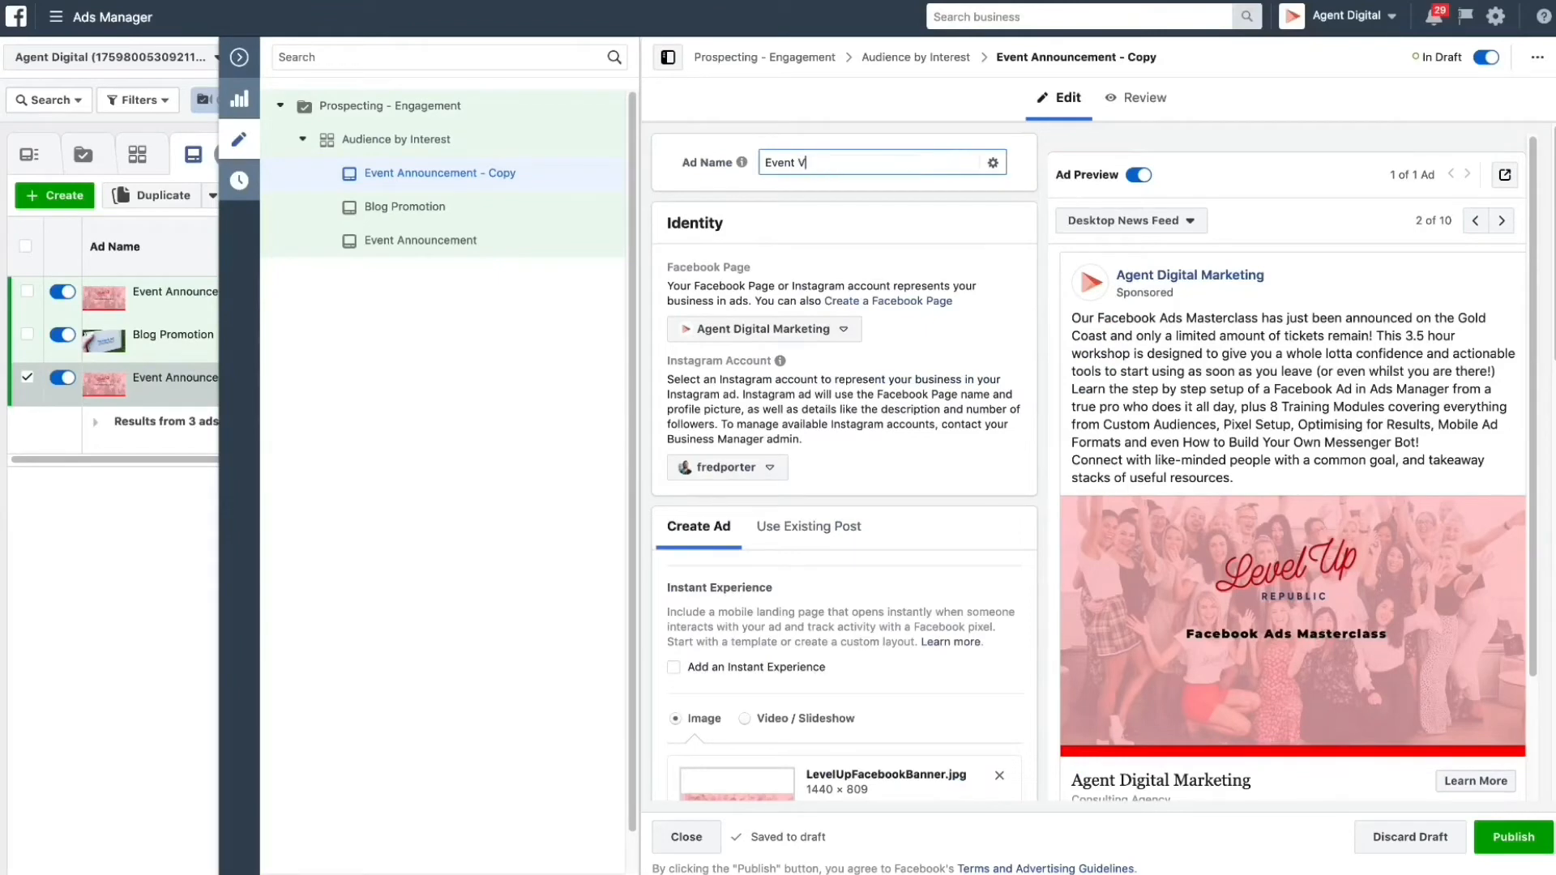
# - Name the copy 'Event Video', switch it to Video/Slideshow and attach the Videoleap presenters clip
pyautogui.write('ideo')
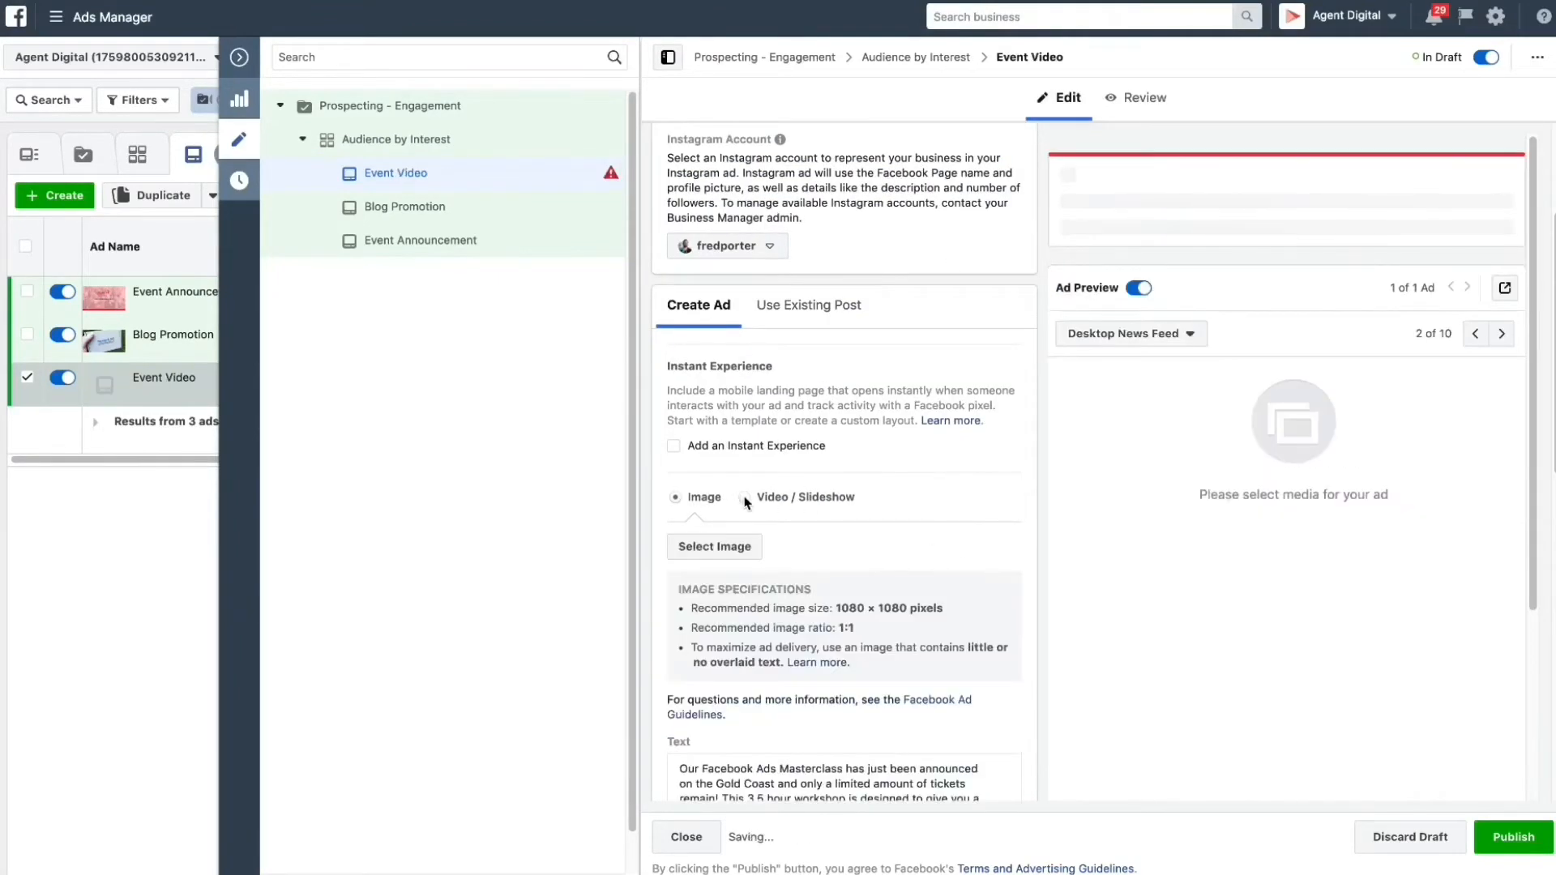
pyautogui.click(746, 498)
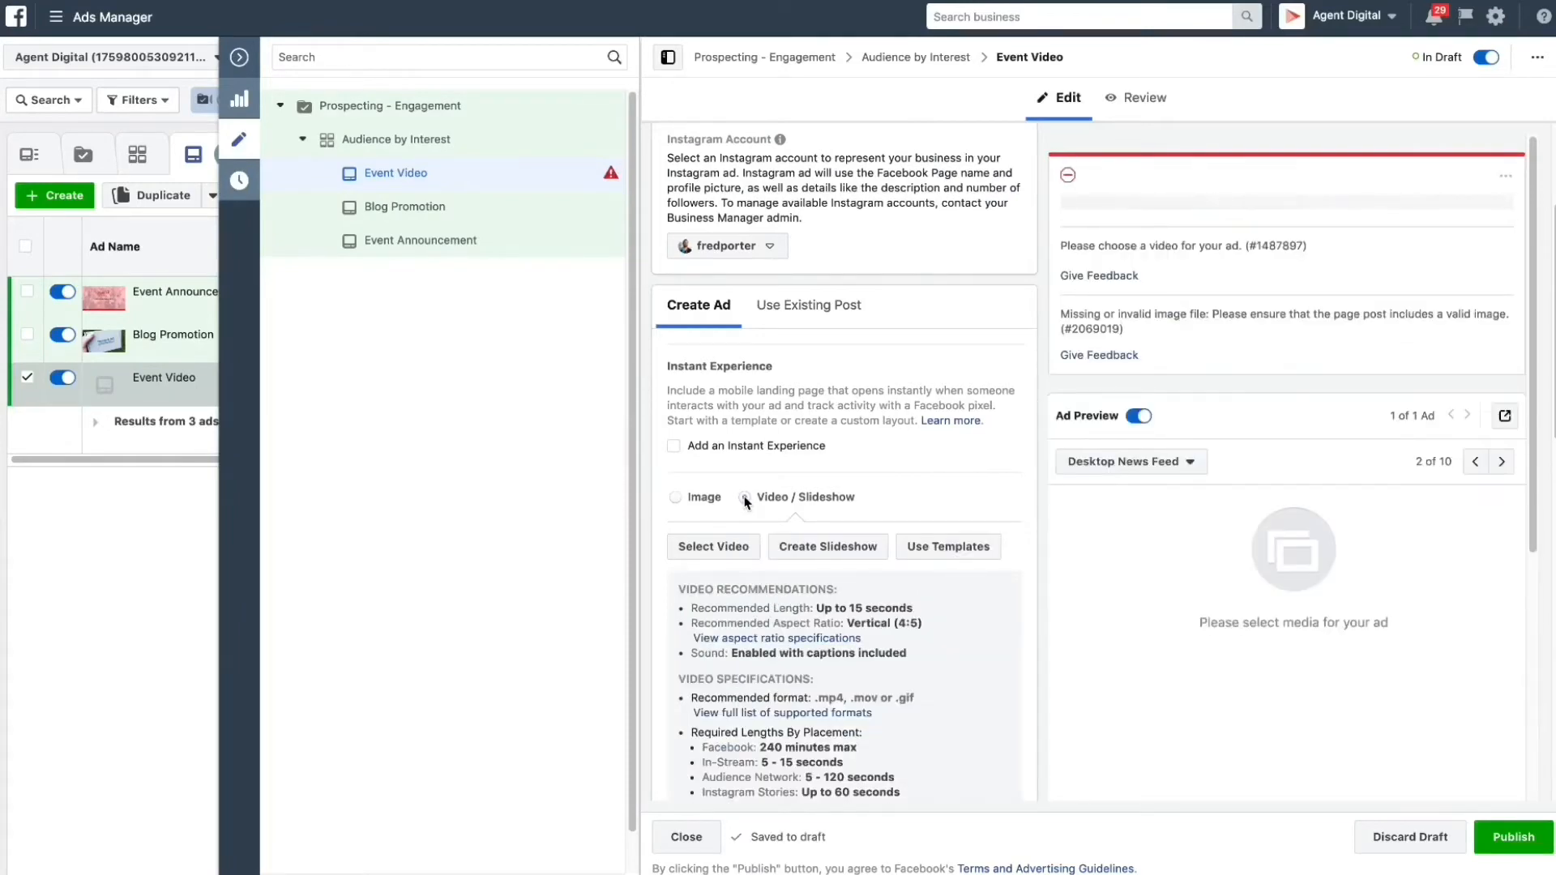
pyautogui.click(744, 496)
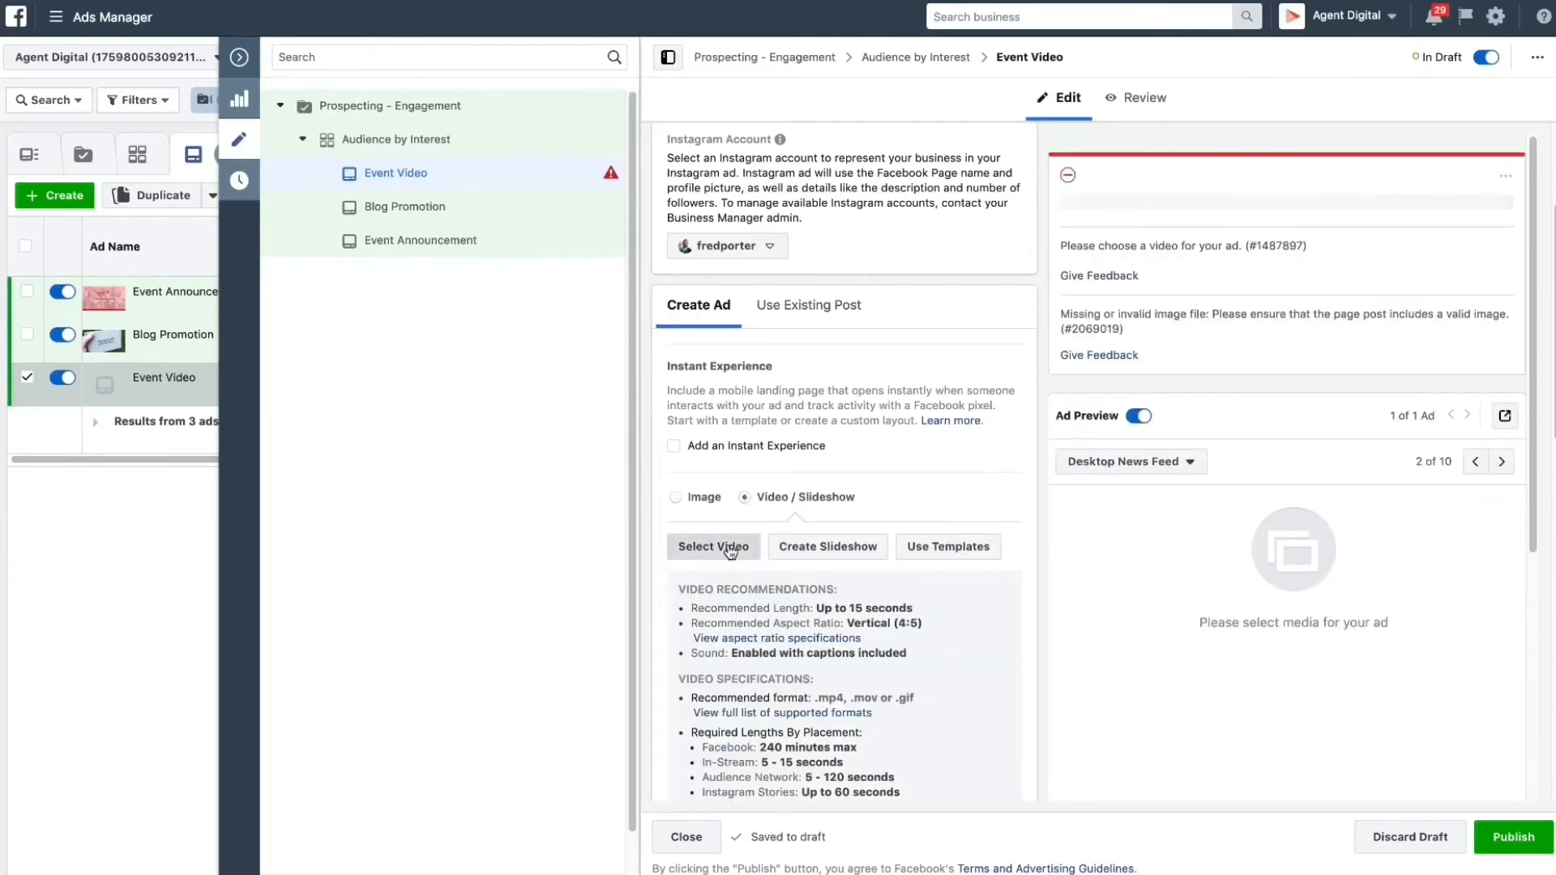
pyautogui.click(713, 546)
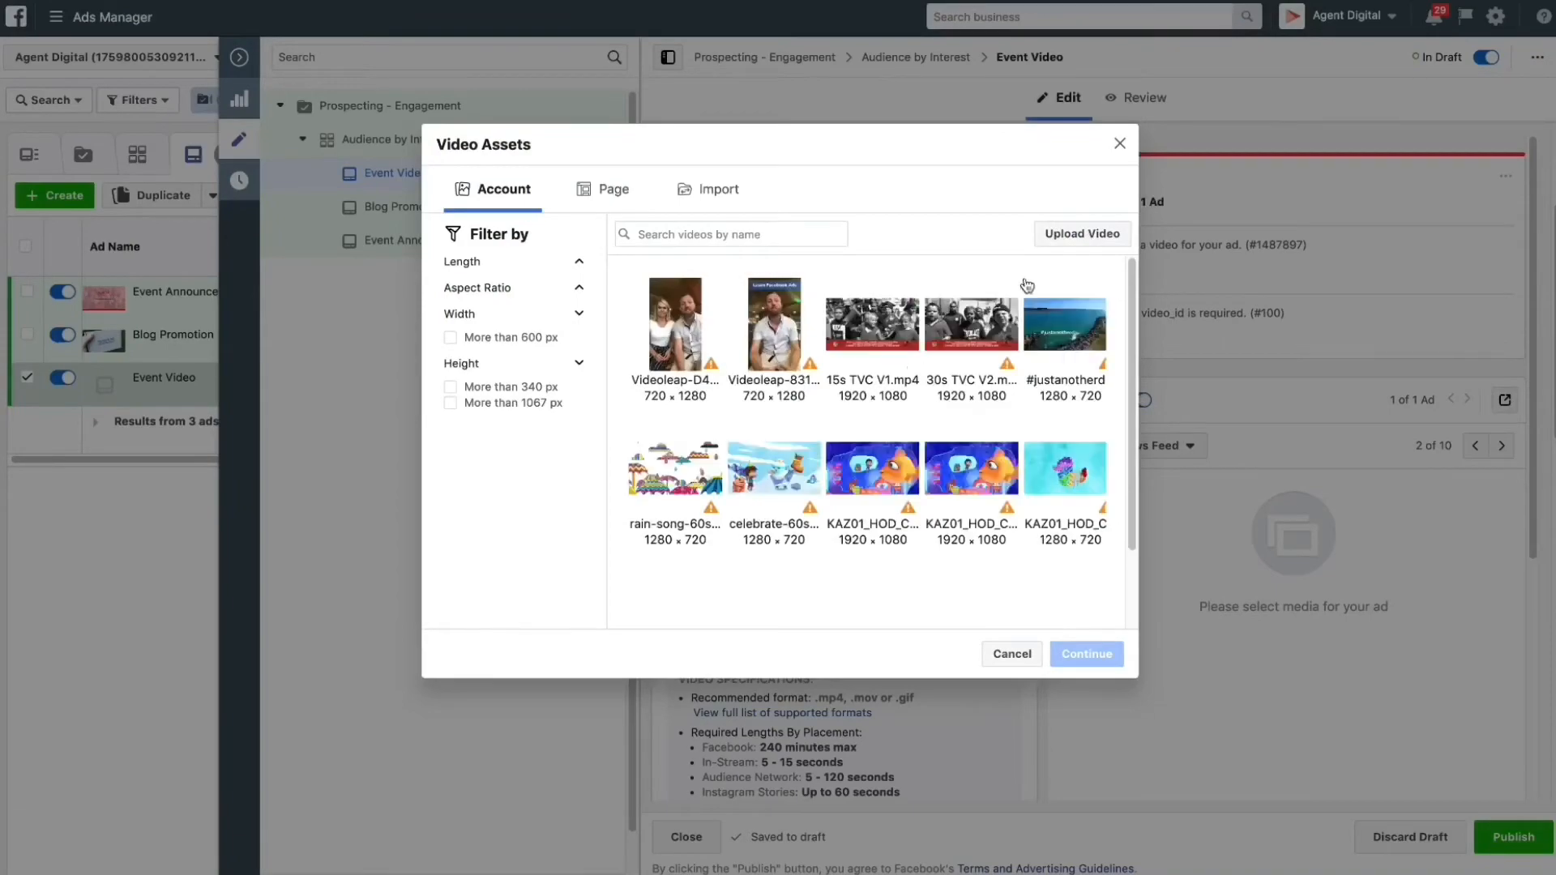
pyautogui.click(1086, 654)
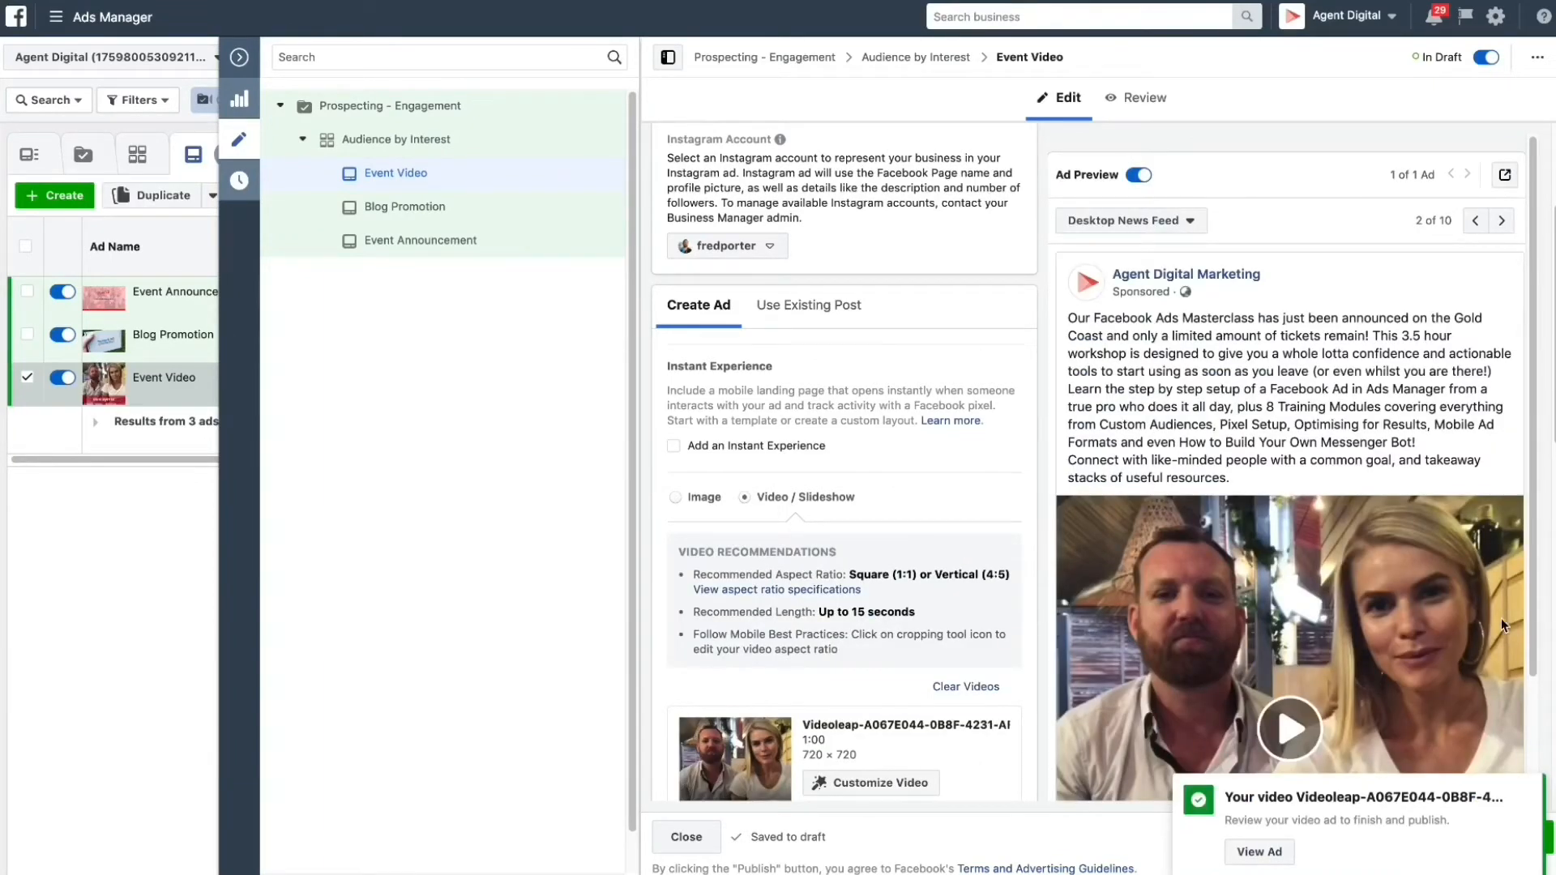
# - Set the video thumbnail to the third frame titled Facebook Ads Masterclass and apply it
pyautogui.scroll(-3)
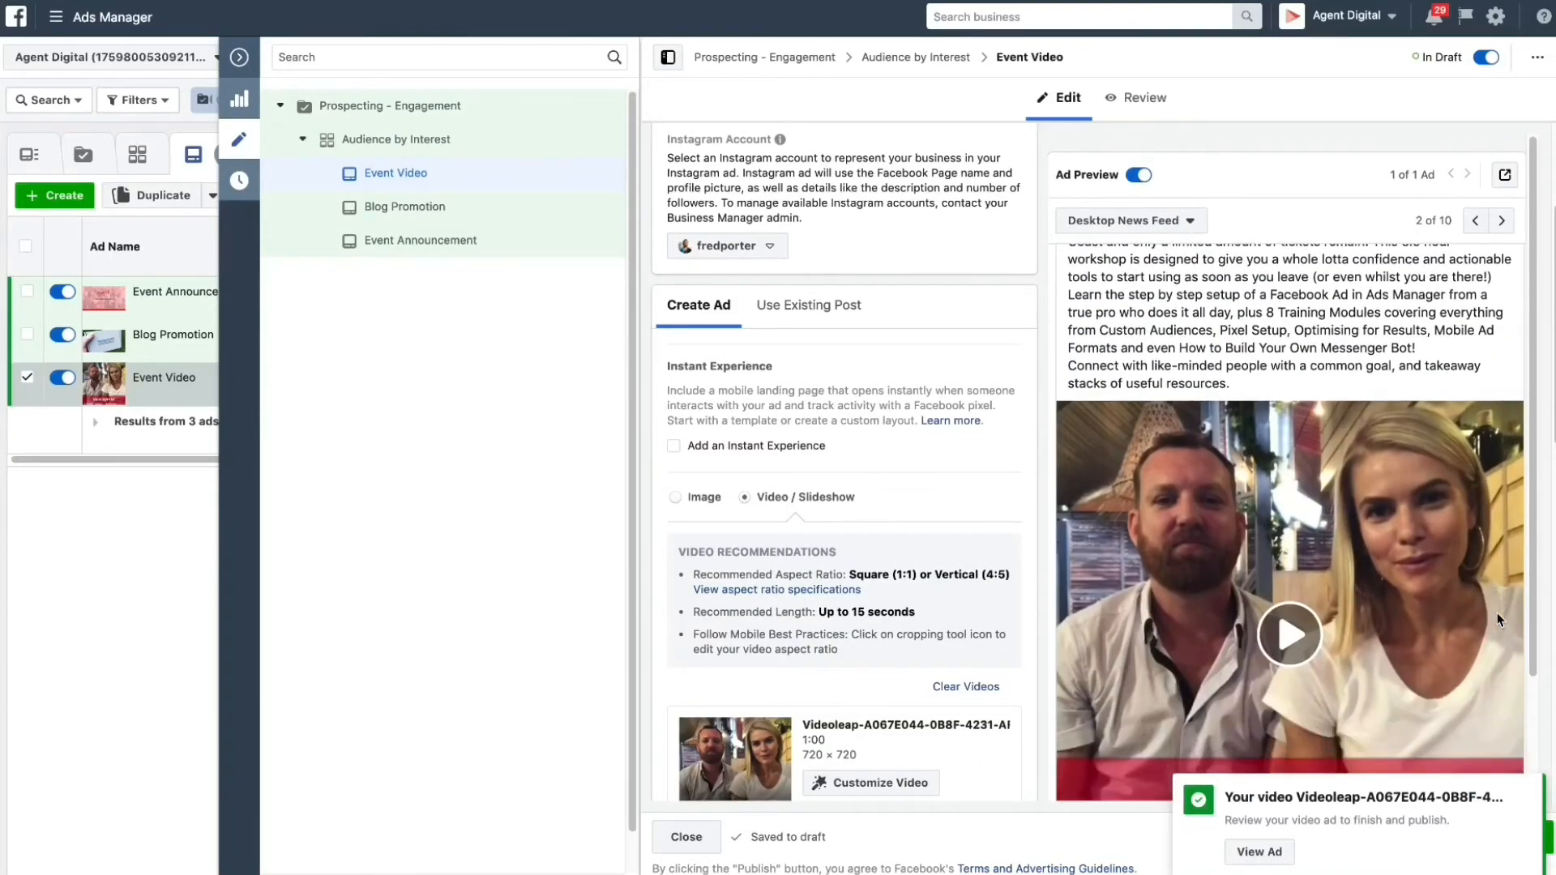
pyautogui.moveTo(1045, 635)
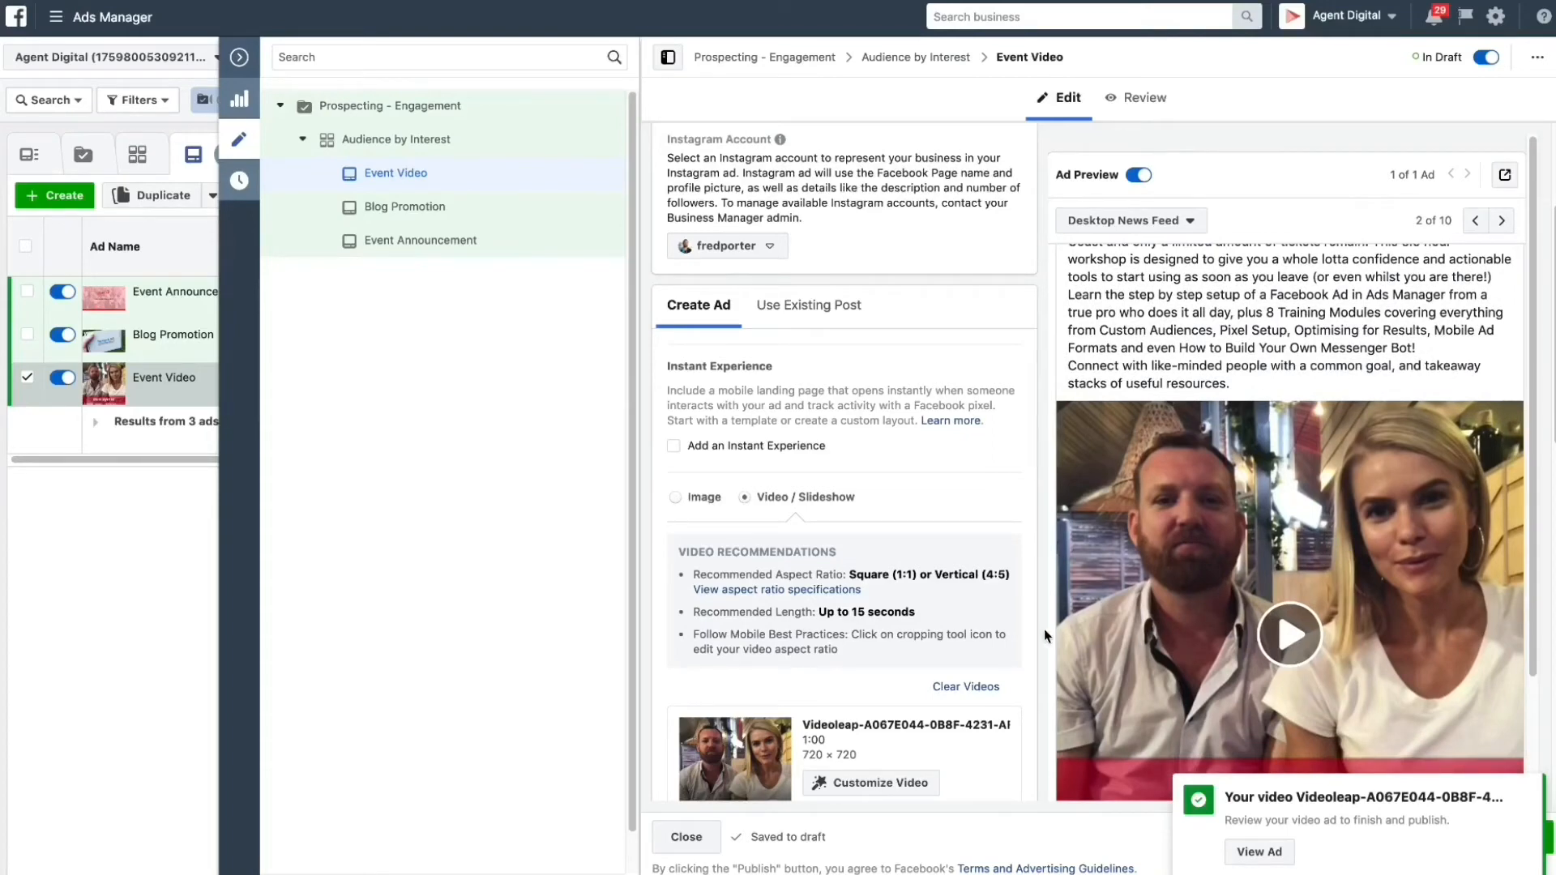
pyautogui.scroll(-3)
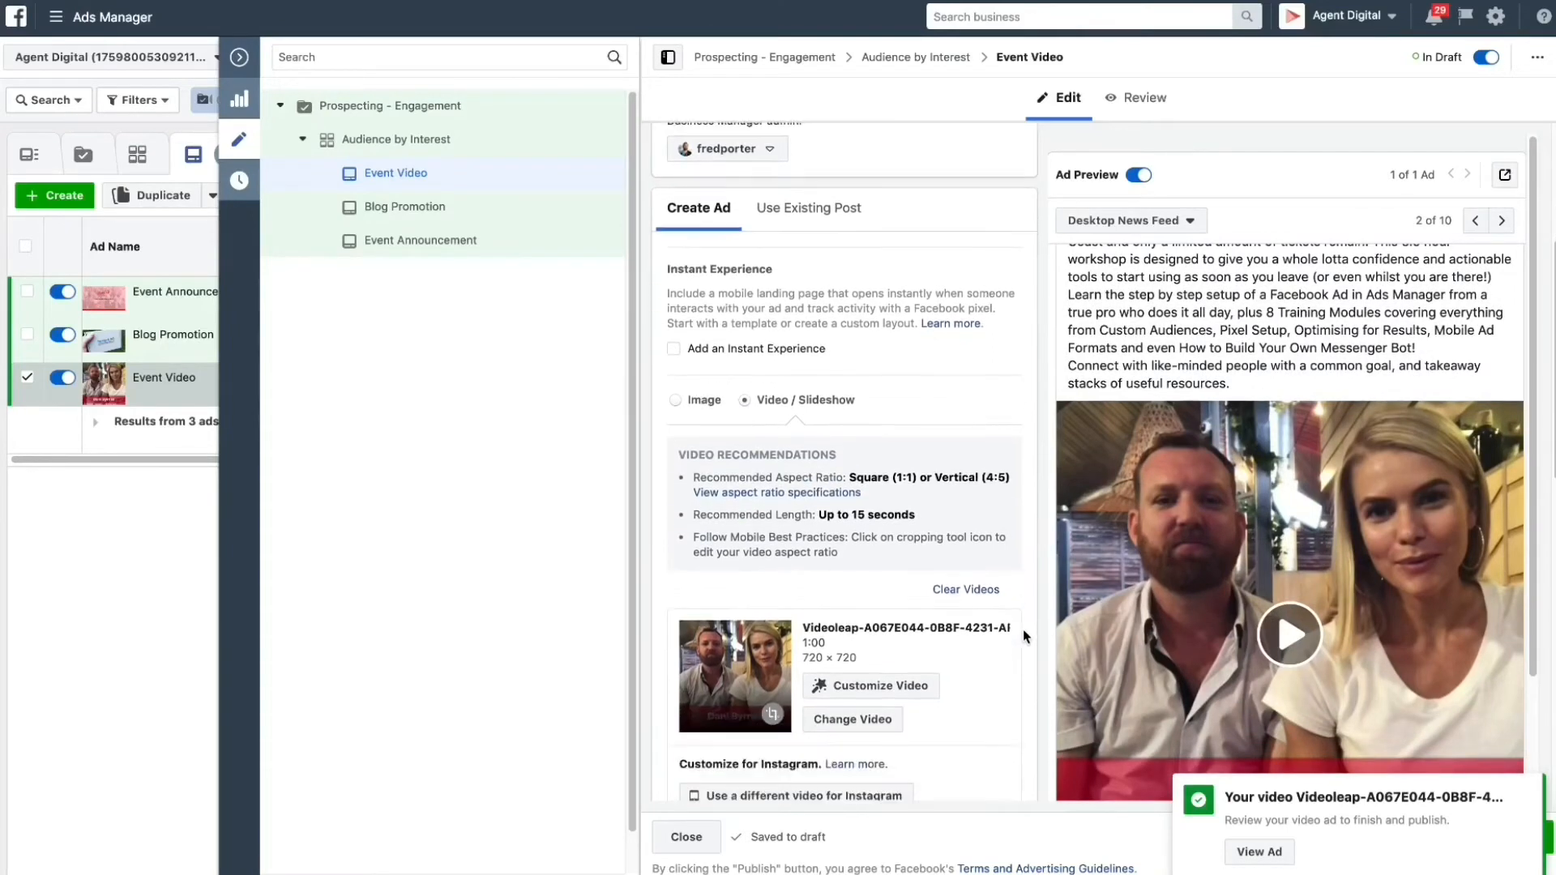
pyautogui.scroll(-3)
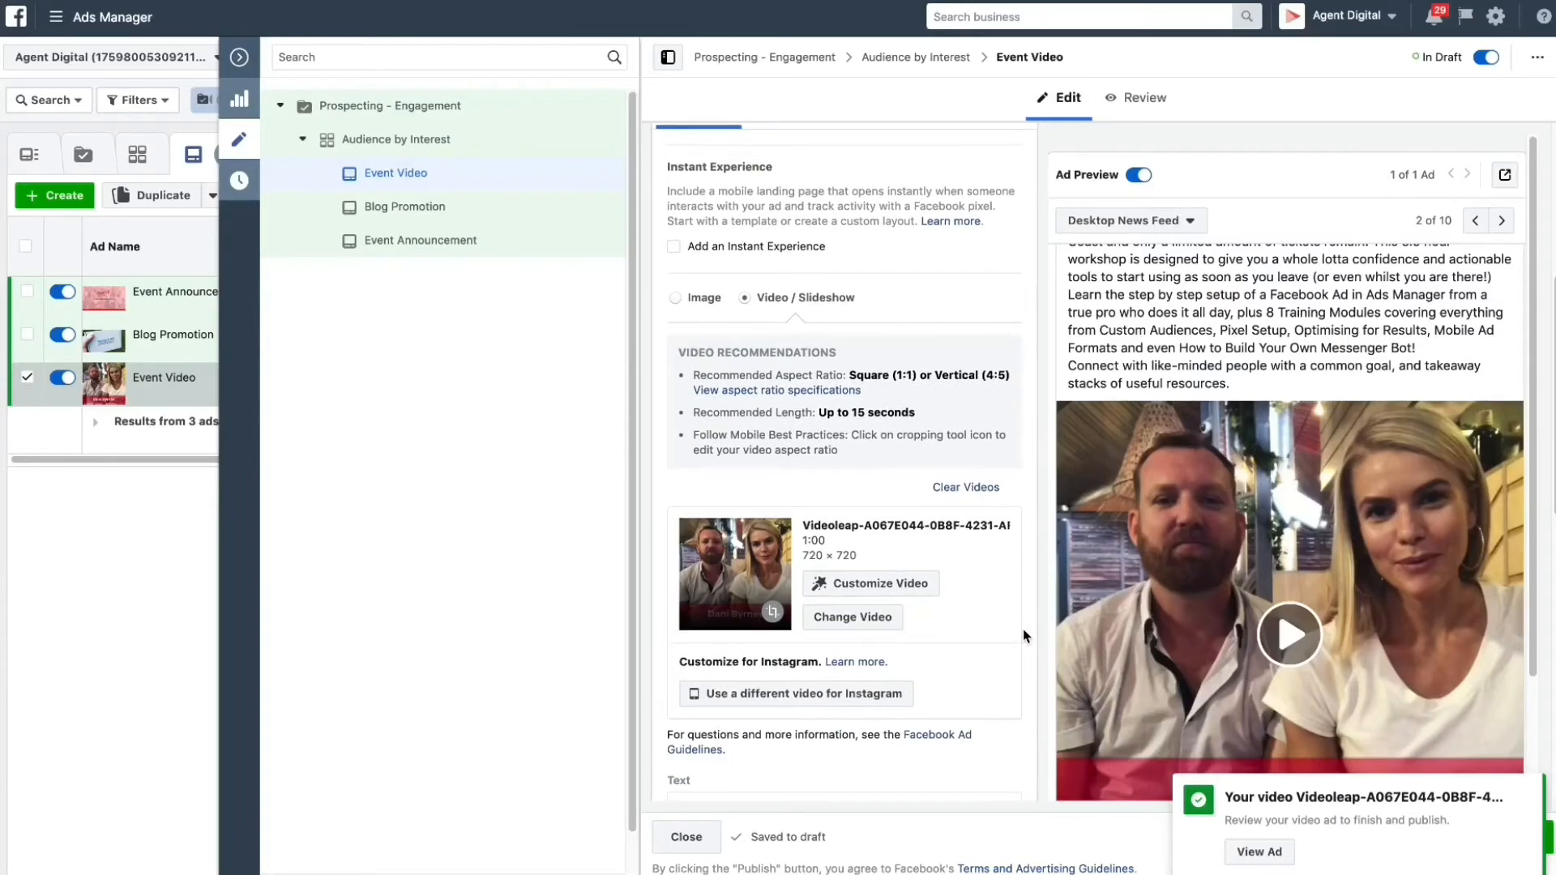
pyautogui.scroll(-3)
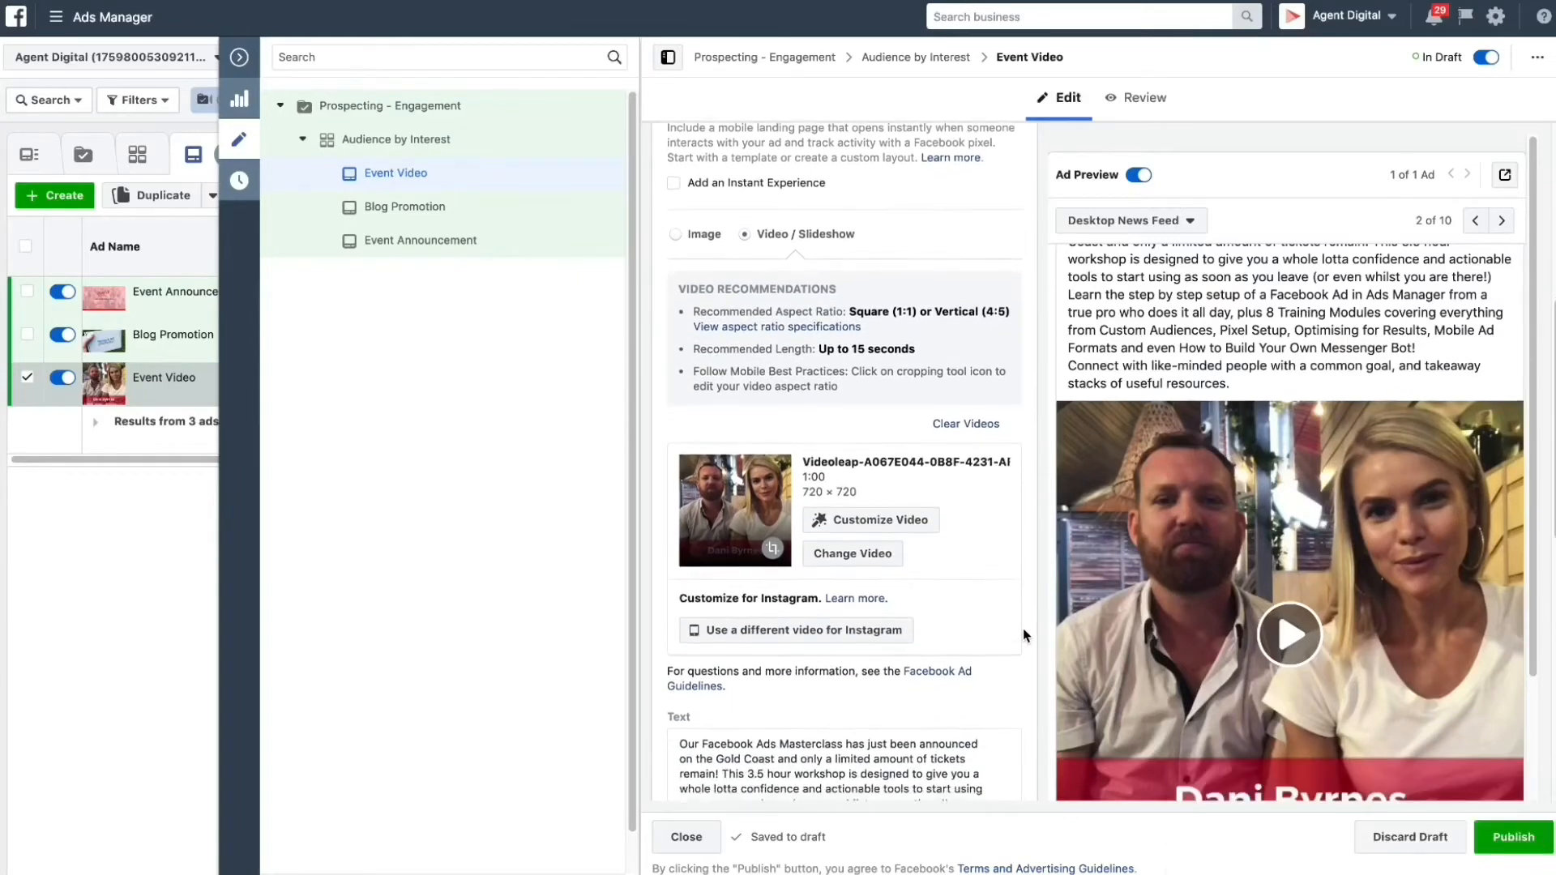
pyautogui.scroll(-3)
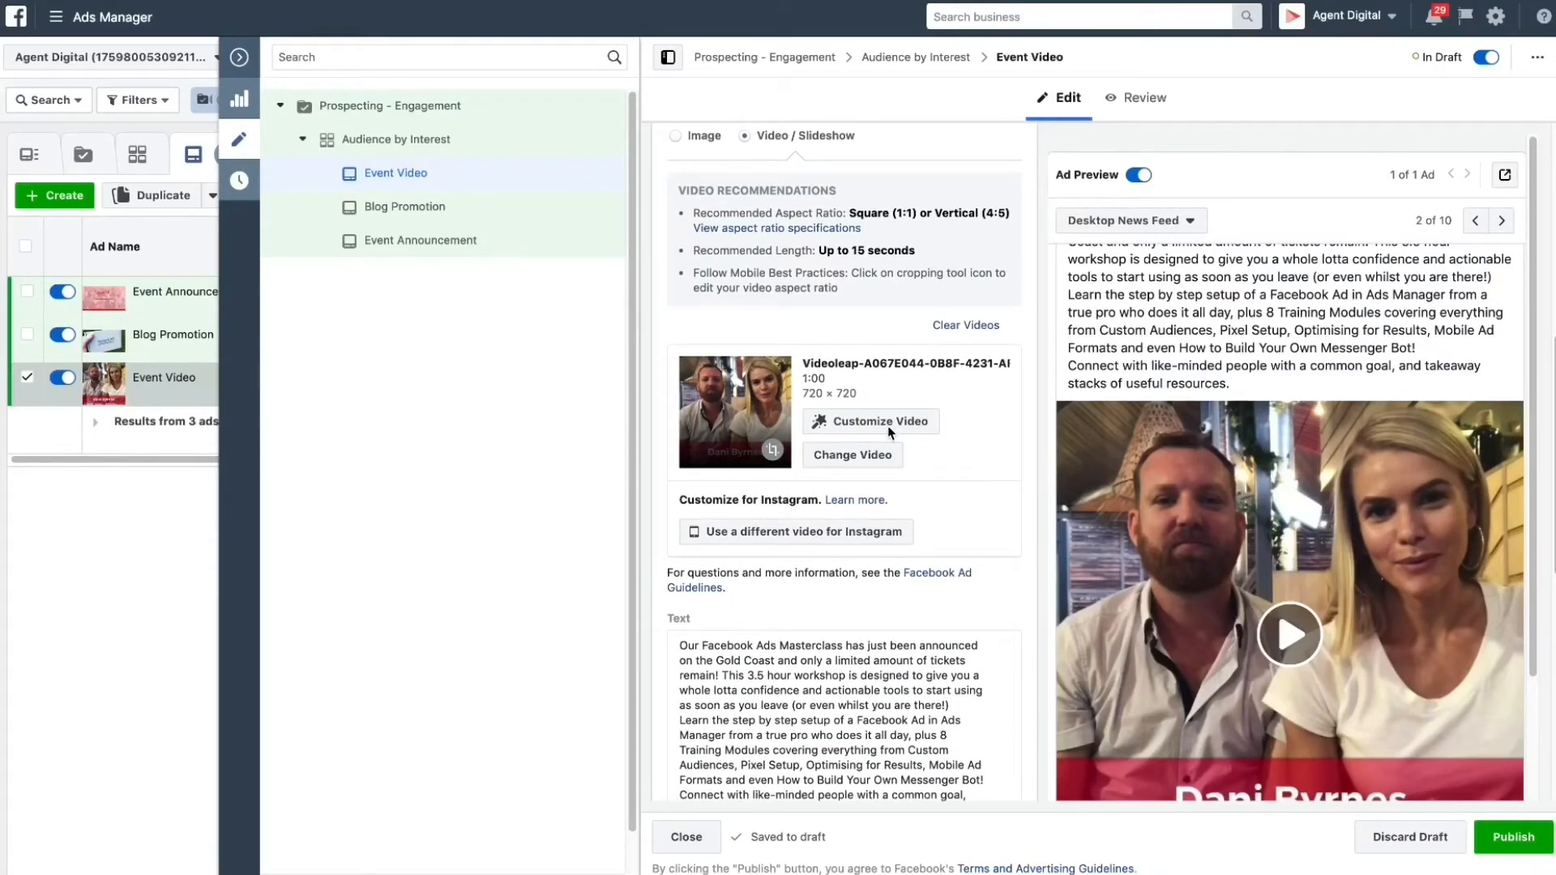
pyautogui.click(870, 422)
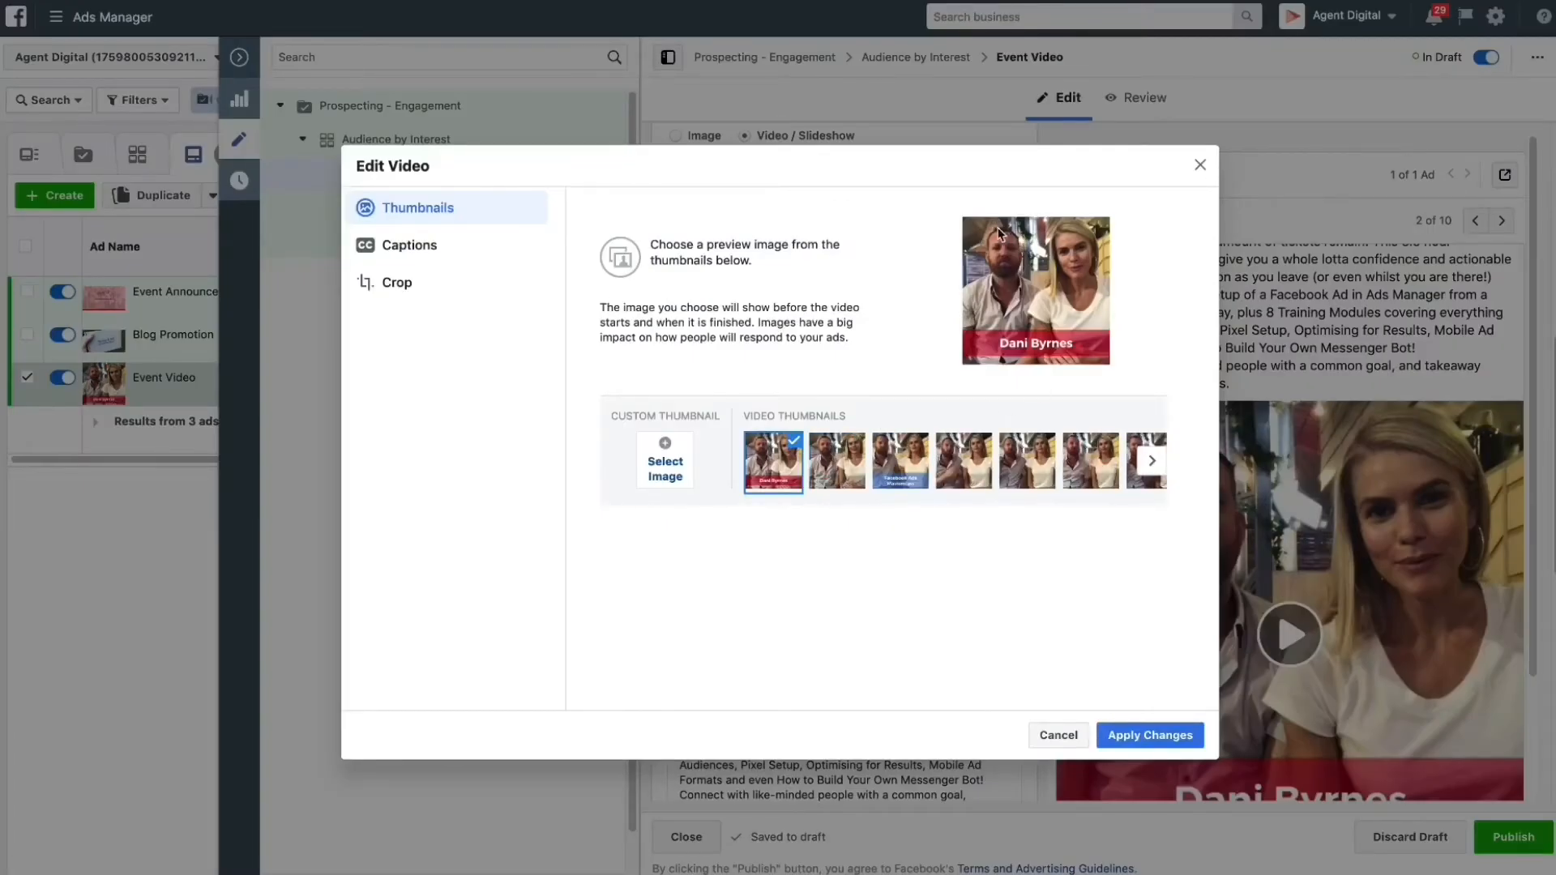
pyautogui.moveTo(1039, 350)
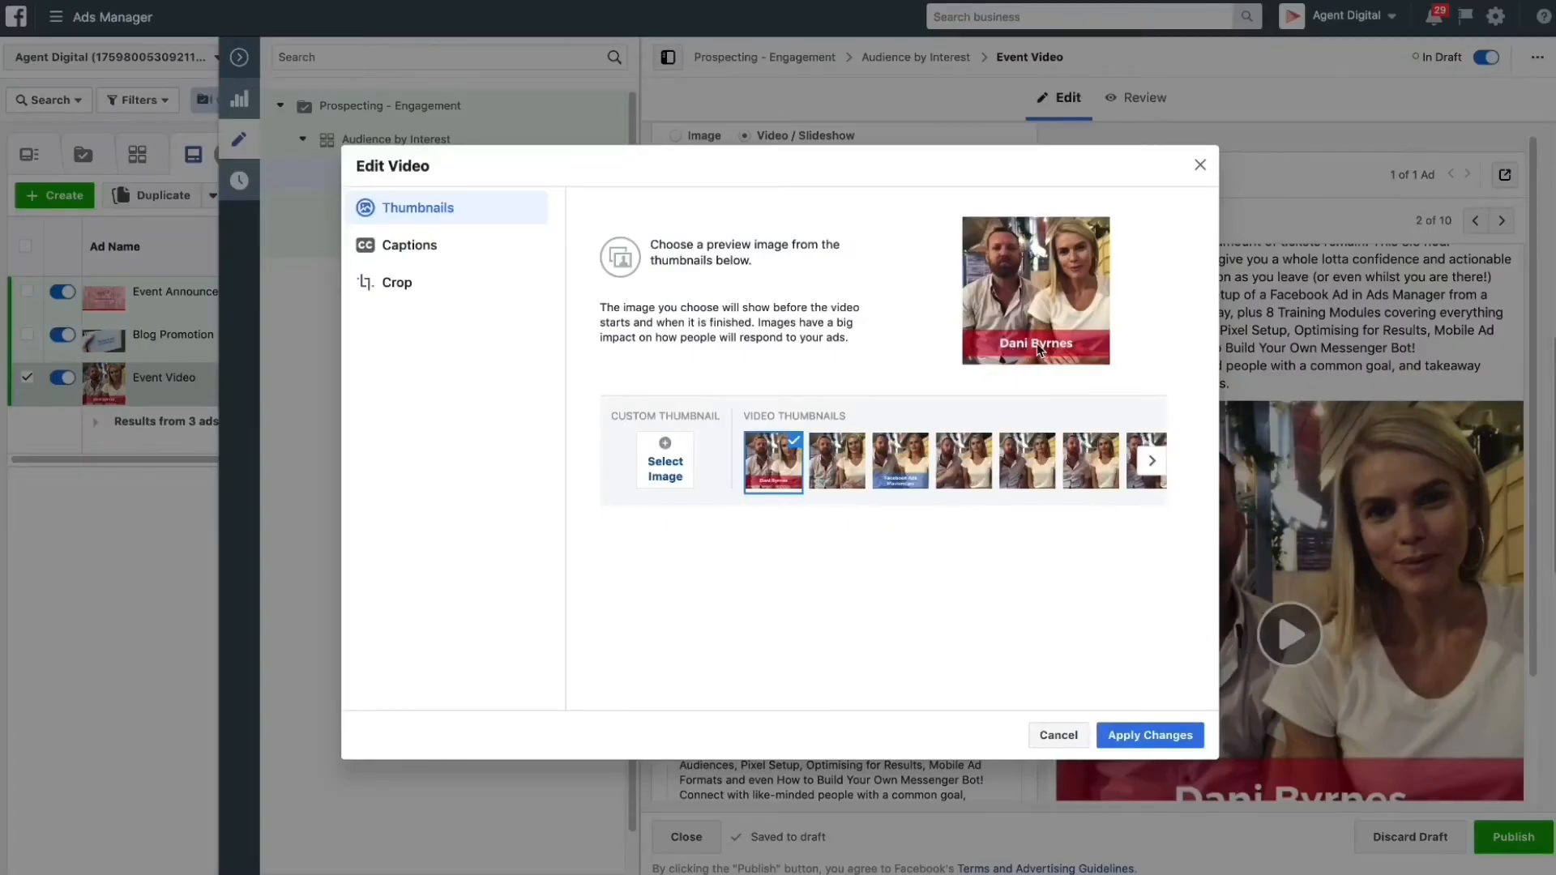
pyautogui.click(898, 461)
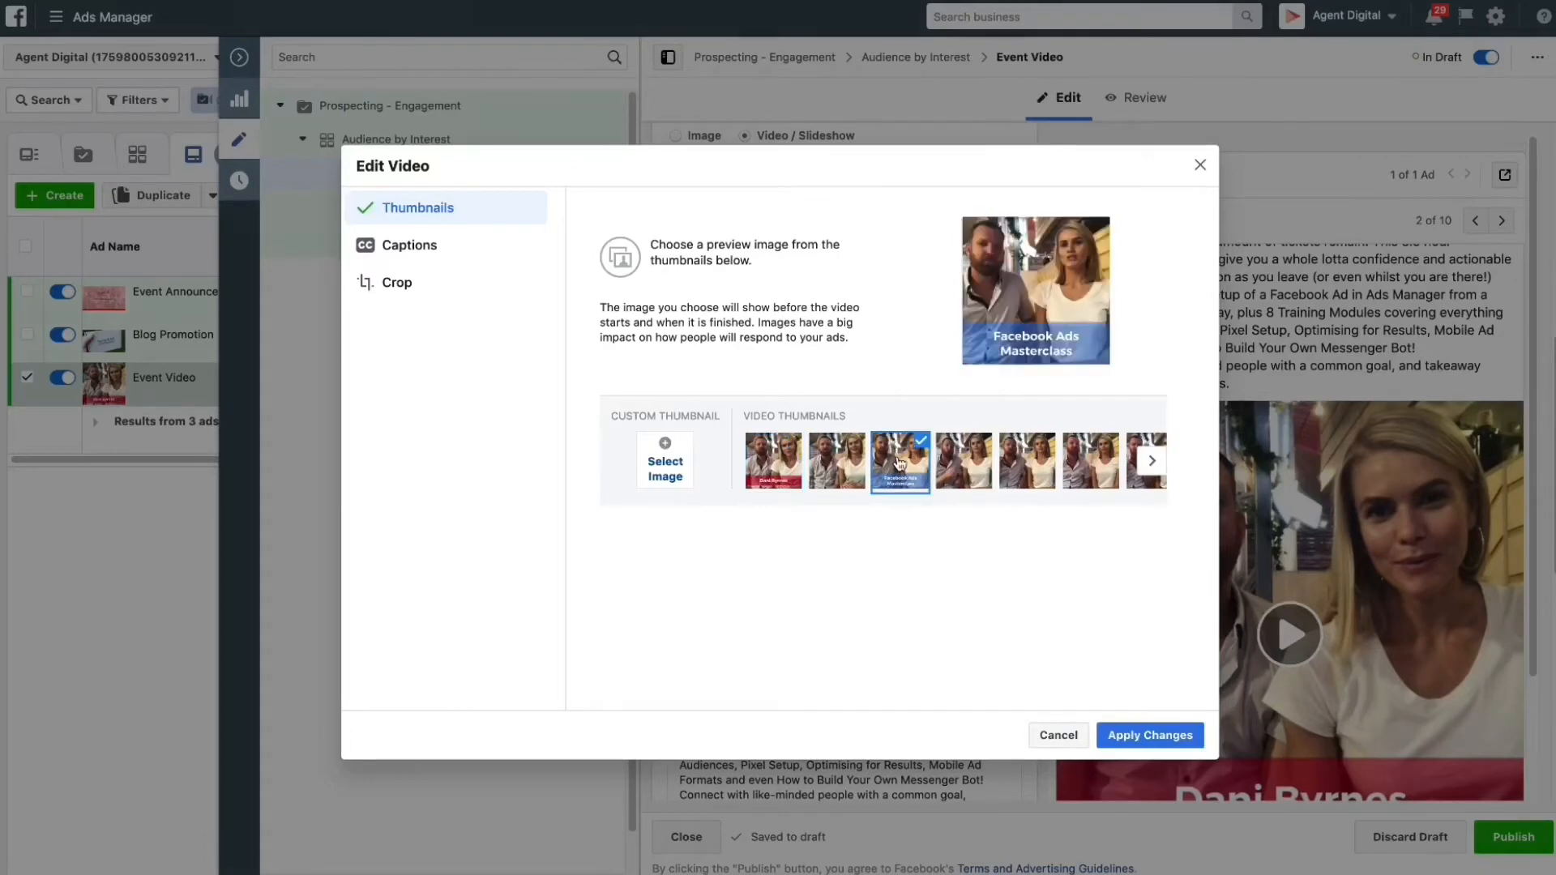
pyautogui.moveTo(1057, 404)
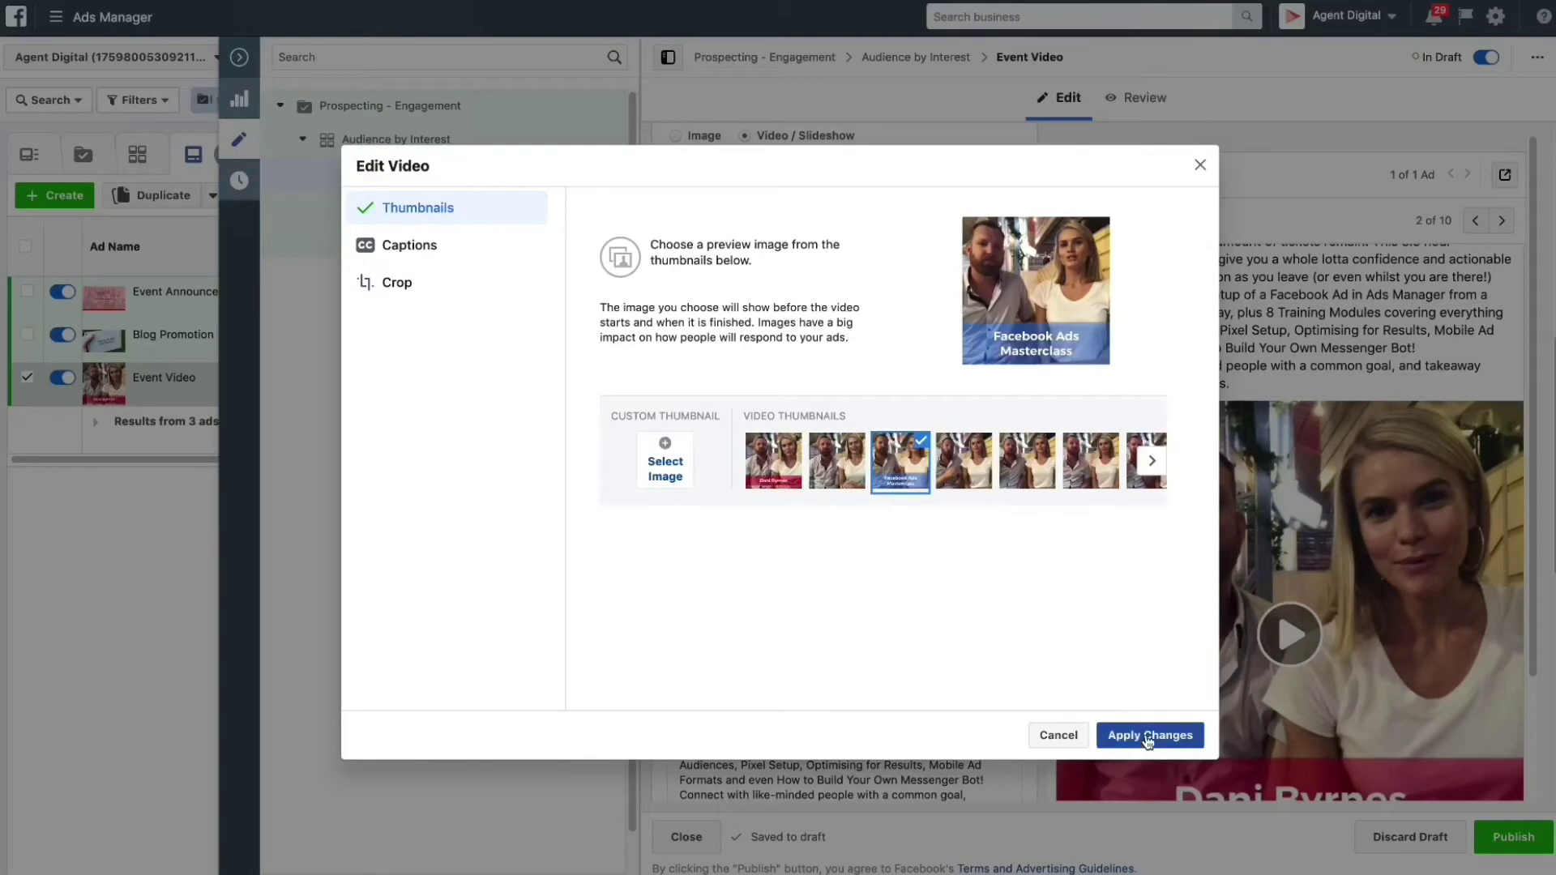
pyautogui.click(1148, 734)
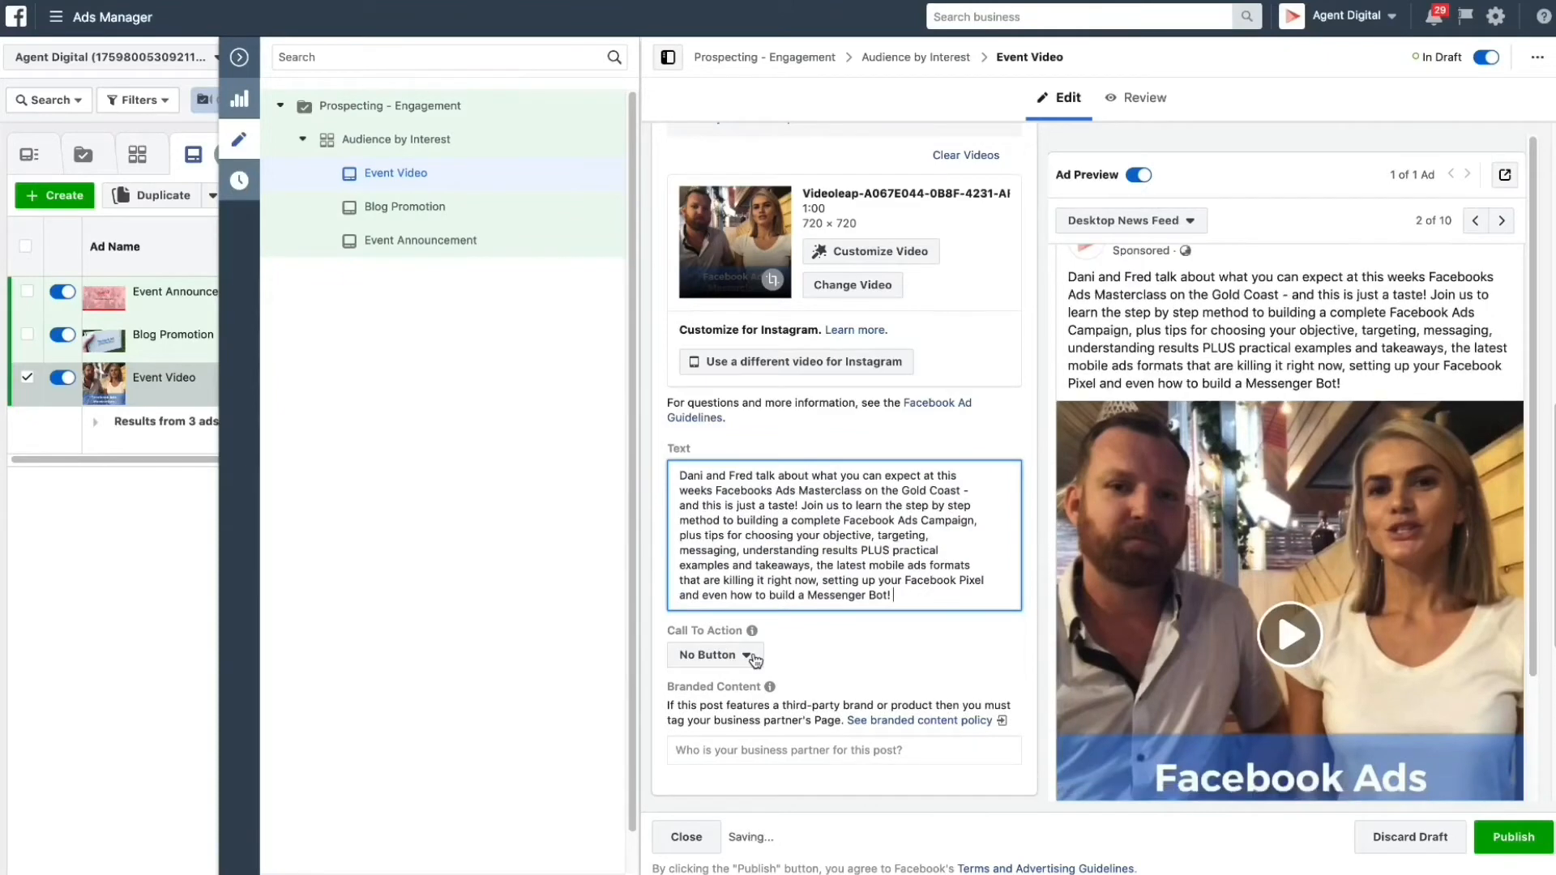
pyautogui.click(715, 655)
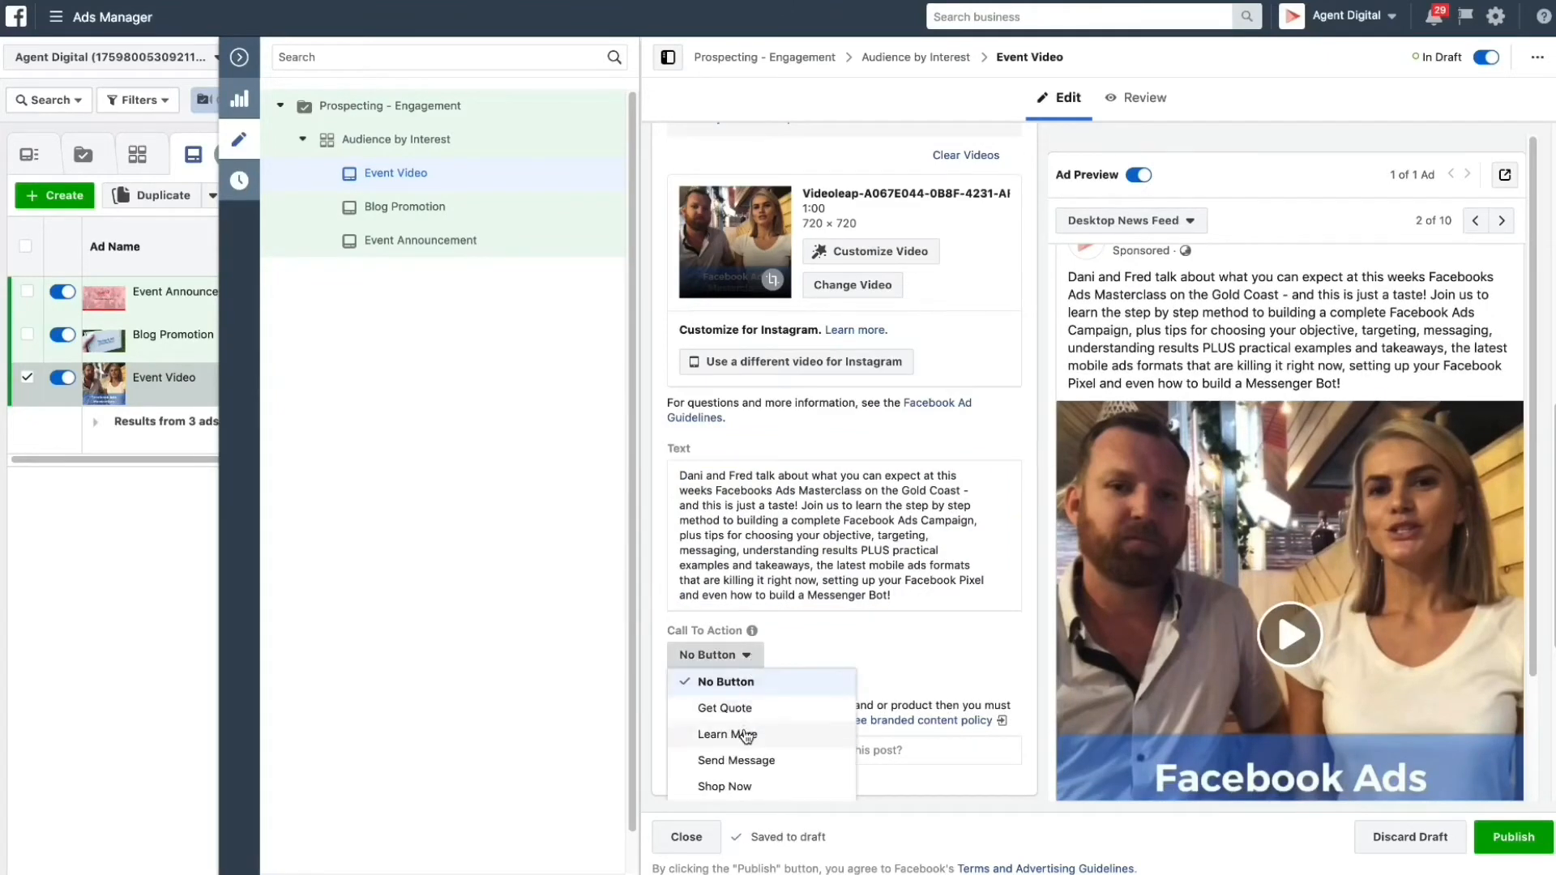
pyautogui.click(726, 734)
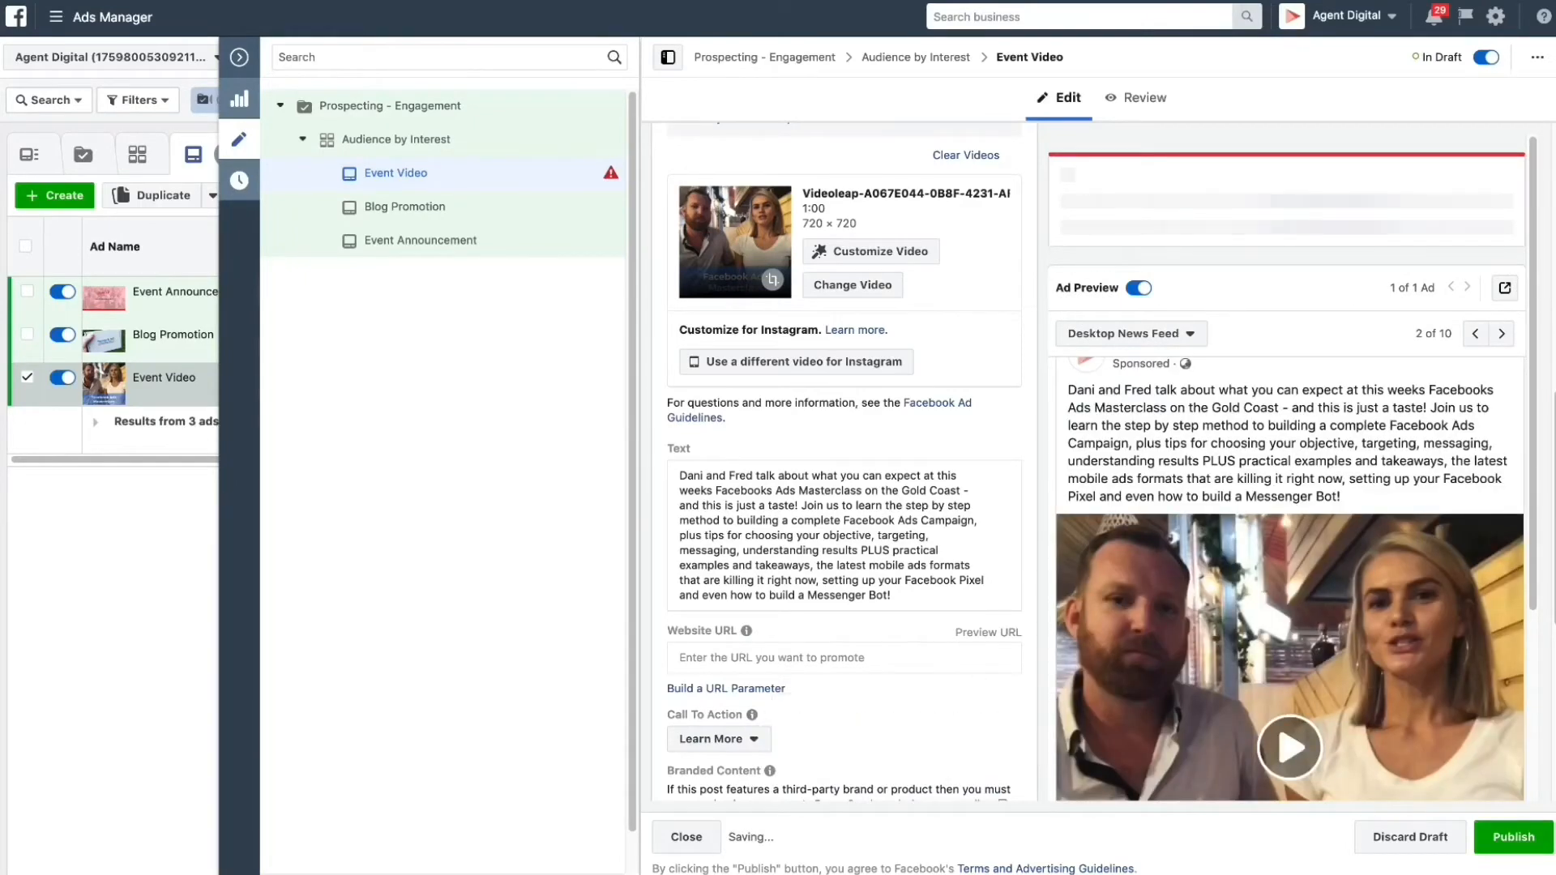
pyautogui.click(843, 656)
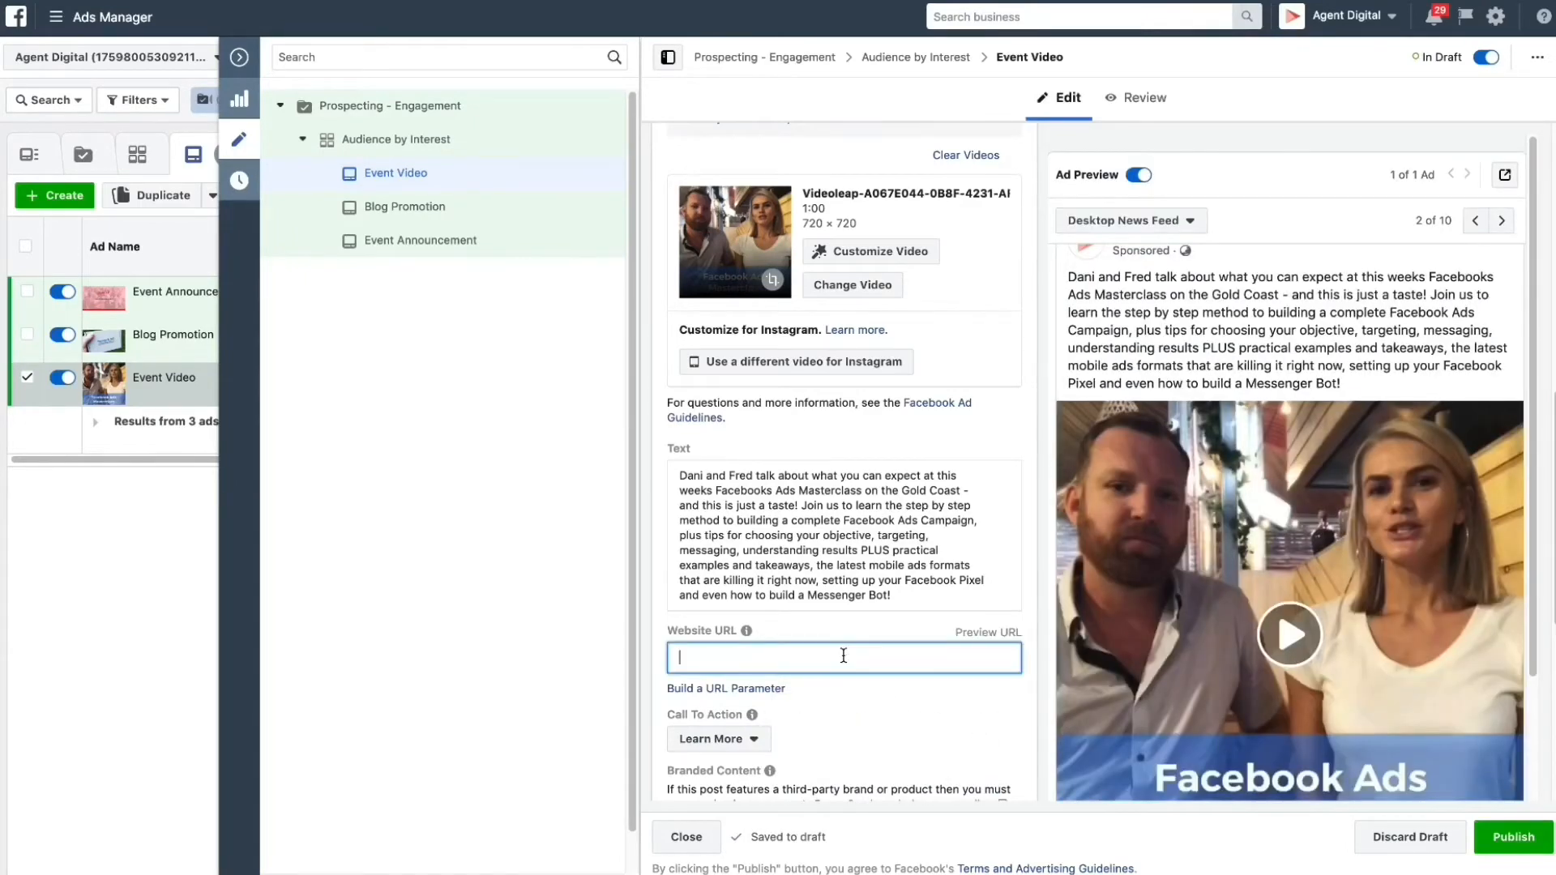
pyautogui.write('https://leveluprepublic.com.au/')
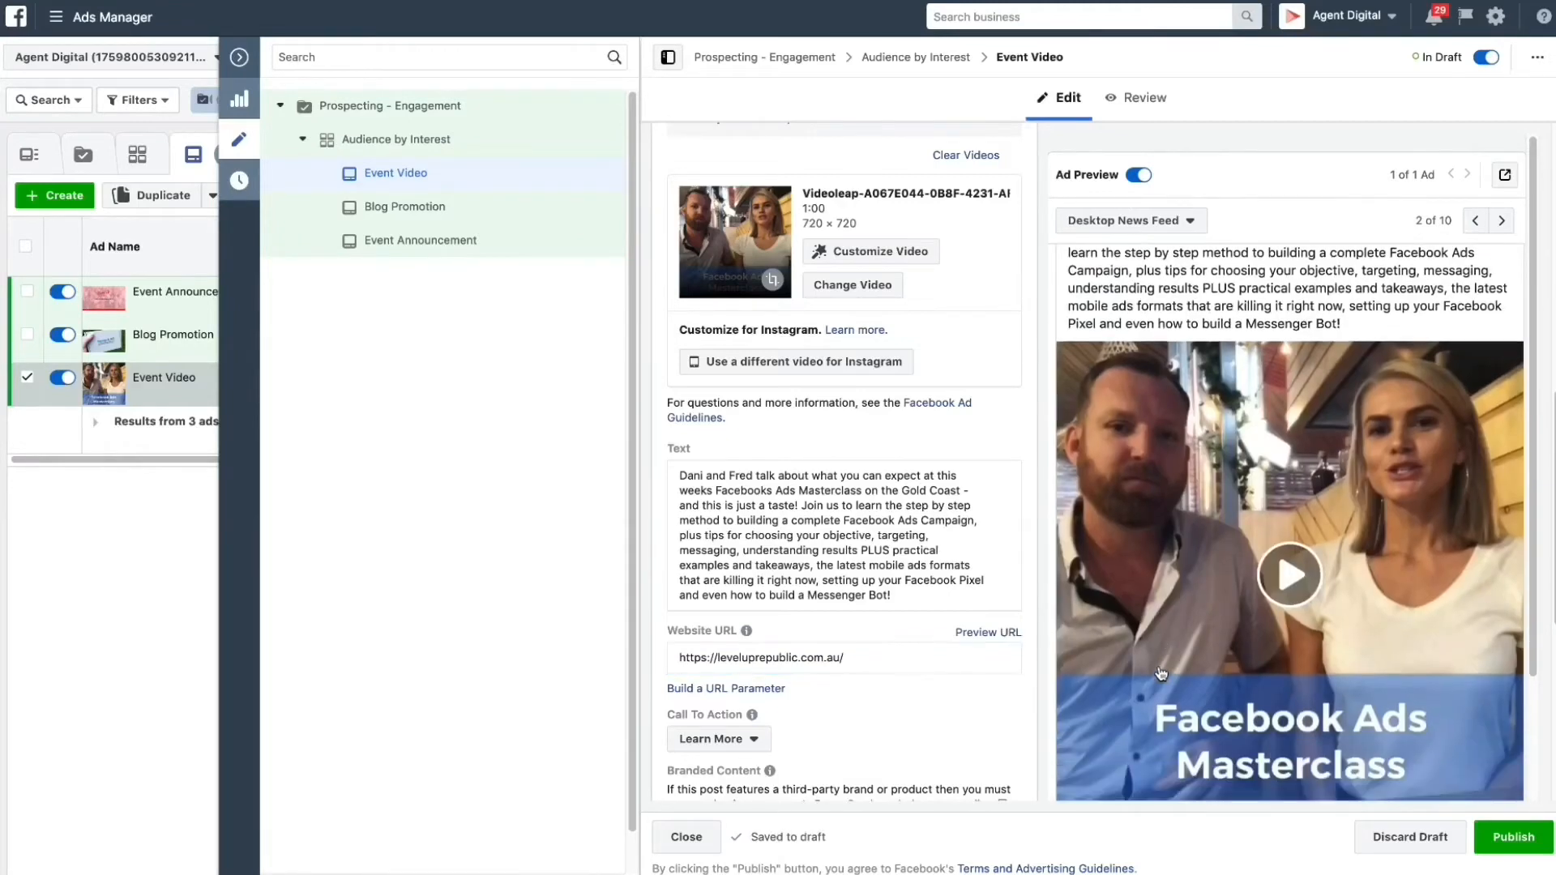
pyautogui.scroll(-3)
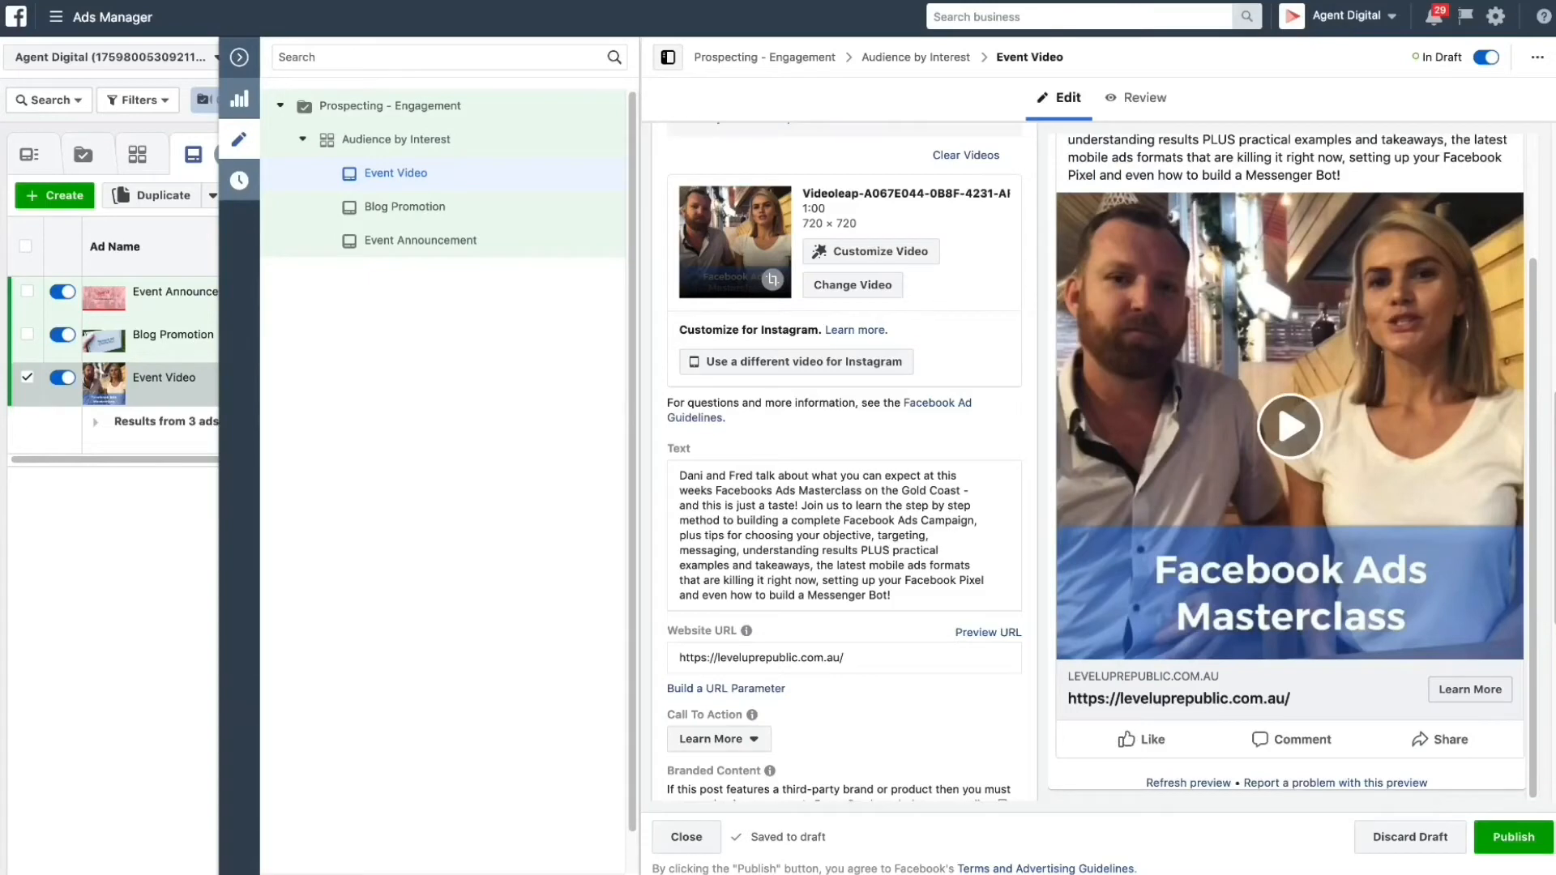
pyautogui.moveTo(452, 146)
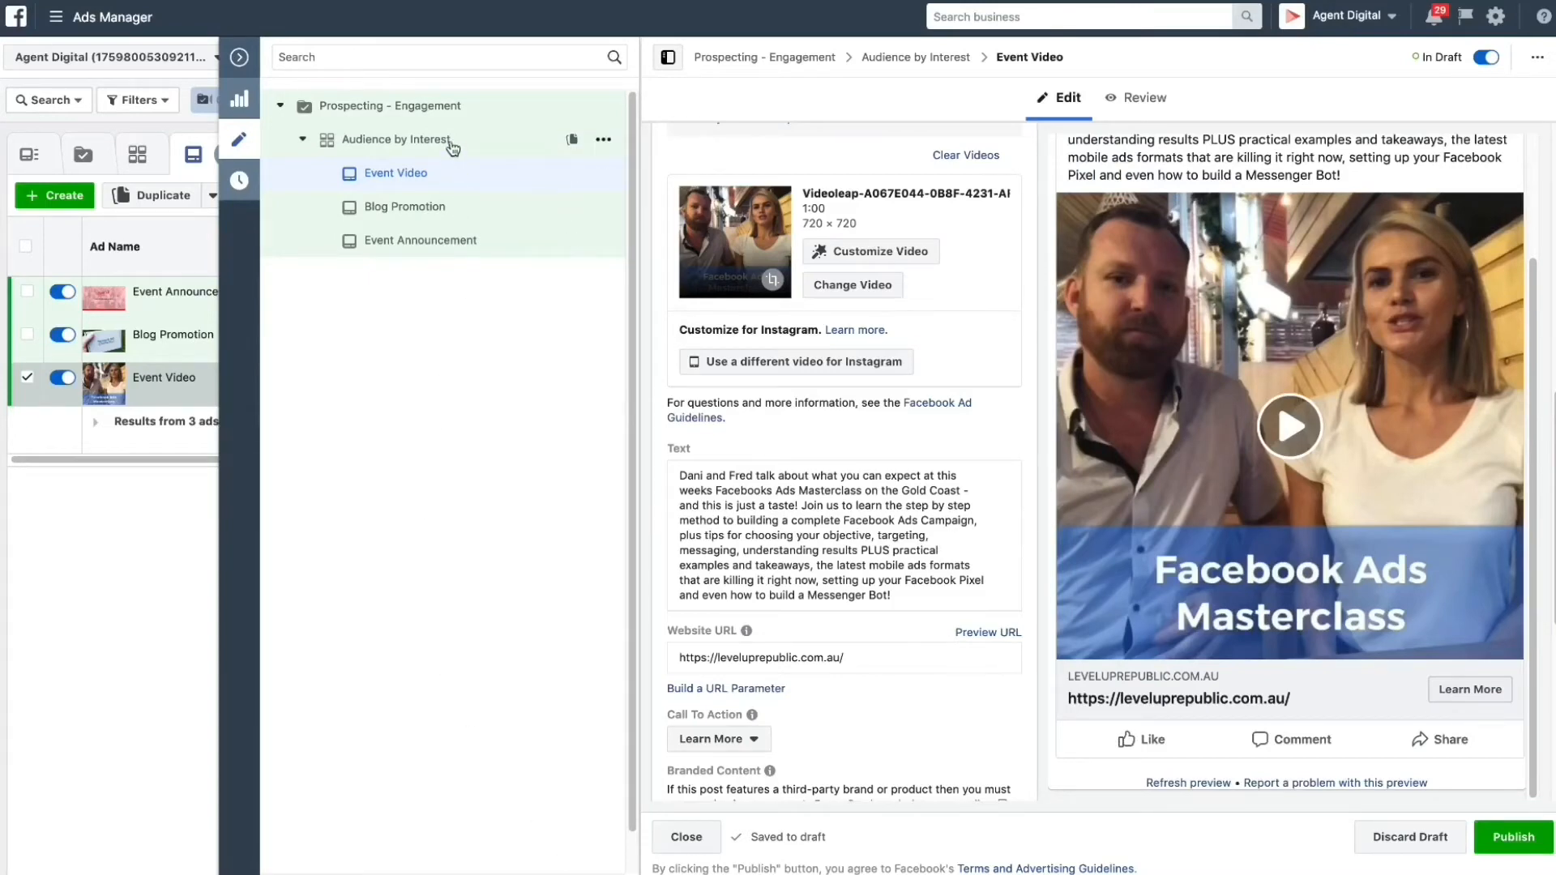
pyautogui.moveTo(603, 139)
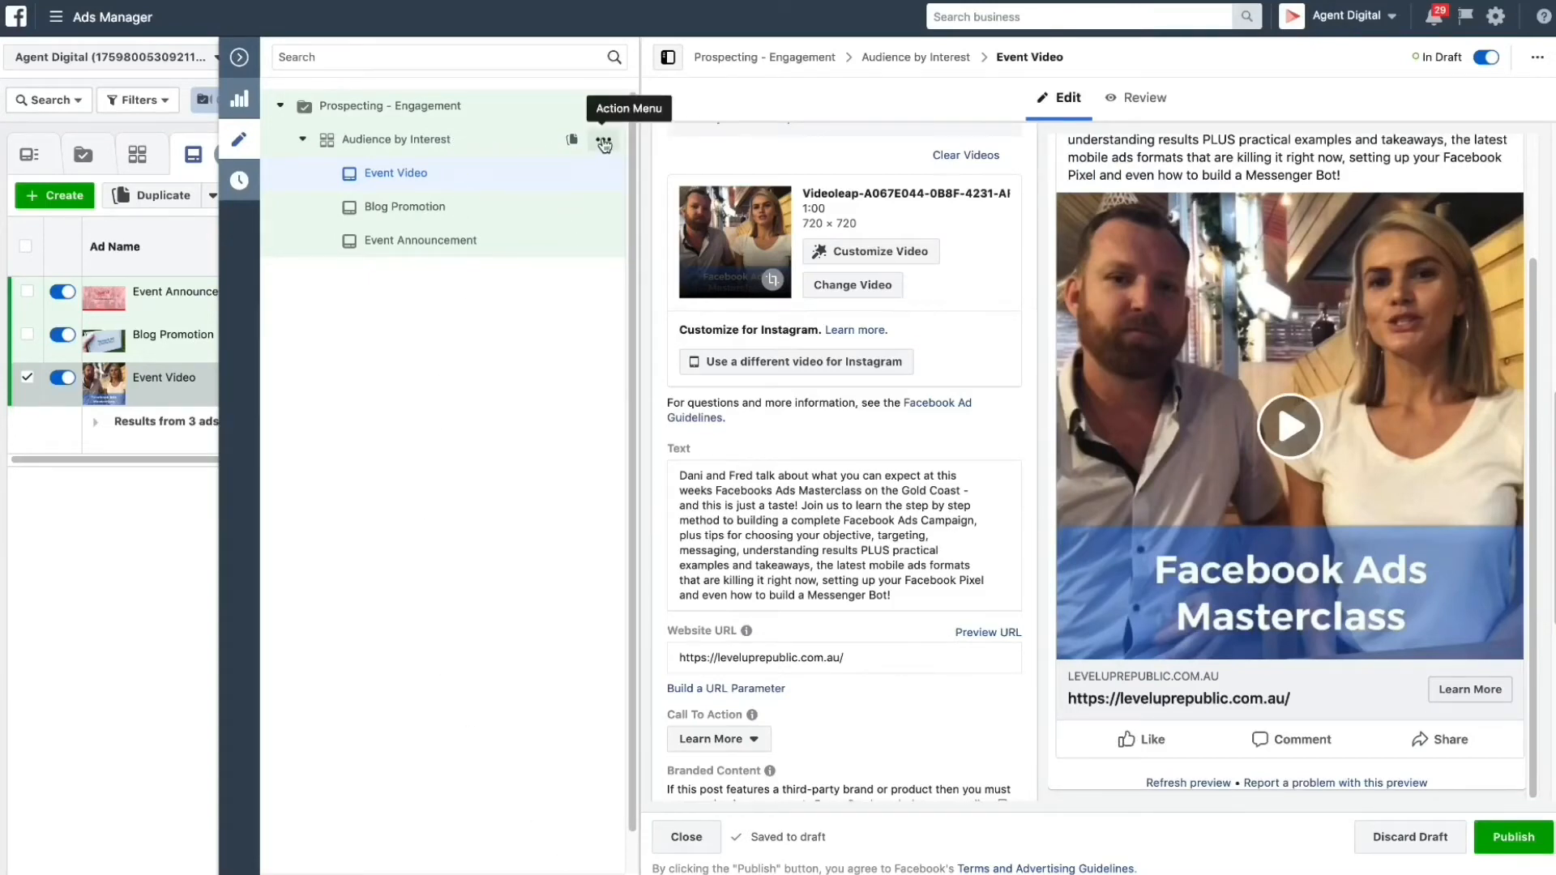
pyautogui.moveTo(520, 247)
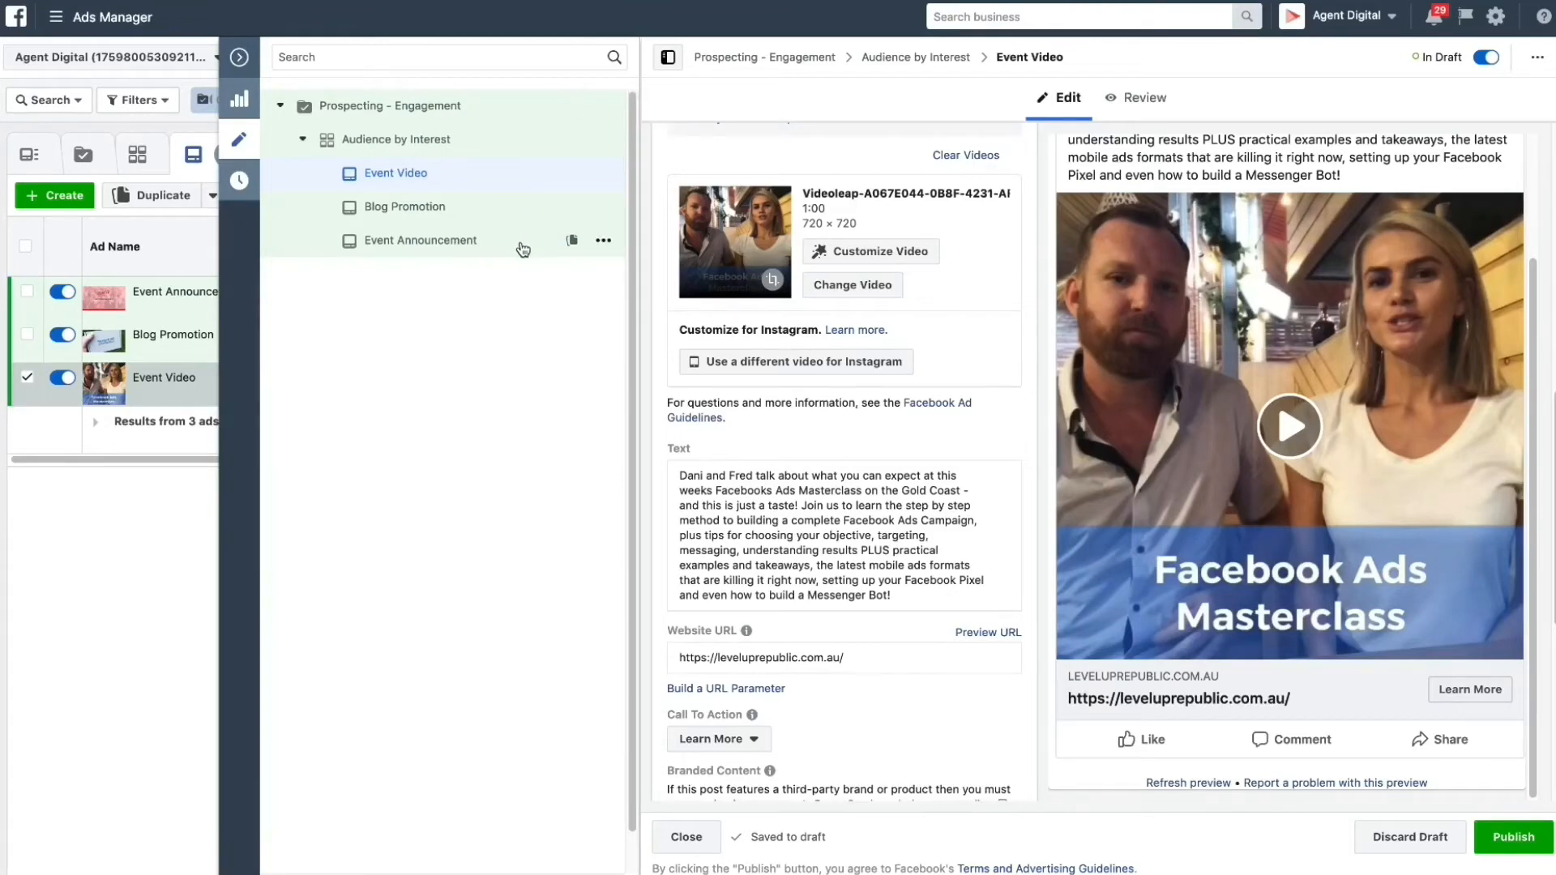
pyautogui.moveTo(459, 116)
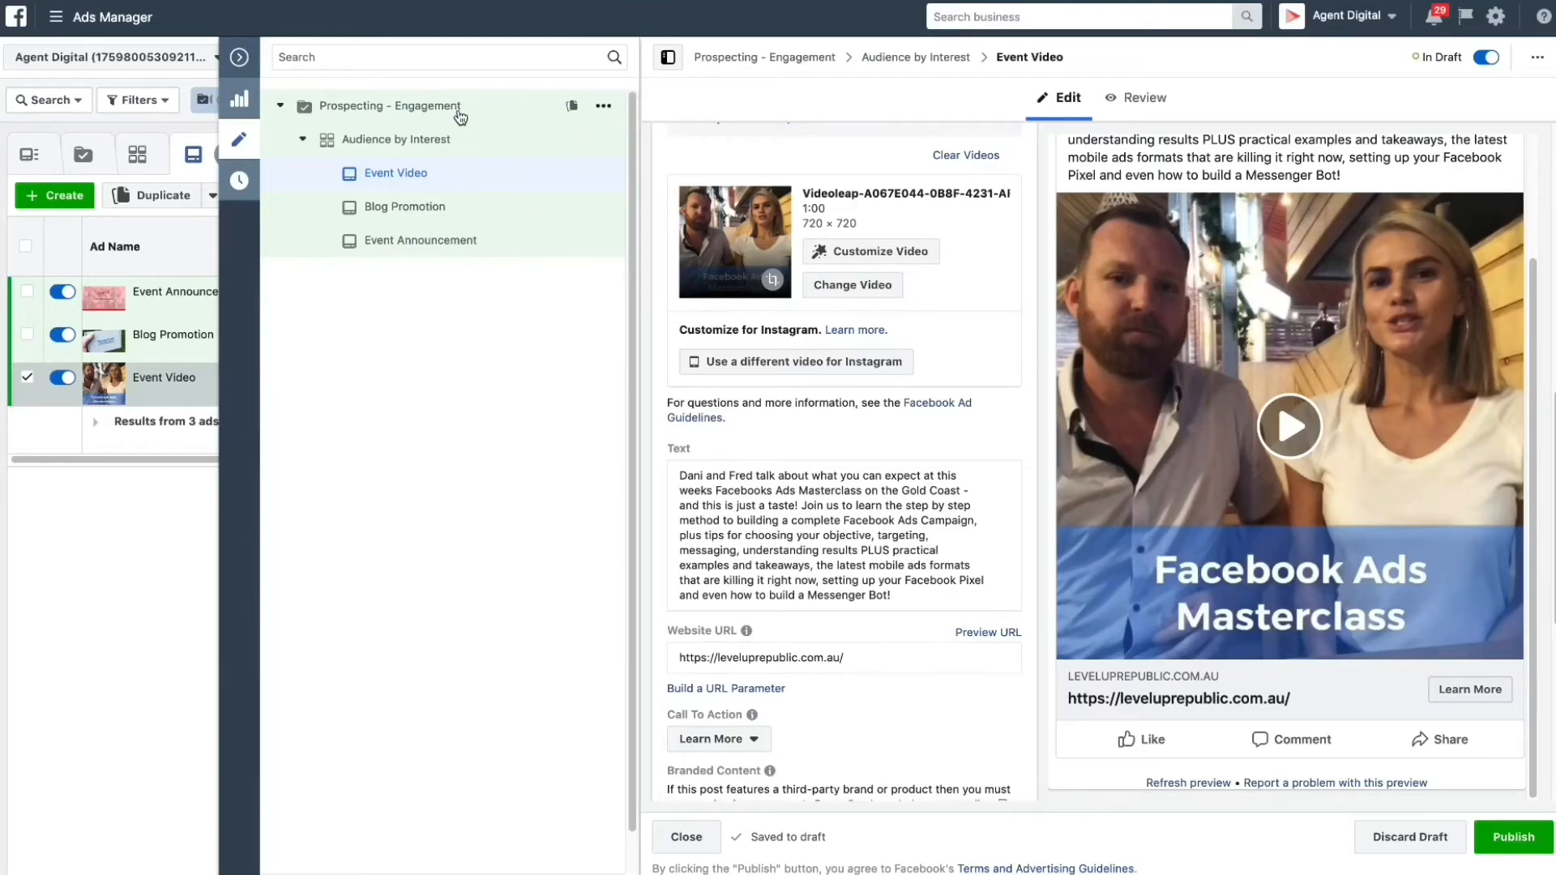
pyautogui.moveTo(604, 143)
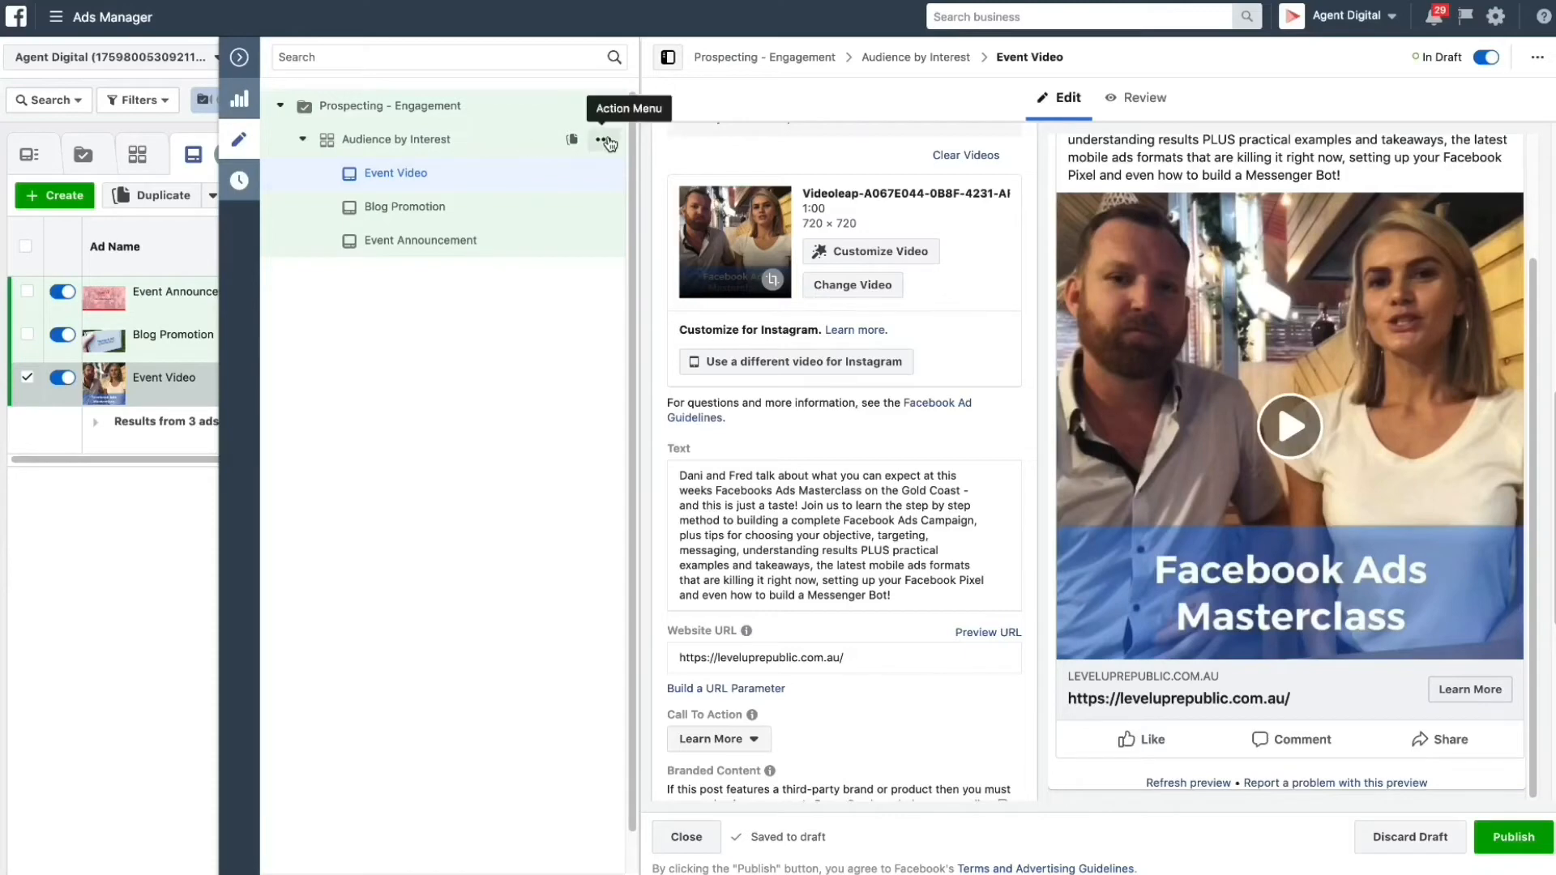
# - Duplicate the Audience by Interest ad set once into the original campaign
pyautogui.click(606, 139)
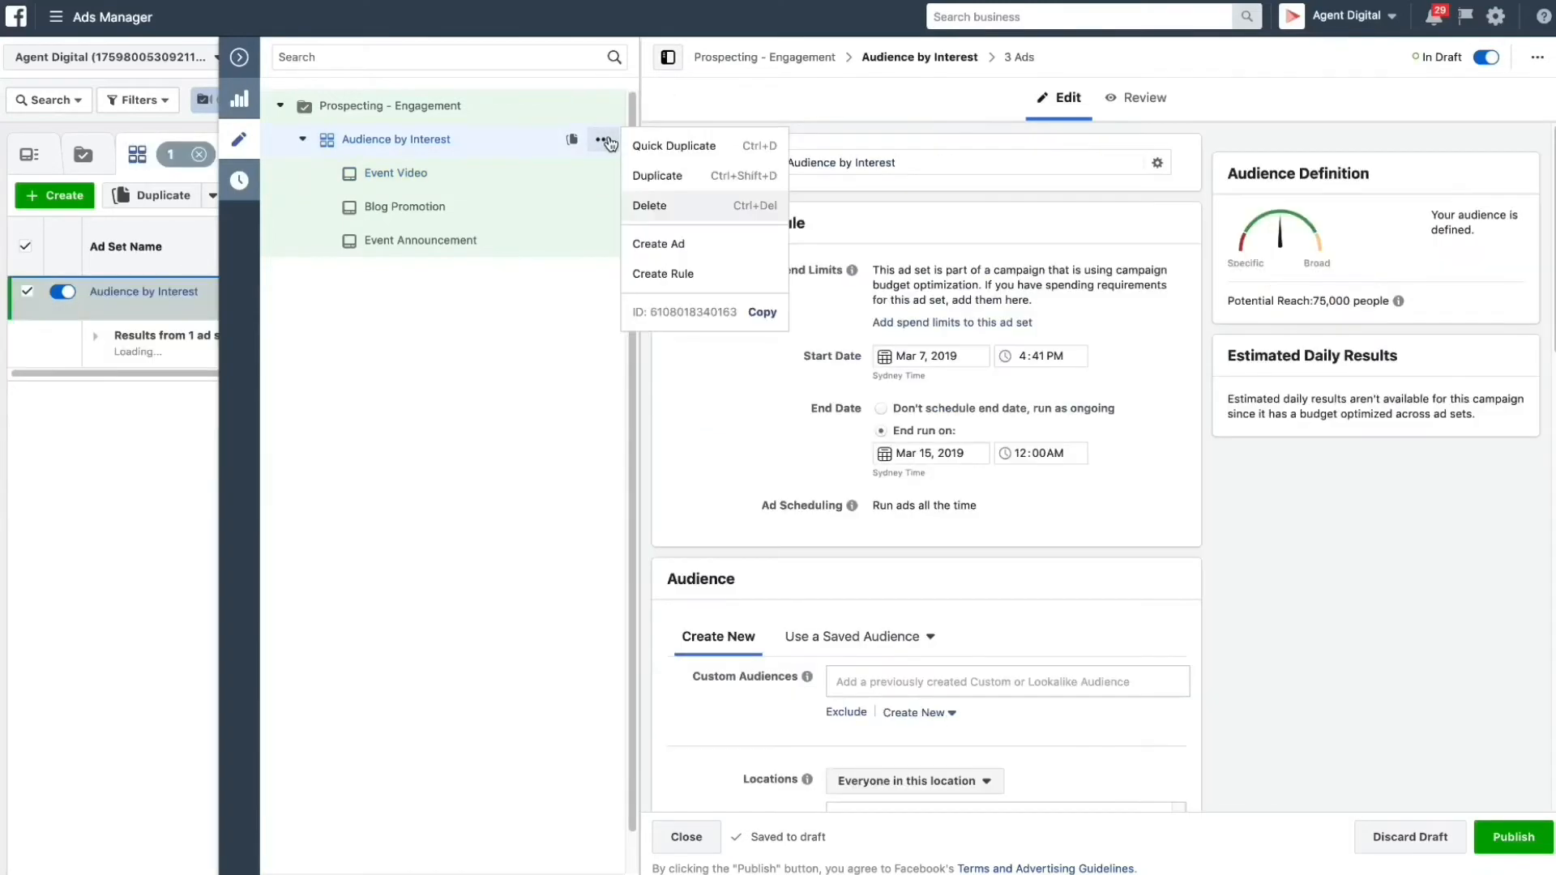
pyautogui.moveTo(658, 175)
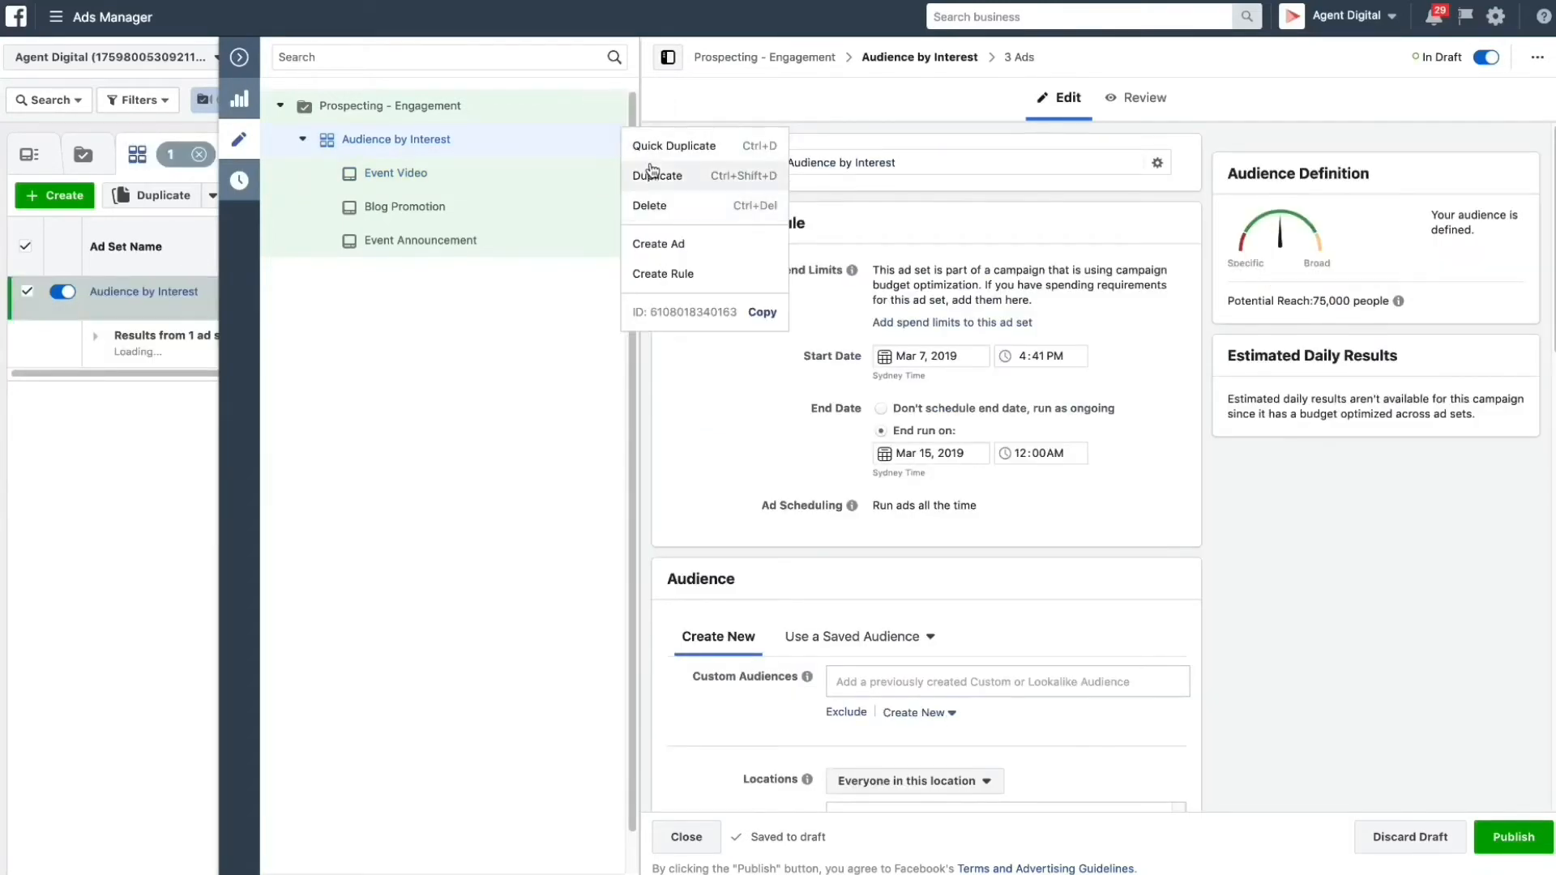
pyautogui.click(658, 175)
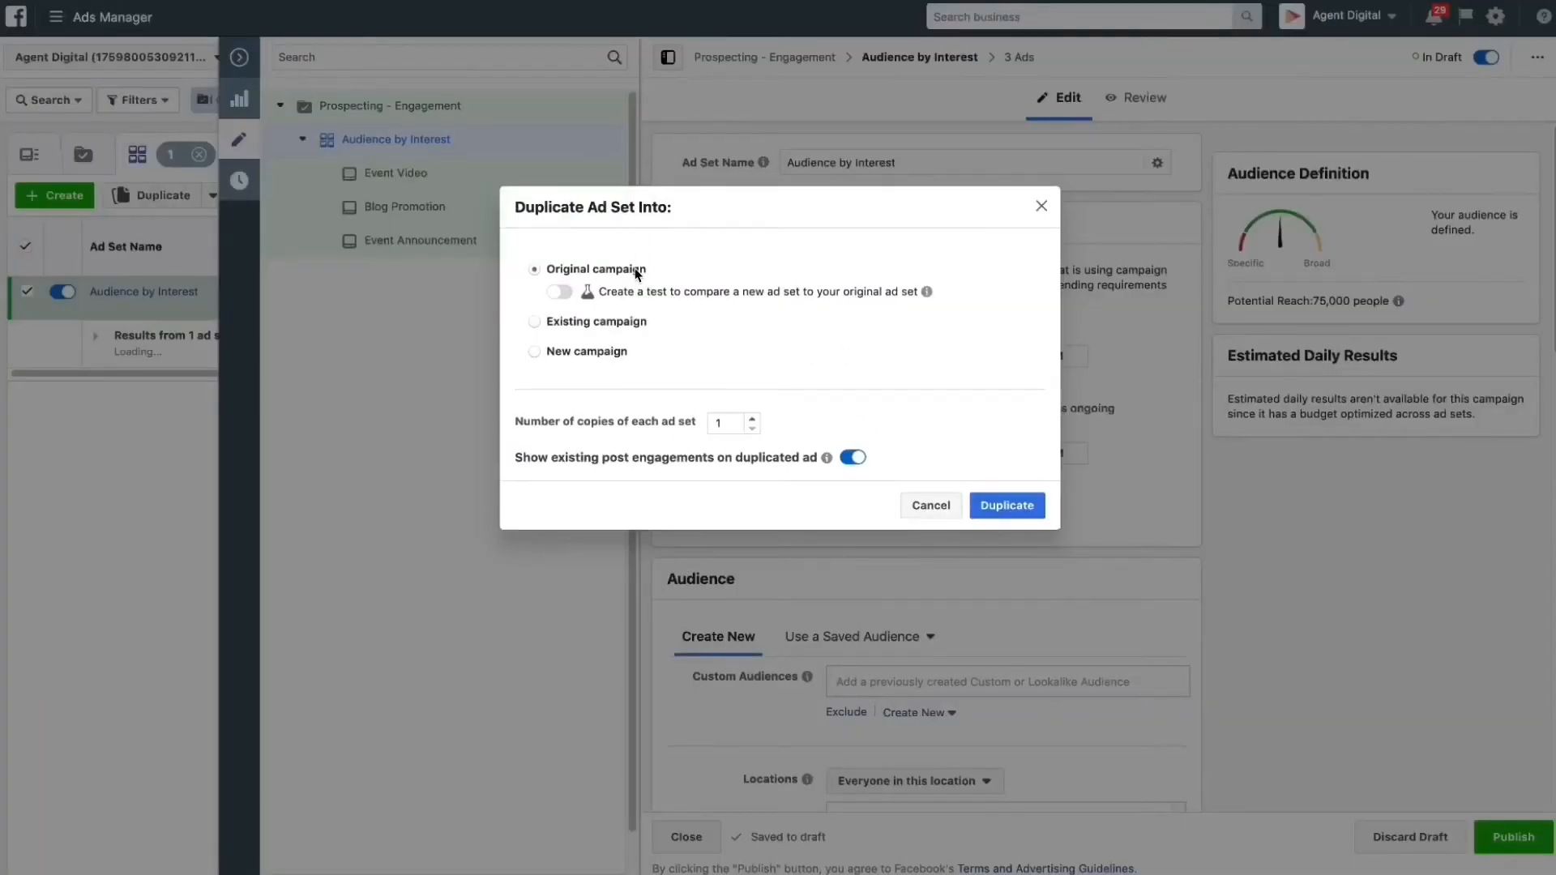
pyautogui.moveTo(723, 441)
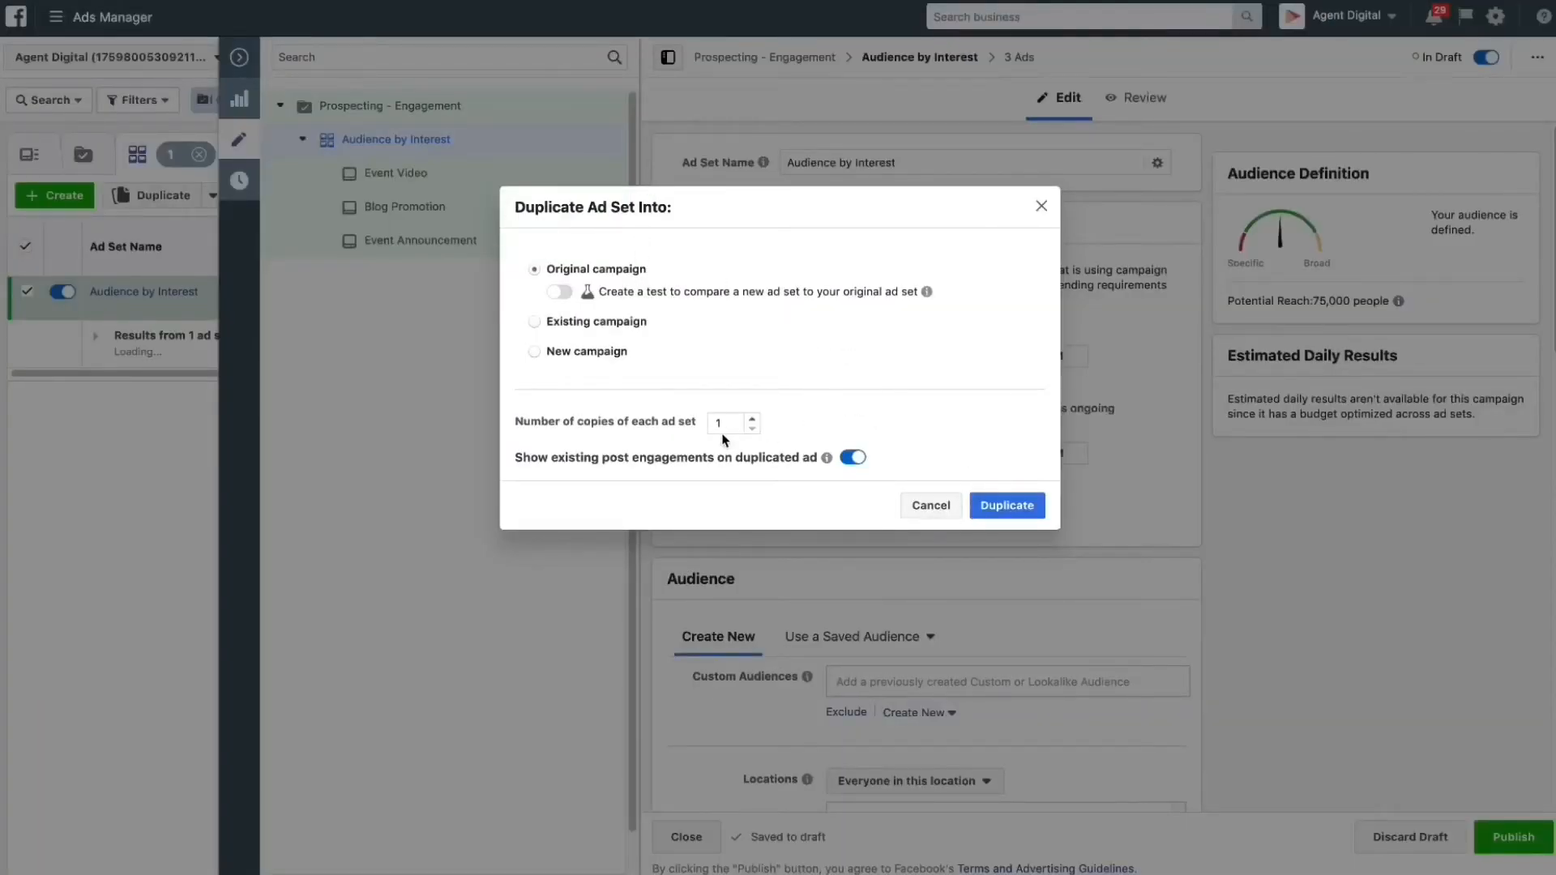
pyautogui.click(1005, 506)
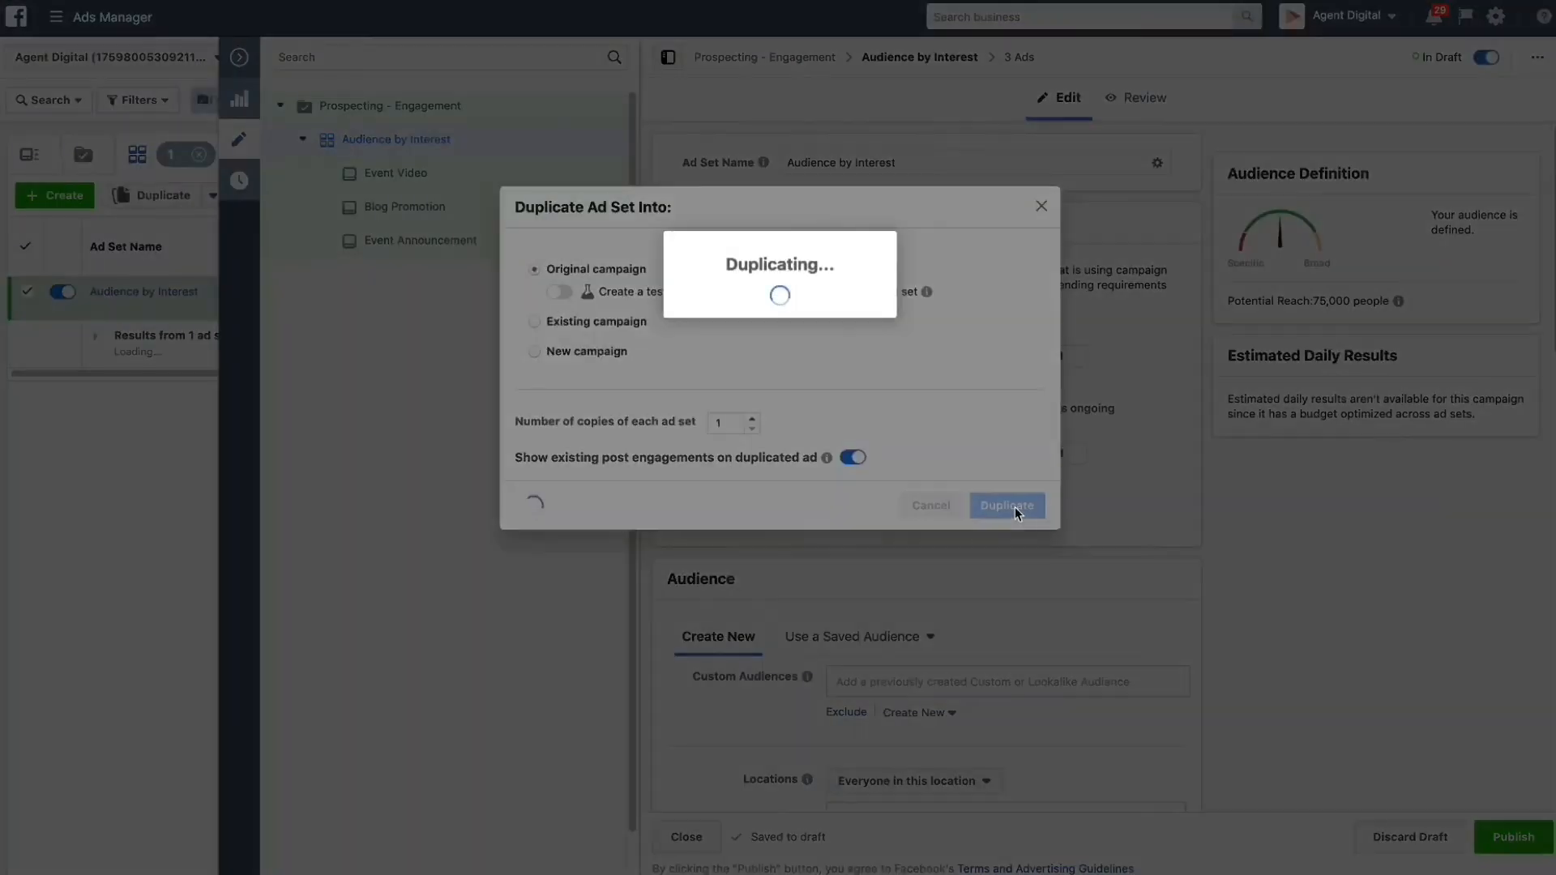
pyautogui.click(1004, 506)
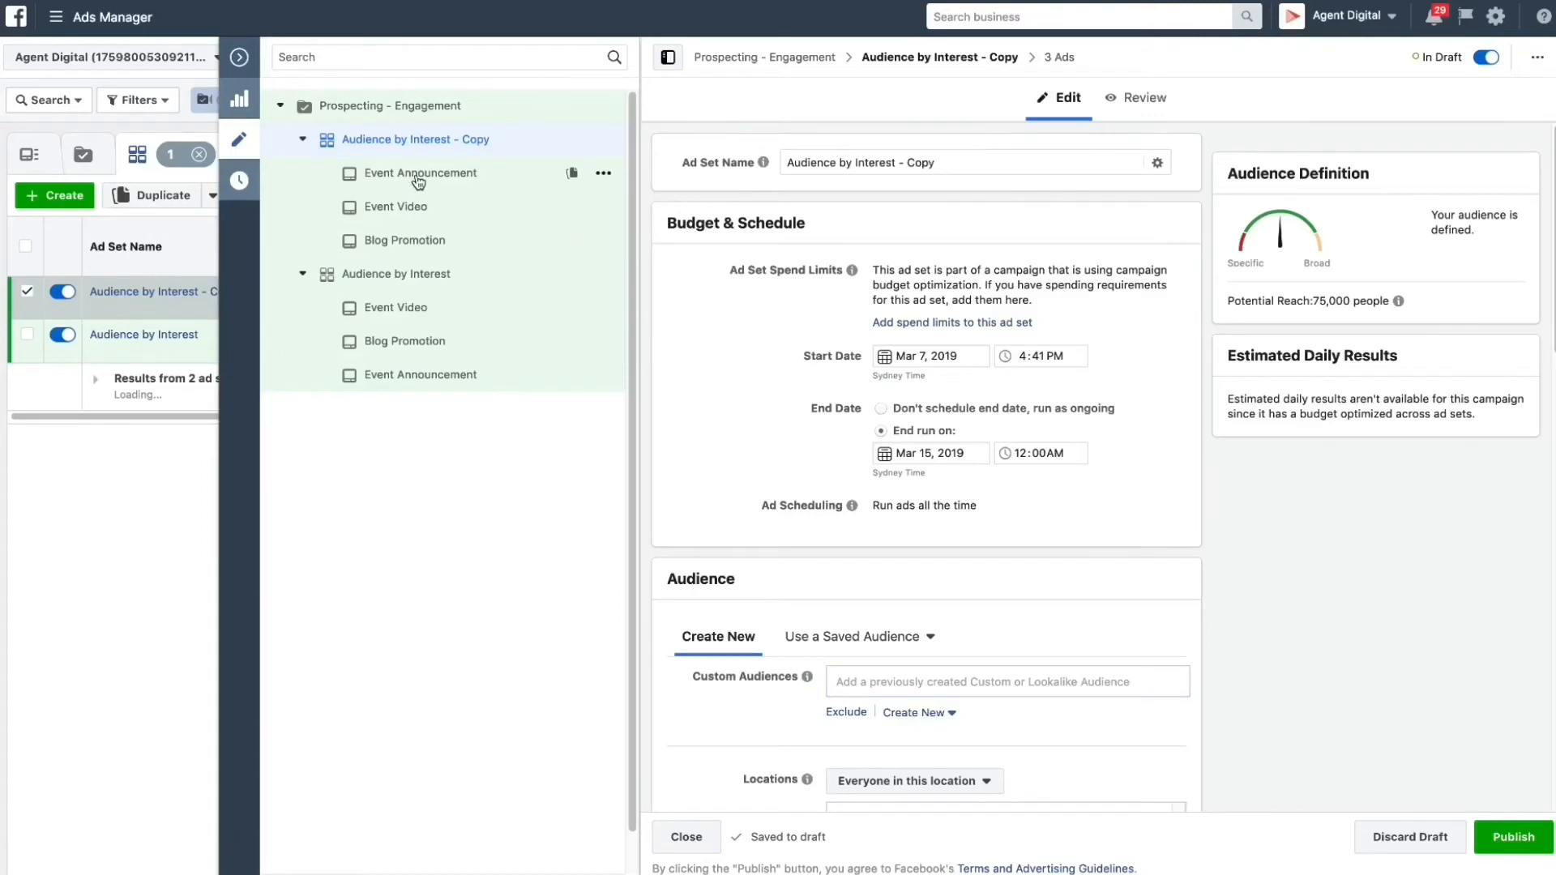
pyautogui.moveTo(454, 169)
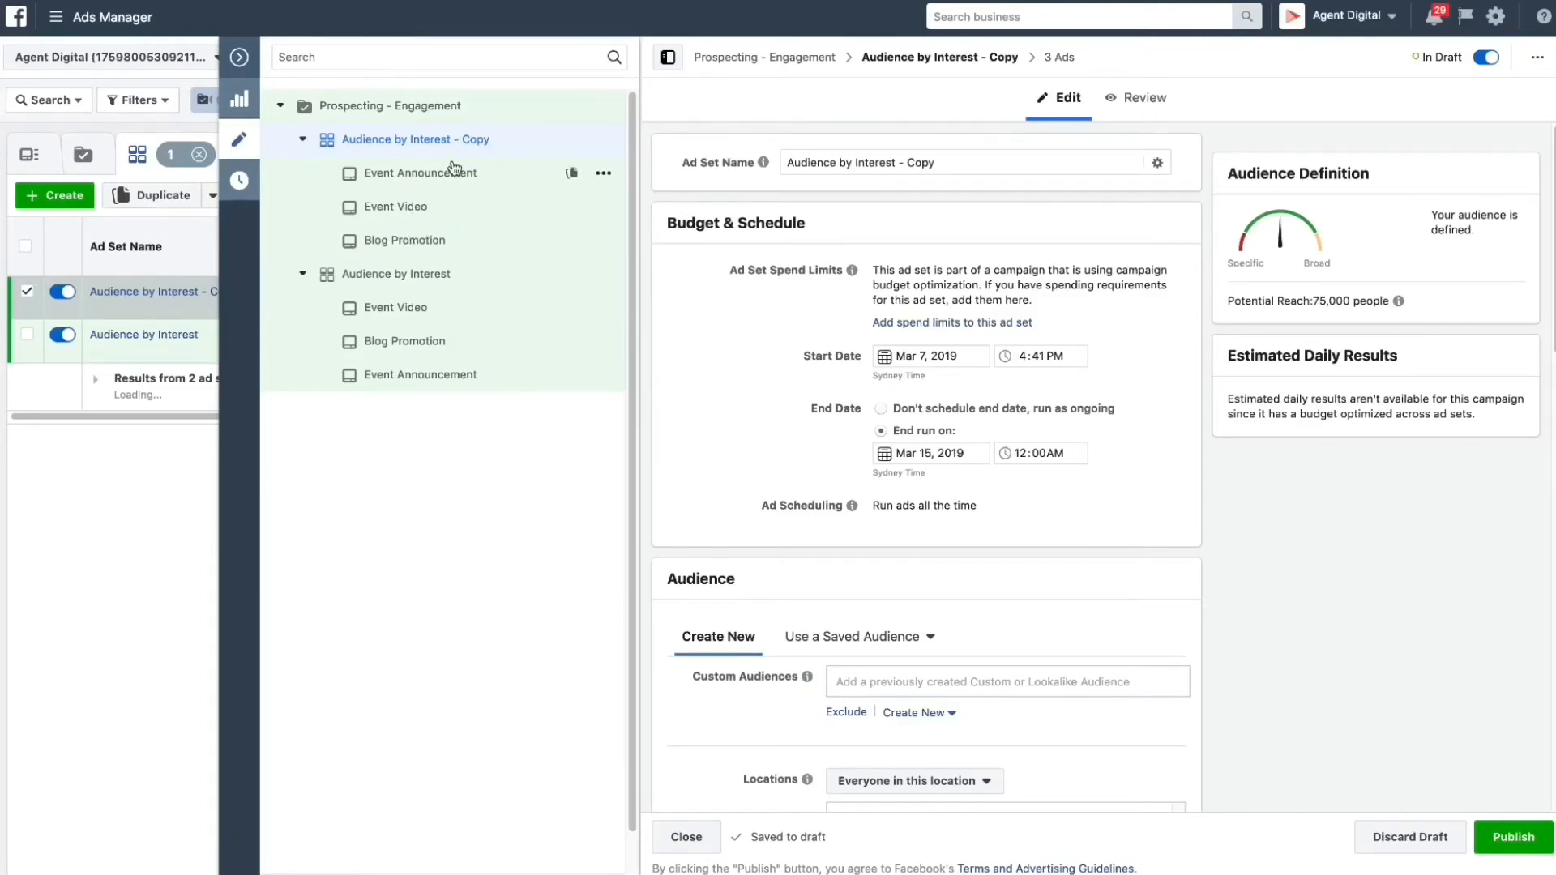
pyautogui.moveTo(447, 139)
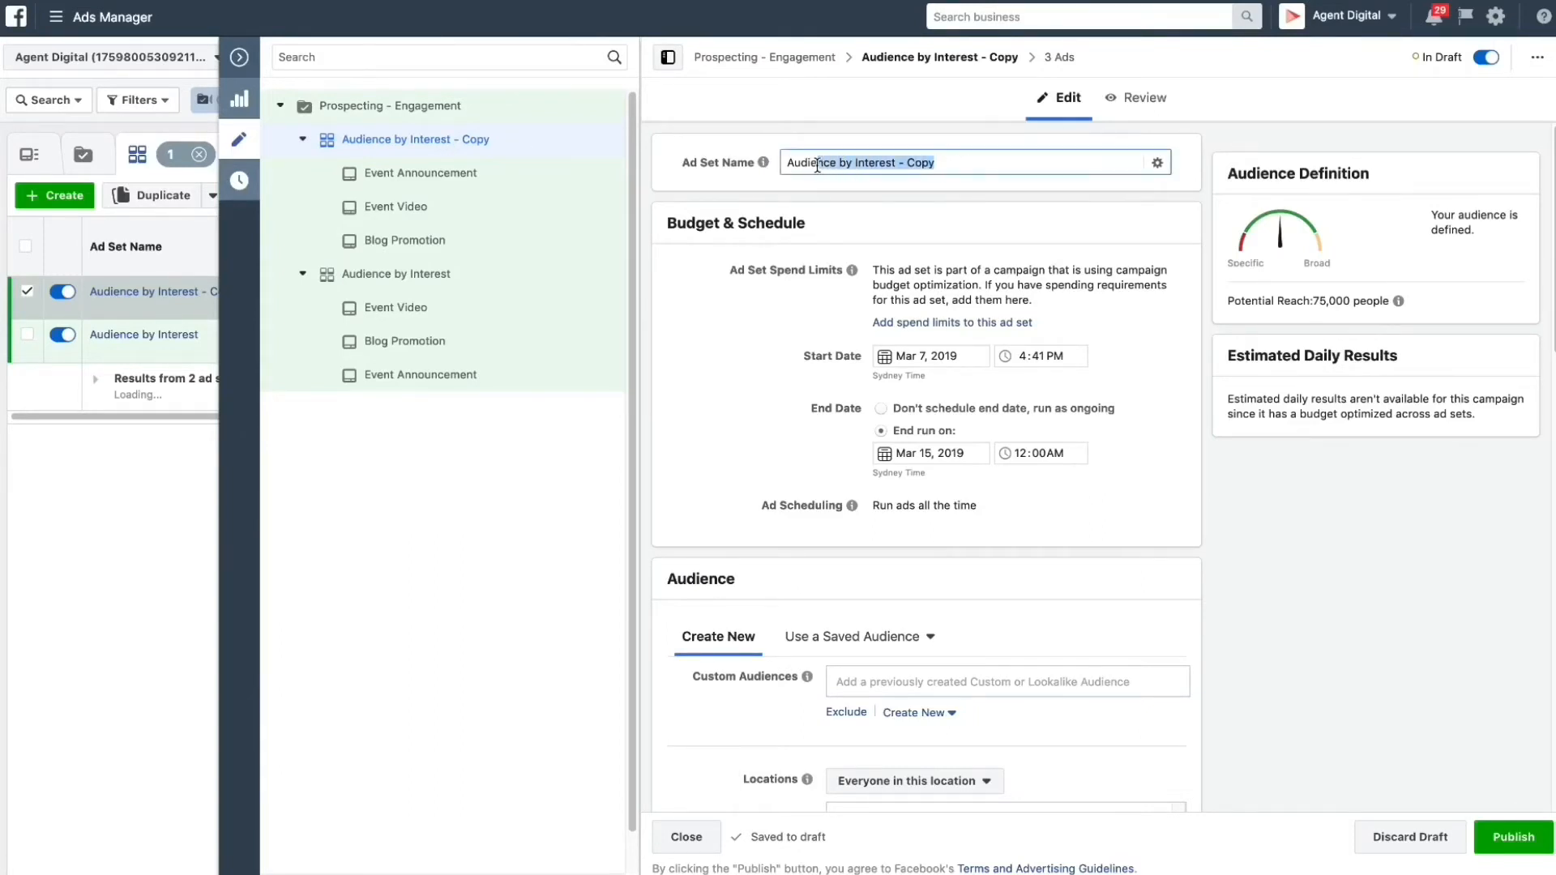
# - Rename the copied ad set to 'Audience by Lookalike'
pyautogui.write('Audience by L')
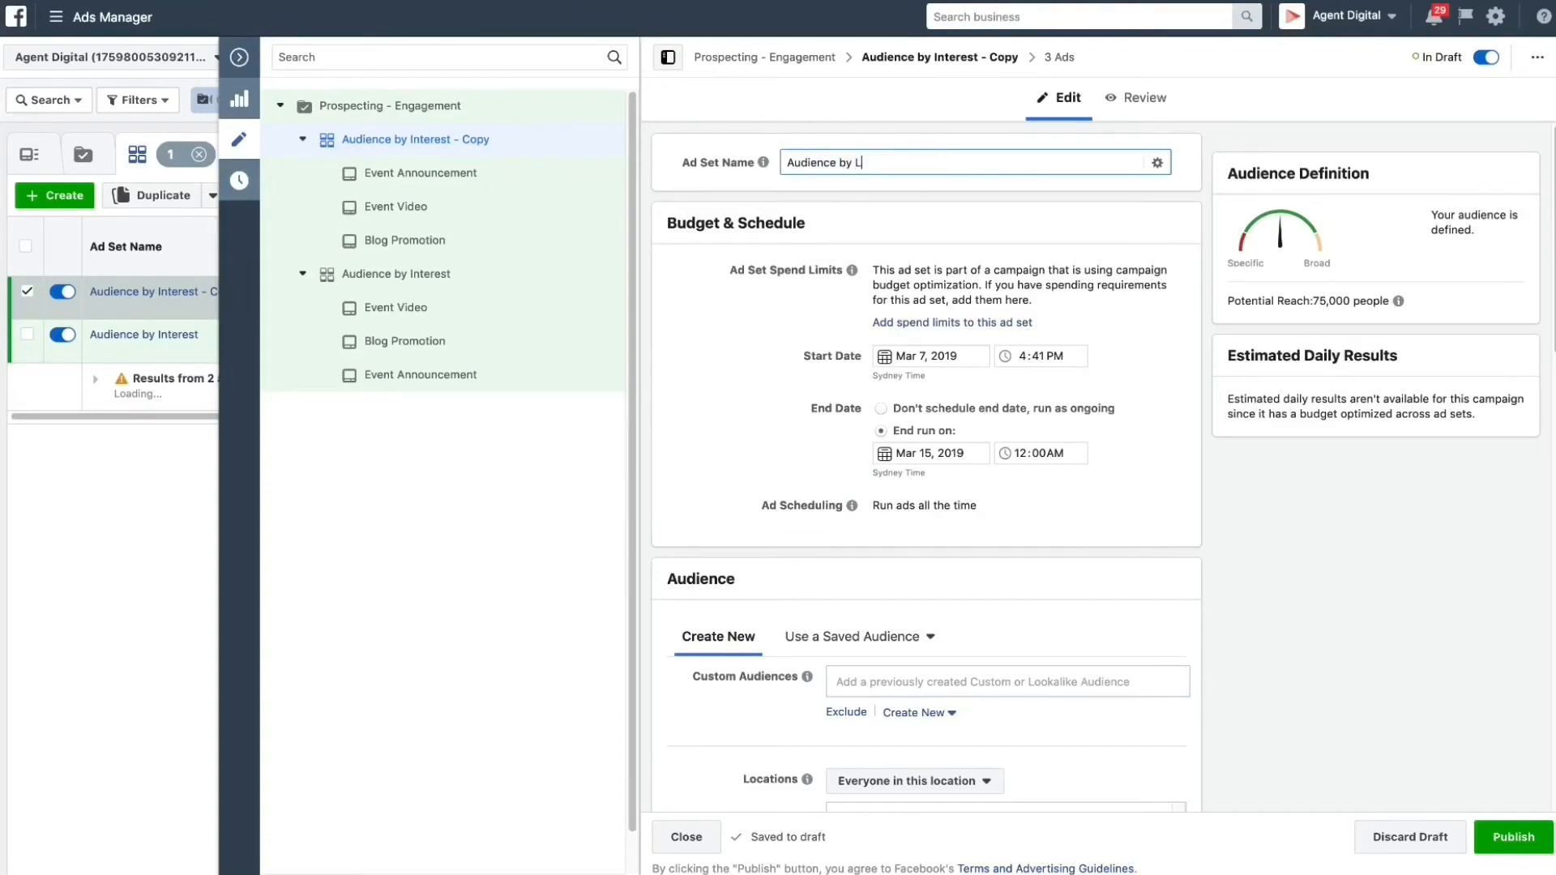
pyautogui.write('ookalik')
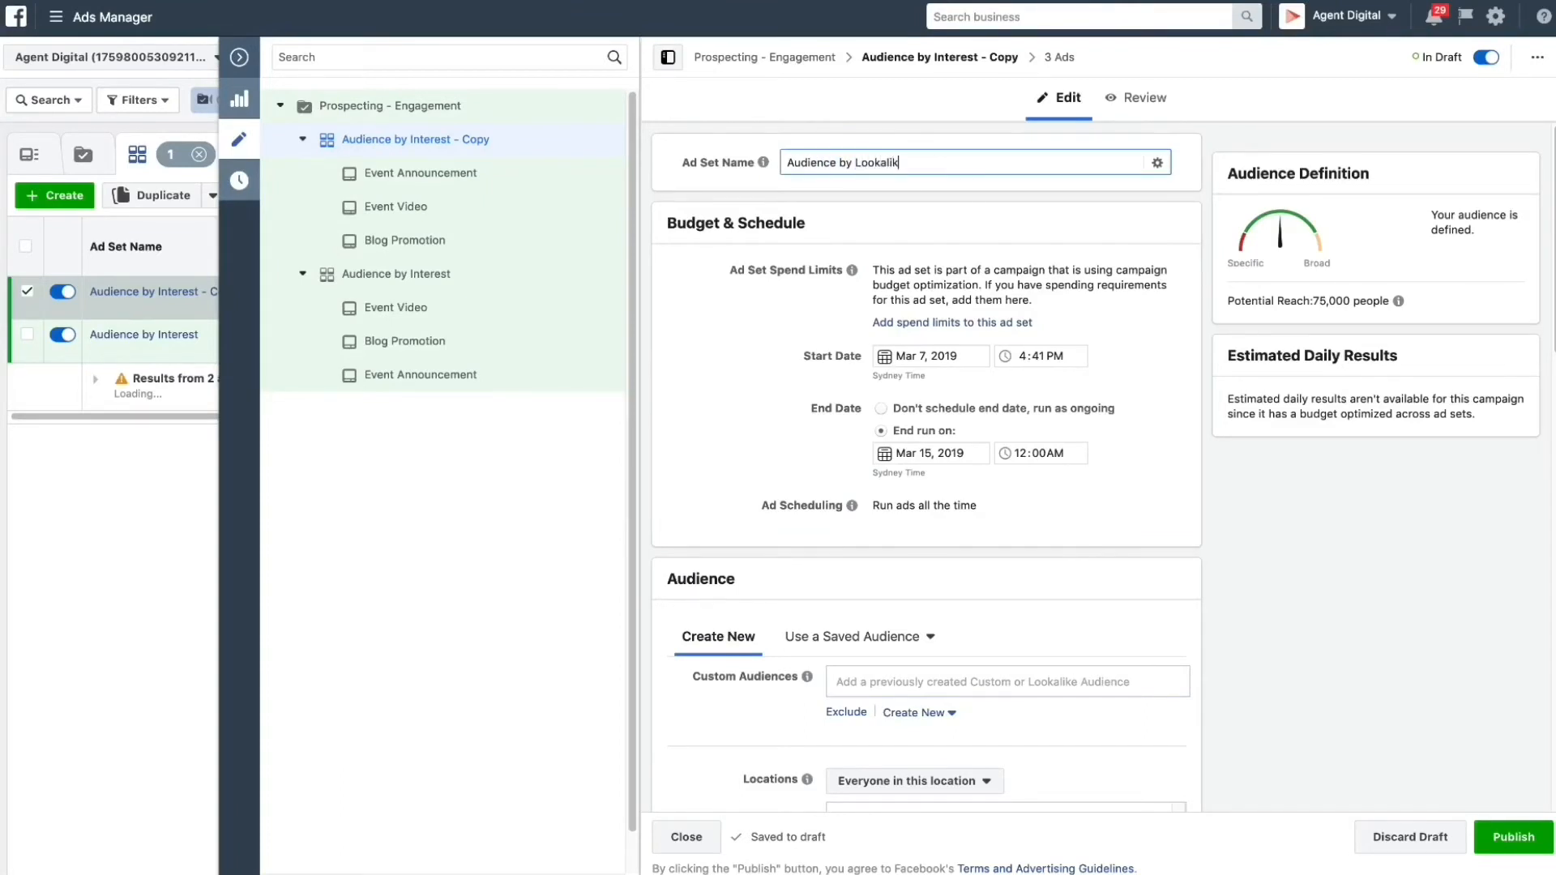
pyautogui.write('e')
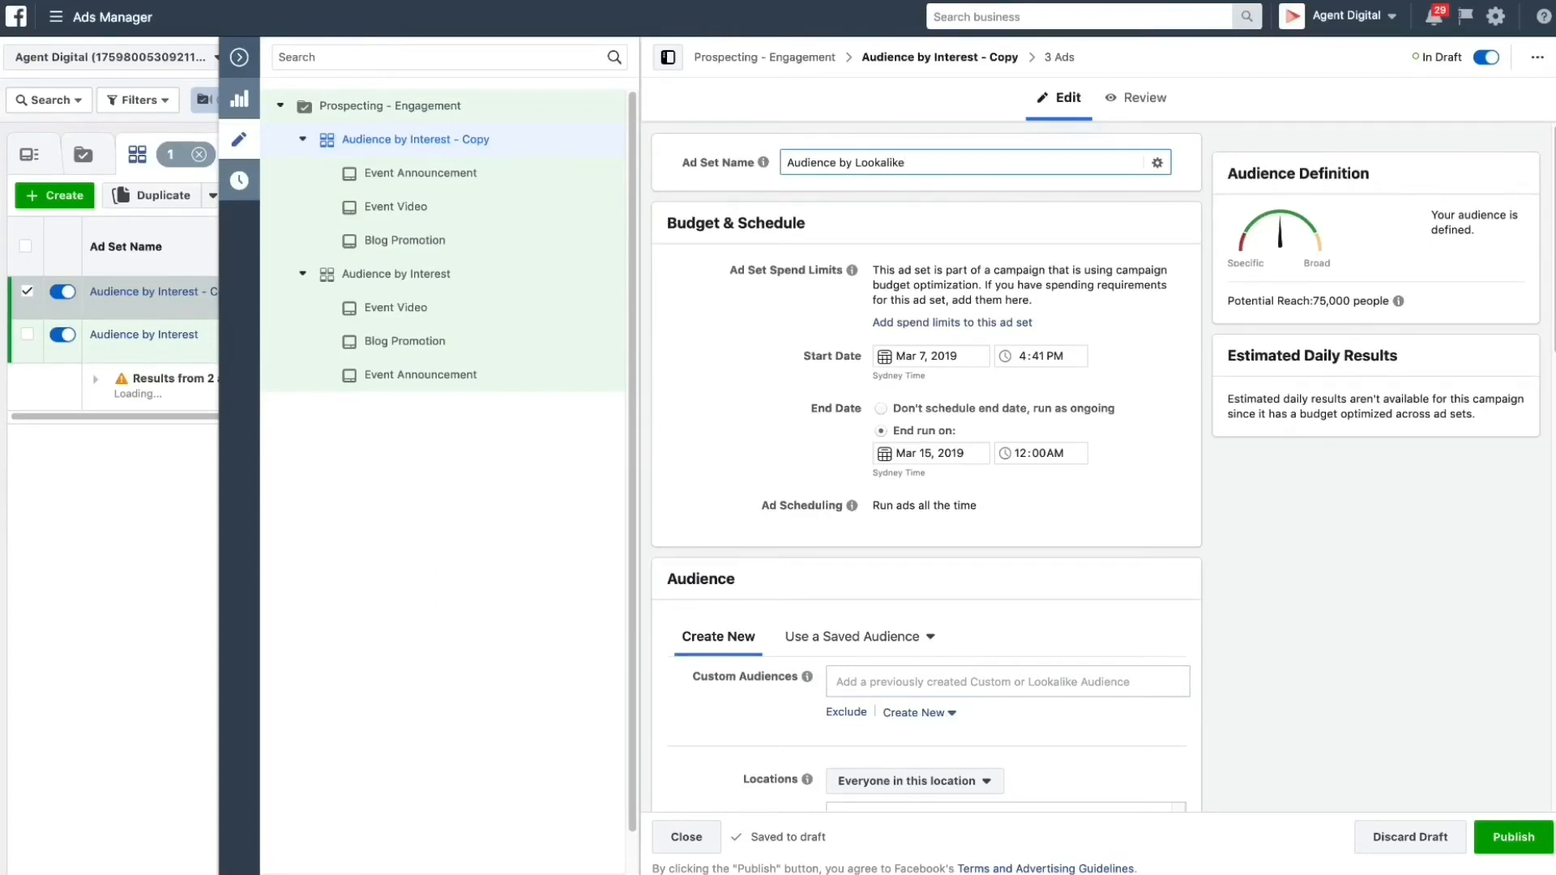
pyautogui.moveTo(1171, 480)
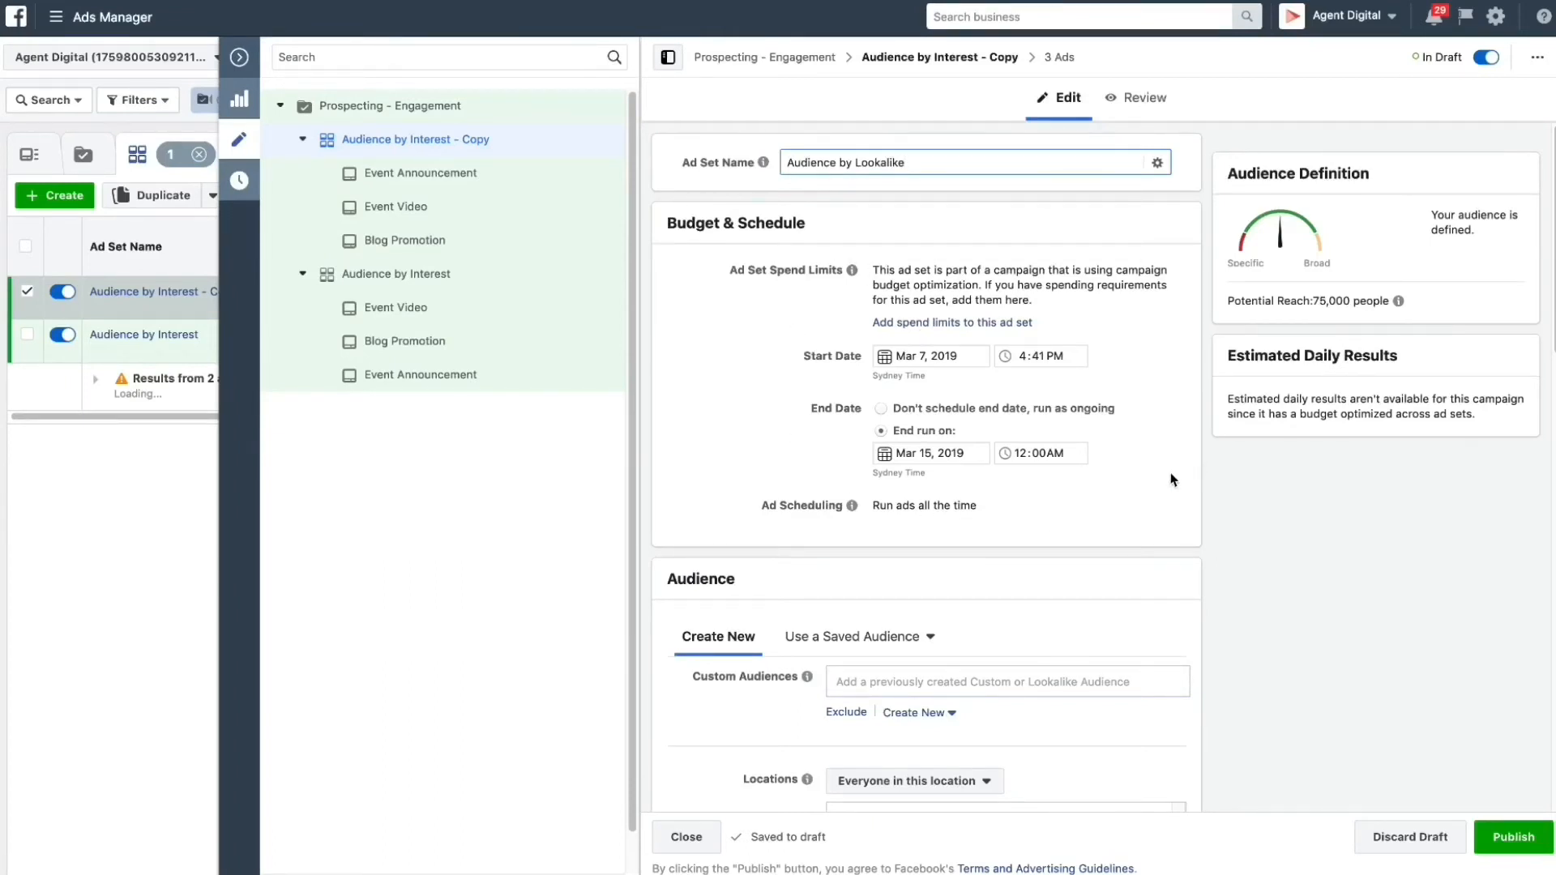
pyautogui.moveTo(1073, 307)
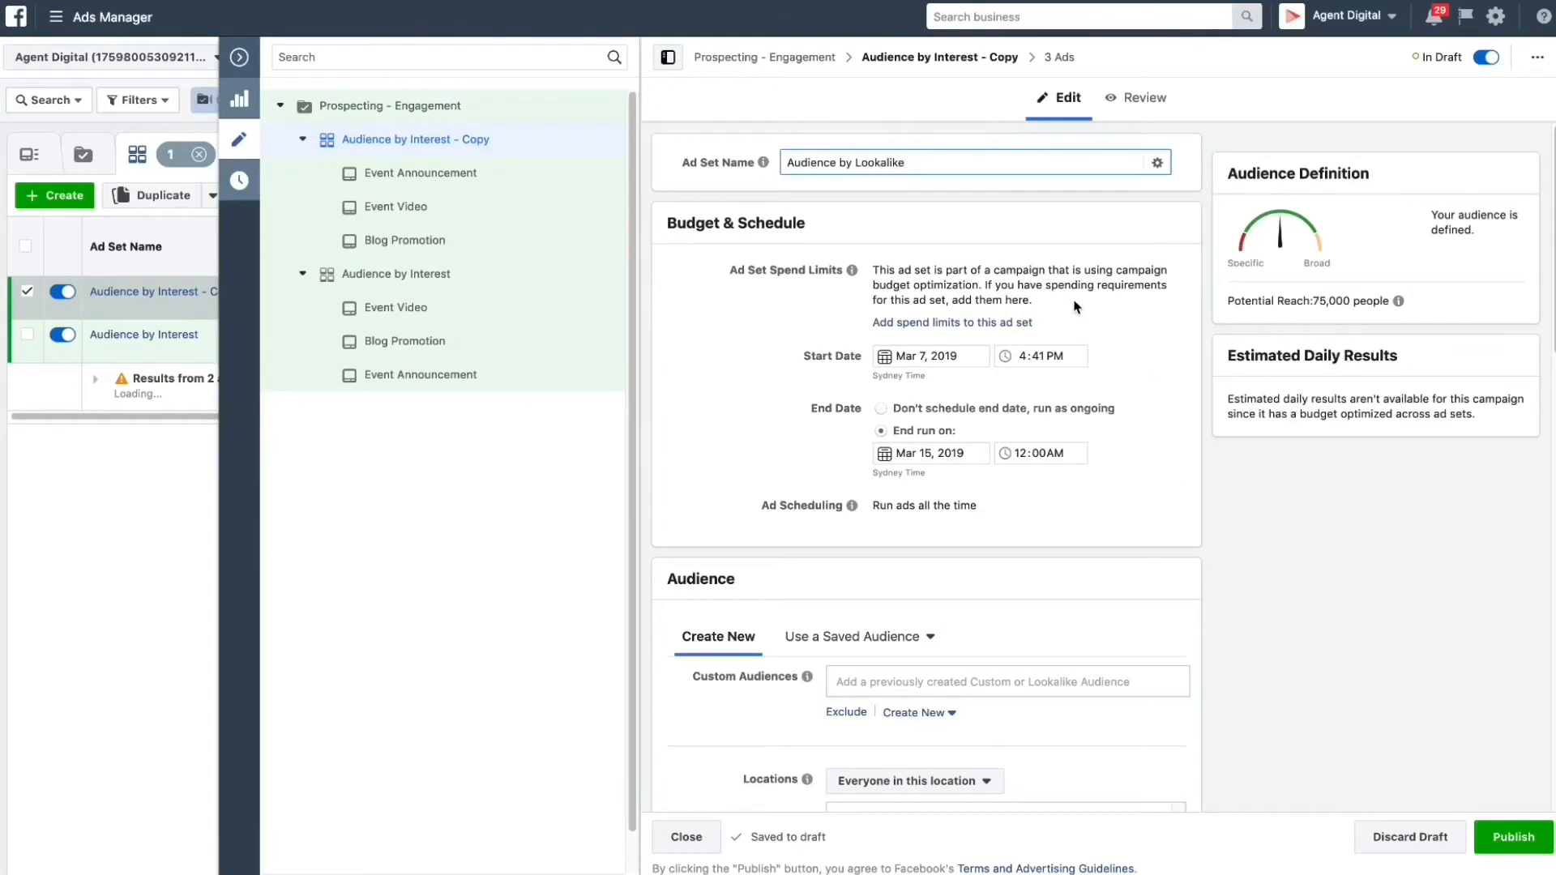
pyautogui.moveTo(452, 109)
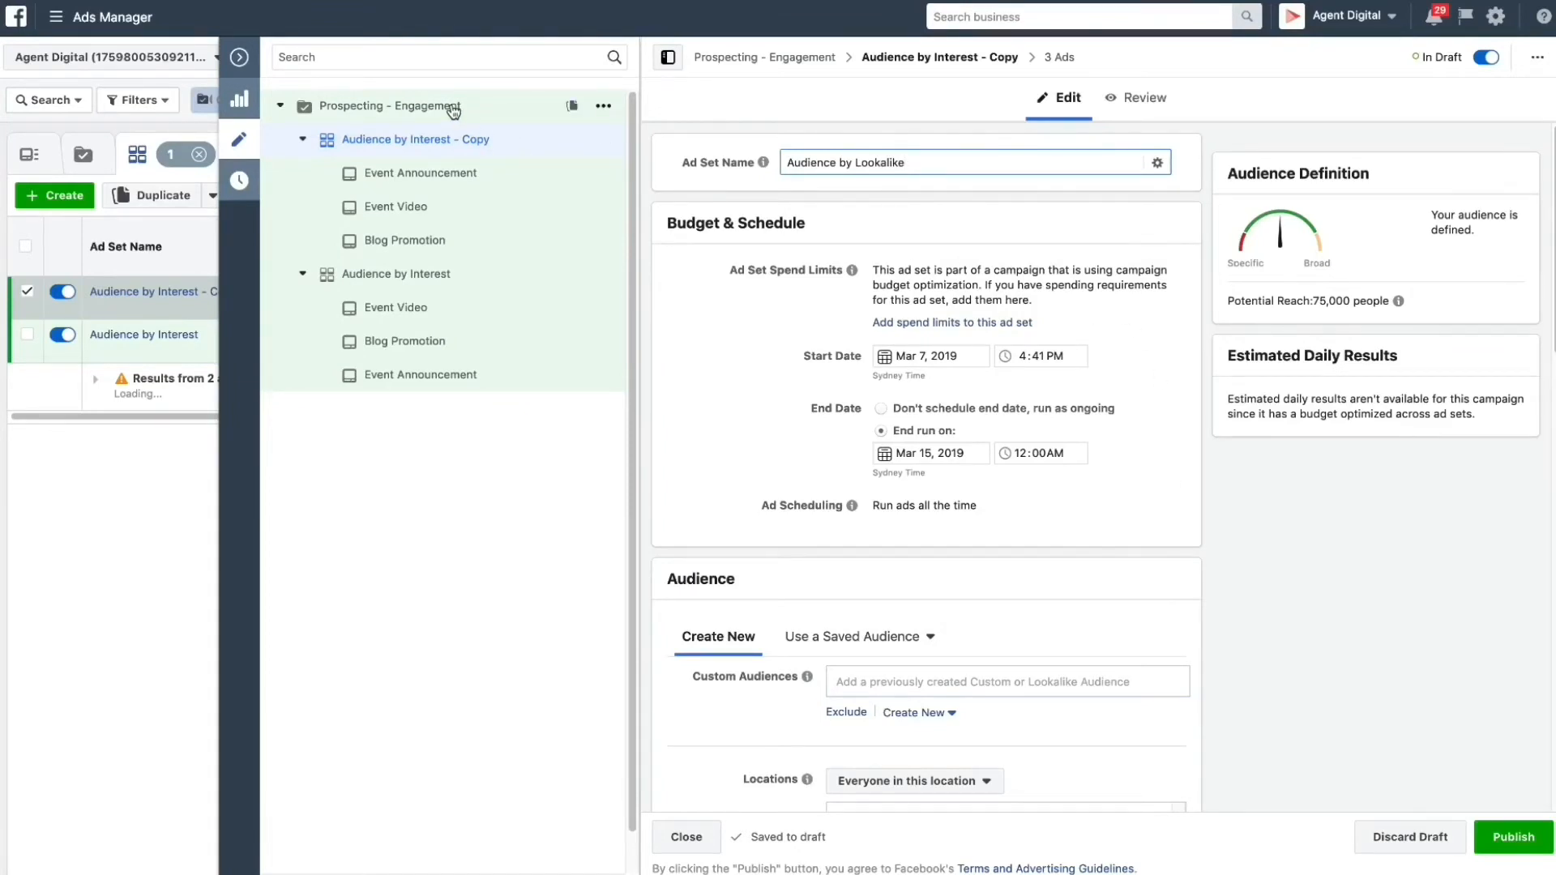
pyautogui.moveTo(1109, 515)
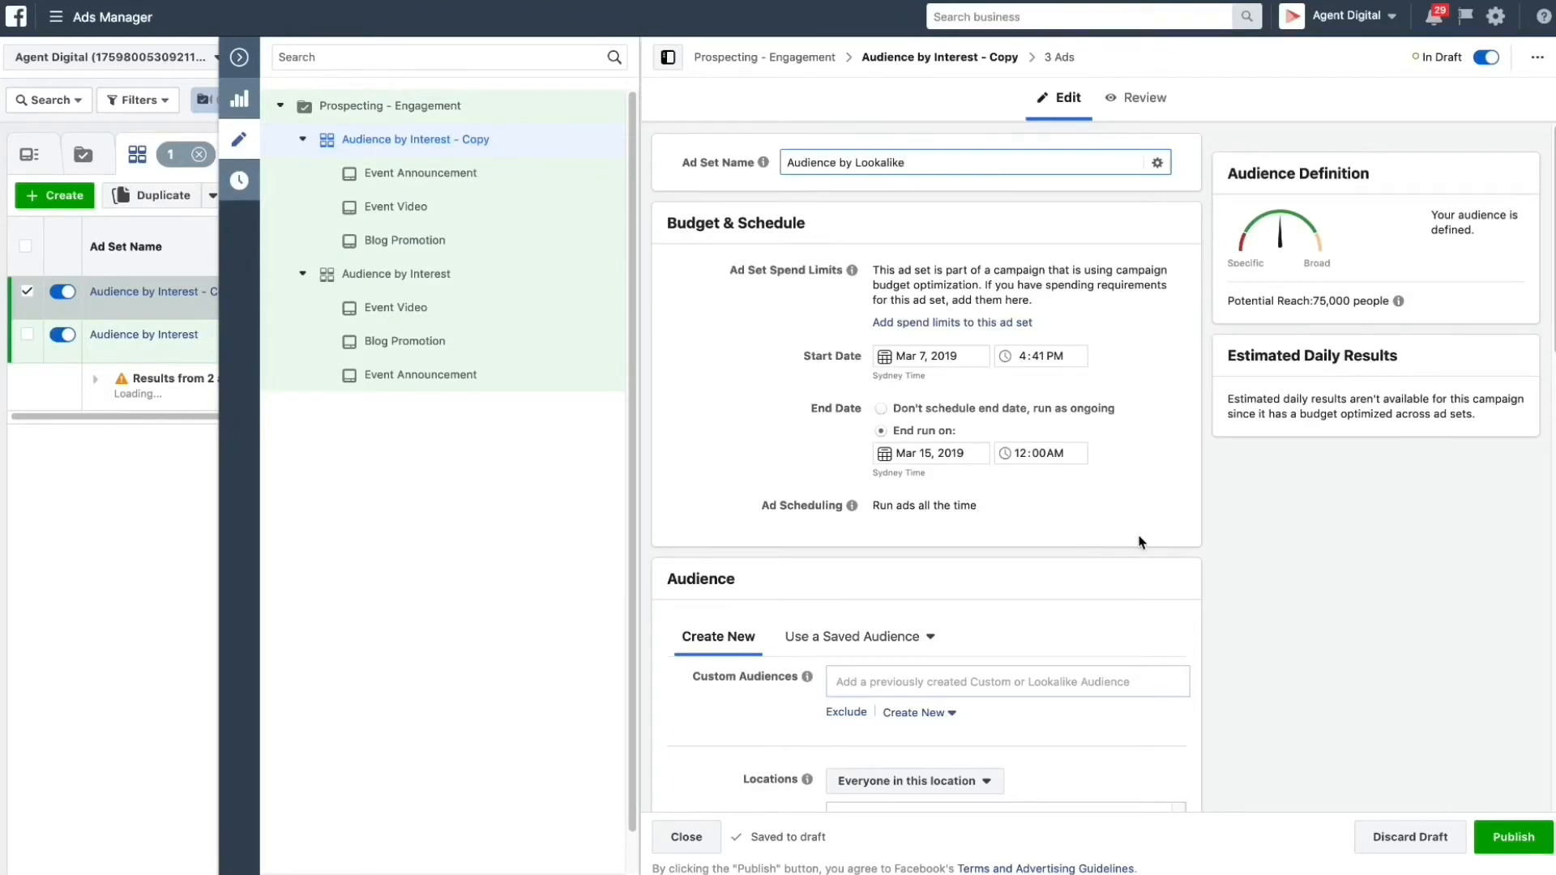
pyautogui.scroll(-3)
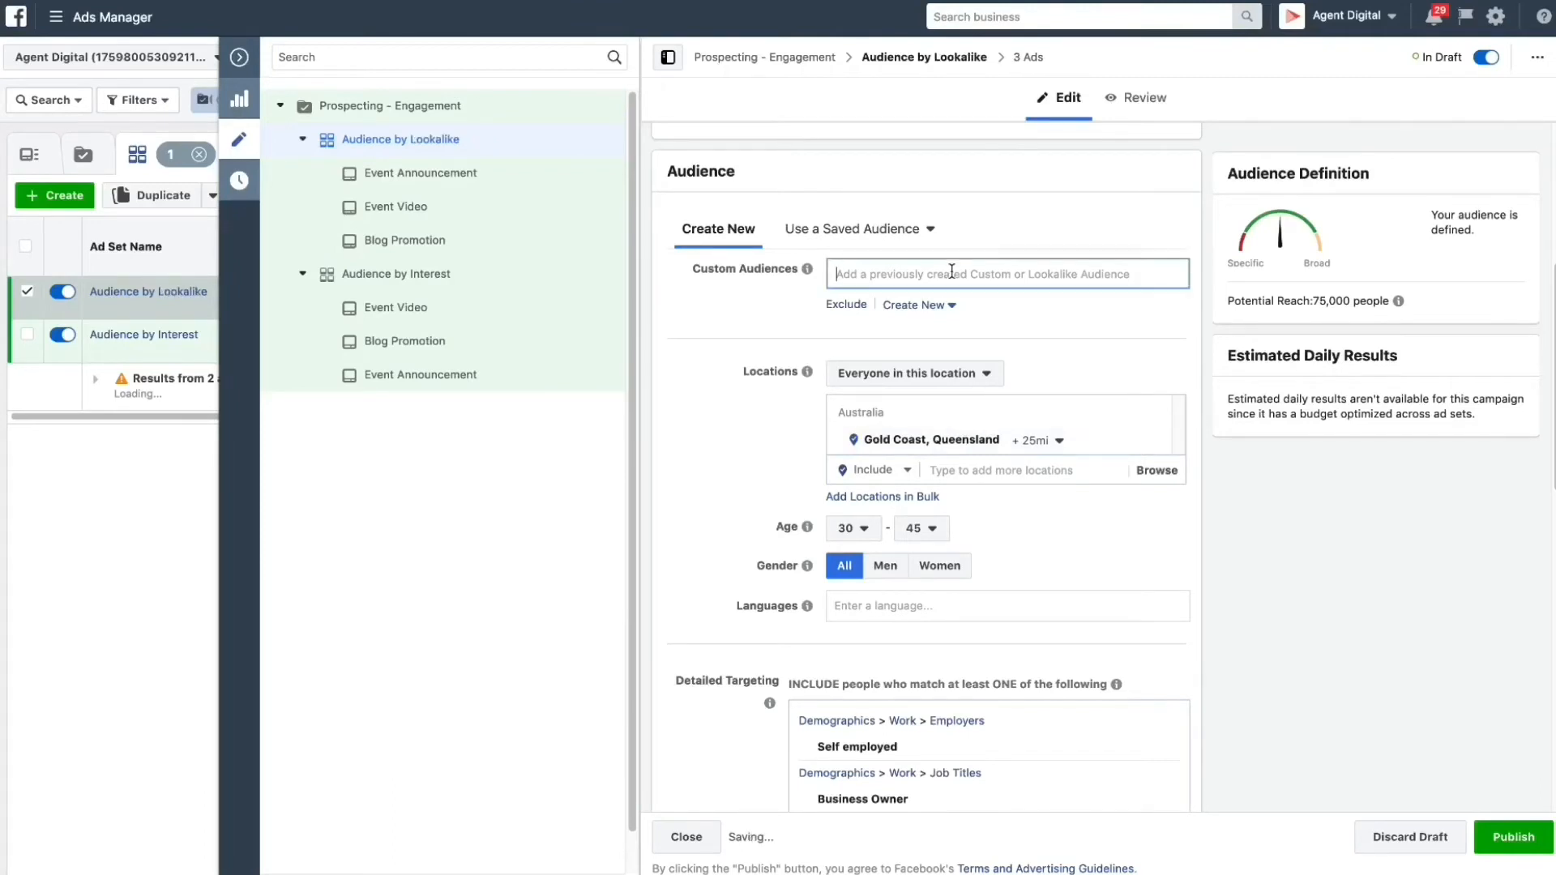
# - Add the Level Up Ticket Purchasers and Level Up Mailing List lookalike audiences as targeting
pyautogui.click(1005, 274)
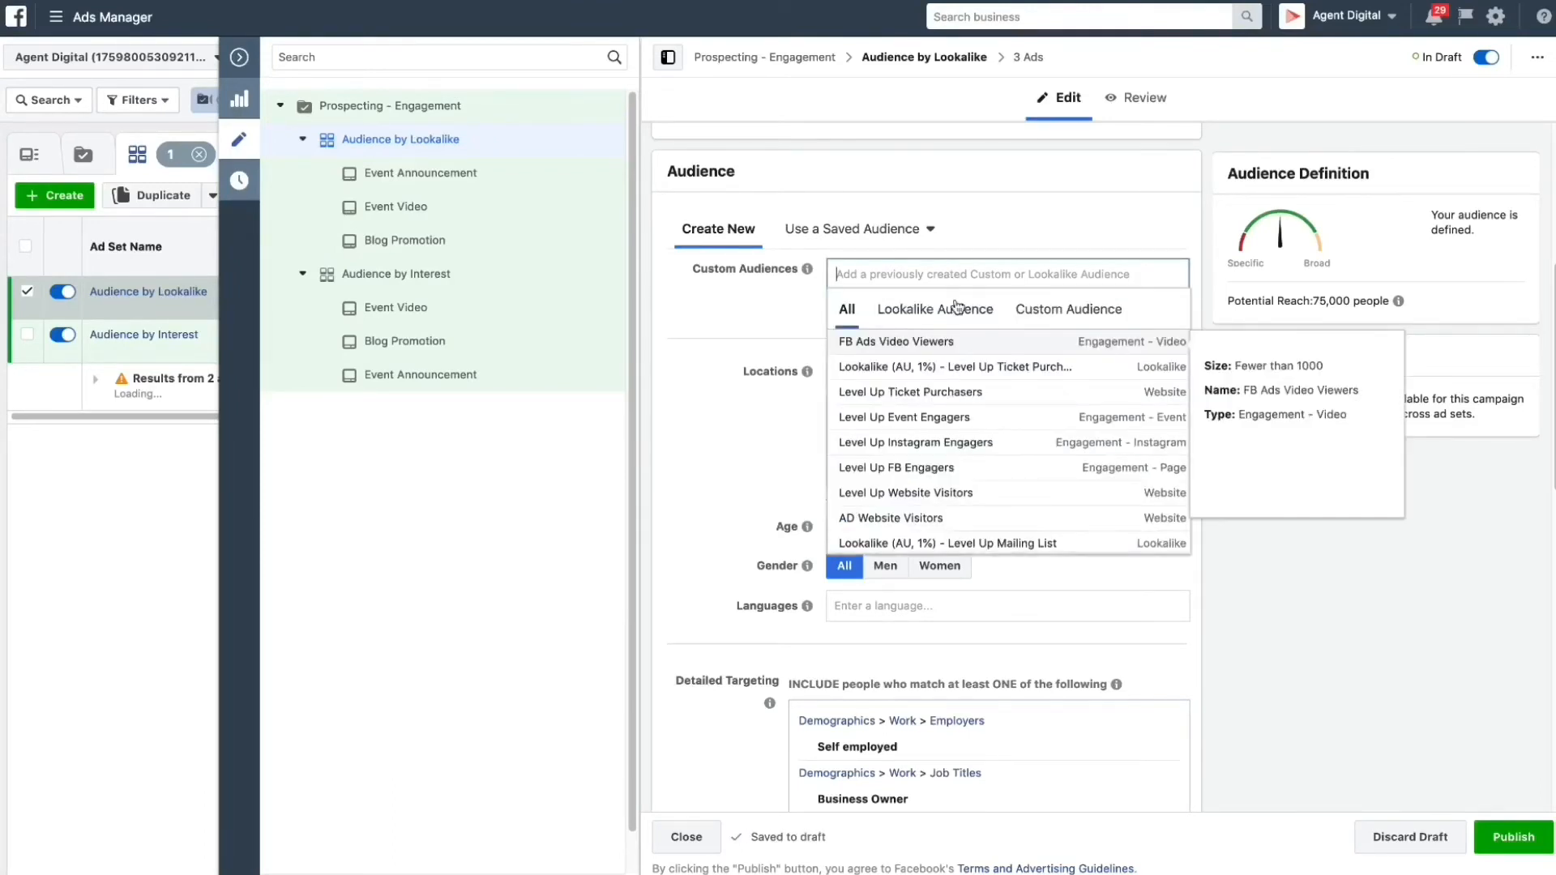
pyautogui.click(934, 308)
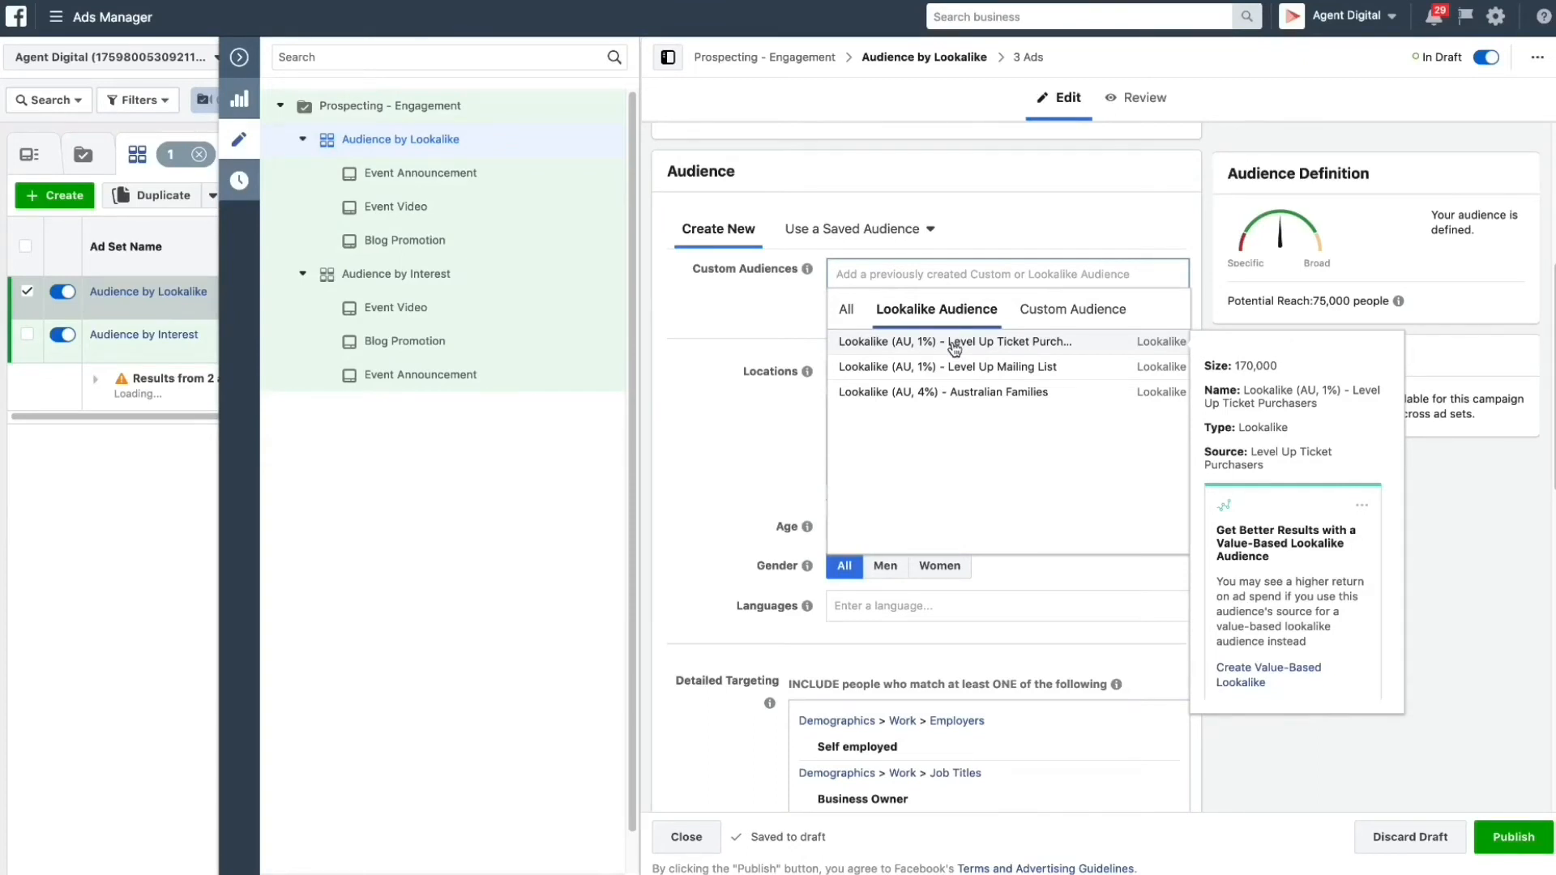
pyautogui.click(953, 342)
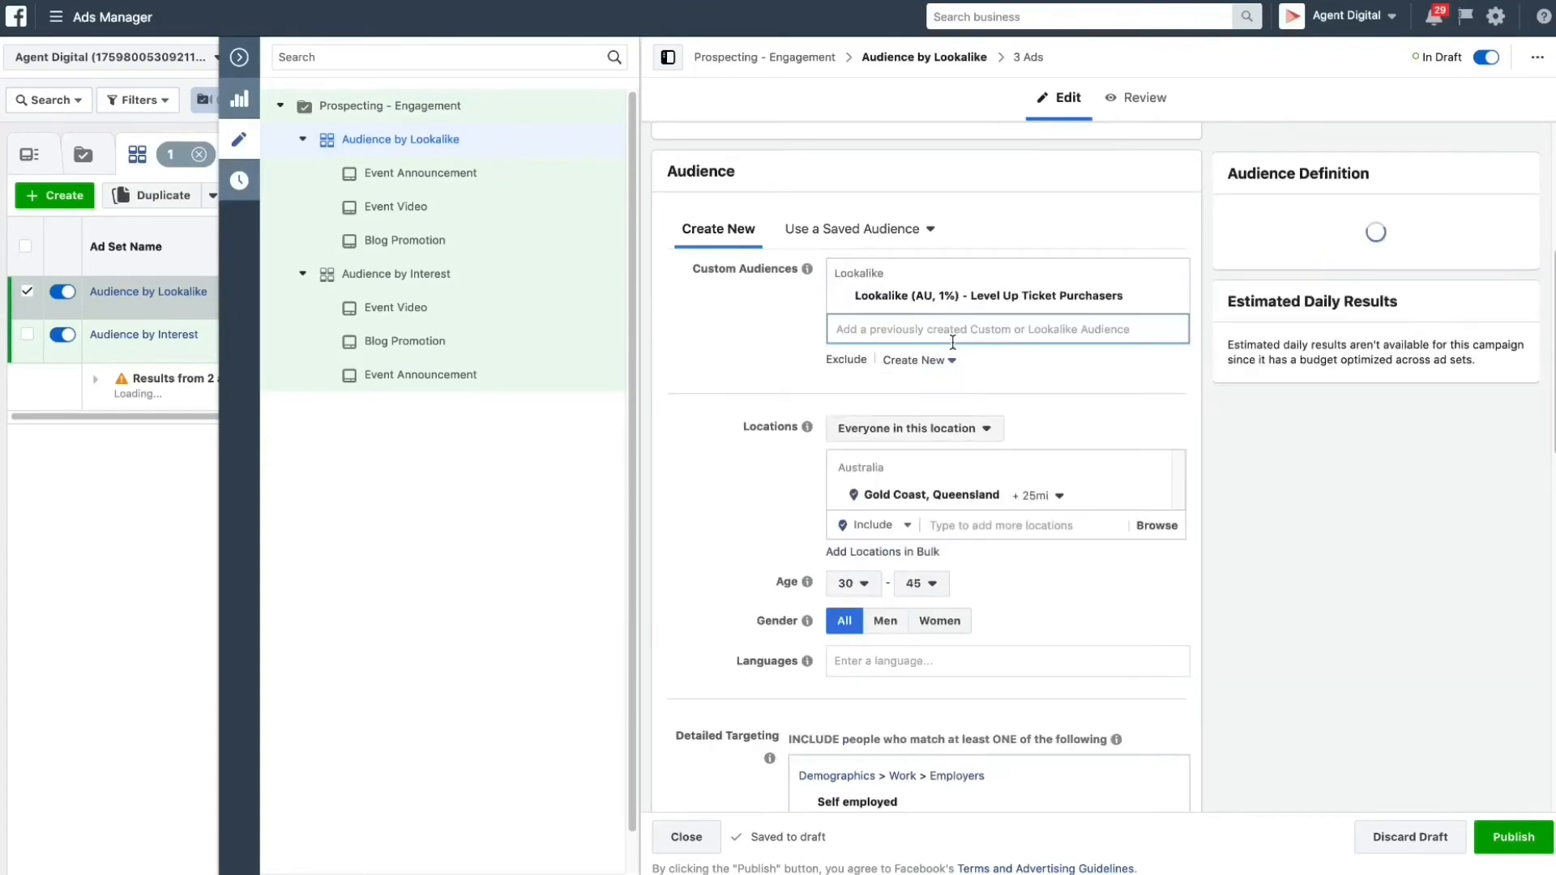
pyautogui.click(1005, 329)
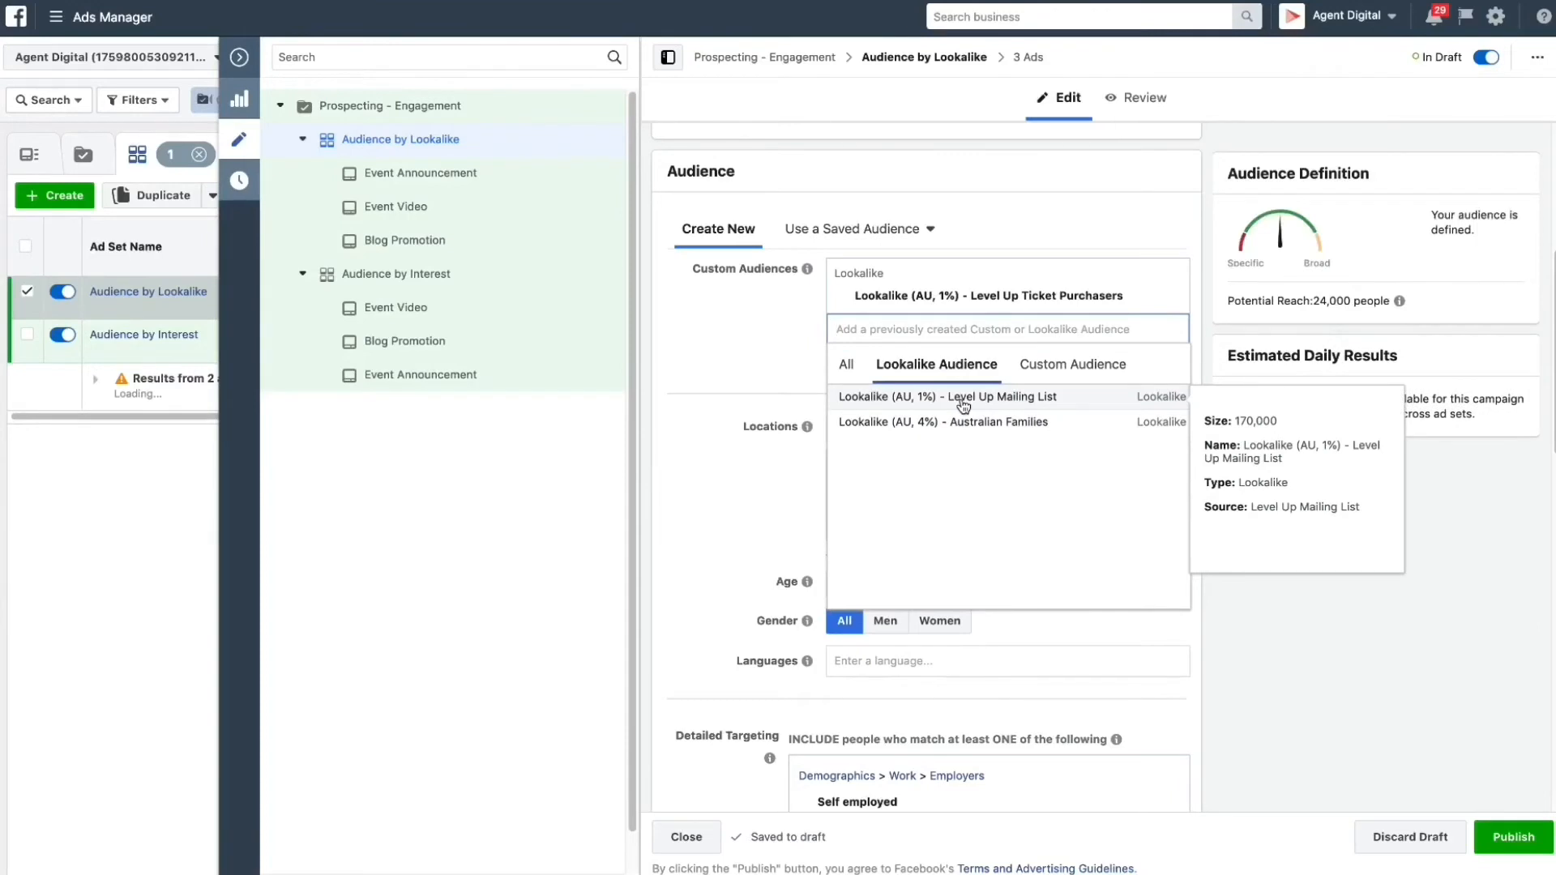
pyautogui.click(947, 395)
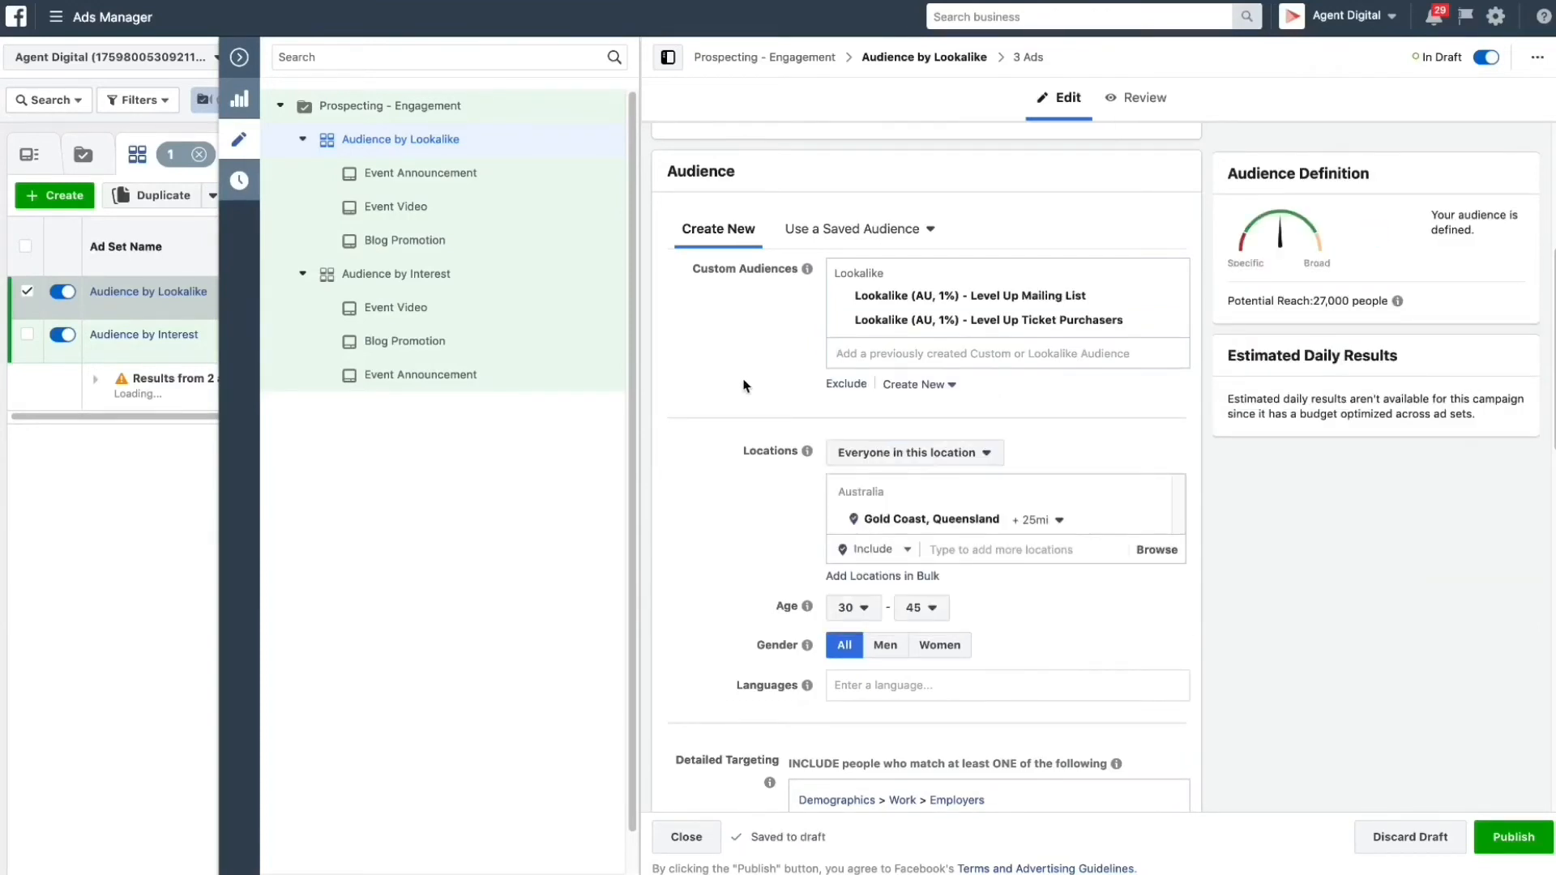
pyautogui.moveTo(1164, 615)
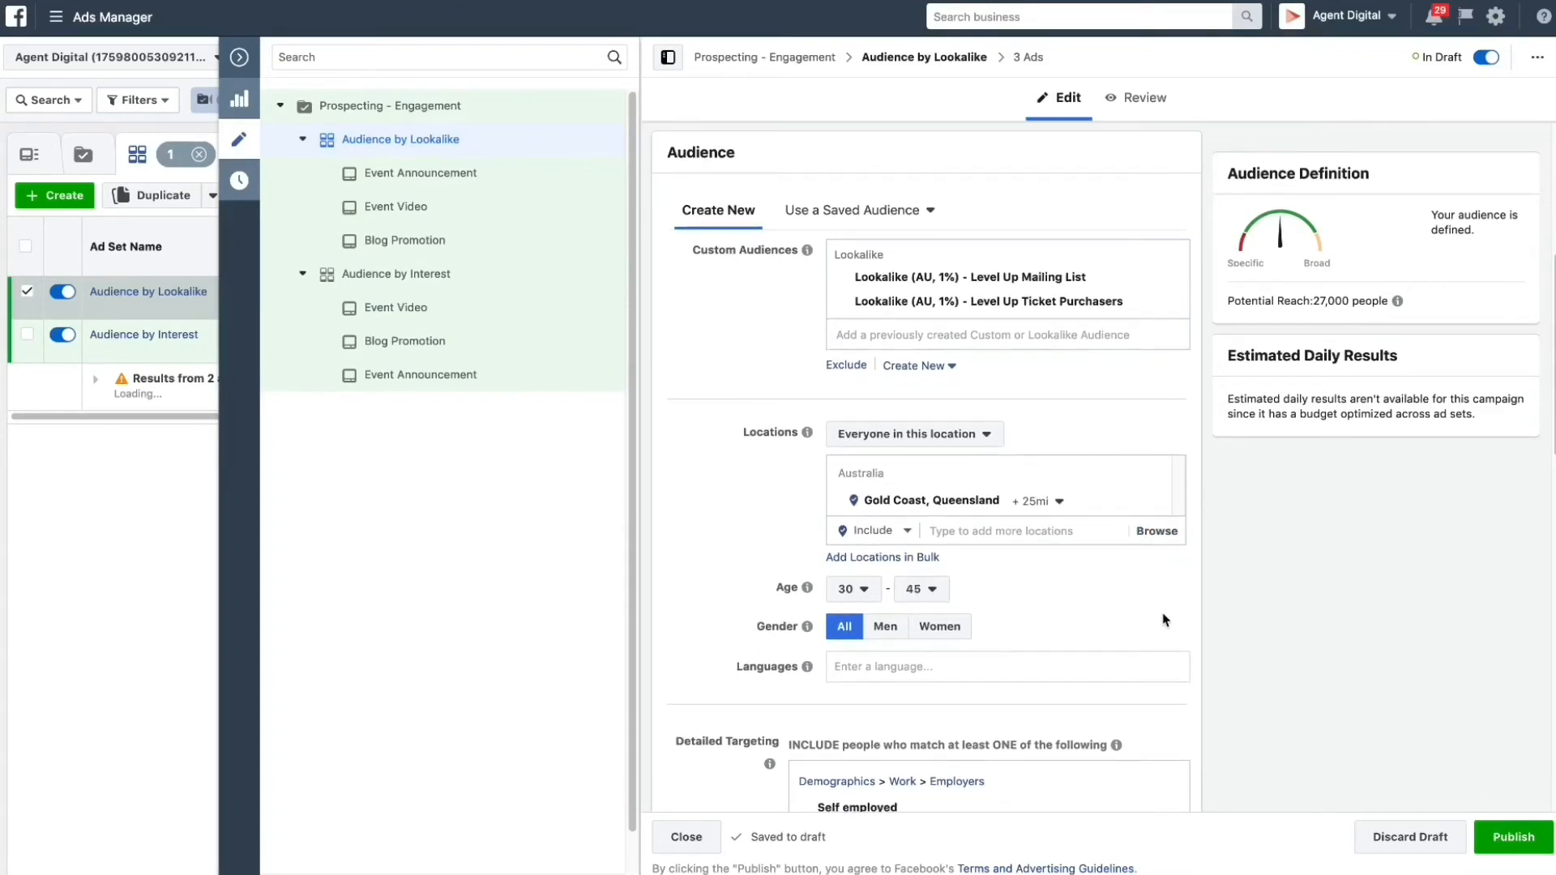
pyautogui.scroll(-3)
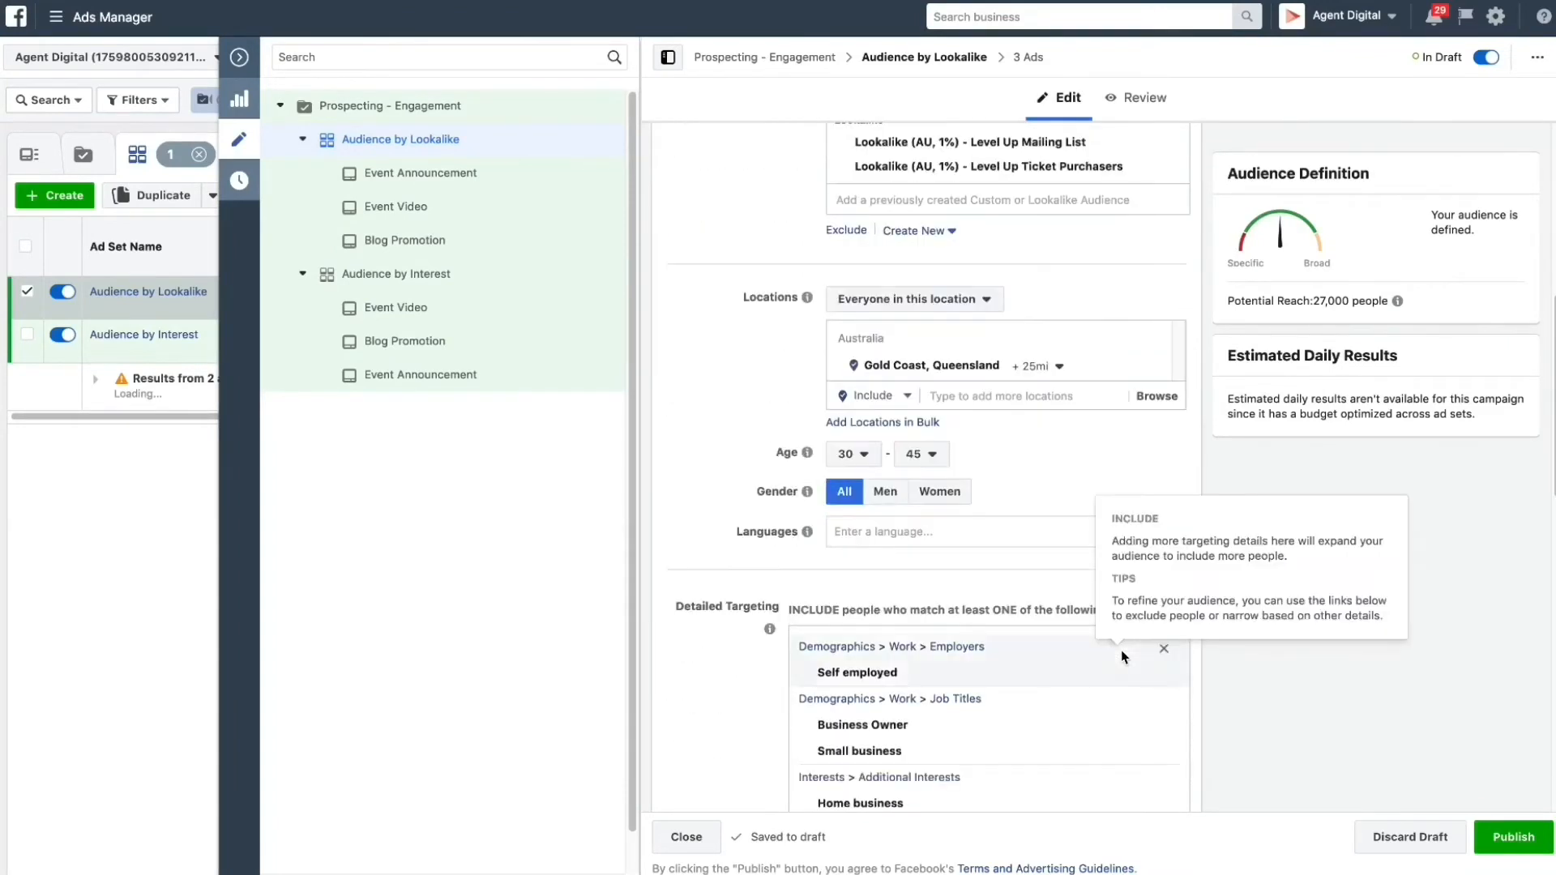
pyautogui.scroll(-3)
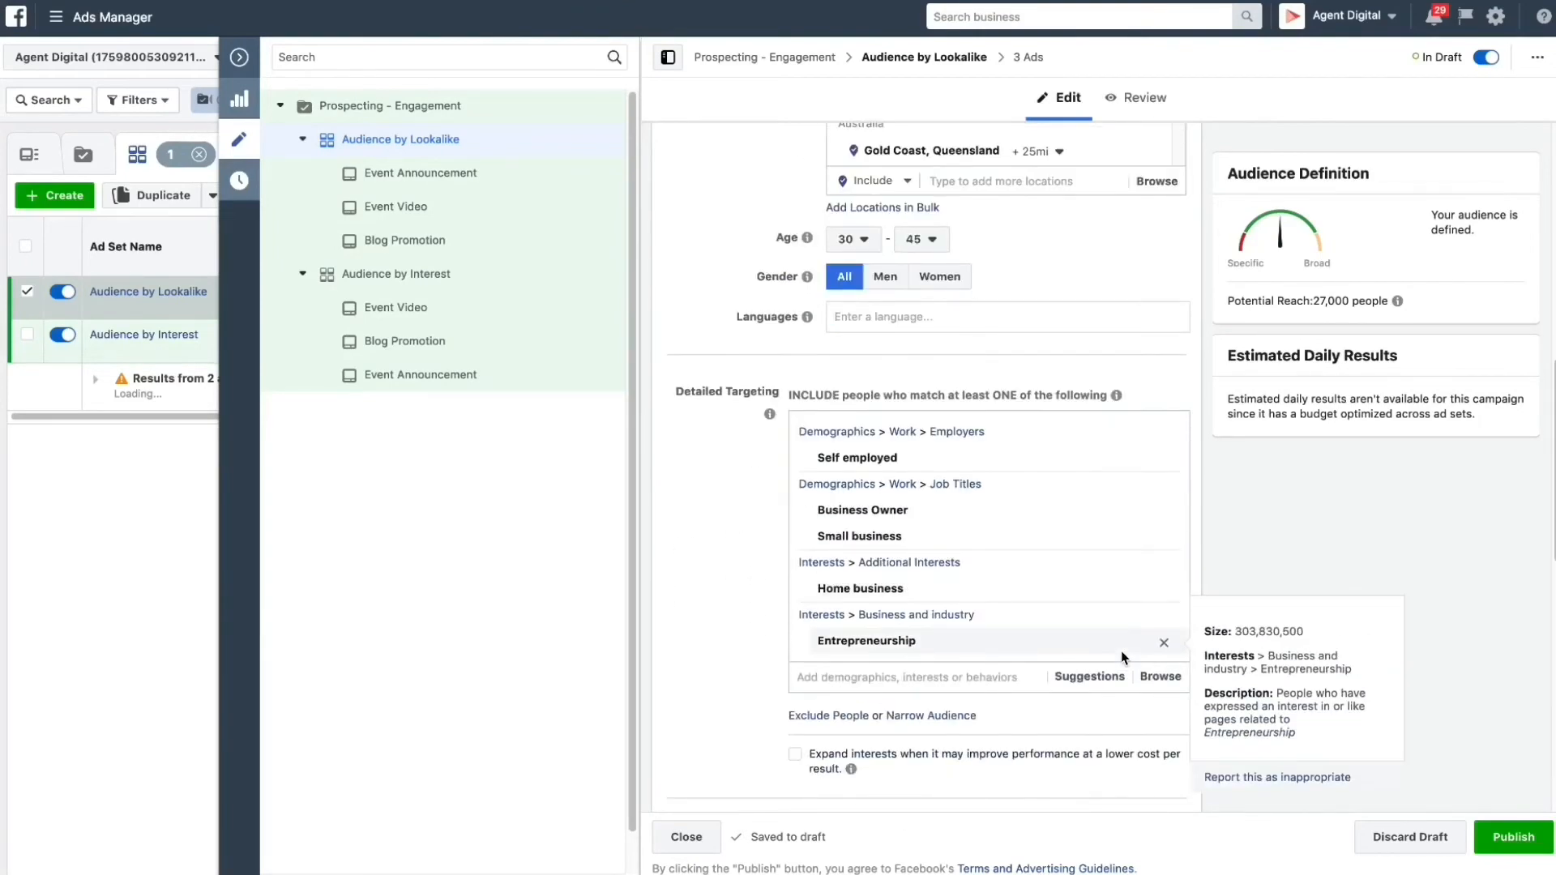
pyautogui.scroll(3)
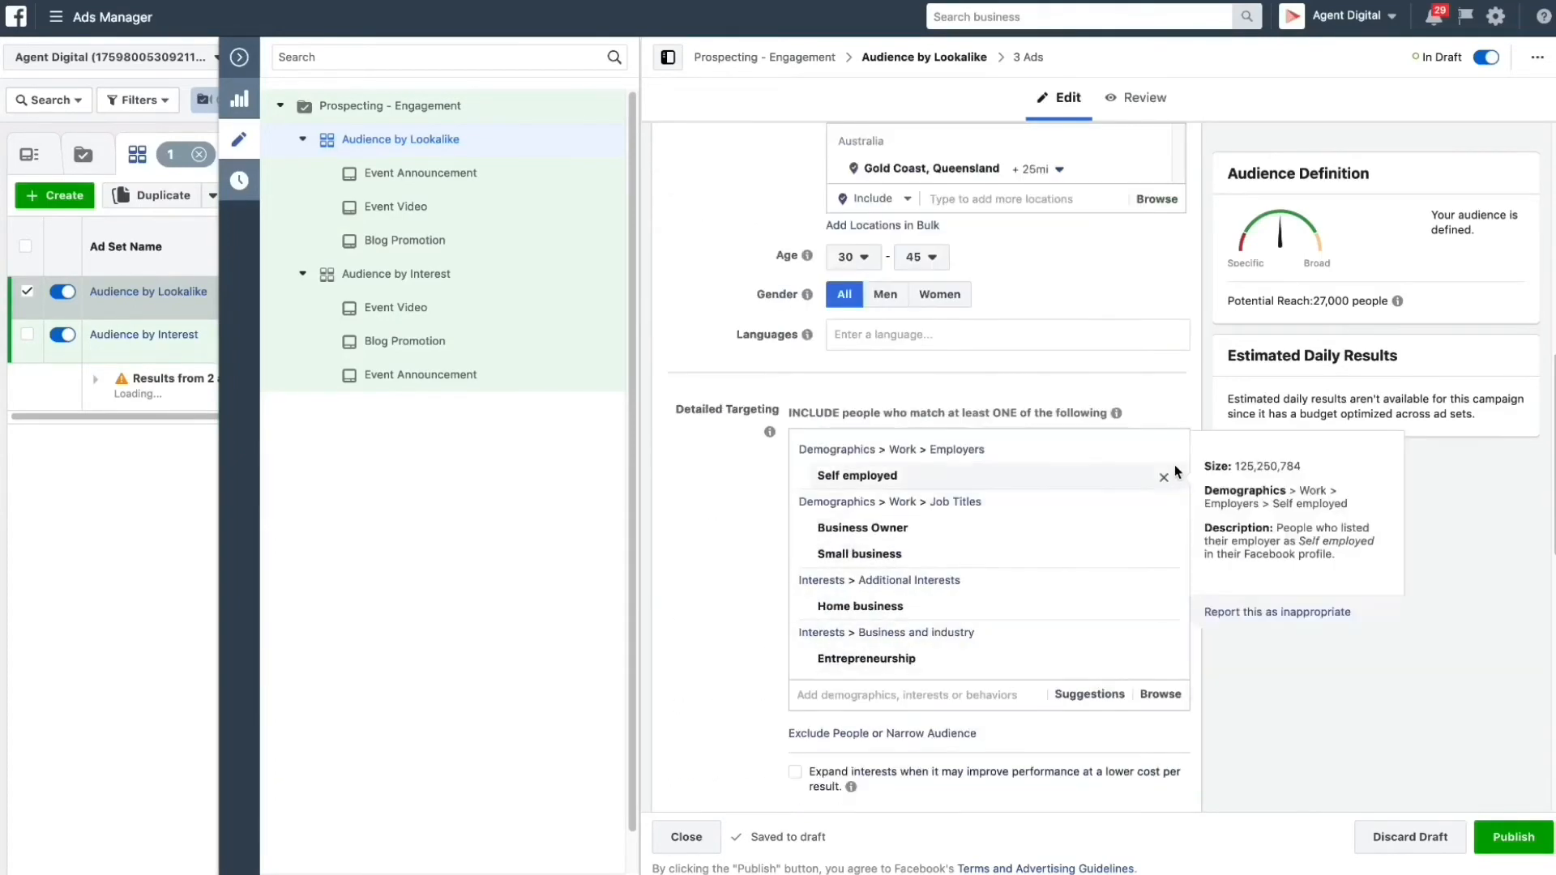
# - Remove the Self employed and Home business interests, leaving detailed targeting empty
pyautogui.click(1164, 476)
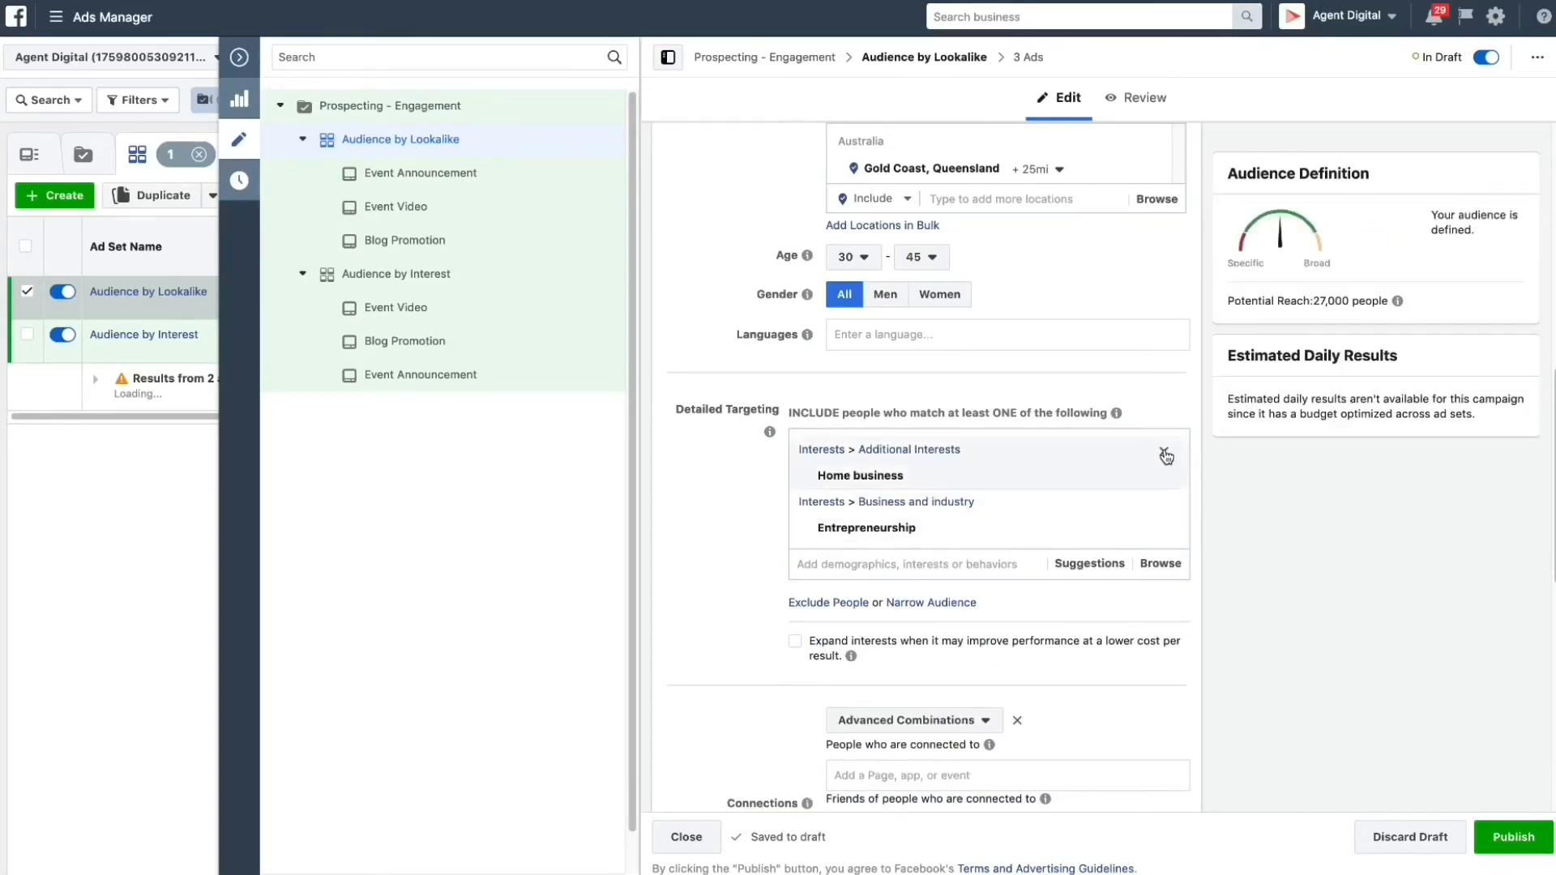
pyautogui.click(1166, 456)
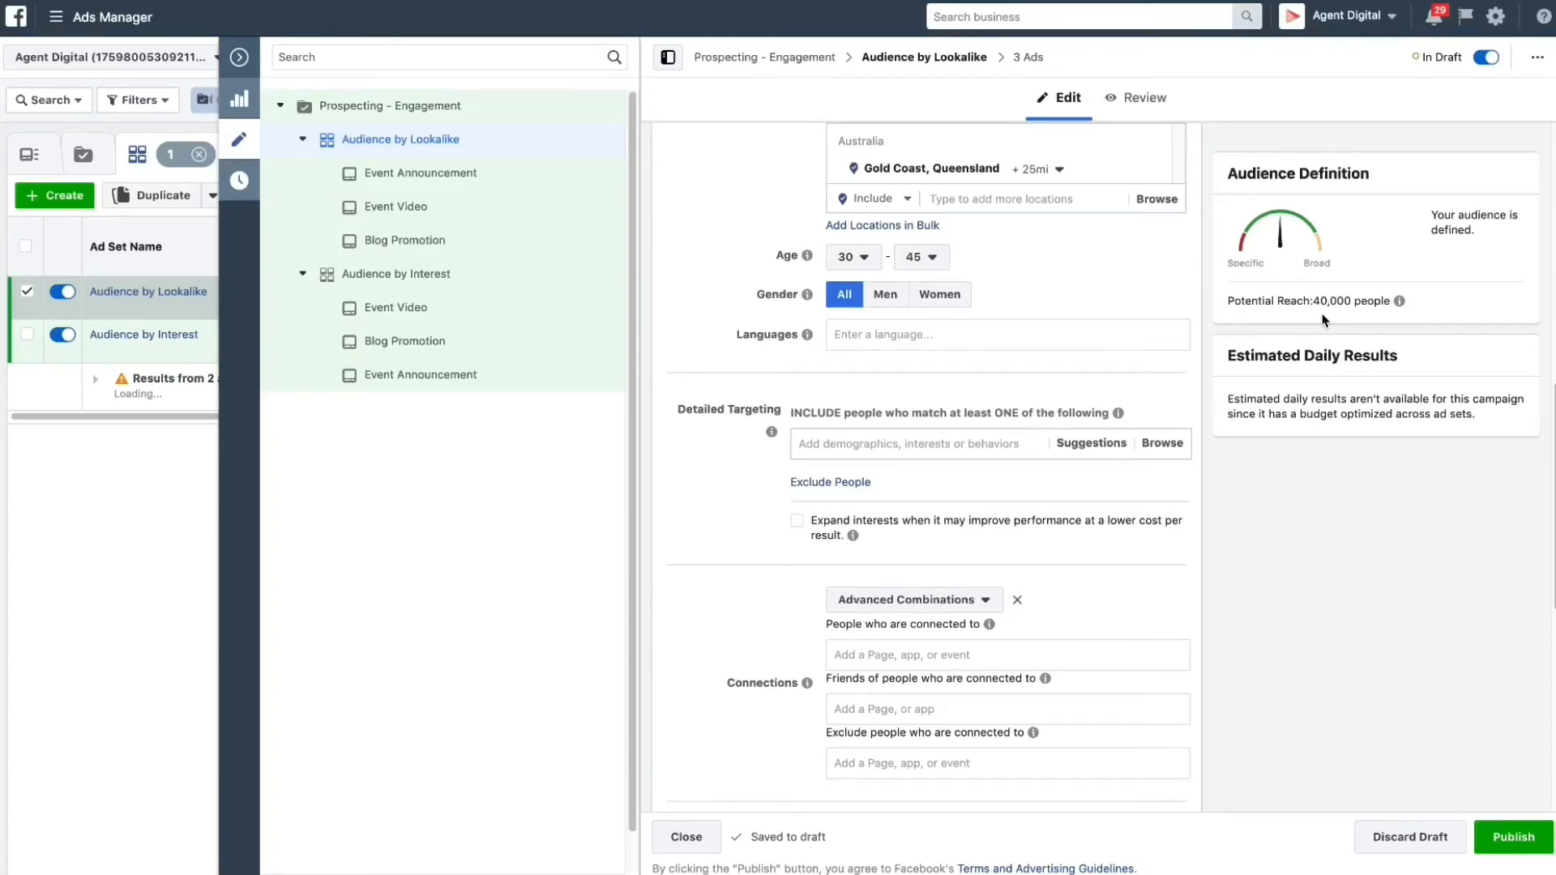
pyautogui.moveTo(484, 107)
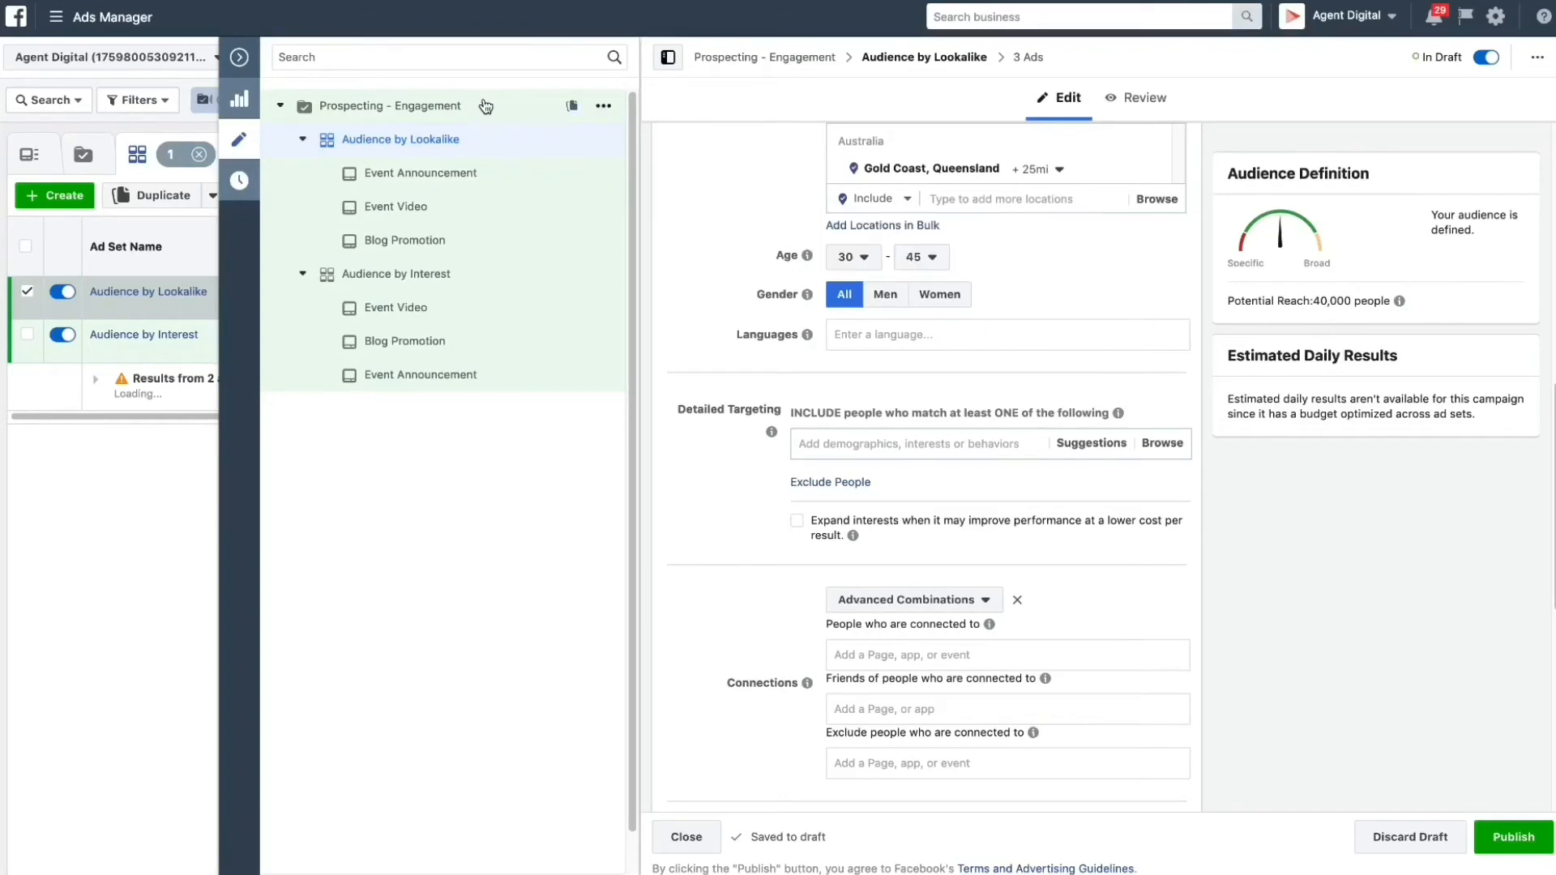
pyautogui.moveTo(484, 192)
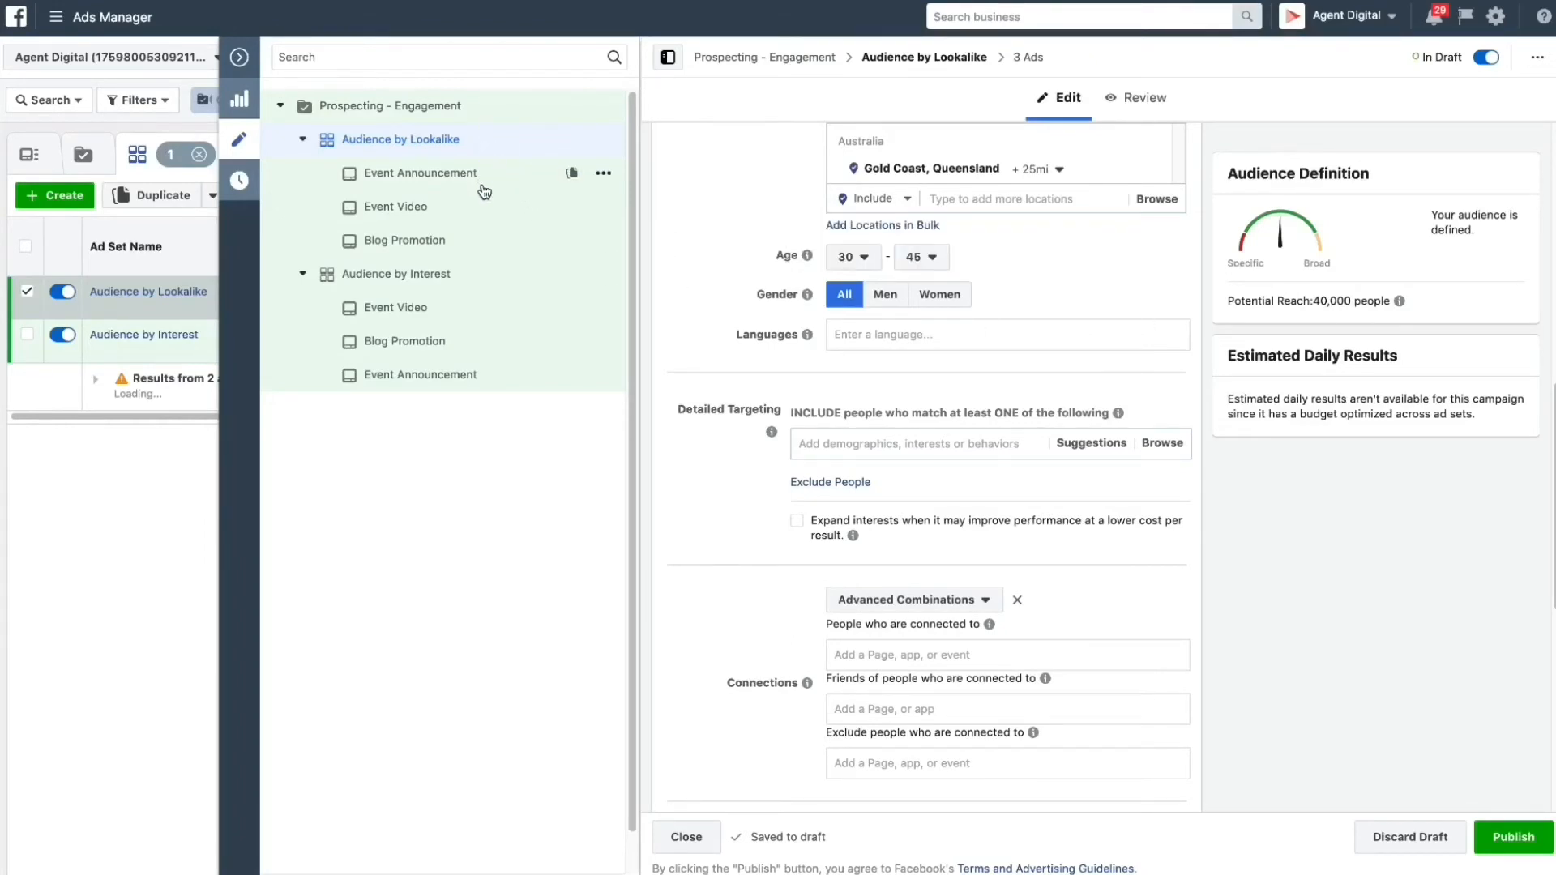
pyautogui.moveTo(459, 313)
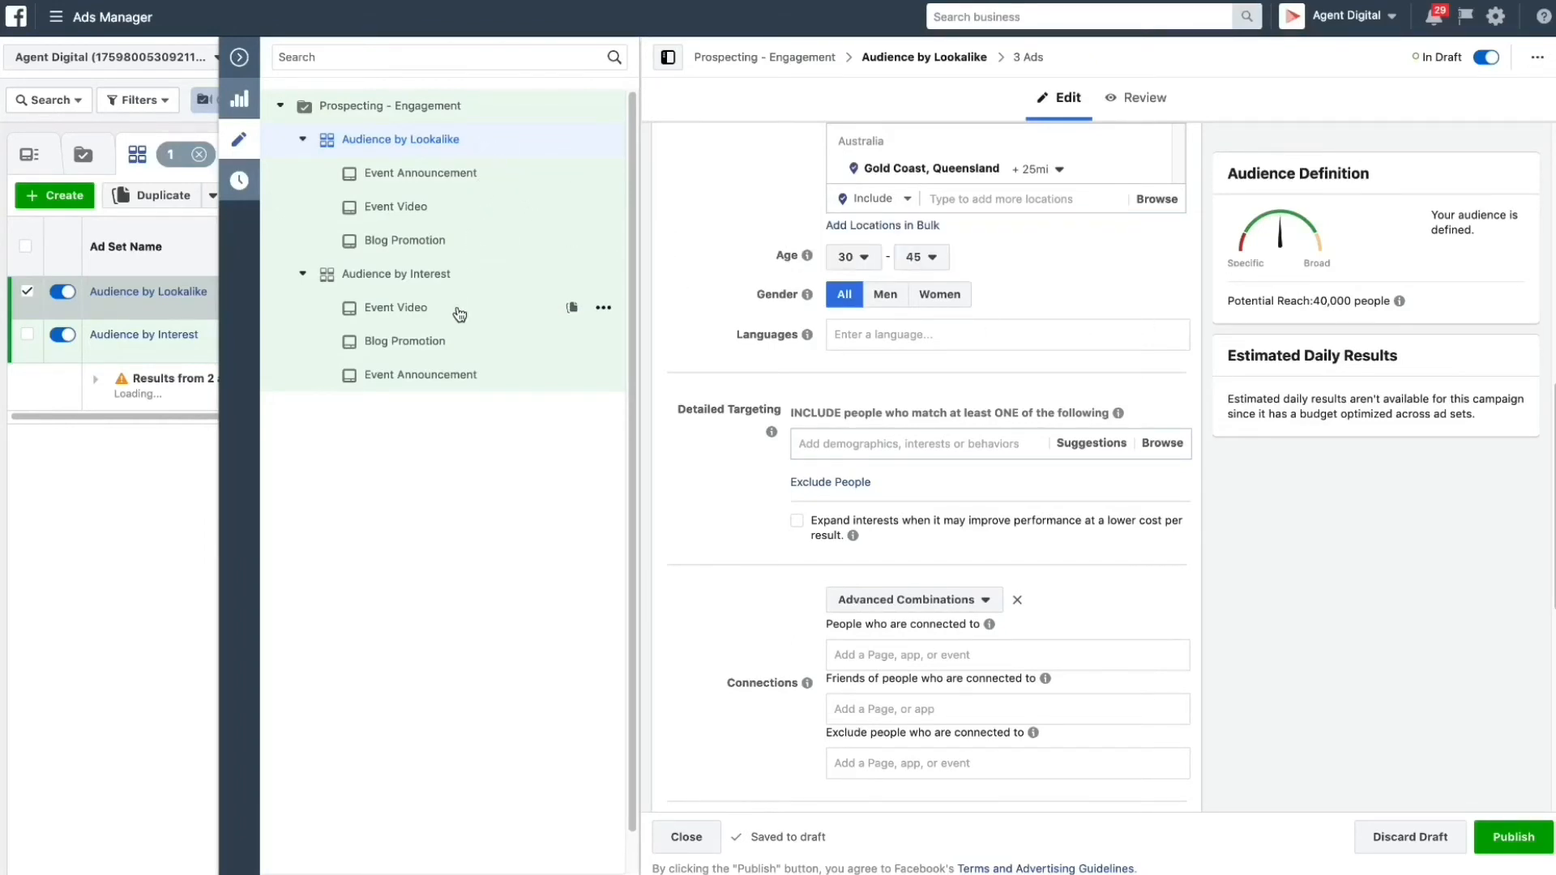
pyautogui.moveTo(459, 375)
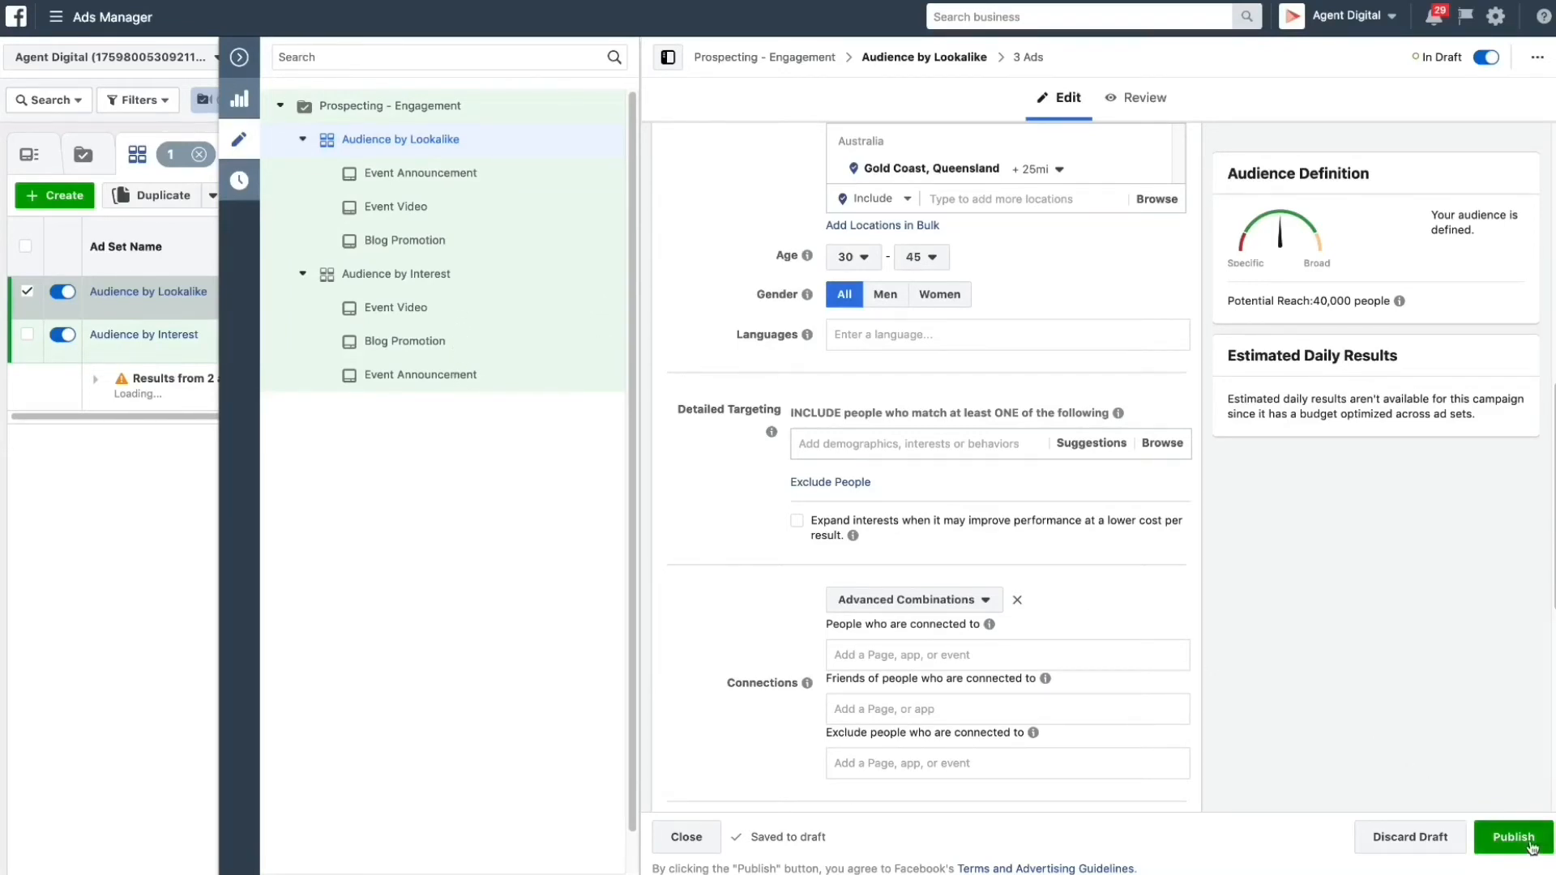
pyautogui.moveTo(833, 851)
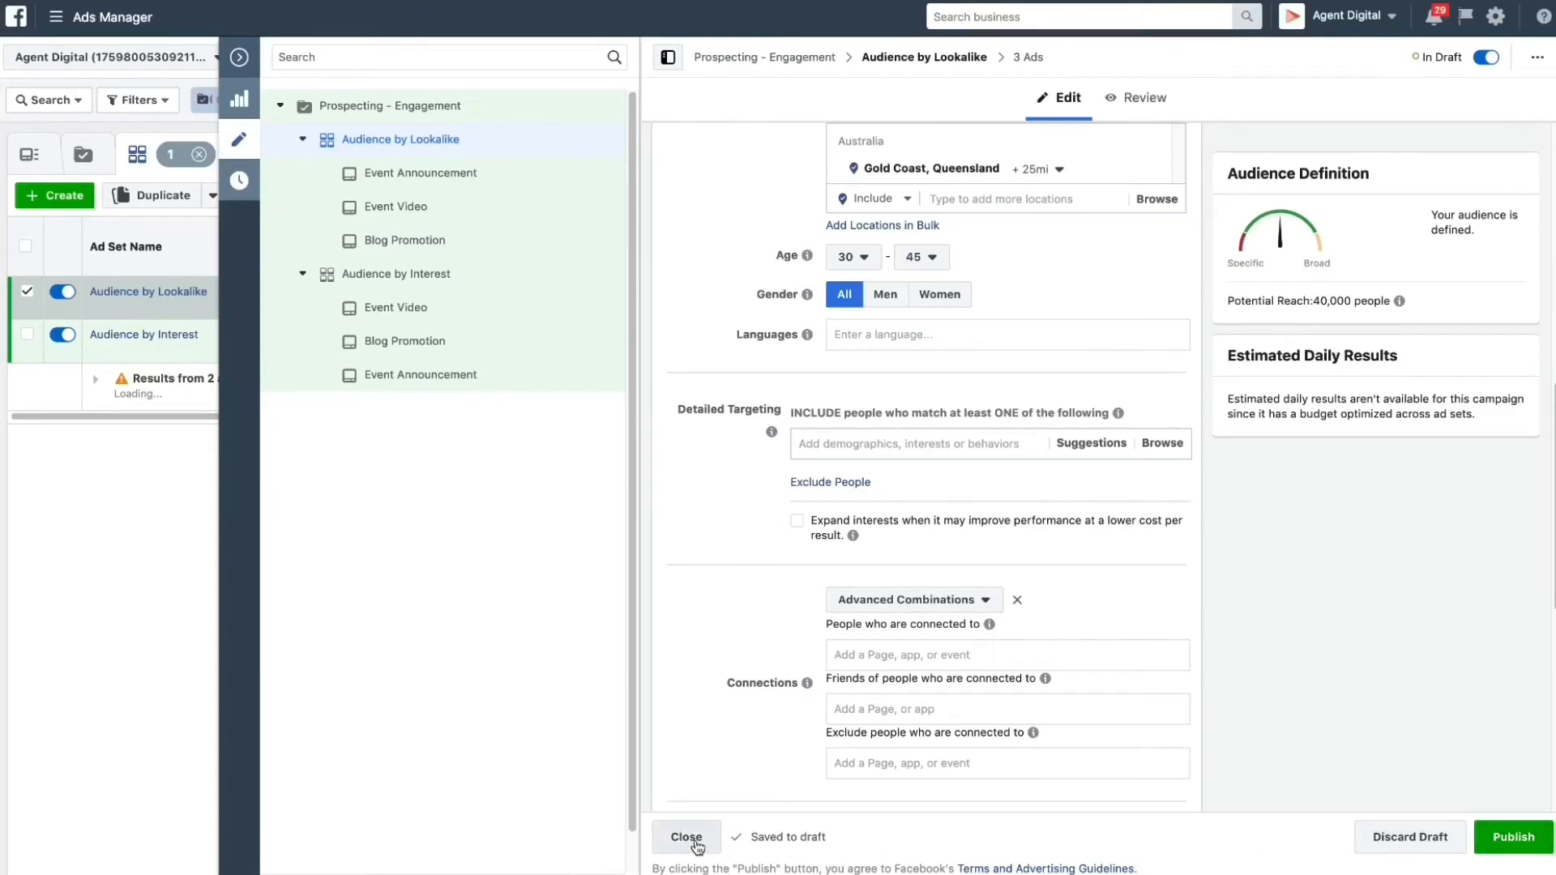
# - Close the ad set editor to return to the Ad Sets list with both drafts
pyautogui.click(684, 836)
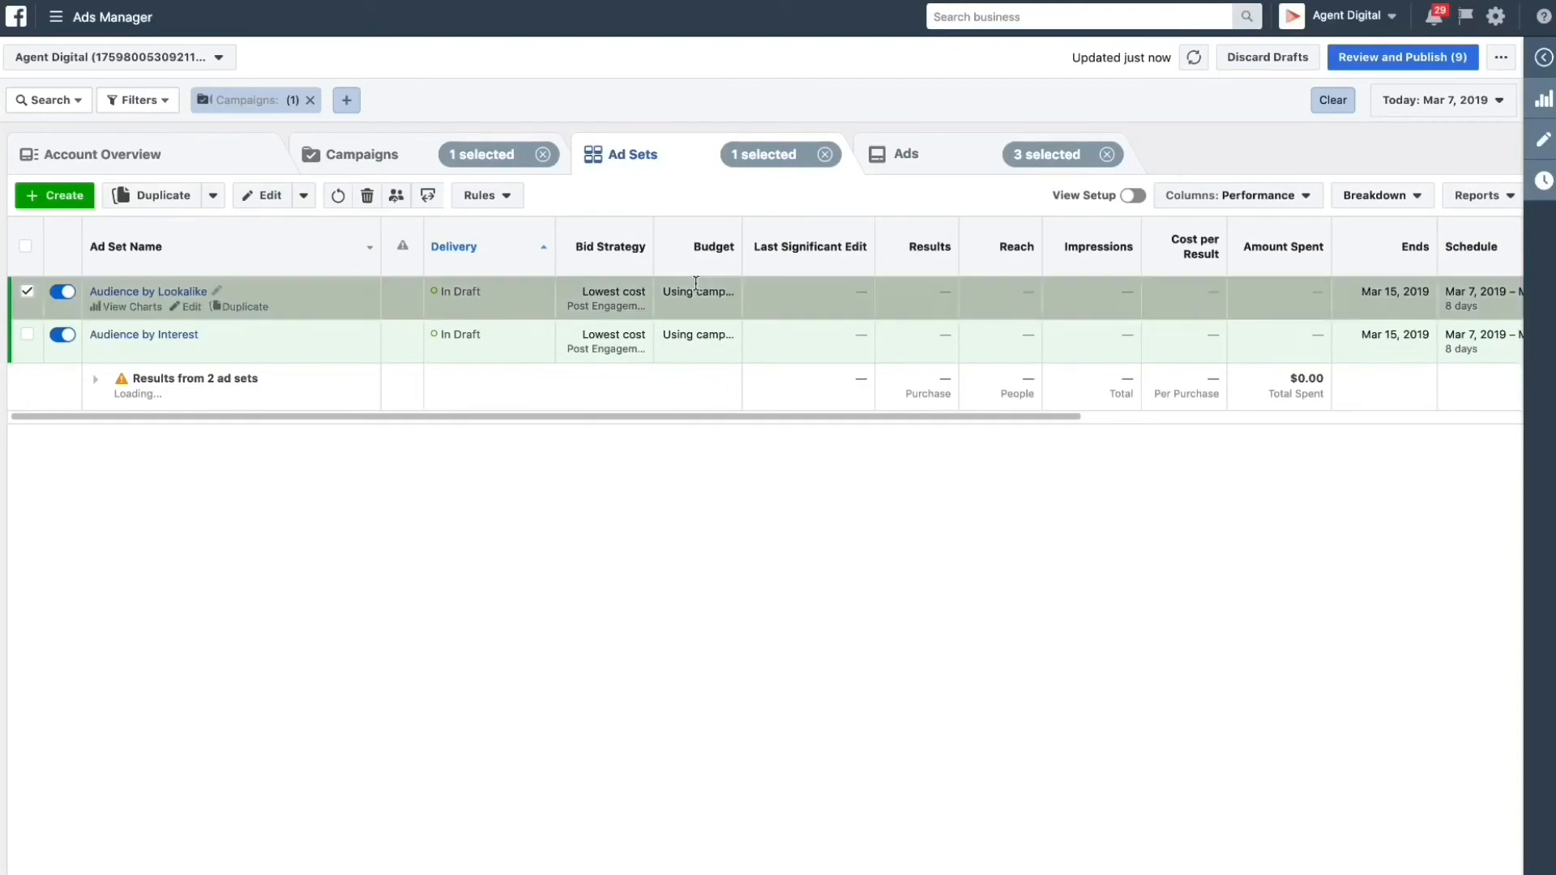
pyautogui.click(359, 154)
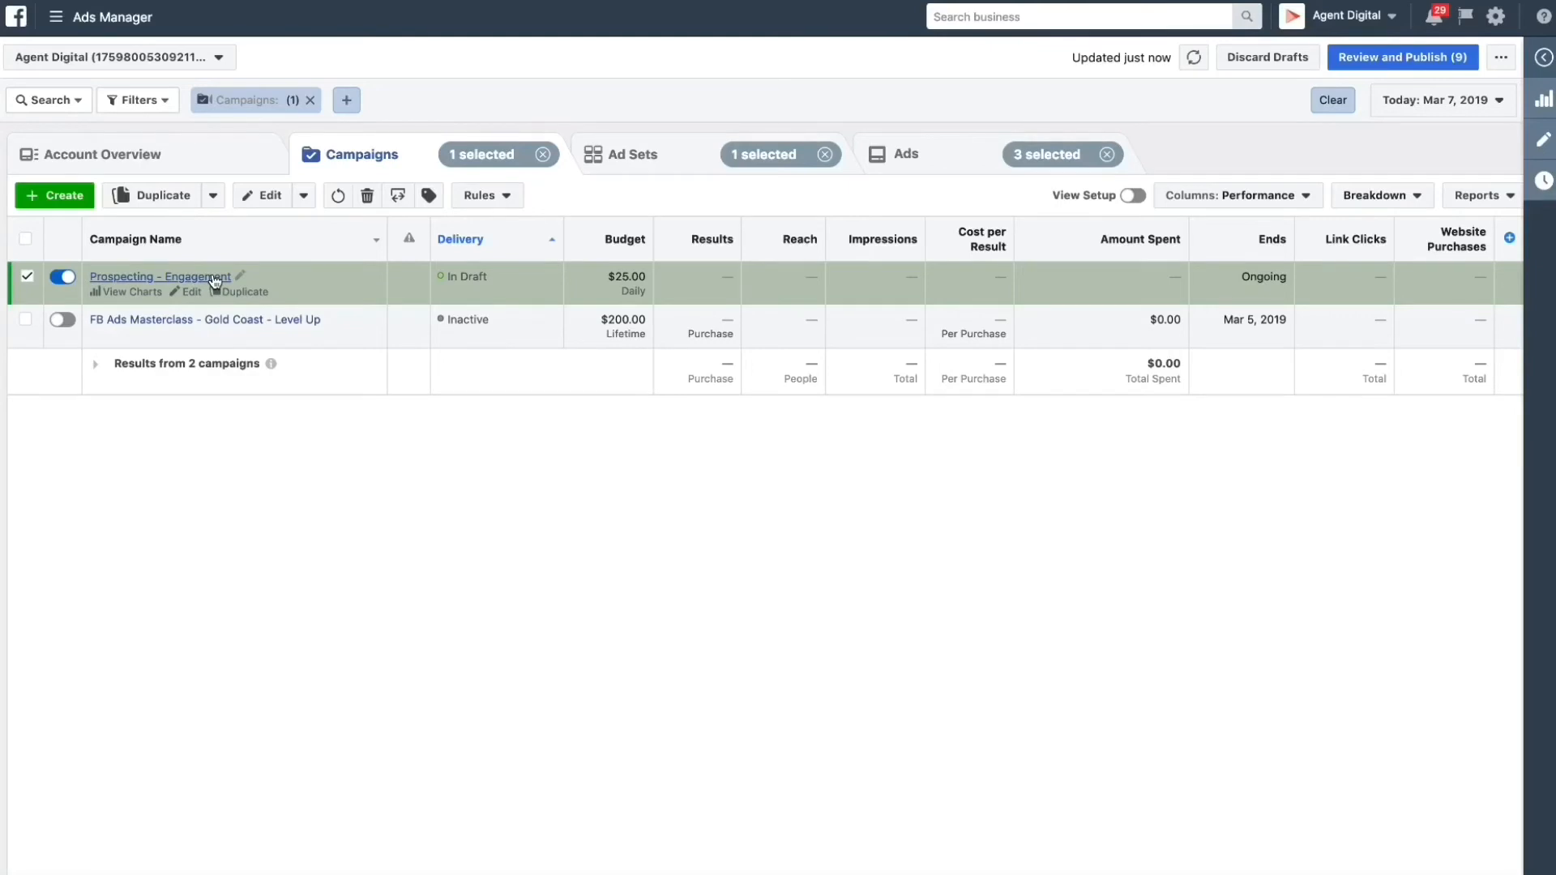
pyautogui.moveTo(313, 326)
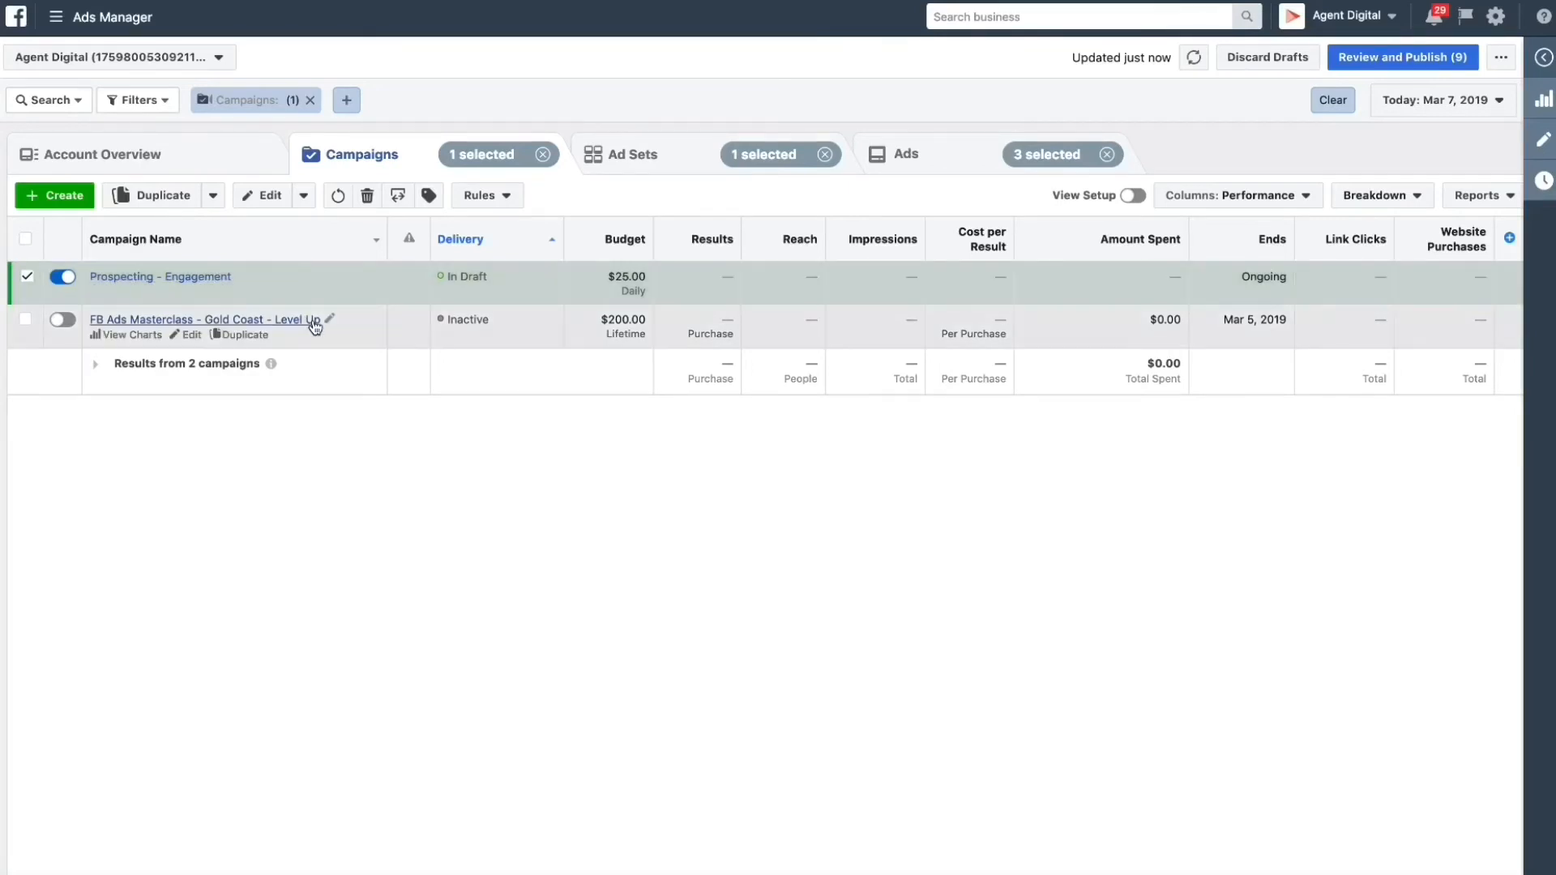
pyautogui.moveTo(308, 315)
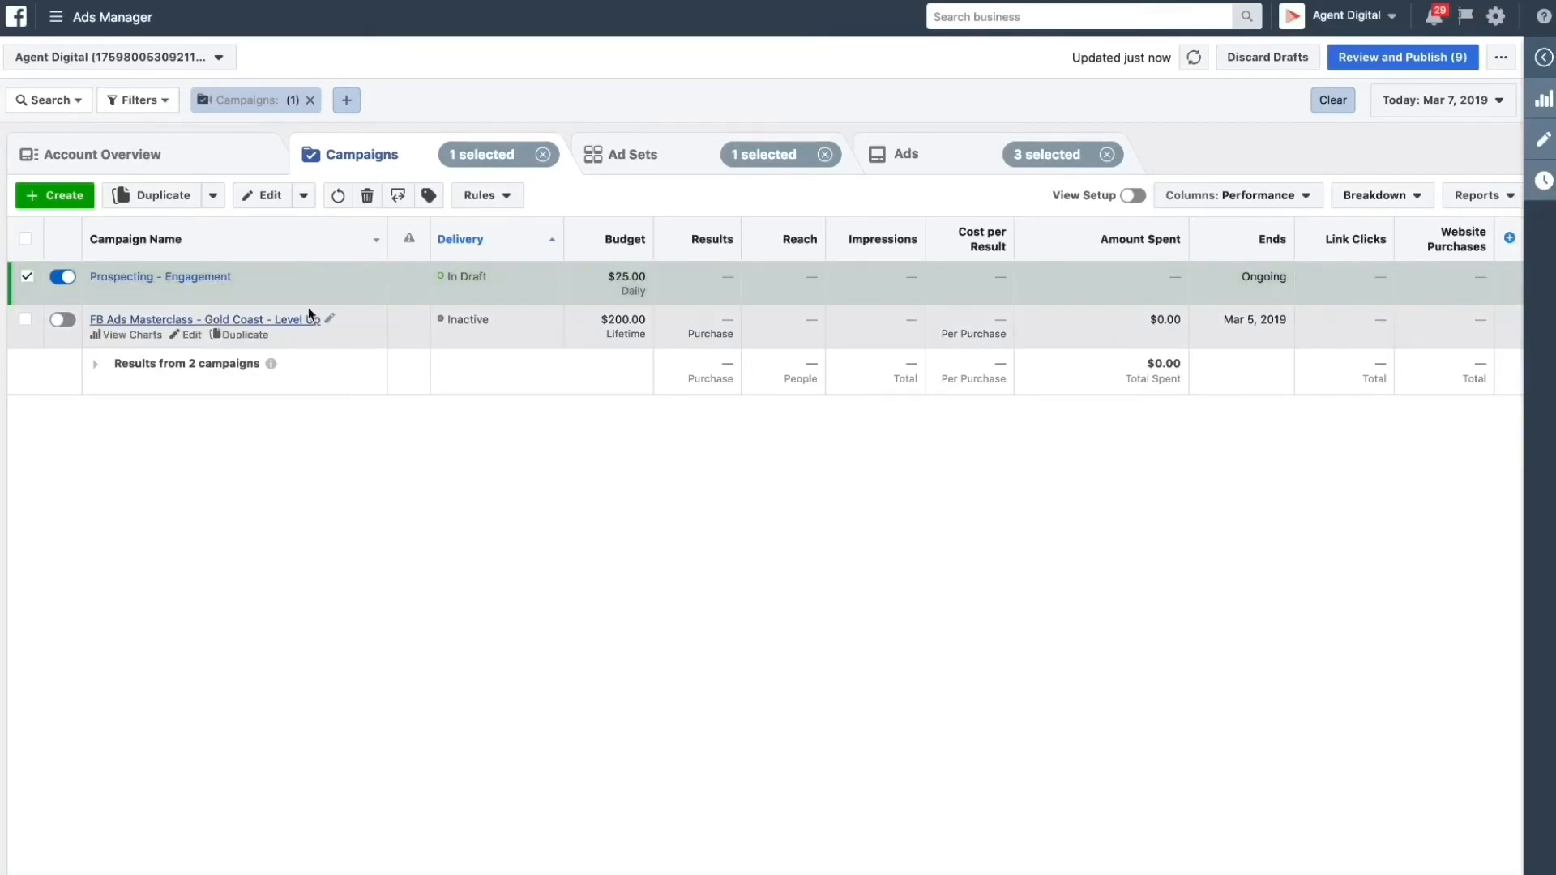
pyautogui.moveTo(218, 282)
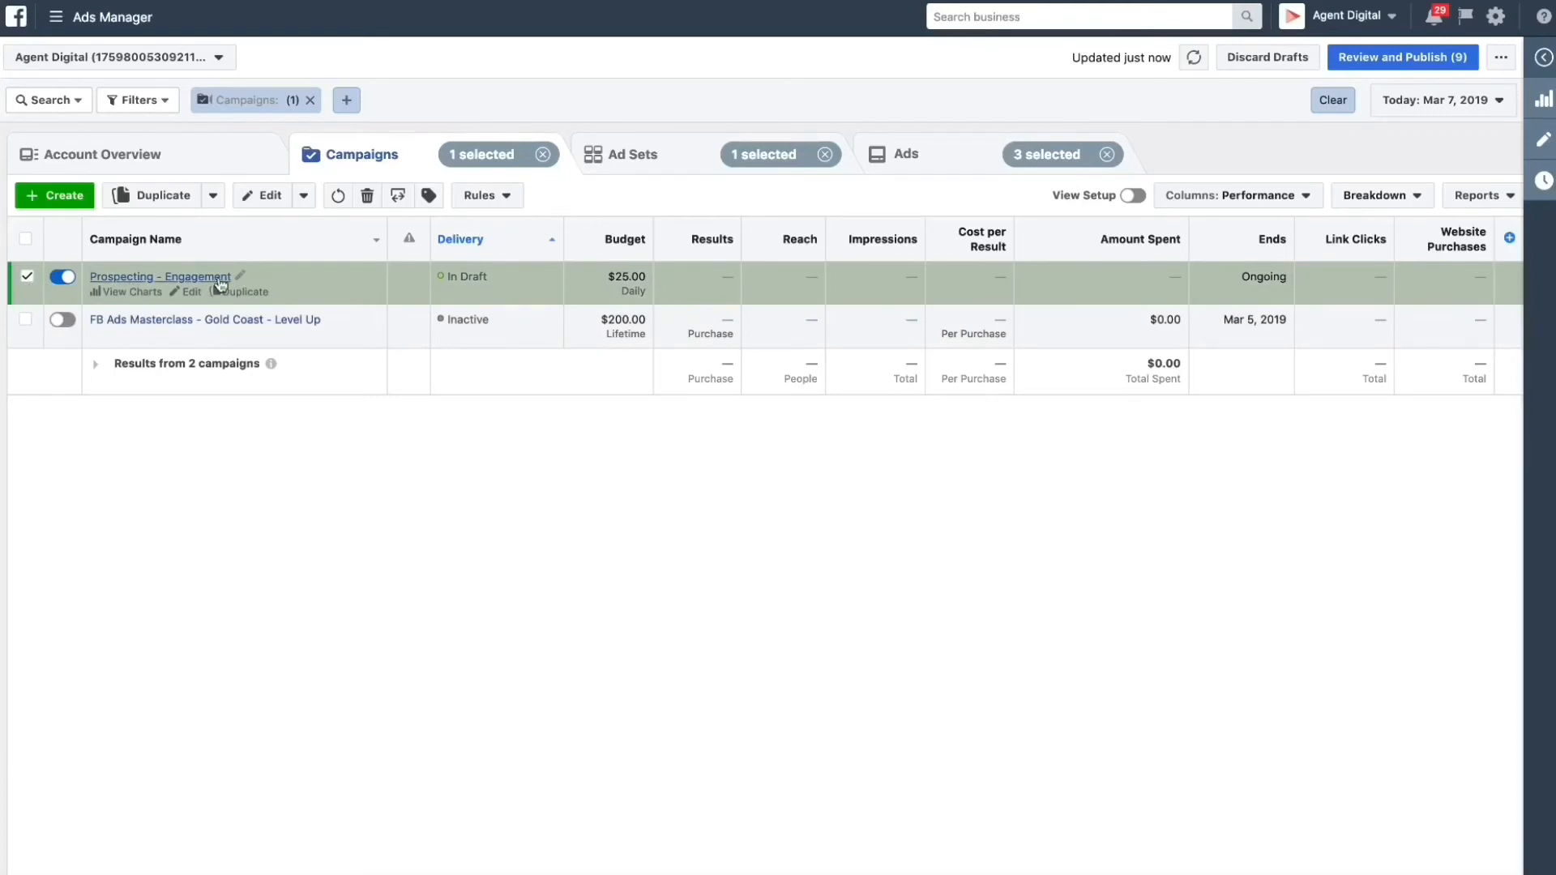
pyautogui.click(632, 154)
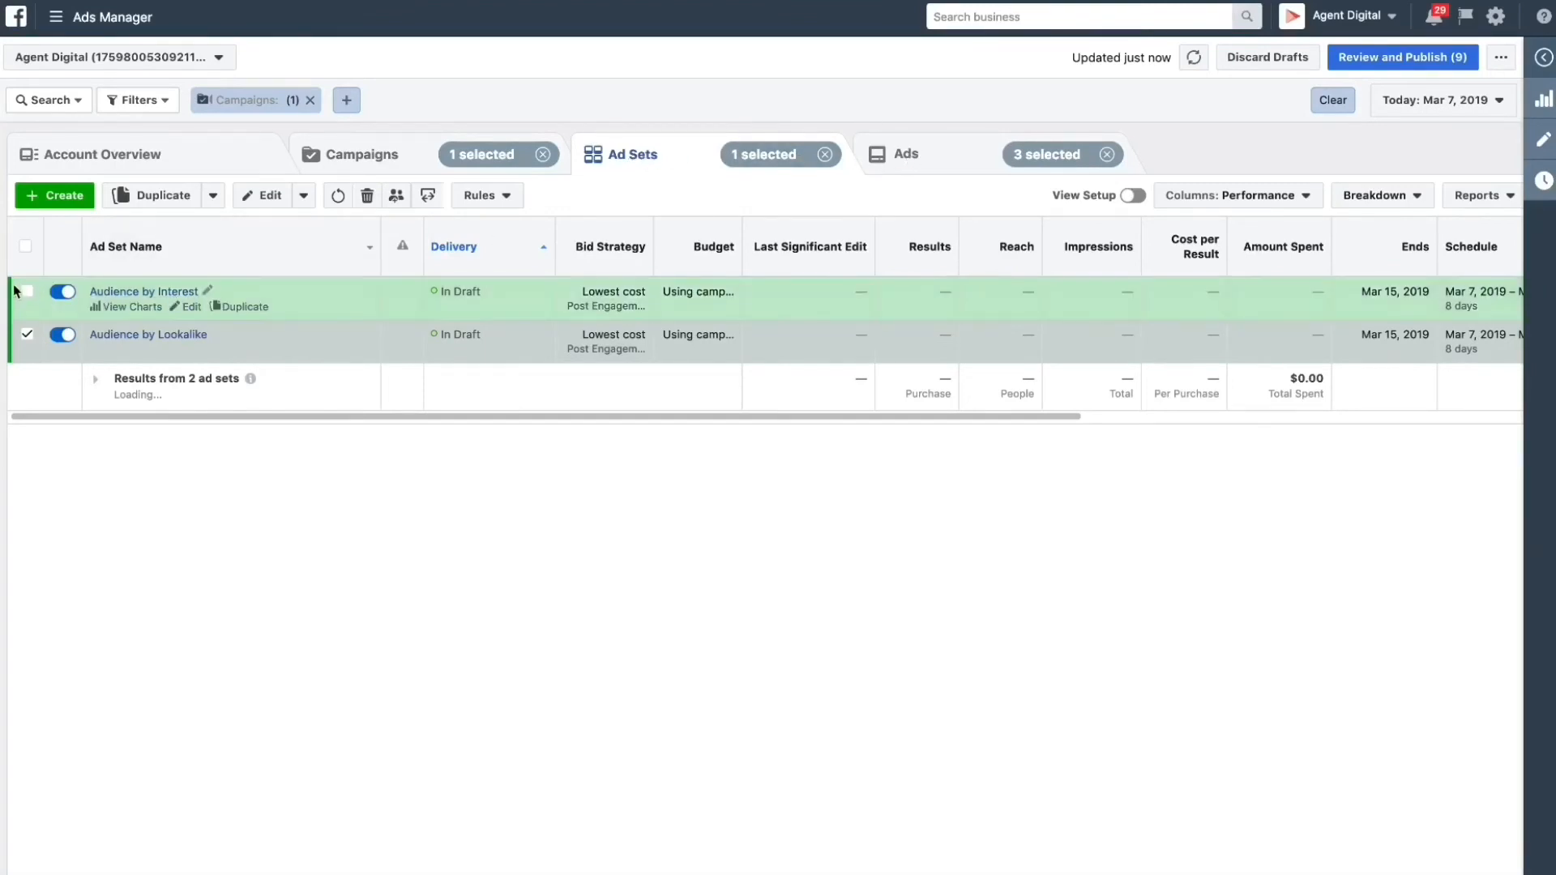
pyautogui.click(26, 291)
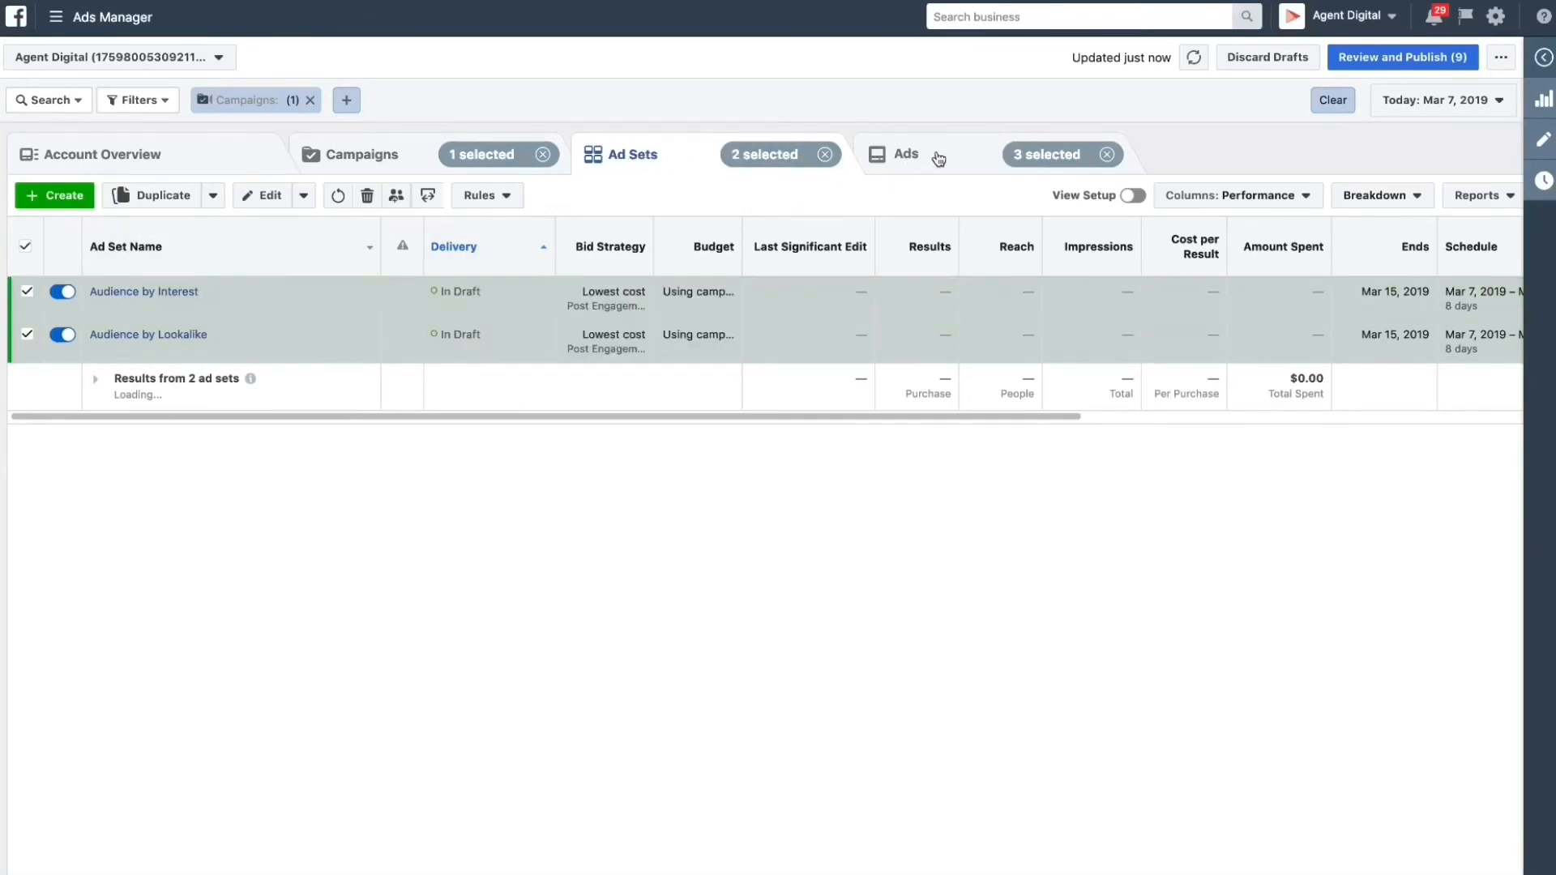
pyautogui.click(904, 154)
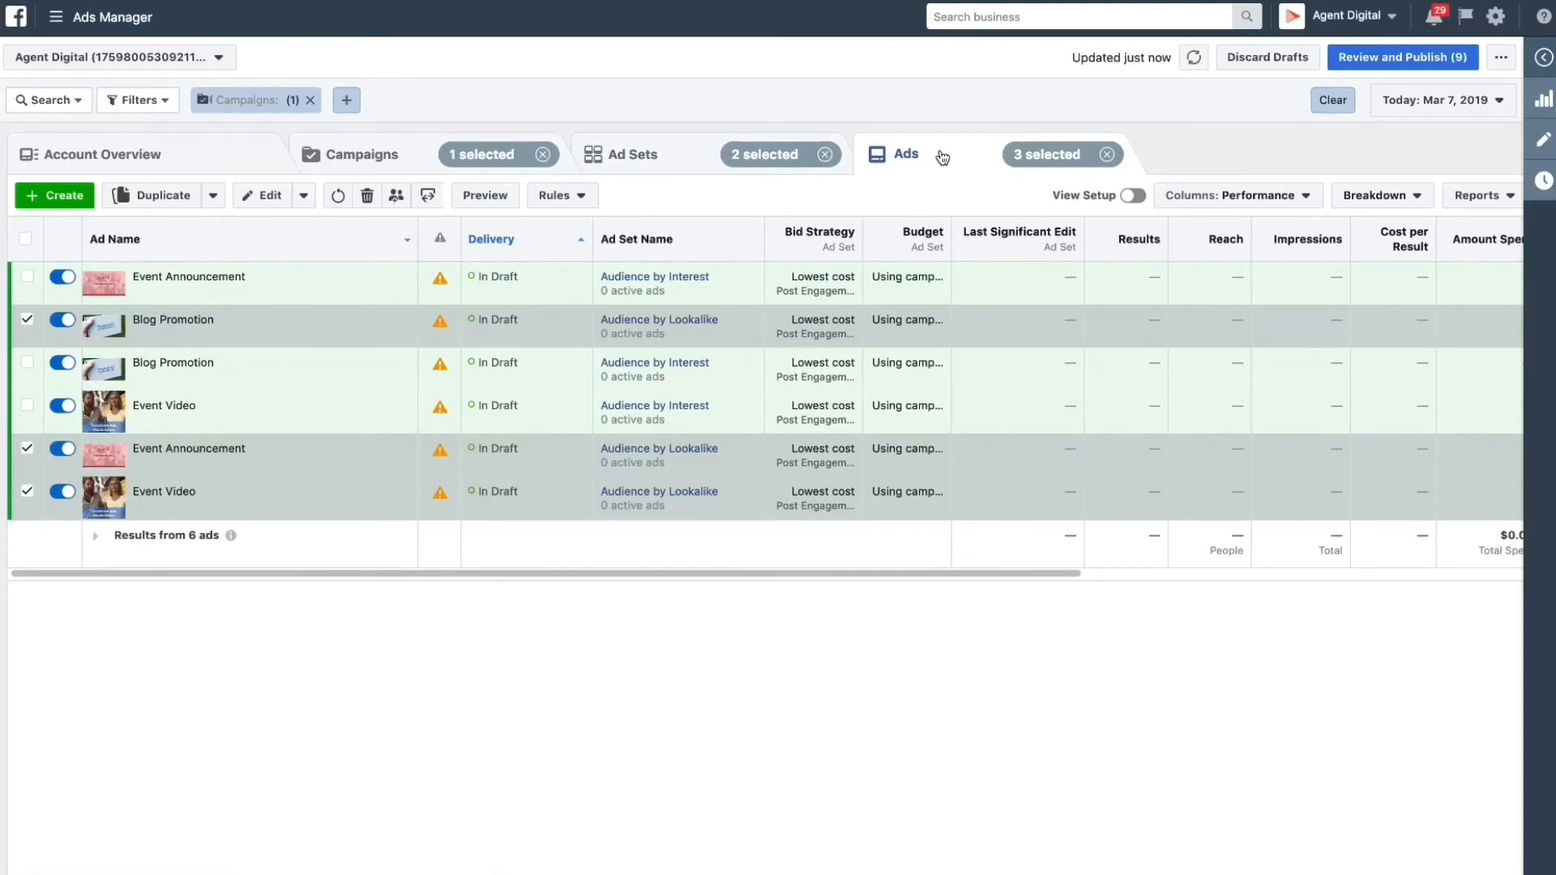
pyautogui.click(360, 154)
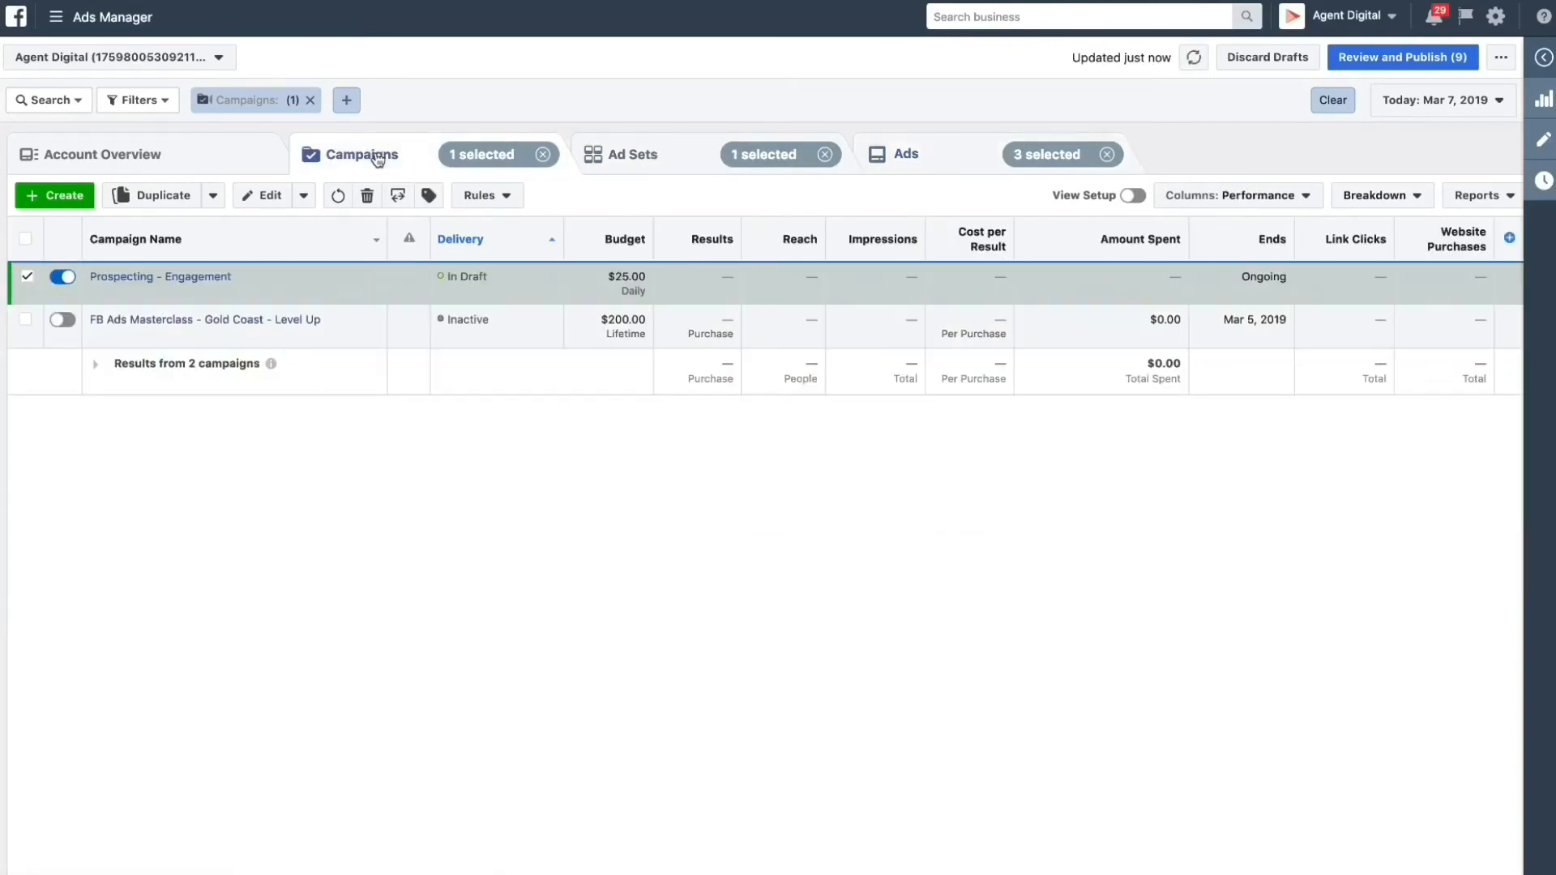
pyautogui.moveTo(1402, 57)
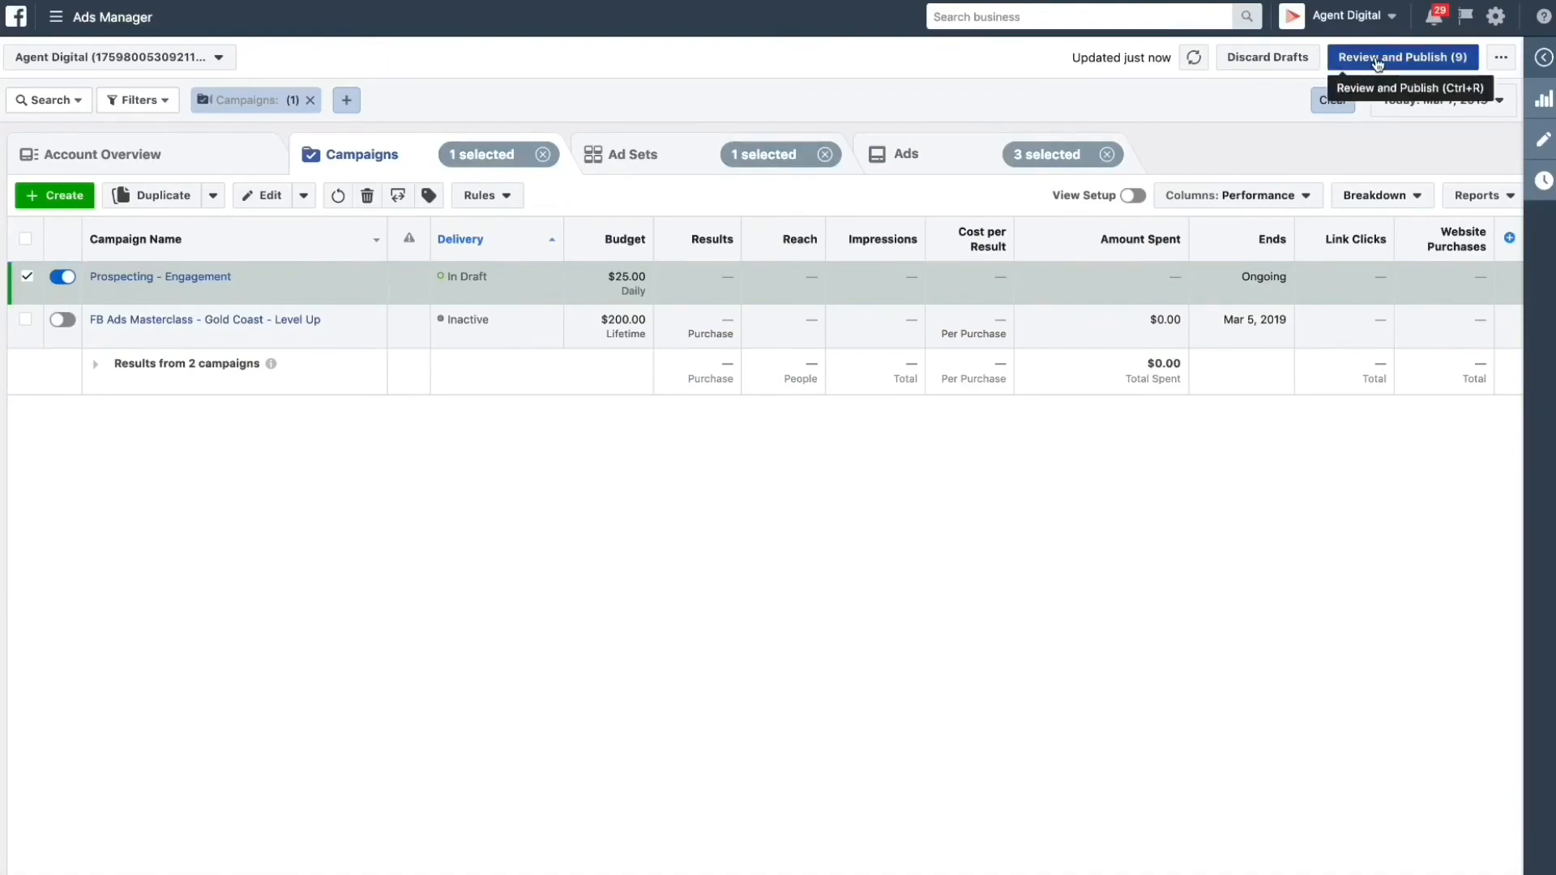
# - Review the draft items and publish the Prospecting - Engagement campaign with its ad sets and ads
pyautogui.click(1401, 57)
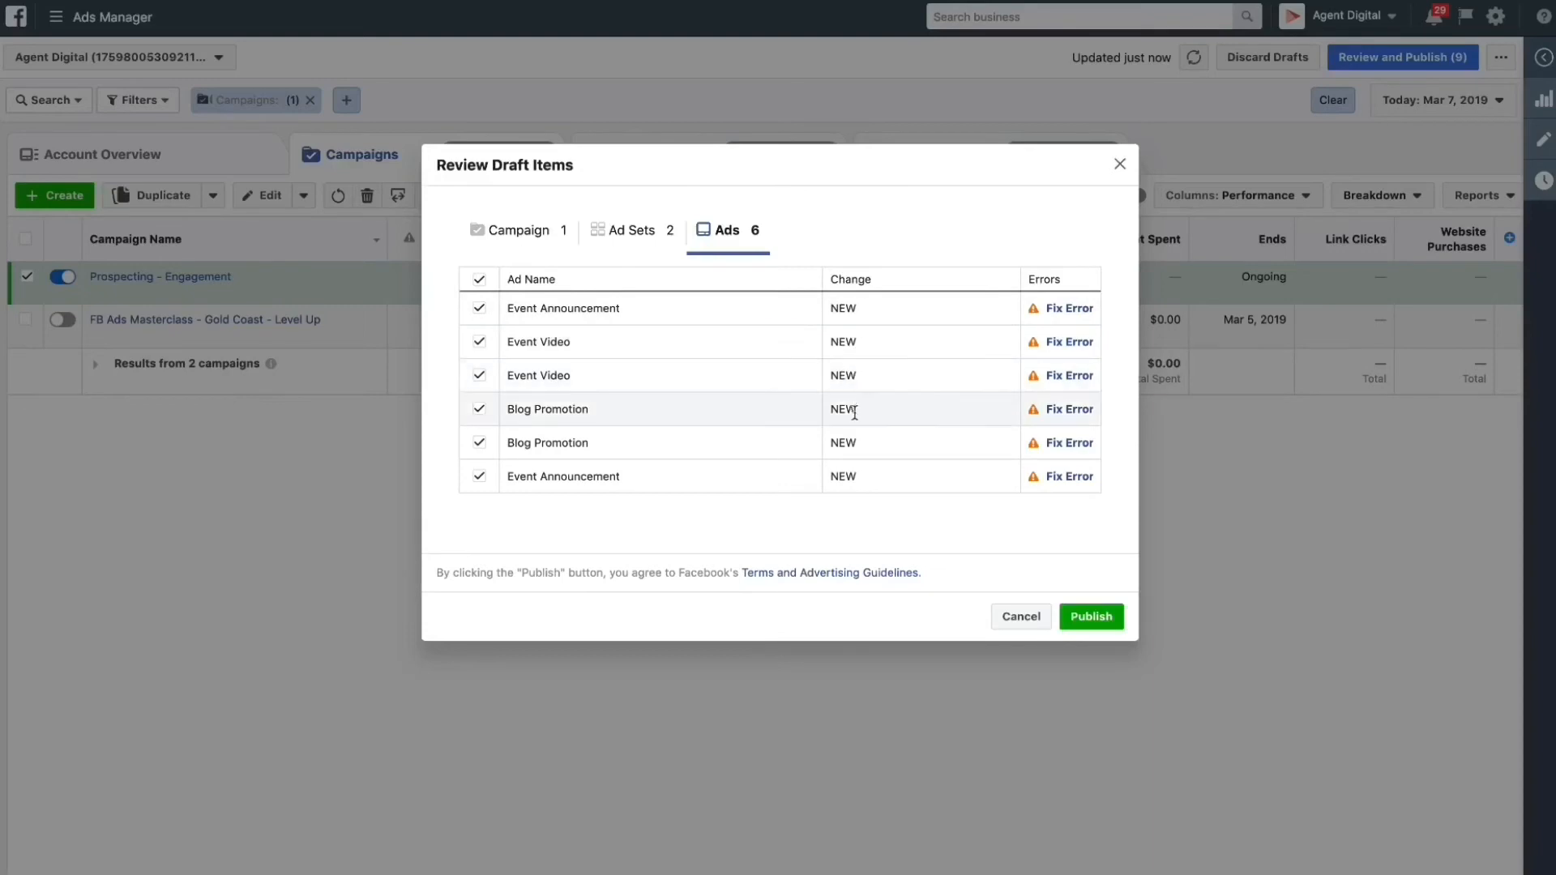
pyautogui.moveTo(1068, 476)
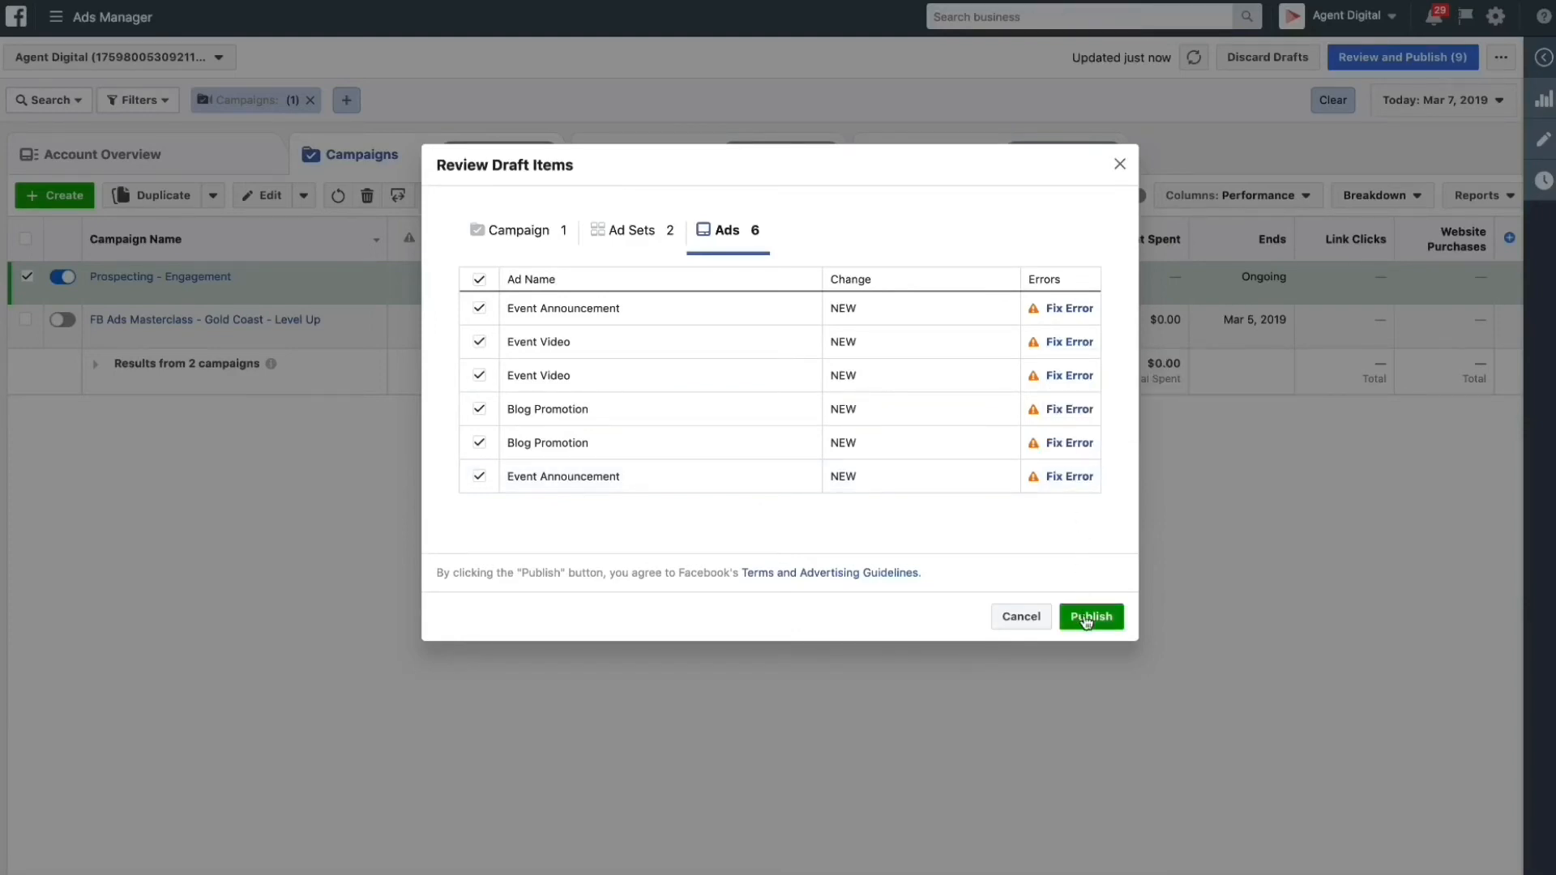
pyautogui.moveTo(1084, 551)
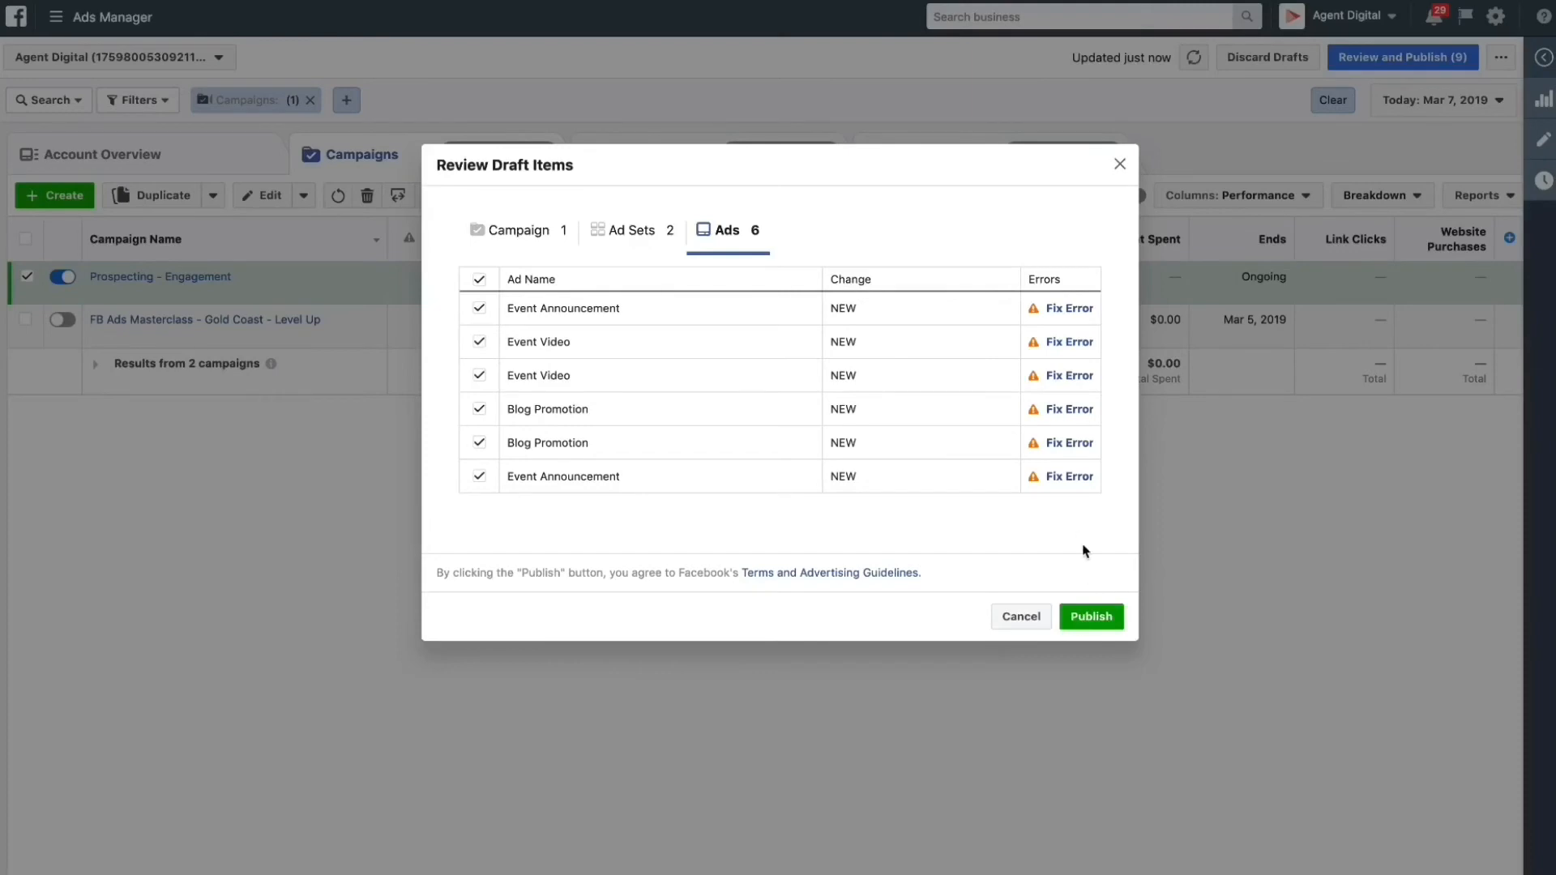
pyautogui.moveTo(1070, 476)
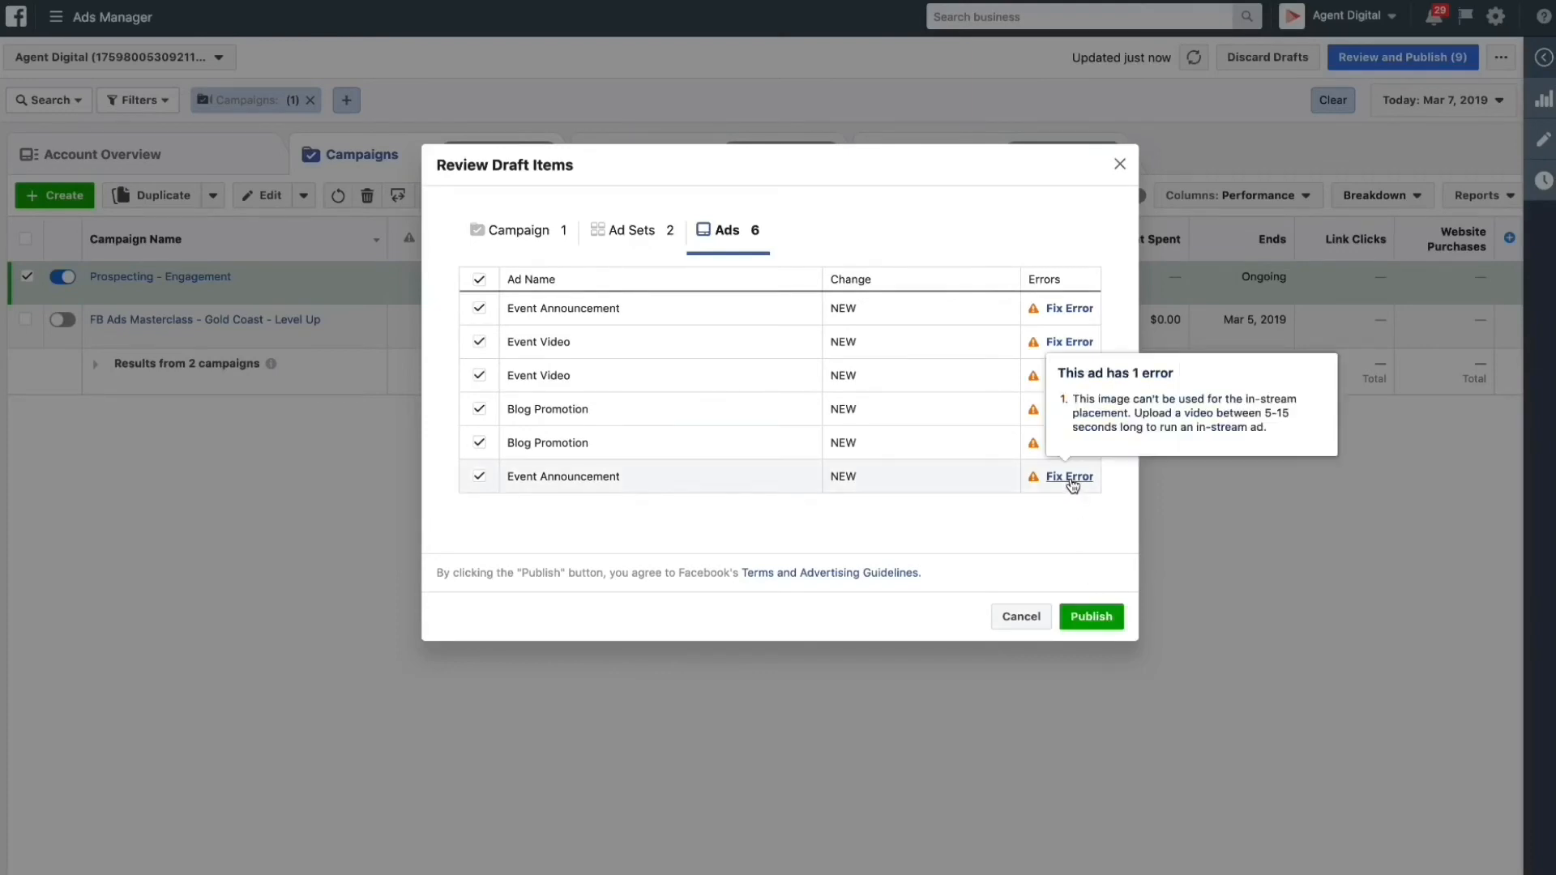
pyautogui.moveTo(1083, 509)
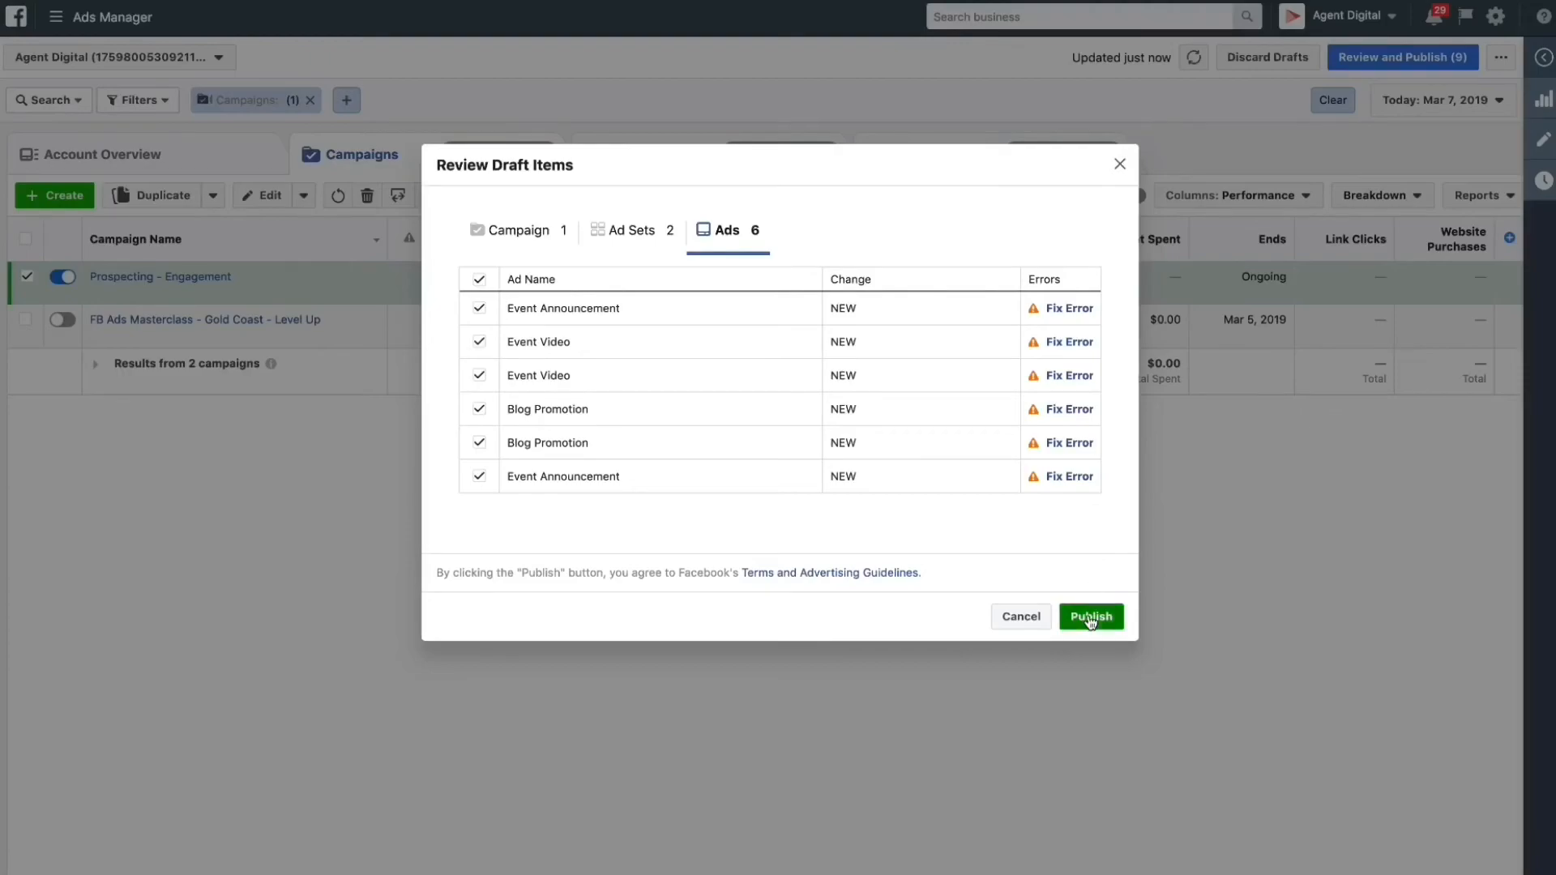
pyautogui.click(1091, 616)
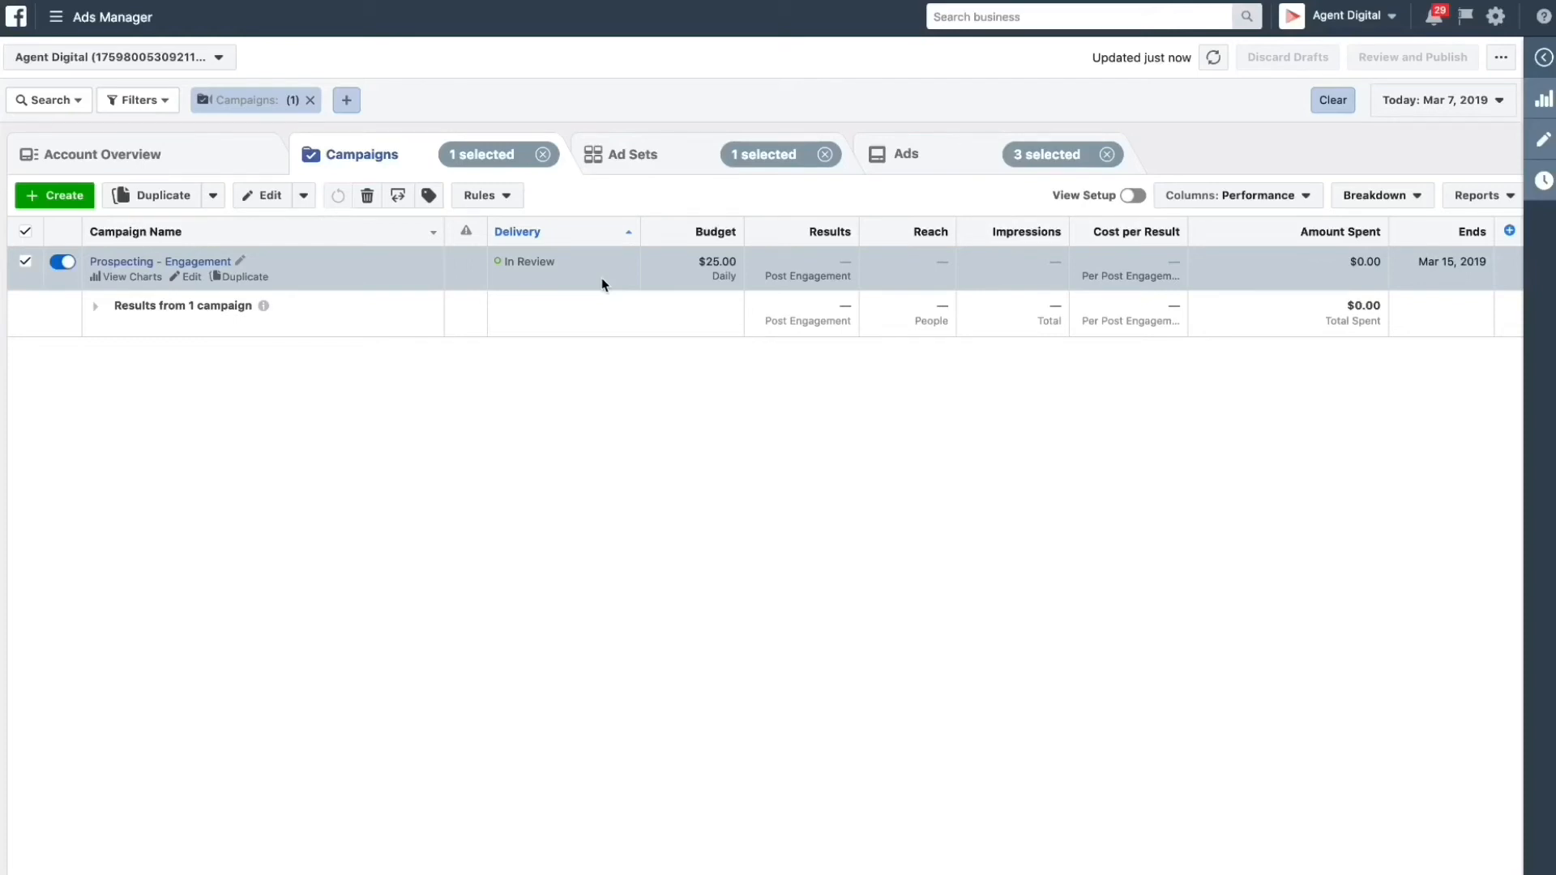
pyautogui.moveTo(806, 429)
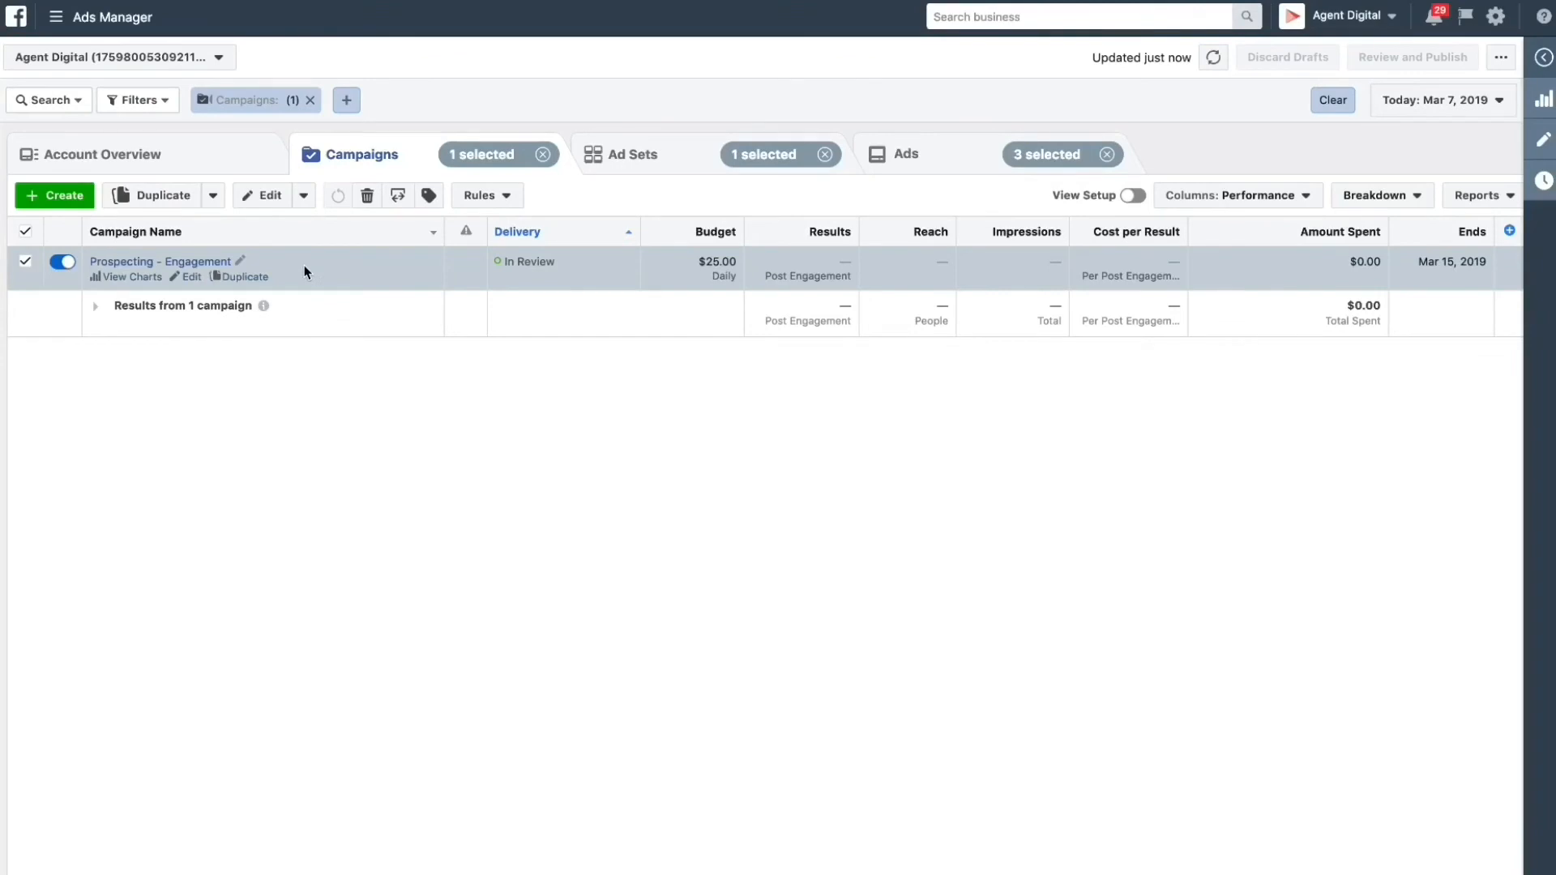
pyautogui.moveTo(682, 470)
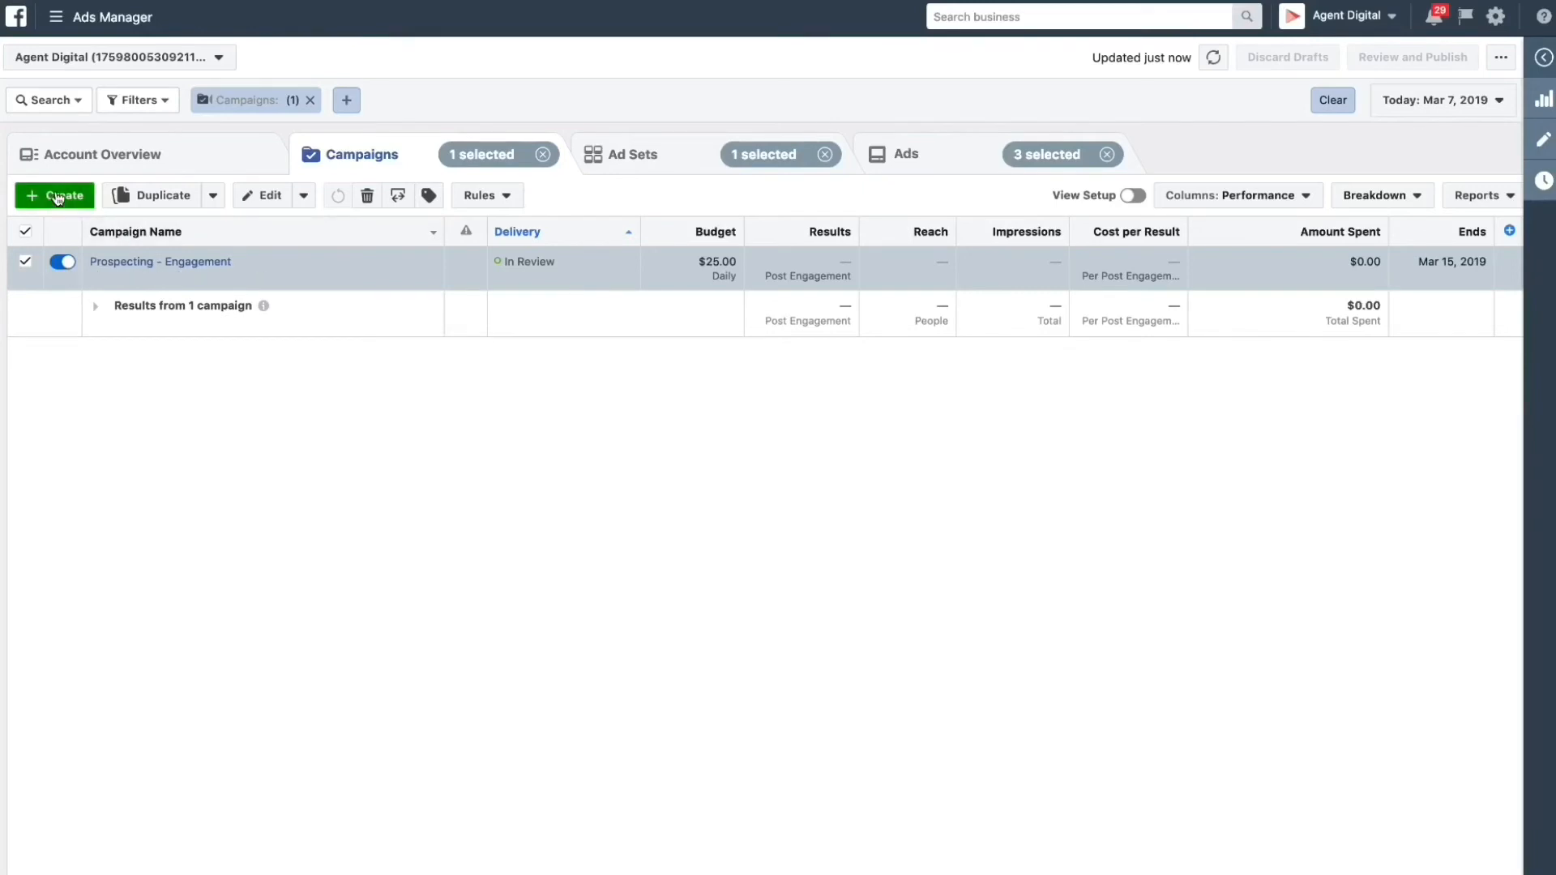
# - Create a new campaign named 'Retargeting - Event Ticket Sales' in Quick Creation
pyautogui.click(54, 196)
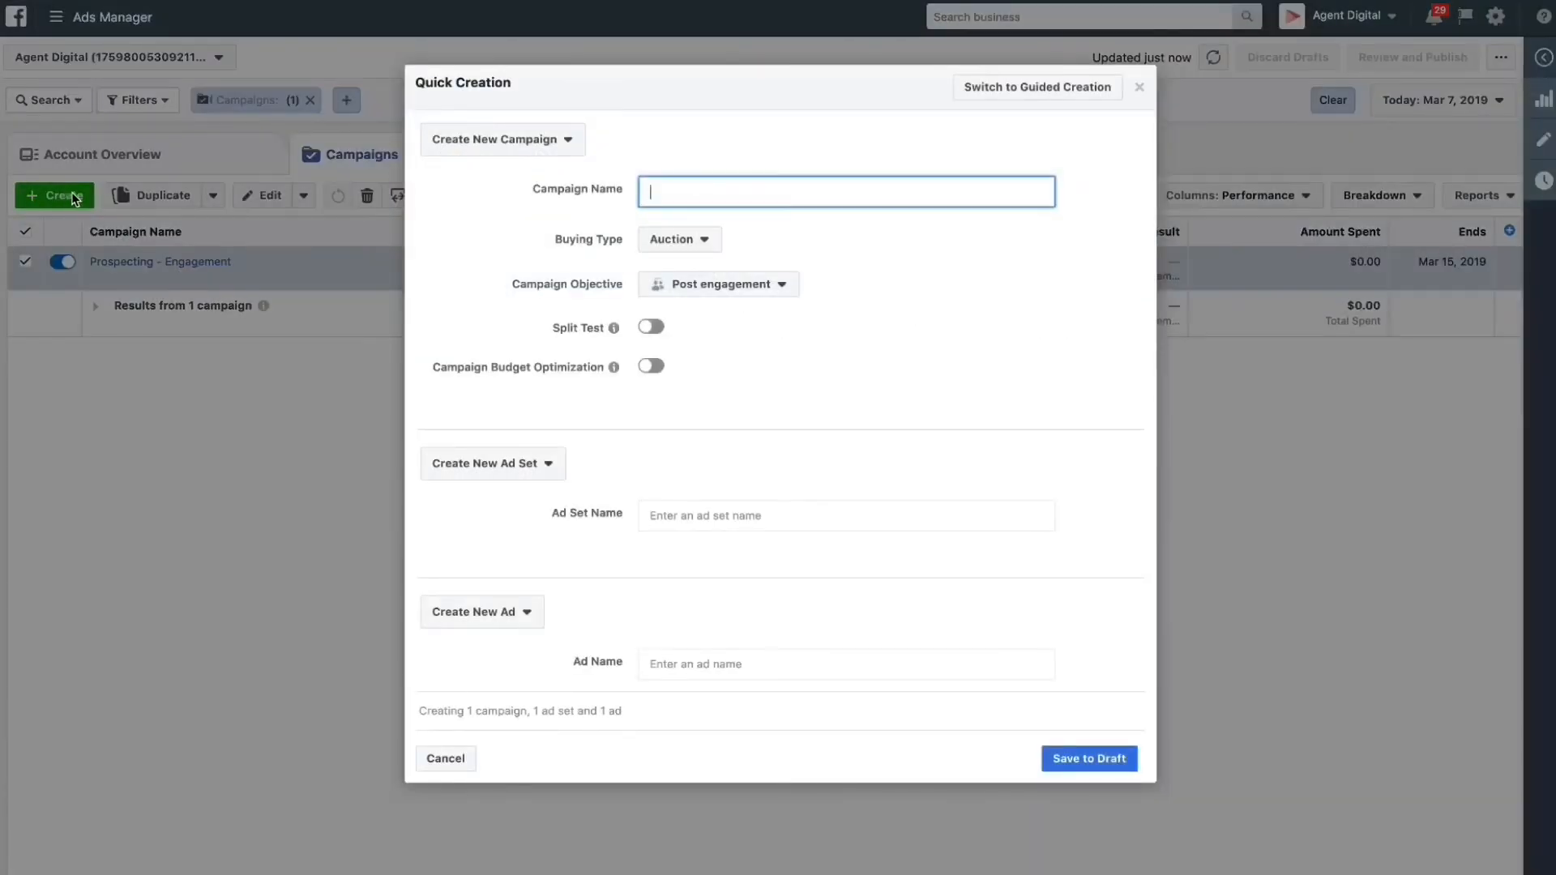
pyautogui.write('R')
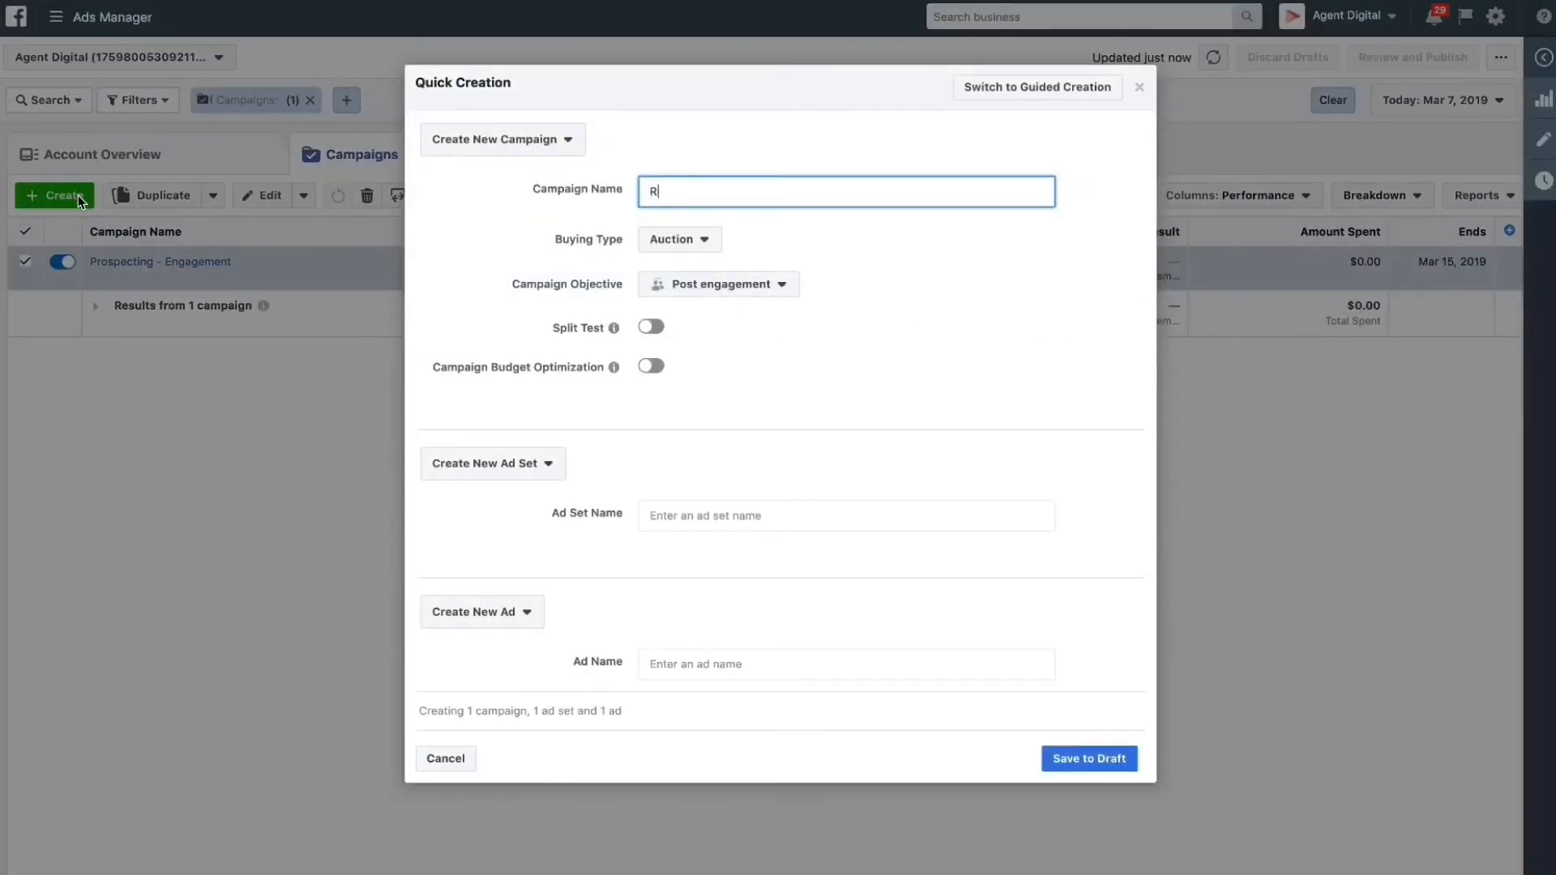
pyautogui.write('etargeting - E')
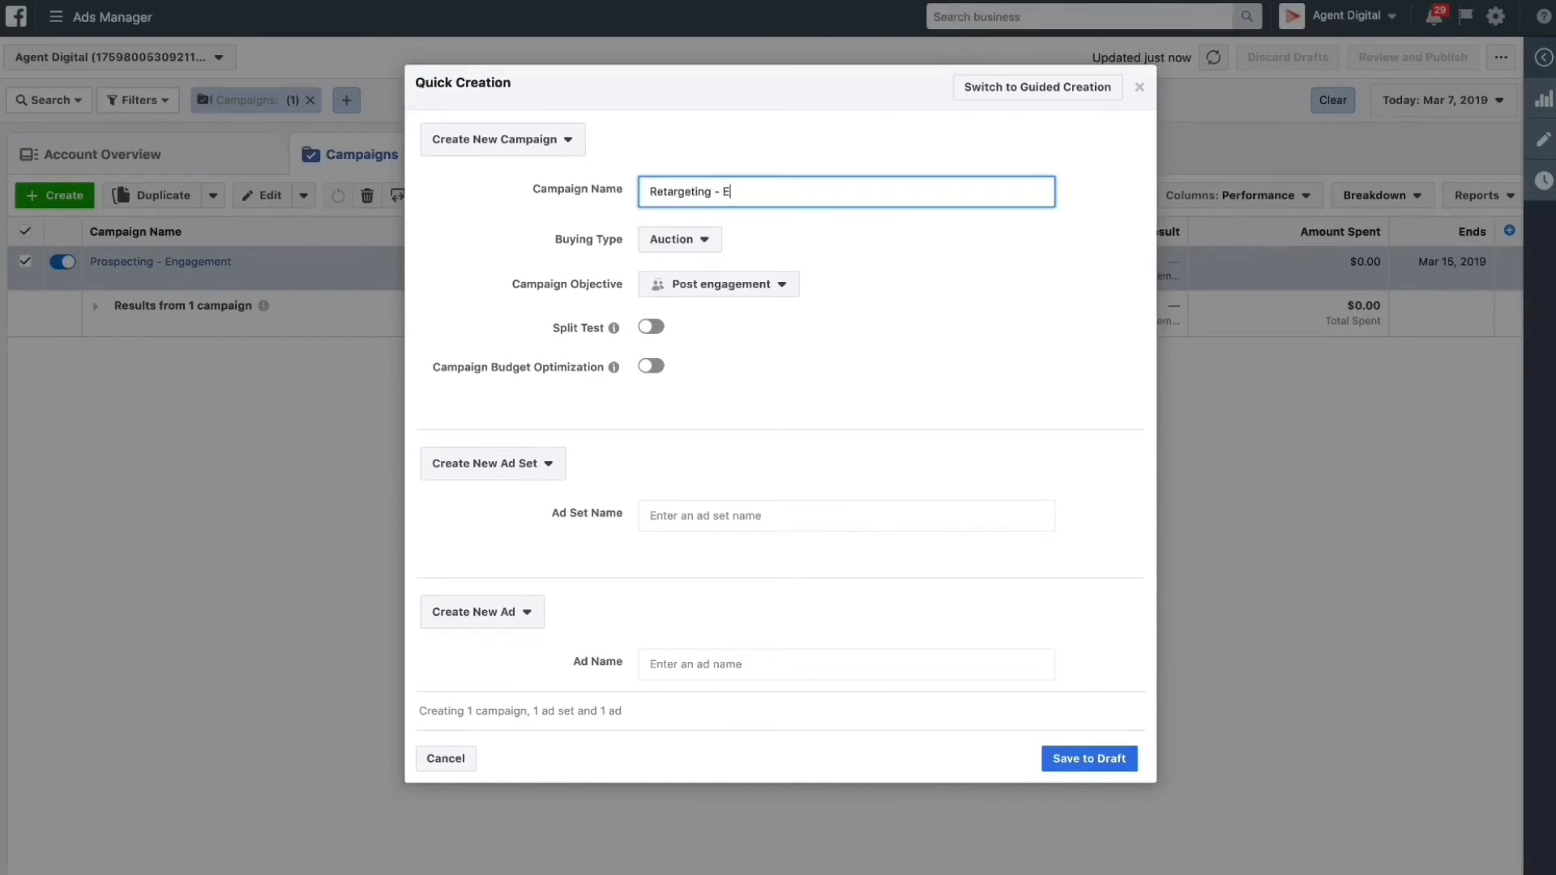
pyautogui.write('vent Ti')
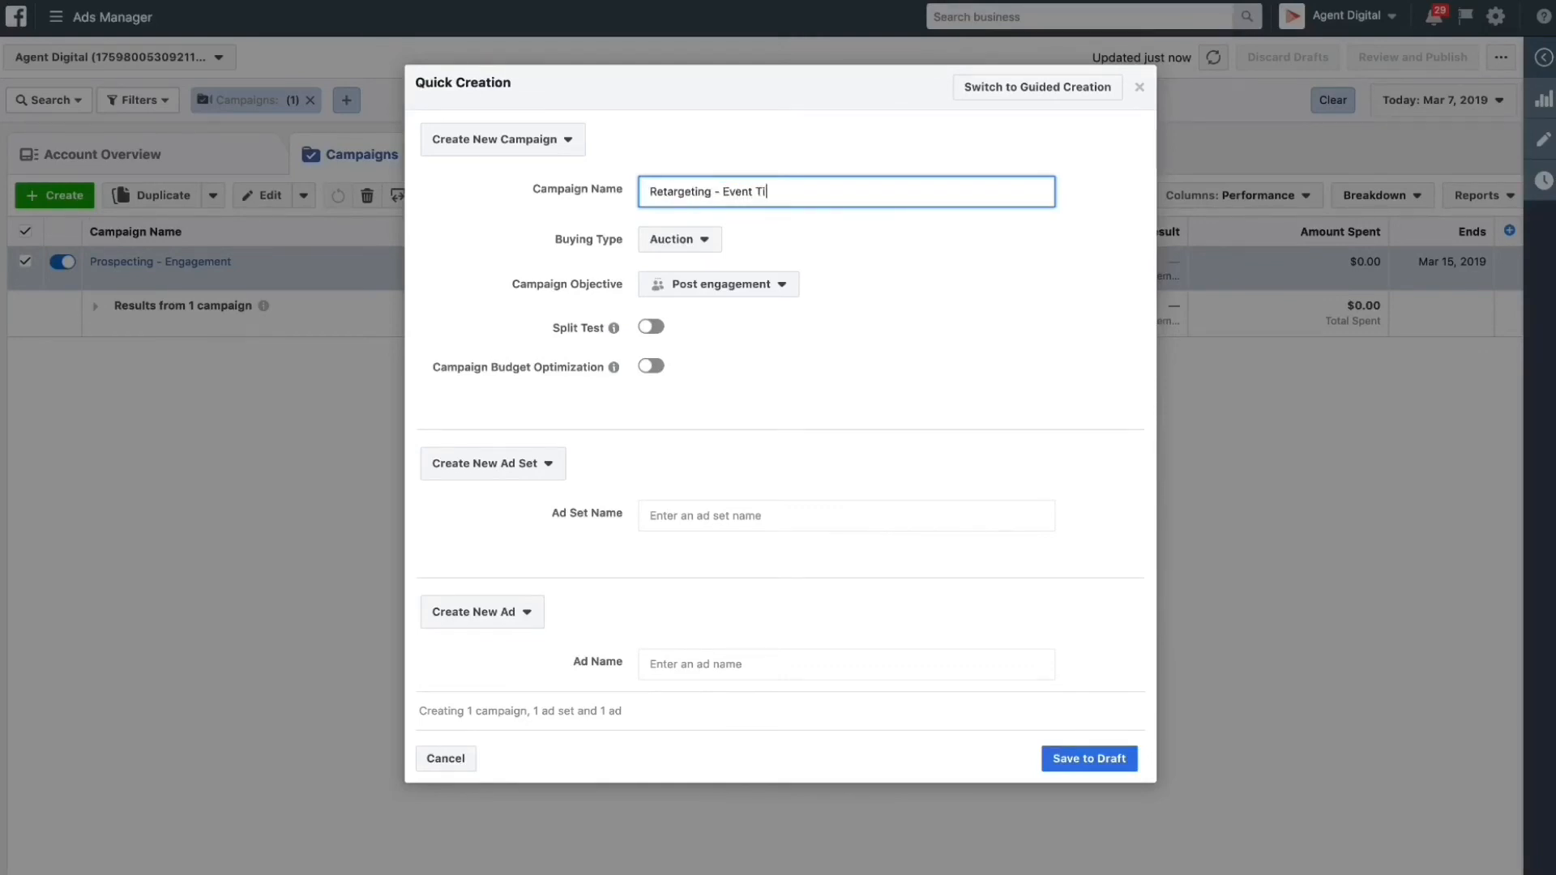
pyautogui.write('cket Sa')
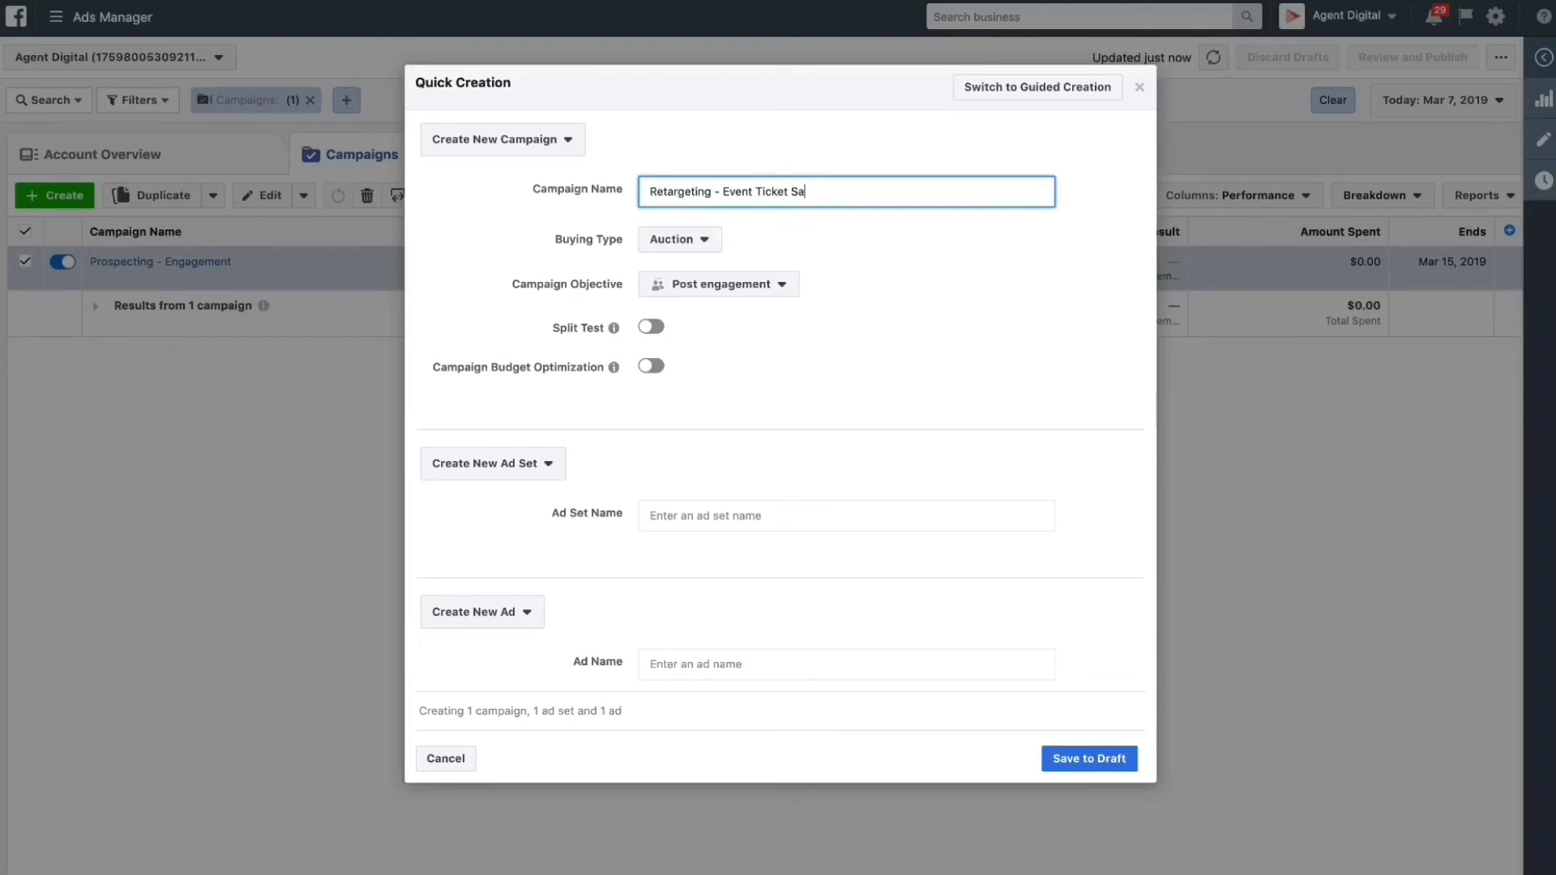
pyautogui.write('les')
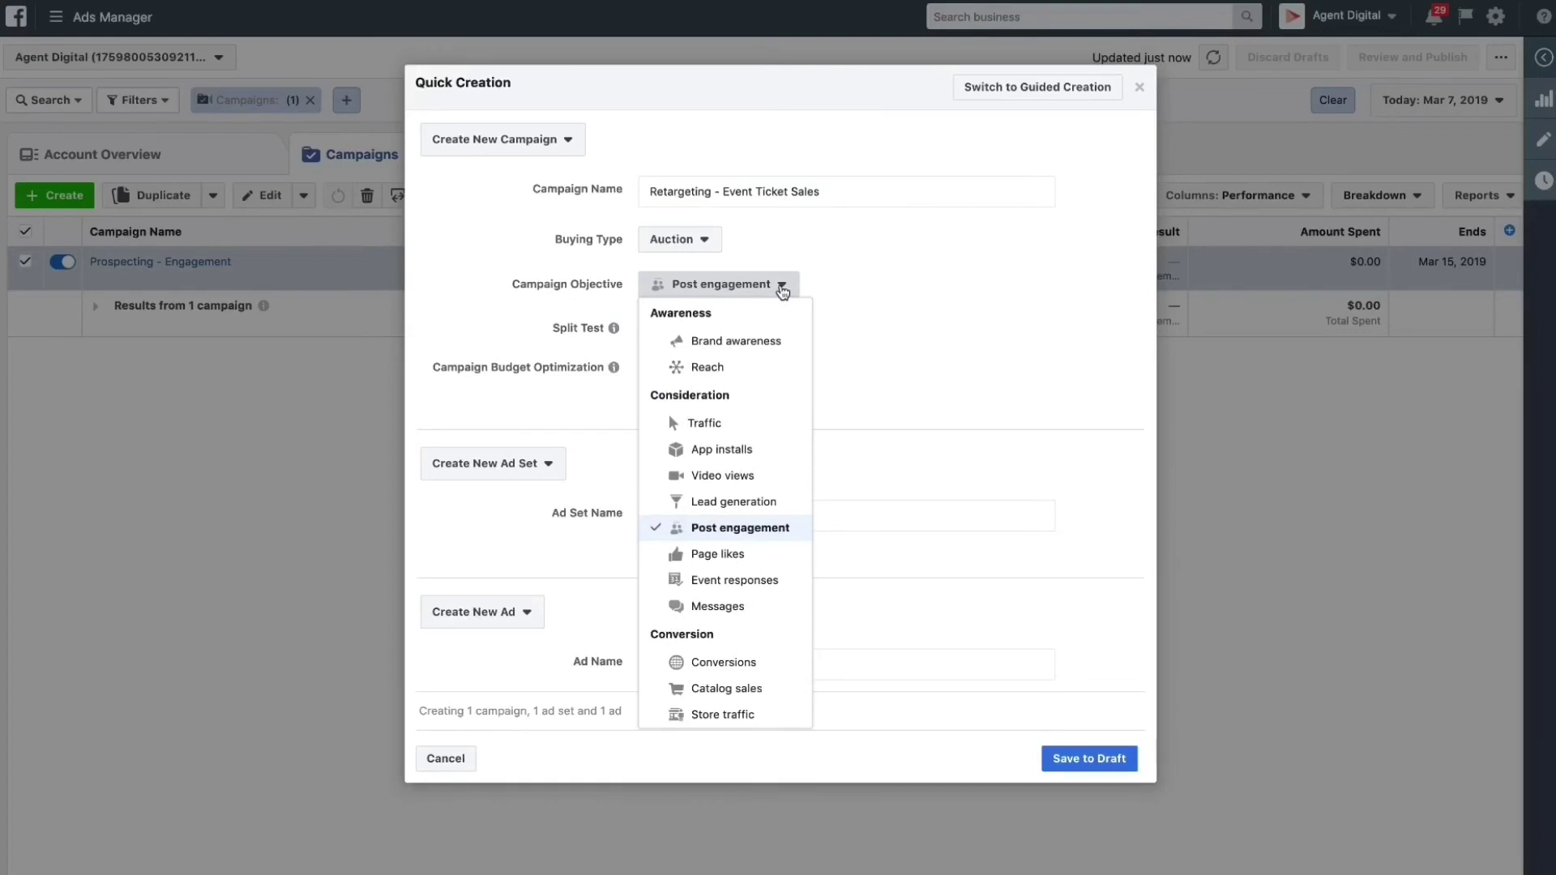
# - Set the objective to Conversions and name the ad set 'Customer and Engagers'
pyautogui.click(721, 662)
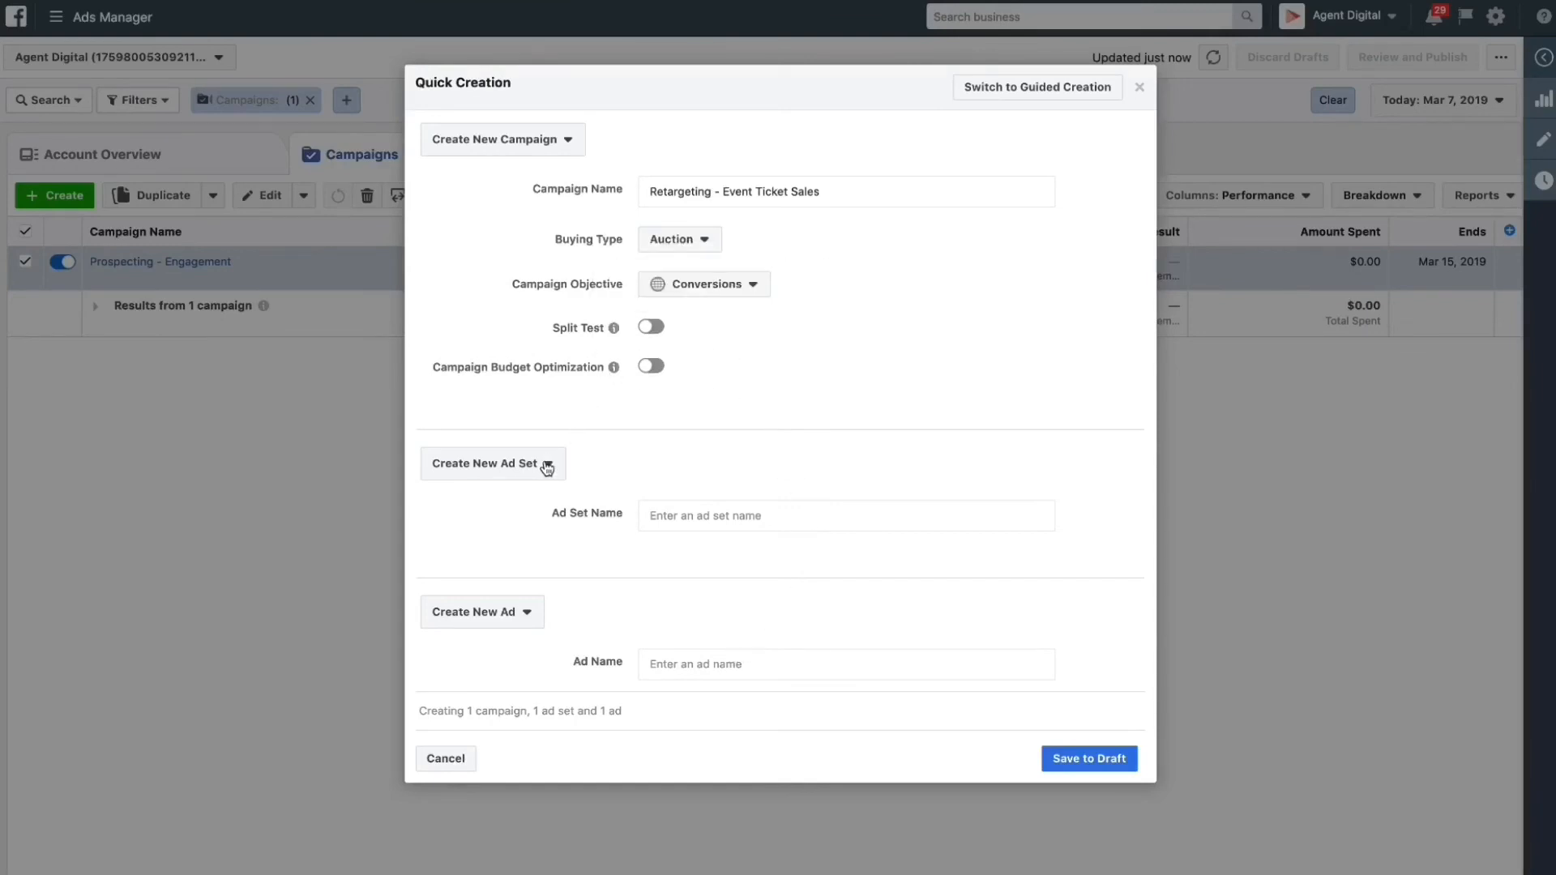
pyautogui.moveTo(580, 372)
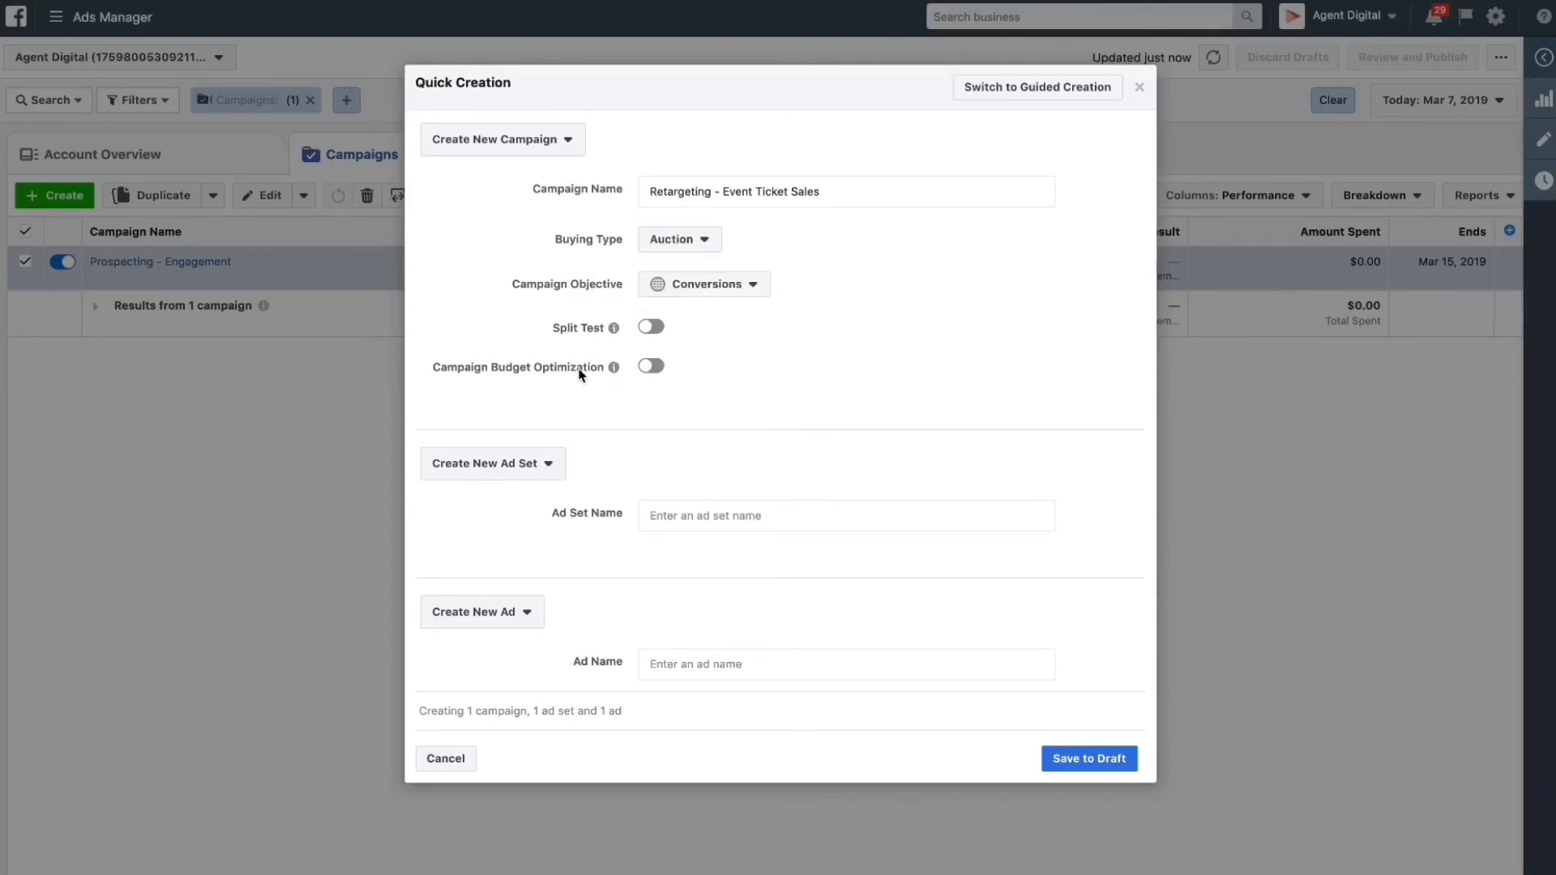
pyautogui.moveTo(712, 432)
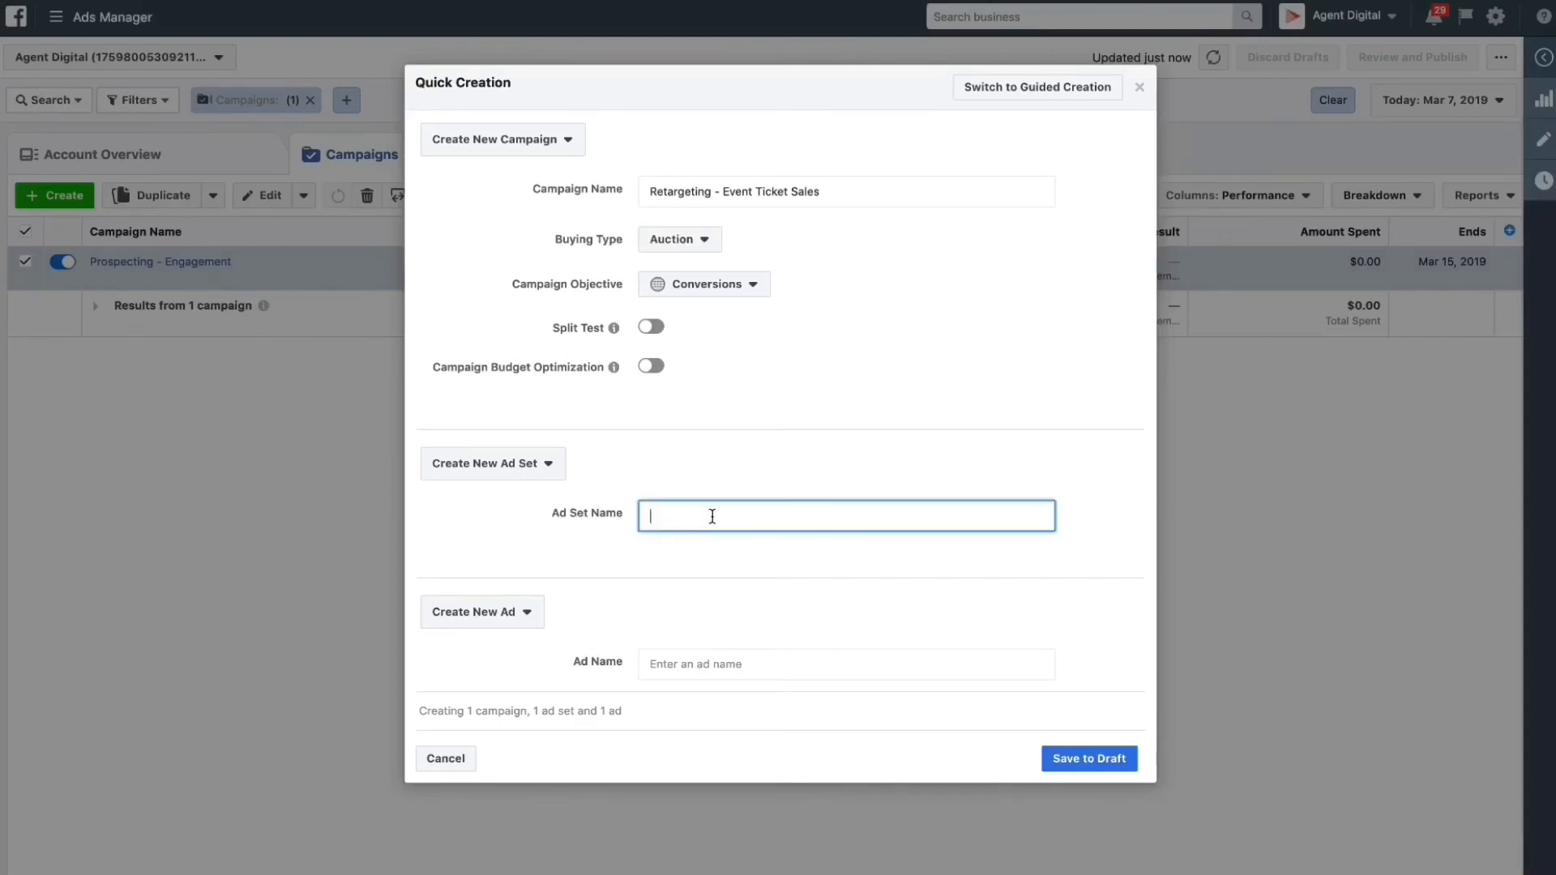
pyautogui.write('Cu')
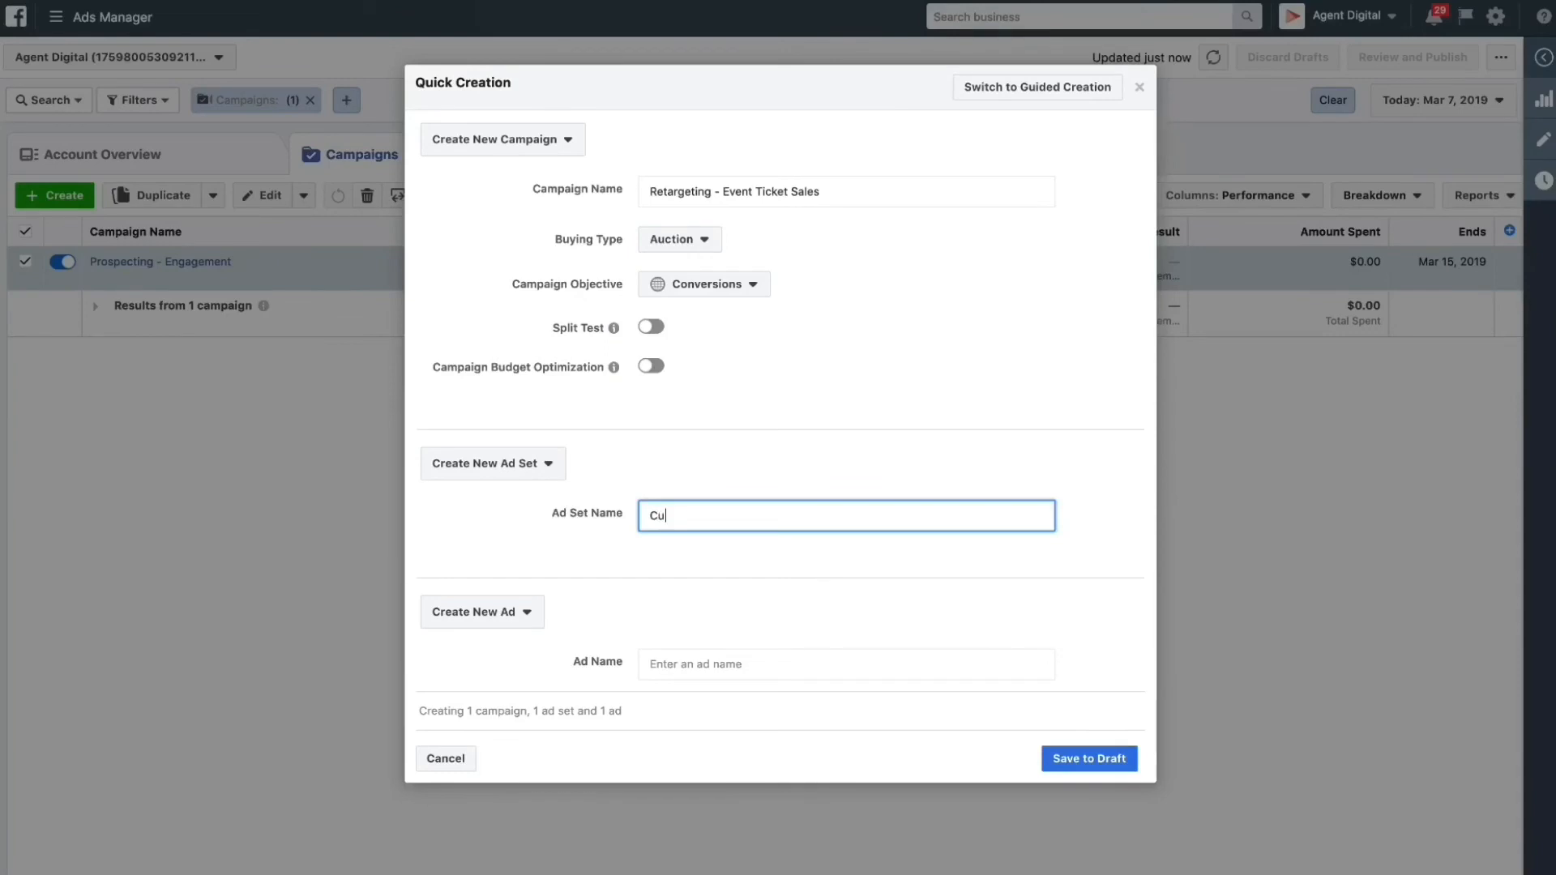
pyautogui.write('stomer a')
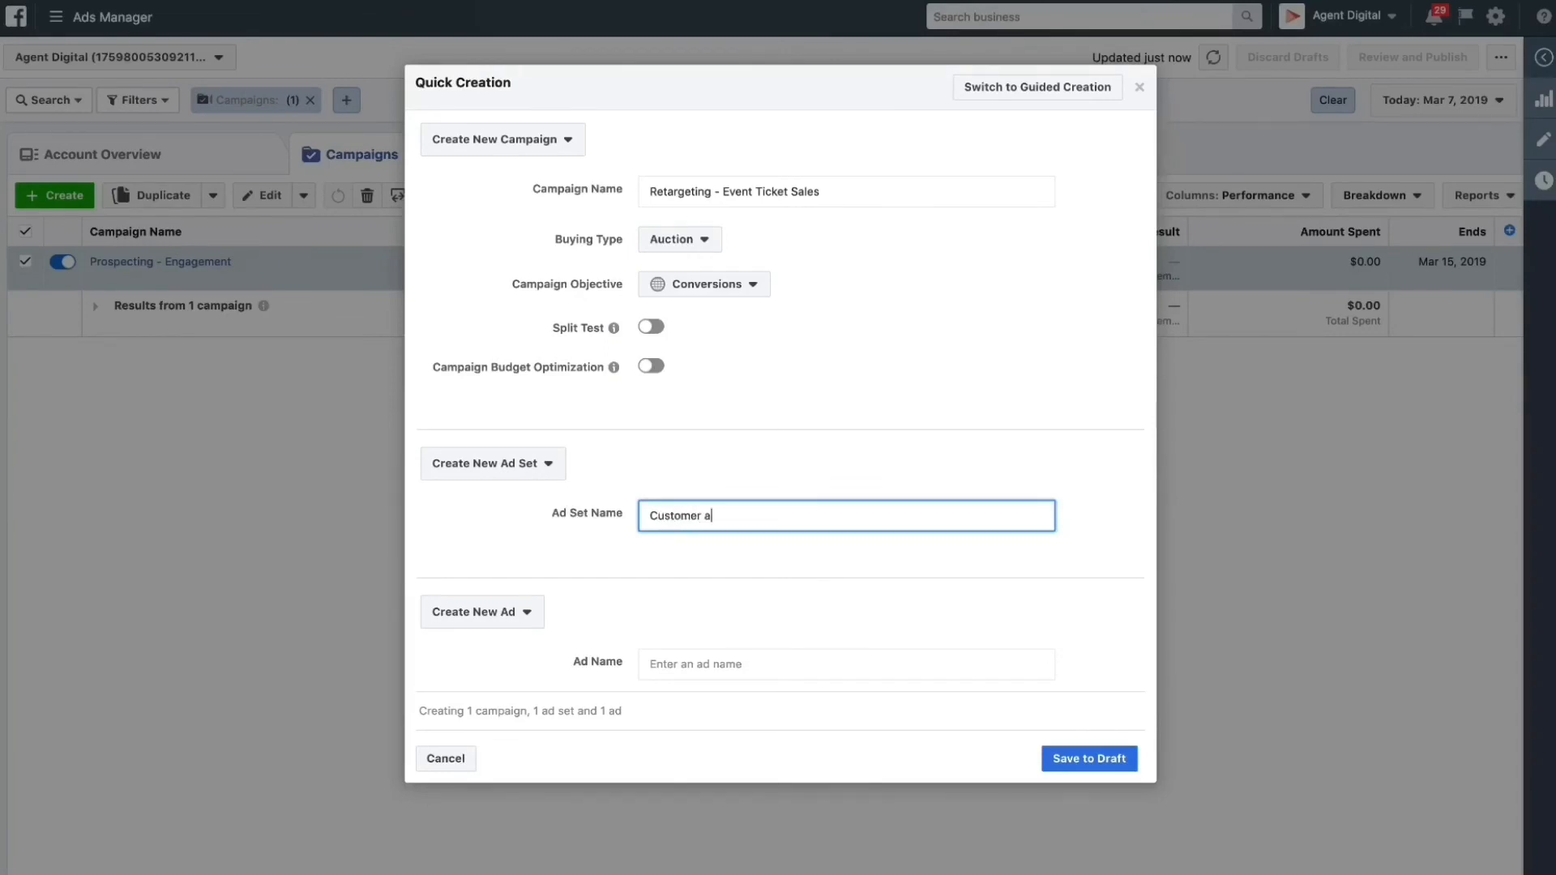
pyautogui.write('nd Engagers')
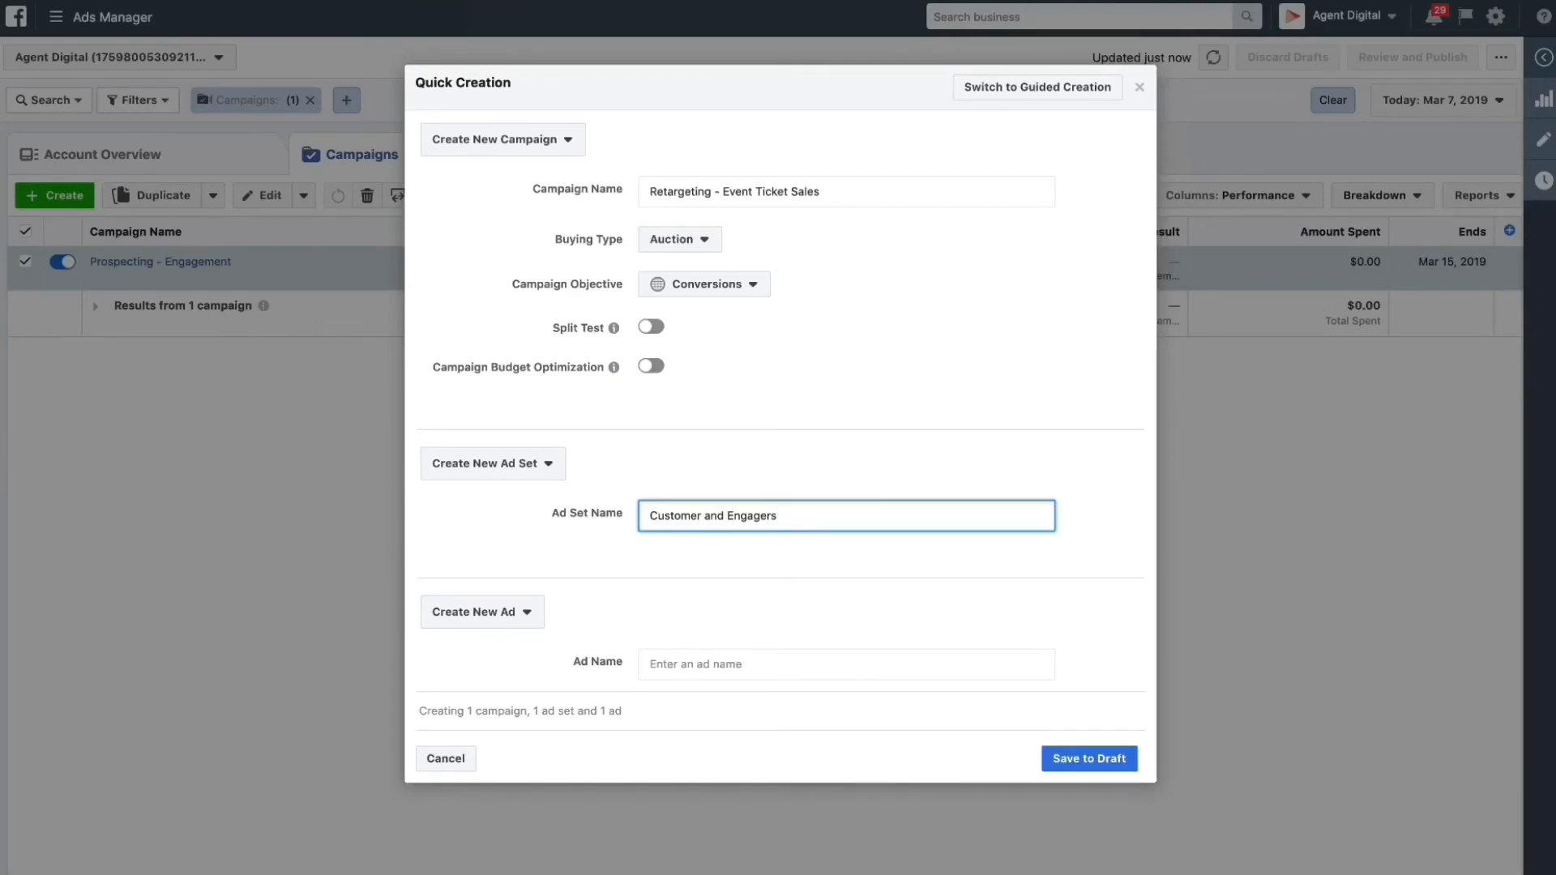
# - Name the new ad 'Buy your tickets now'
pyautogui.click(844, 663)
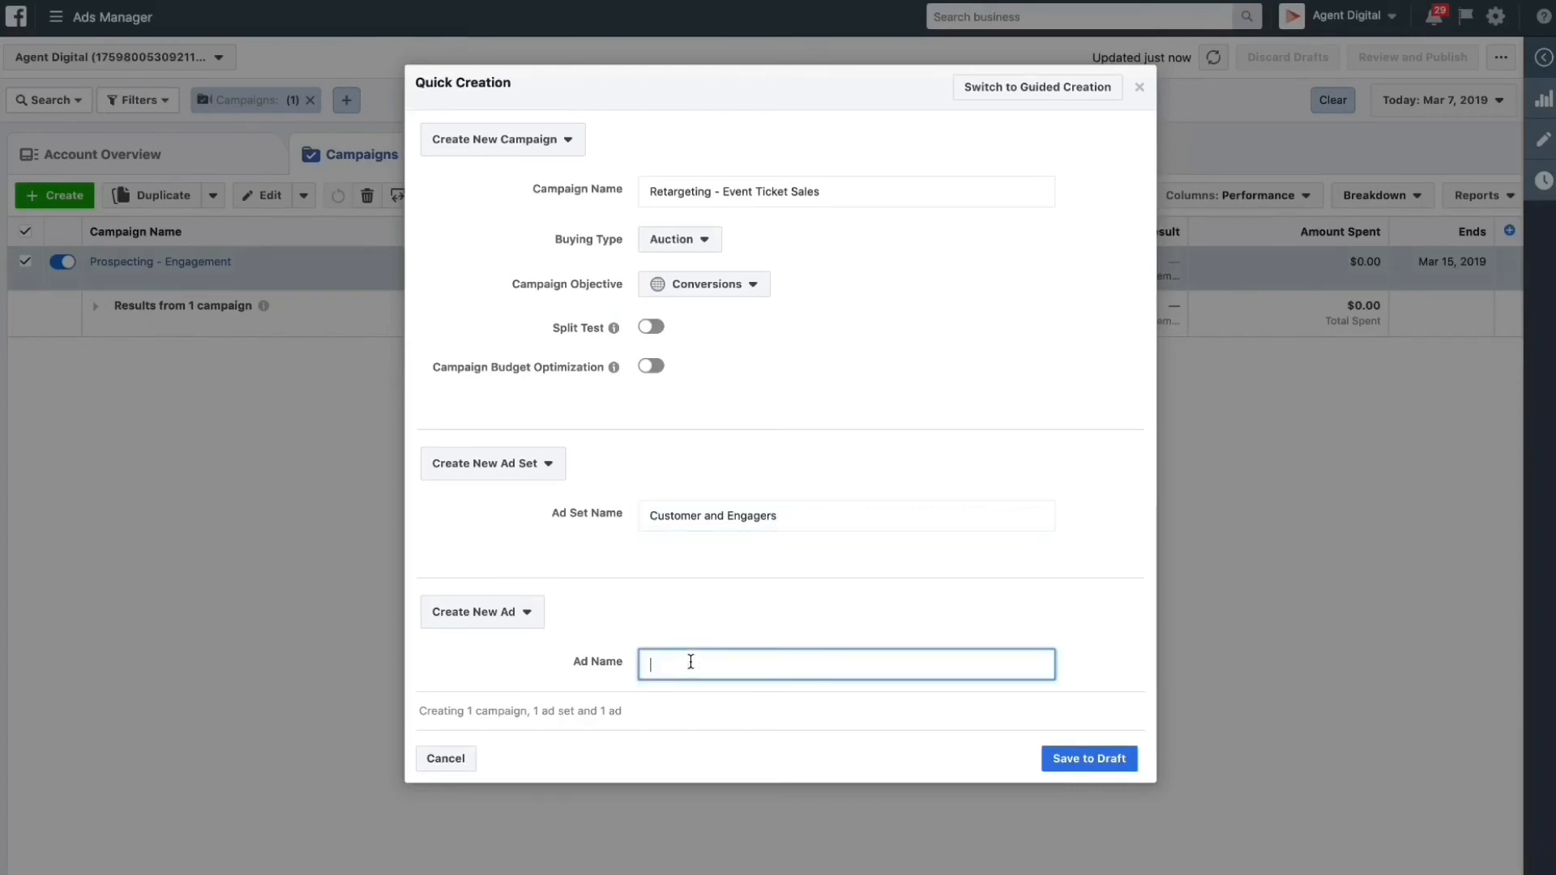
pyautogui.write('B')
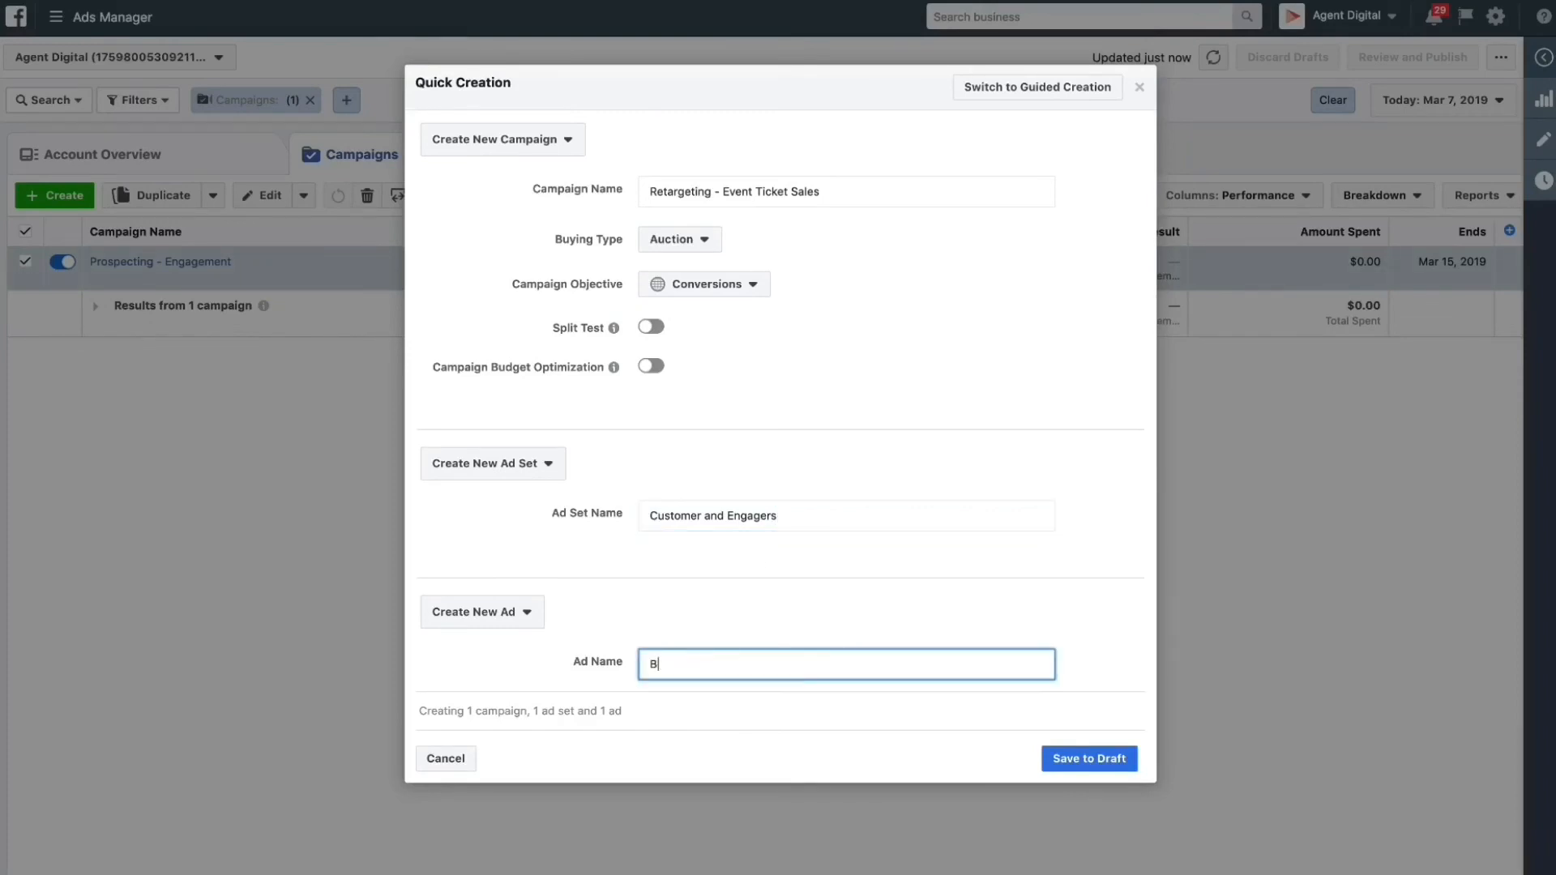
pyautogui.write('uy')
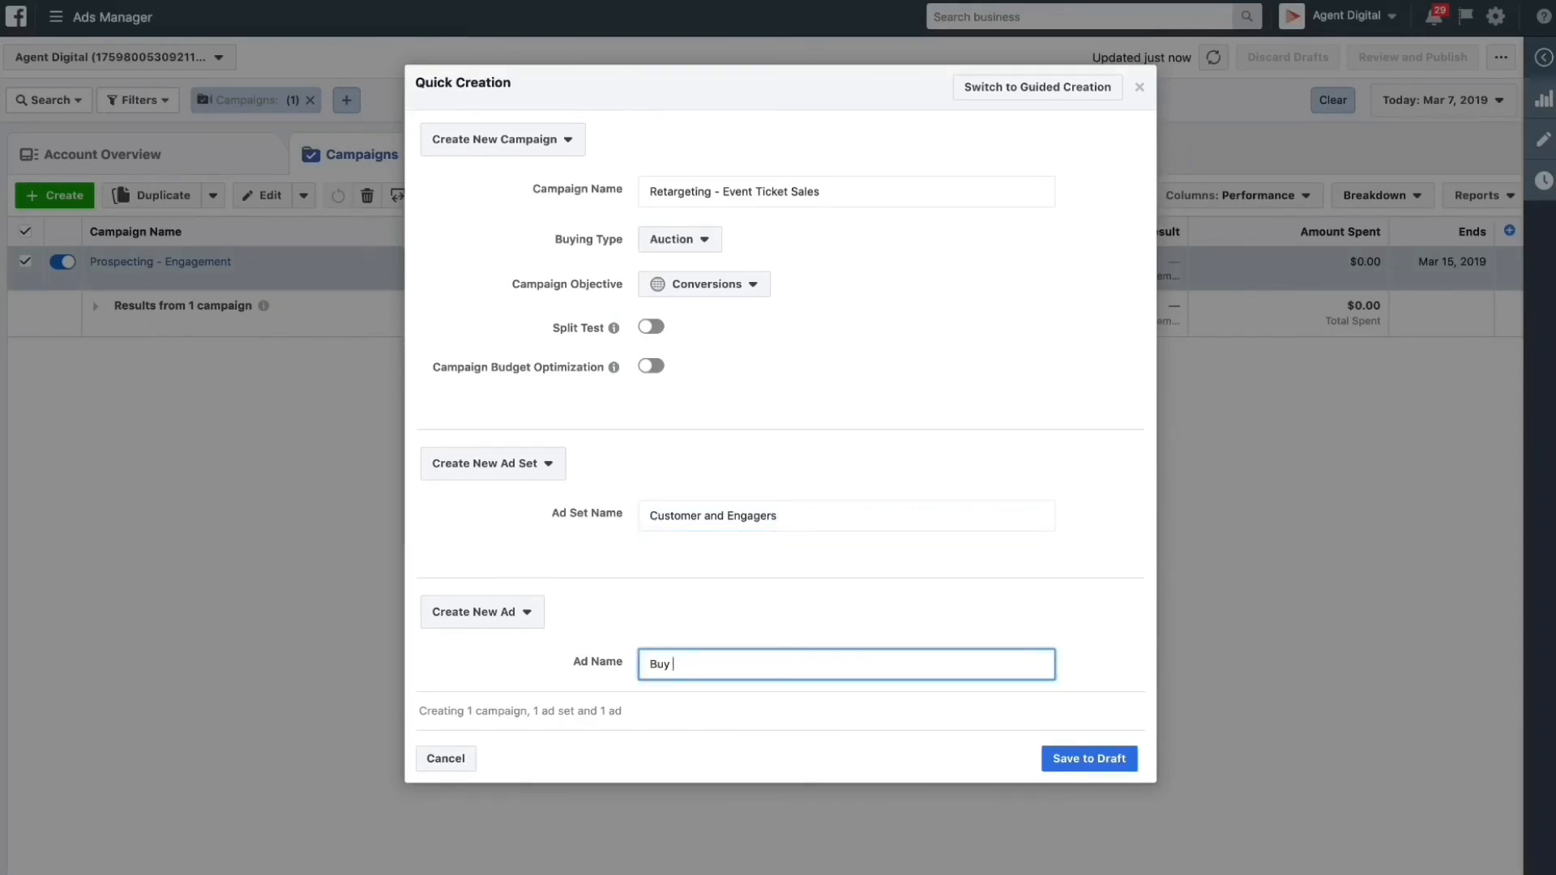
pyautogui.write('y')
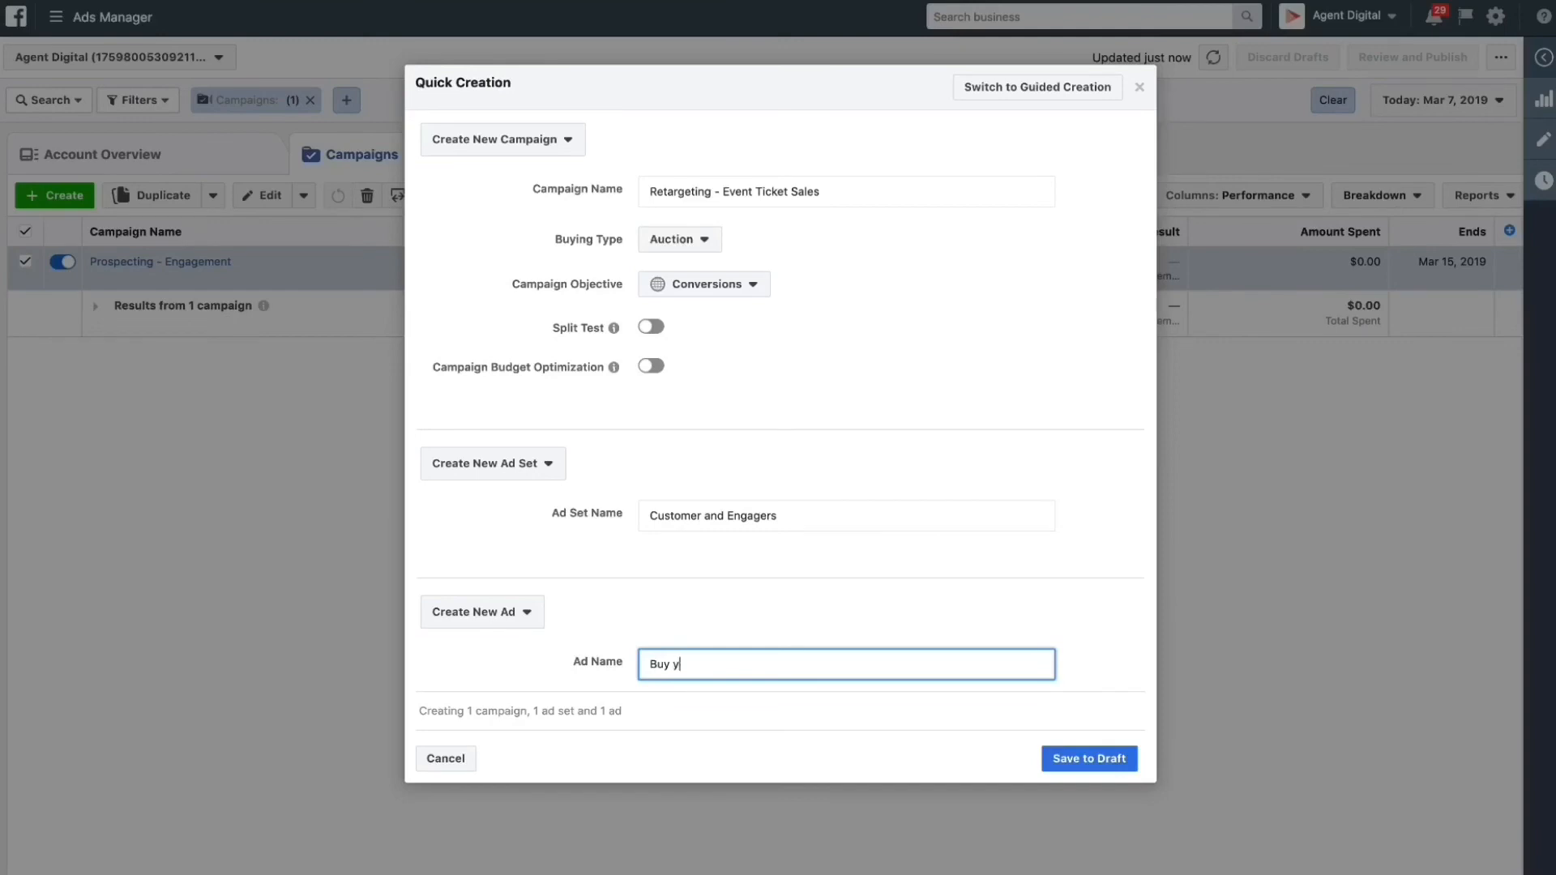
pyautogui.write('our tickets now')
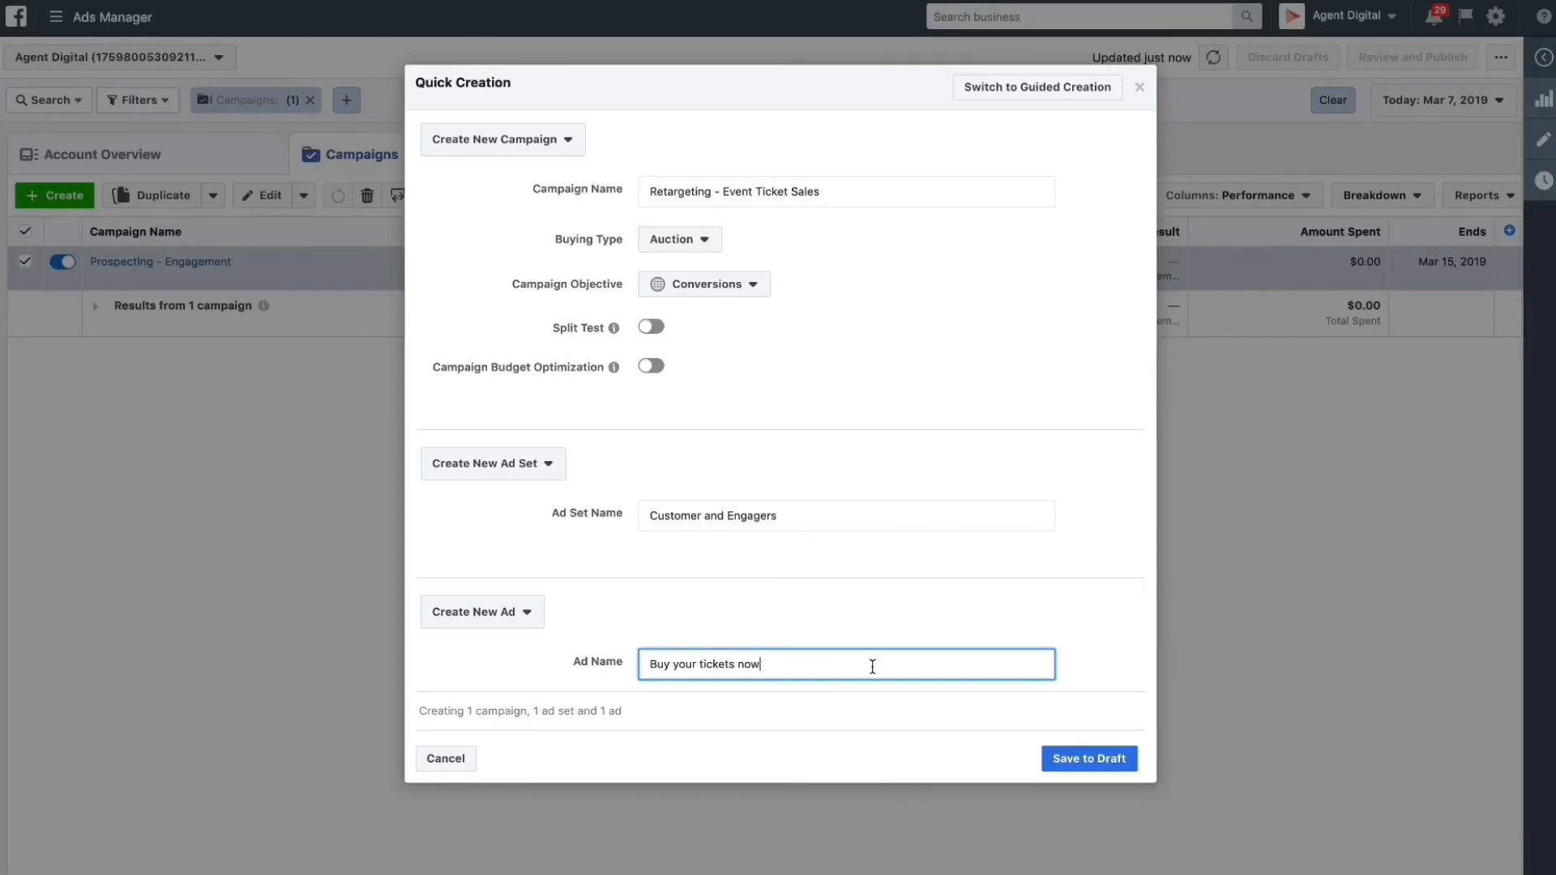
# - Save the campaign, ad set and ad to draft and open the Customer and Engagers ad set
pyautogui.click(1088, 759)
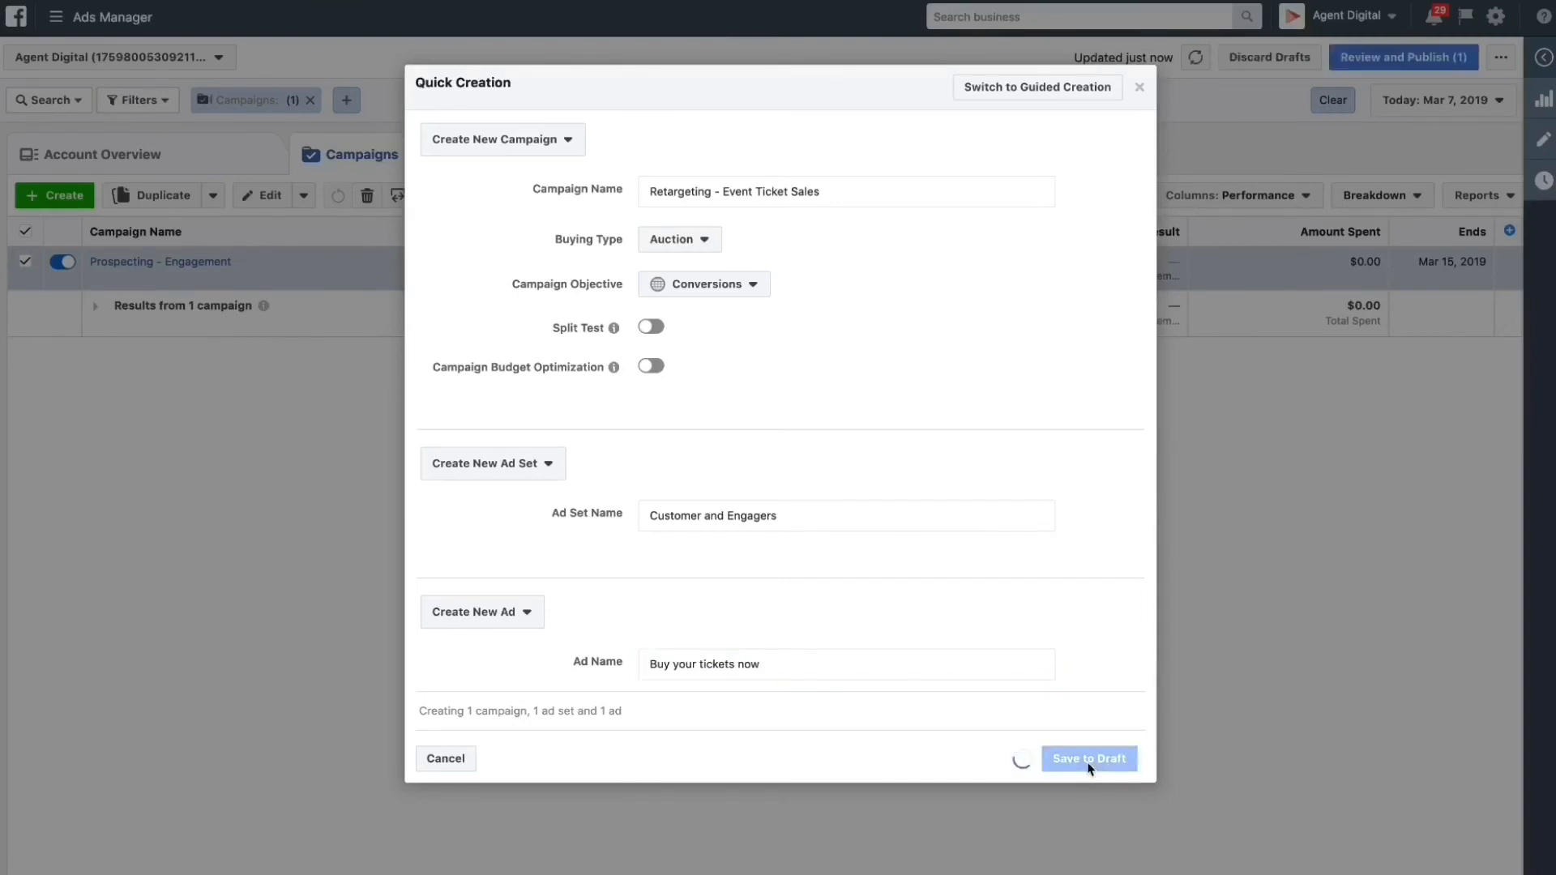
pyautogui.click(1088, 758)
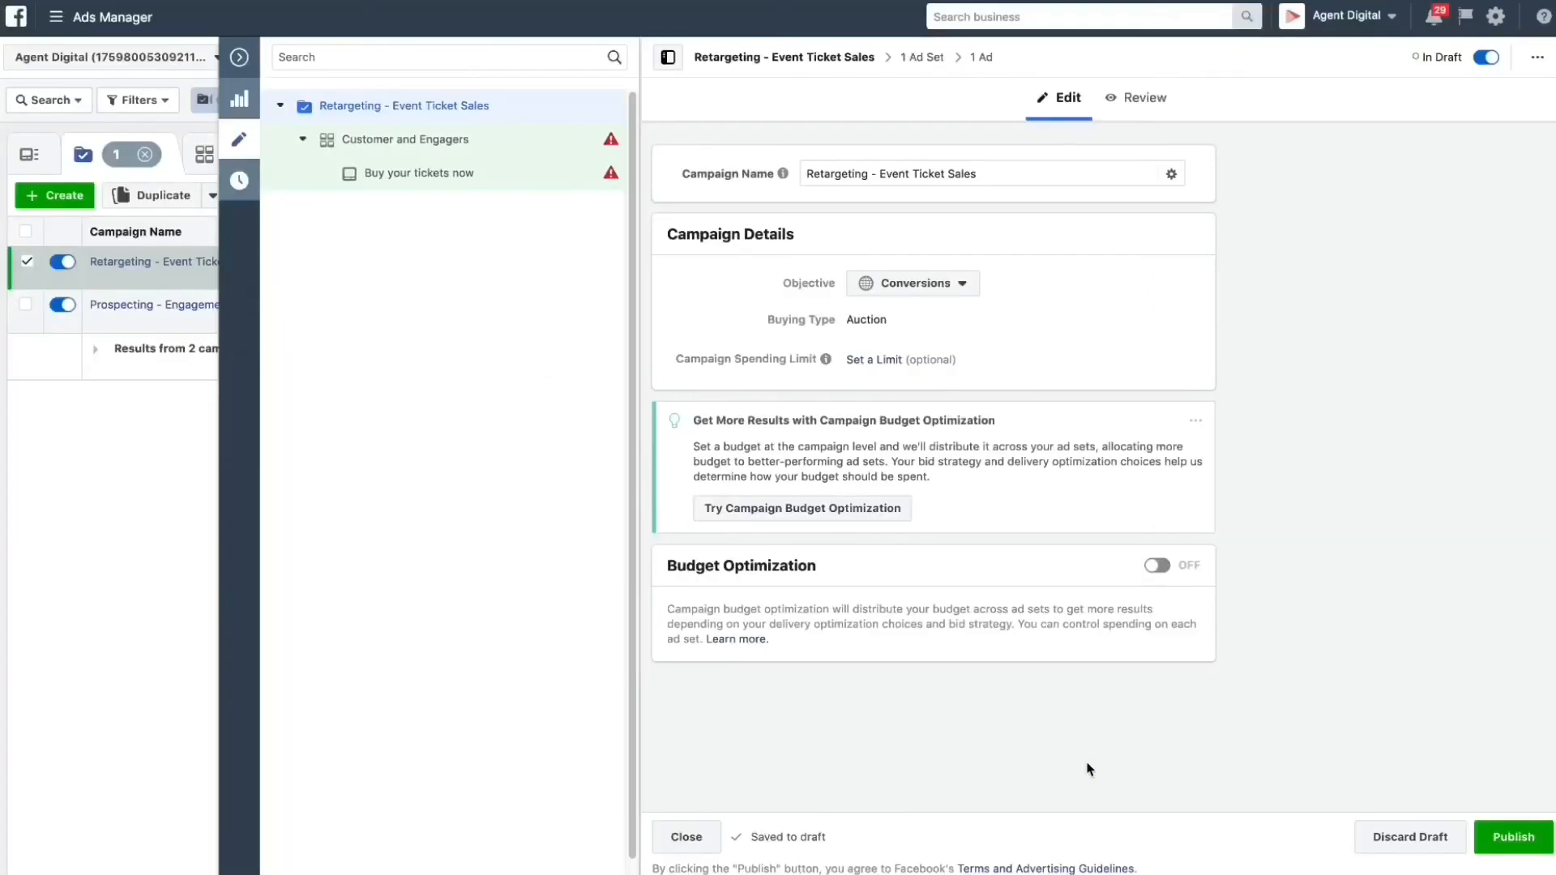
pyautogui.moveTo(1308, 375)
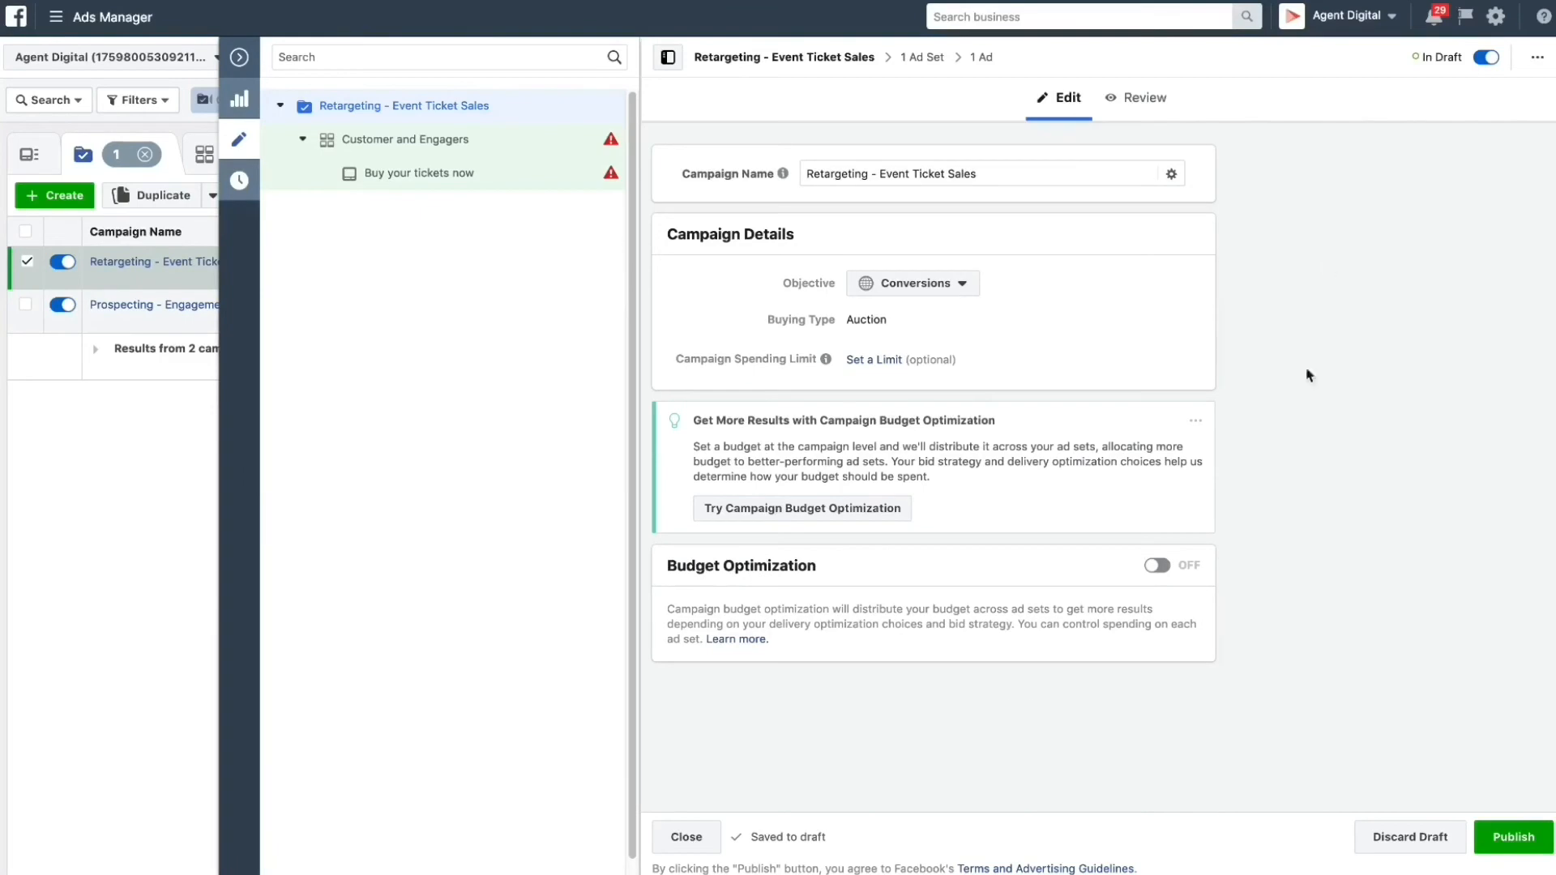
pyautogui.moveTo(1005, 722)
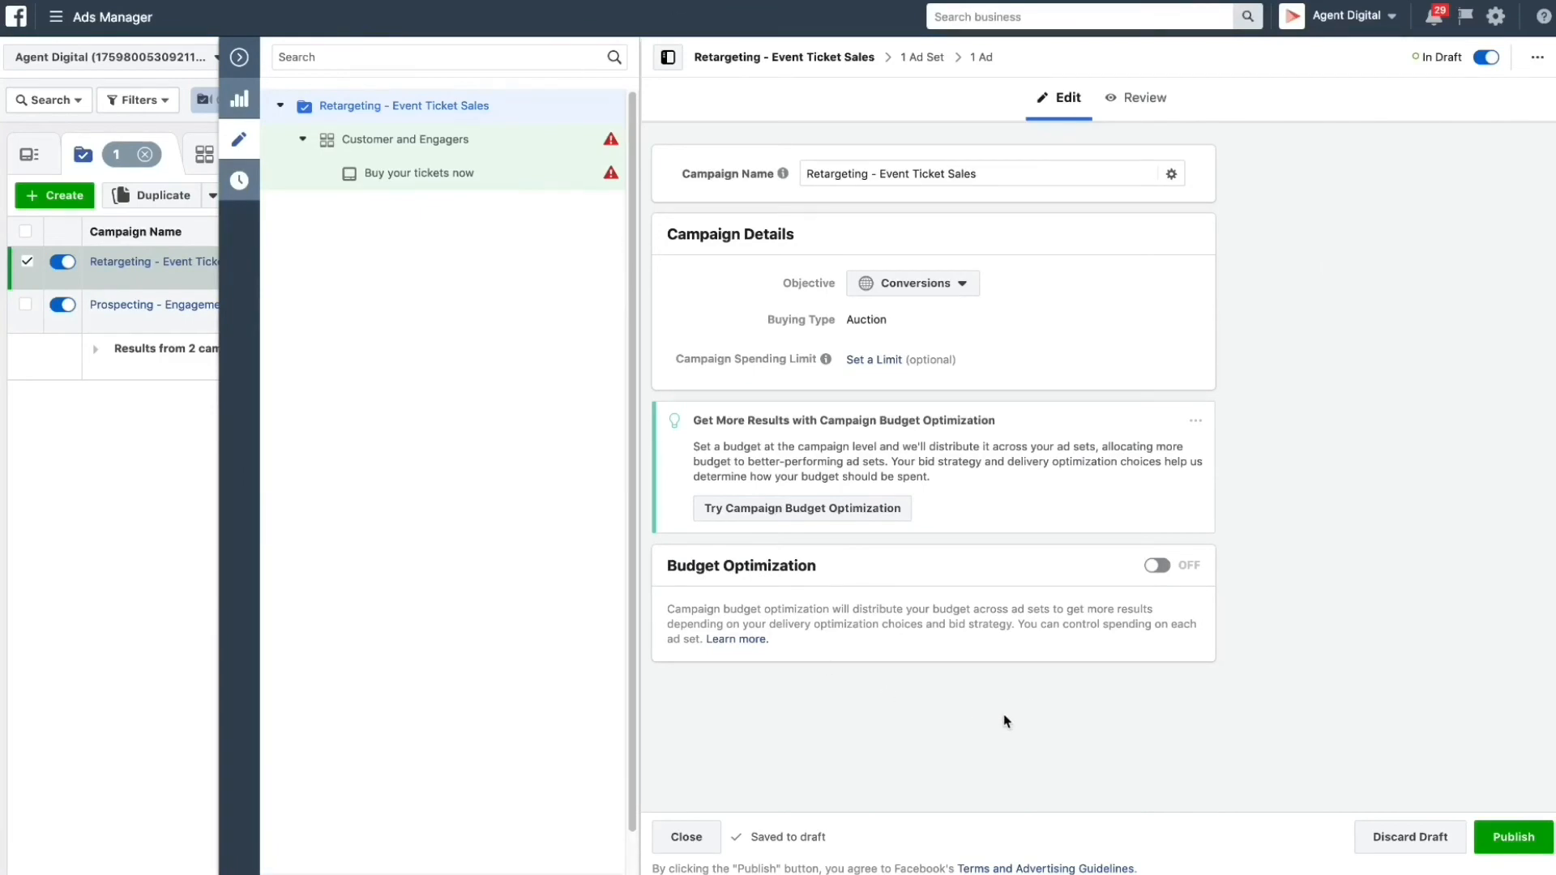
pyautogui.click(404, 139)
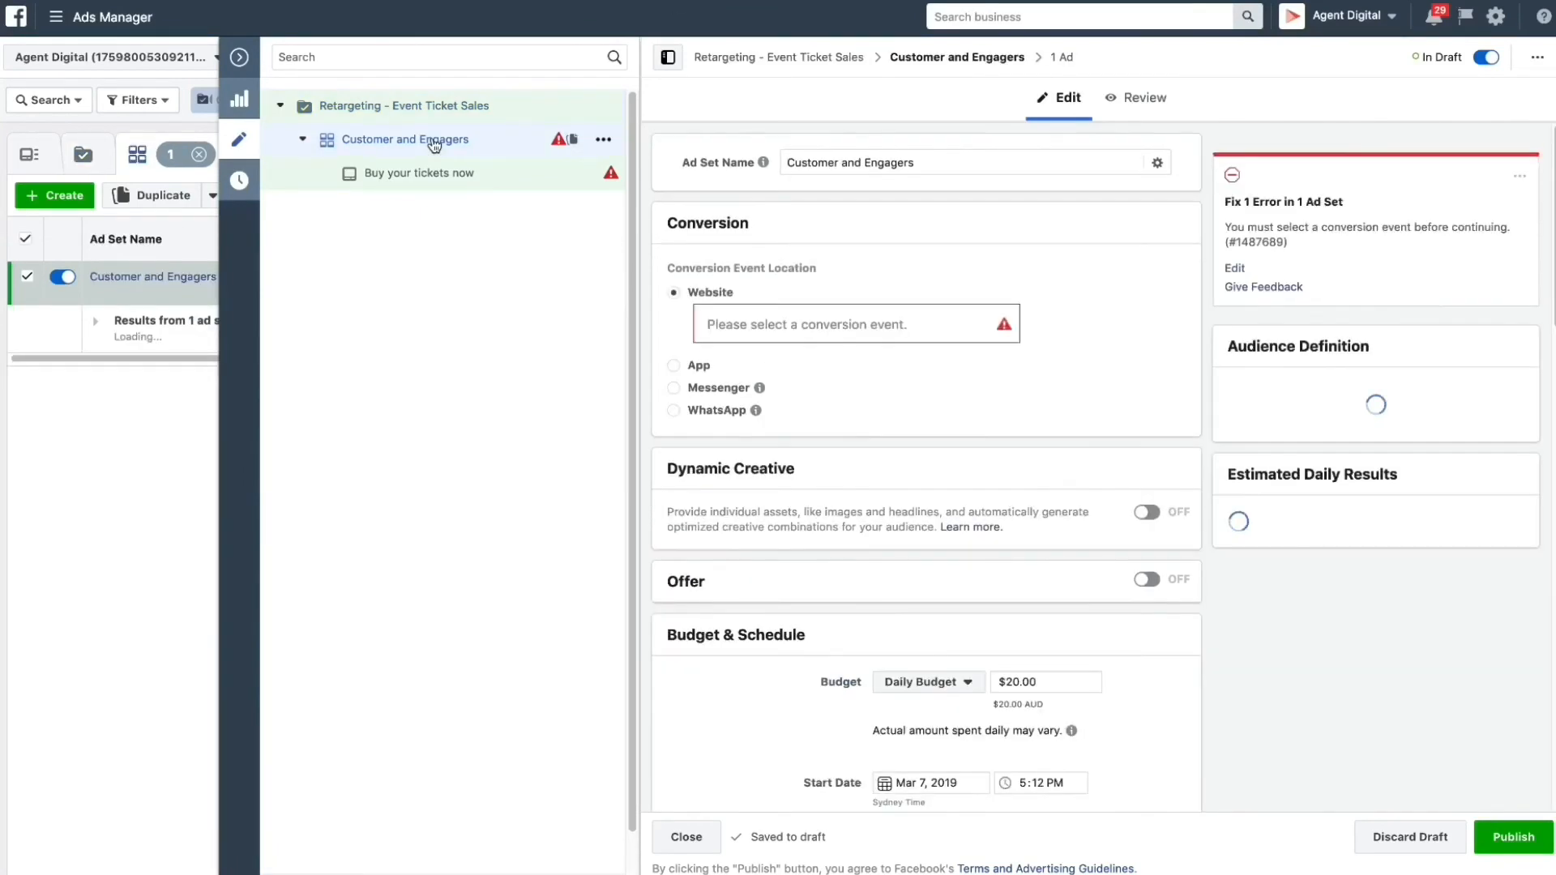
pyautogui.moveTo(762, 163)
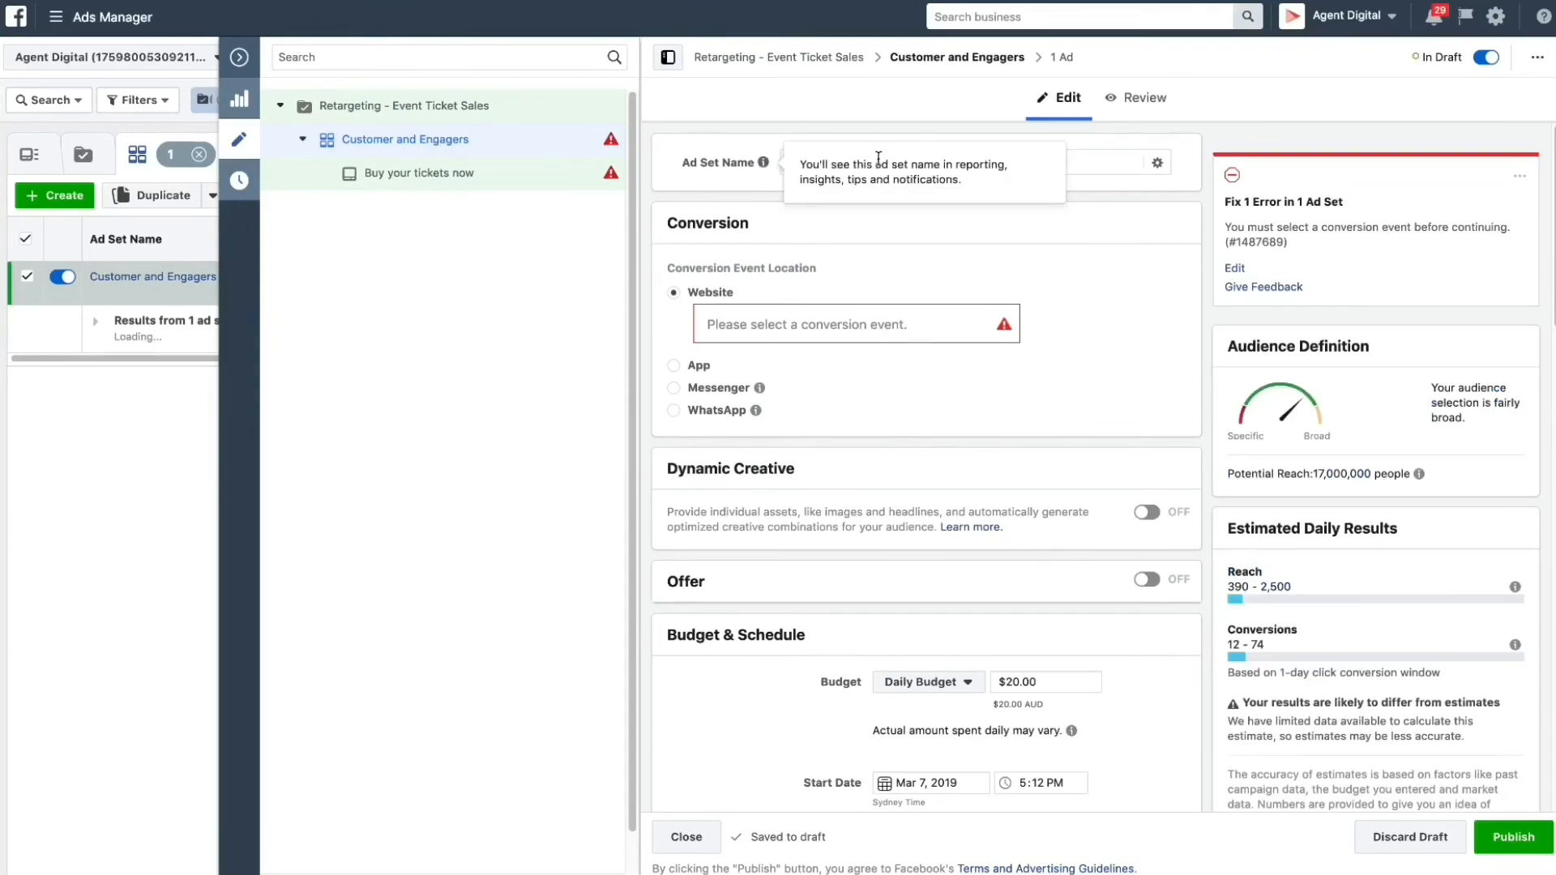
pyautogui.moveTo(1100, 305)
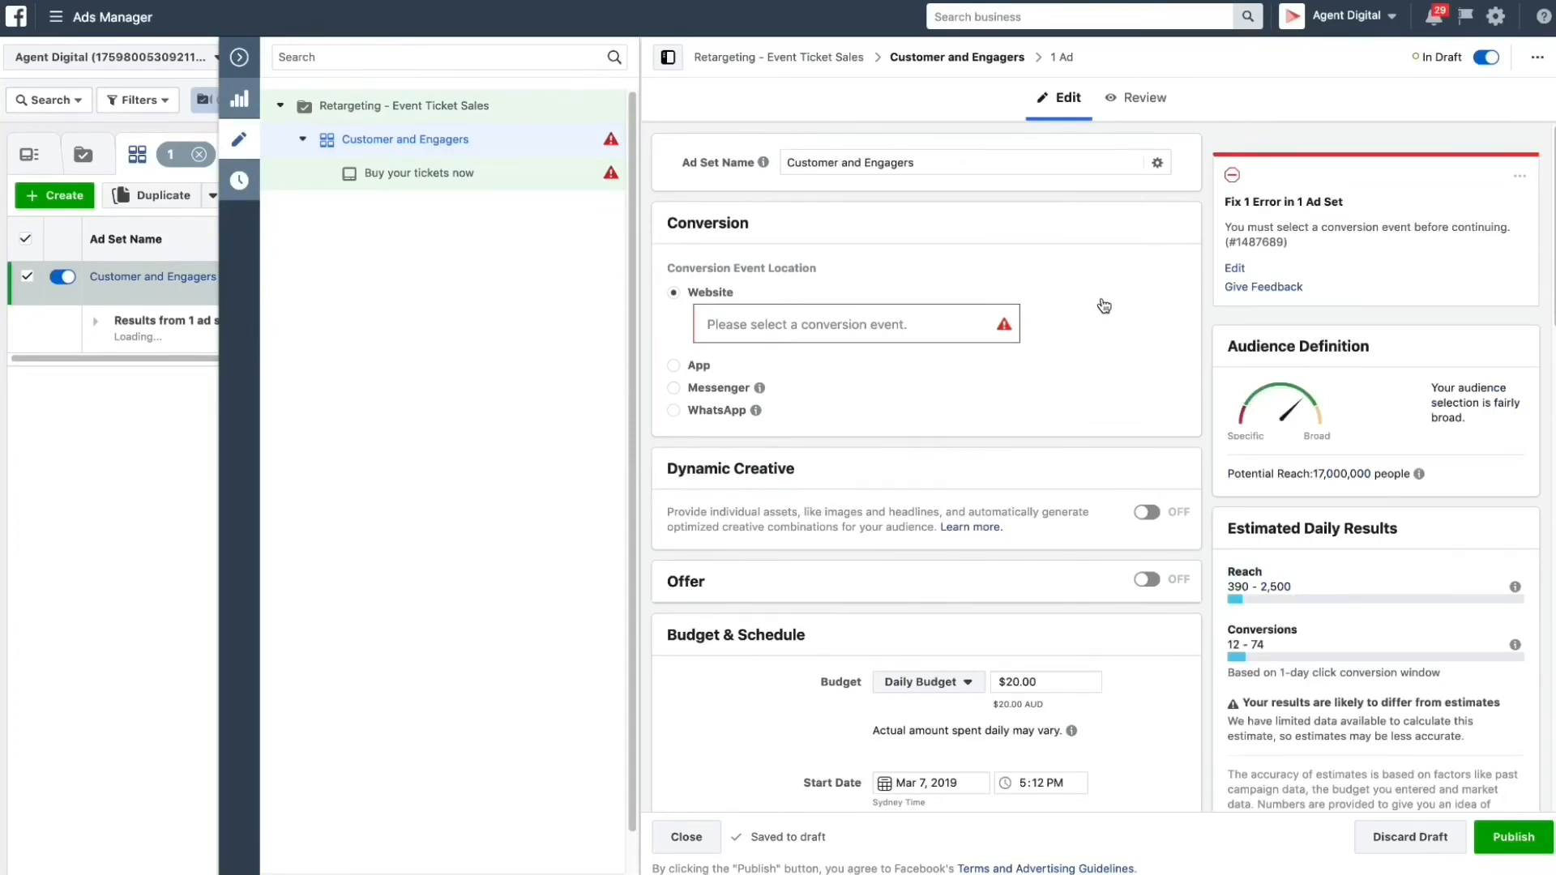
pyautogui.moveTo(1068, 298)
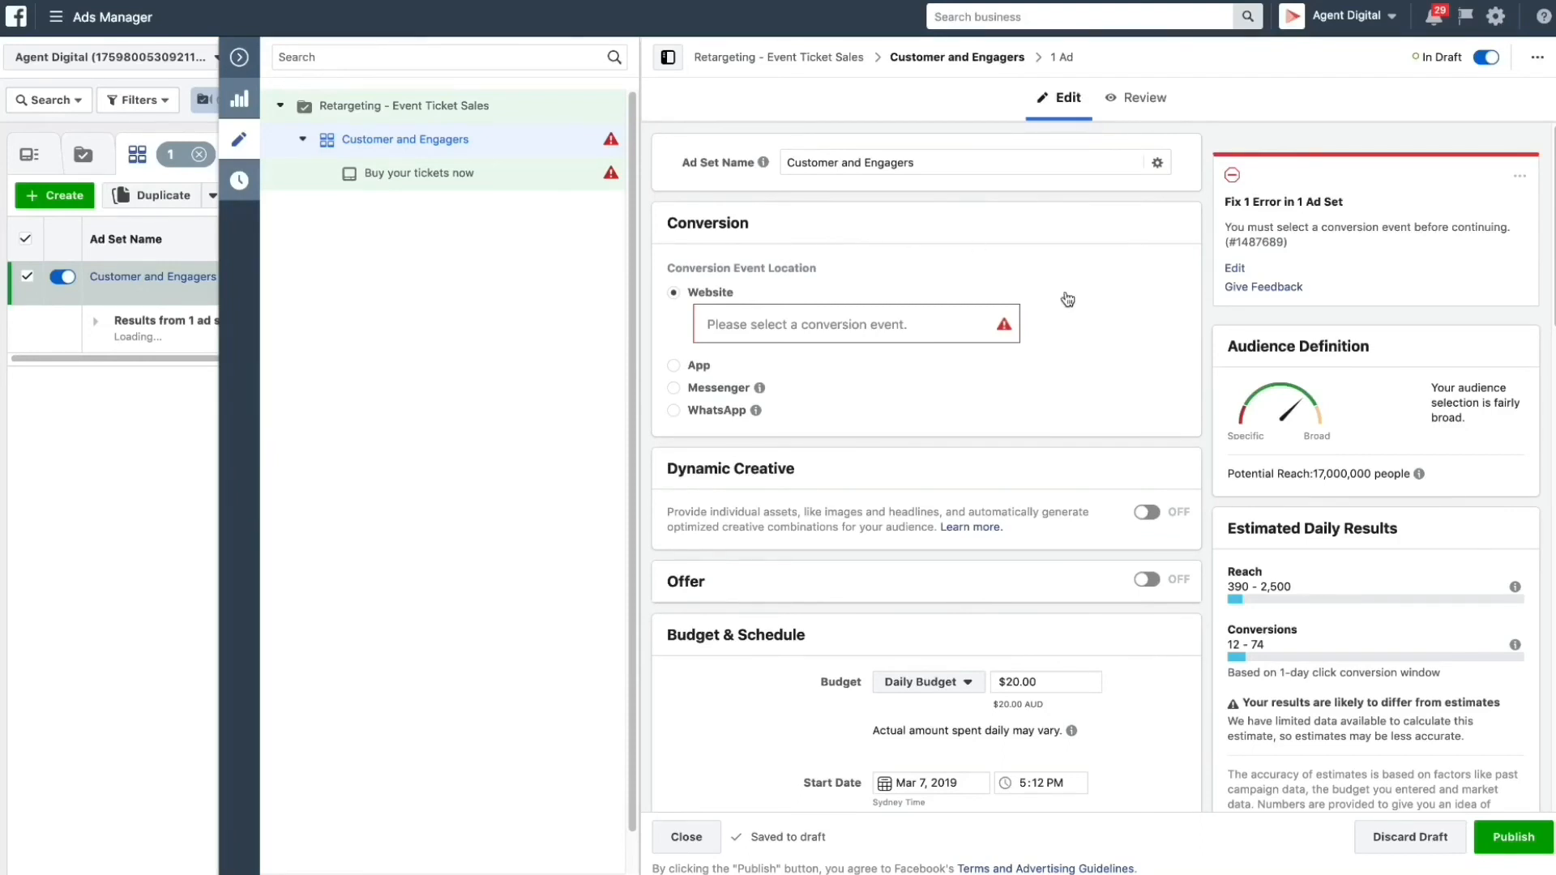
pyautogui.moveTo(988, 401)
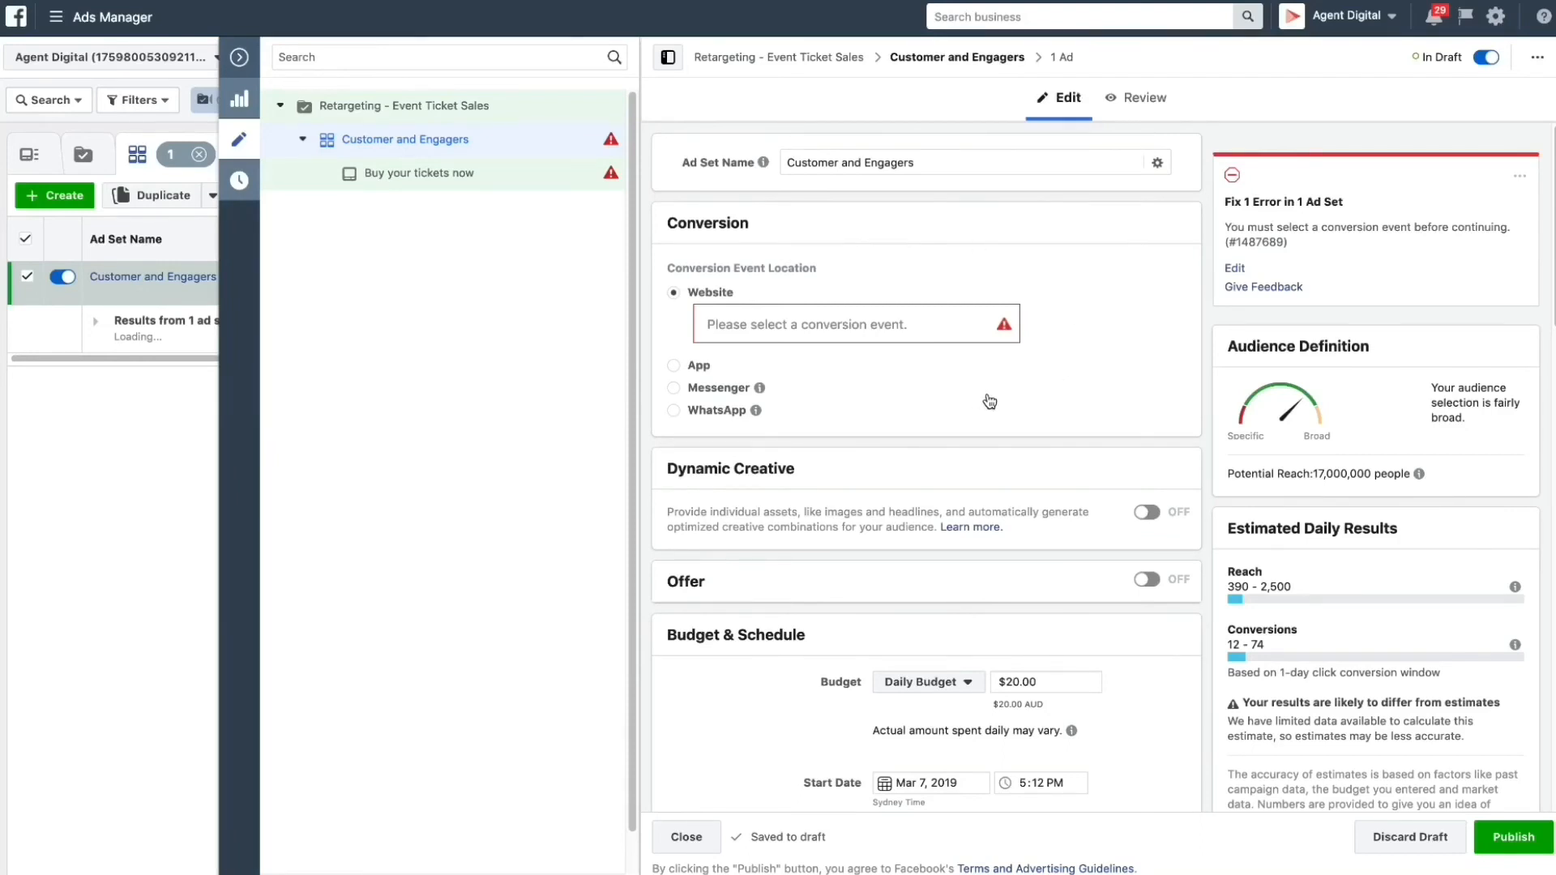
pyautogui.moveTo(1002, 404)
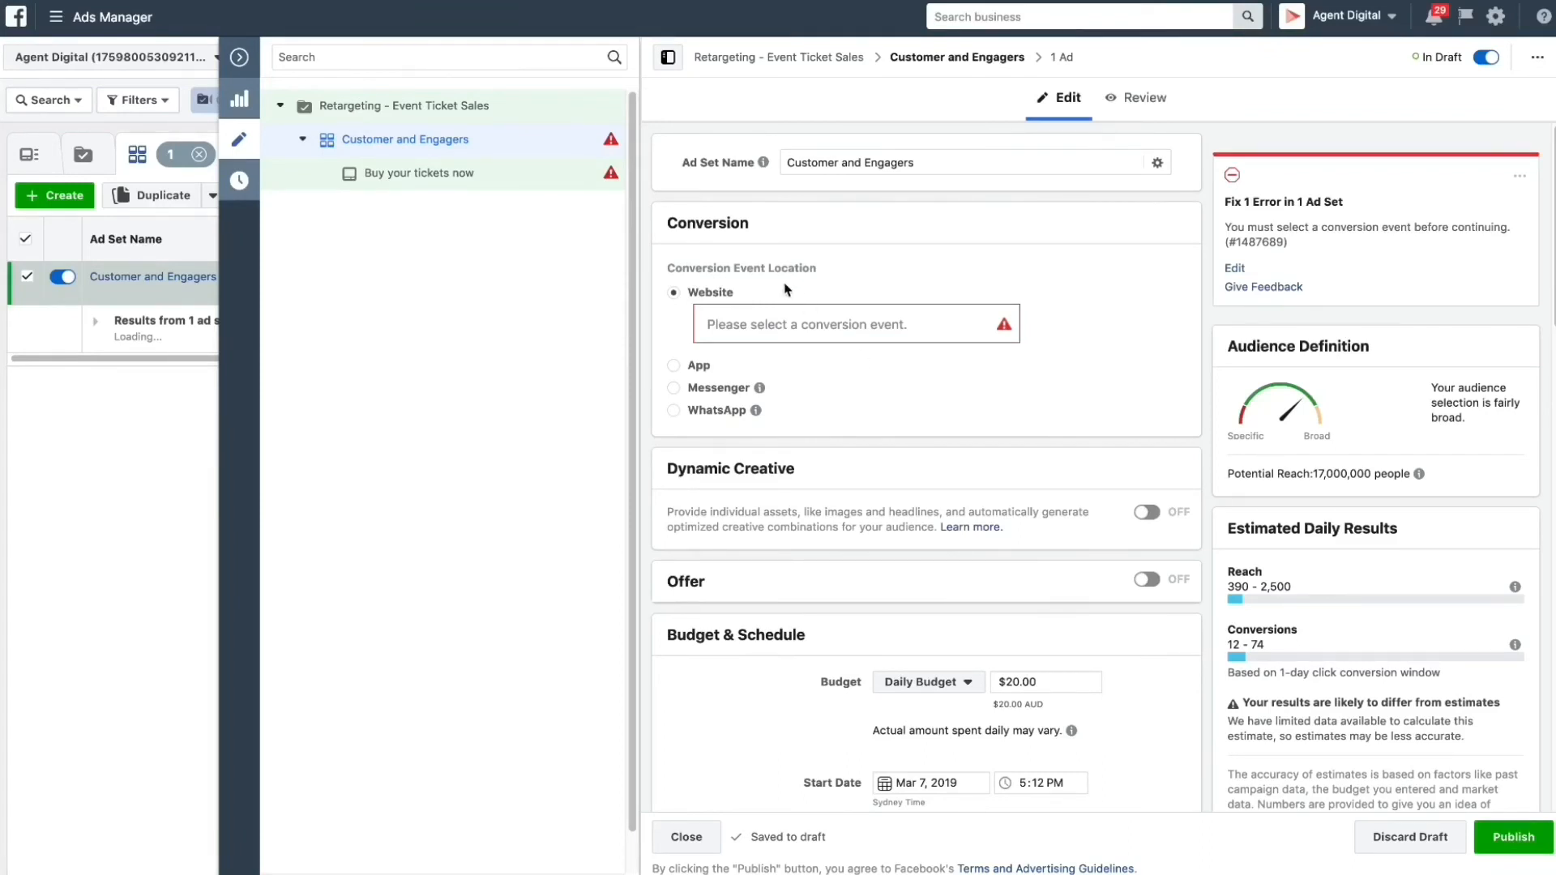
pyautogui.moveTo(844, 406)
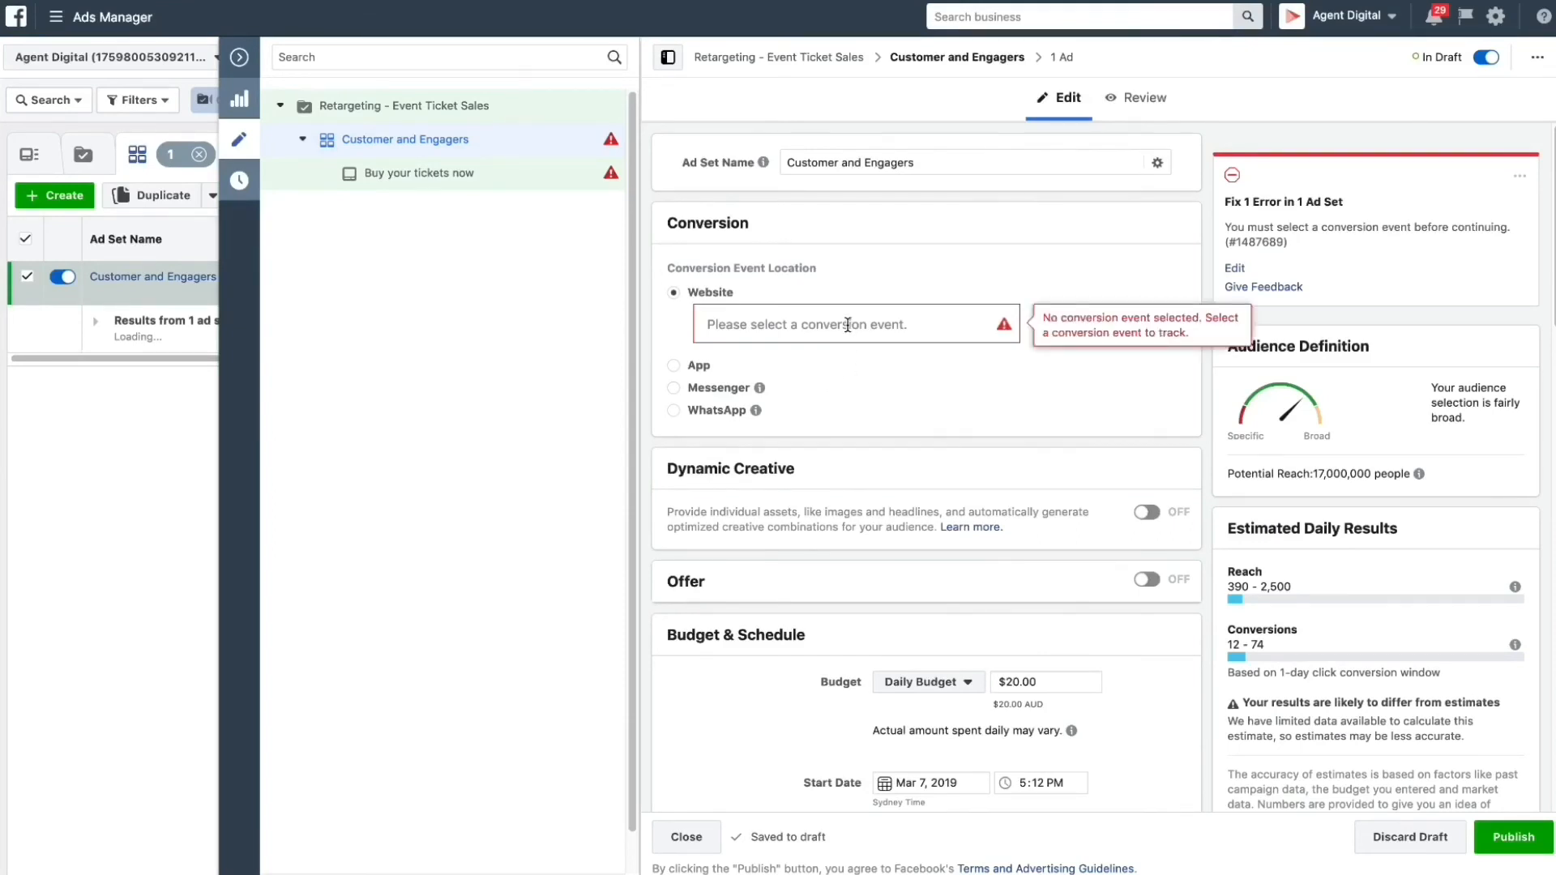
# - Choose Purchase as the ad set's website conversion event
pyautogui.click(854, 324)
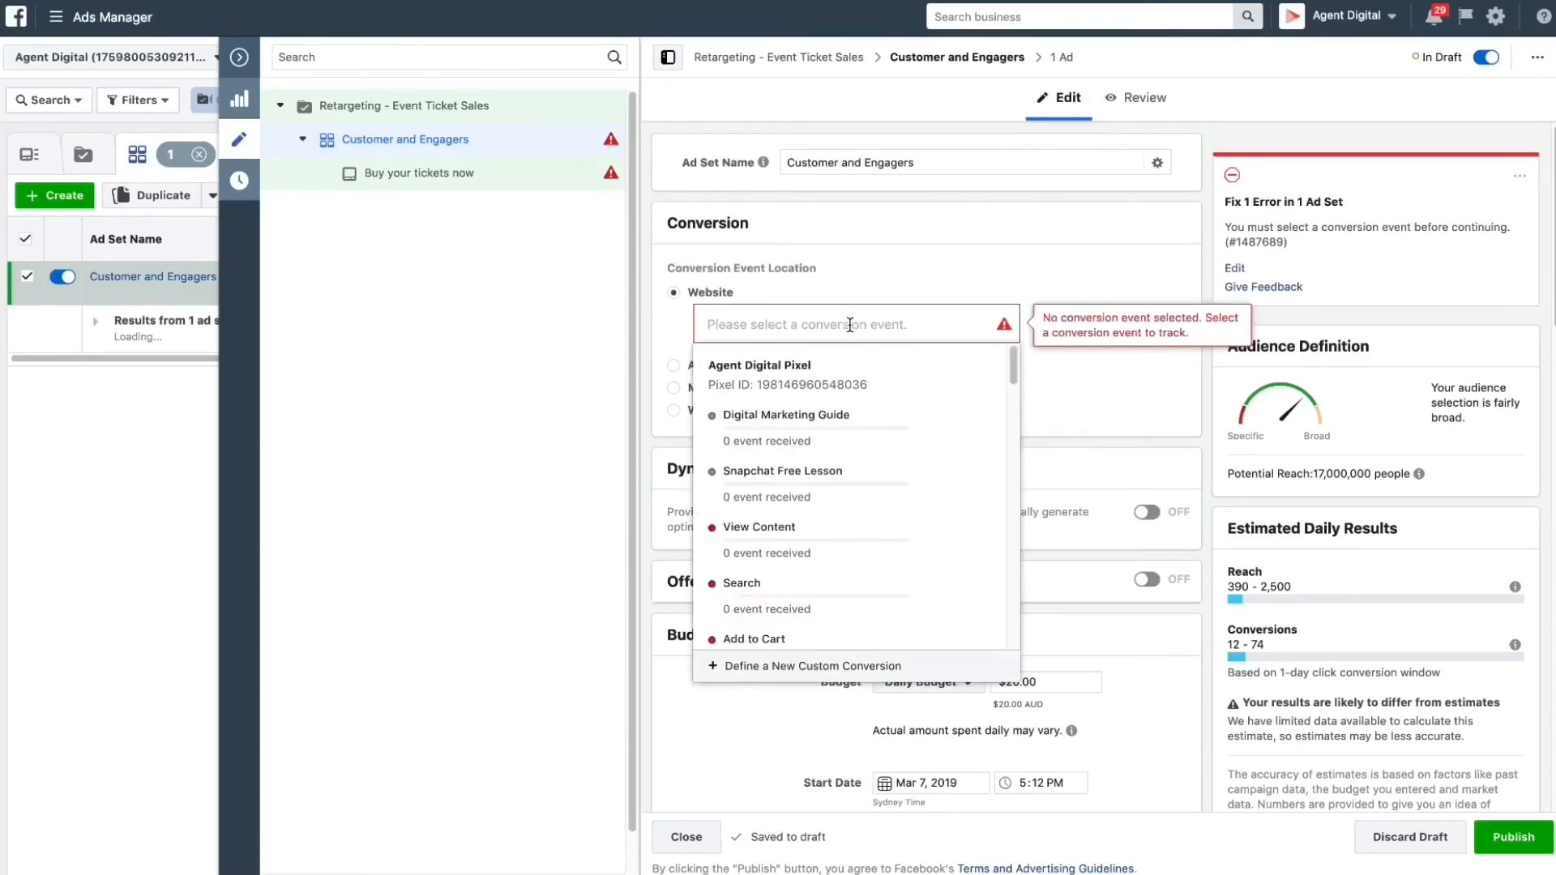
pyautogui.scroll(-3)
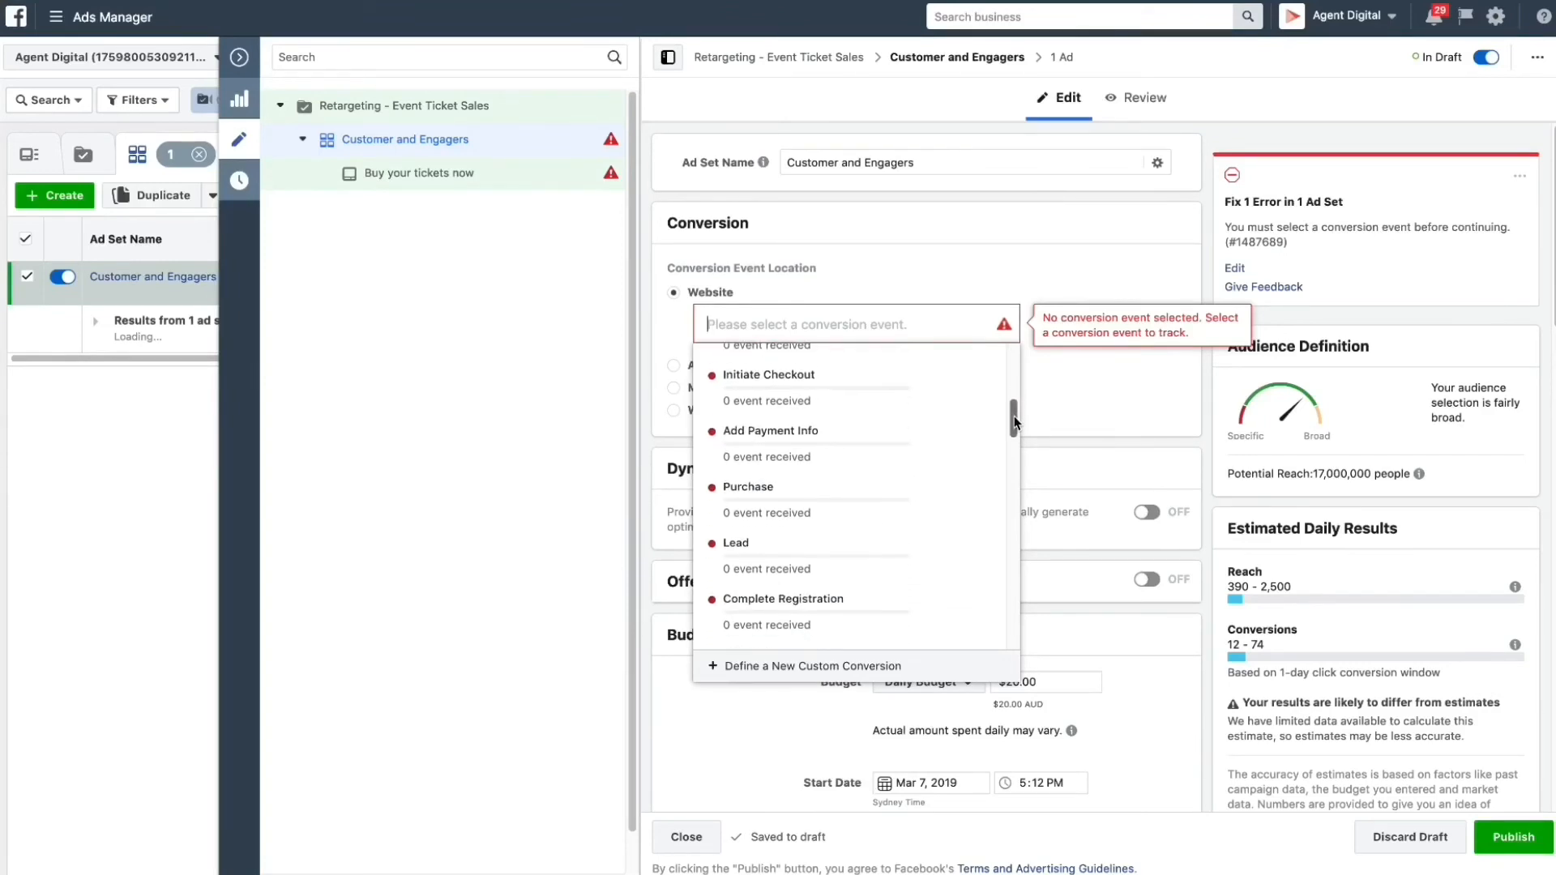
pyautogui.scroll(-3)
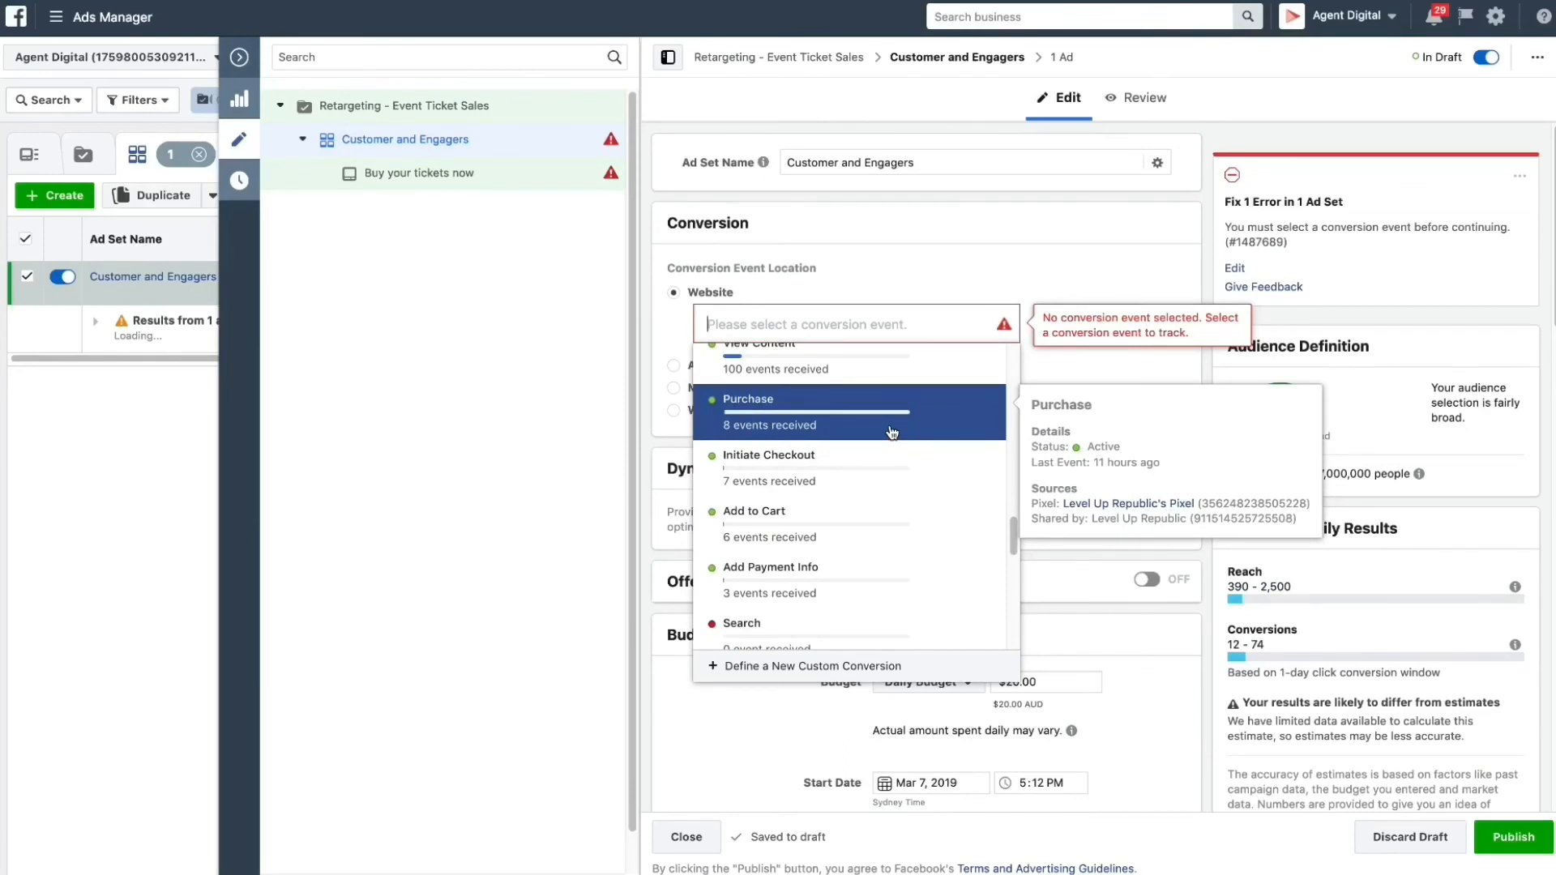
pyautogui.click(809, 405)
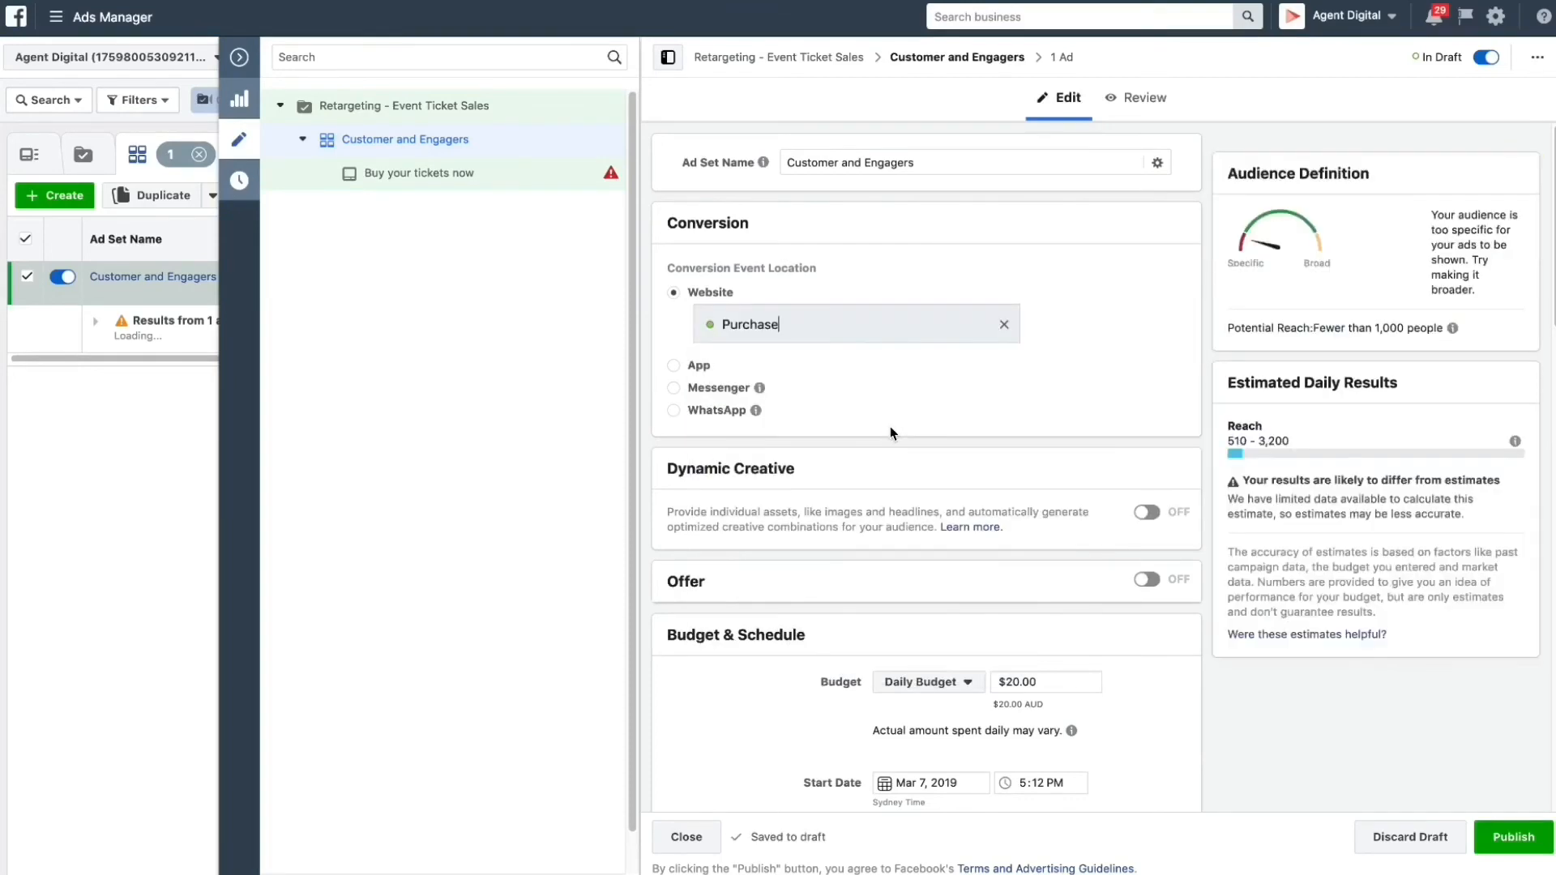
# - Set the ad set to end on March 15, 2019 and lower its daily budget to $5.00
pyautogui.scroll(-3)
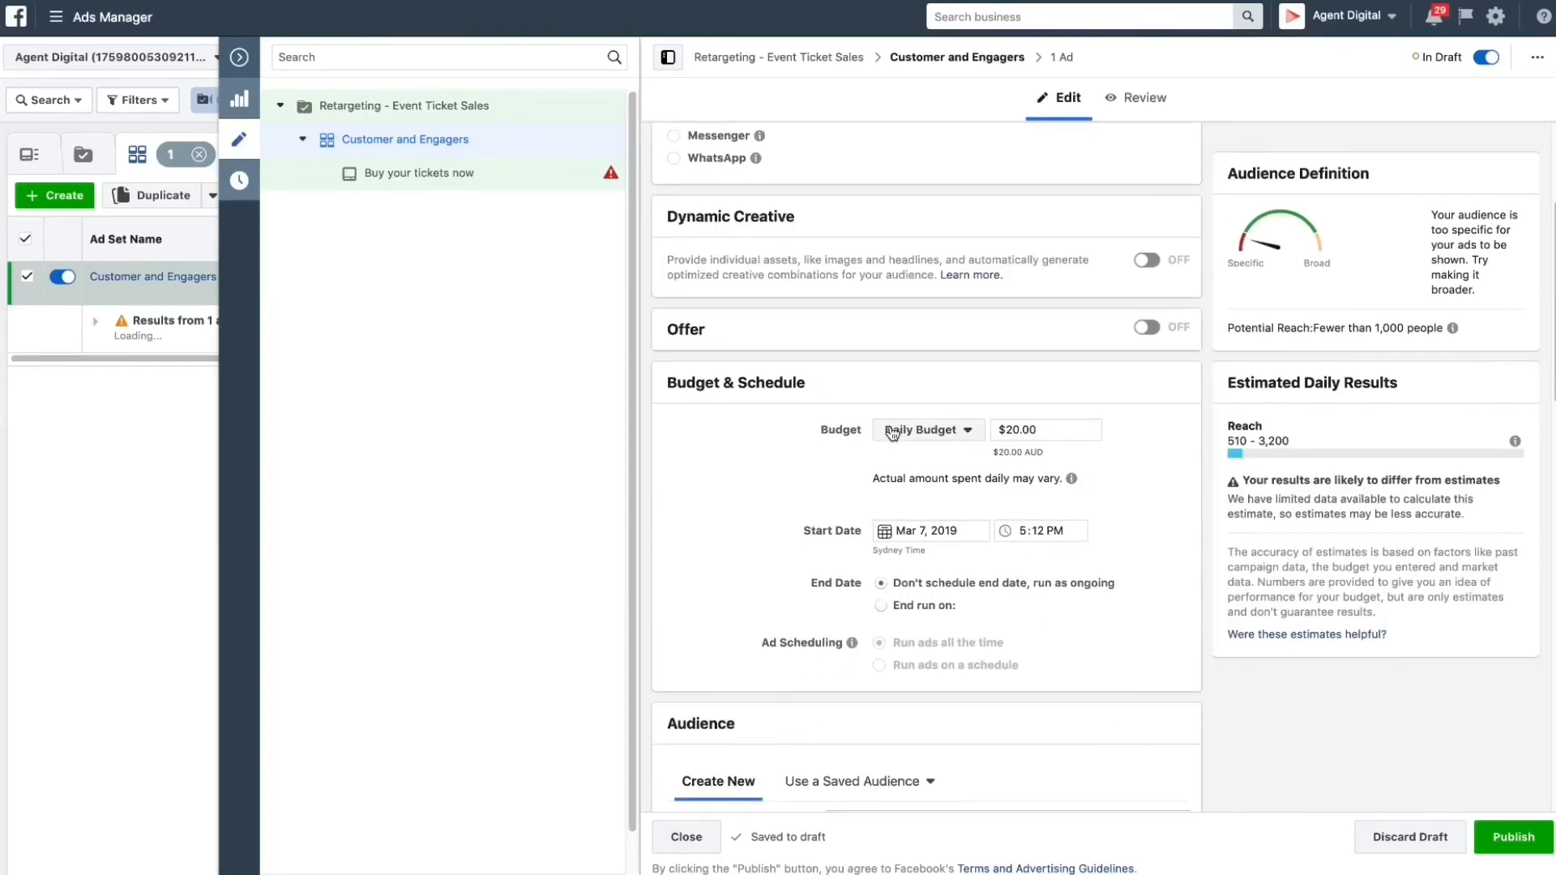
pyautogui.scroll(-3)
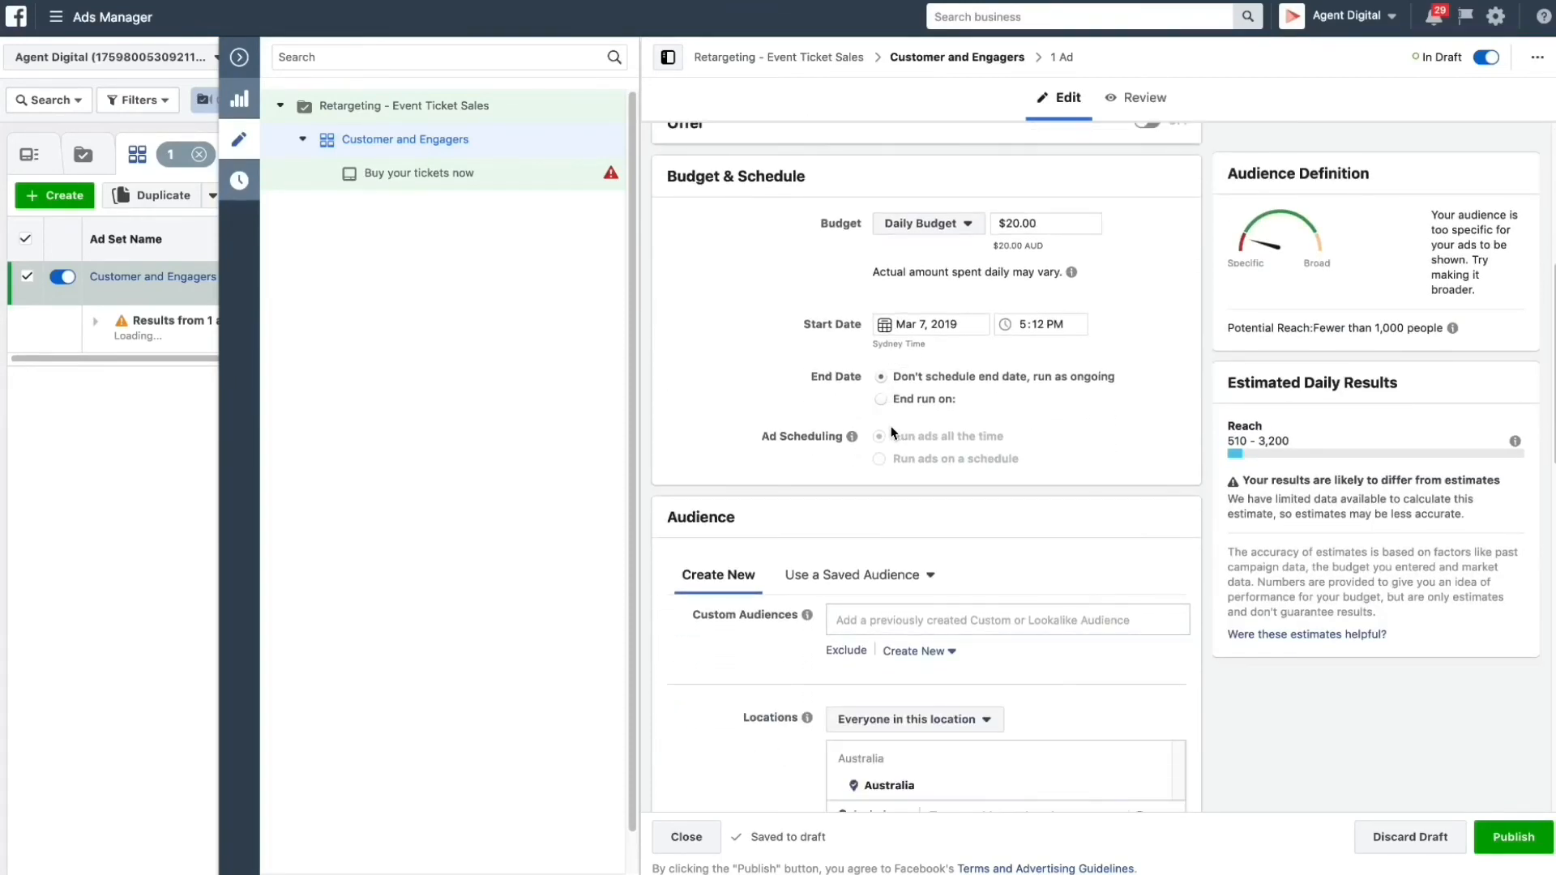
pyautogui.click(879, 399)
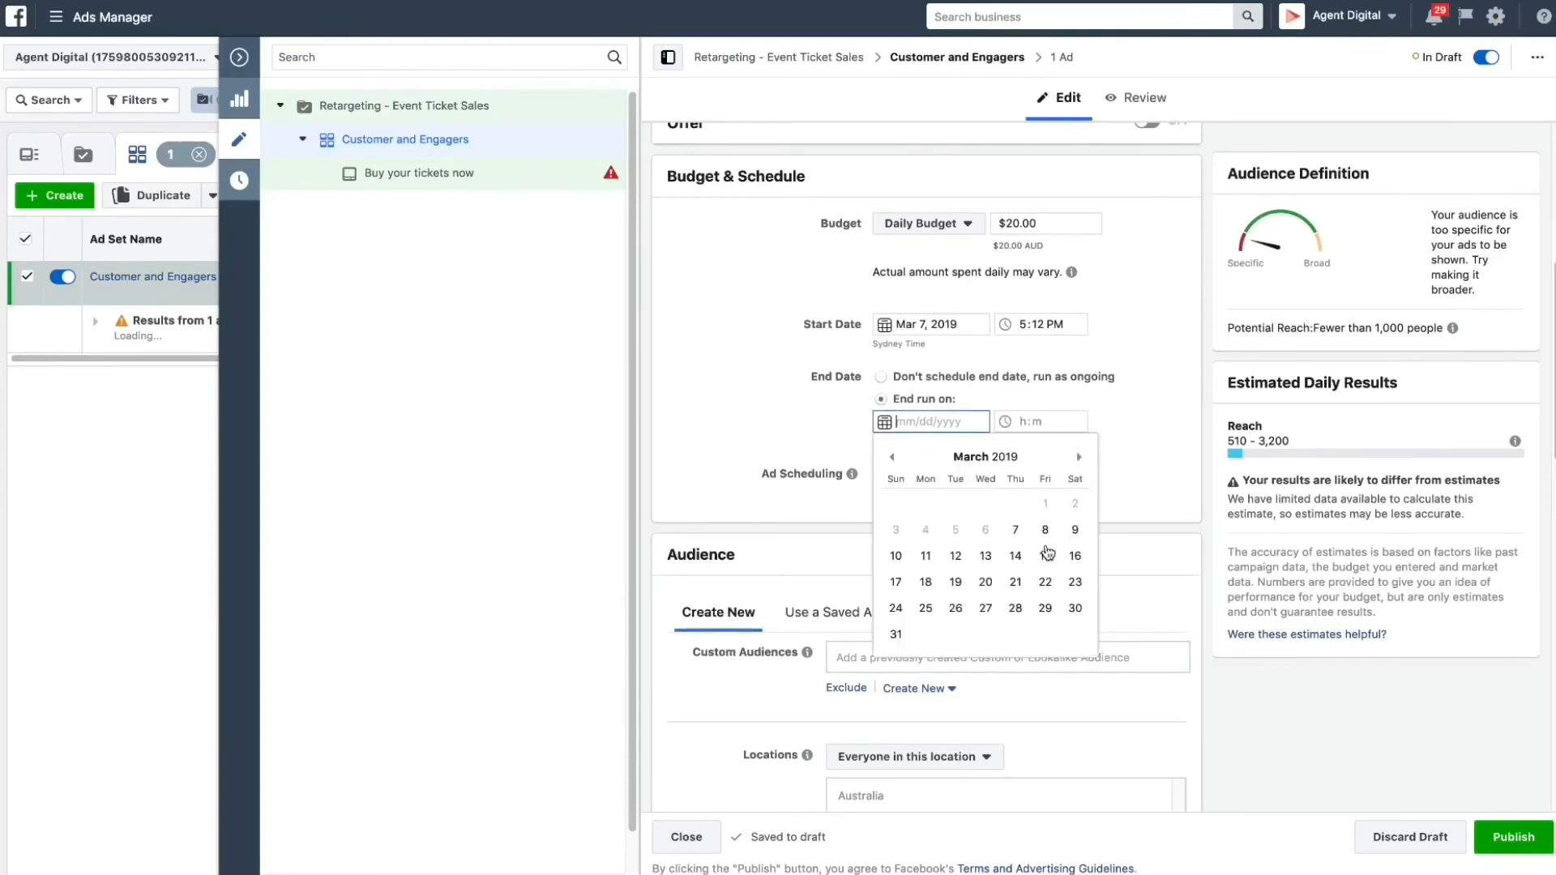
pyautogui.click(1043, 554)
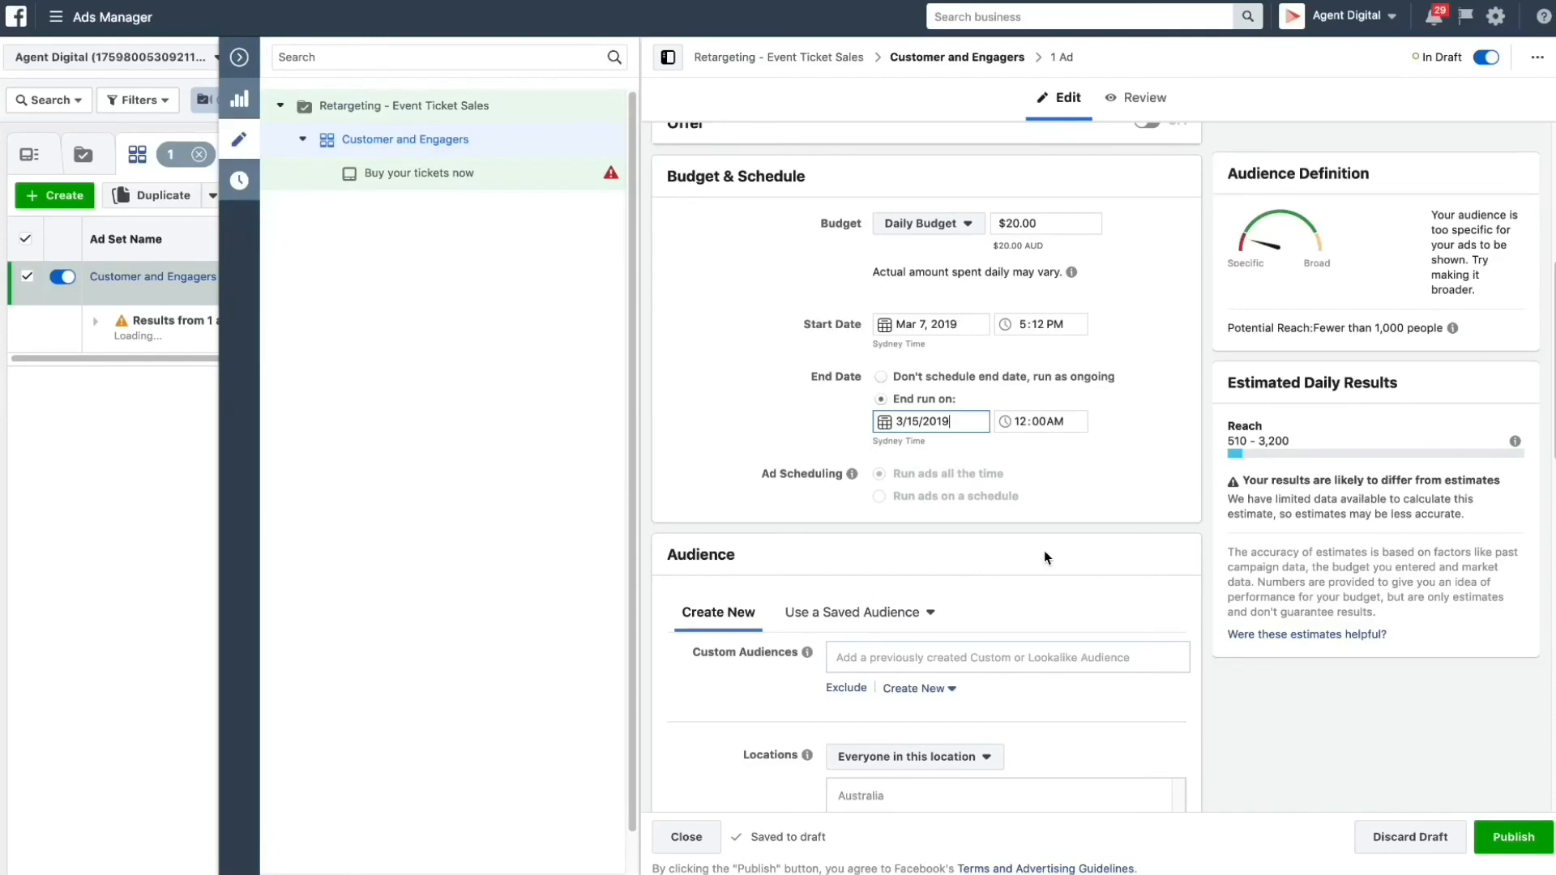
pyautogui.moveTo(1025, 240)
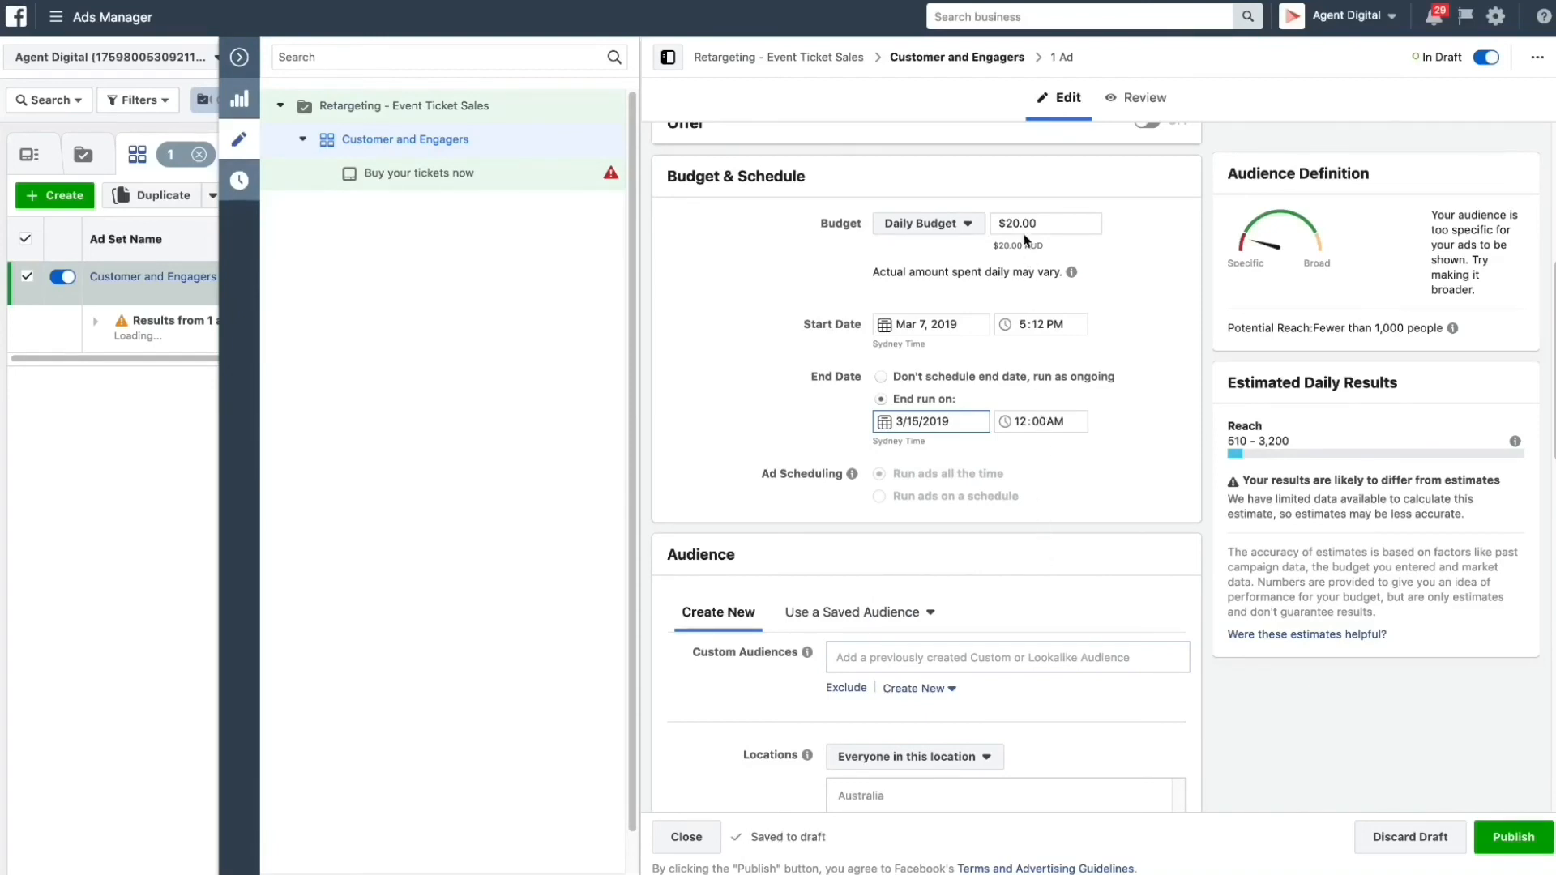
pyautogui.click(1044, 222)
pyautogui.write('5')
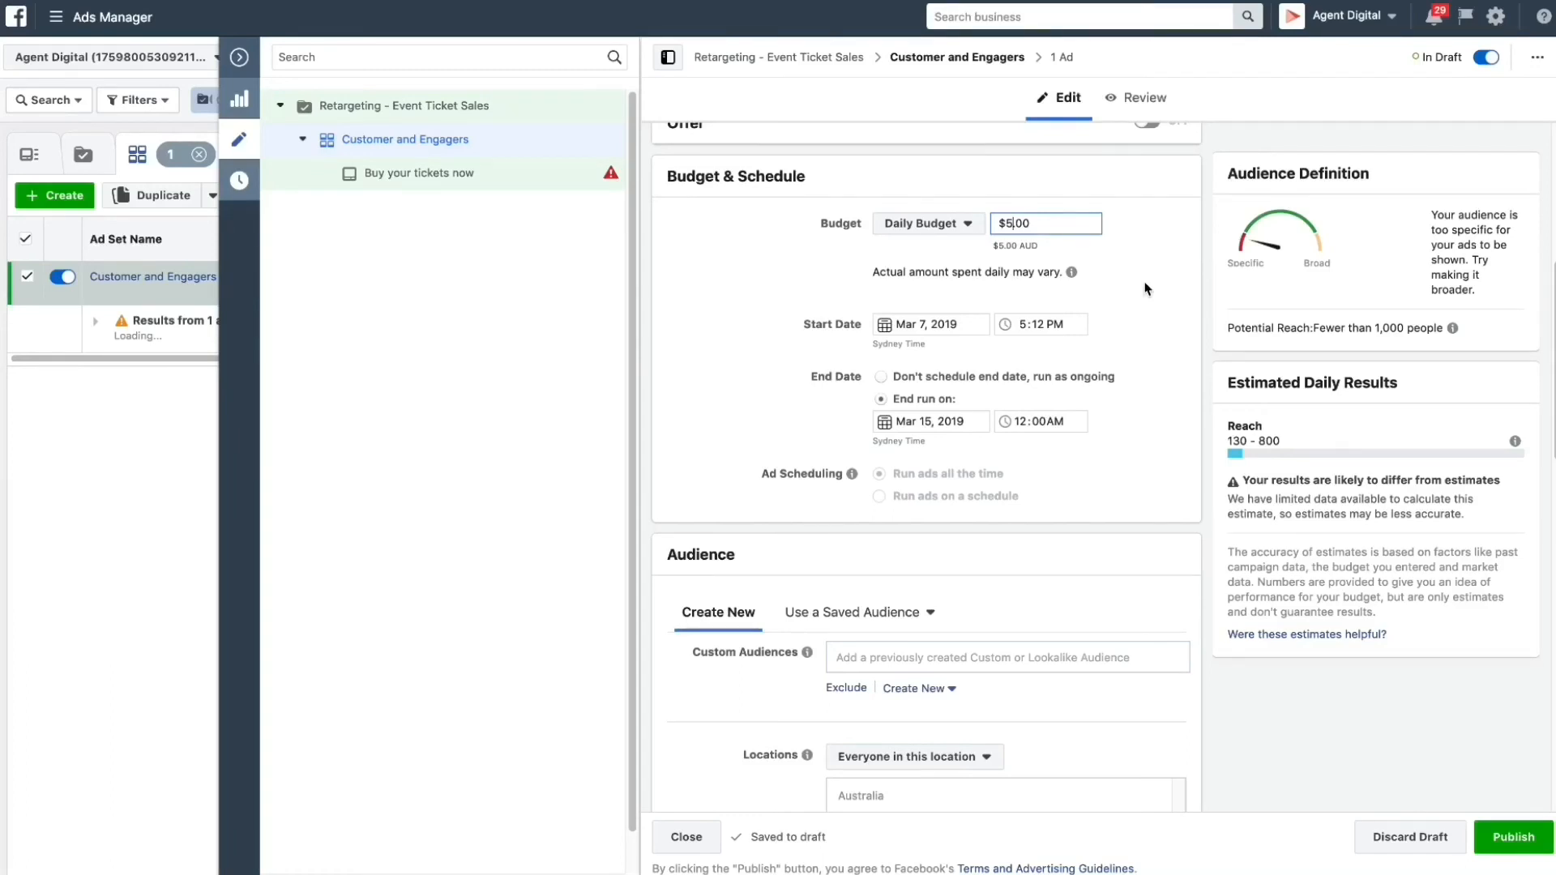
pyautogui.moveTo(1154, 320)
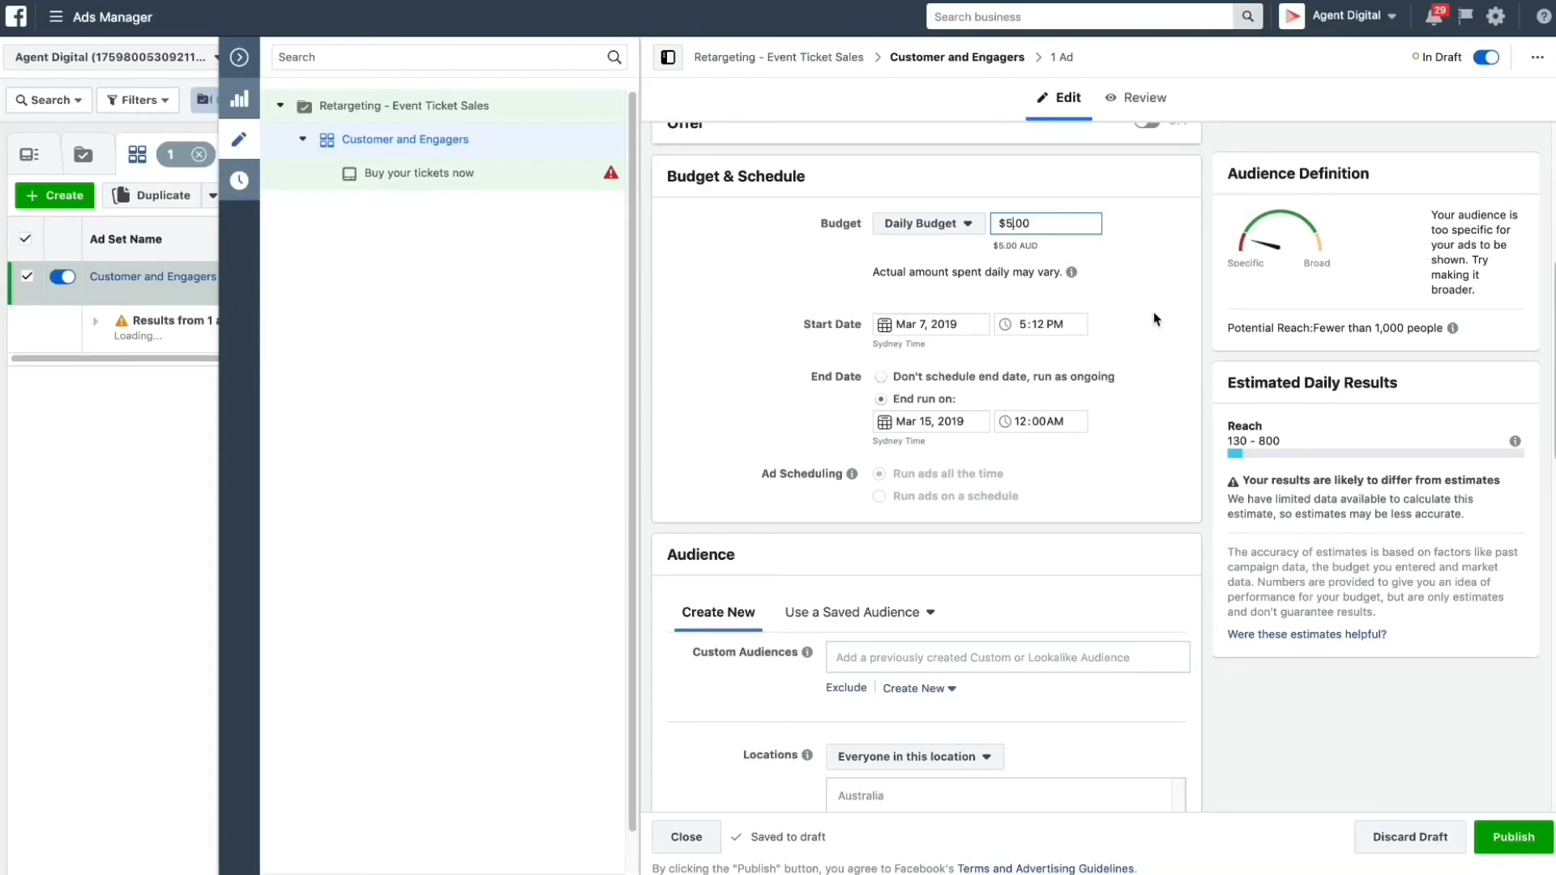
pyautogui.moveTo(1073, 420)
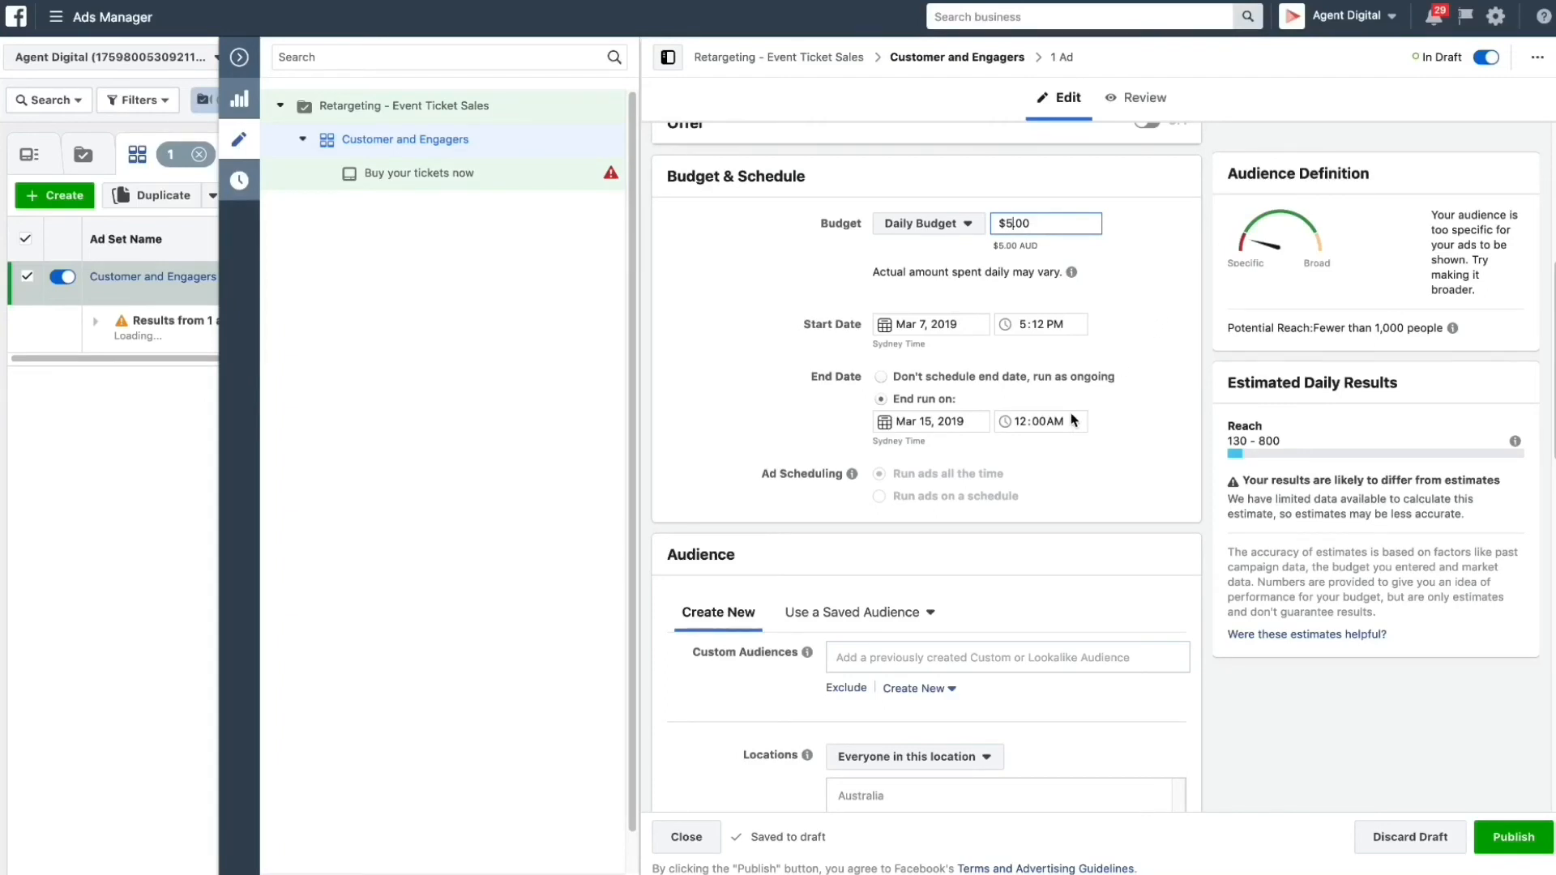
pyautogui.moveTo(905, 627)
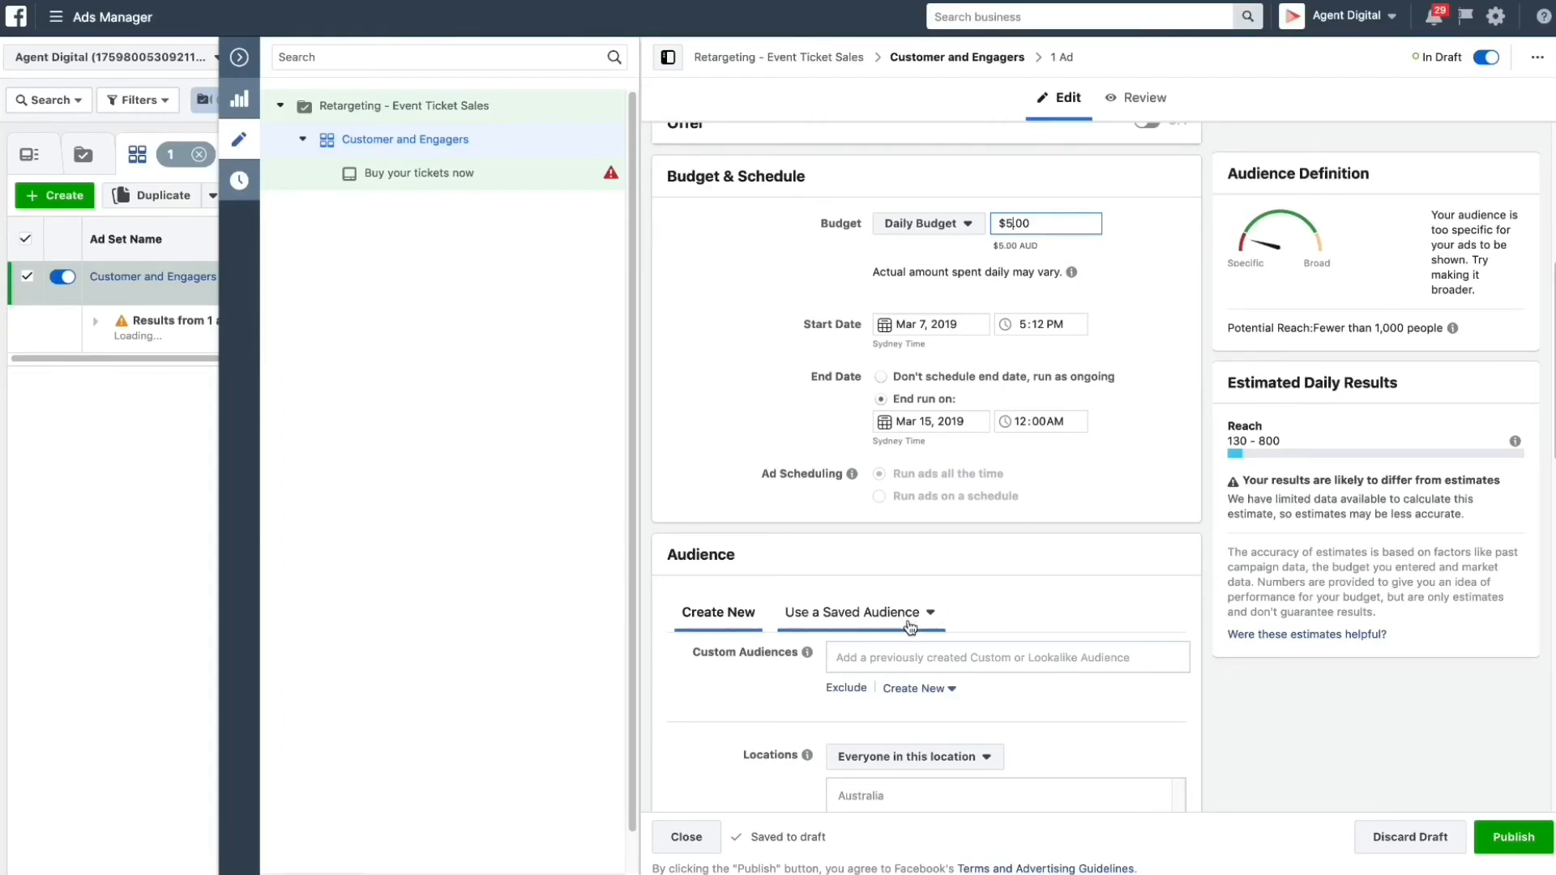
pyautogui.moveTo(891, 659)
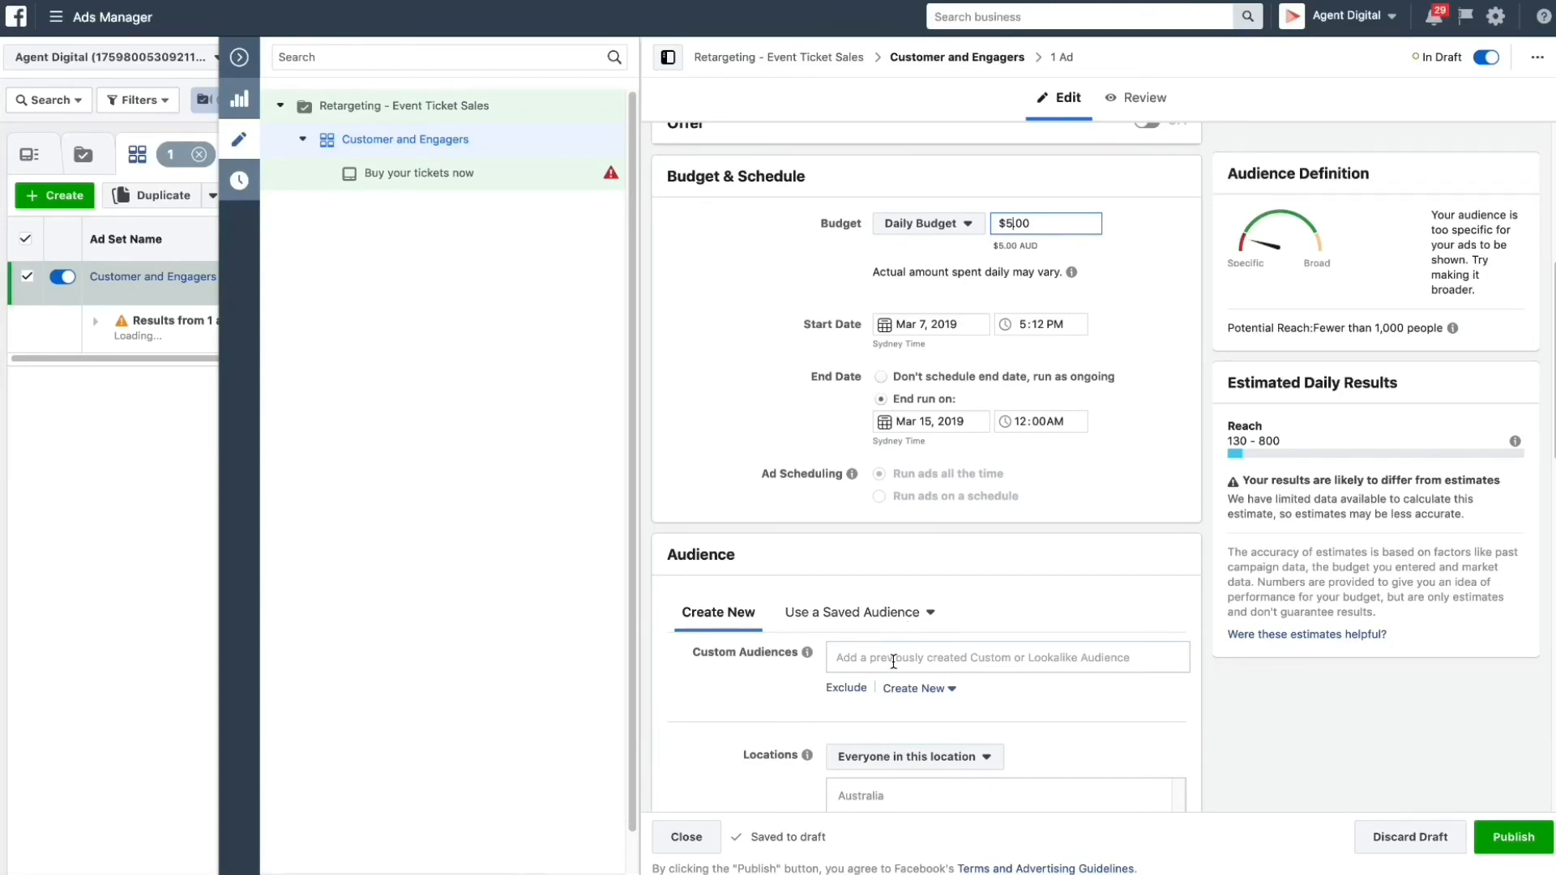
# - Add Level Up Instagram Engagers, FB Engagers, website visitors and Mailing List as custom audiences
pyautogui.click(1005, 656)
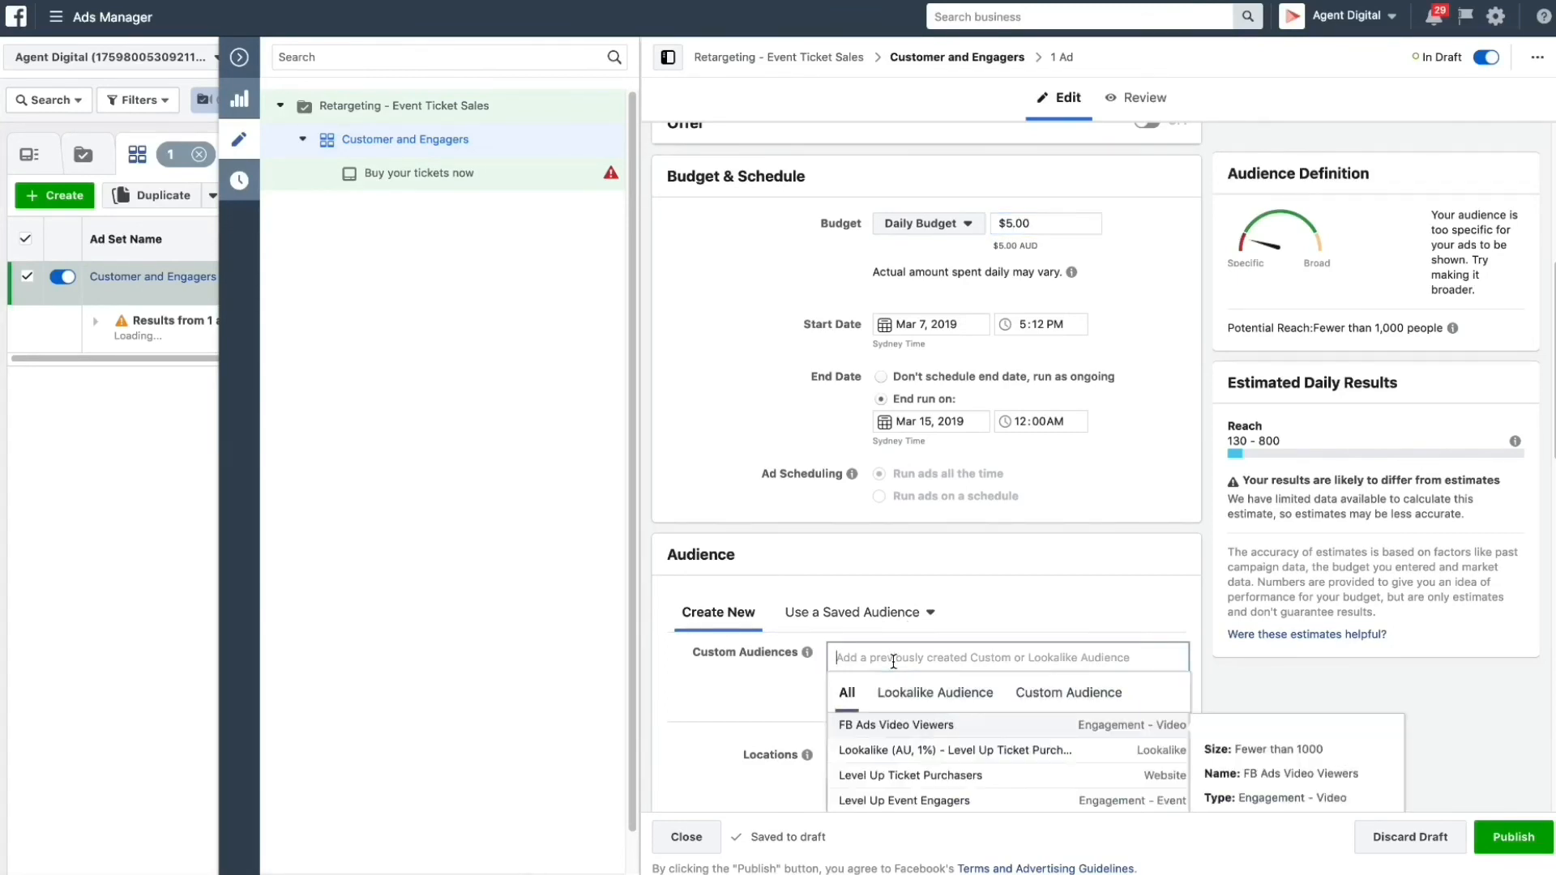
pyautogui.moveTo(938, 731)
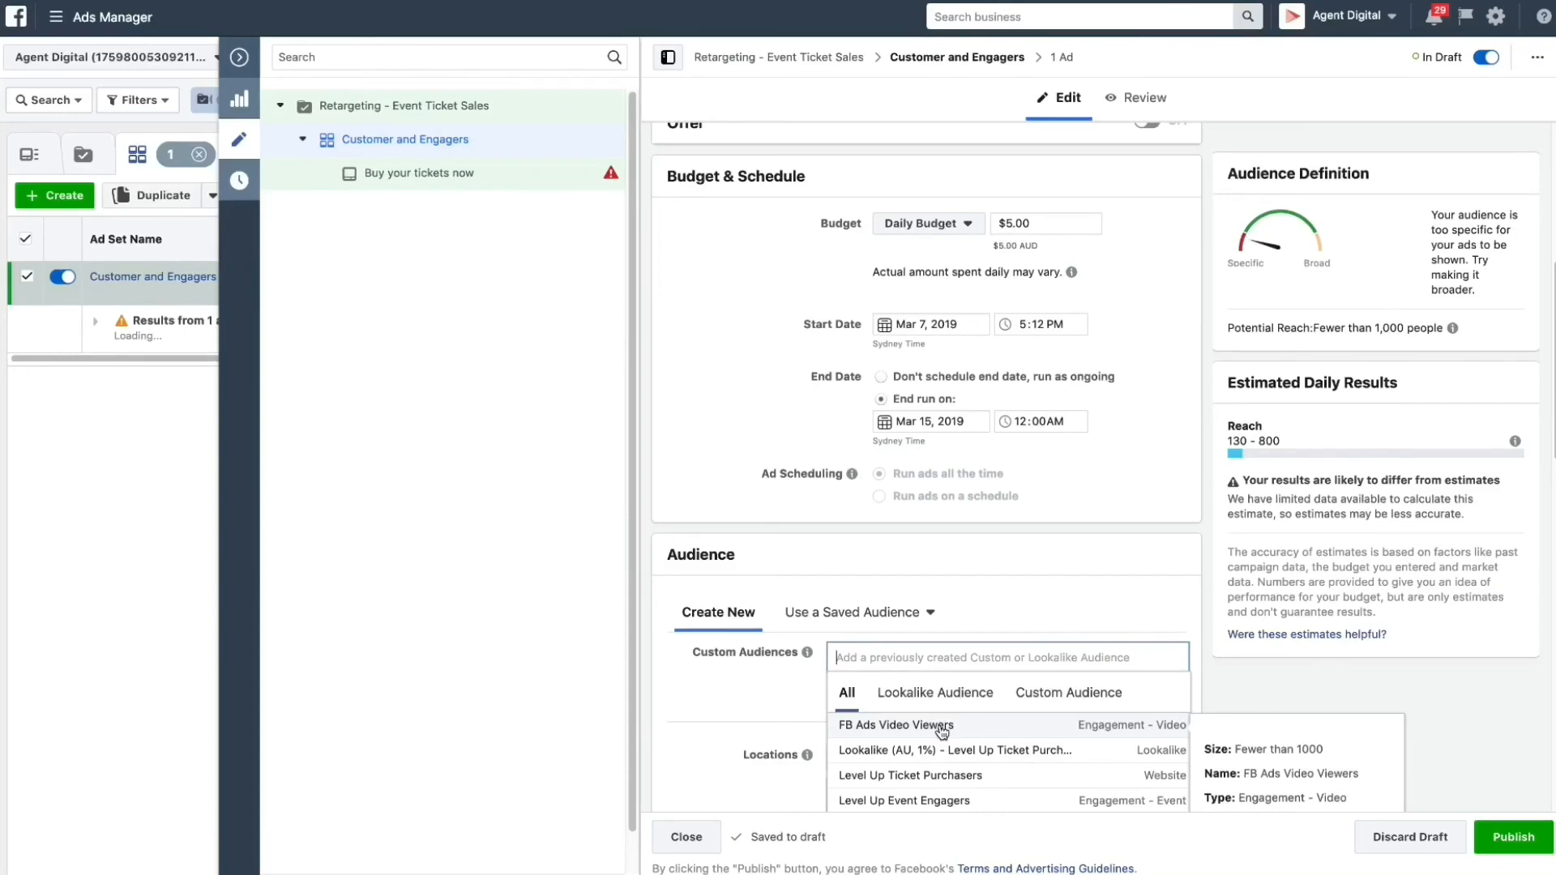
pyautogui.click(895, 726)
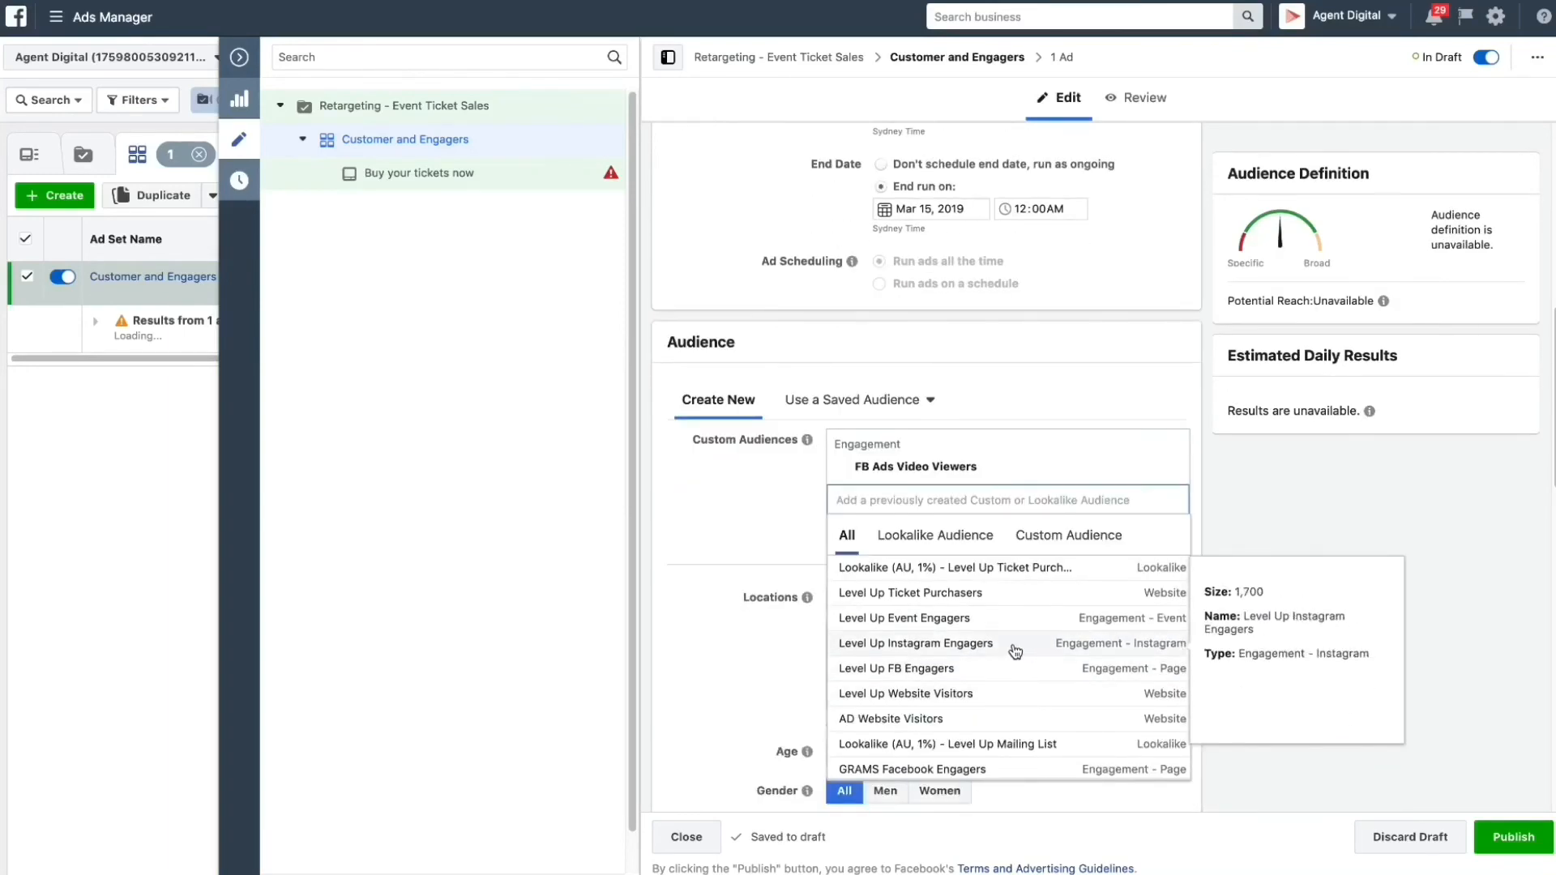
pyautogui.click(914, 643)
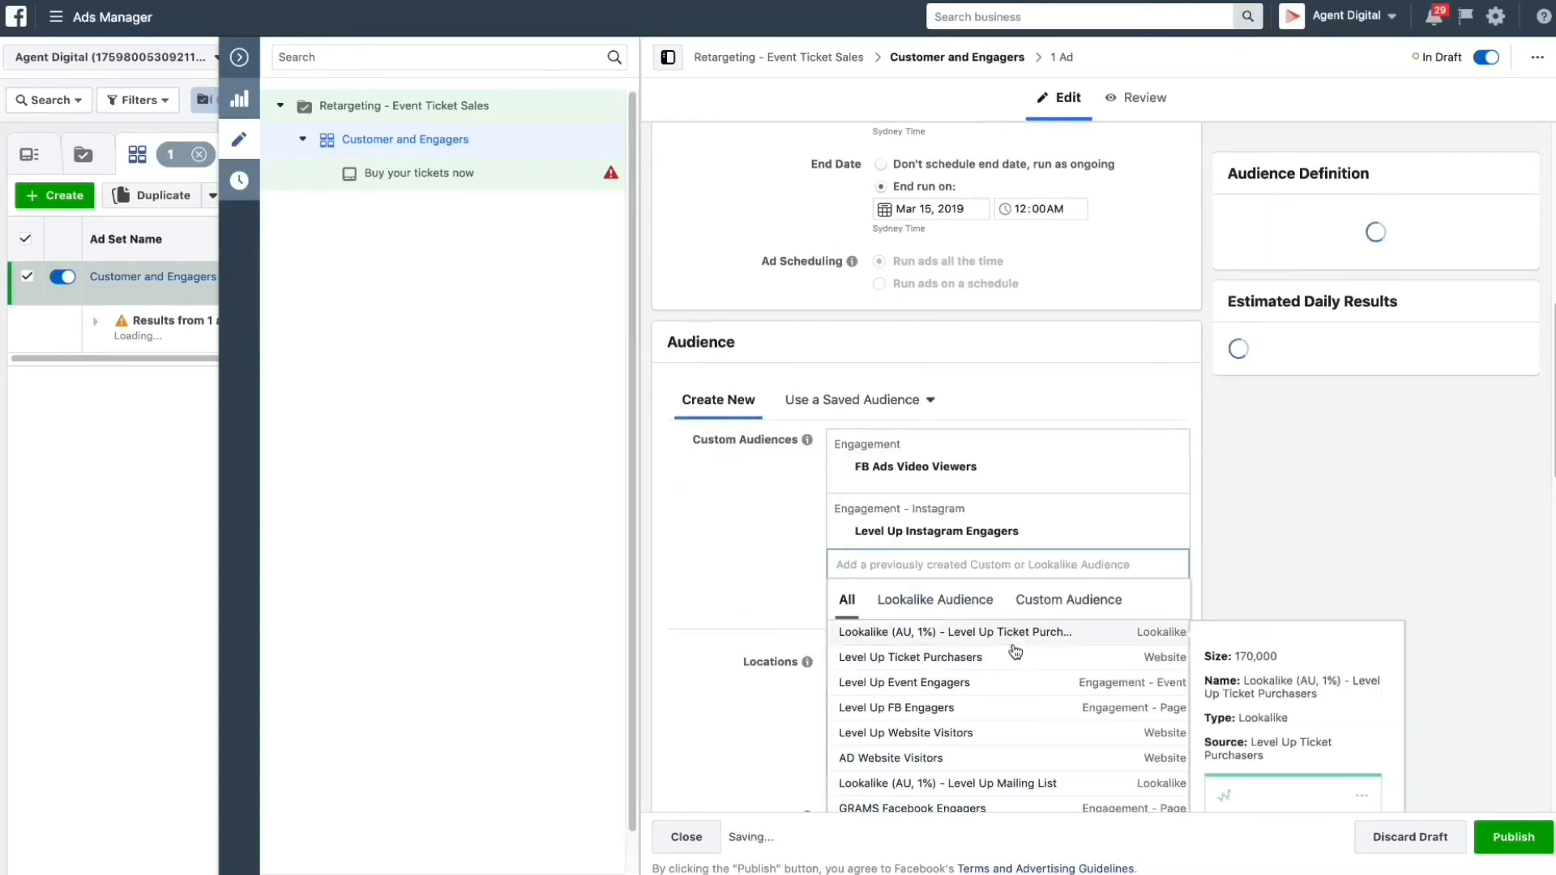
pyautogui.moveTo(992, 714)
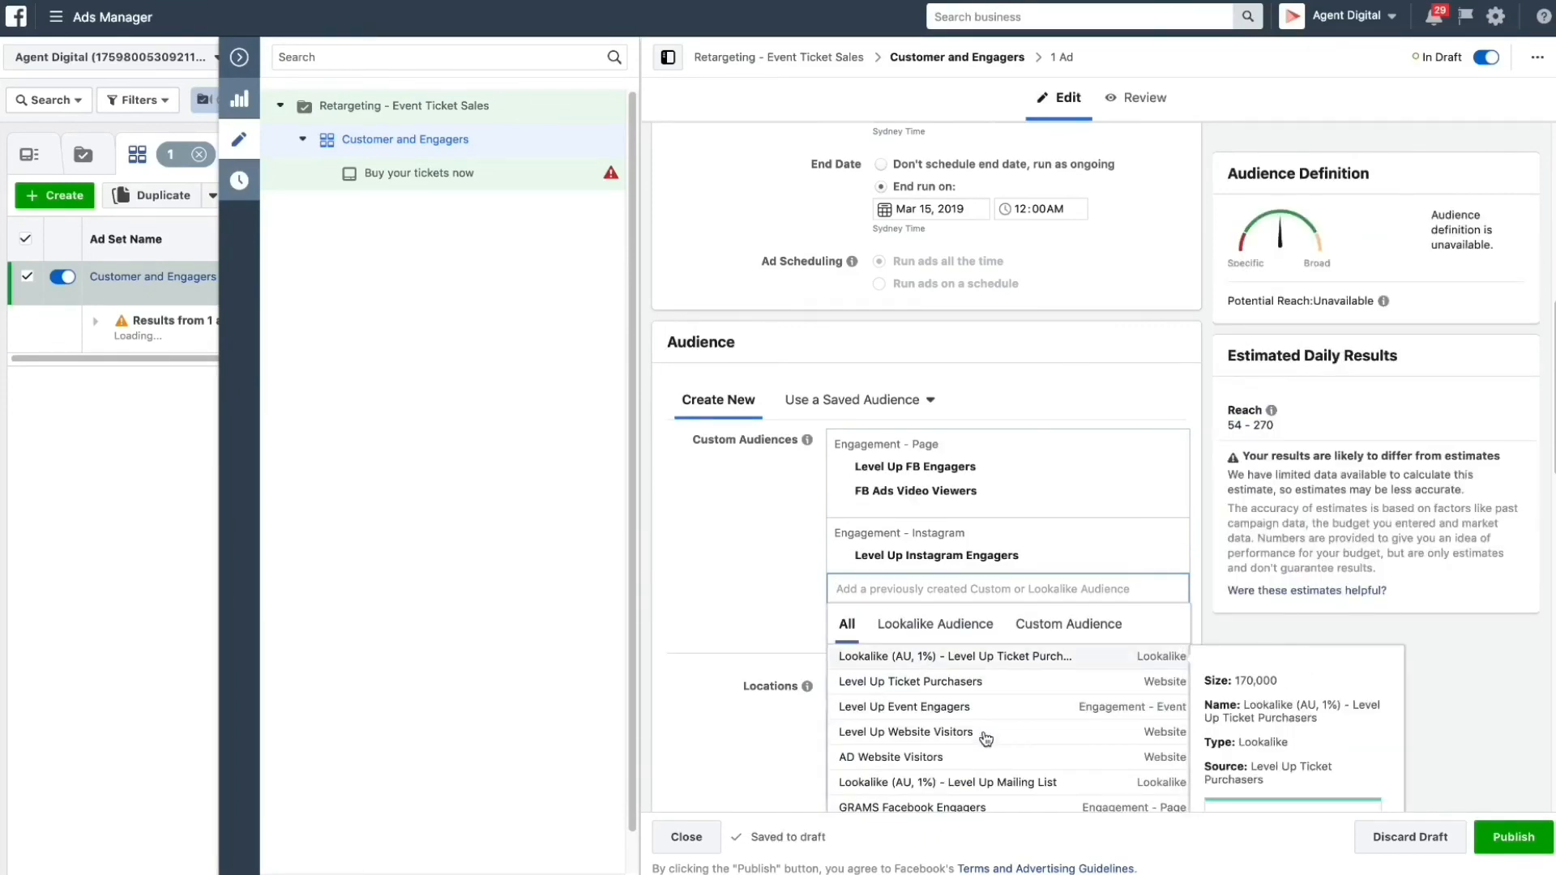
pyautogui.click(904, 731)
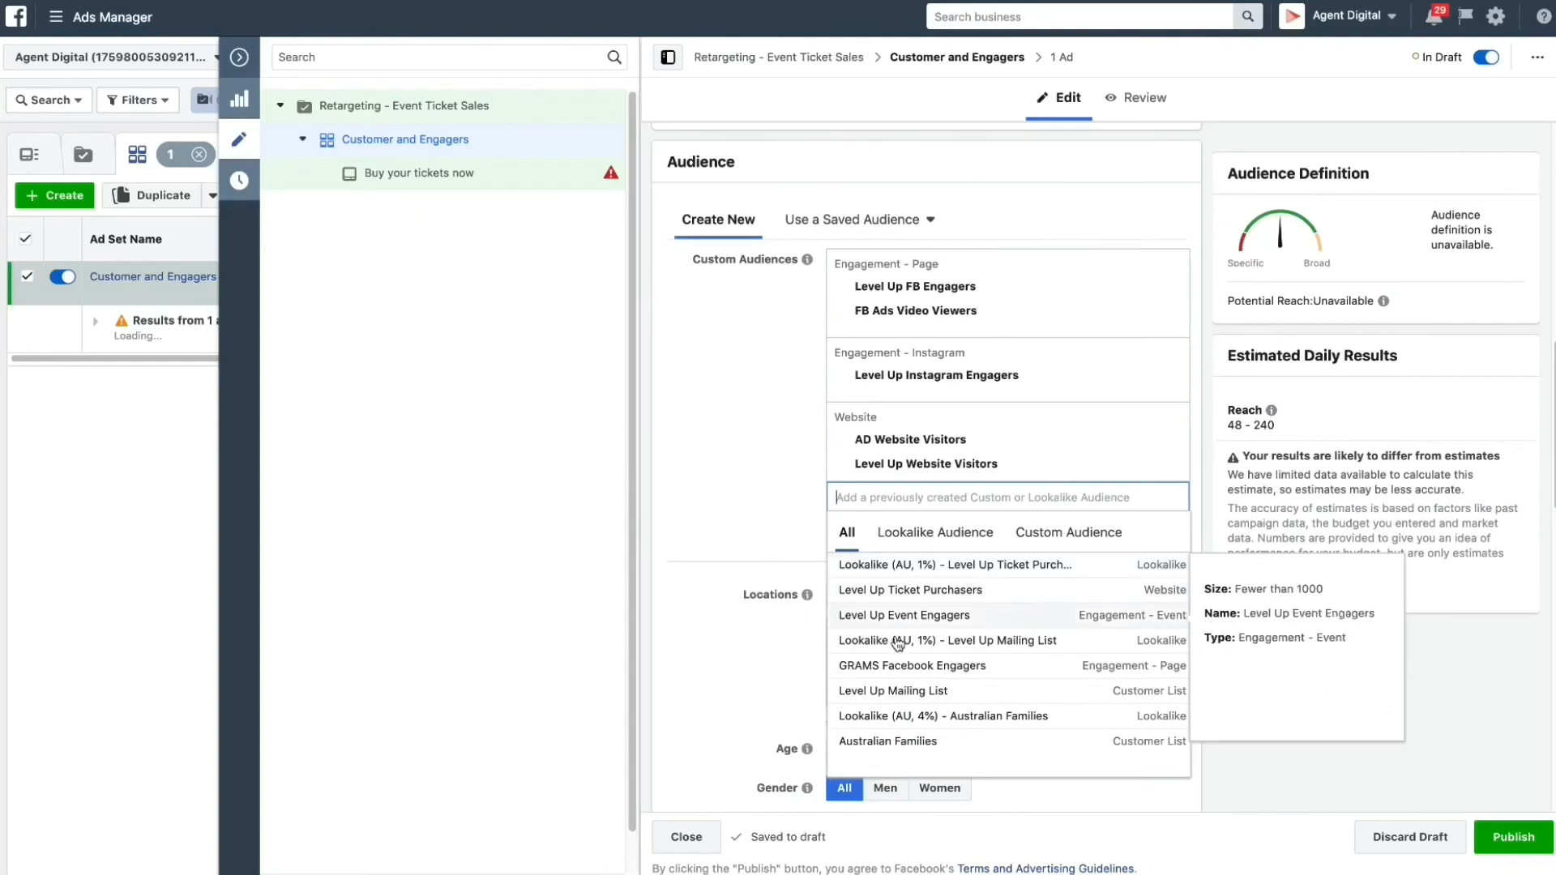
pyautogui.moveTo(891, 691)
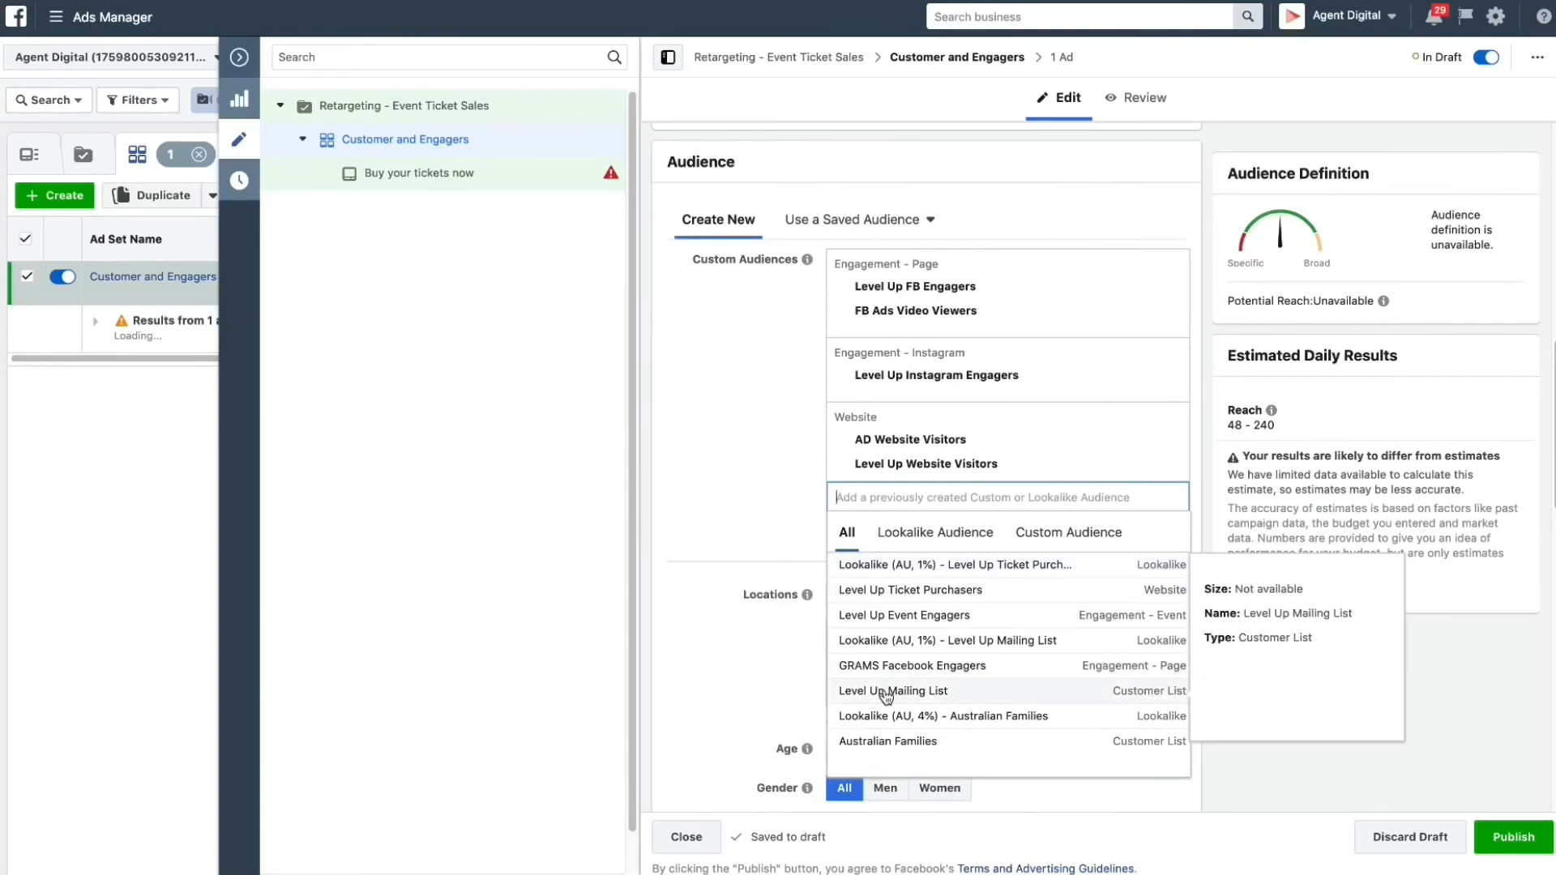
pyautogui.click(891, 690)
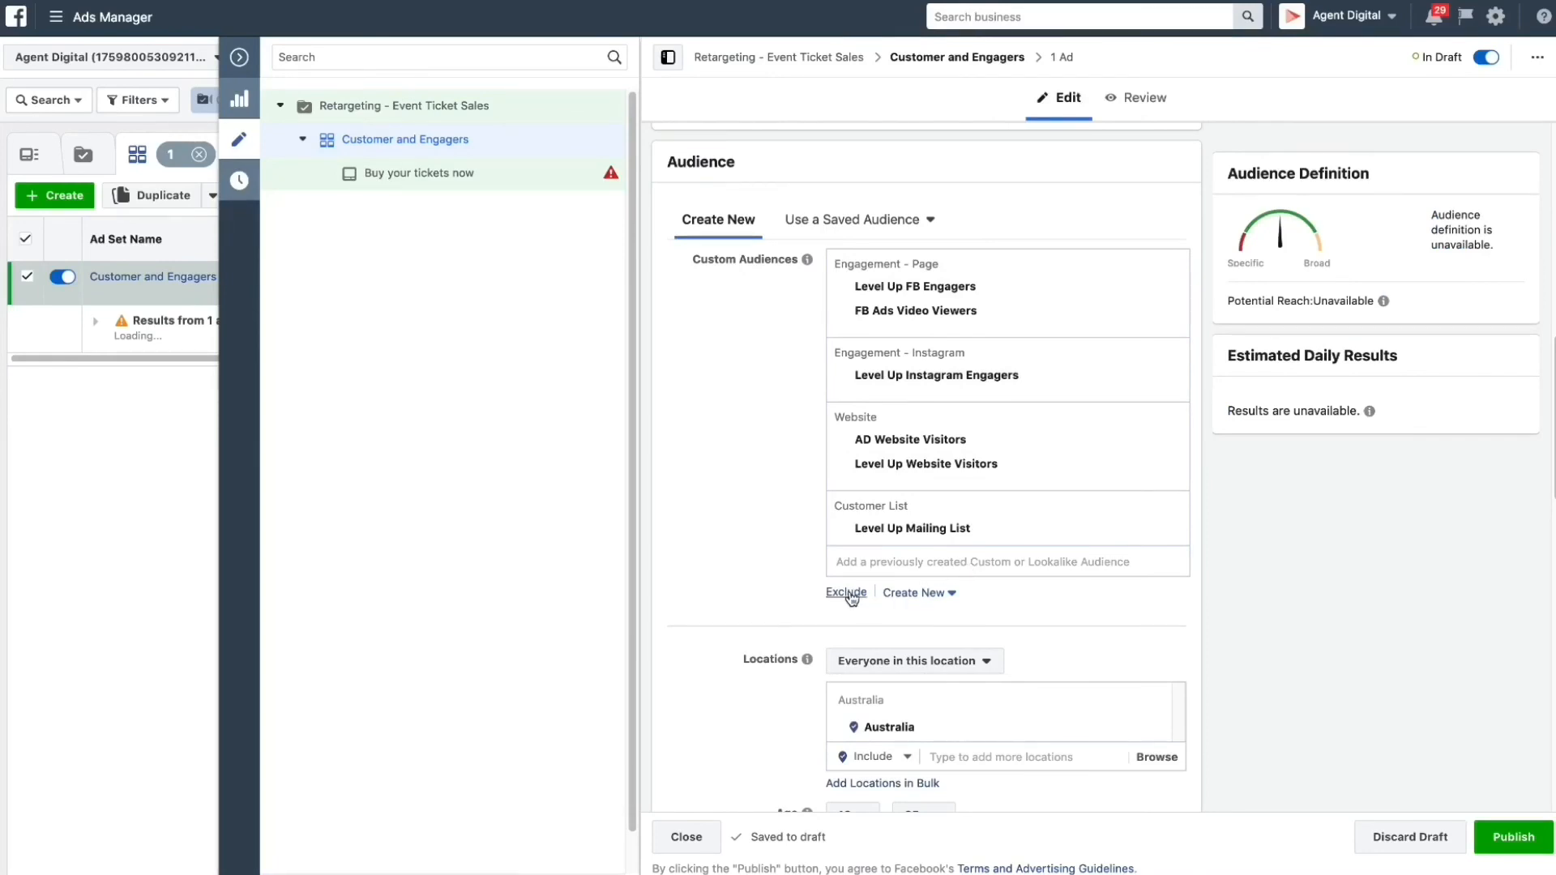
# - Exclude the Level Up Ticket Purchasers audience from the ad set's targeting
pyautogui.click(844, 594)
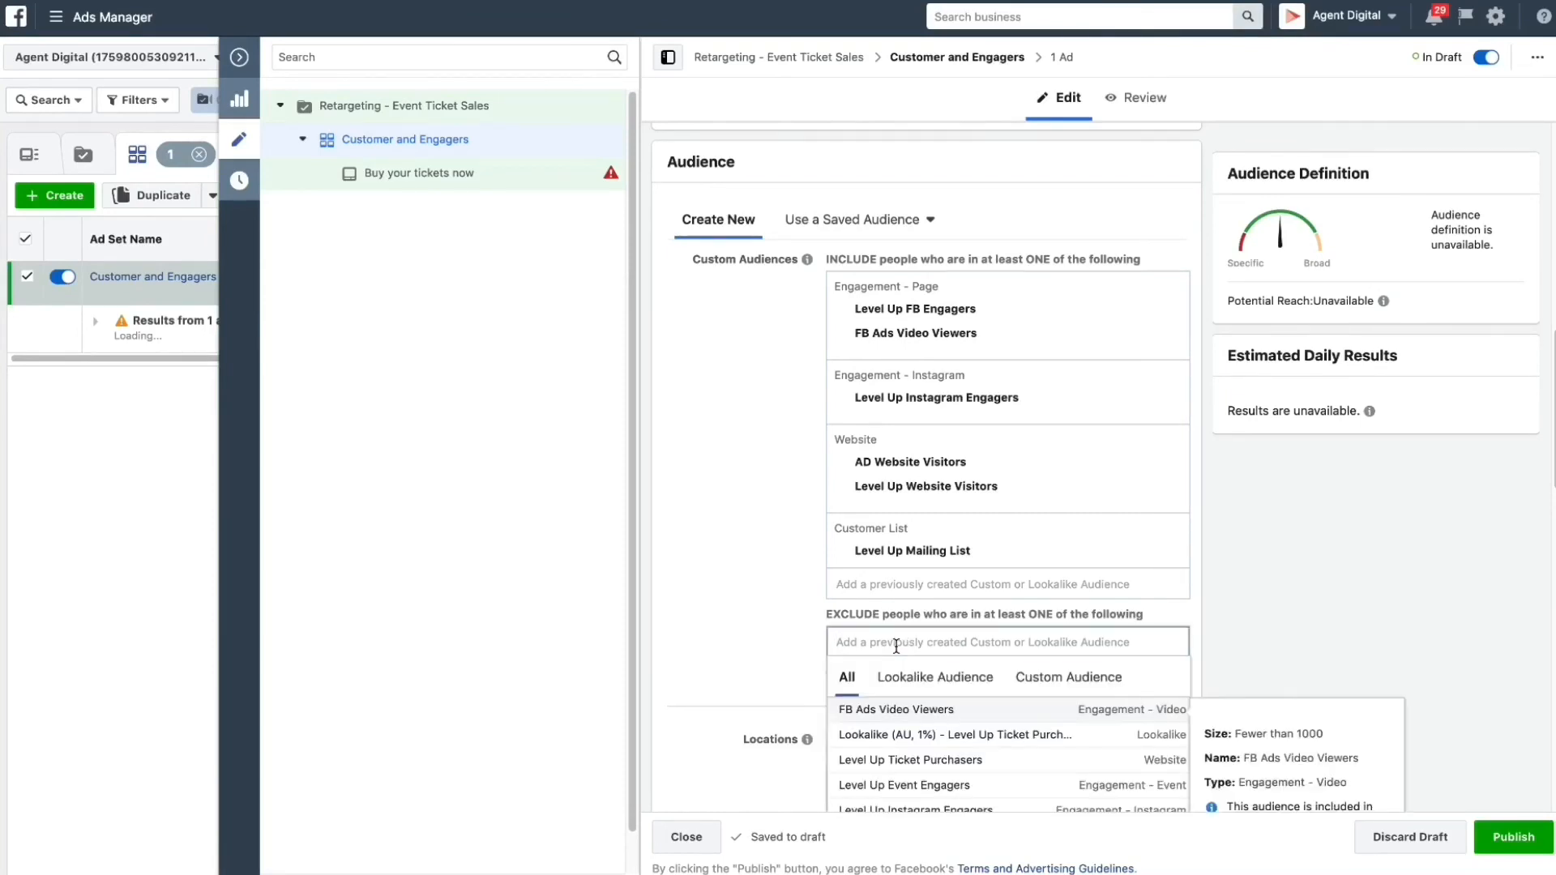
pyautogui.click(907, 760)
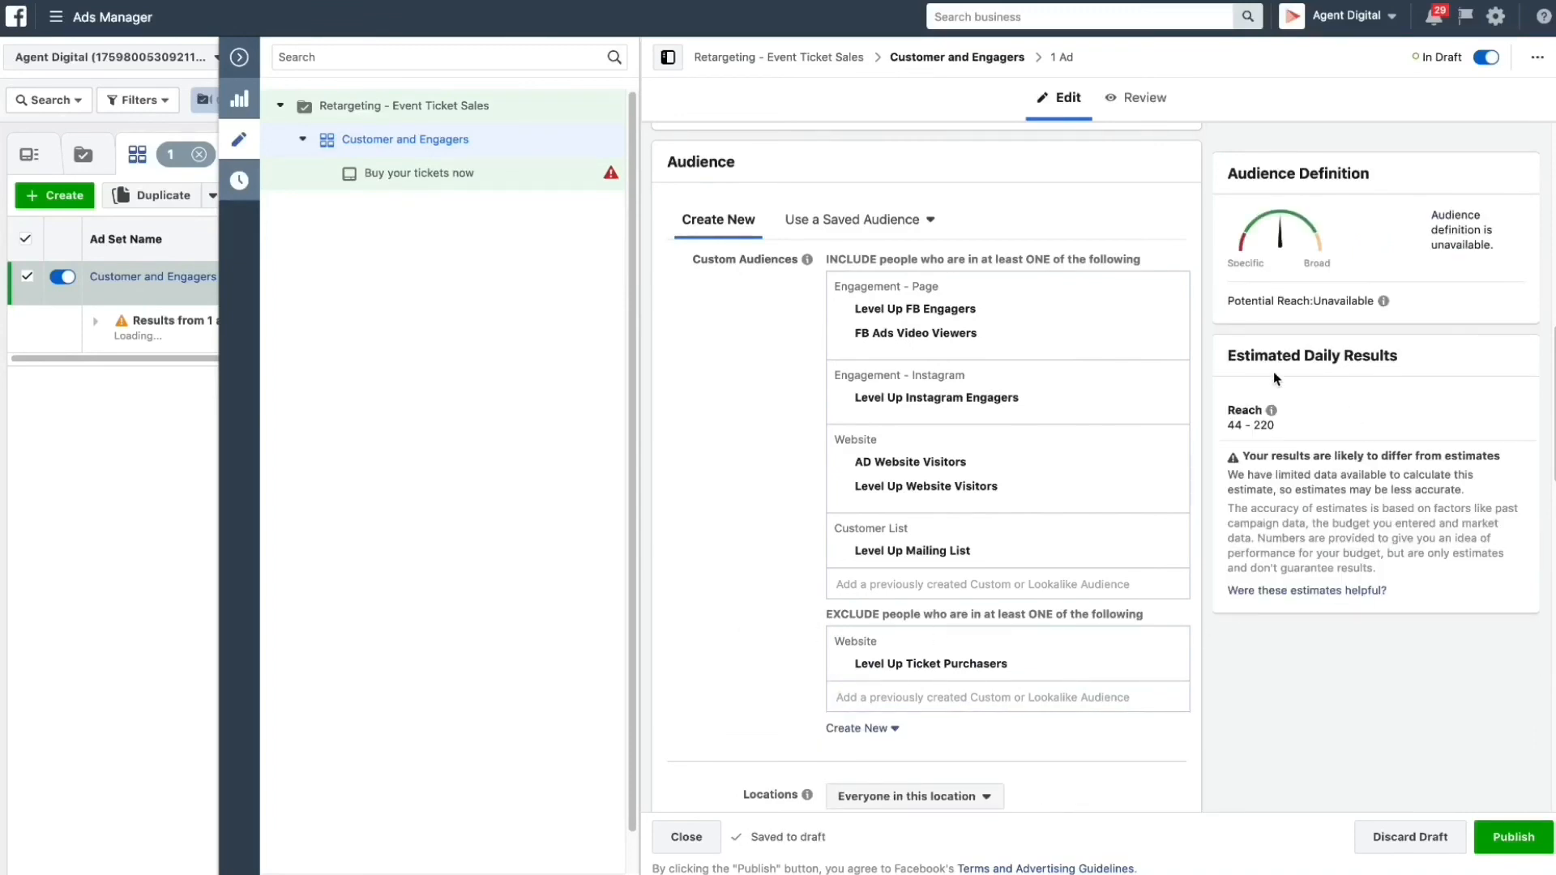
pyautogui.moveTo(1462, 589)
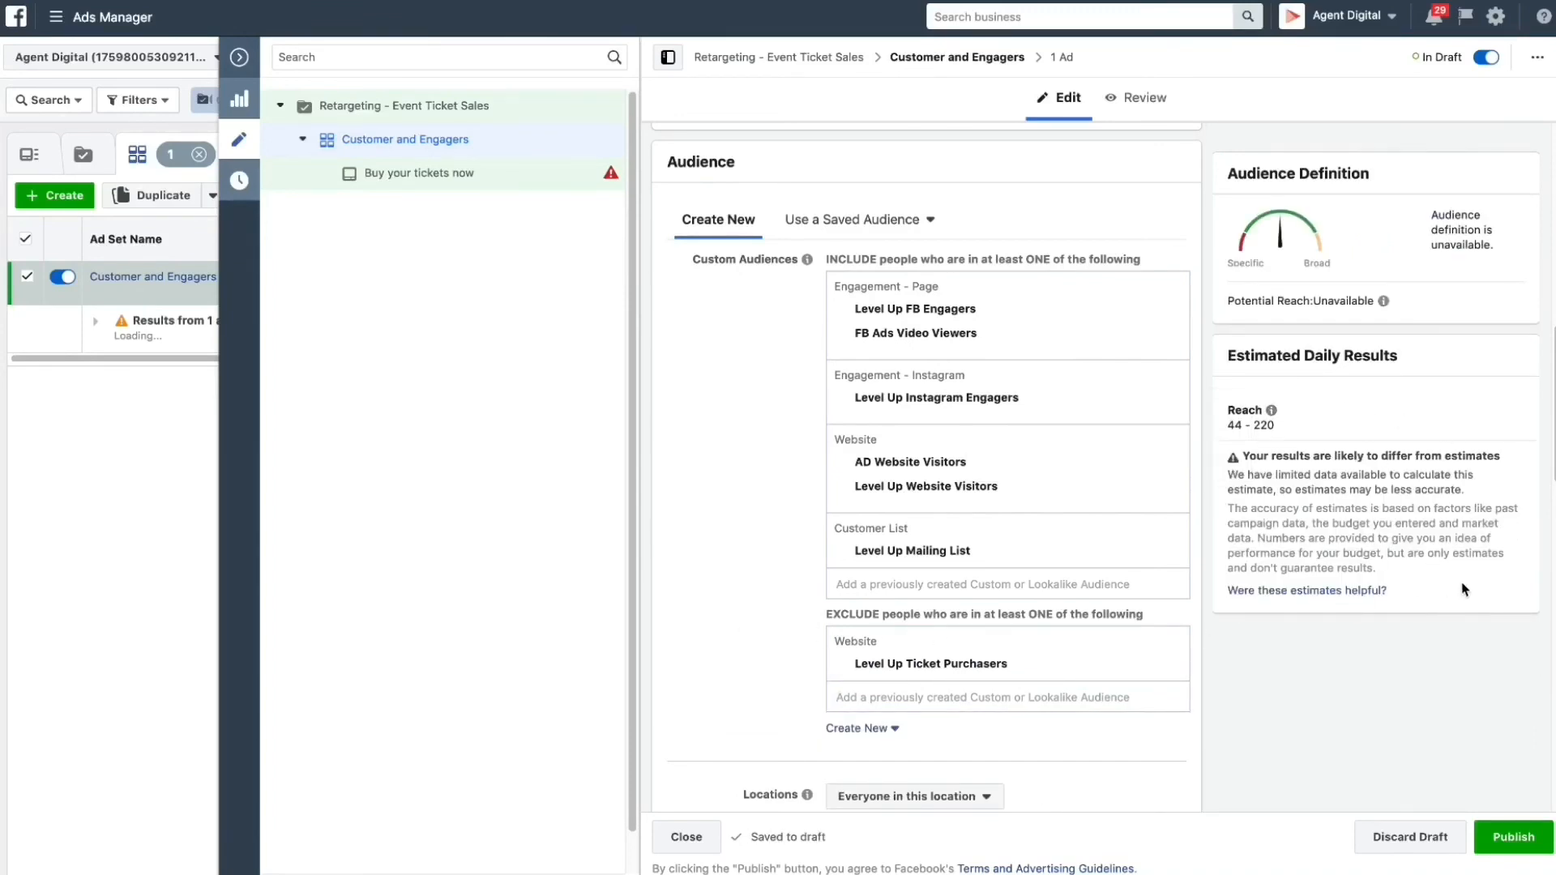
pyautogui.moveTo(1501, 554)
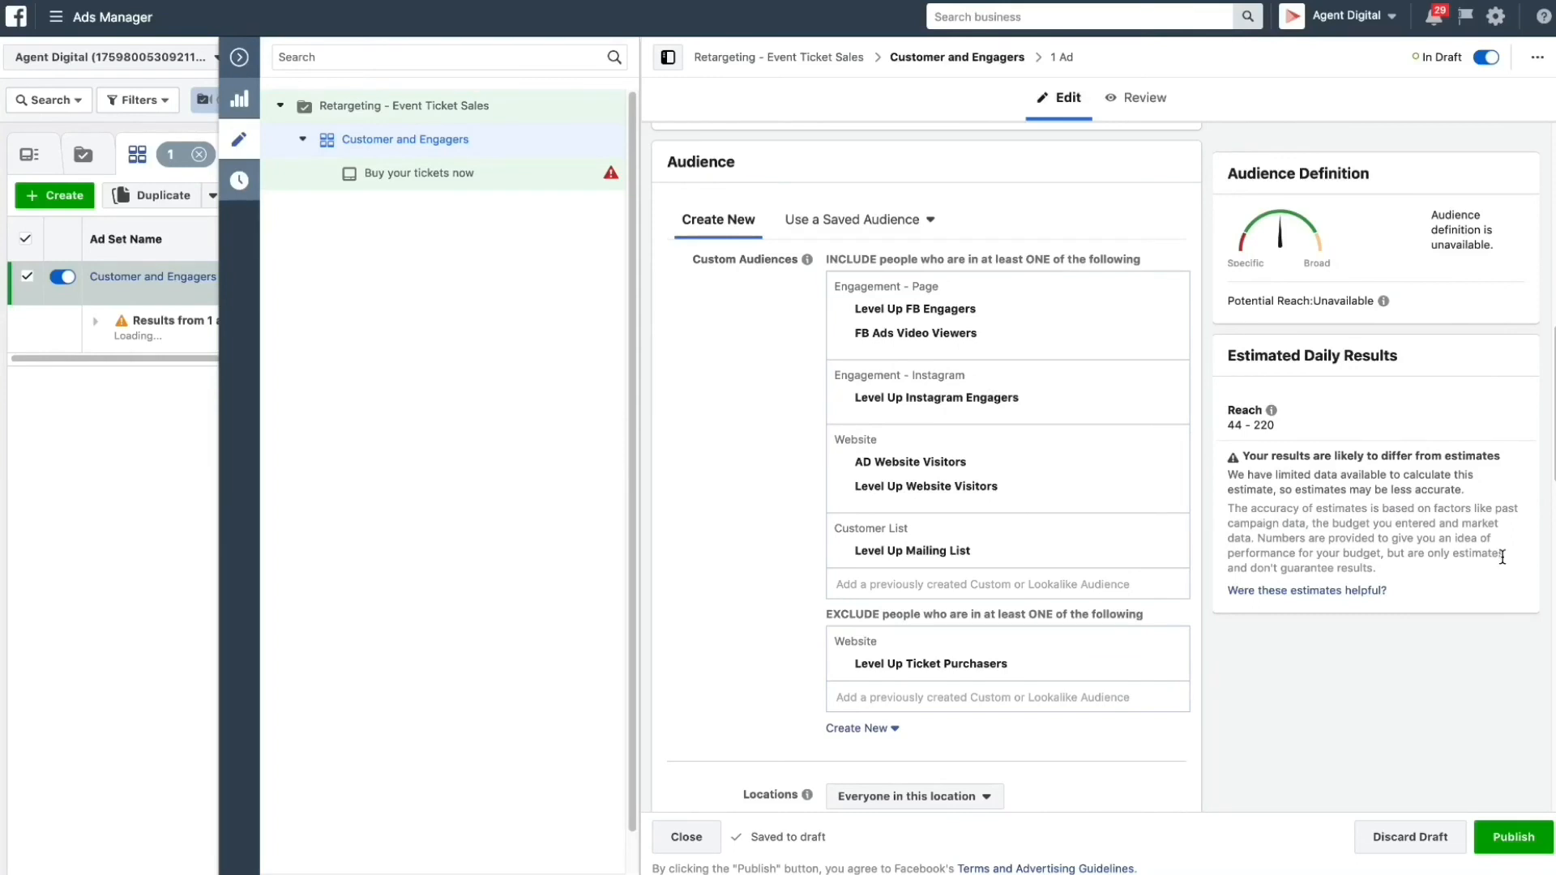
pyautogui.moveTo(1433, 665)
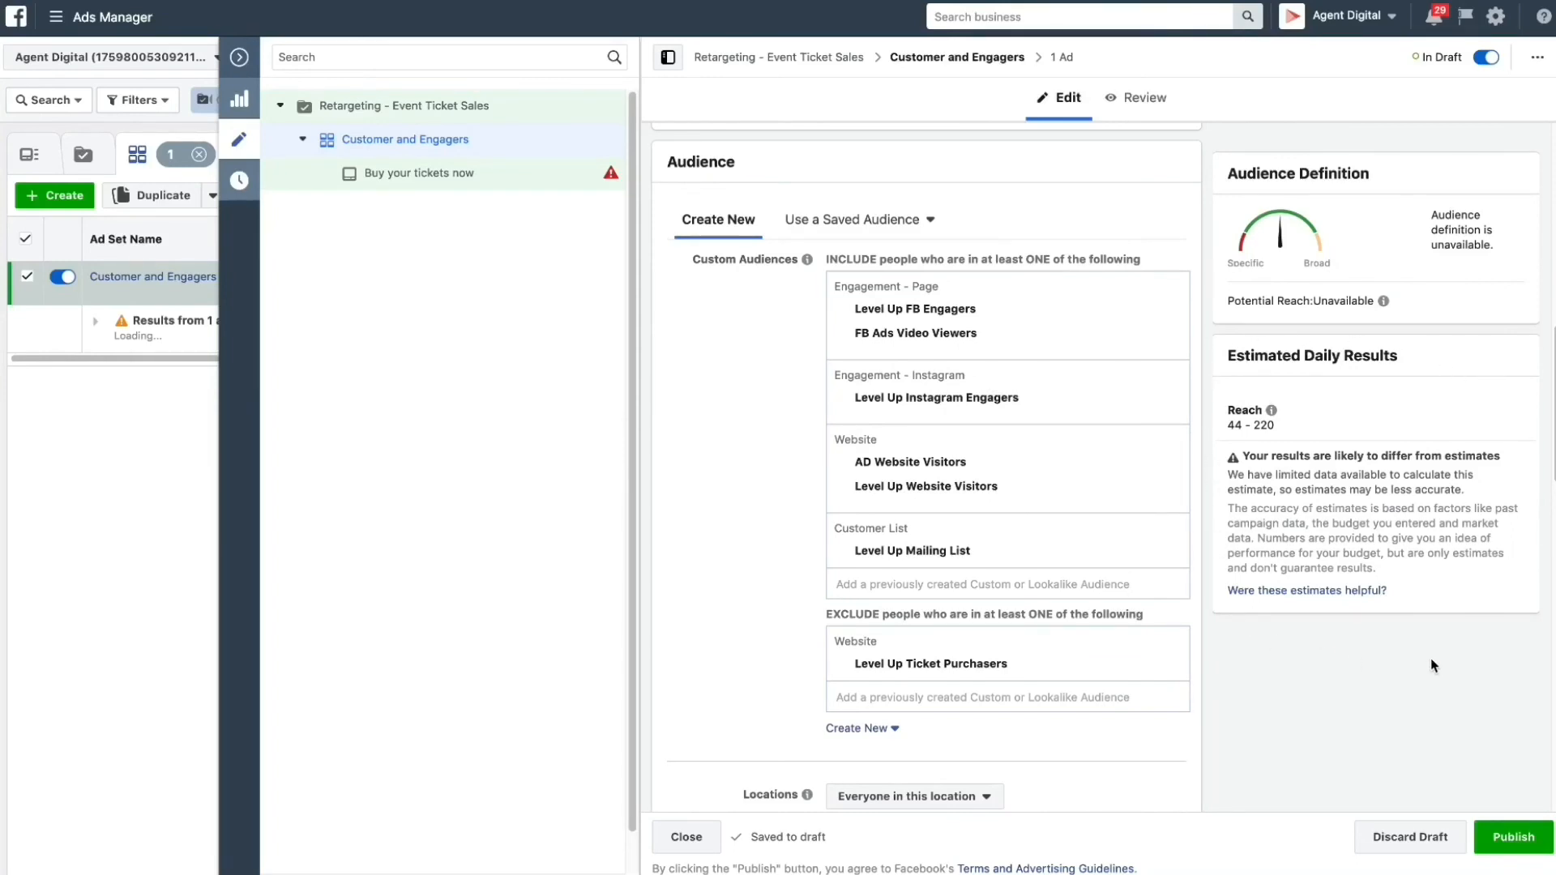
pyautogui.moveTo(1310, 327)
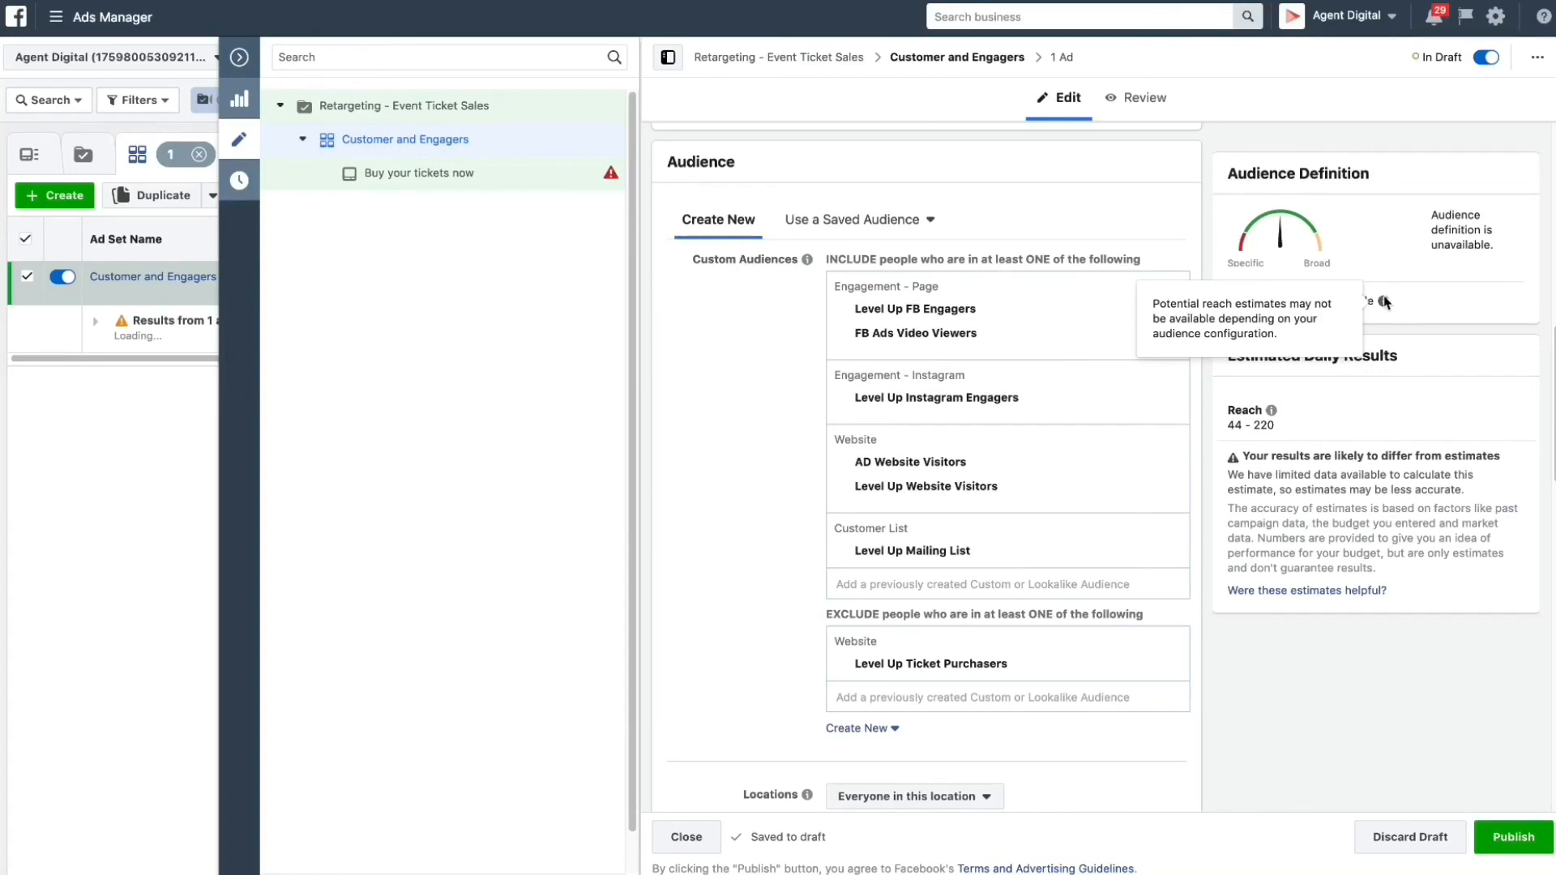
pyautogui.moveTo(1281, 248)
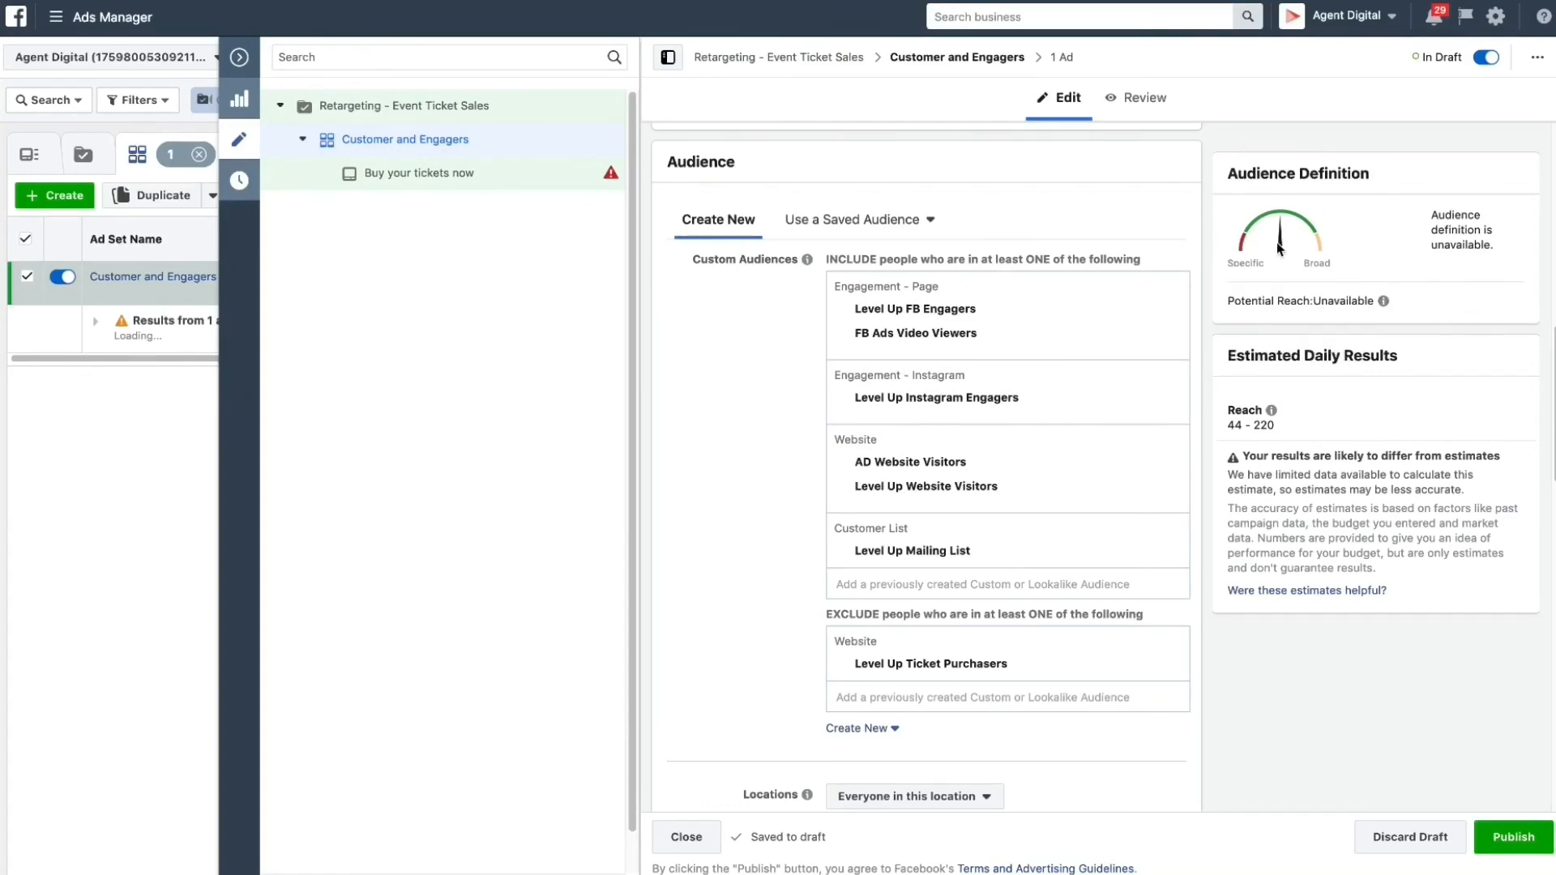
pyautogui.moveTo(1315, 238)
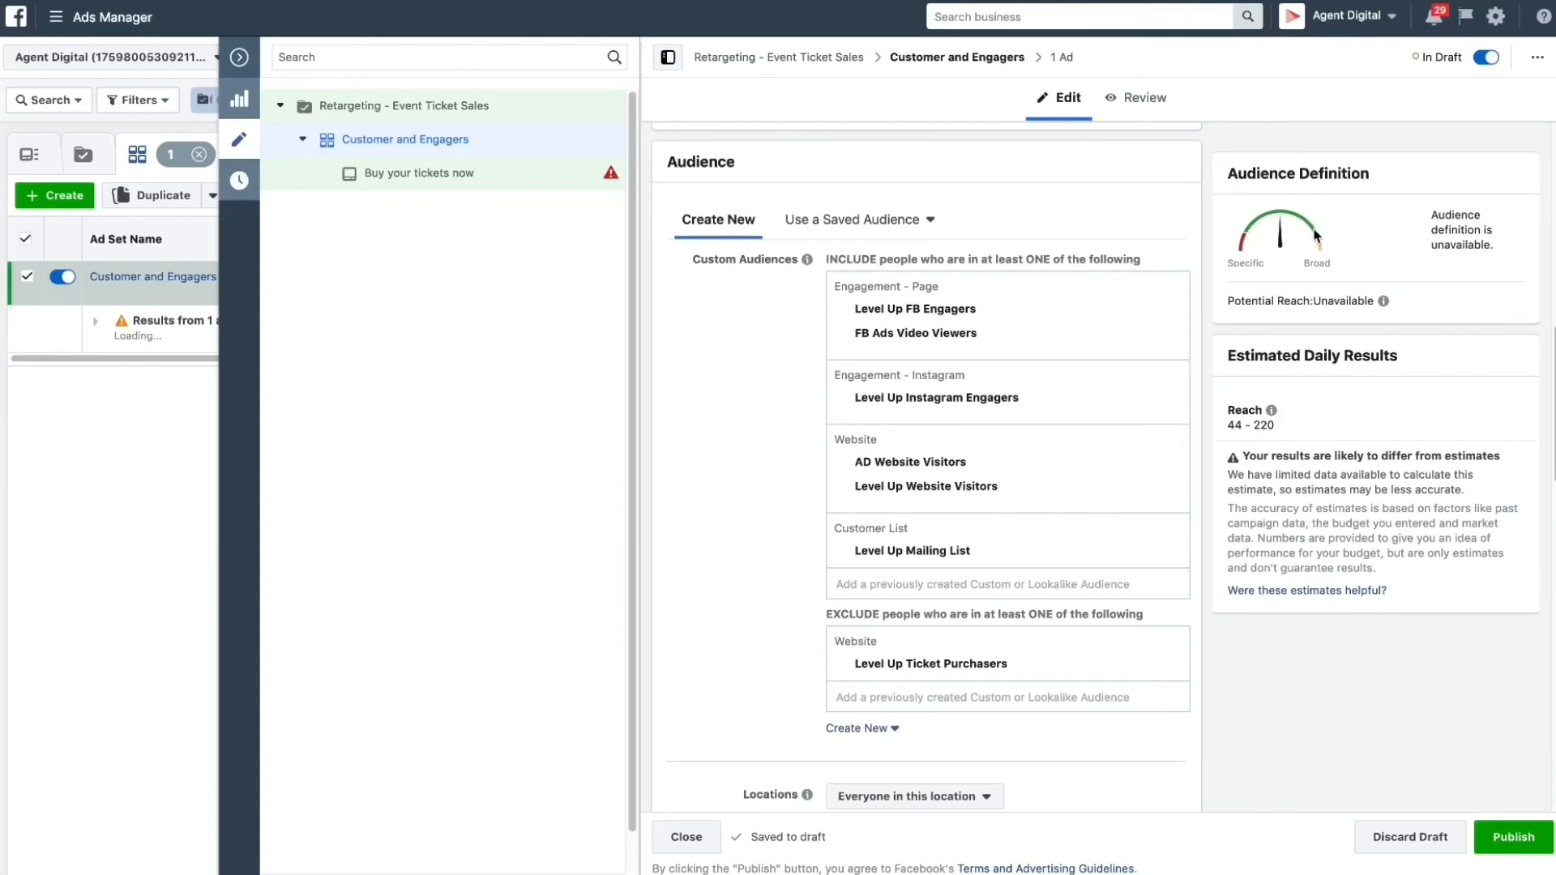
pyautogui.moveTo(1328, 251)
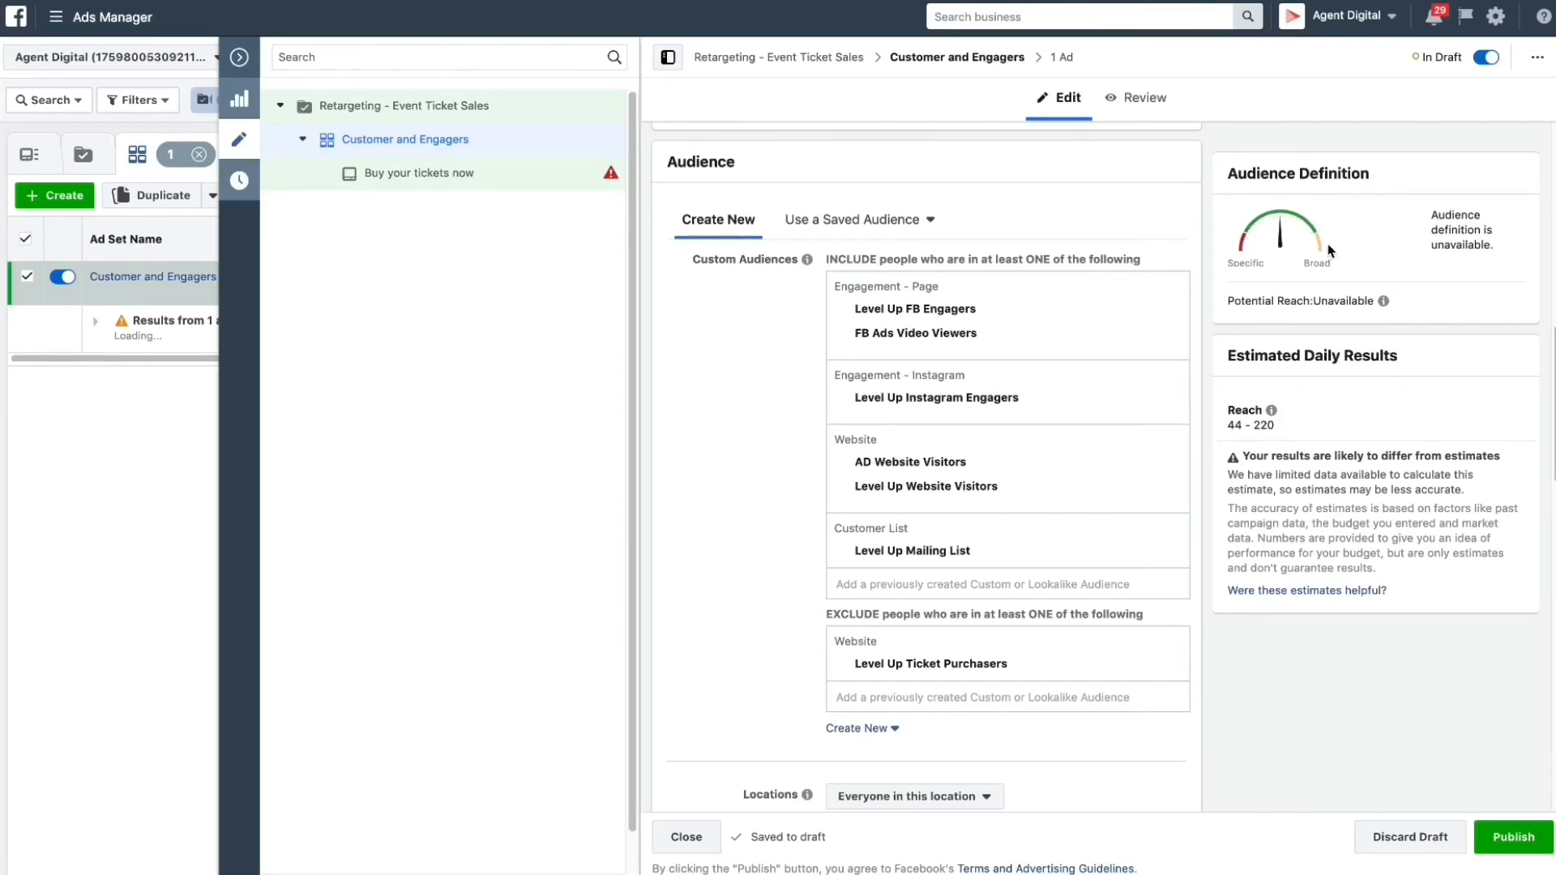
pyautogui.moveTo(1217, 249)
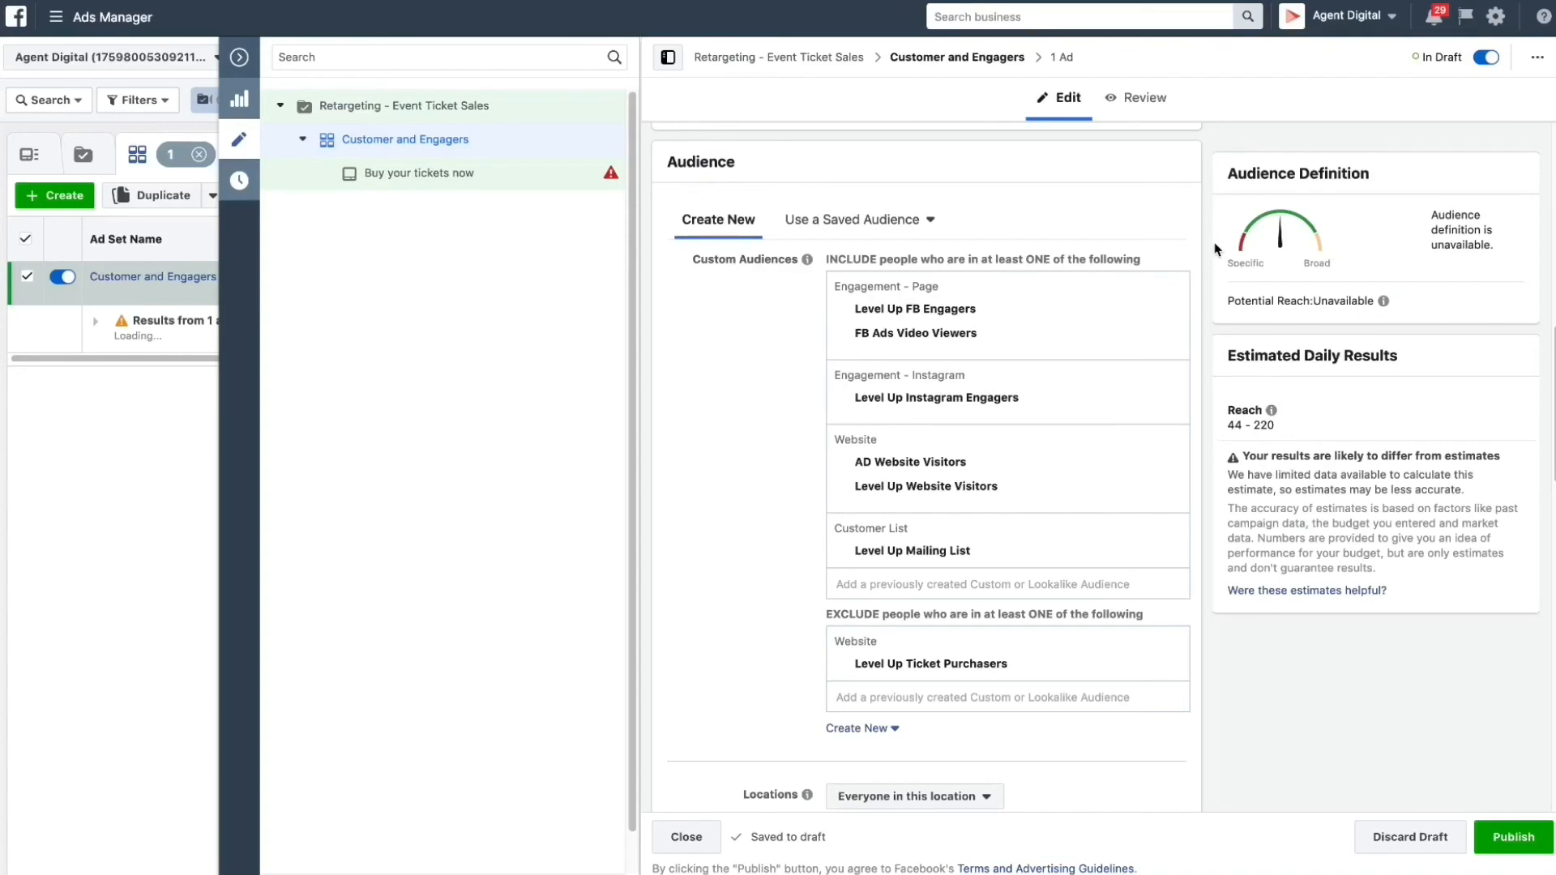
pyautogui.moveTo(1310, 230)
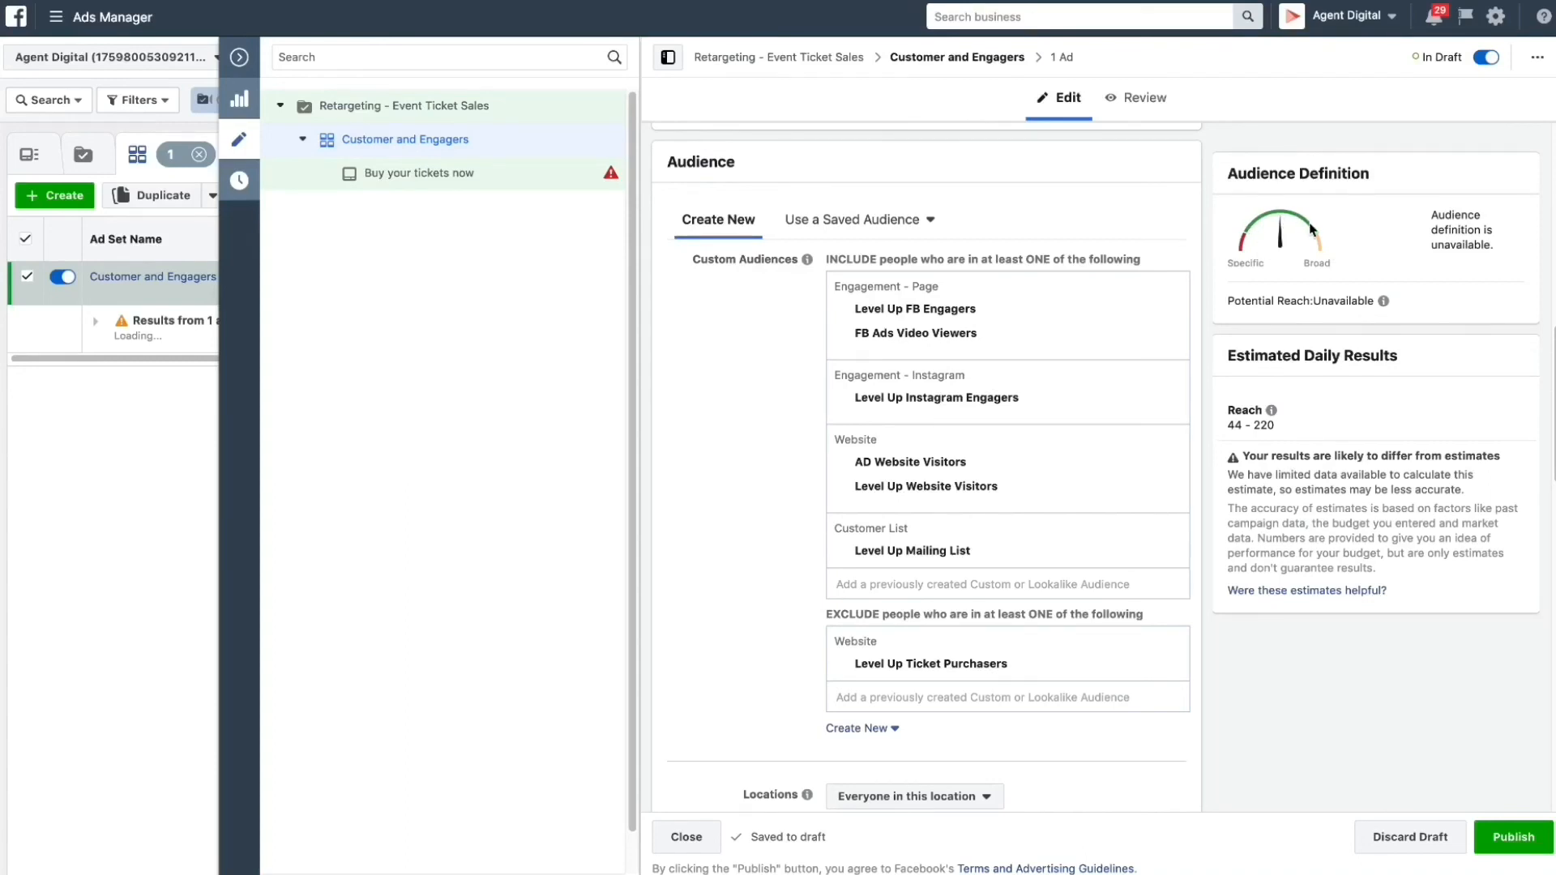
pyautogui.moveTo(775, 595)
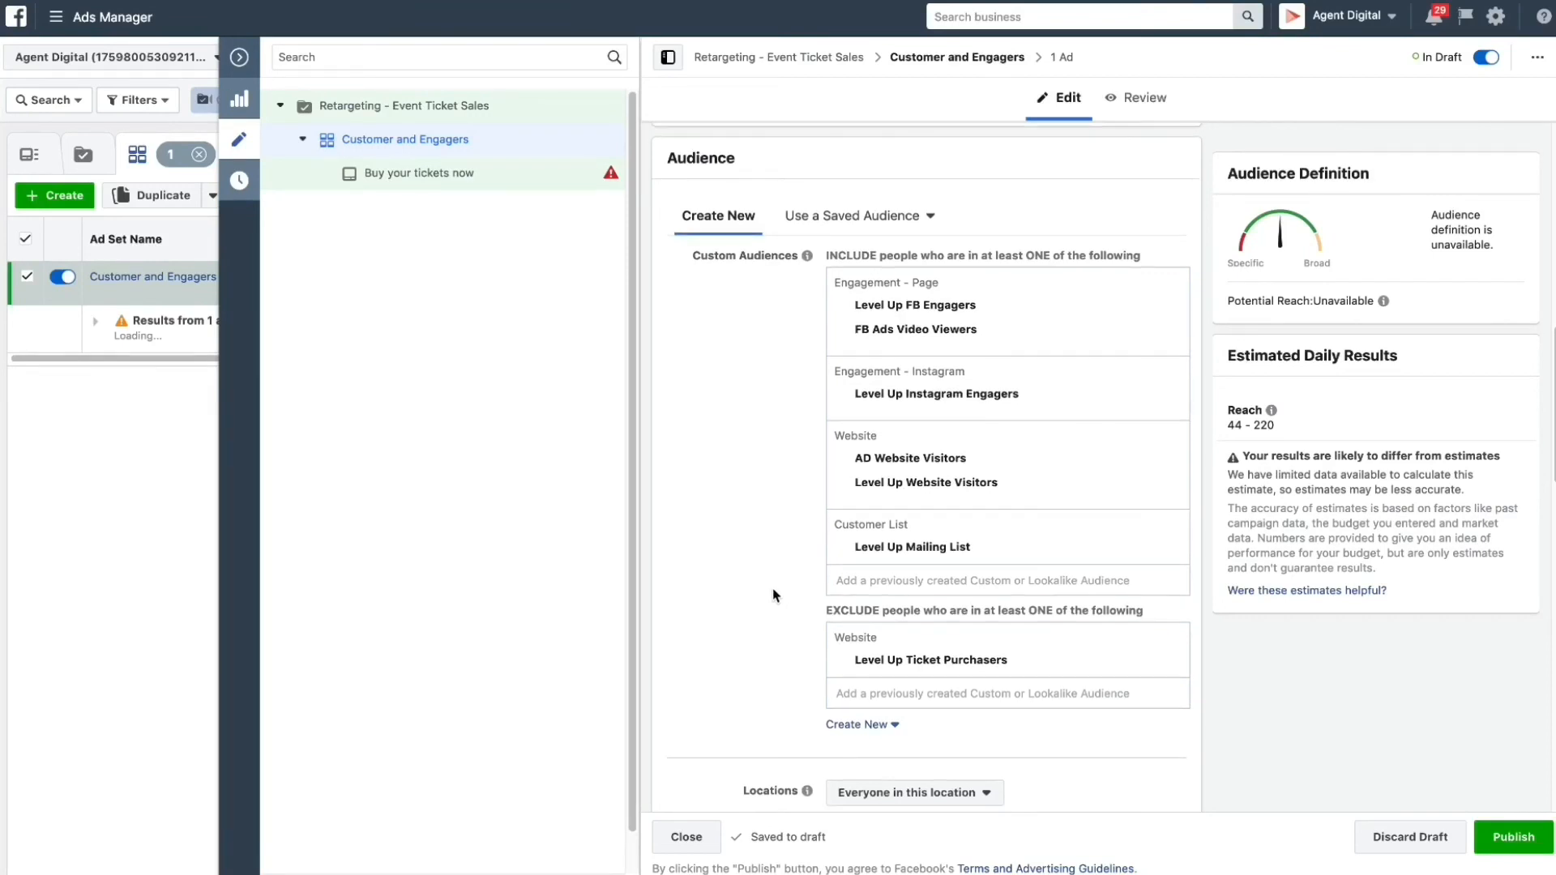
# - Add Gold Coast and Brisbane, Queensland as target locations, each with a 25-mile radius
pyautogui.scroll(-3)
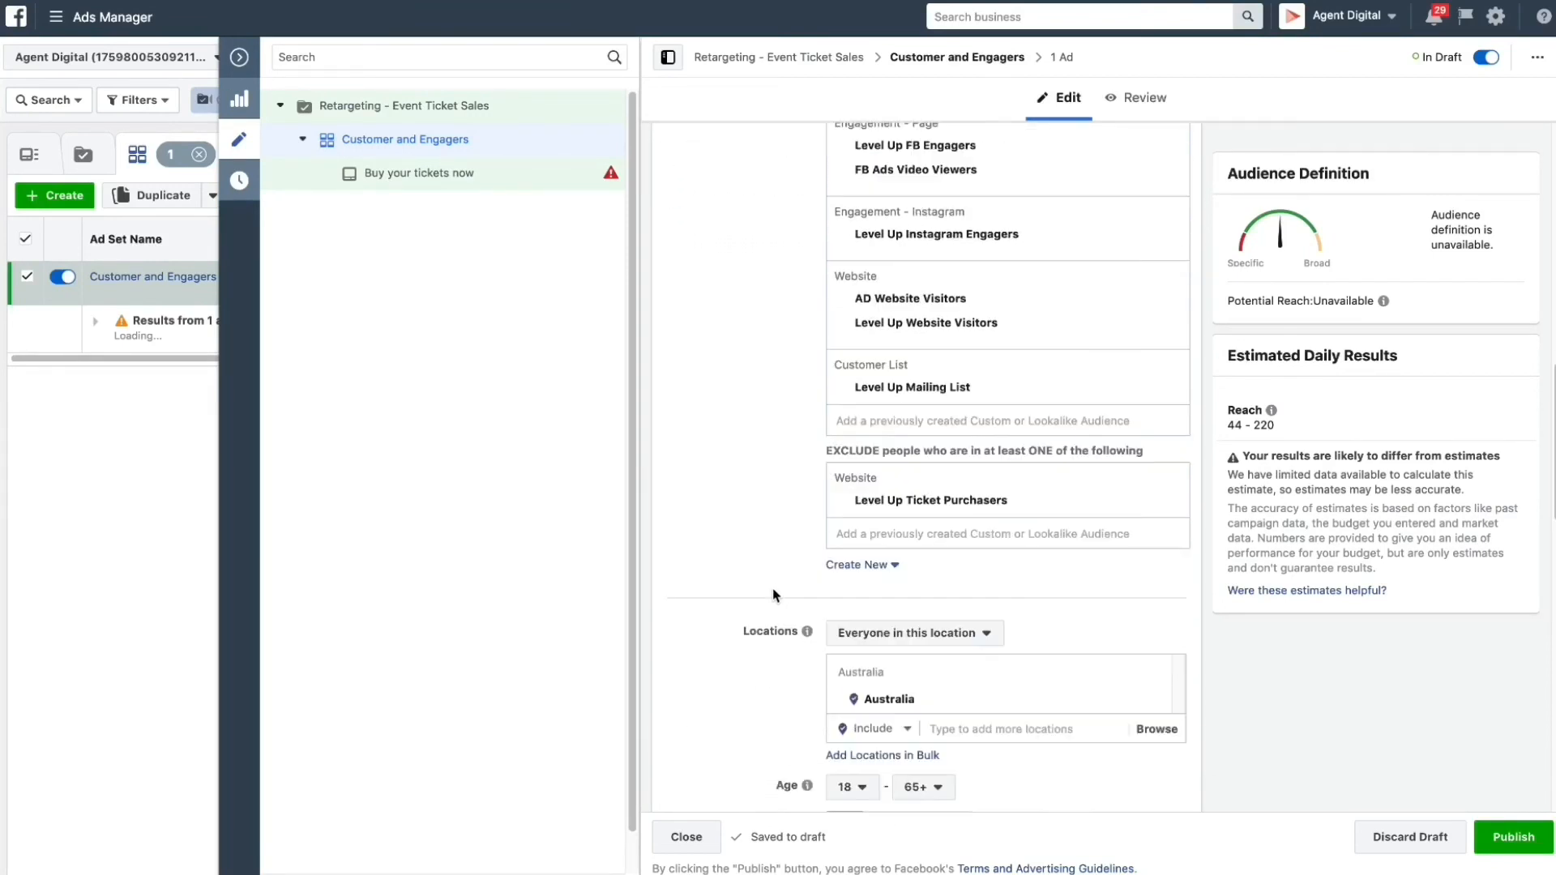
pyautogui.scroll(-3)
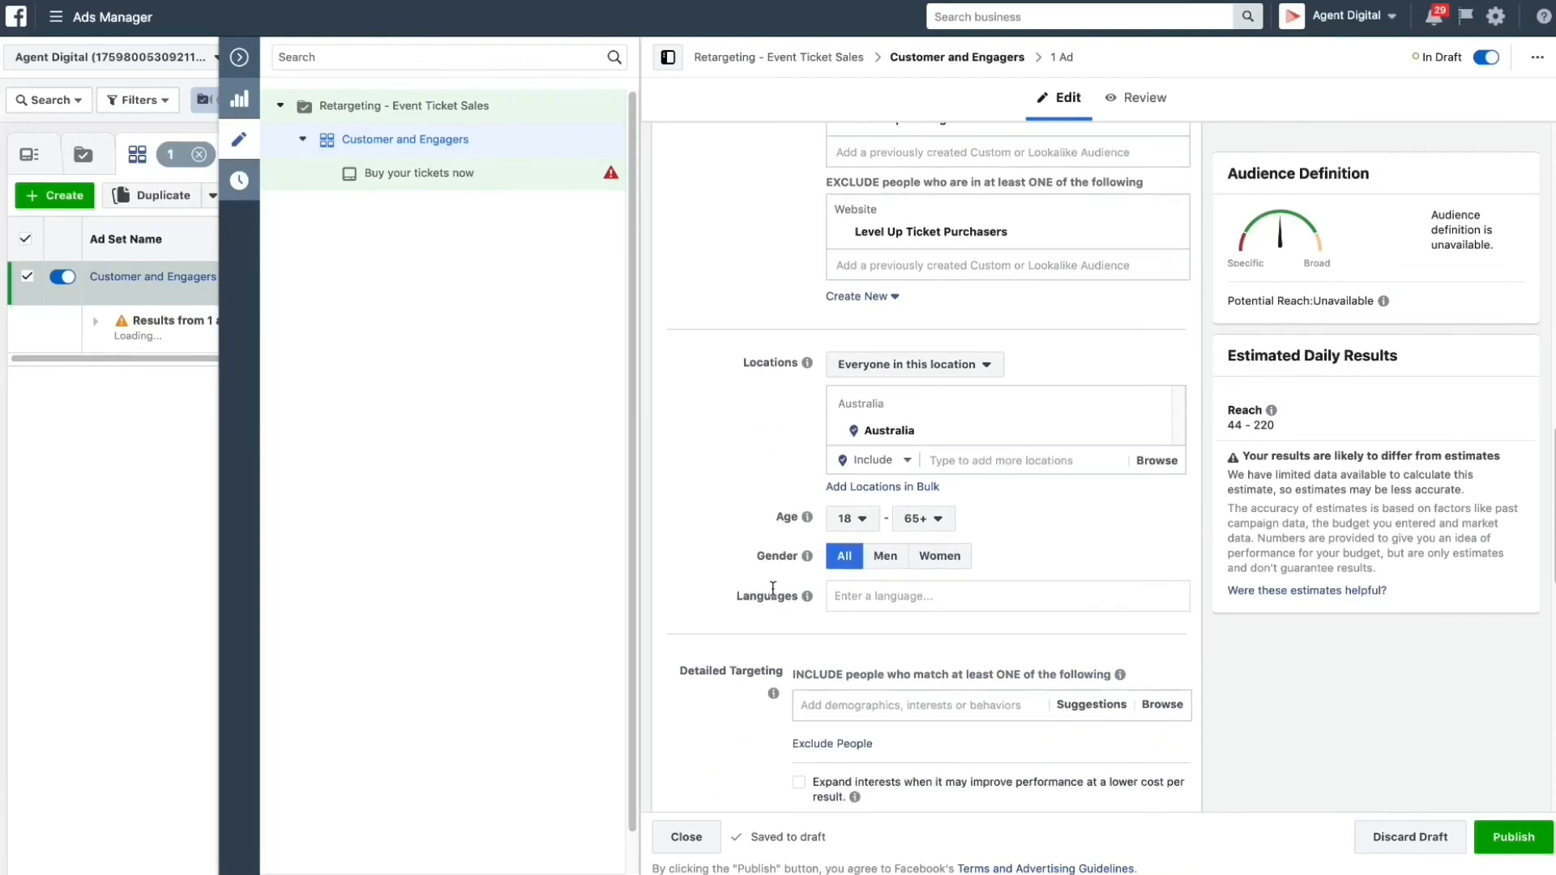
pyautogui.moveTo(808, 597)
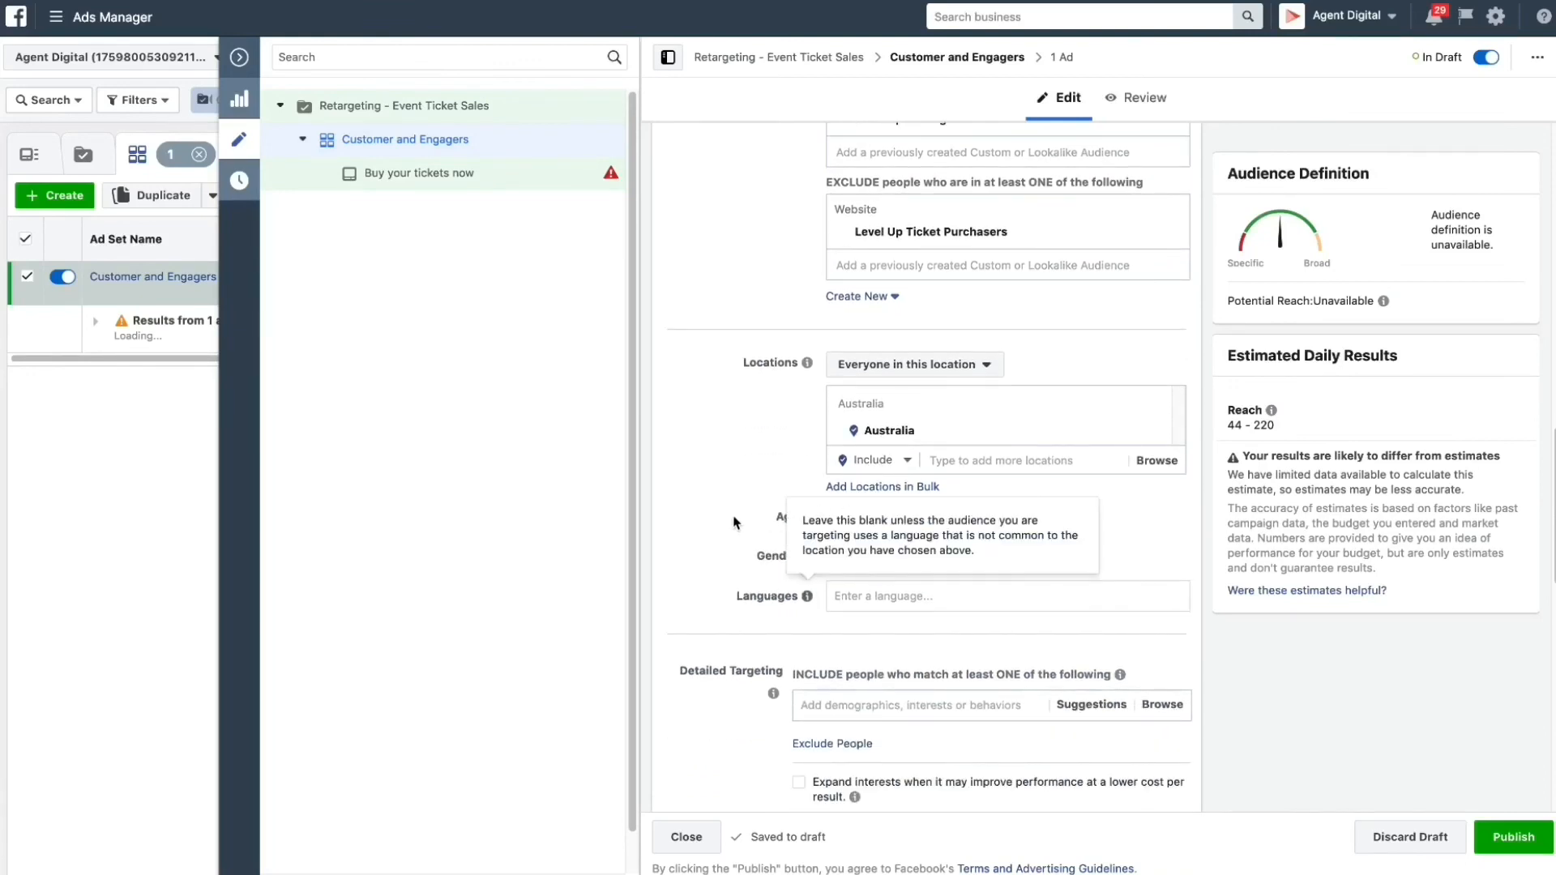
pyautogui.moveTo(1070, 574)
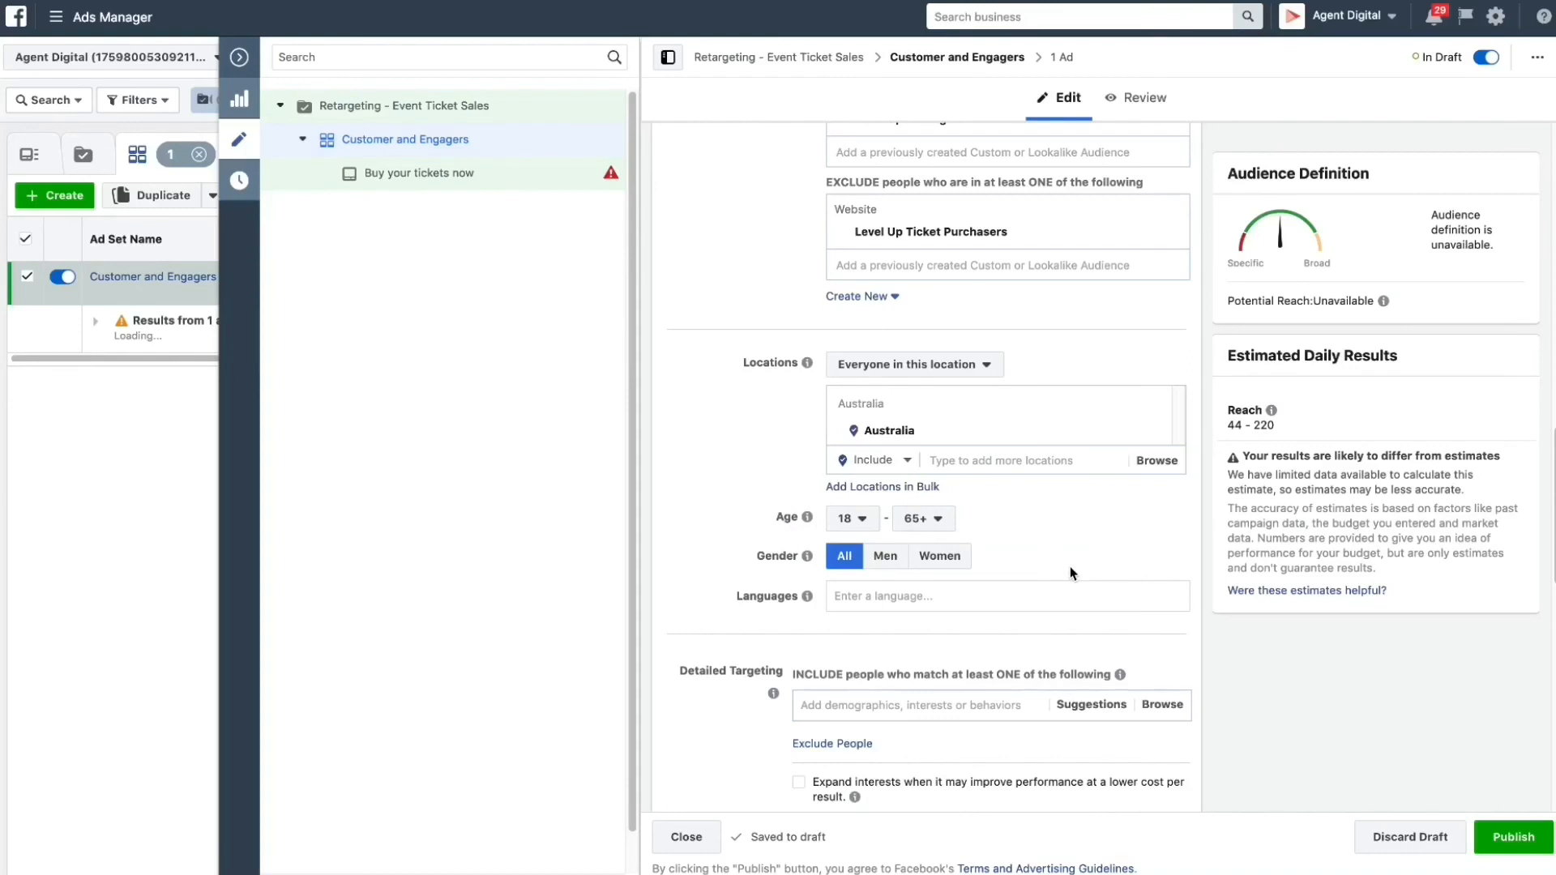
pyautogui.moveTo(997, 460)
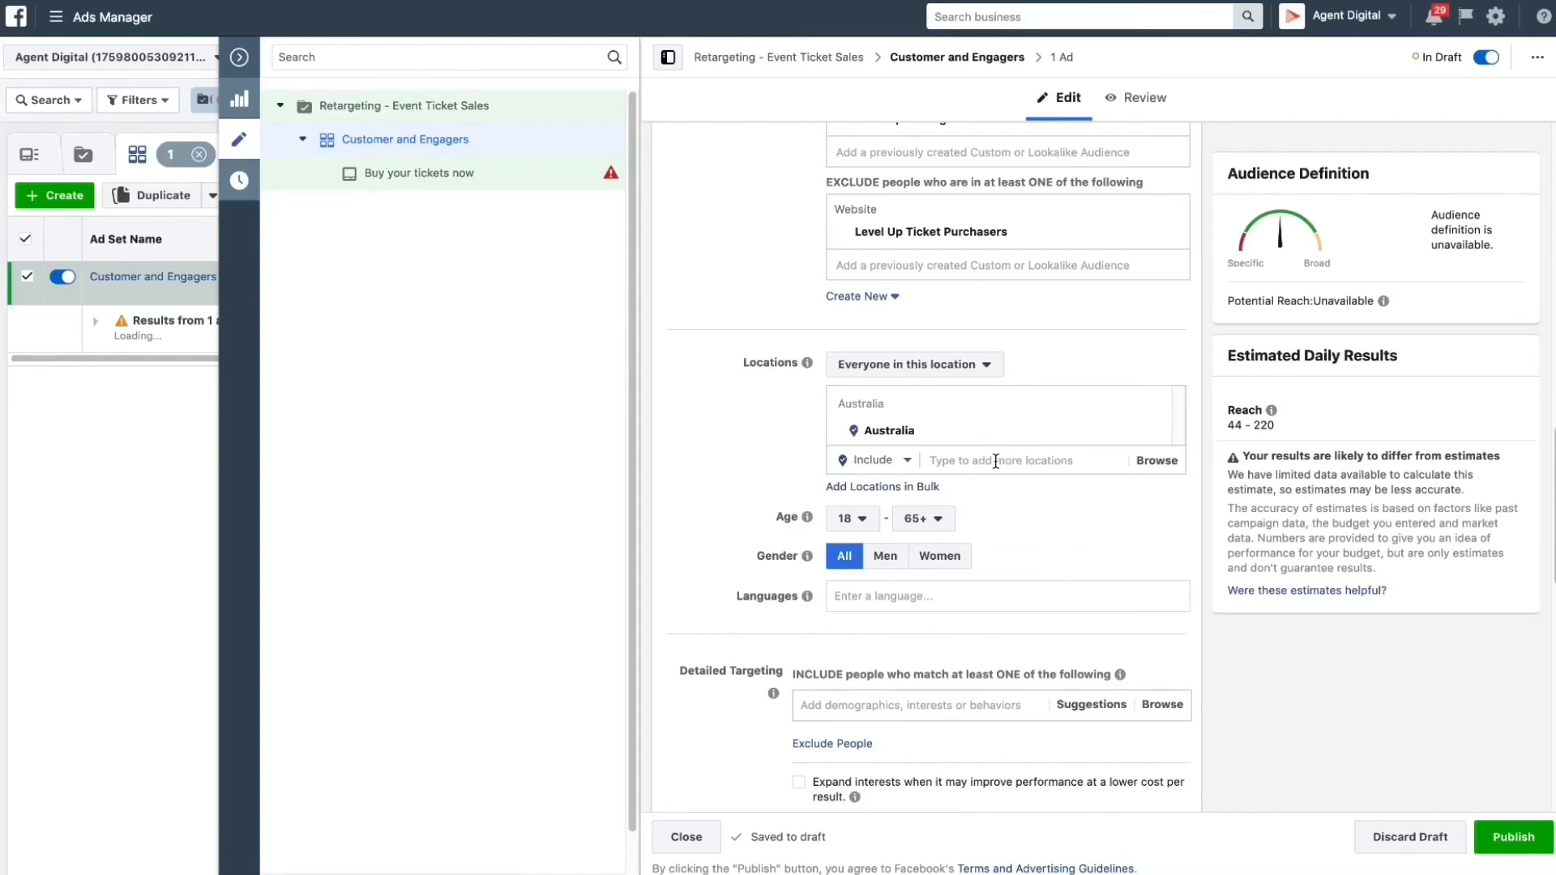
pyautogui.click(992, 459)
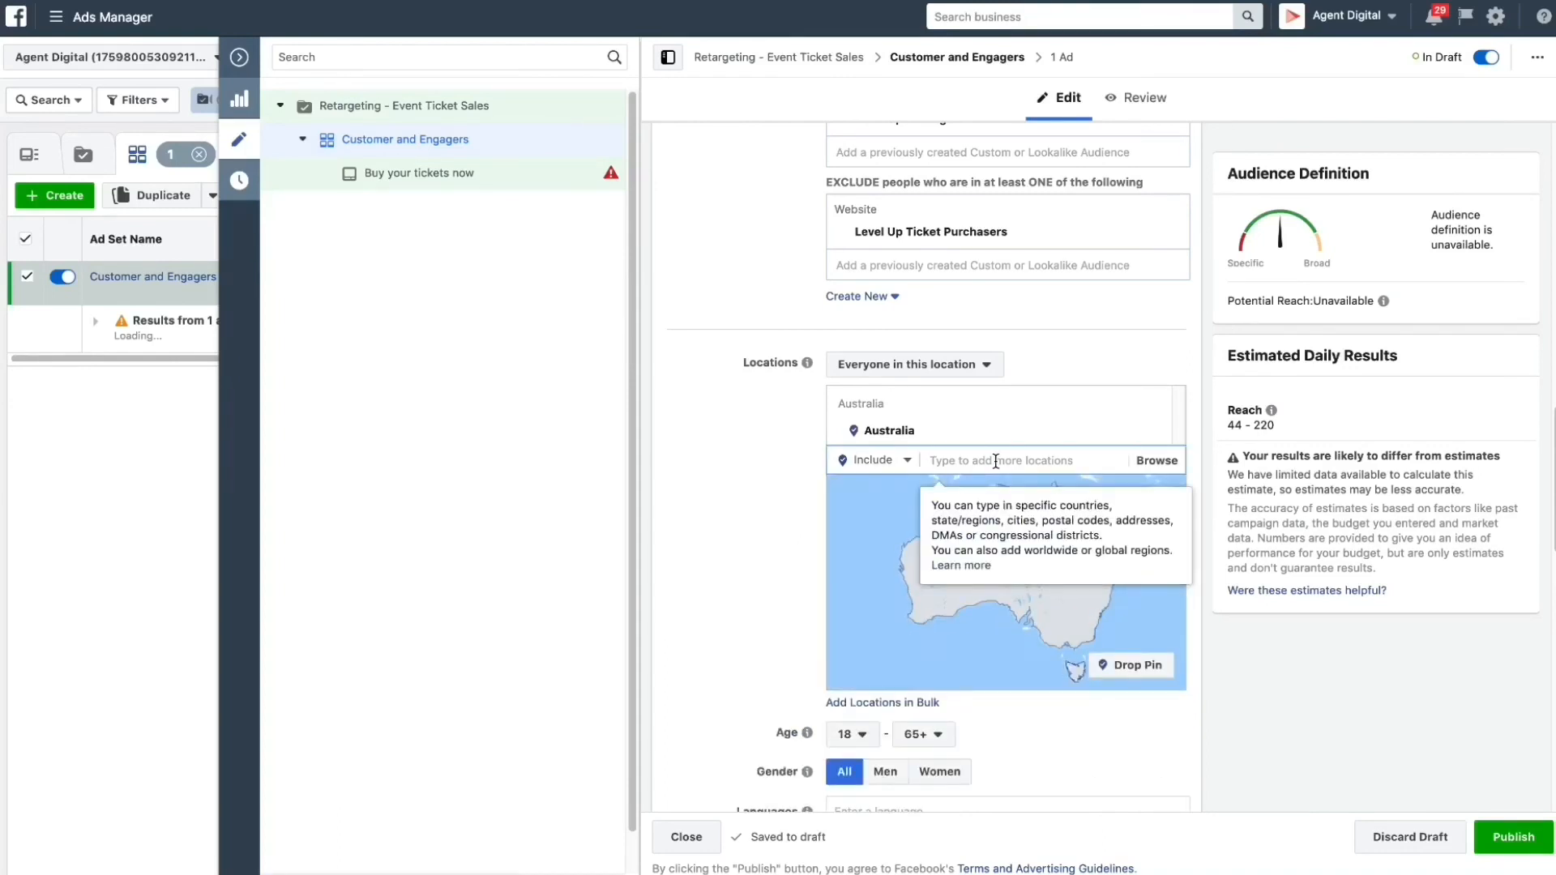
pyautogui.write('gold coast')
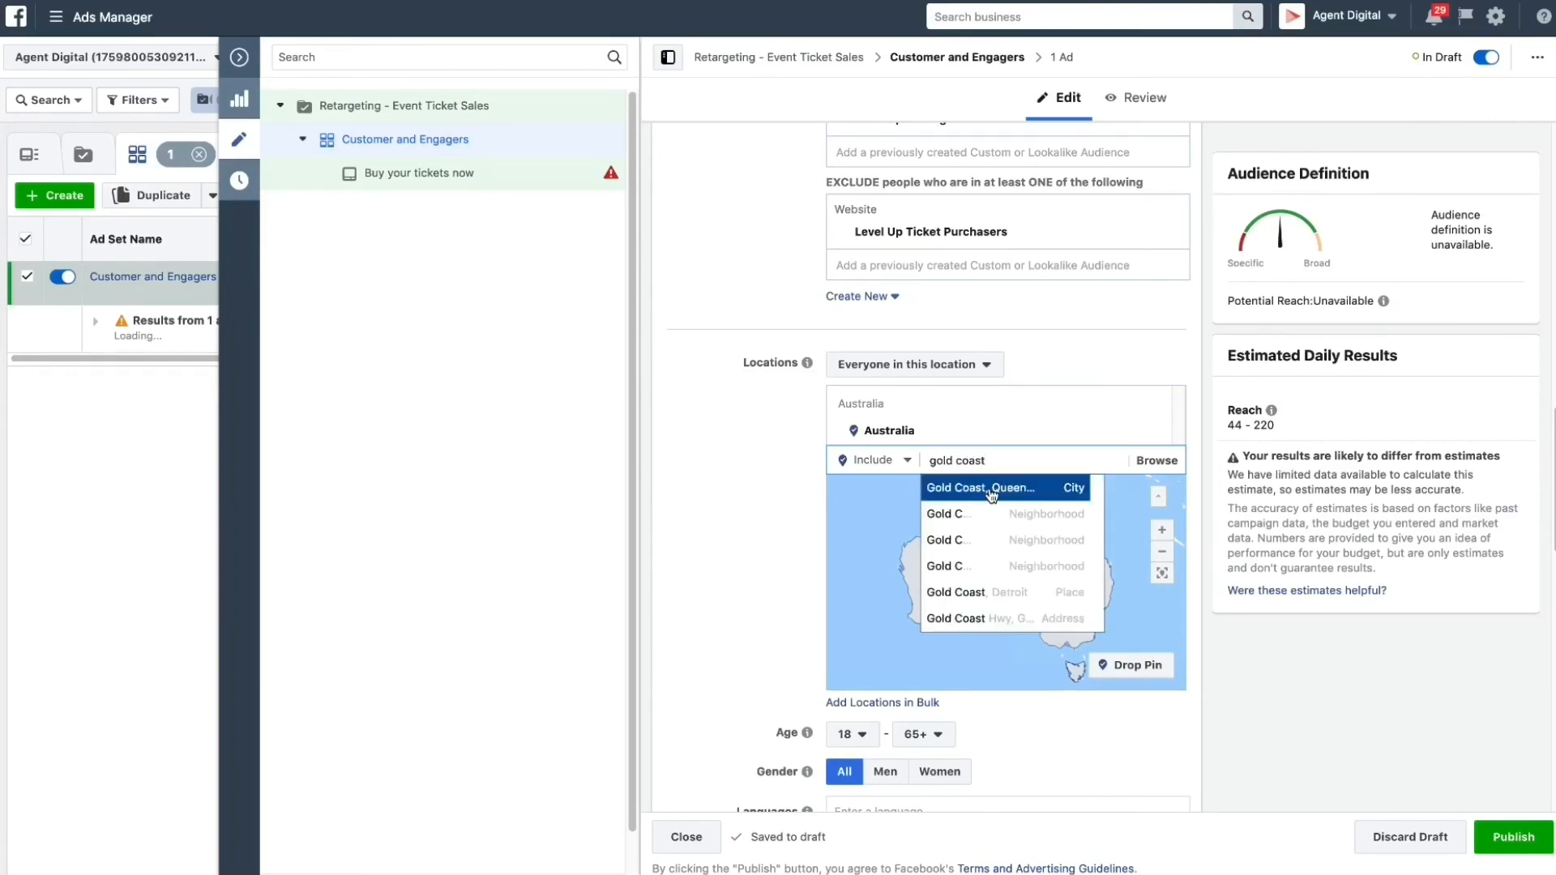
pyautogui.click(980, 488)
pyautogui.write('brisbane')
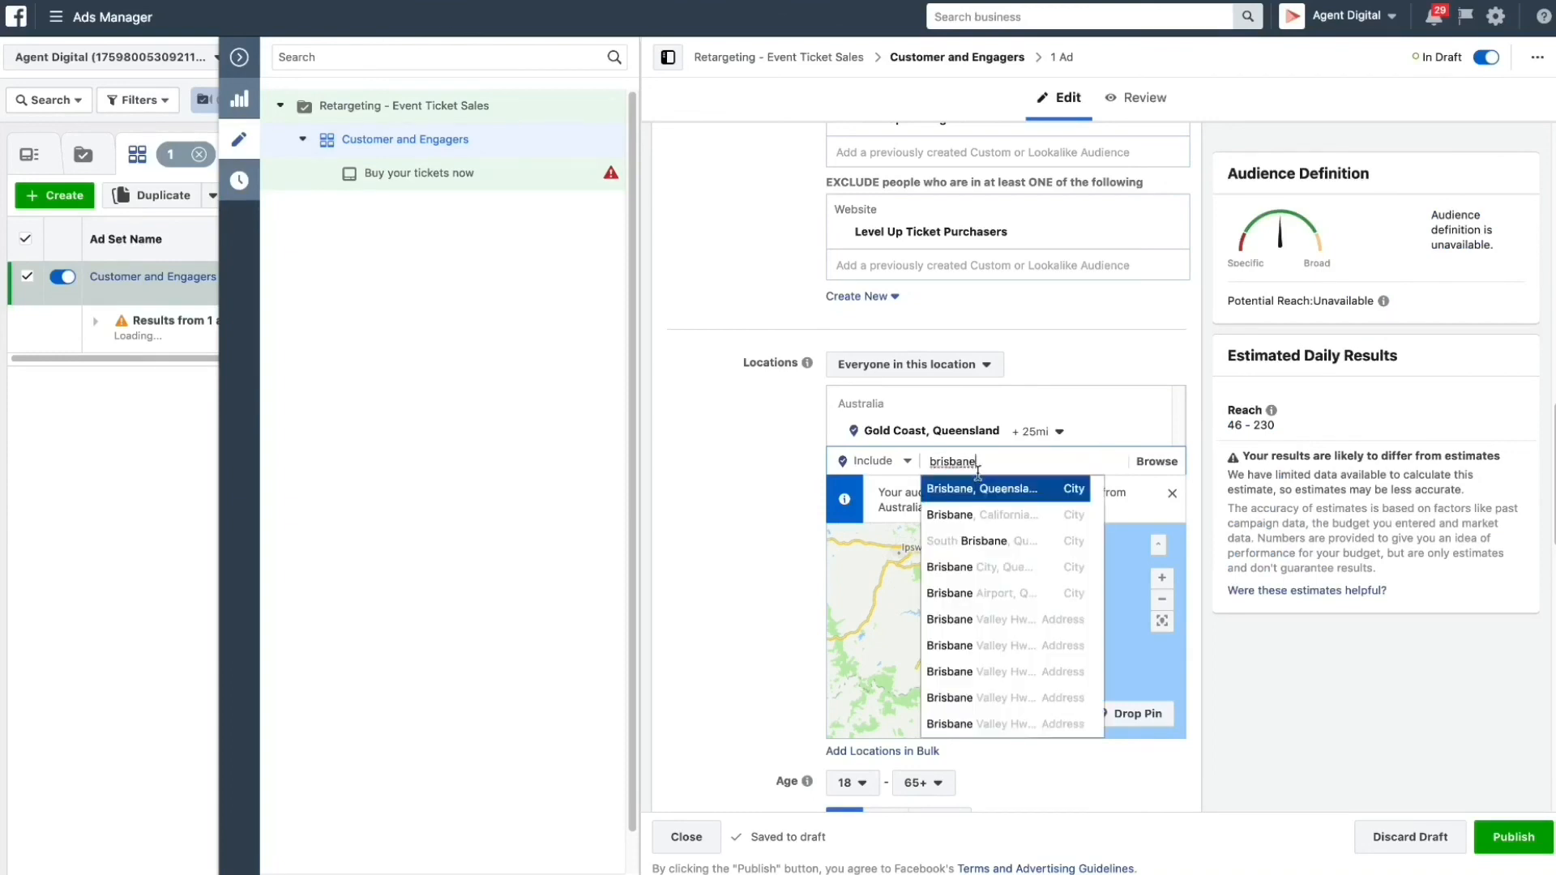
pyautogui.click(981, 487)
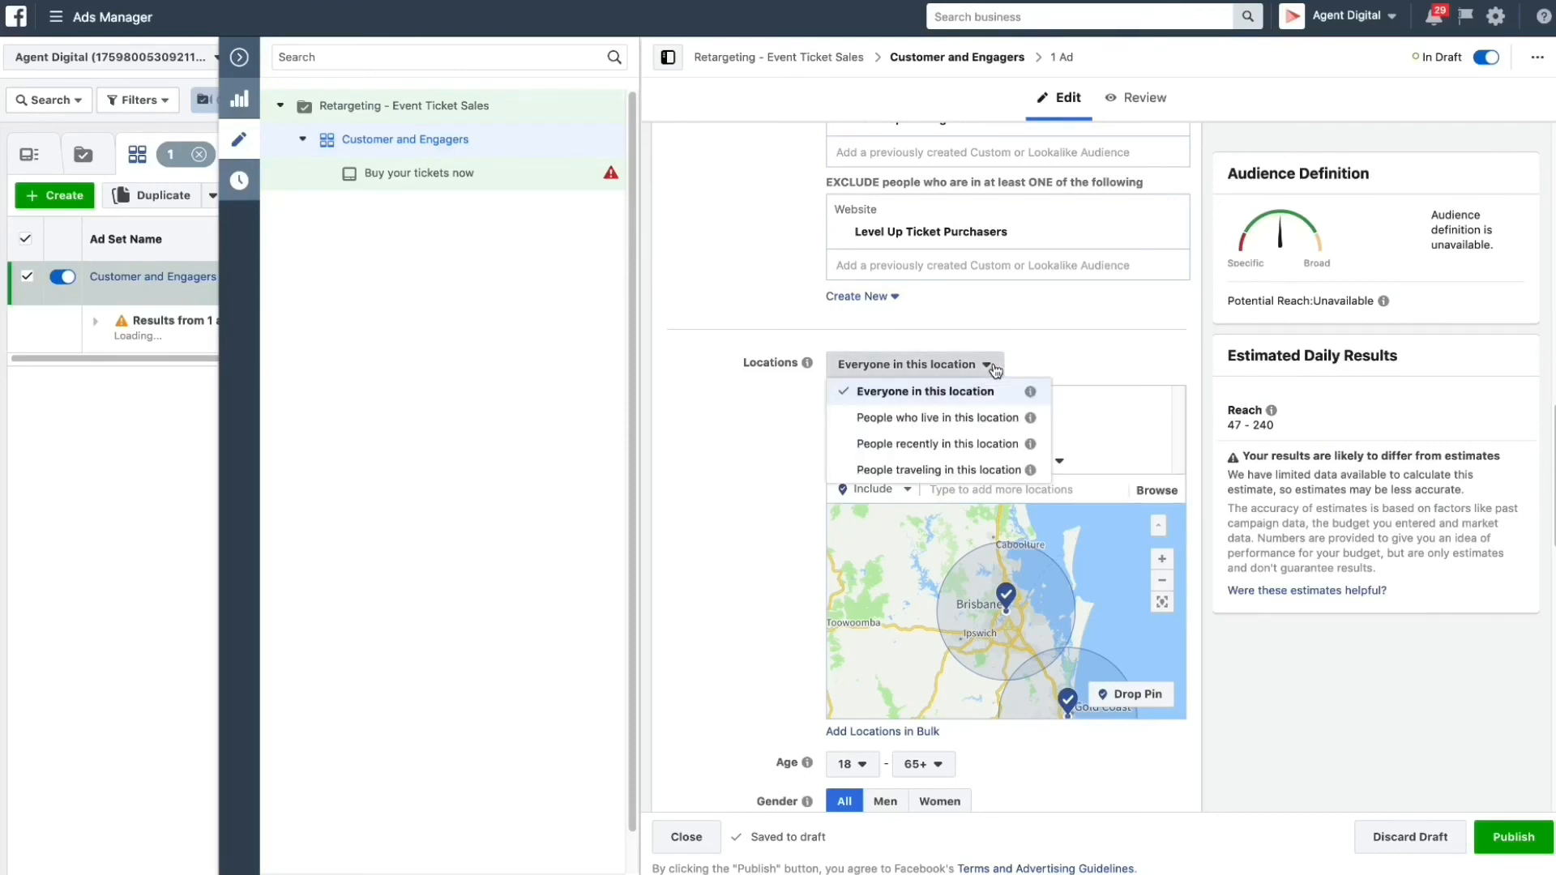
pyautogui.moveTo(985, 421)
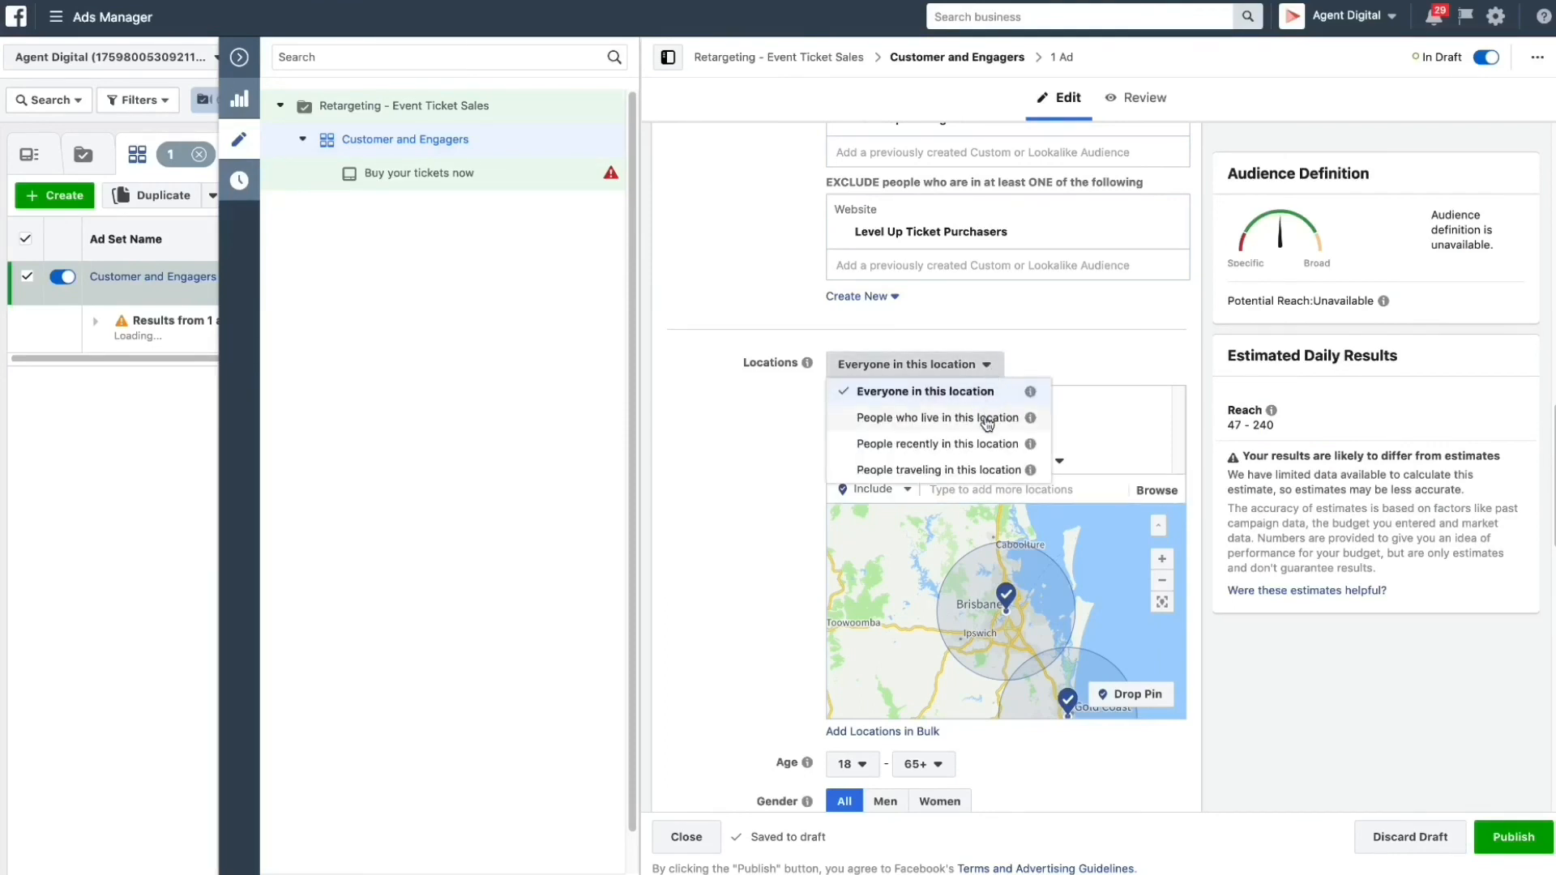
# - Limit targeting to people who live in those locations rather than all Australia
pyautogui.click(933, 416)
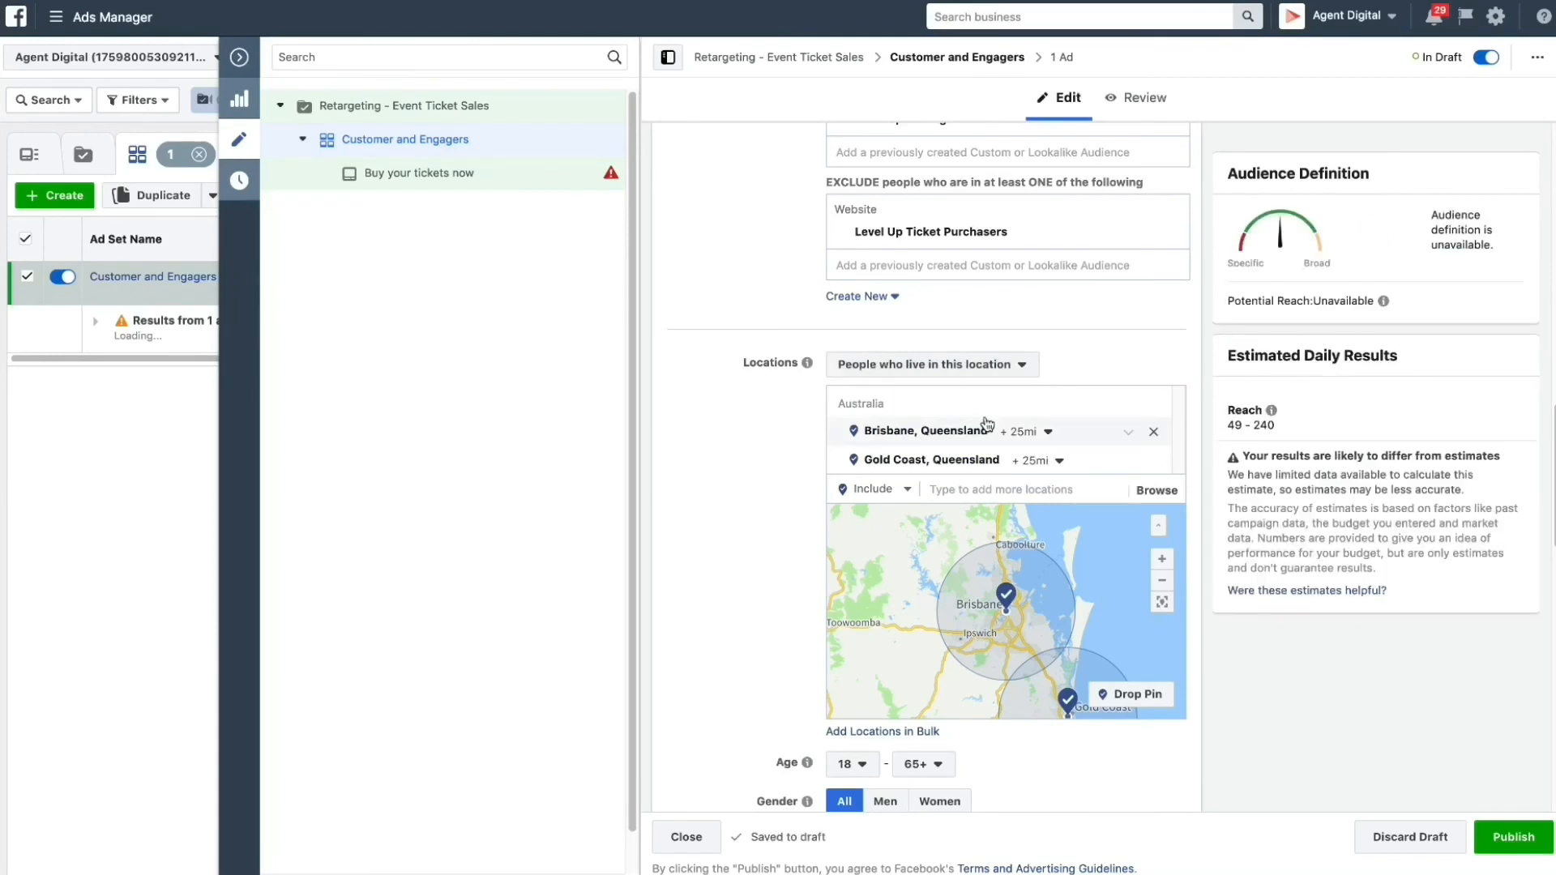
pyautogui.scroll(-3)
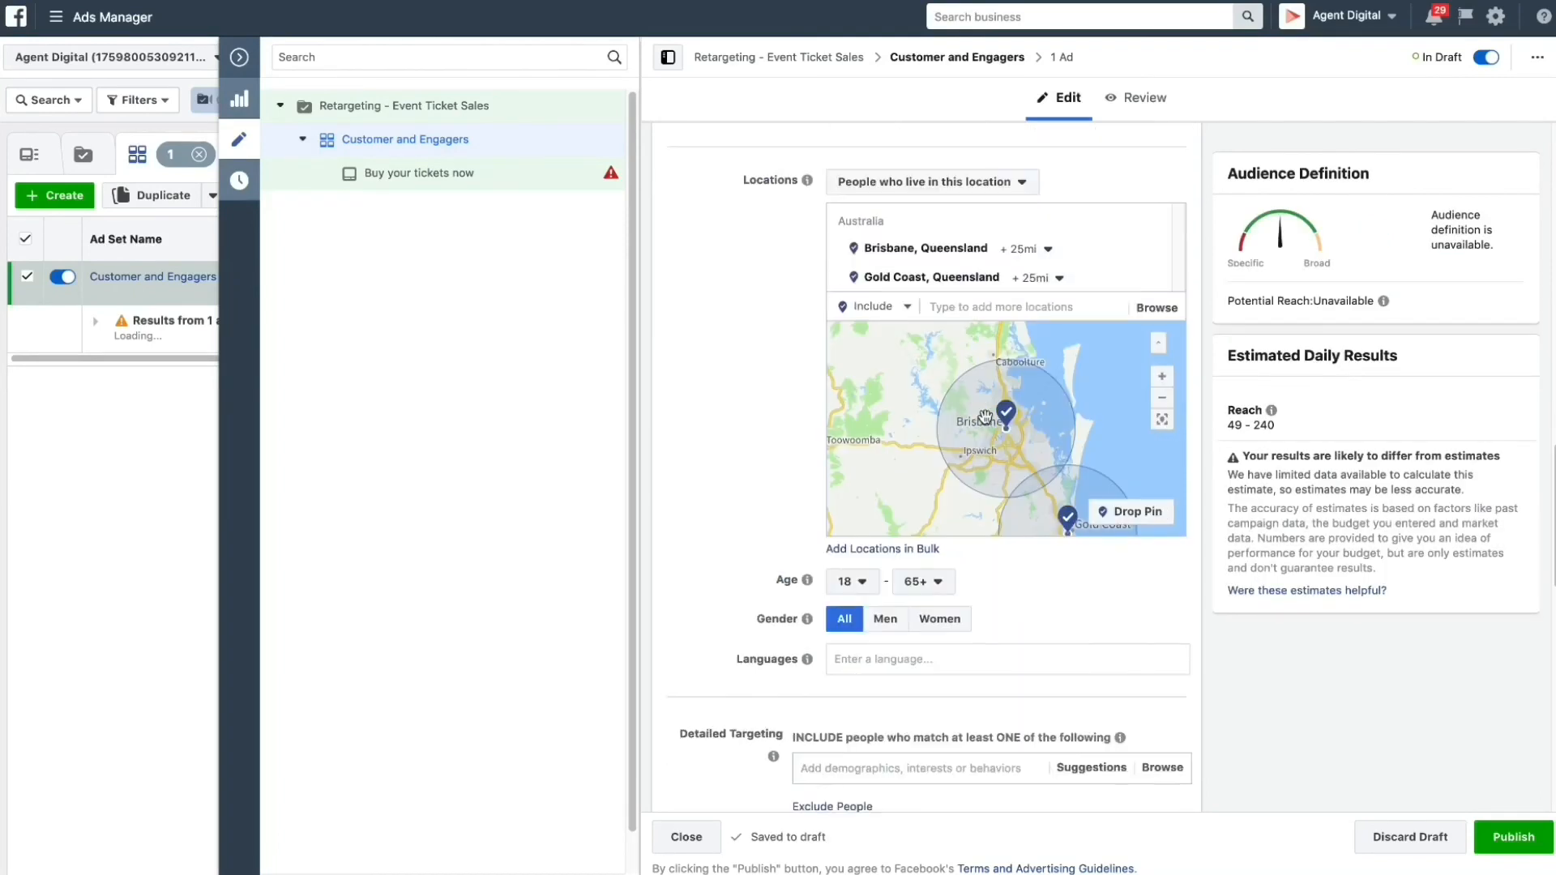
pyautogui.scroll(-3)
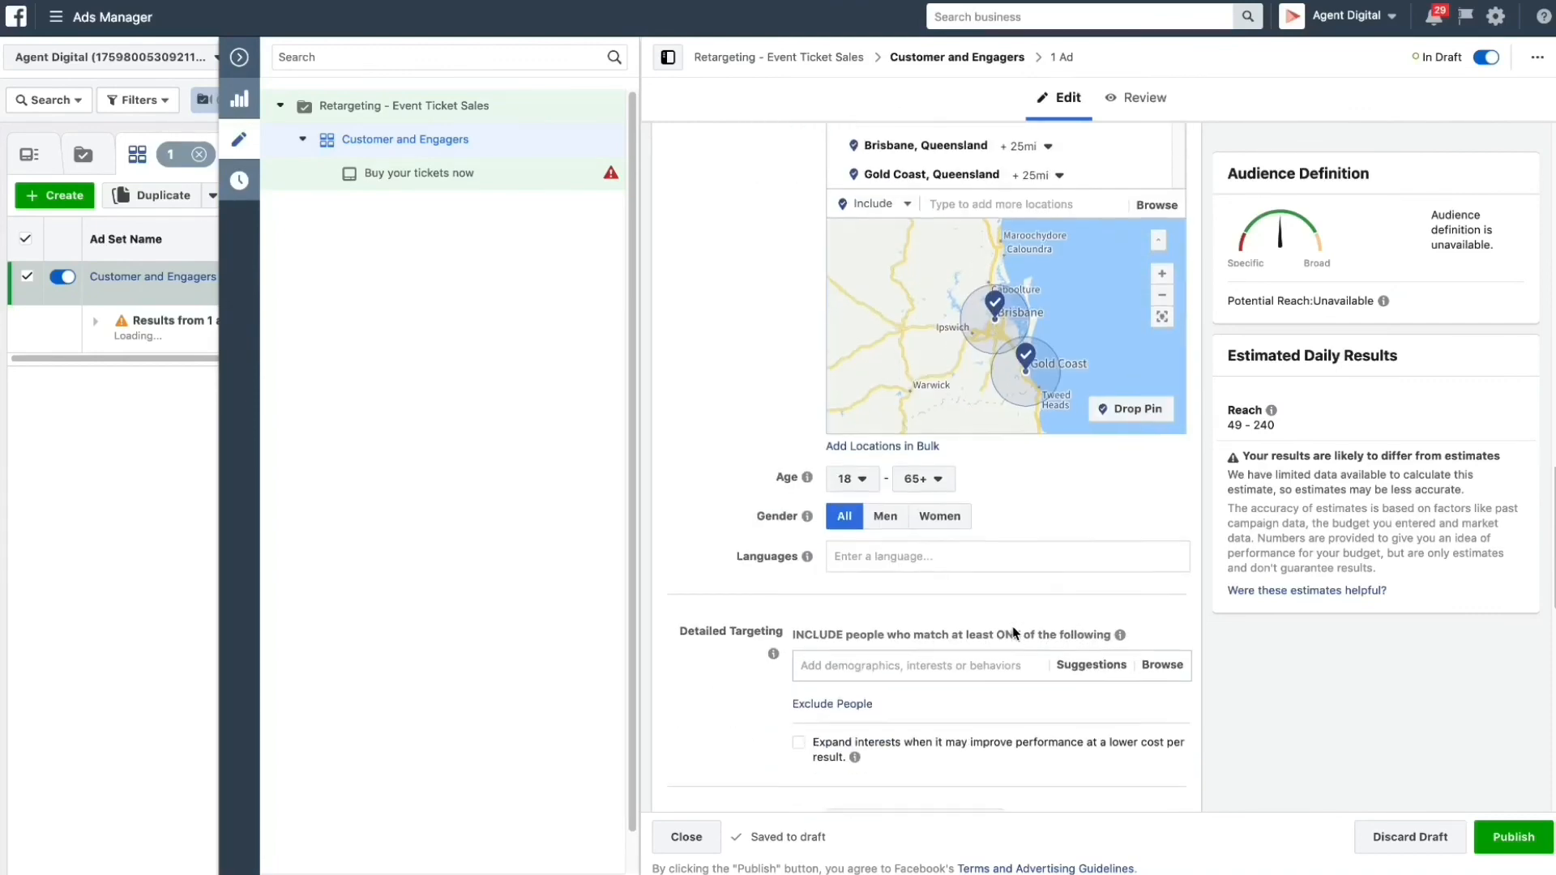
pyautogui.scroll(-3)
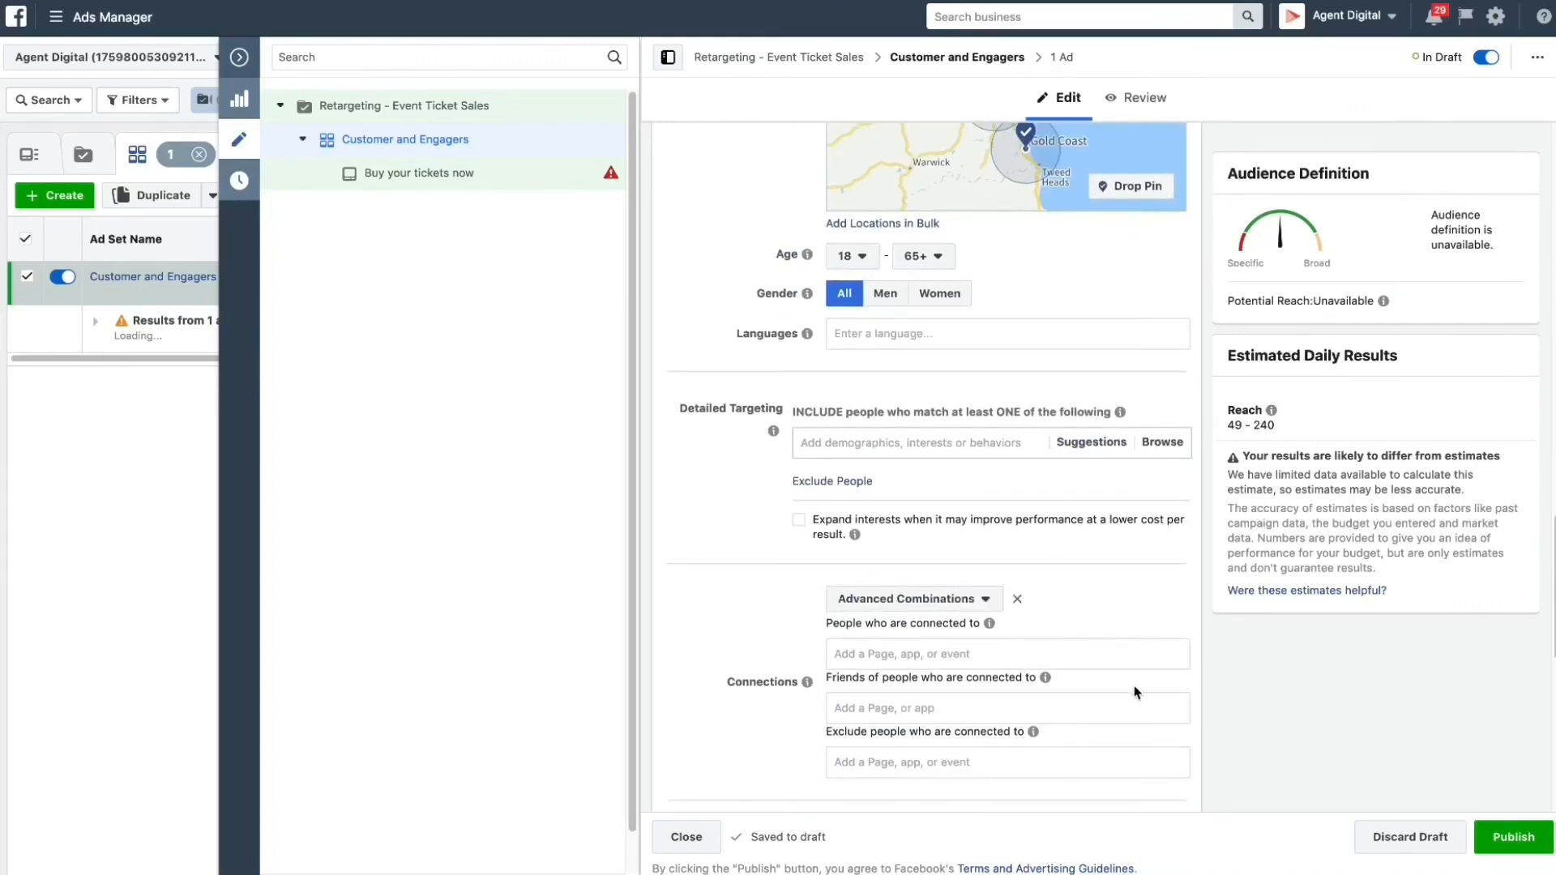
pyautogui.scroll(-3)
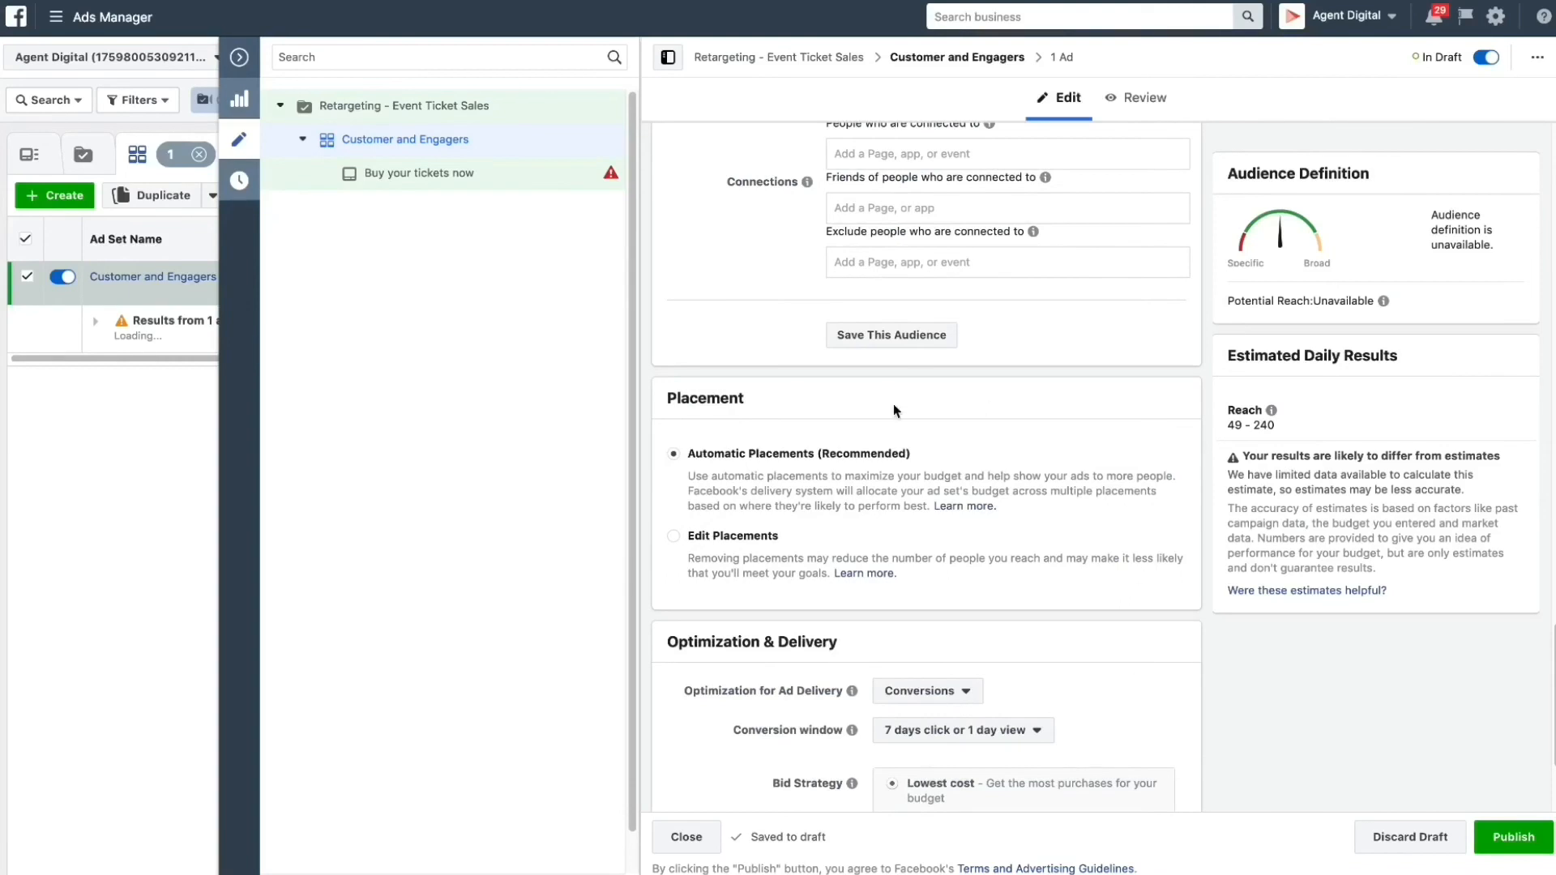
pyautogui.scroll(-3)
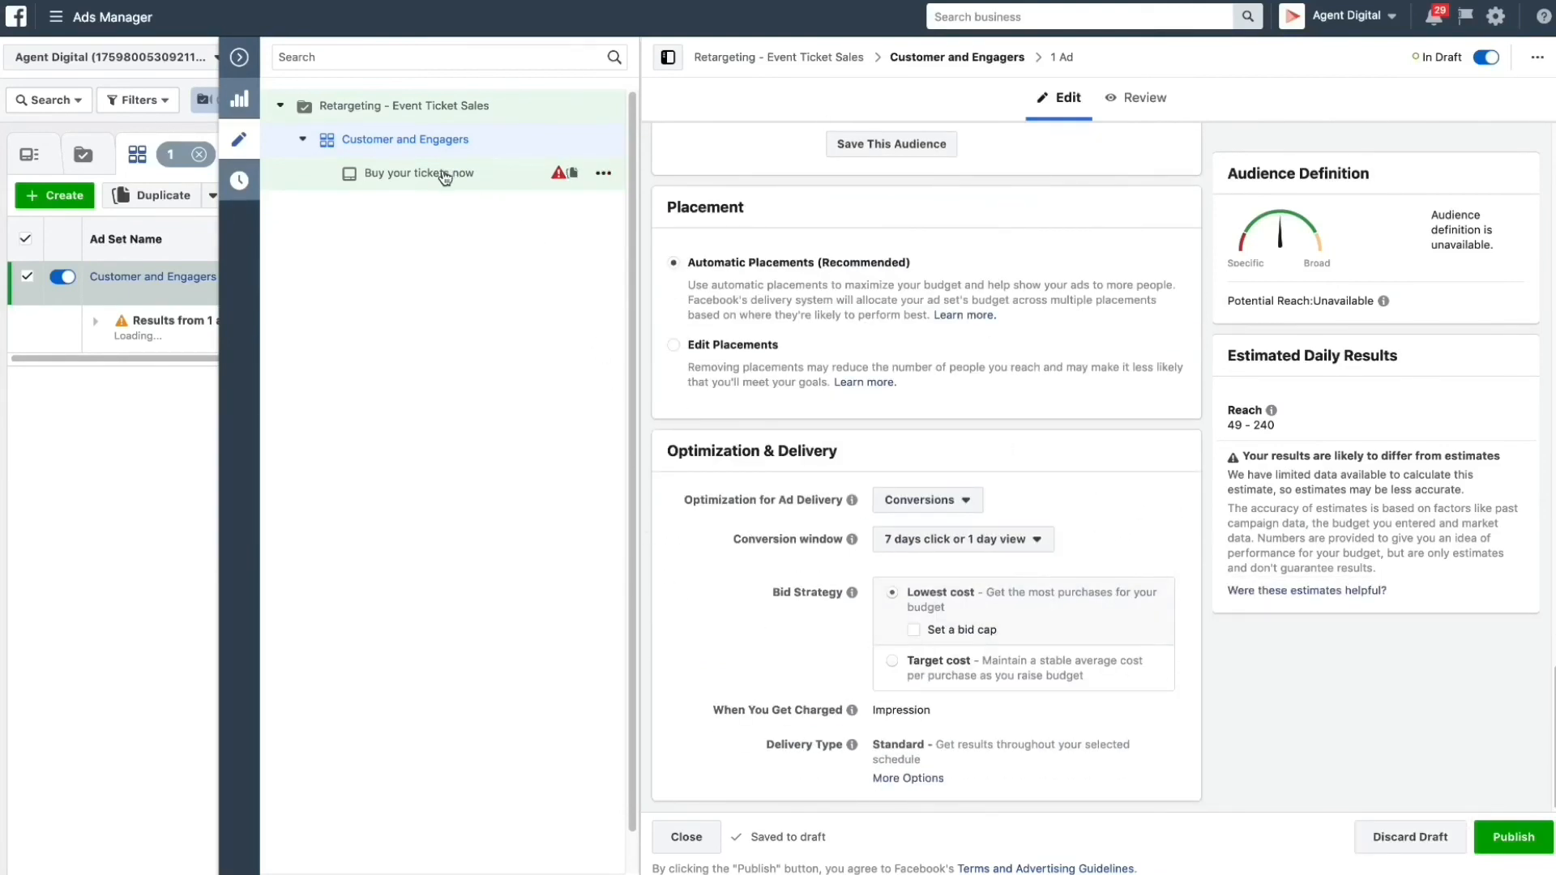
# - Give the 'Buy your tickets now' ad the LevelUp Facebook Ads Masterclass banner image
pyautogui.click(418, 174)
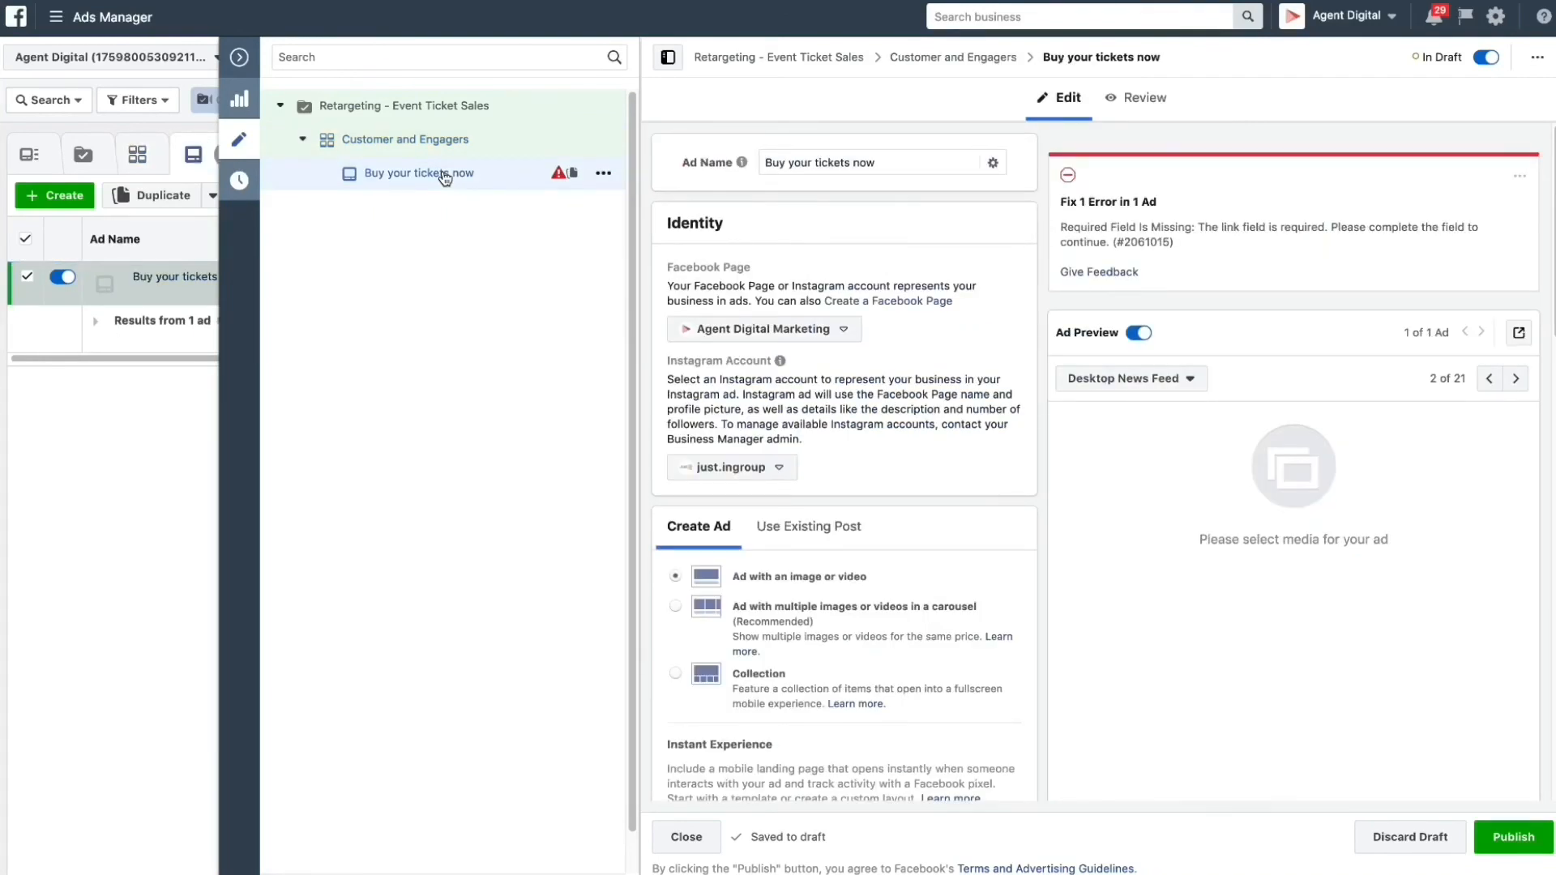
pyautogui.scroll(-3)
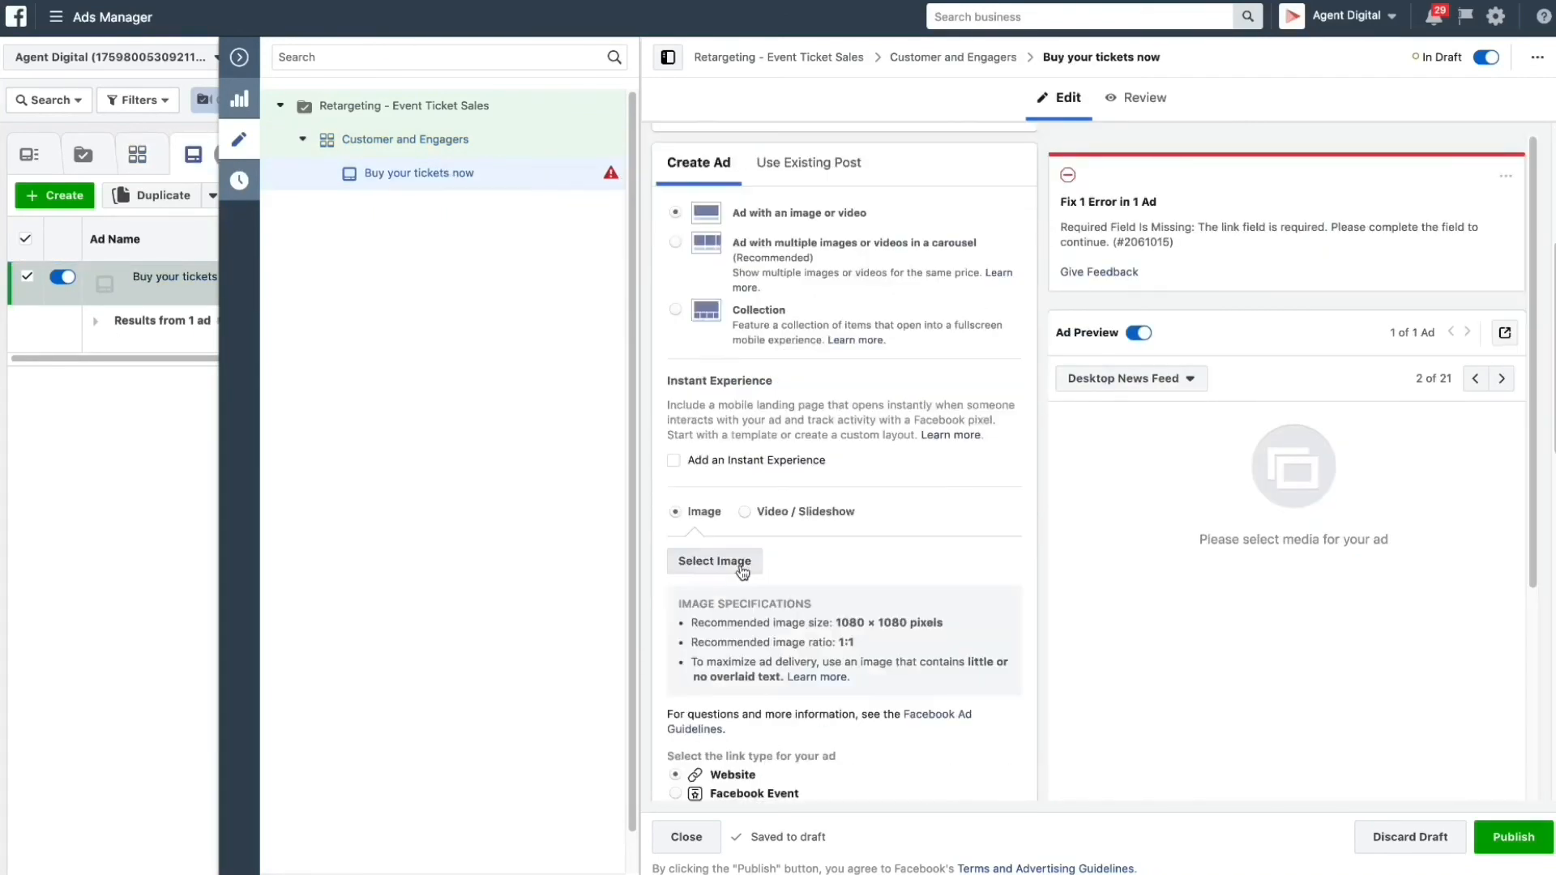
pyautogui.click(713, 561)
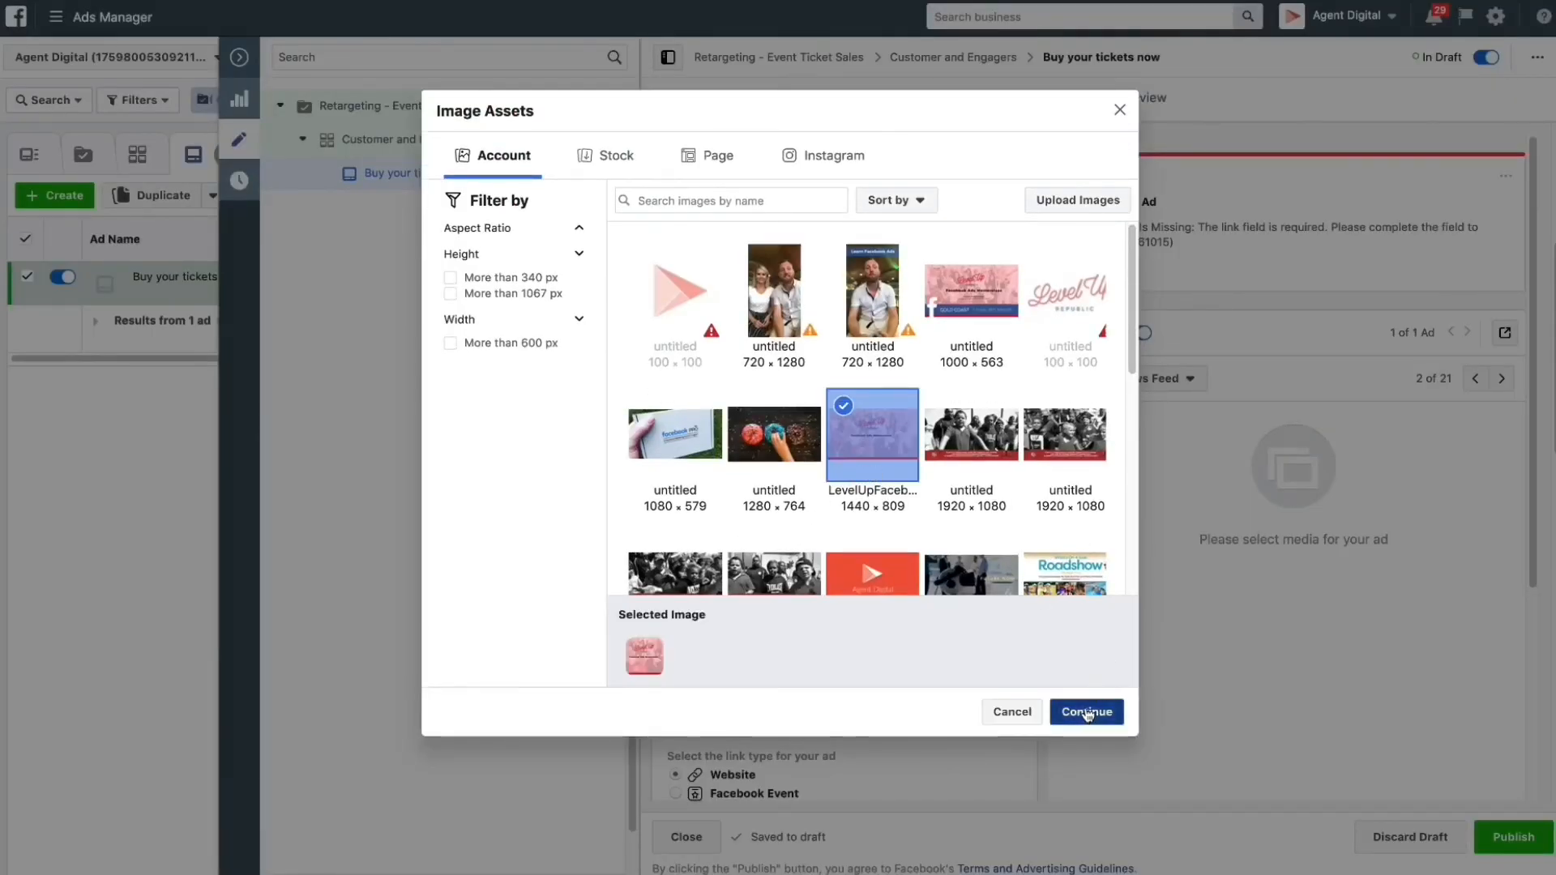
pyautogui.click(1086, 712)
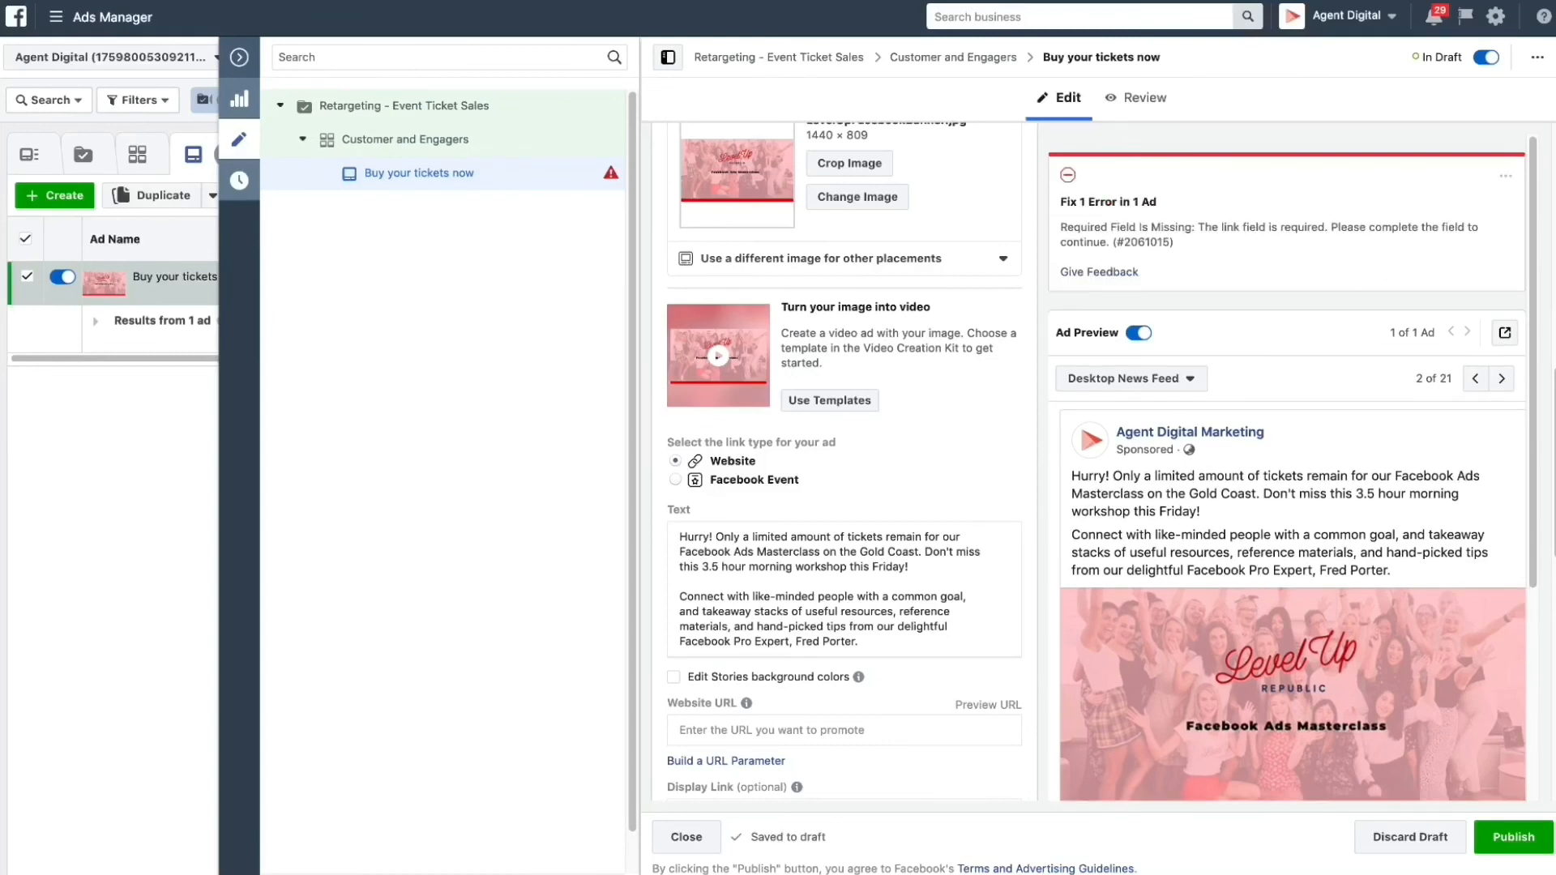
pyautogui.click(843, 731)
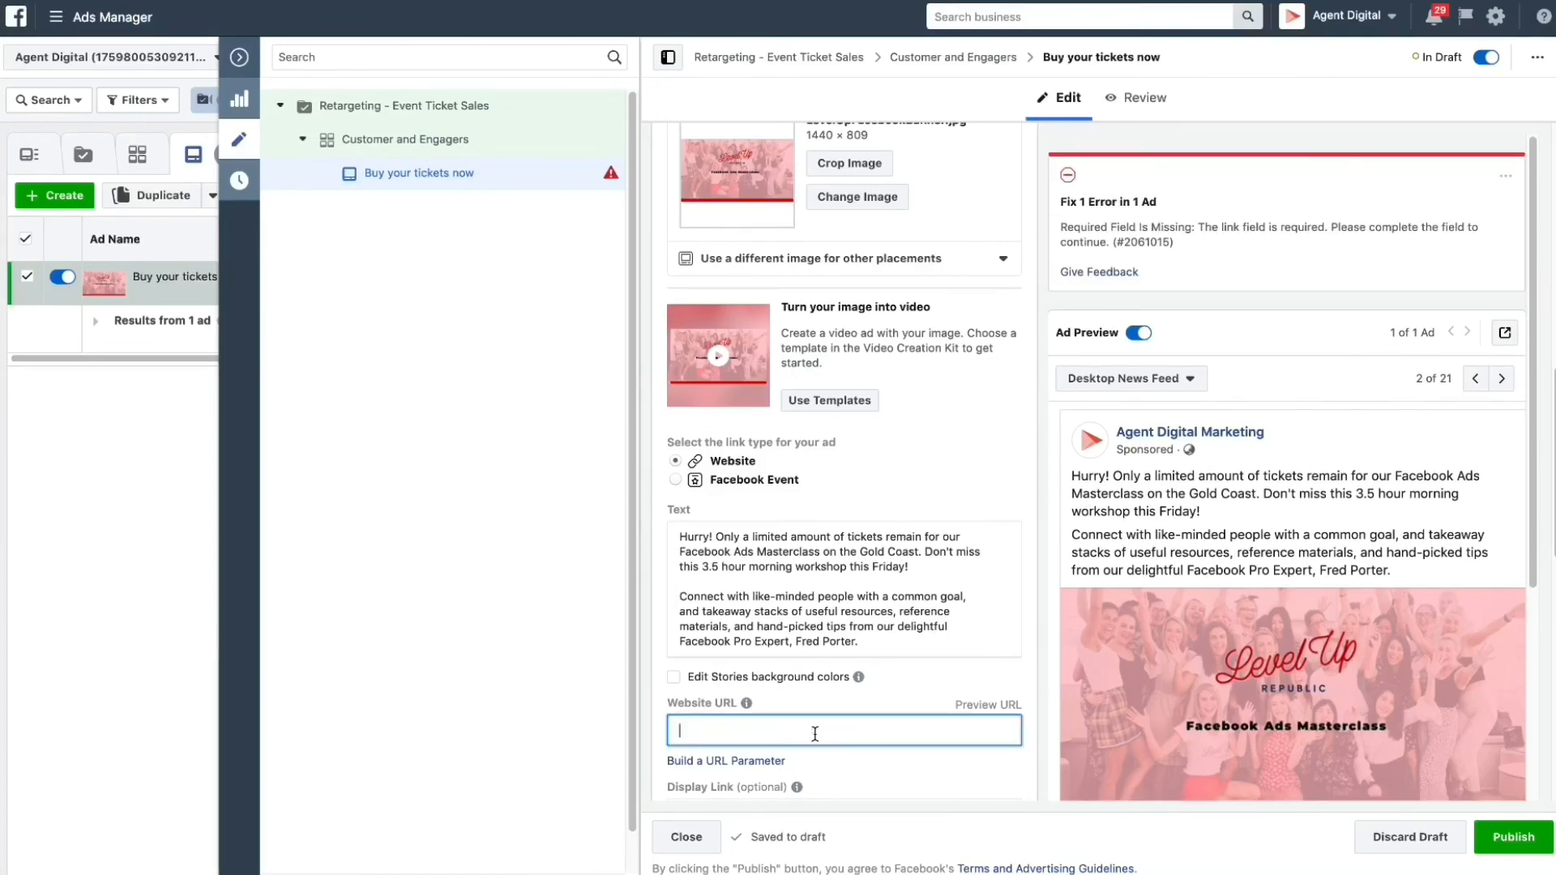
pyautogui.write('https://leveluprepublic.com.au/')
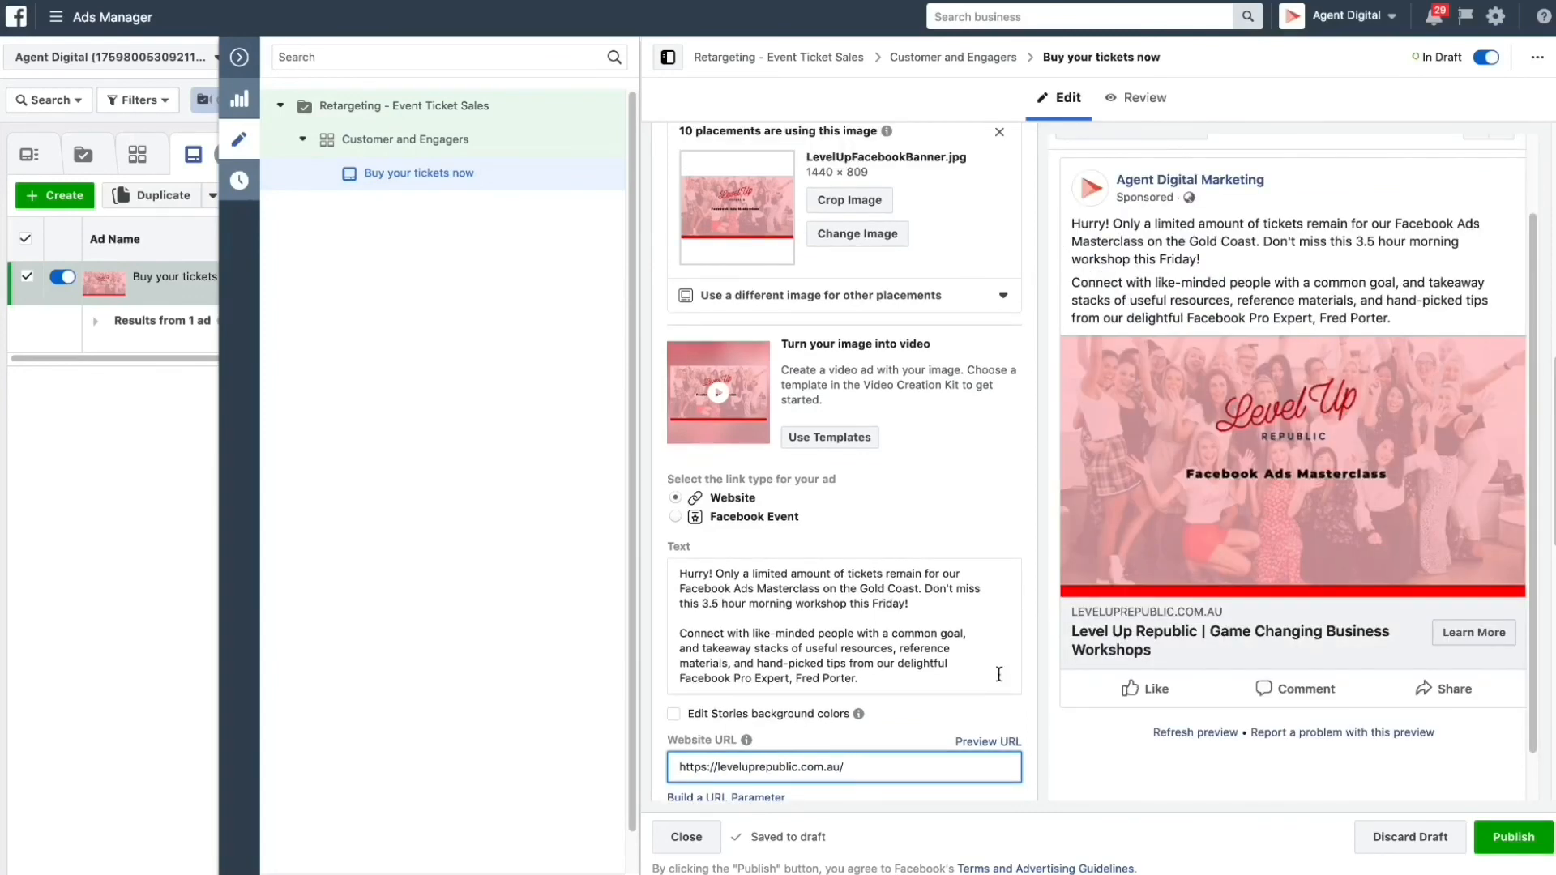
pyautogui.scroll(-3)
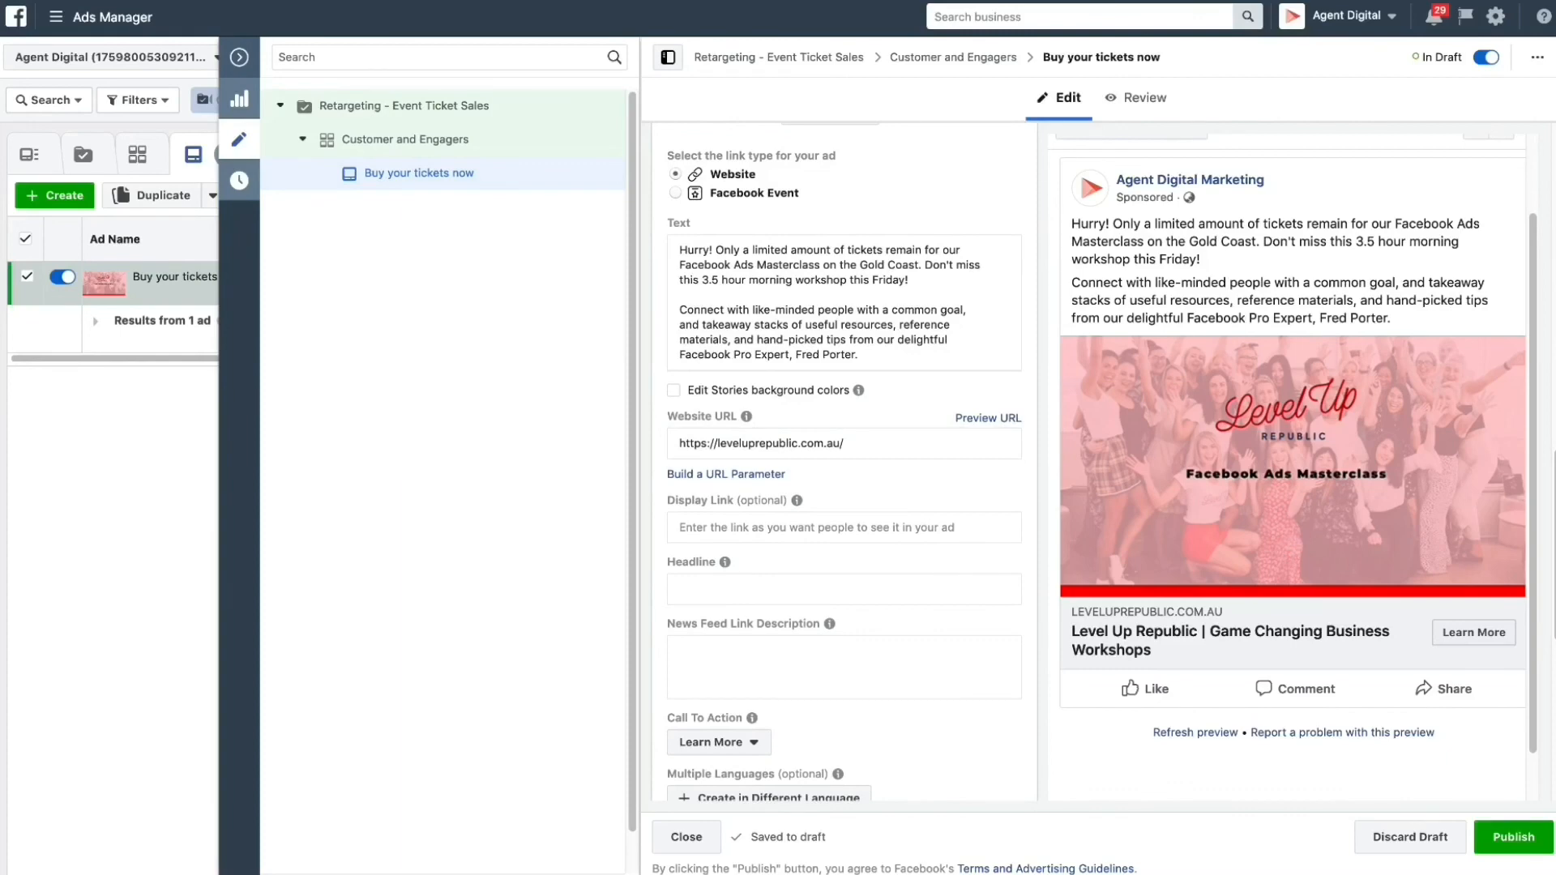
pyautogui.moveTo(774, 604)
pyautogui.write('Join our Facebook Ads Masterclass')
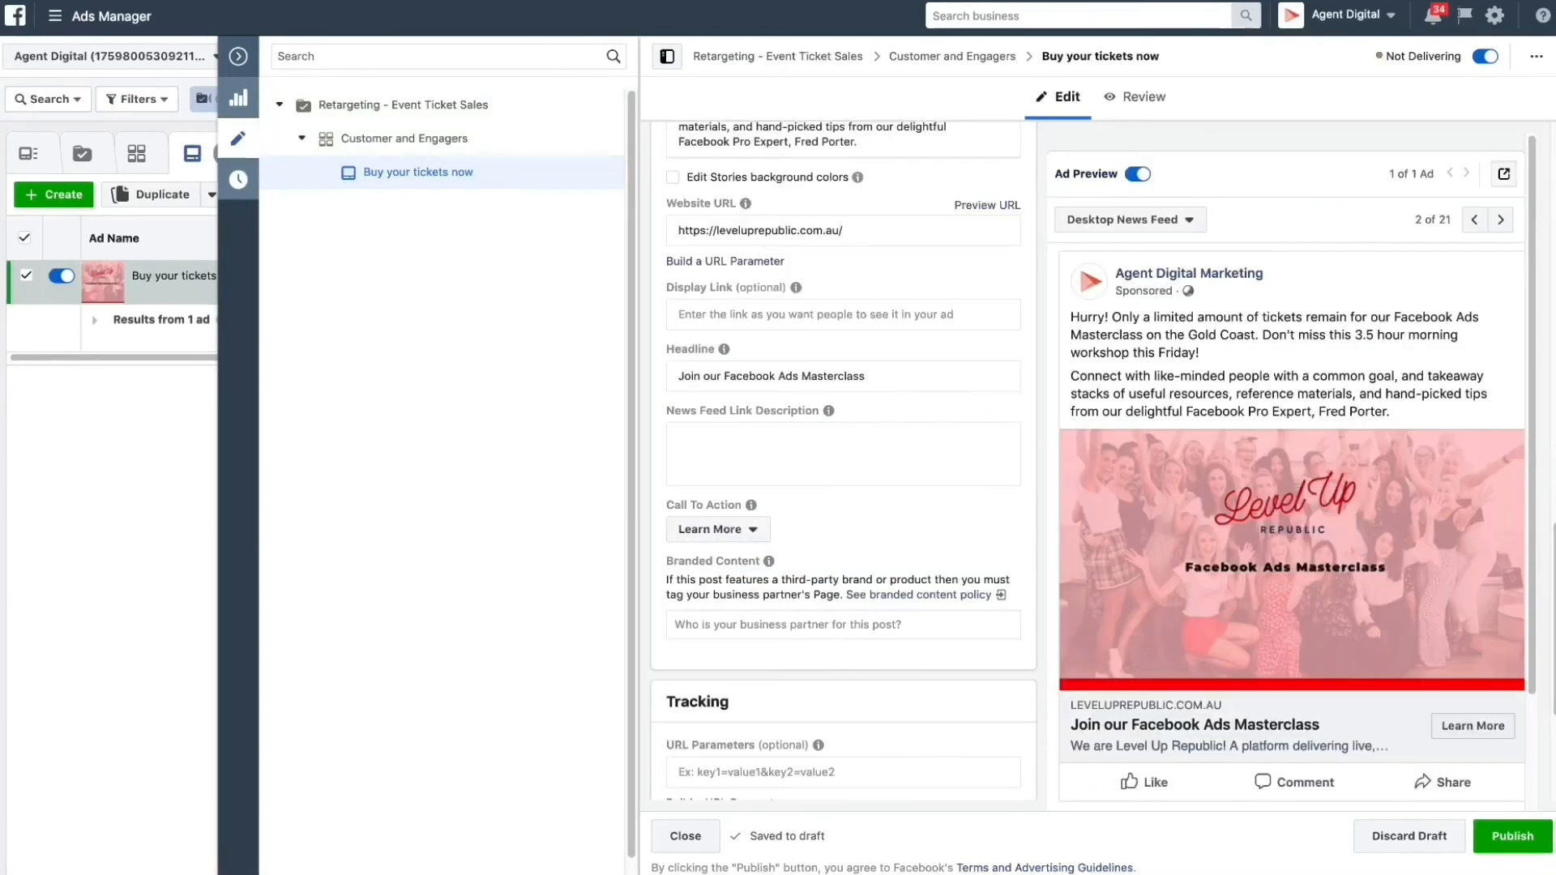
# - Set the link description to 'One BIG day only on the Gold Coast!' and preview in Desktop News Feed
pyautogui.click(843, 454)
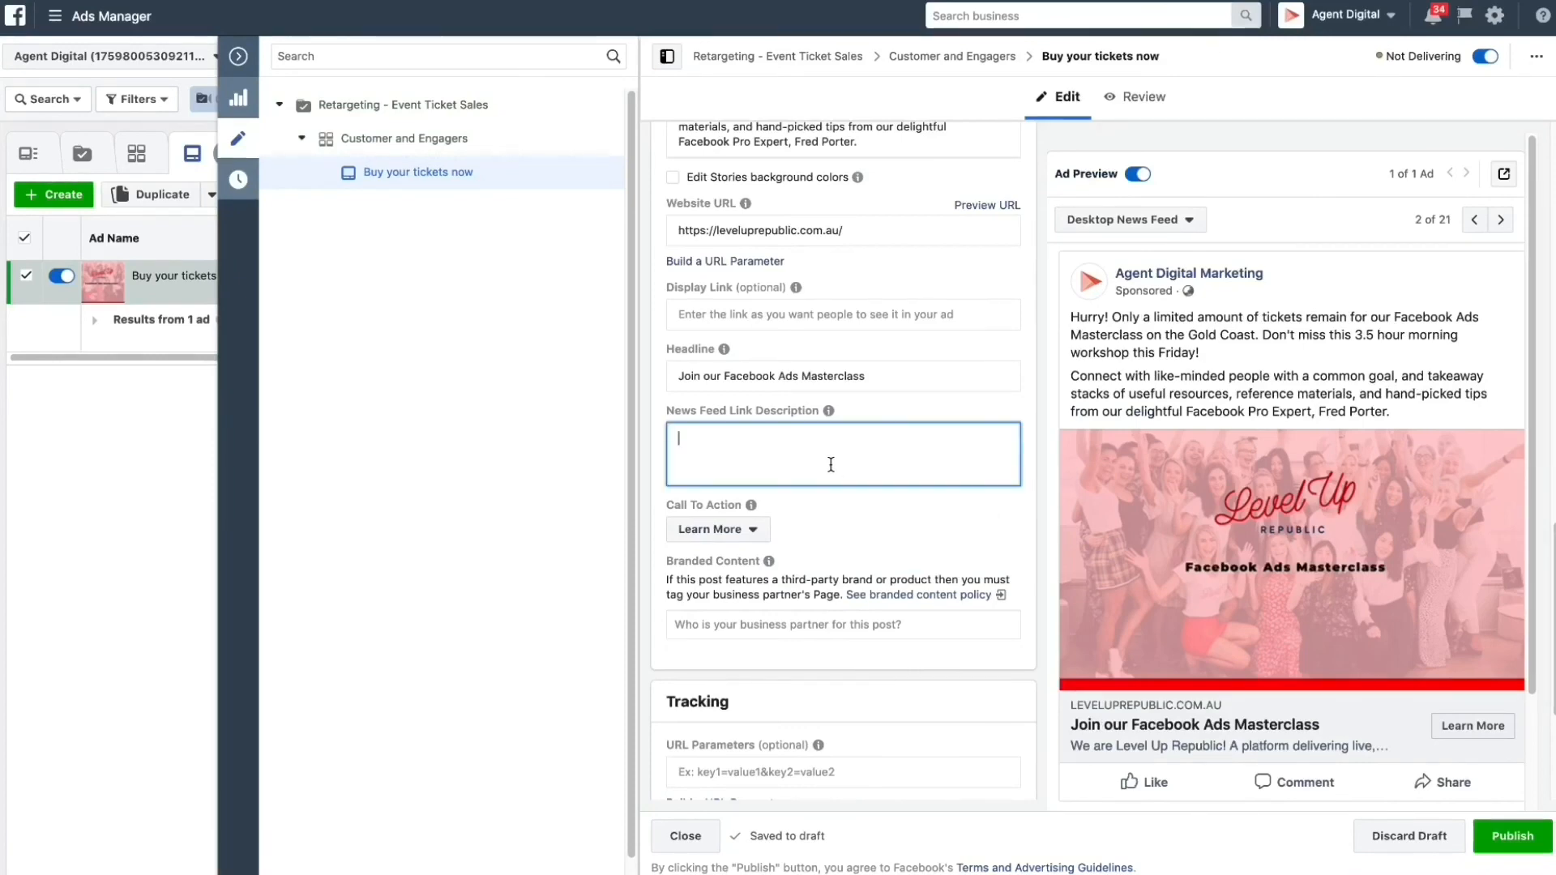
pyautogui.write('One BIG day only on the Gold Coast!')
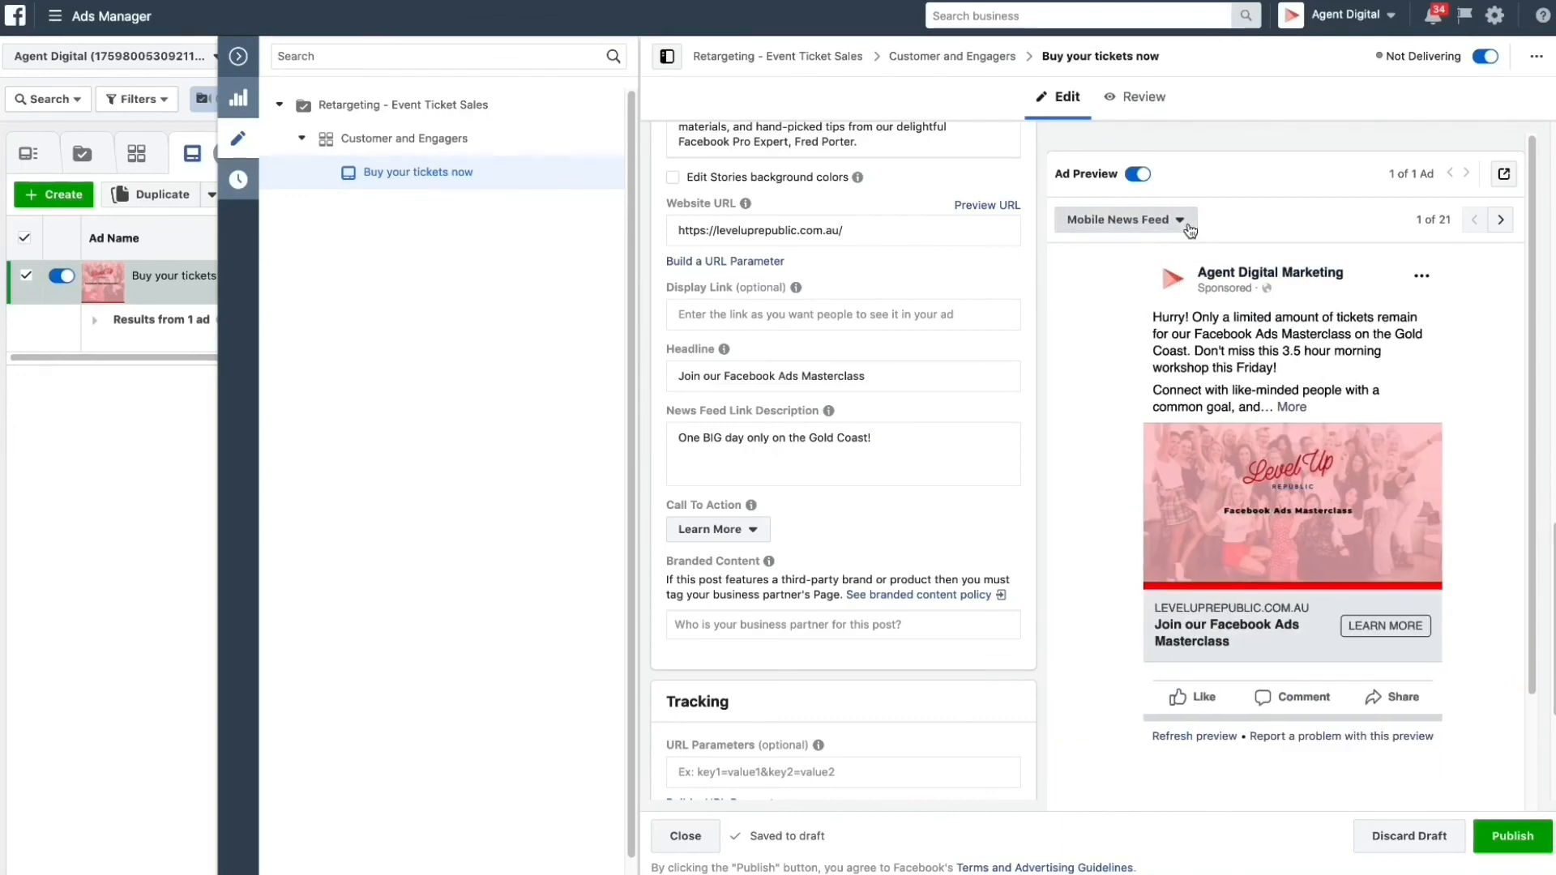
pyautogui.click(1501, 219)
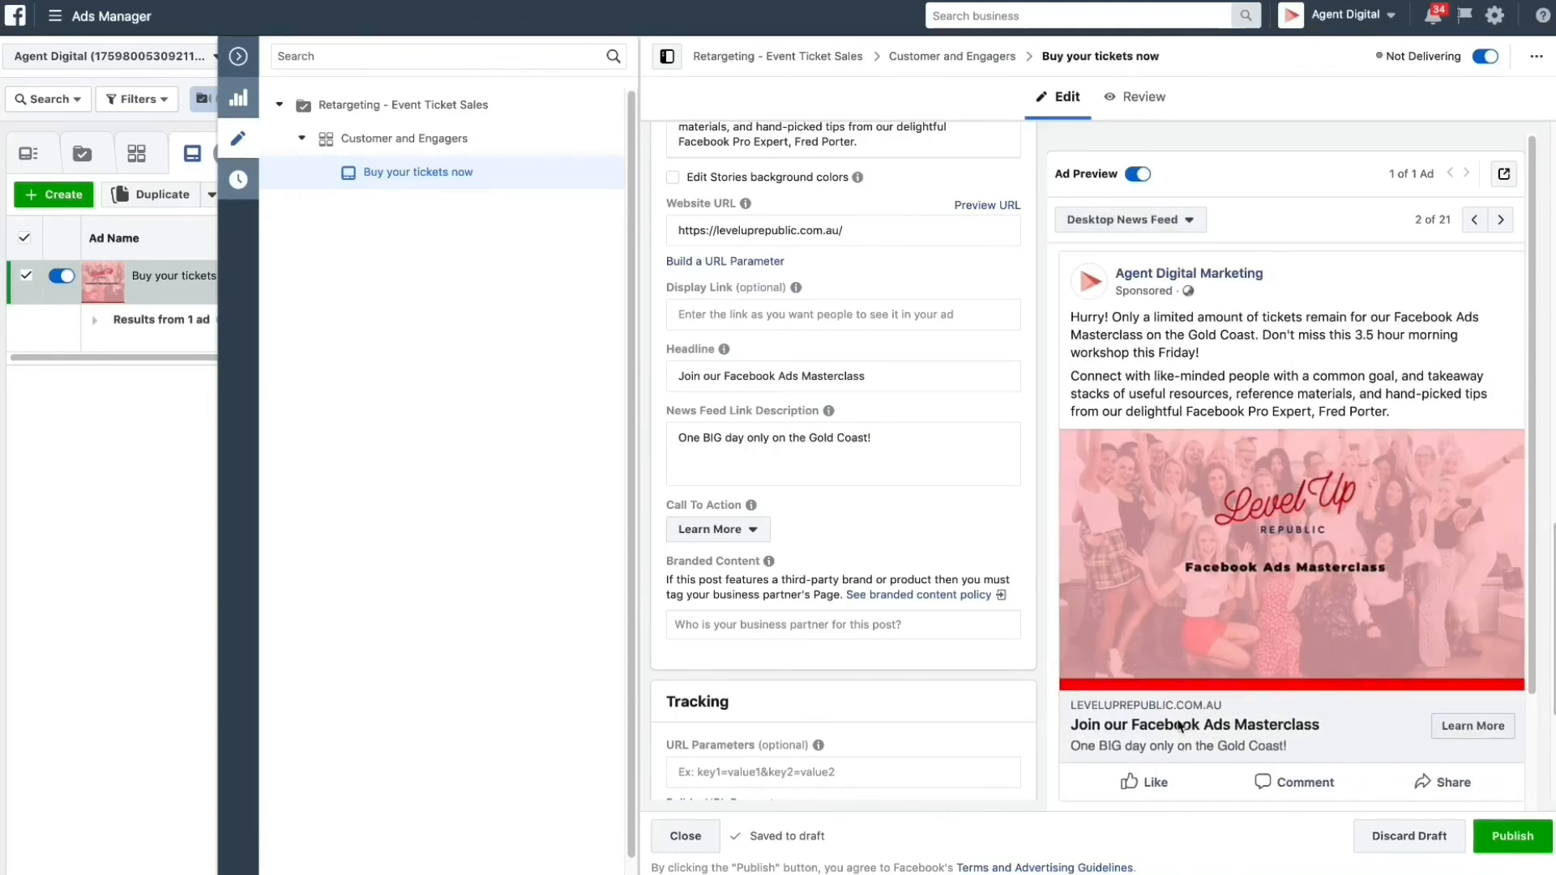
pyautogui.moveTo(1412, 754)
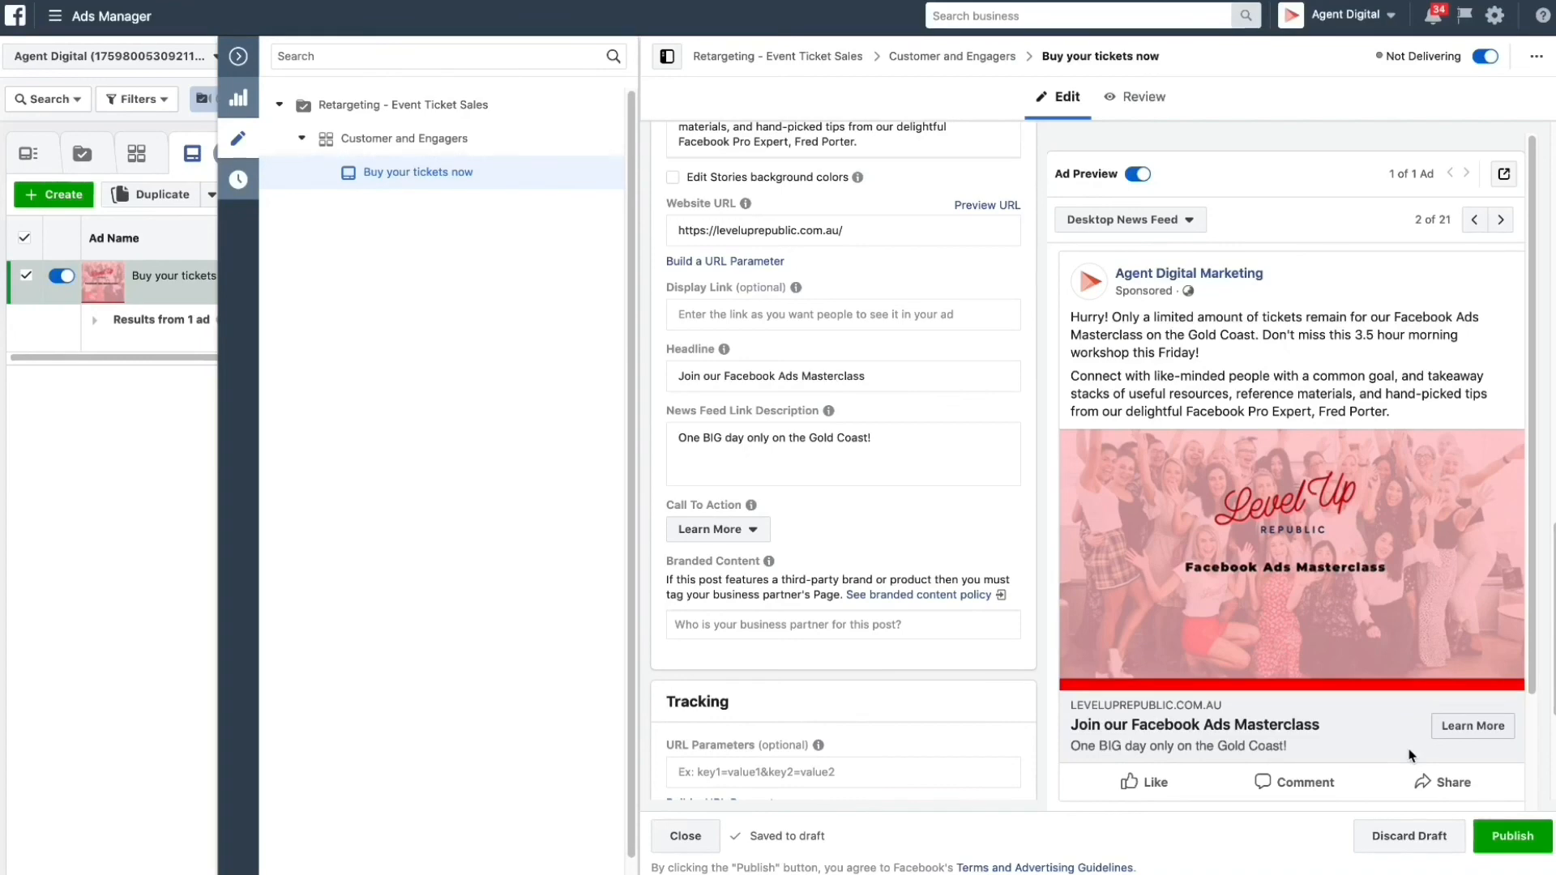
# - Change the ad's call to action from Learn More to Book Now
pyautogui.click(717, 528)
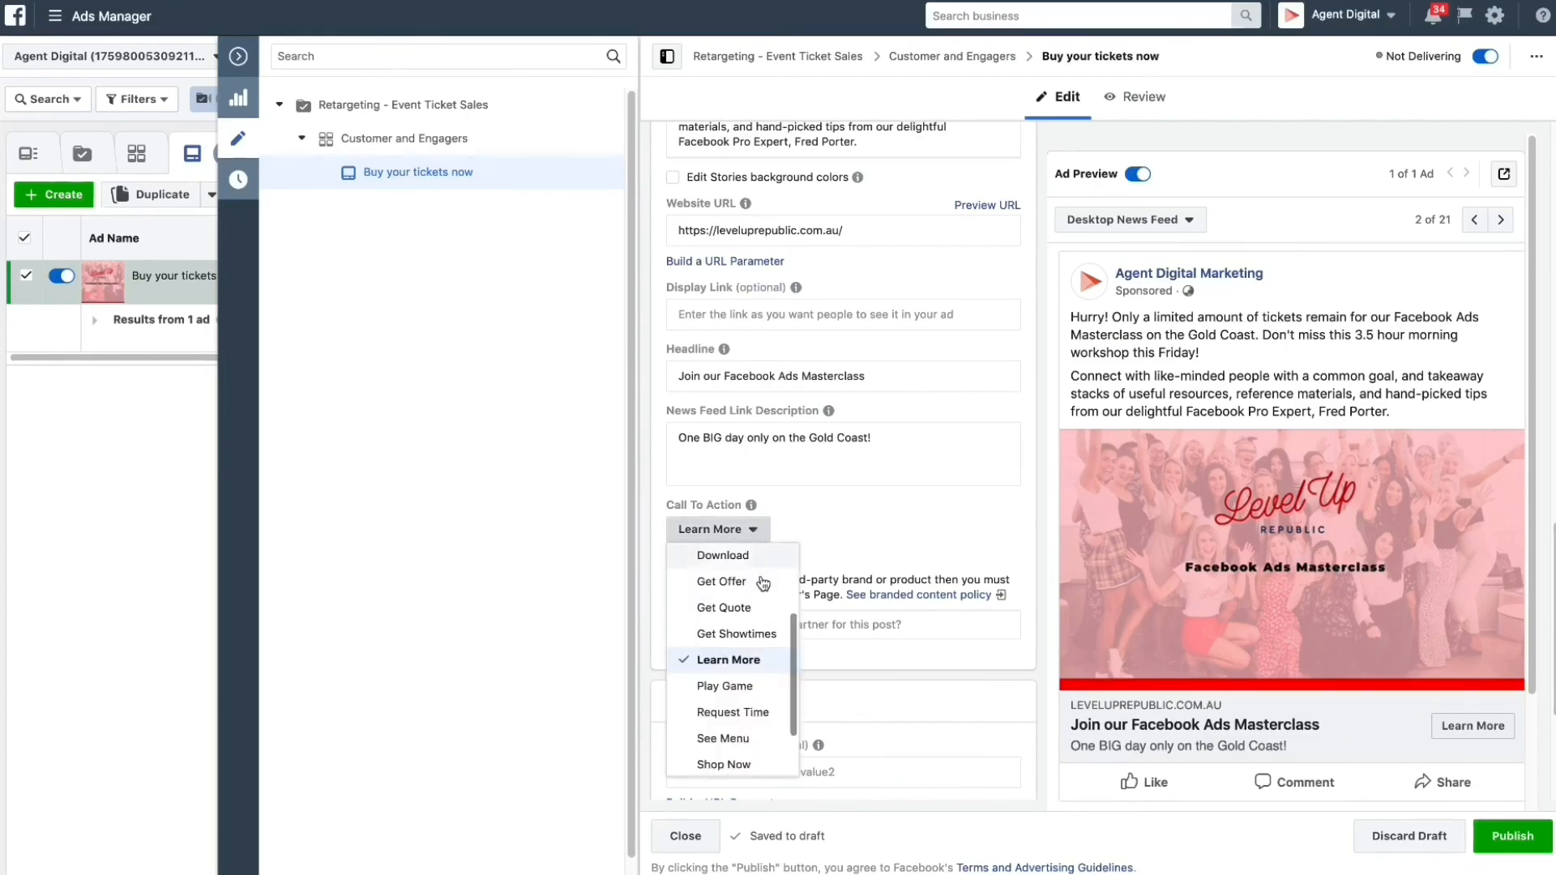
pyautogui.scroll(3)
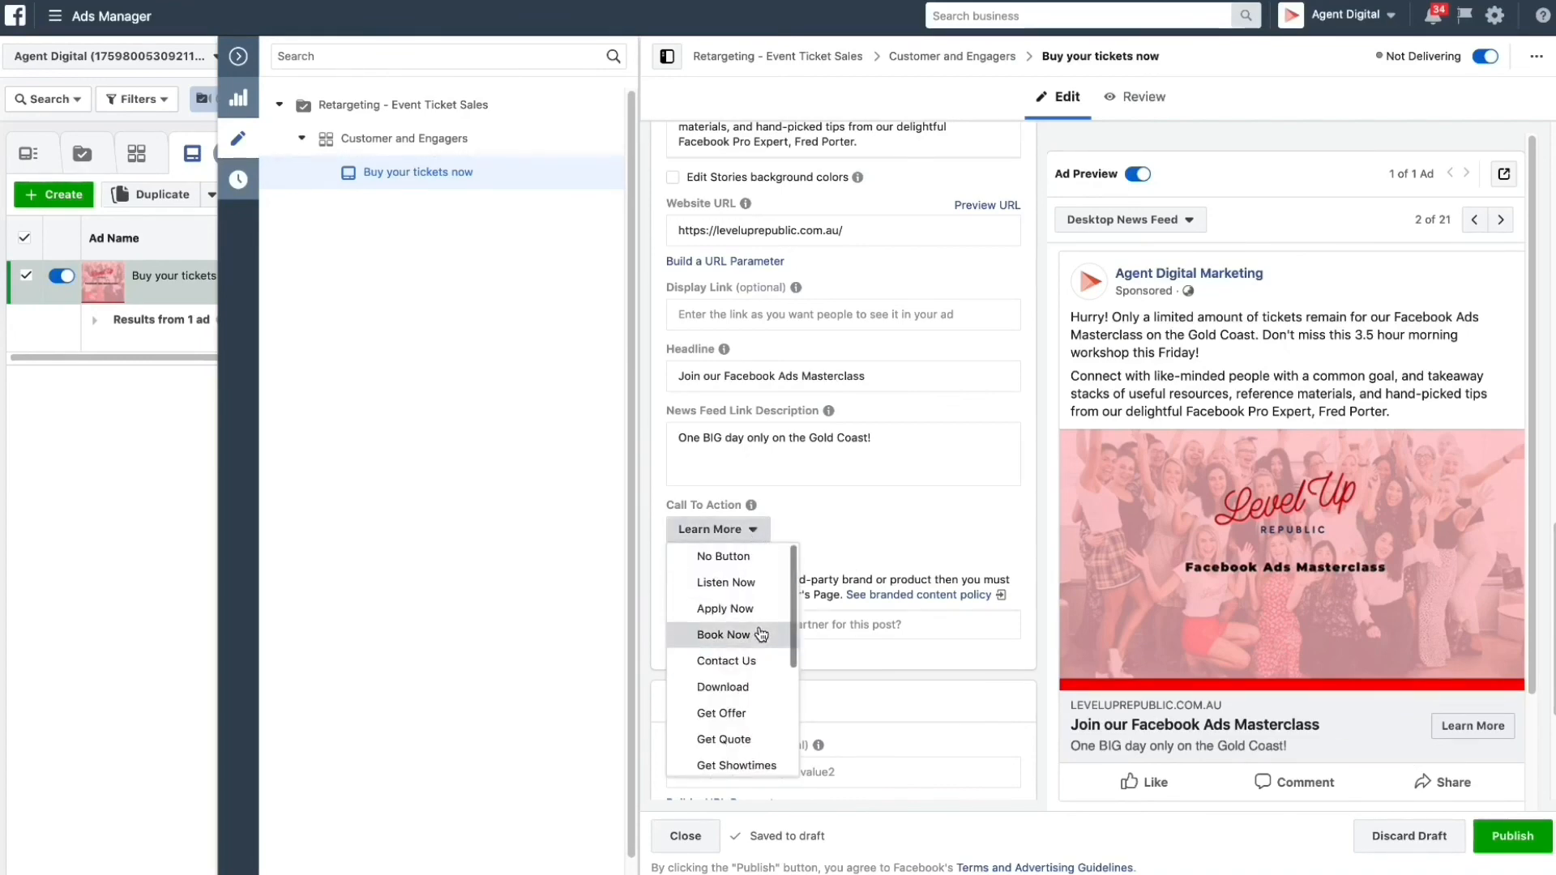
pyautogui.click(722, 633)
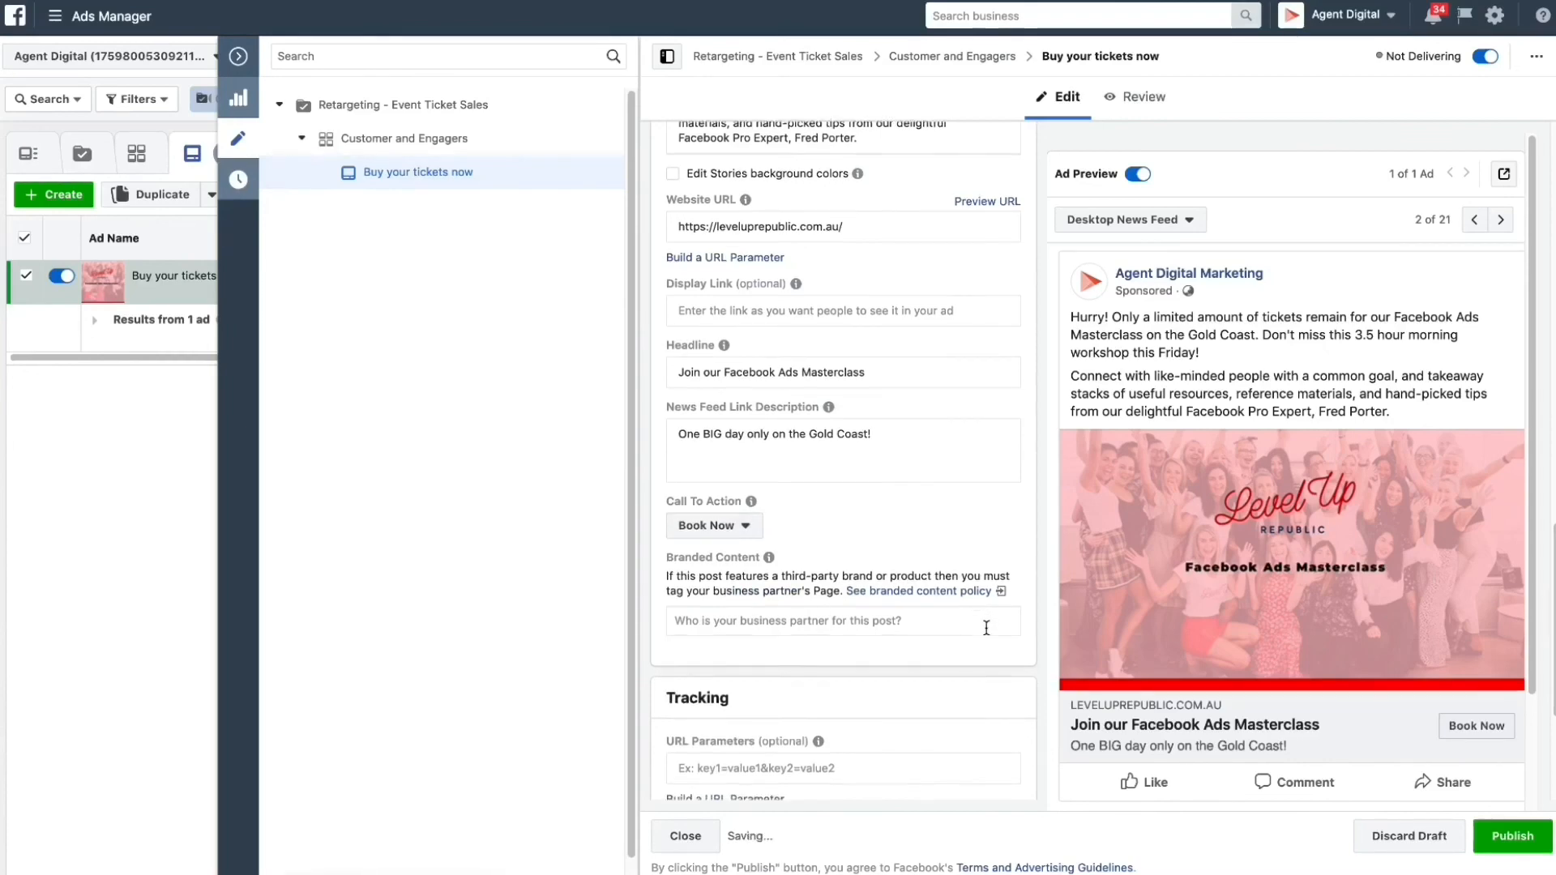
pyautogui.scroll(-3)
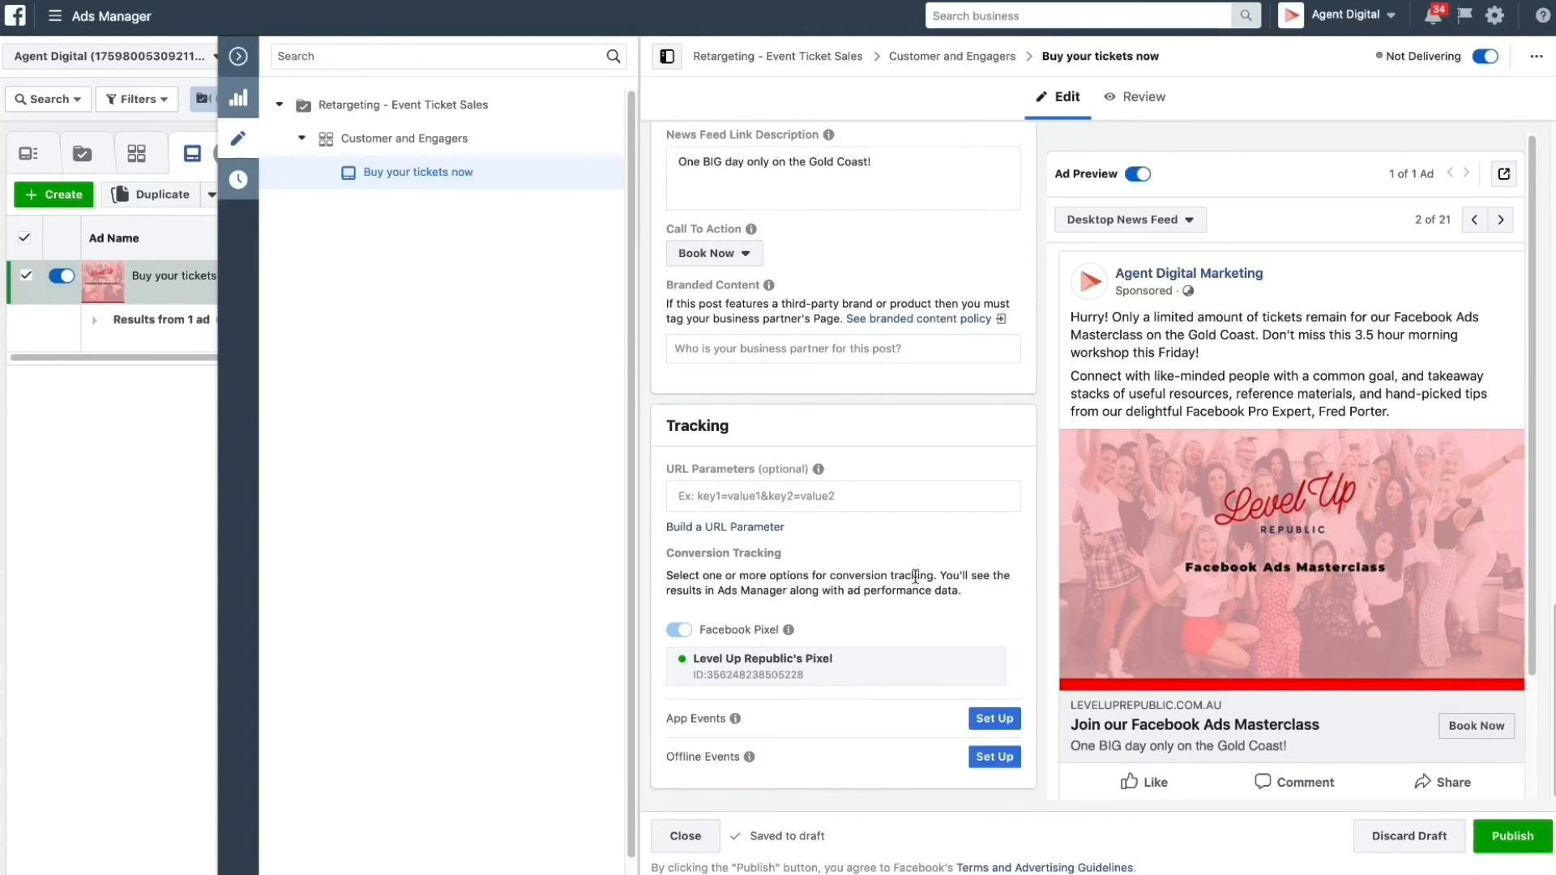
pyautogui.moveTo(884, 566)
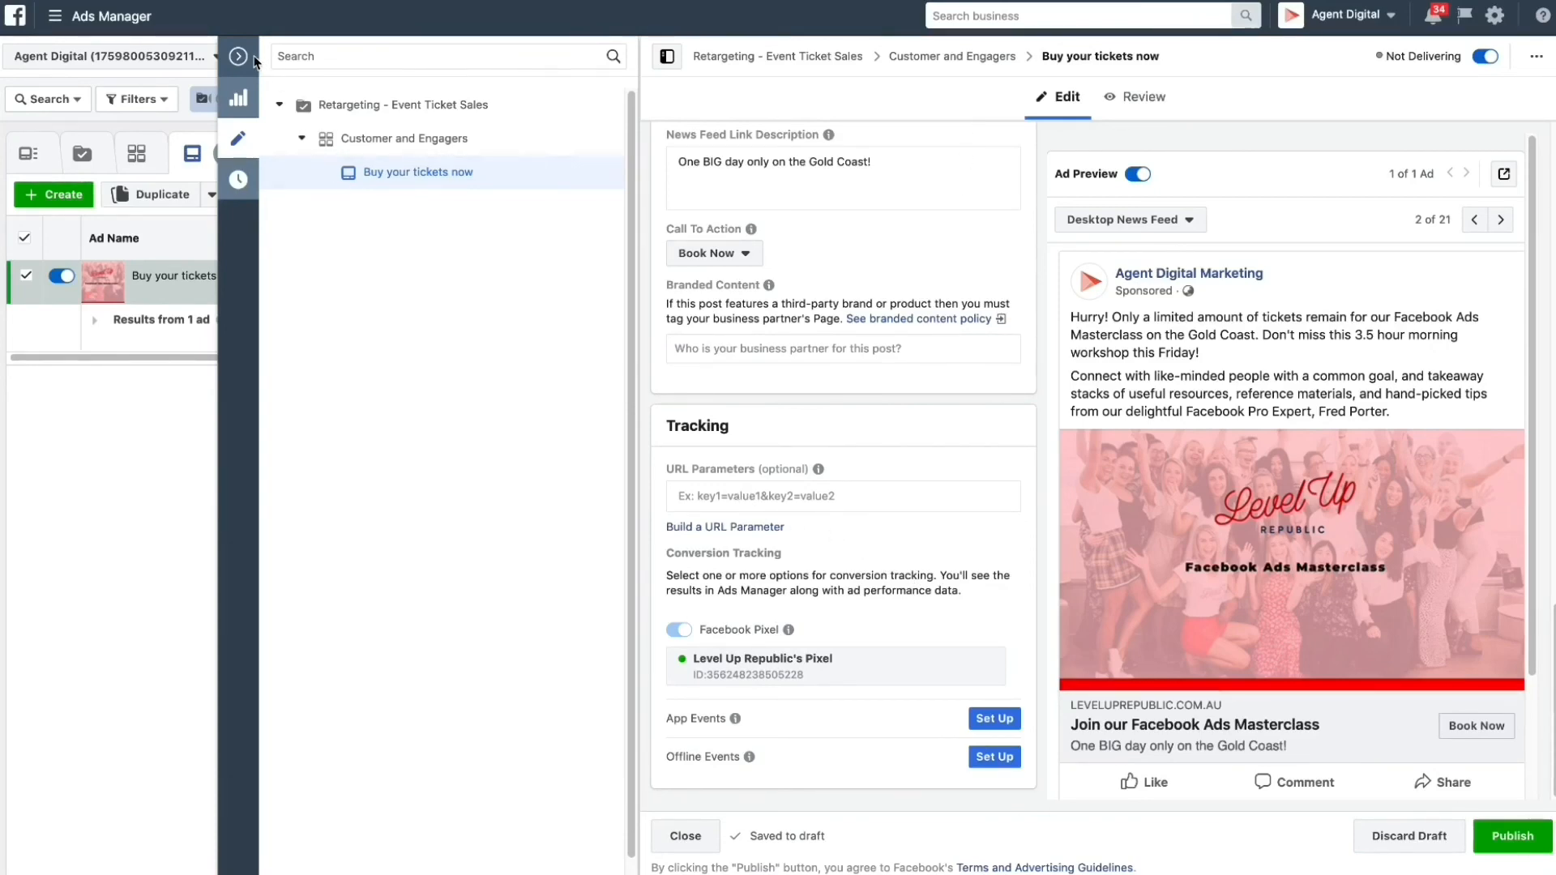
# - Publish the updated ad and switch on the Retargeting - Event Ticket Sales campaign so it goes In Review
pyautogui.click(684, 837)
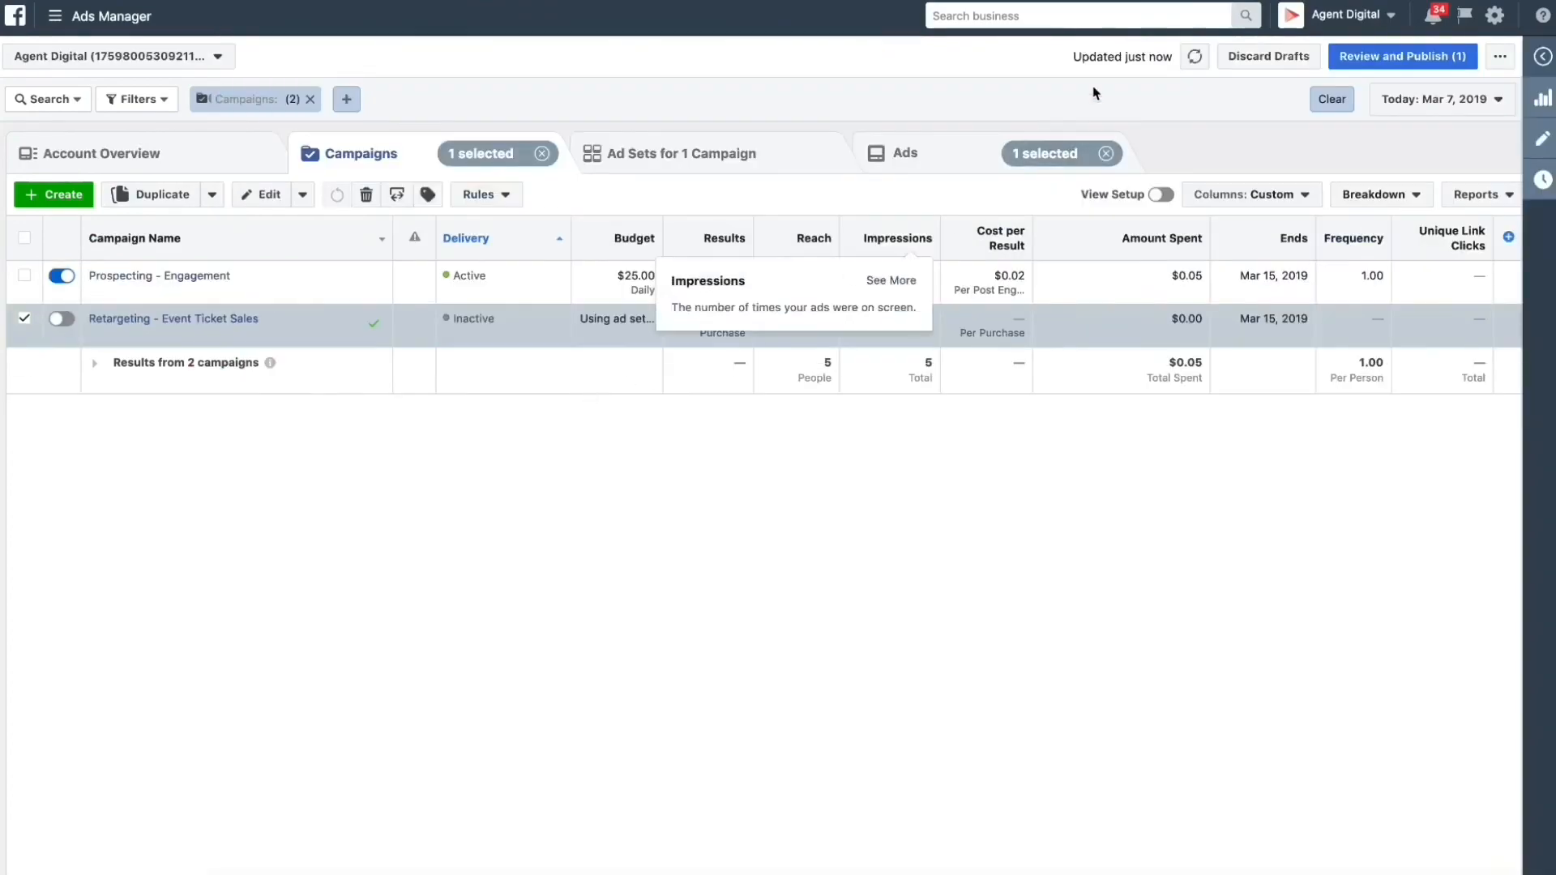
pyautogui.click(1402, 55)
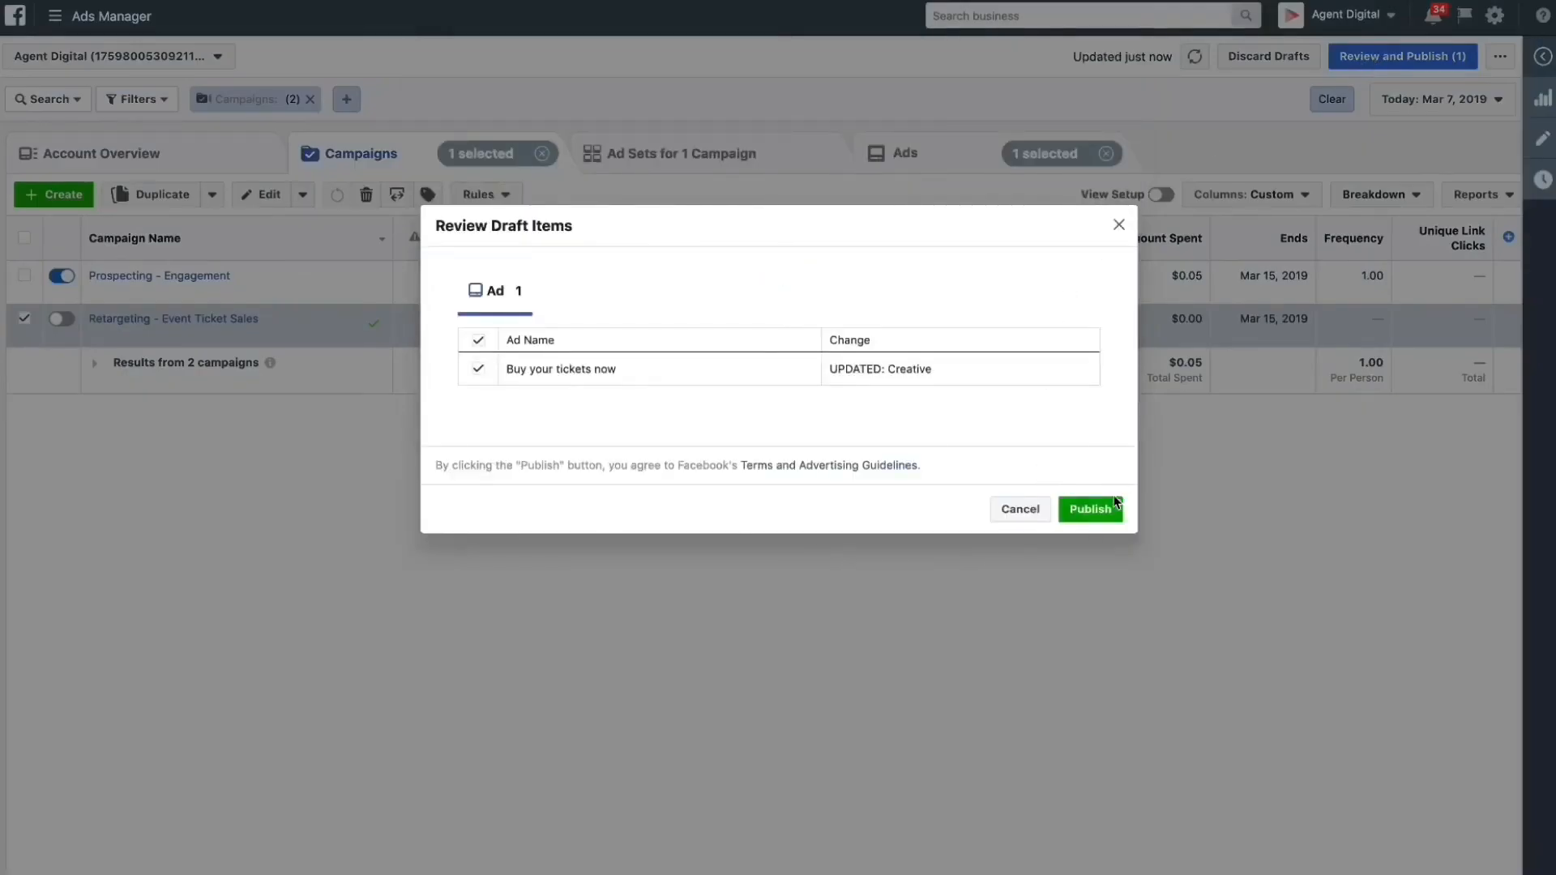
pyautogui.click(1089, 509)
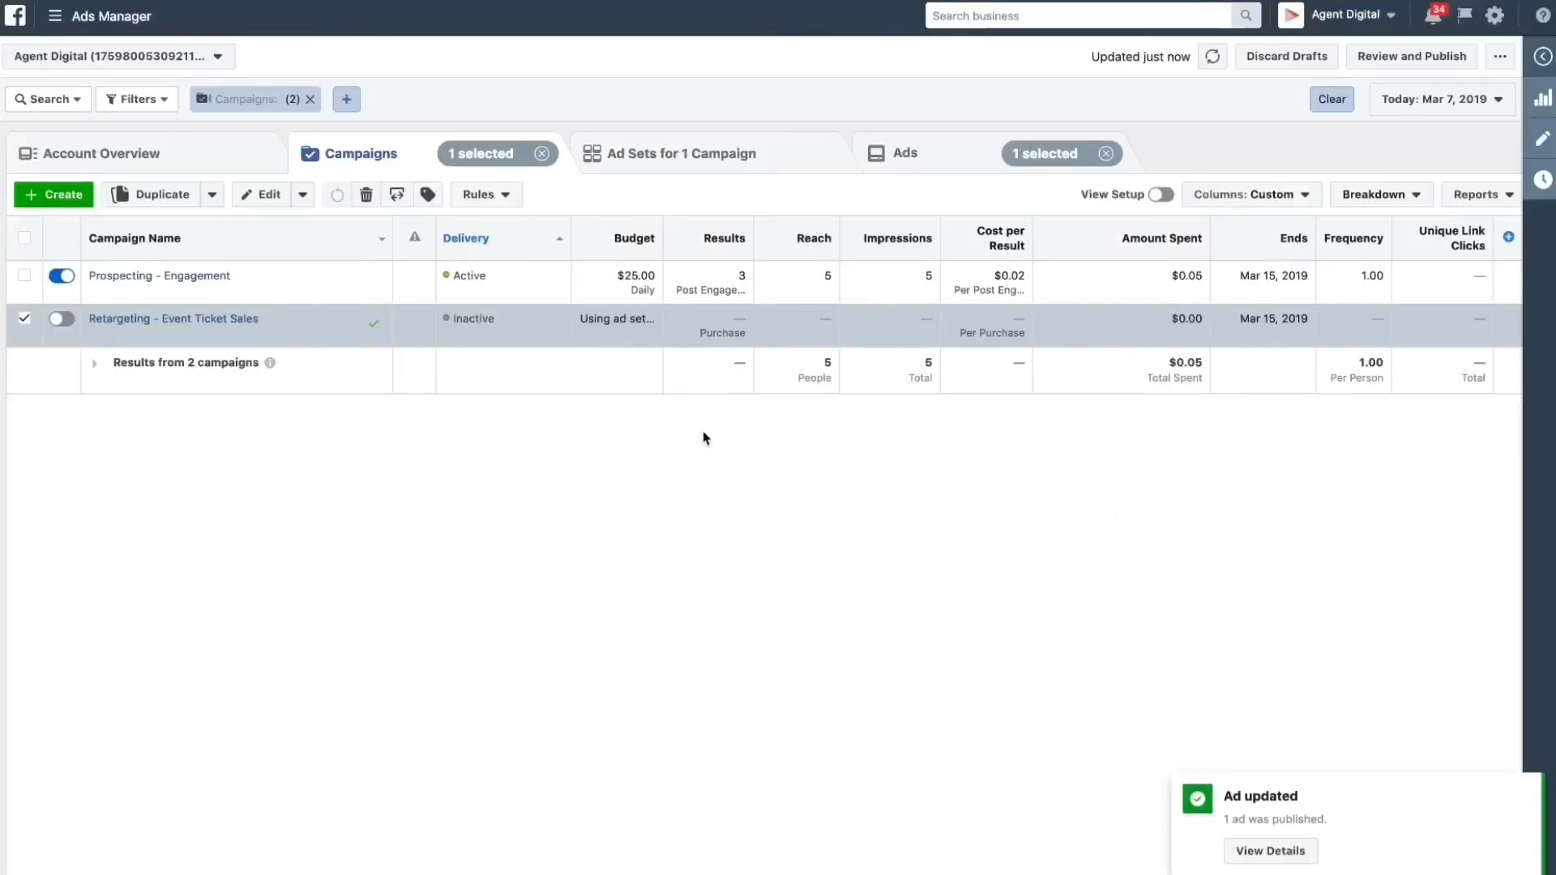
pyautogui.click(60, 319)
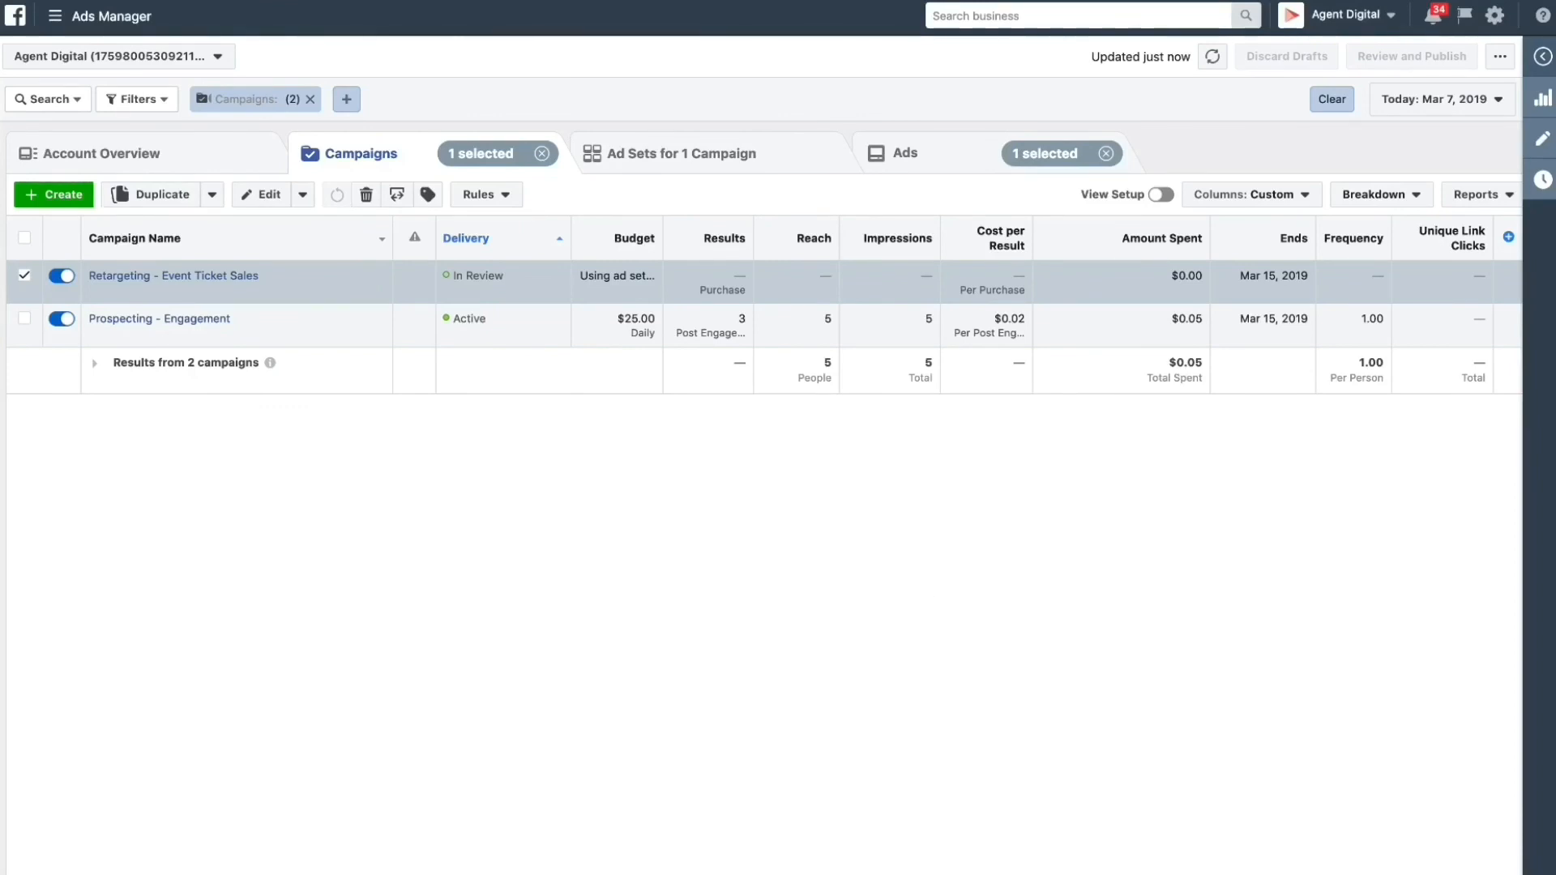
pyautogui.moveTo(927, 594)
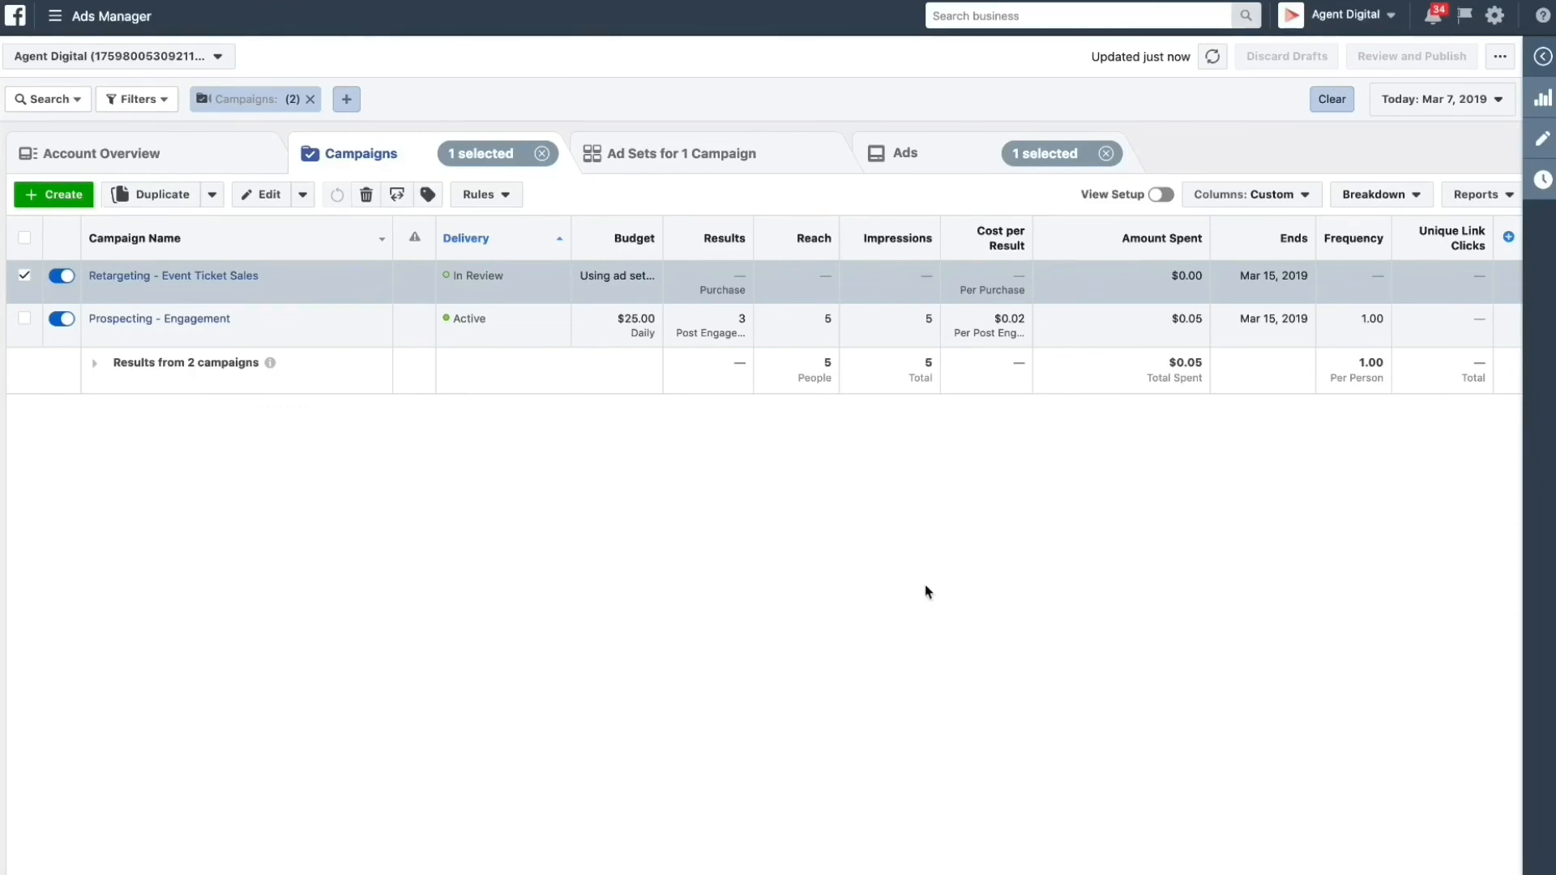